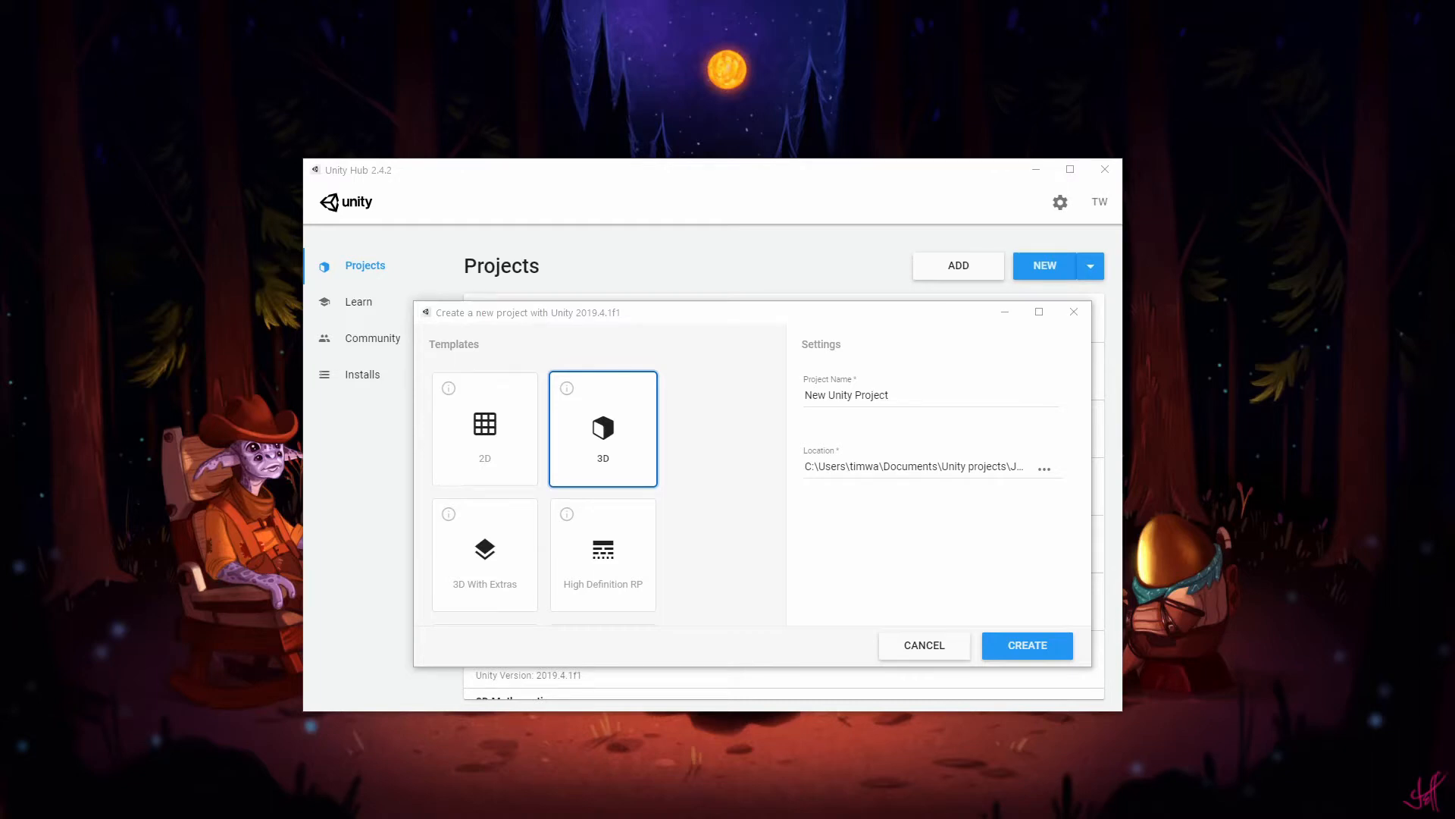
# - Name the new 3D project 'Jigsaw test' and create it from Unity Hub
pyautogui.scroll(-3)
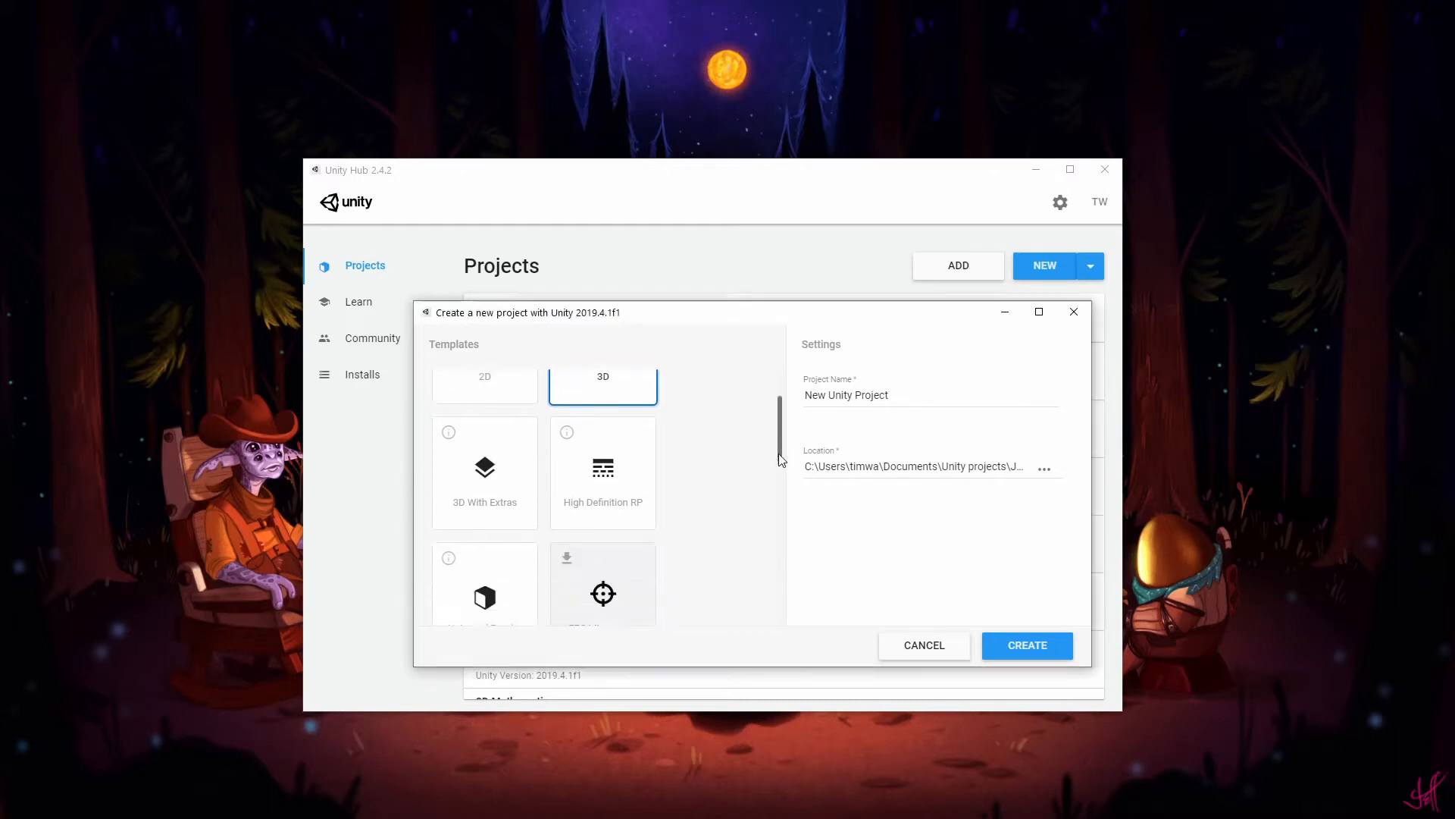
pyautogui.scroll(-3)
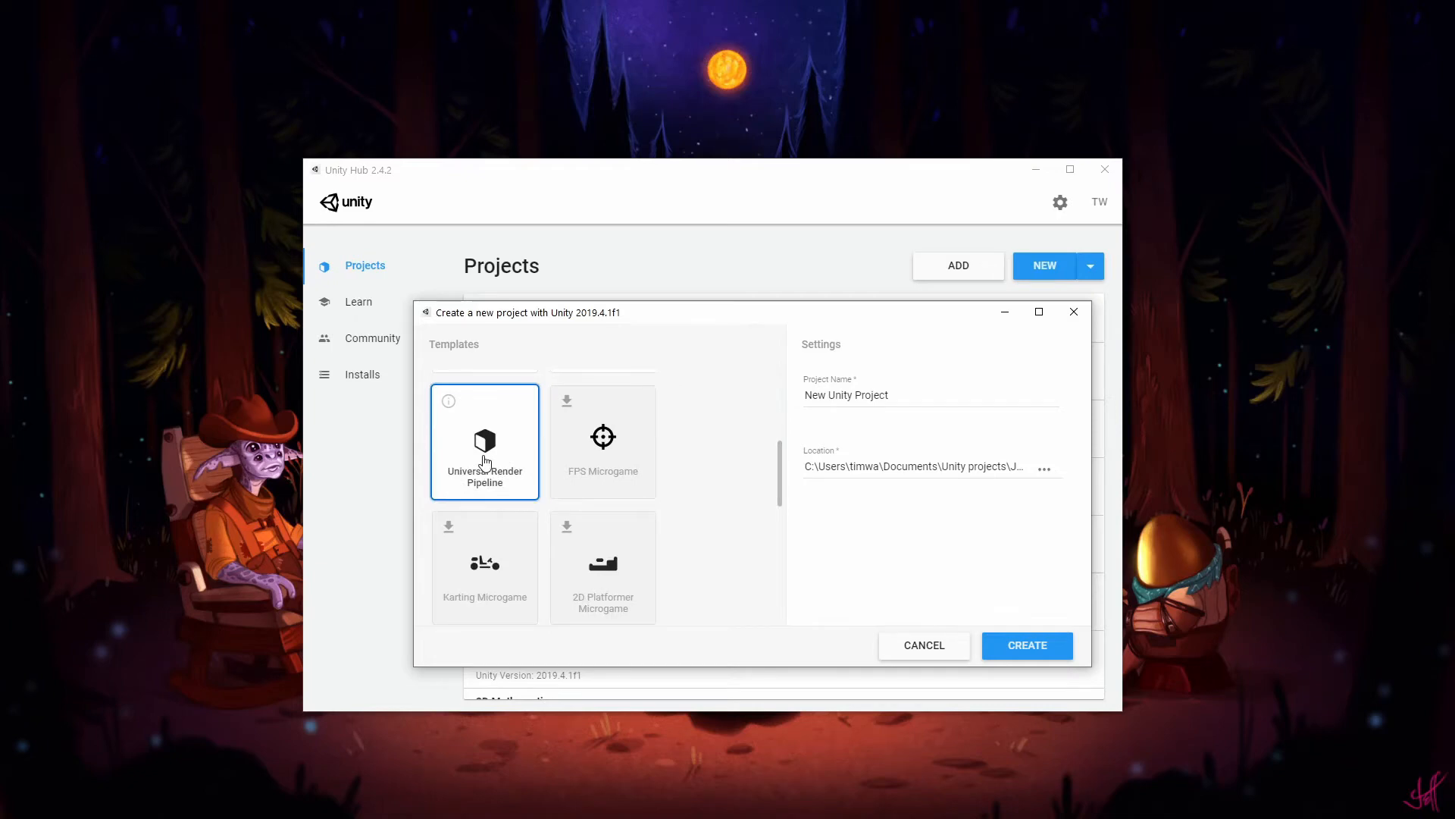
pyautogui.moveTo(782, 438)
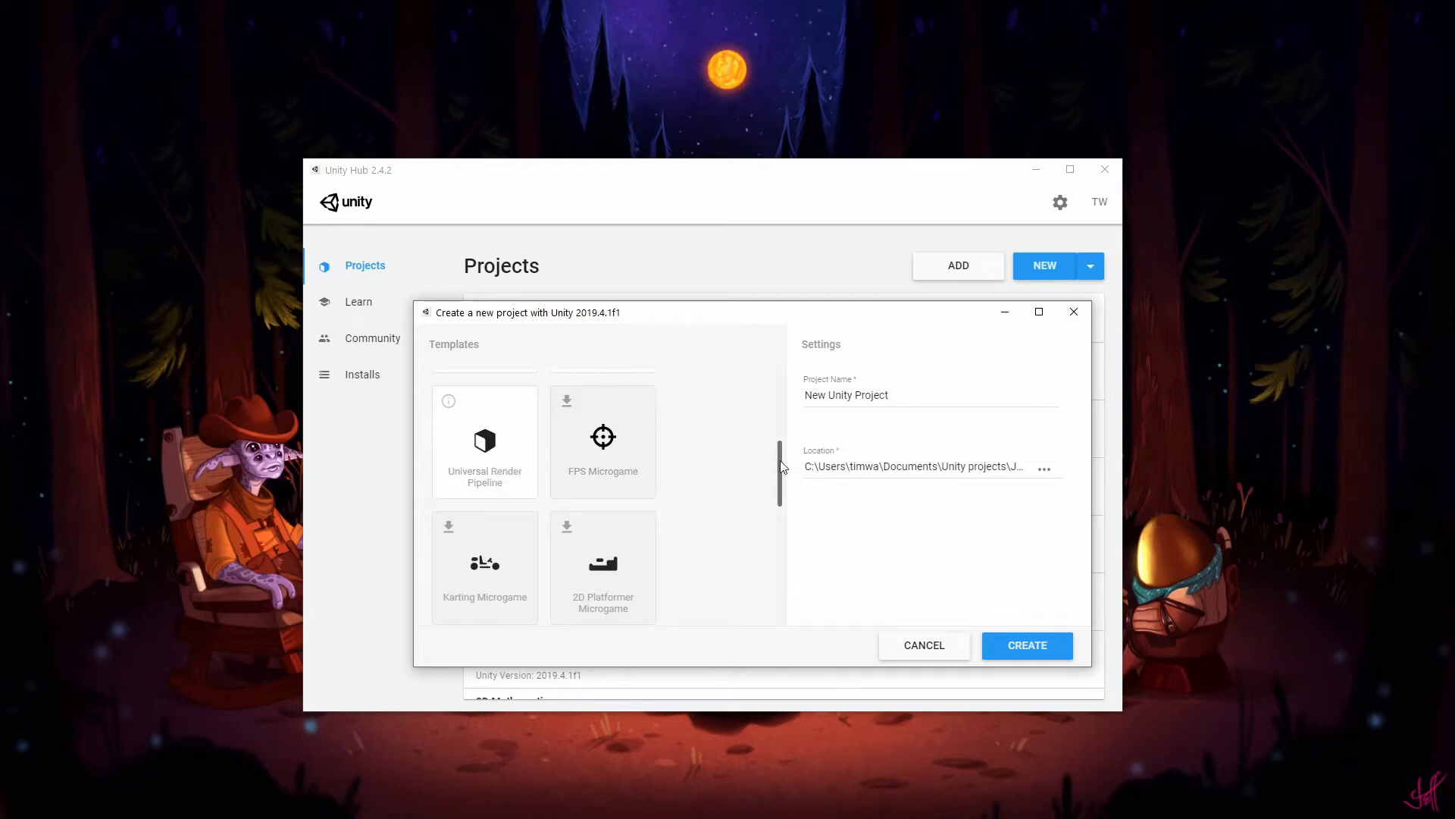
pyautogui.scroll(3)
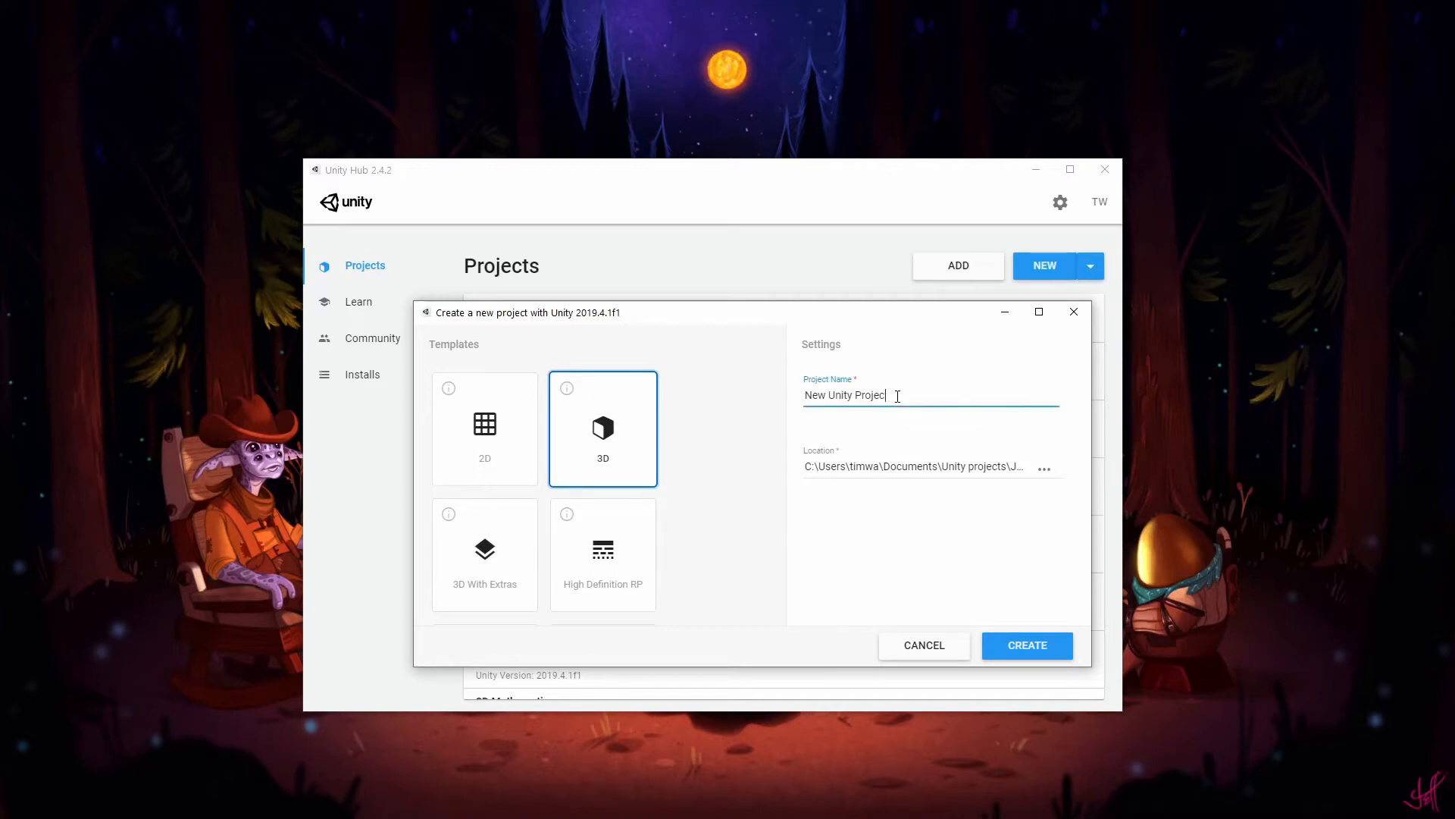
pyautogui.press('ctrl+a')
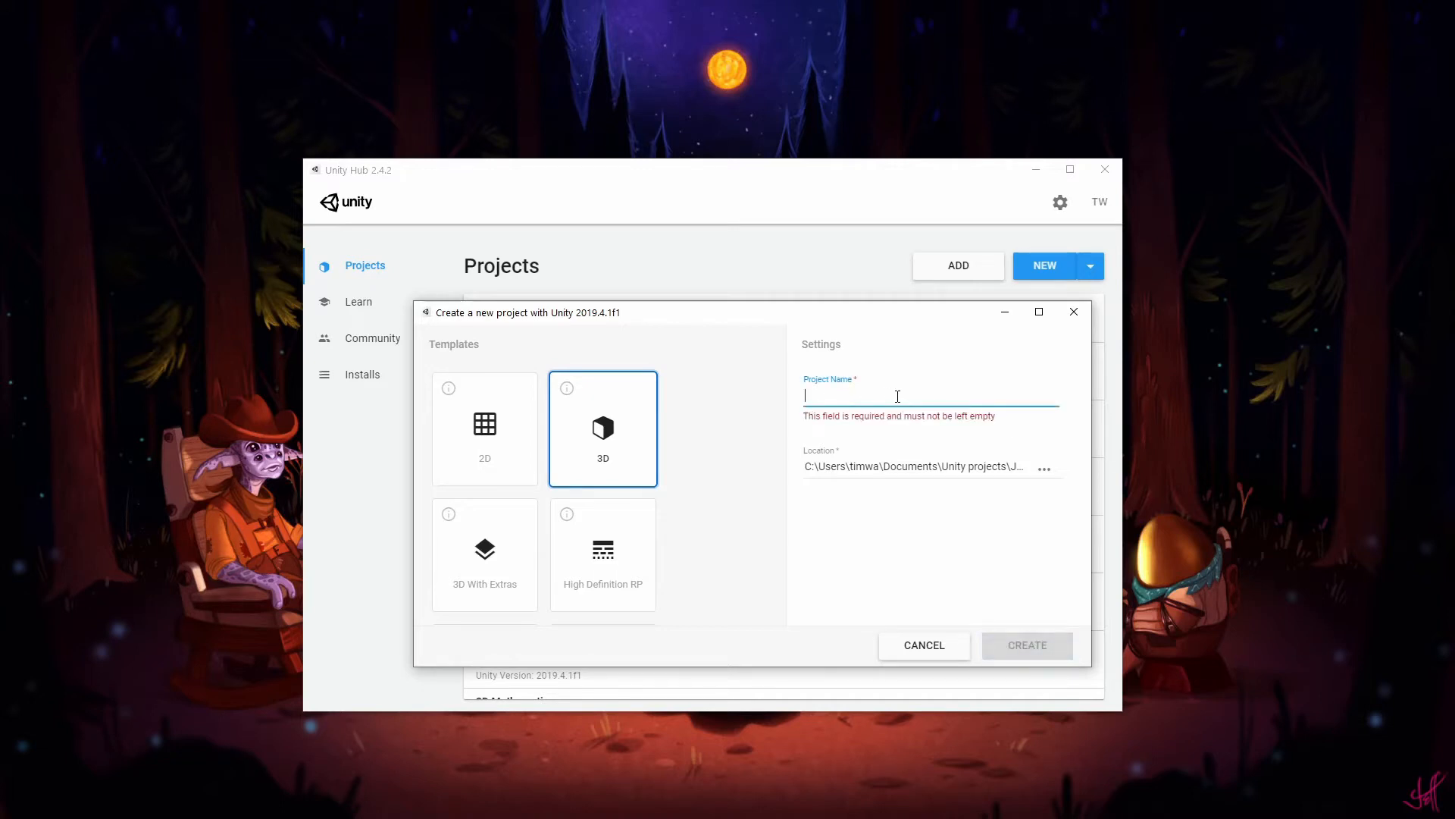
pyautogui.write('Jigsaw t')
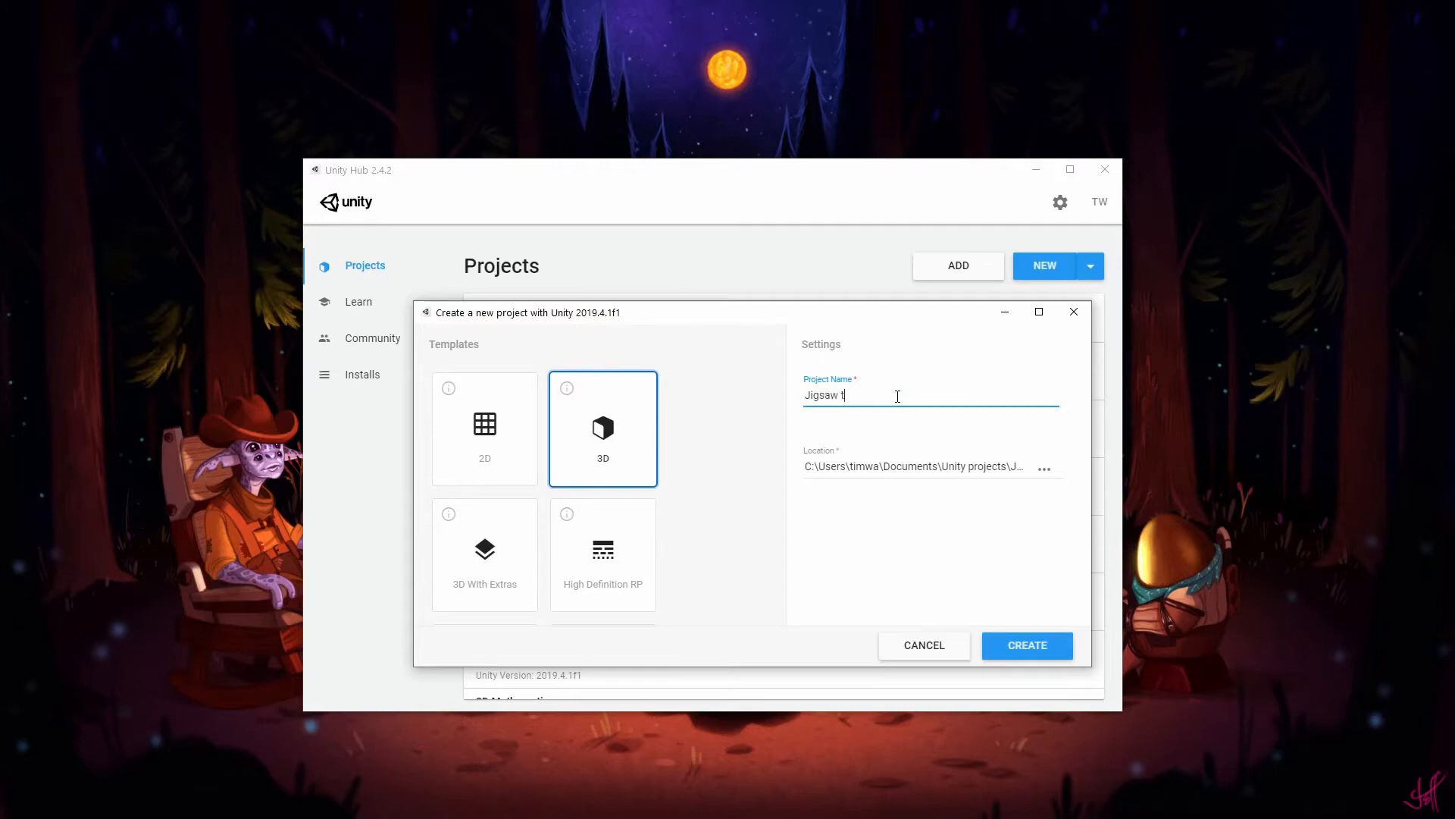
pyautogui.click(1026, 645)
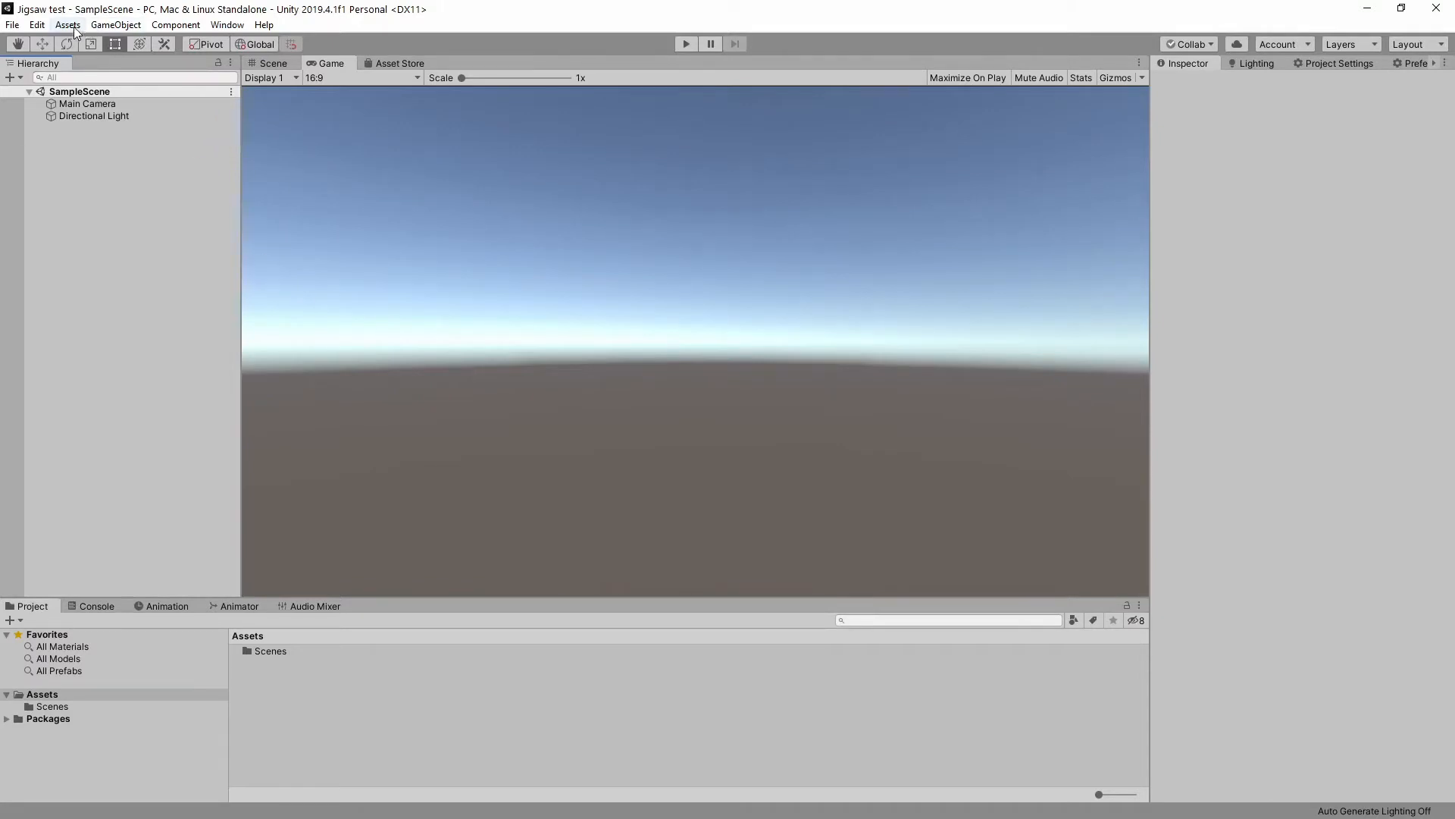
# - Import the jigsaw puzzle .unitypackage as a custom package with all contents ticked
pyautogui.click(67, 26)
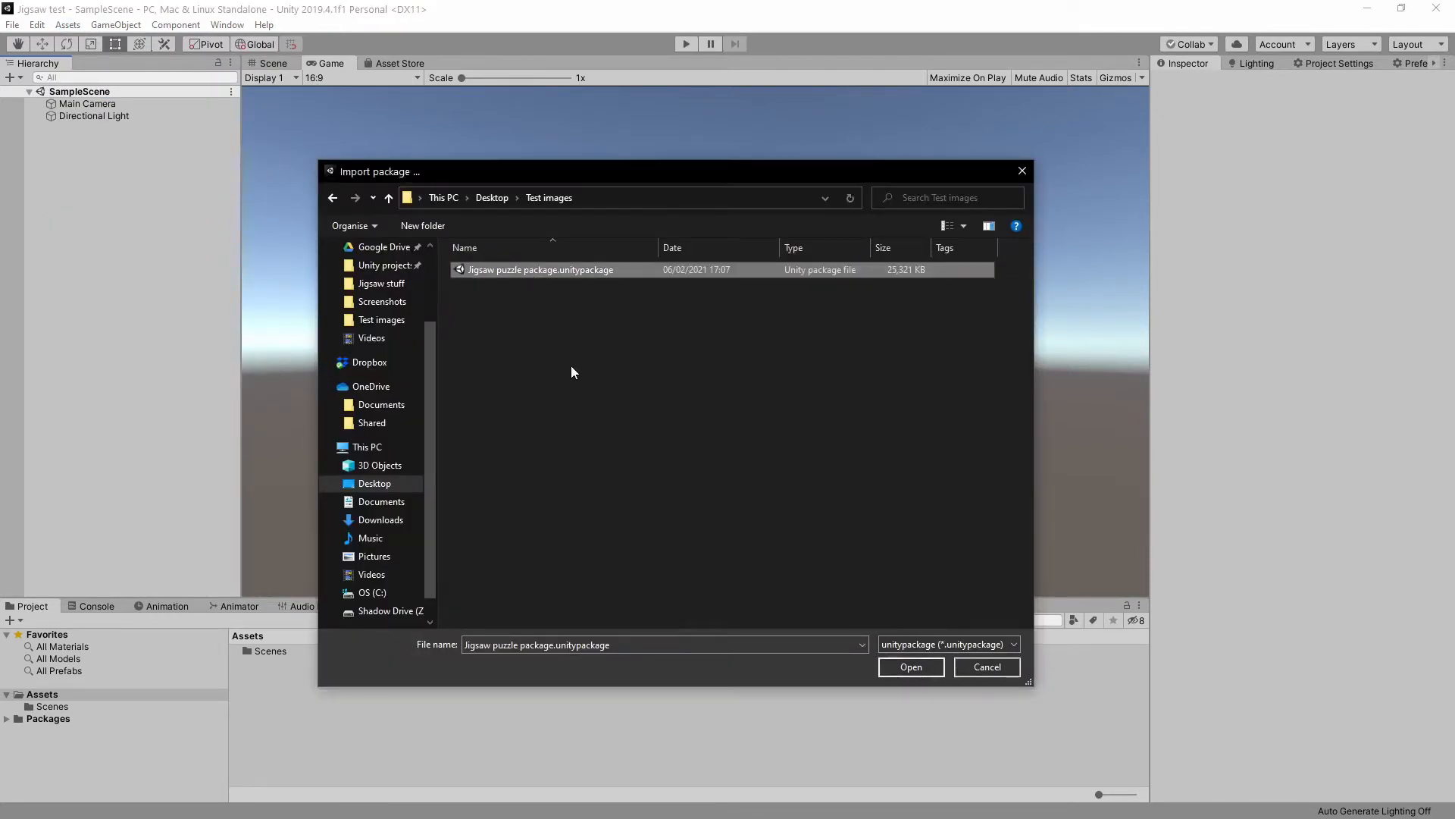
pyautogui.moveTo(878, 635)
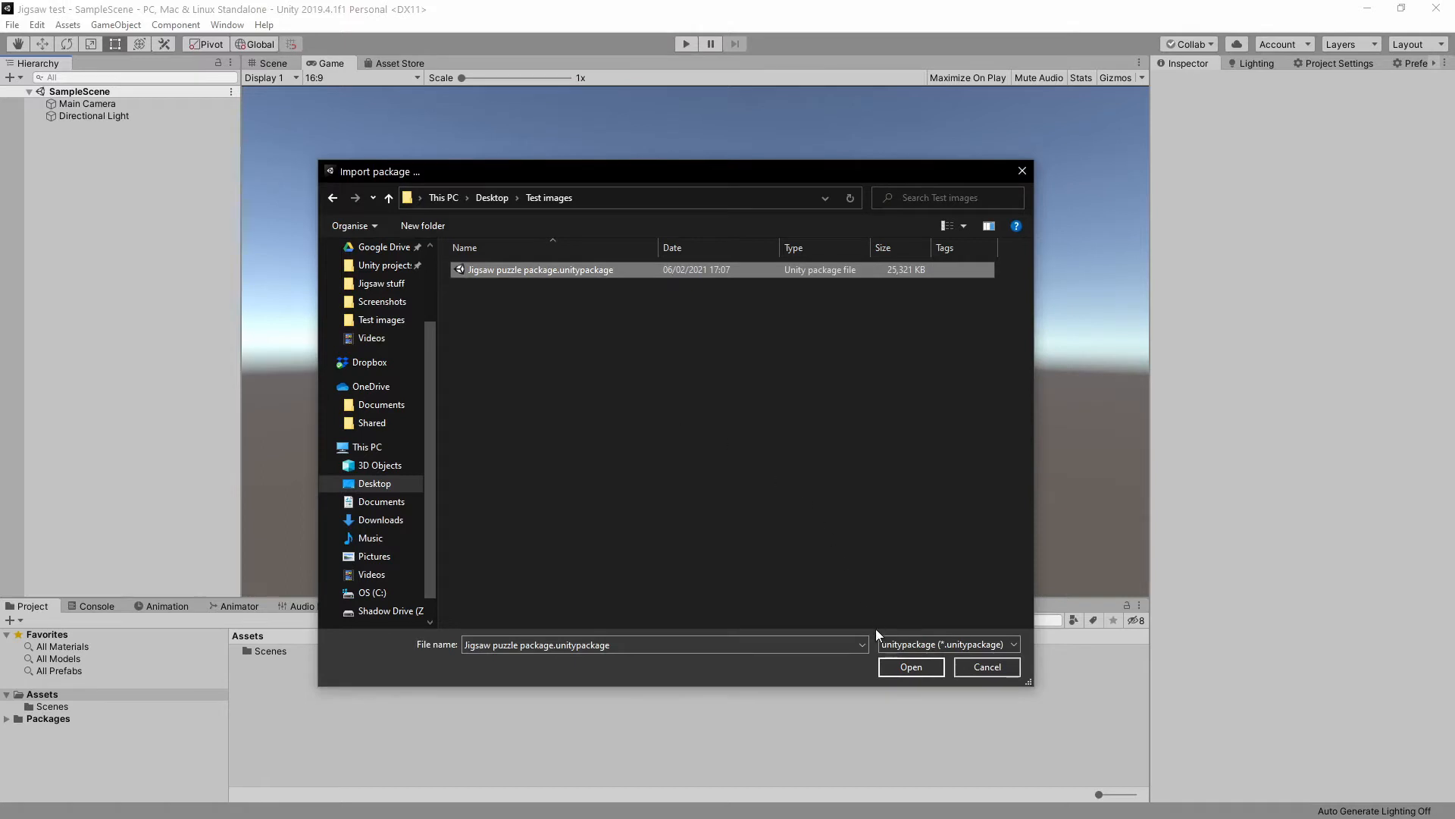
pyautogui.click(910, 667)
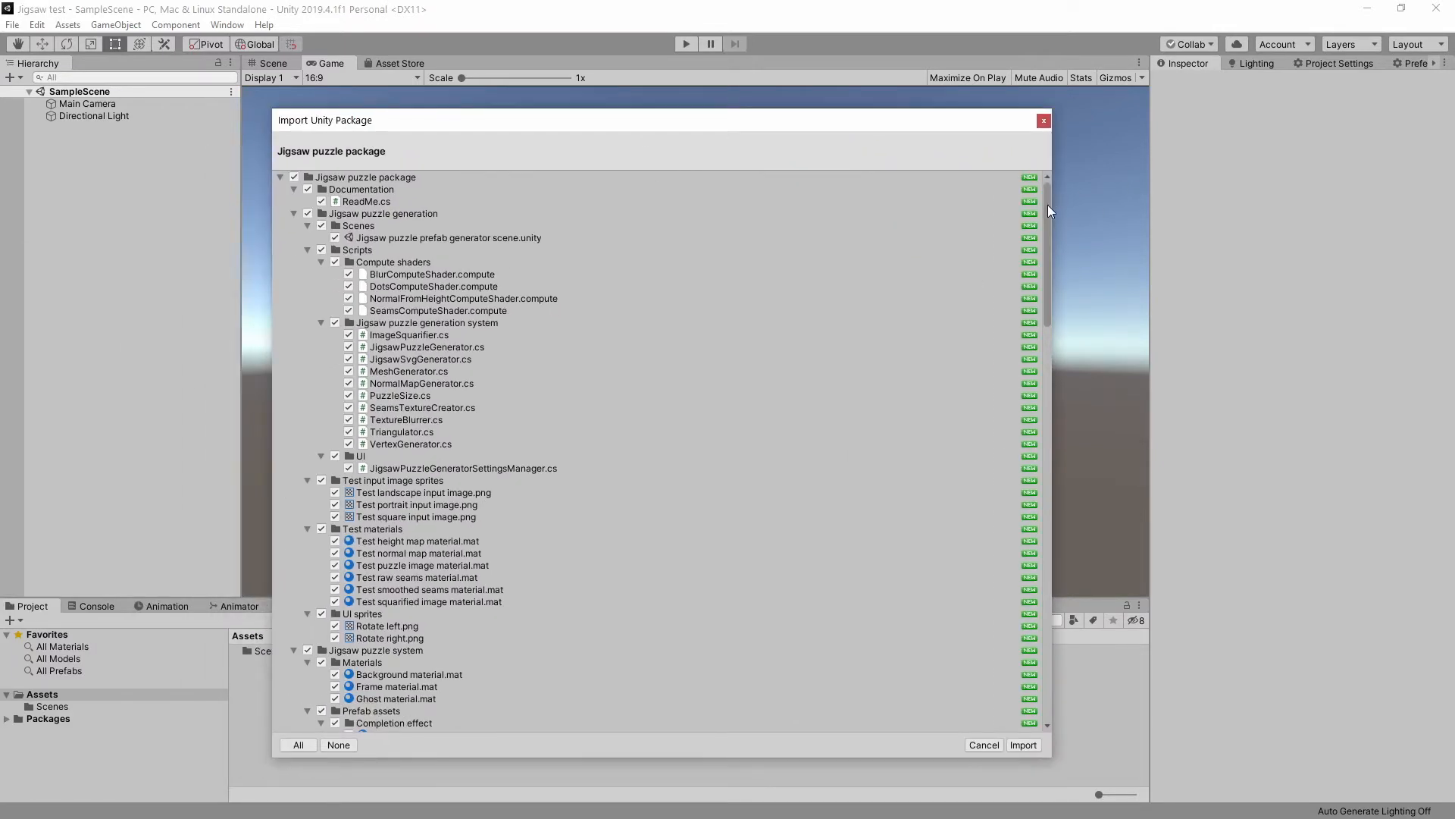
pyautogui.scroll(-3)
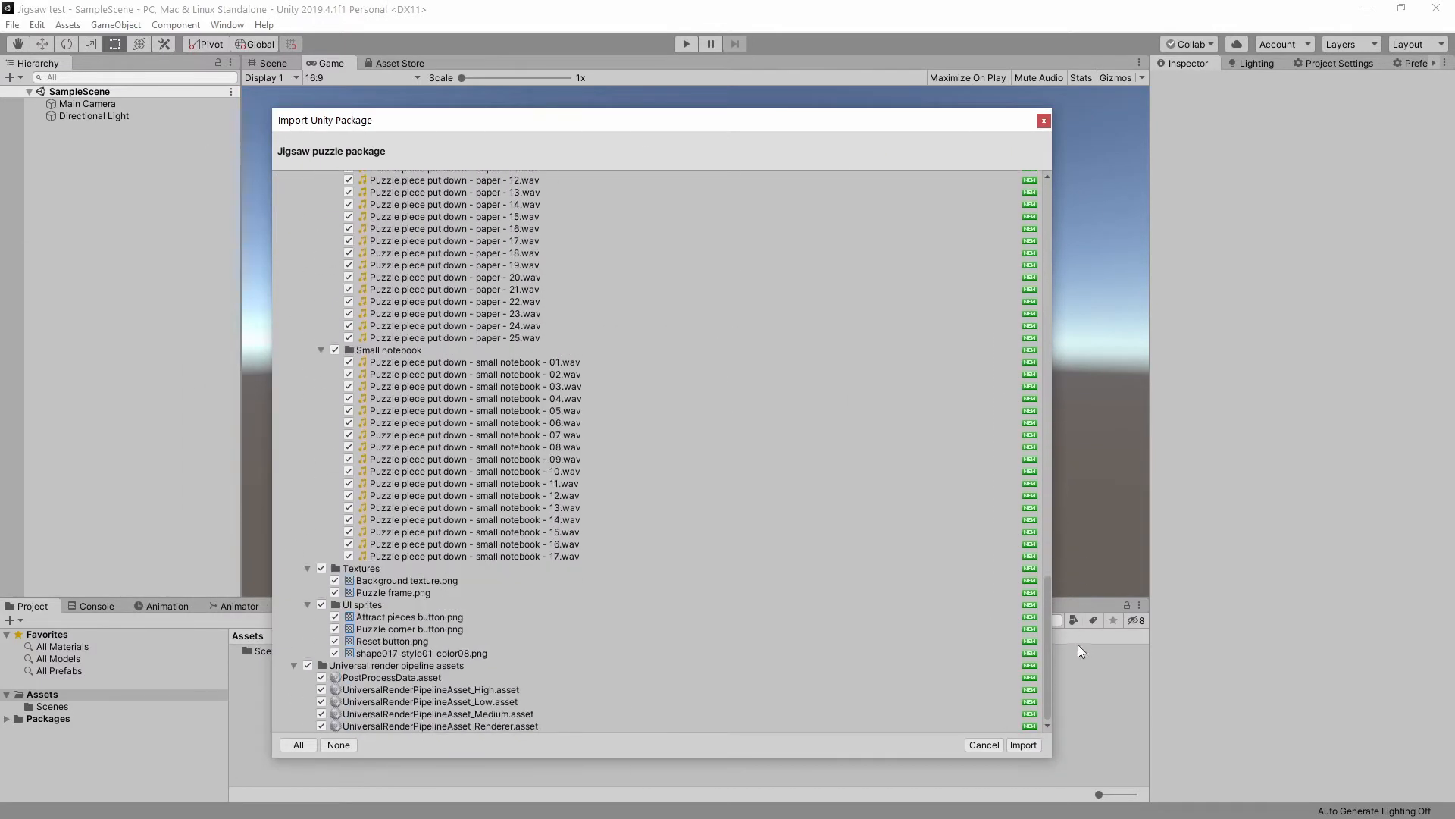
pyautogui.click(983, 742)
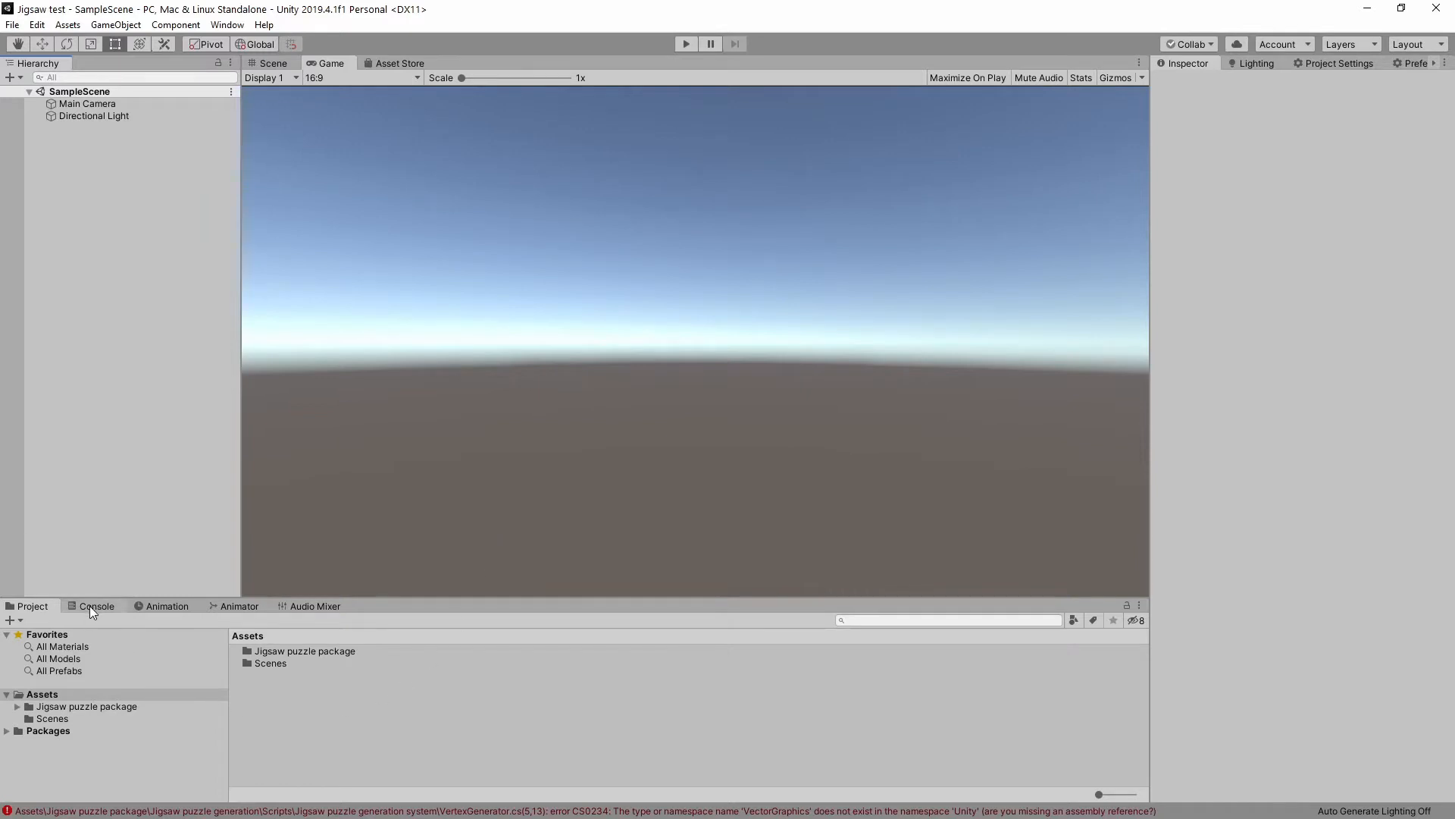
# - Show the VectorGraphics namespace compile errors in the Console
pyautogui.click(97, 606)
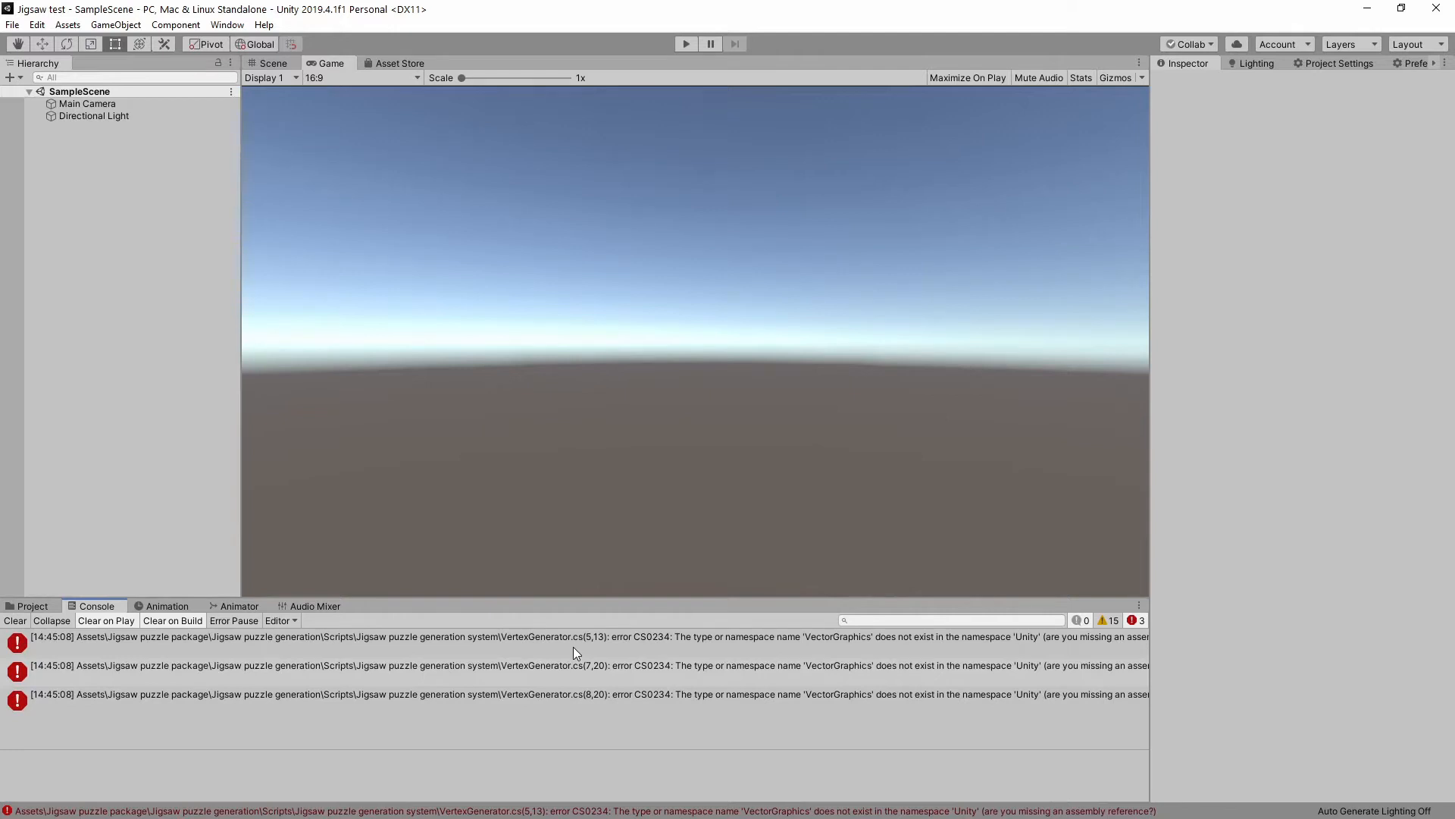
pyautogui.moveTo(118, 361)
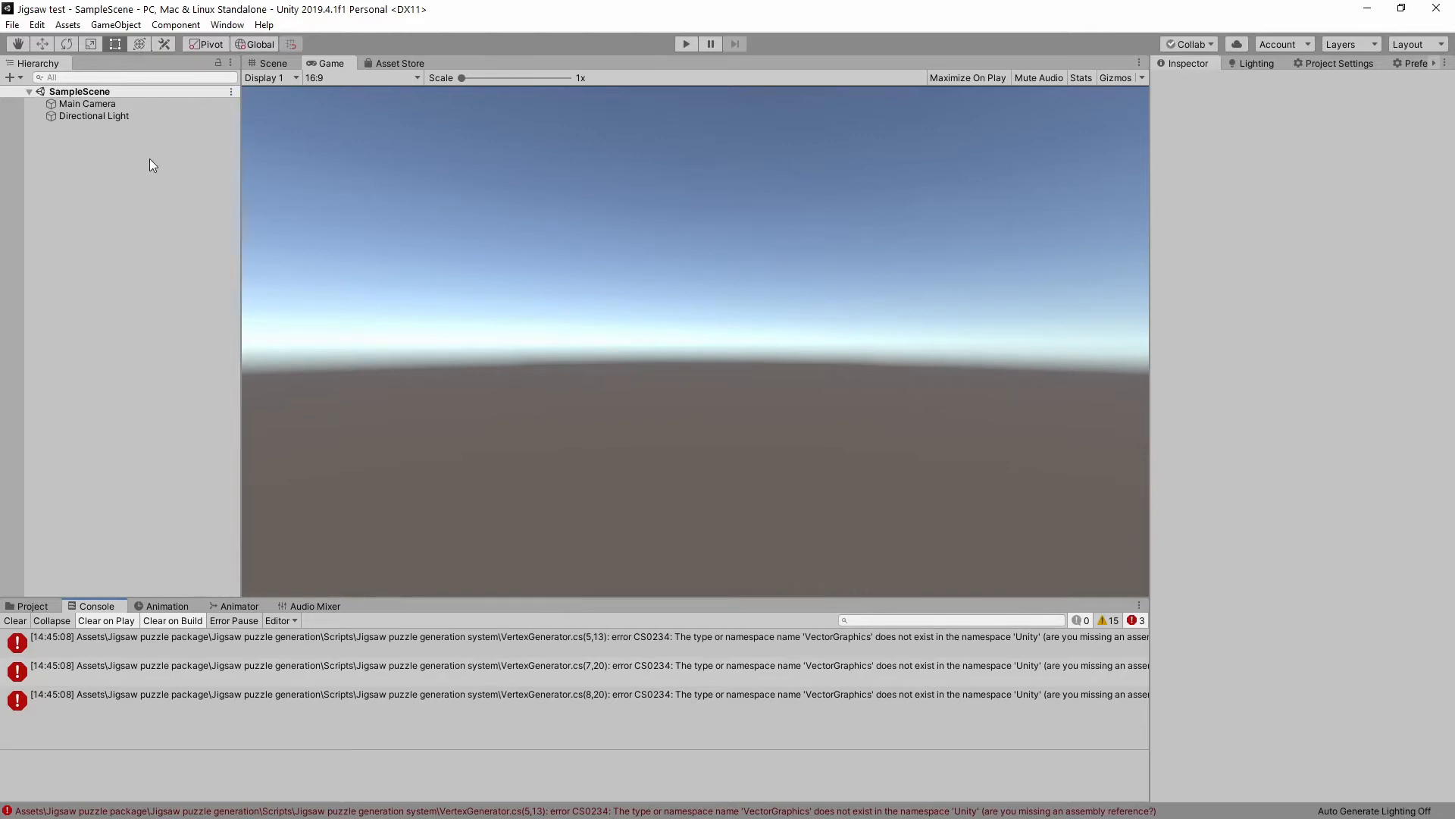
pyautogui.click(226, 24)
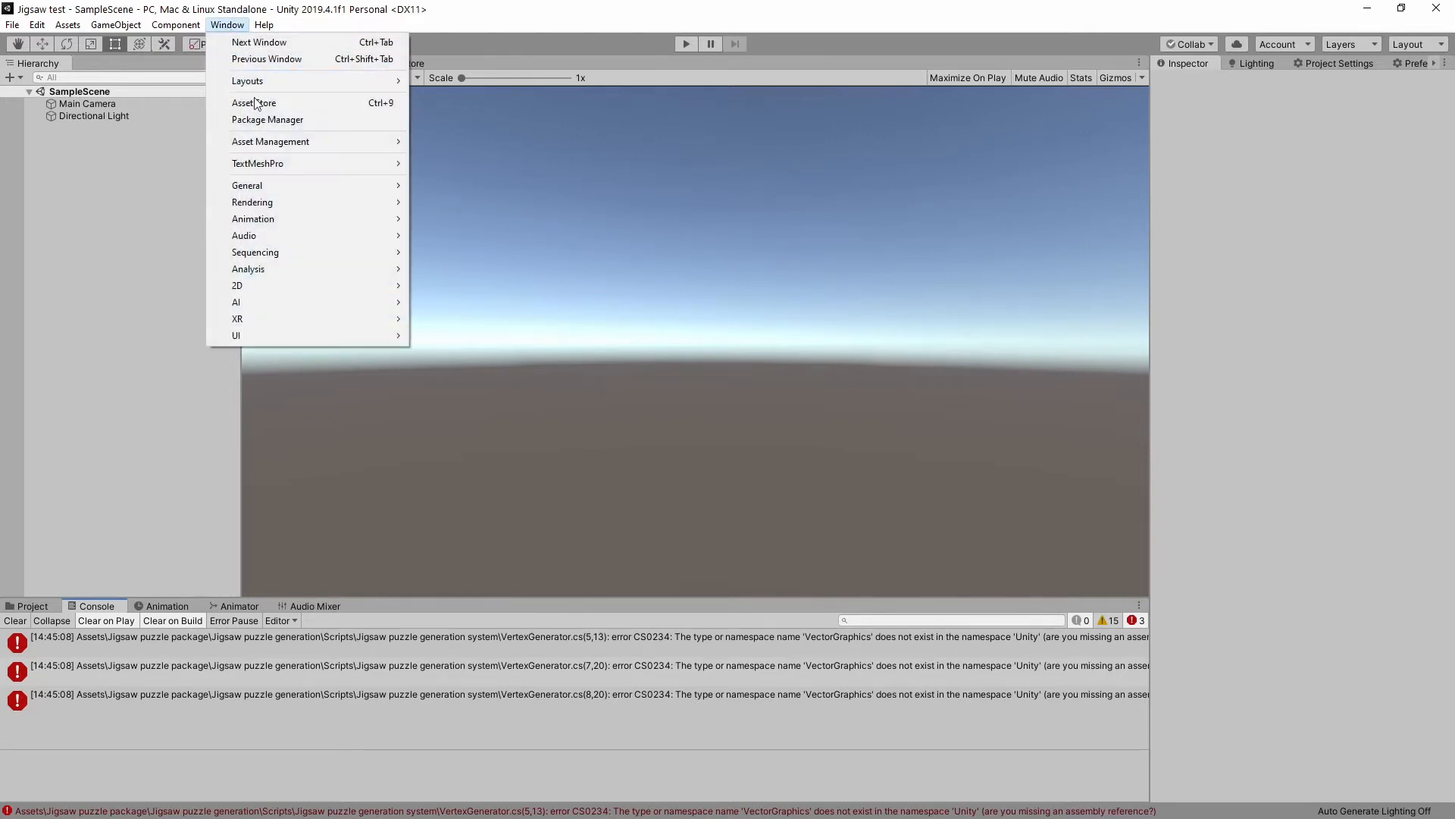
# - Install the Universal RP package from the Package Manager's All packages list
pyautogui.click(267, 118)
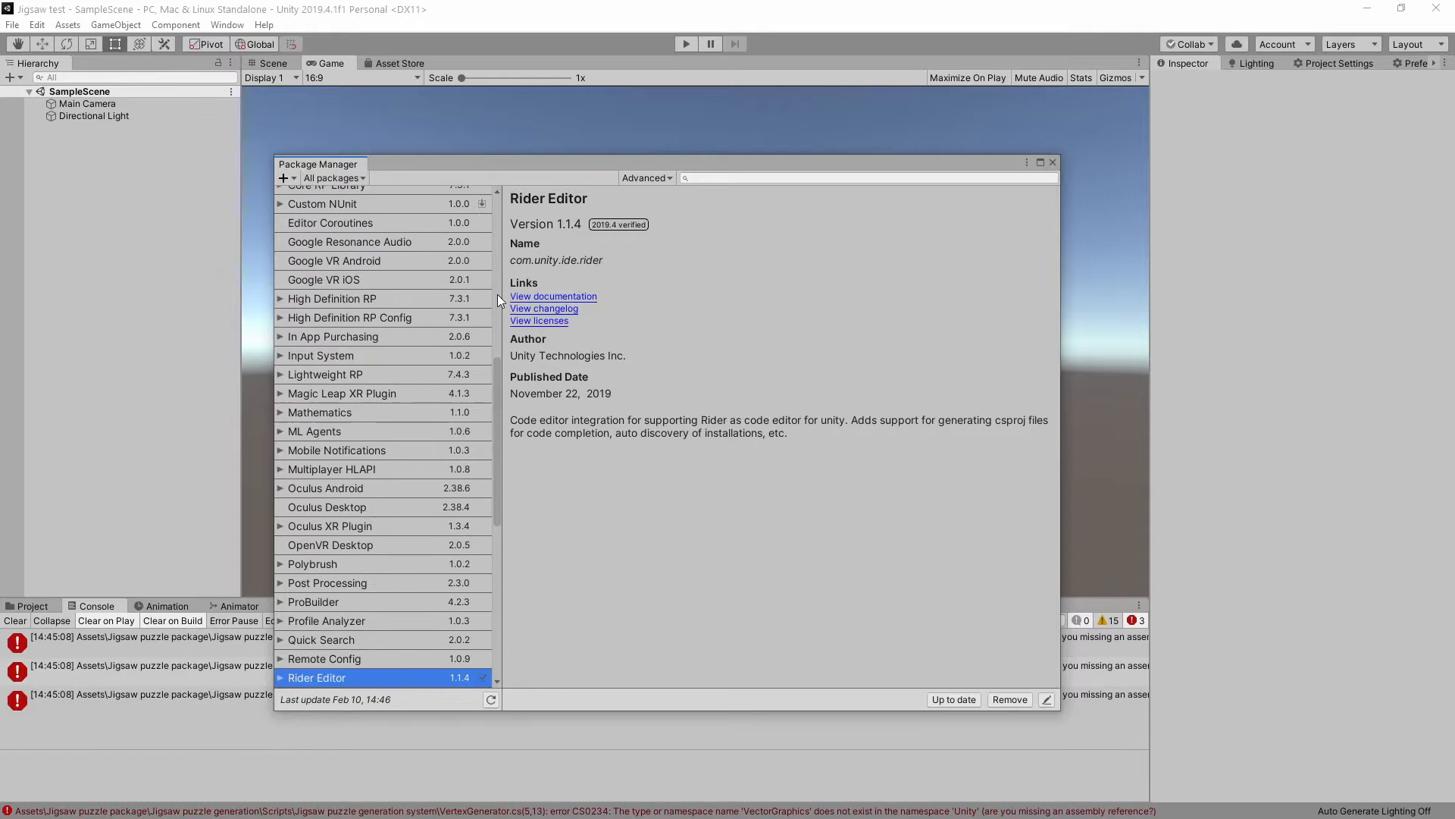
pyautogui.moveTo(498, 387)
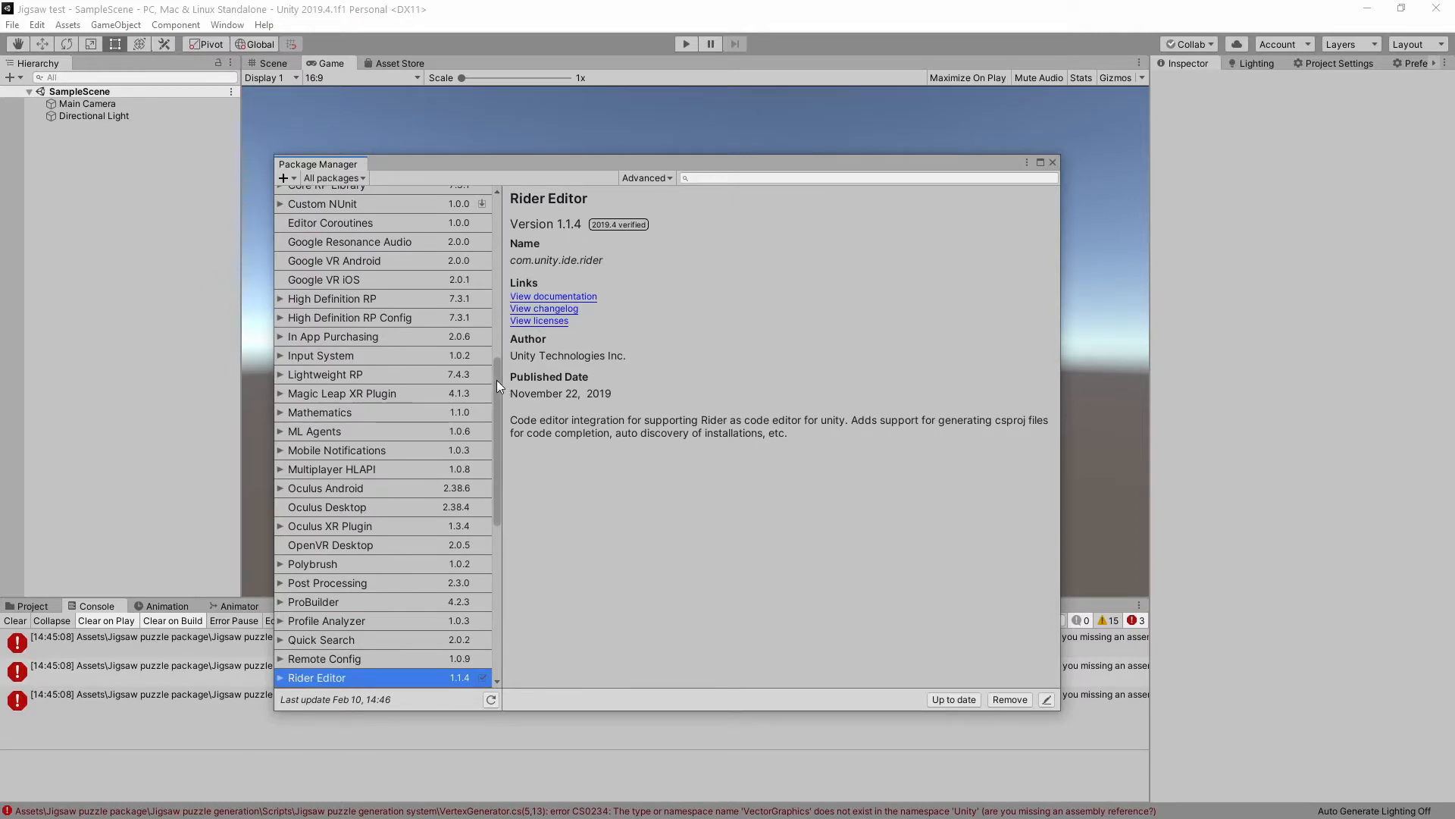
pyautogui.scroll(-3)
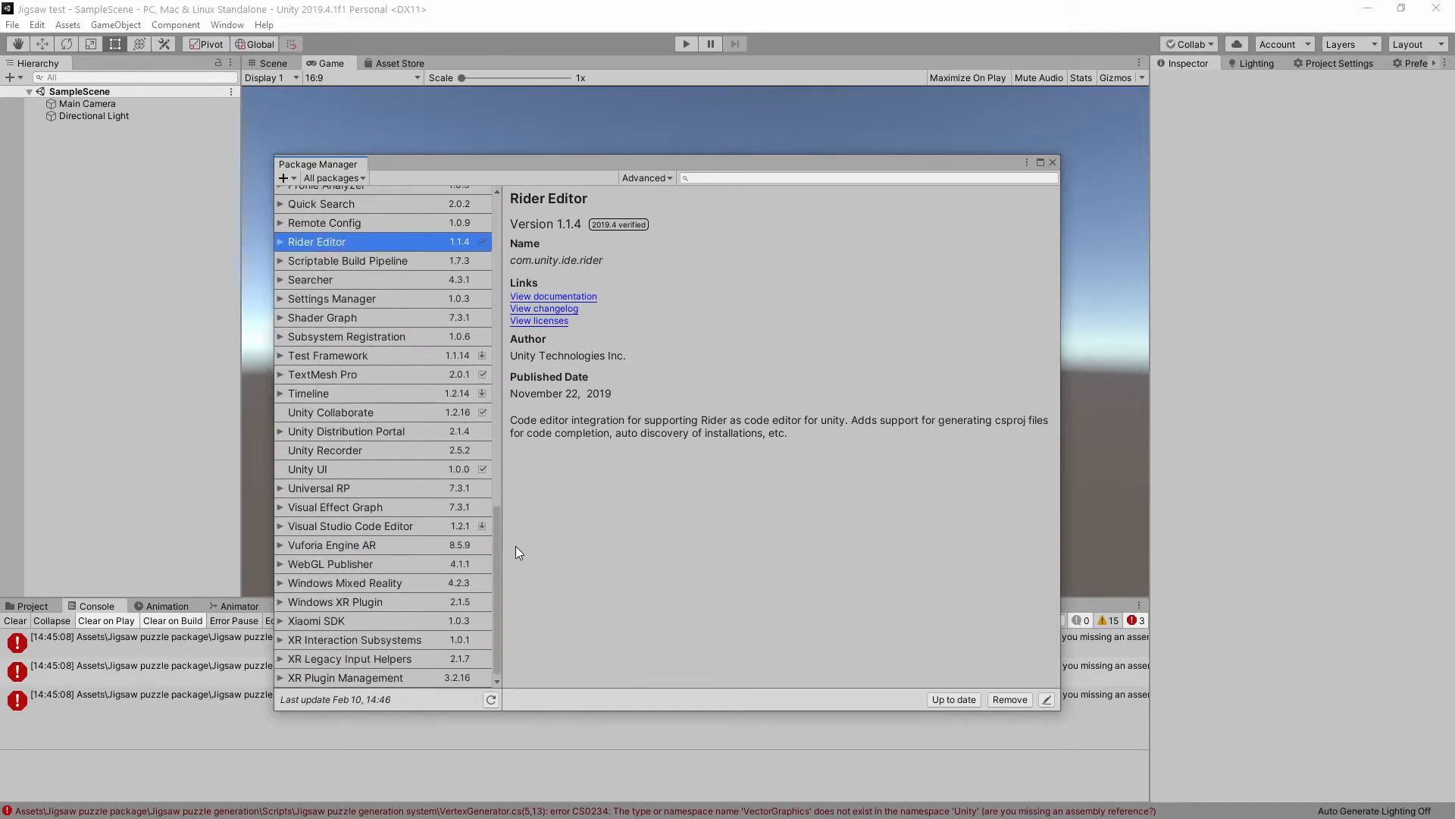
pyautogui.moveTo(333, 491)
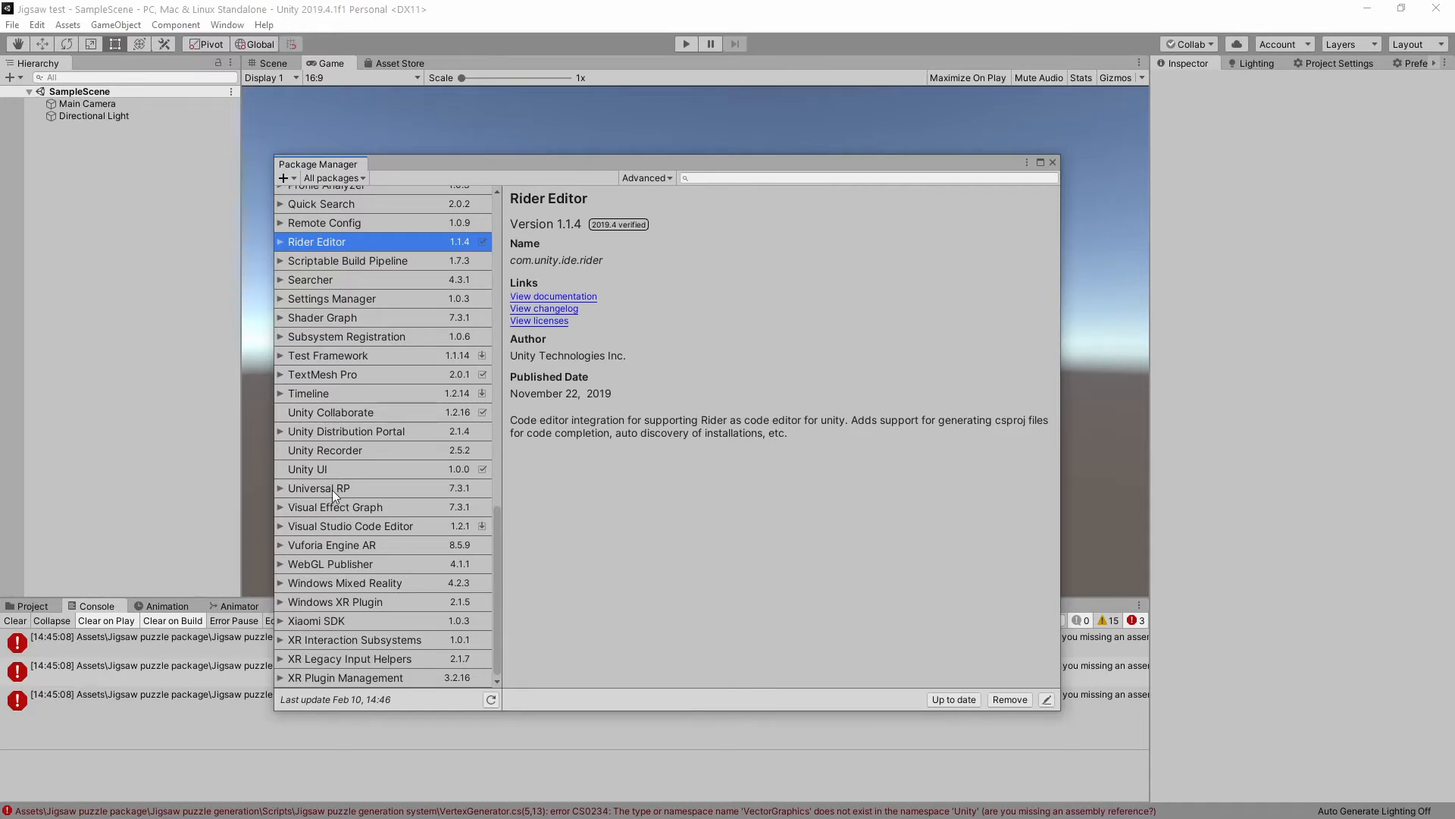
pyautogui.click(319, 487)
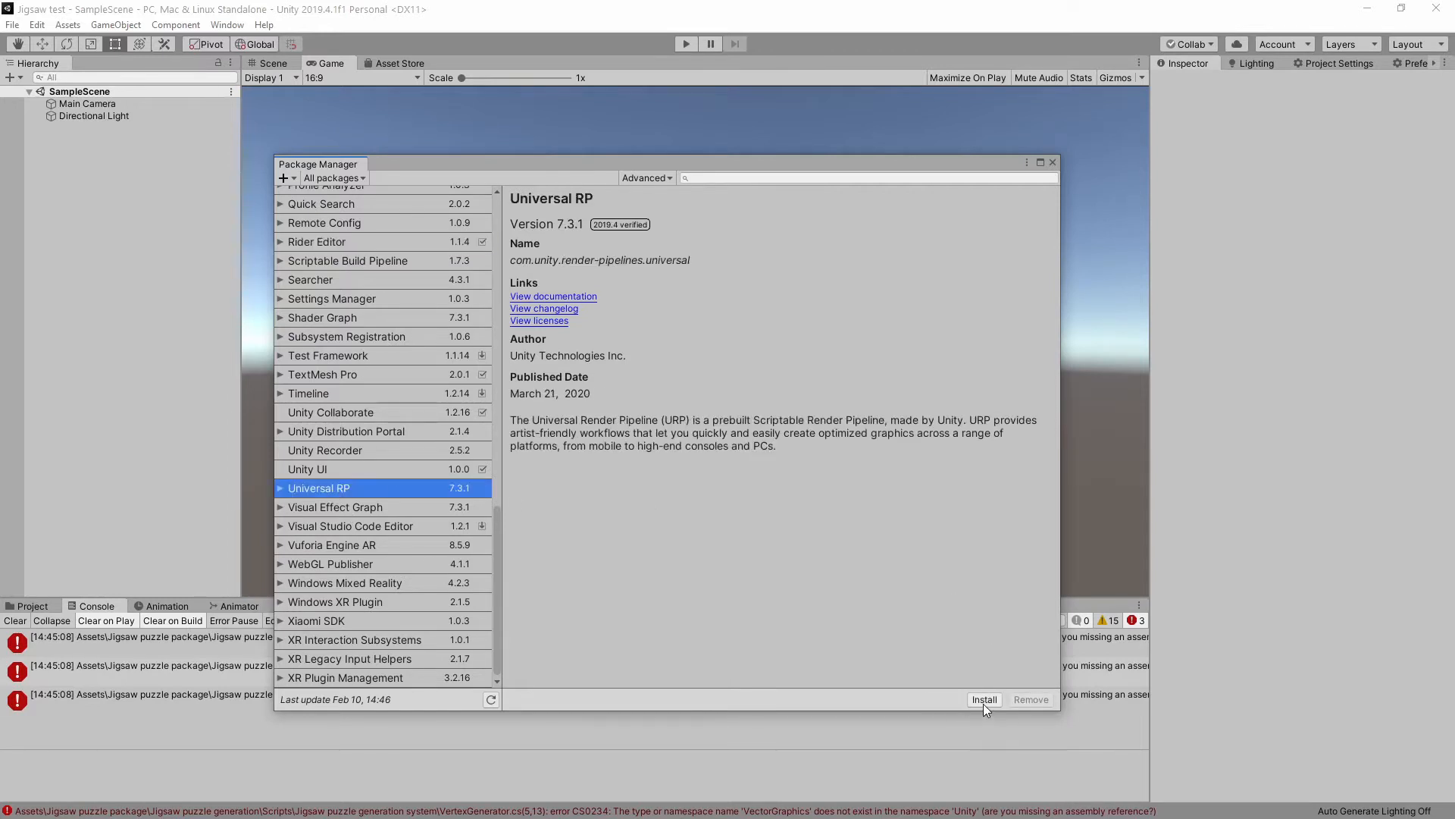
pyautogui.click(984, 699)
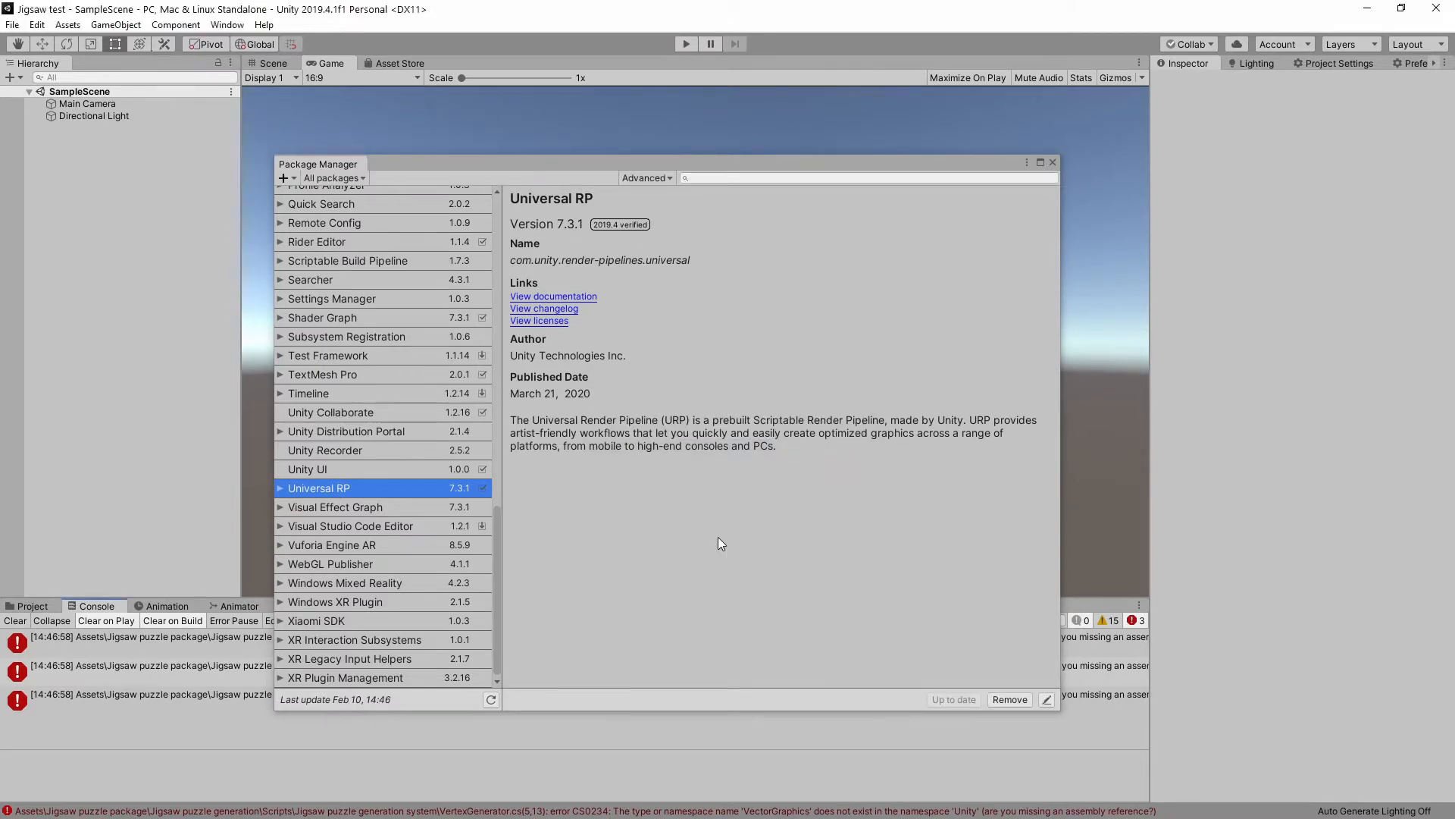
pyautogui.moveTo(703, 537)
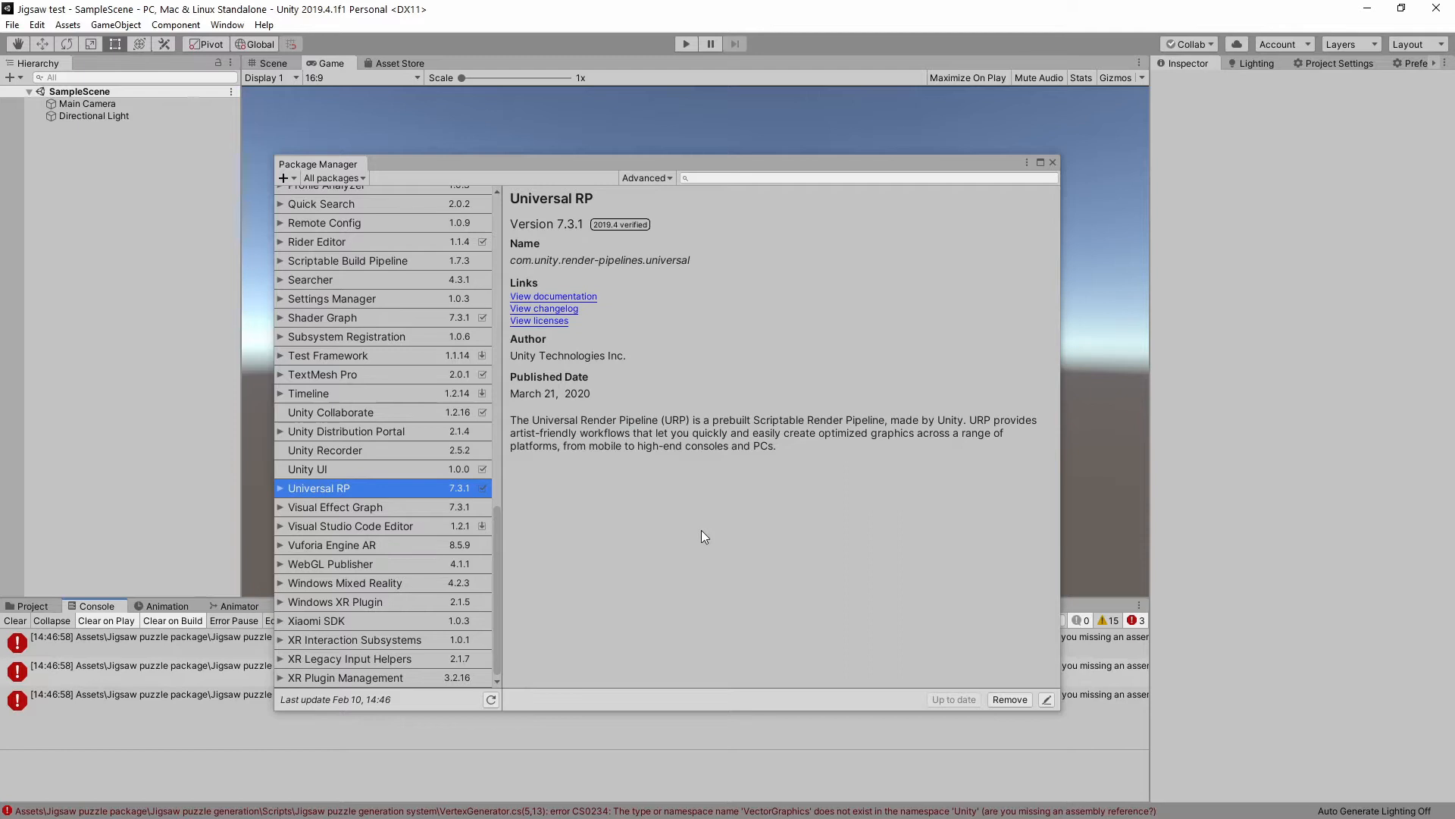
pyautogui.moveTo(656, 332)
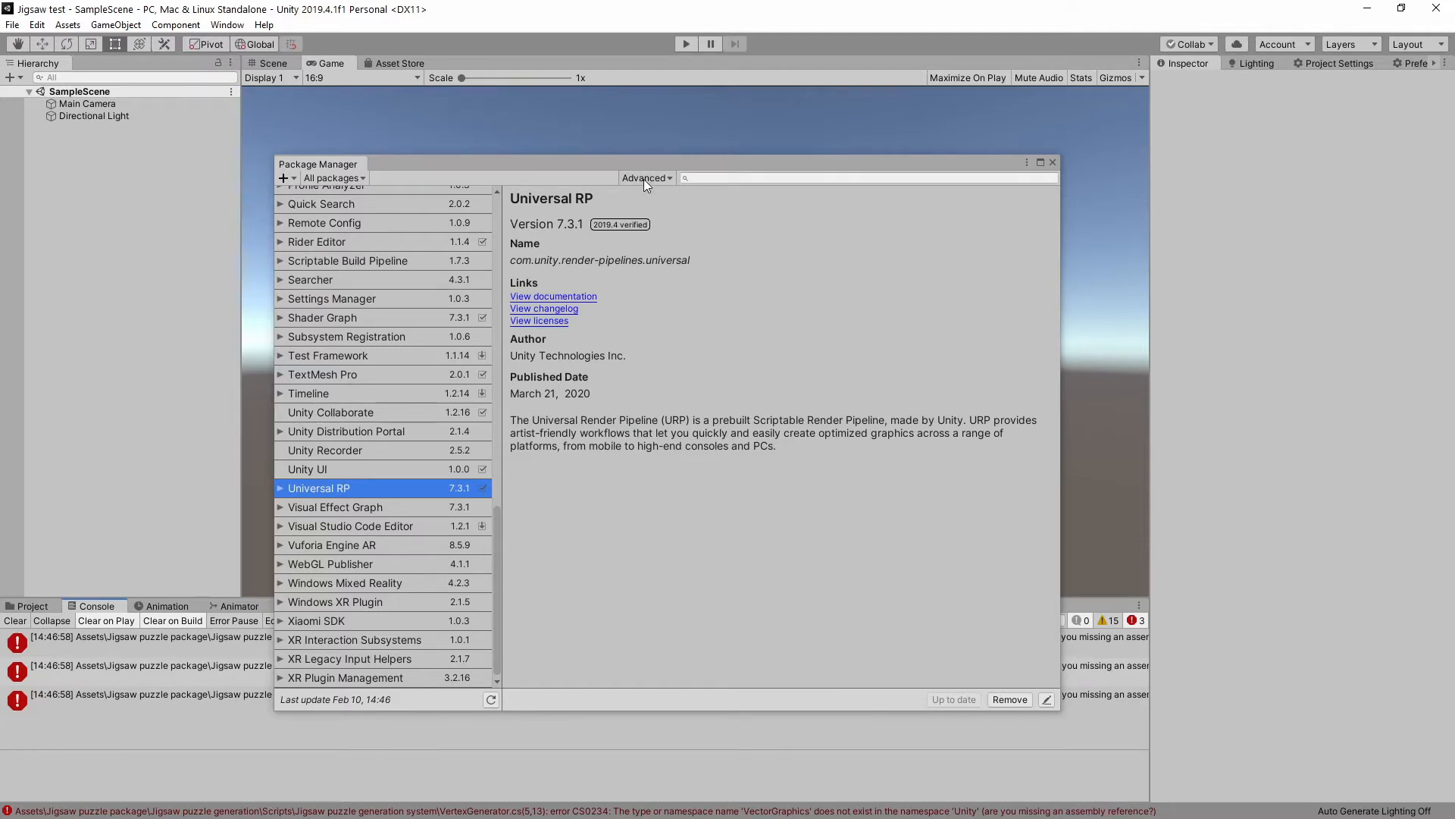
# - Enable preview packages and install Vector Graphics preview 2.0.0
pyautogui.click(648, 178)
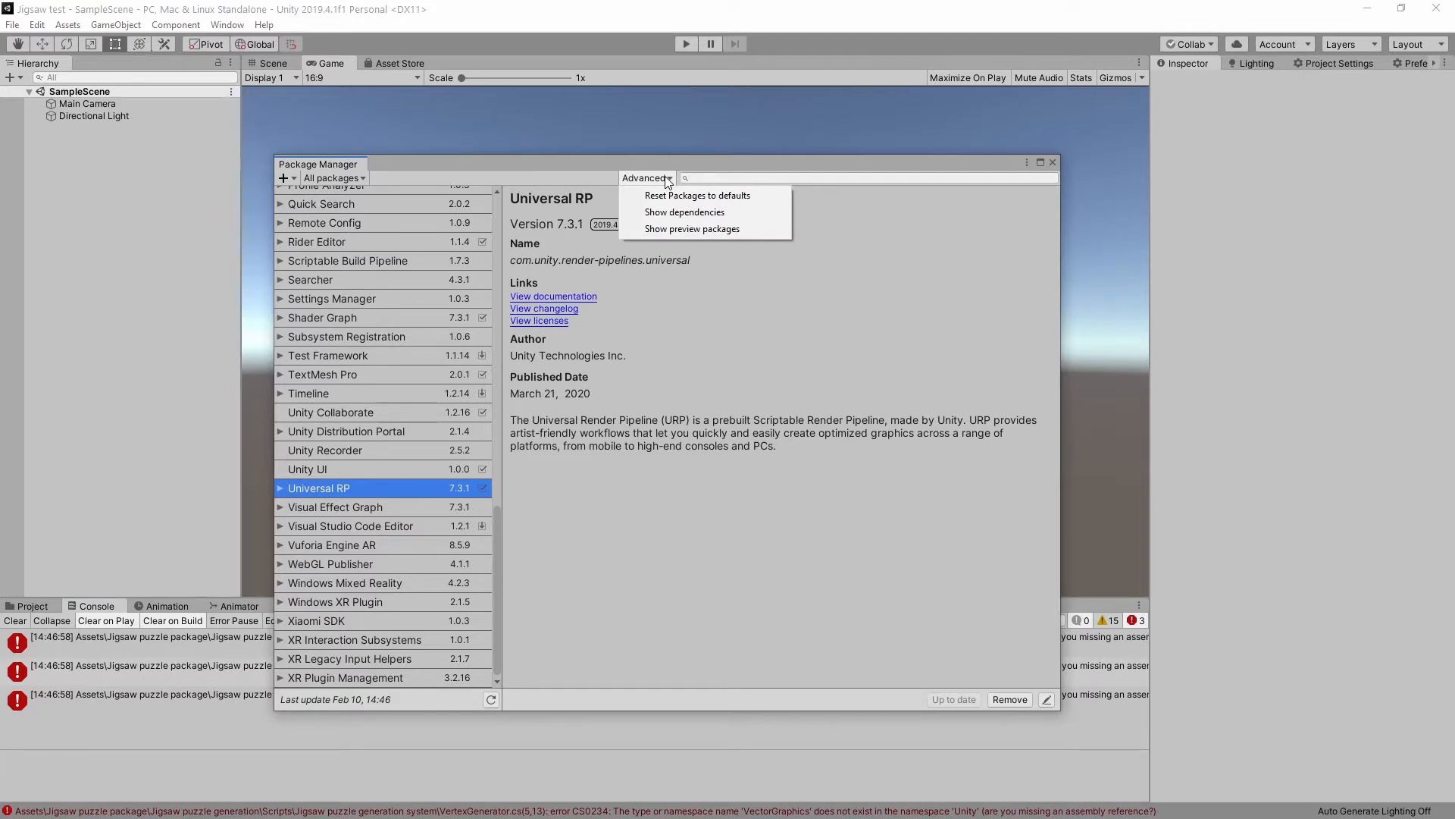
pyautogui.moveTo(691, 229)
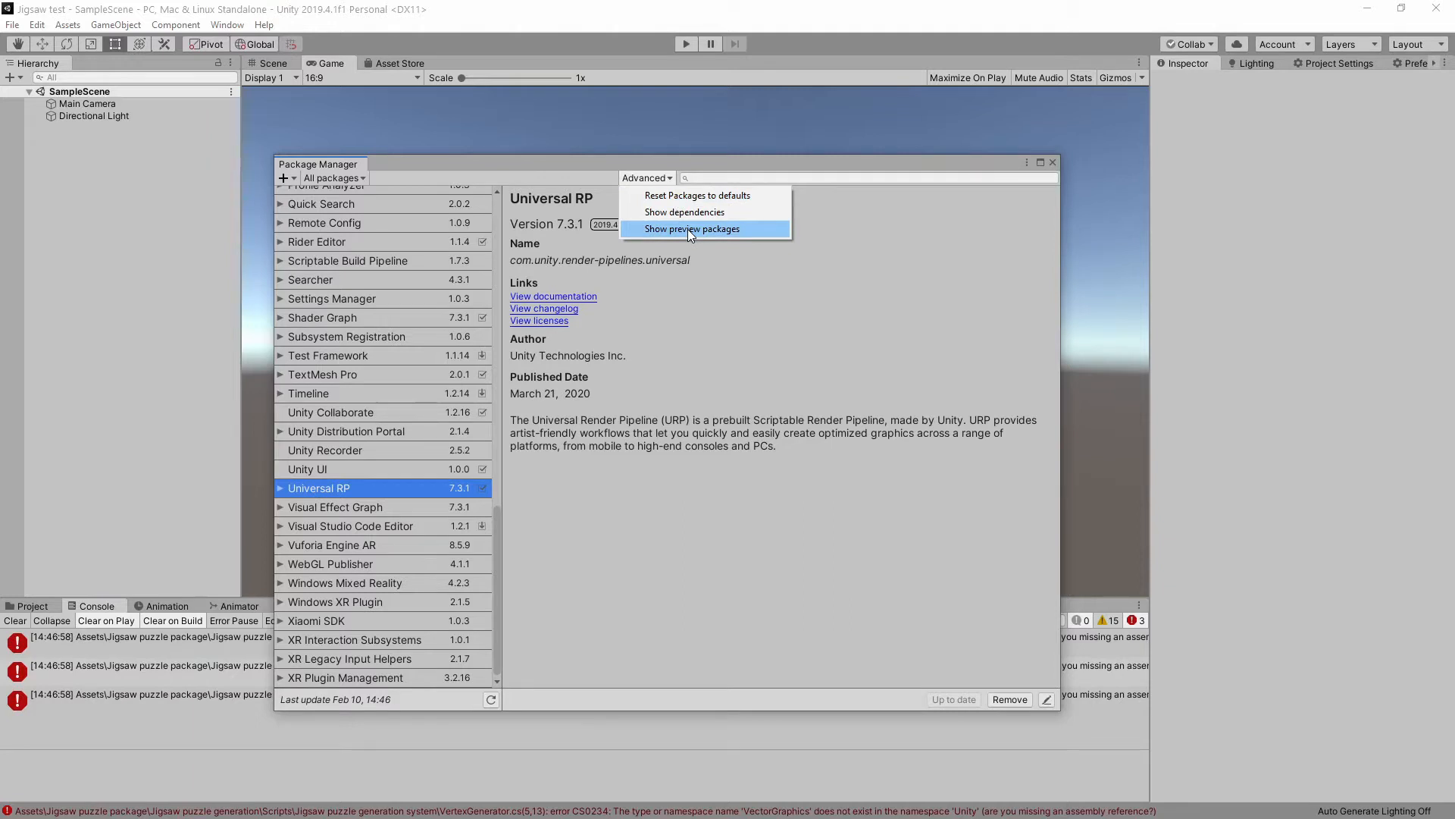
pyautogui.click(691, 229)
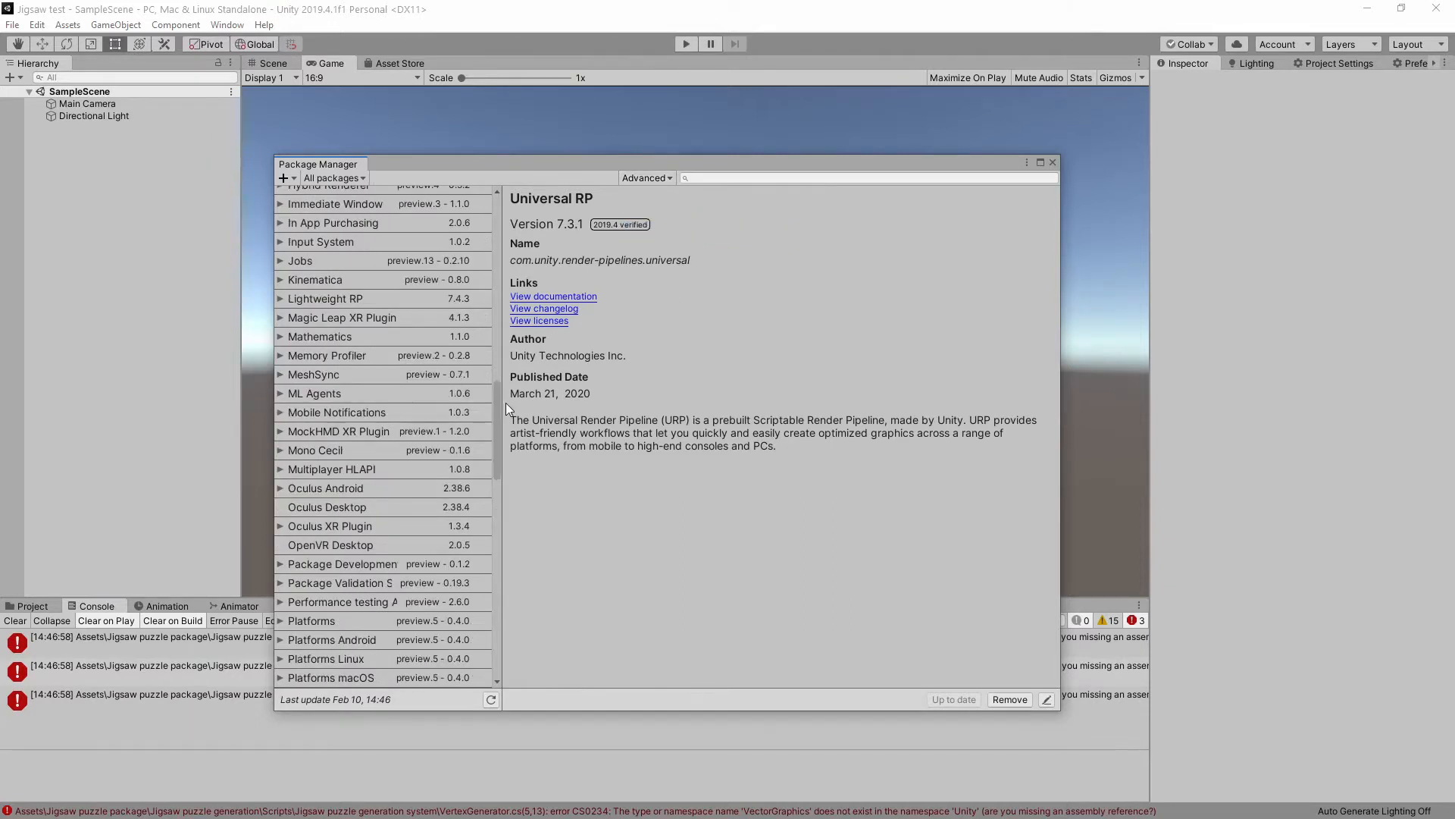
pyautogui.scroll(-3)
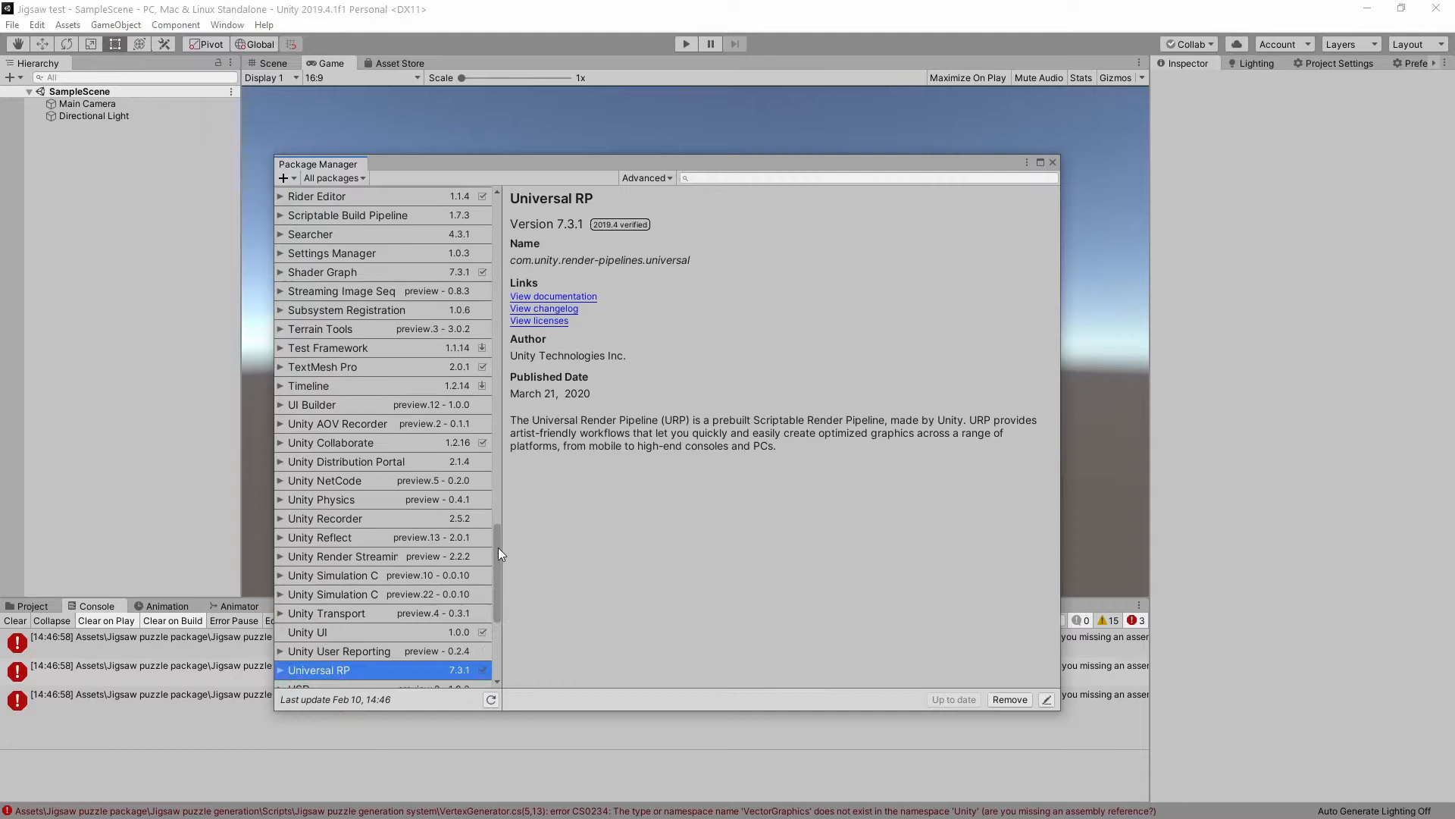
pyautogui.scroll(-3)
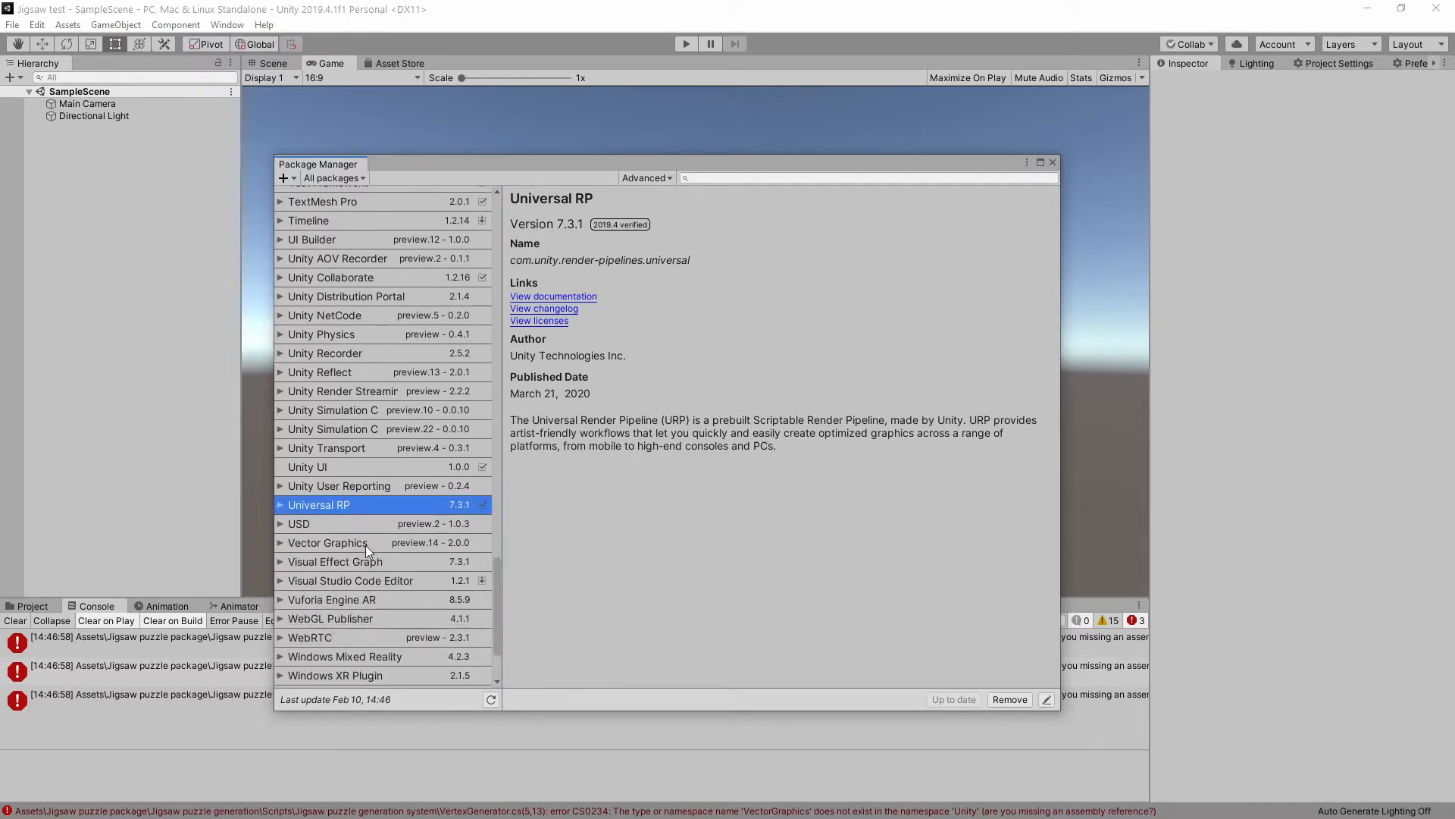
pyautogui.click(328, 543)
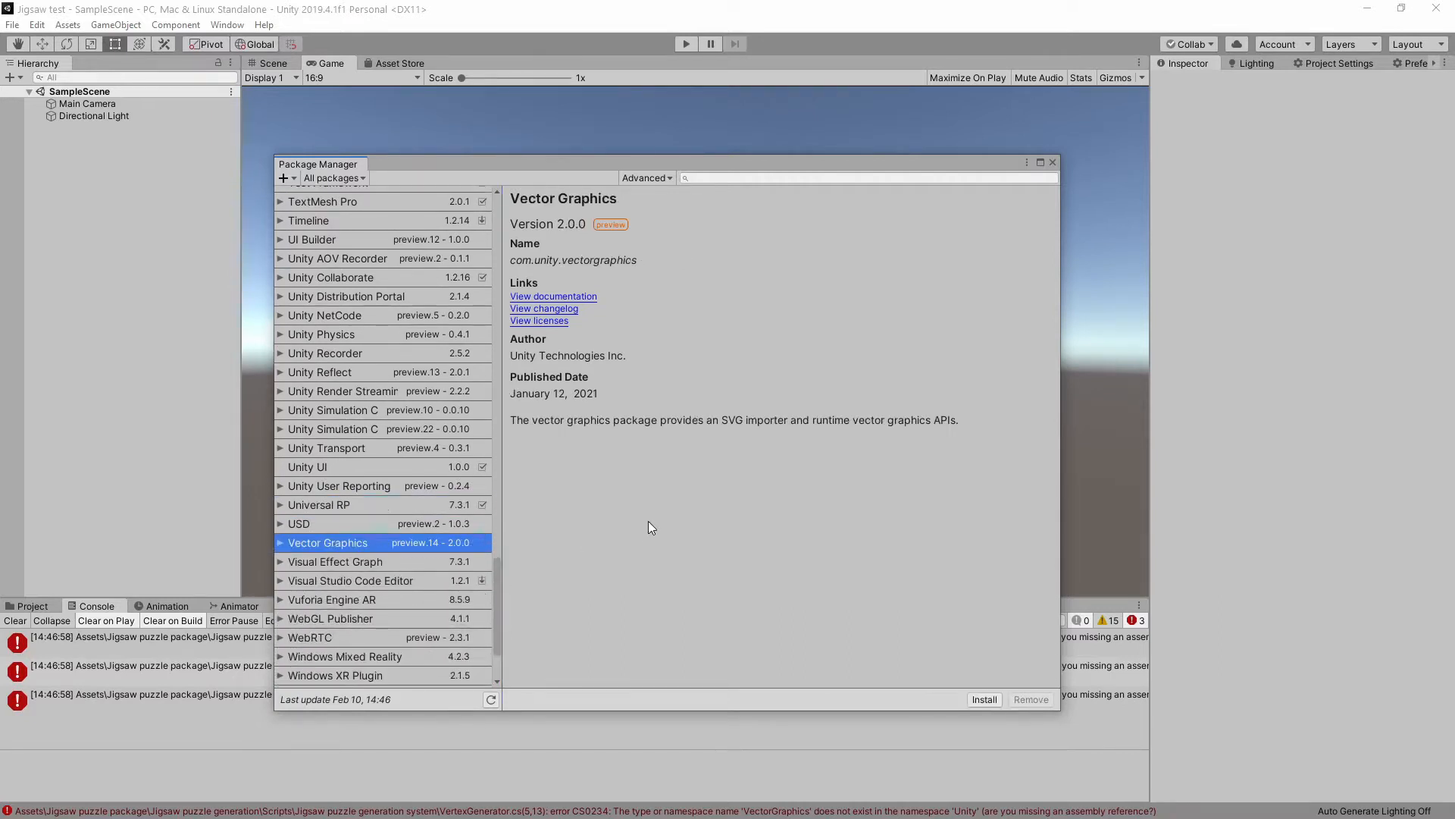
pyautogui.moveTo(800, 529)
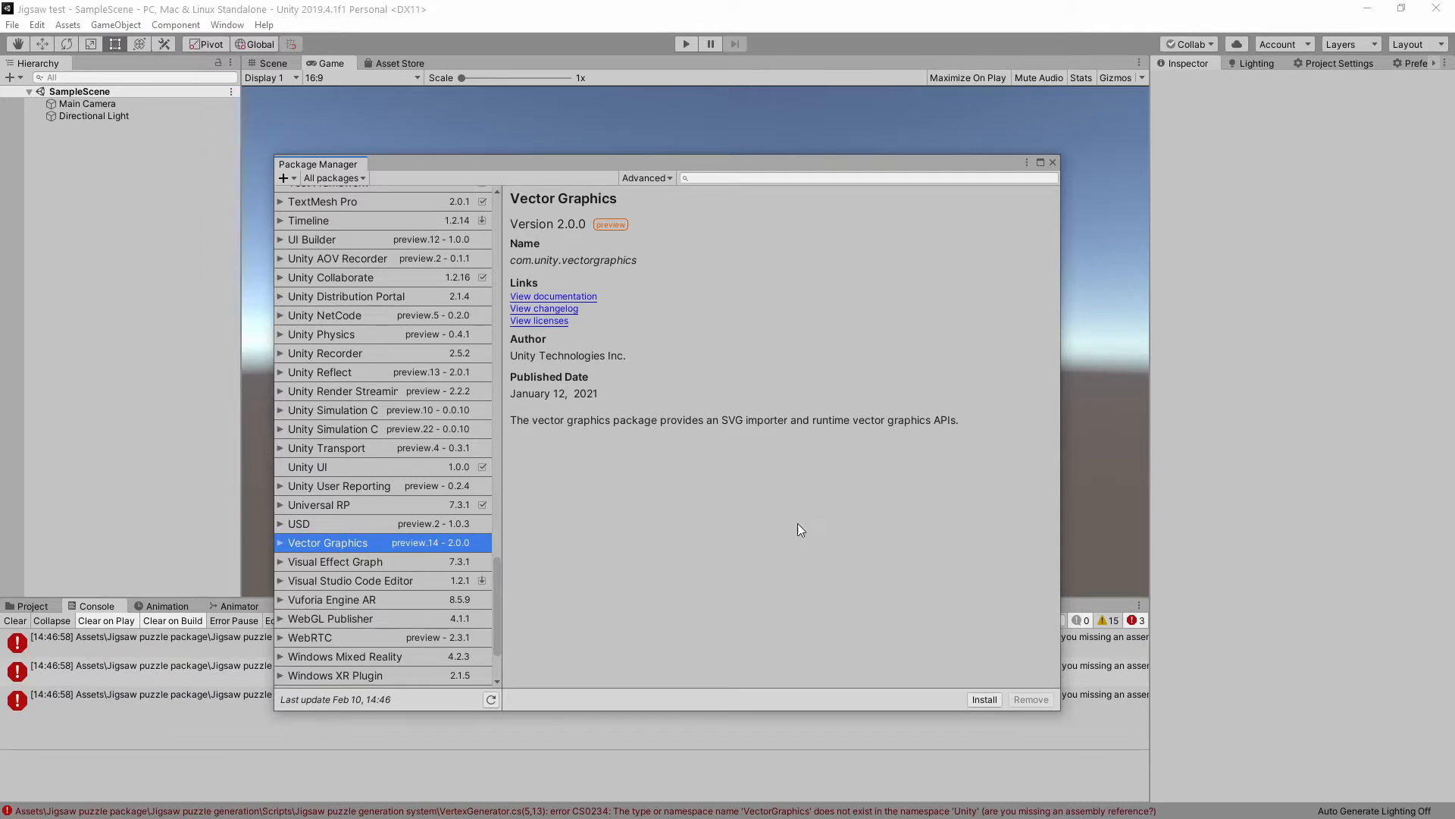
pyautogui.moveTo(984, 699)
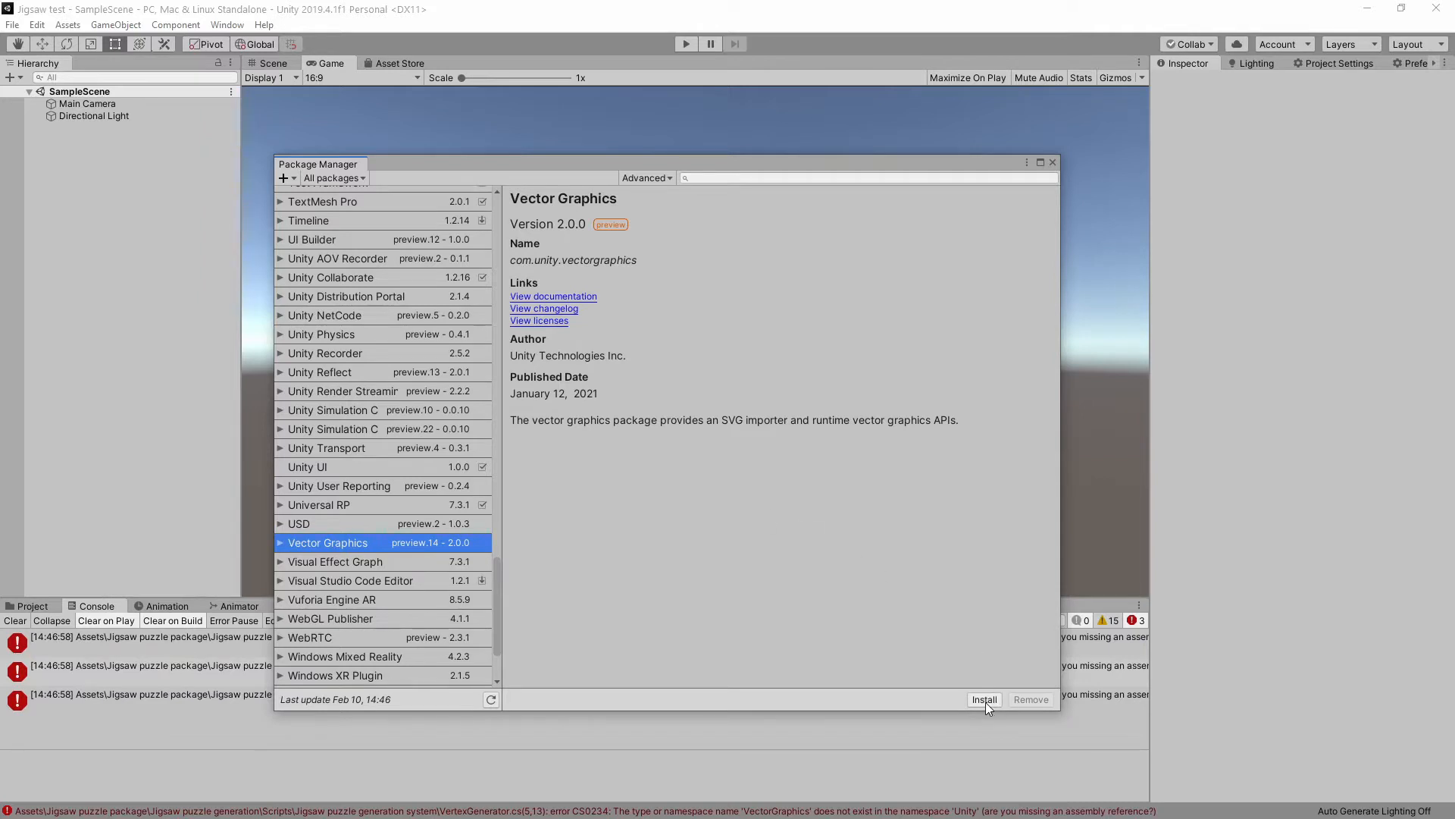
pyautogui.click(983, 699)
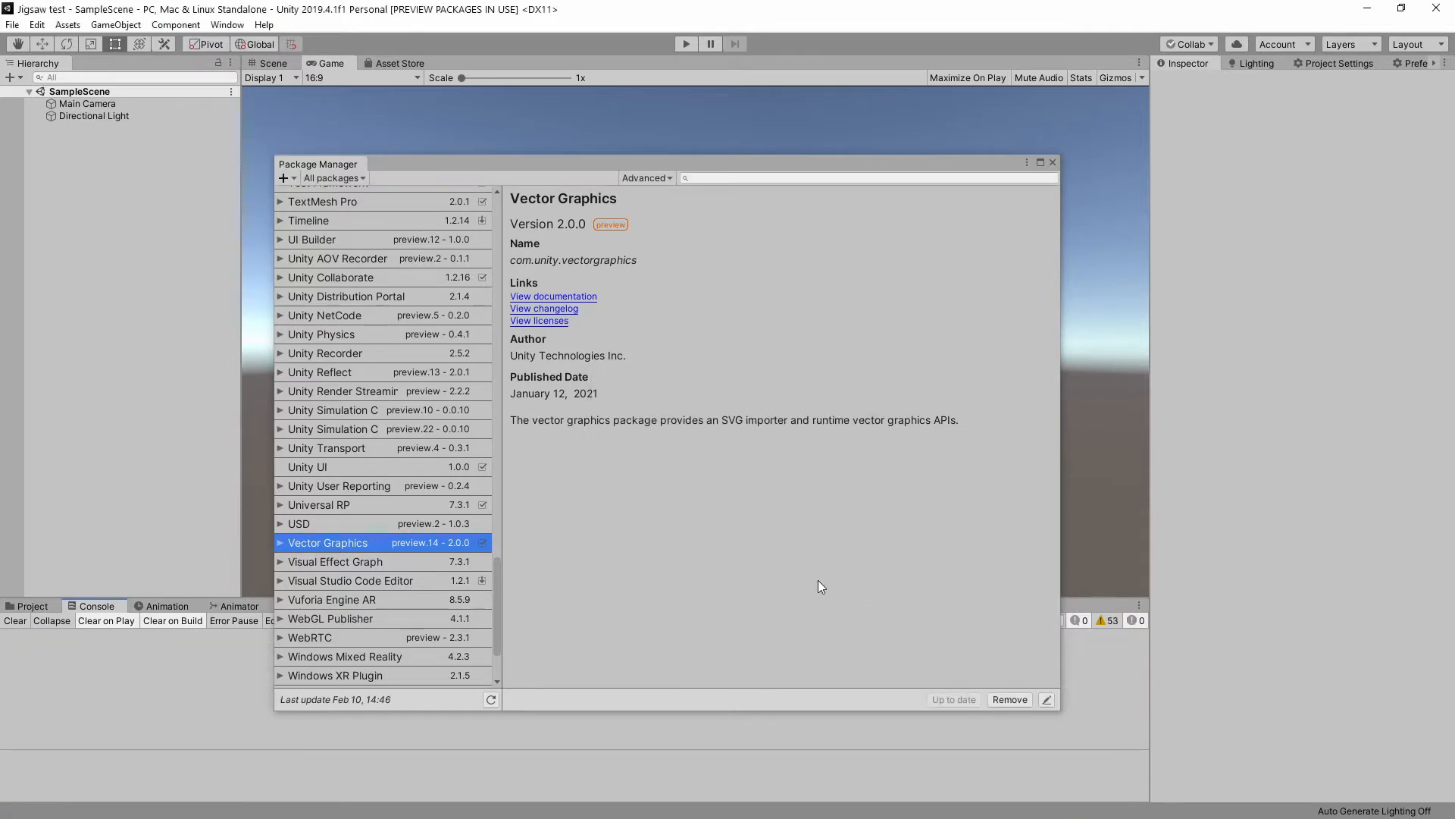
pyautogui.moveTo(796, 582)
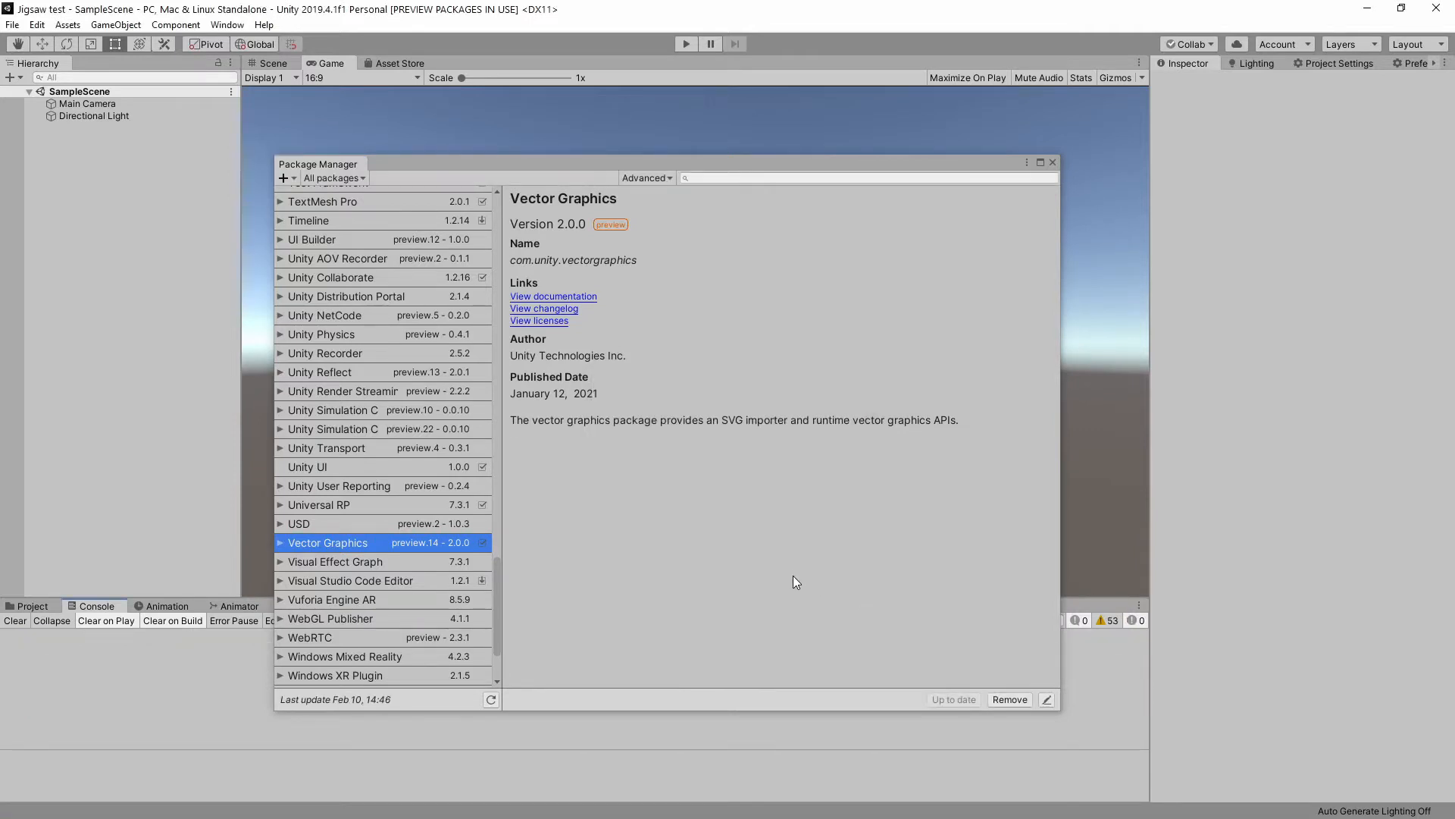
# - Close Package Manager and browse the Jigsaw puzzle package's generation and system folders
pyautogui.click(1052, 163)
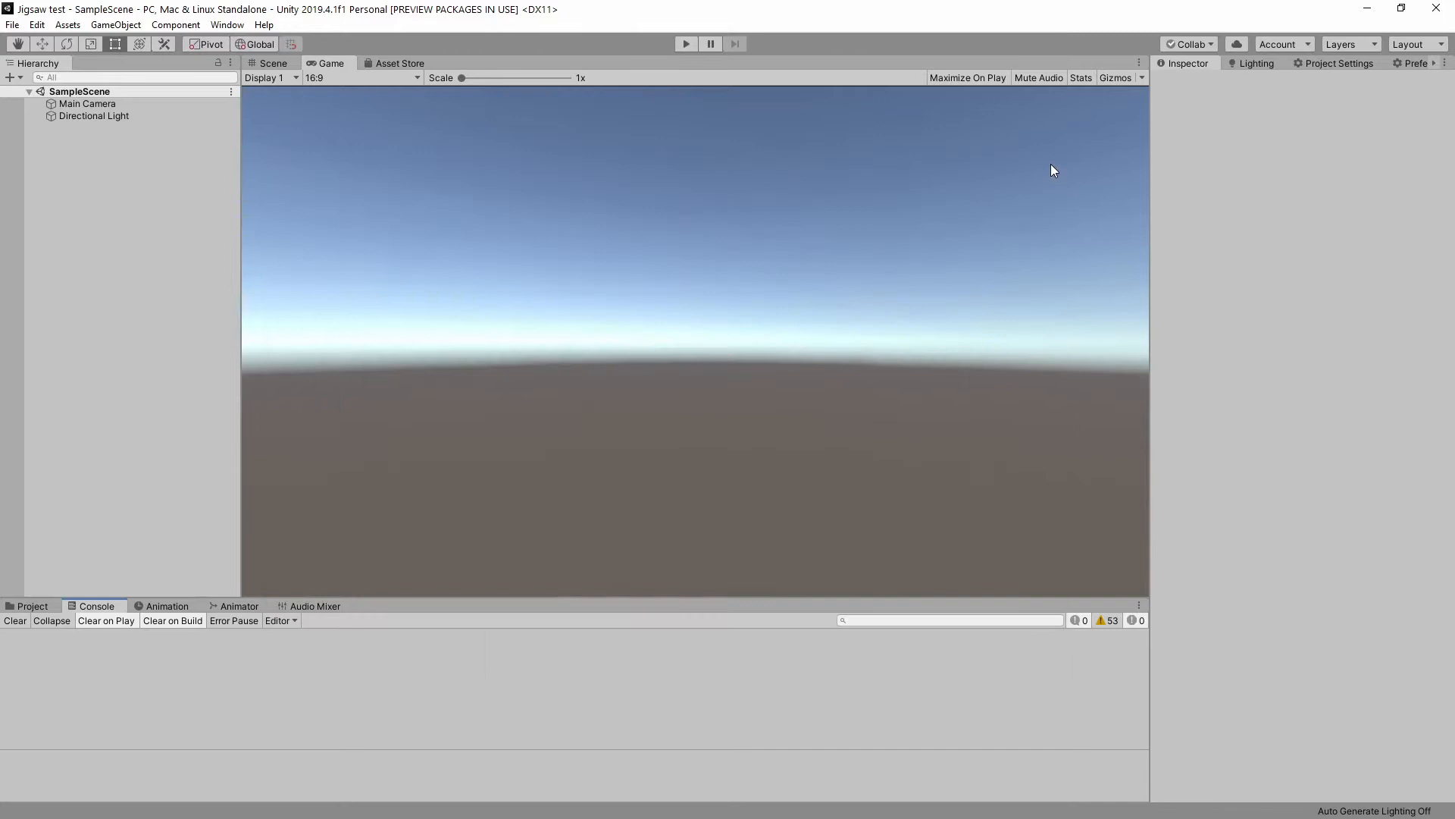
pyautogui.moveTo(106, 526)
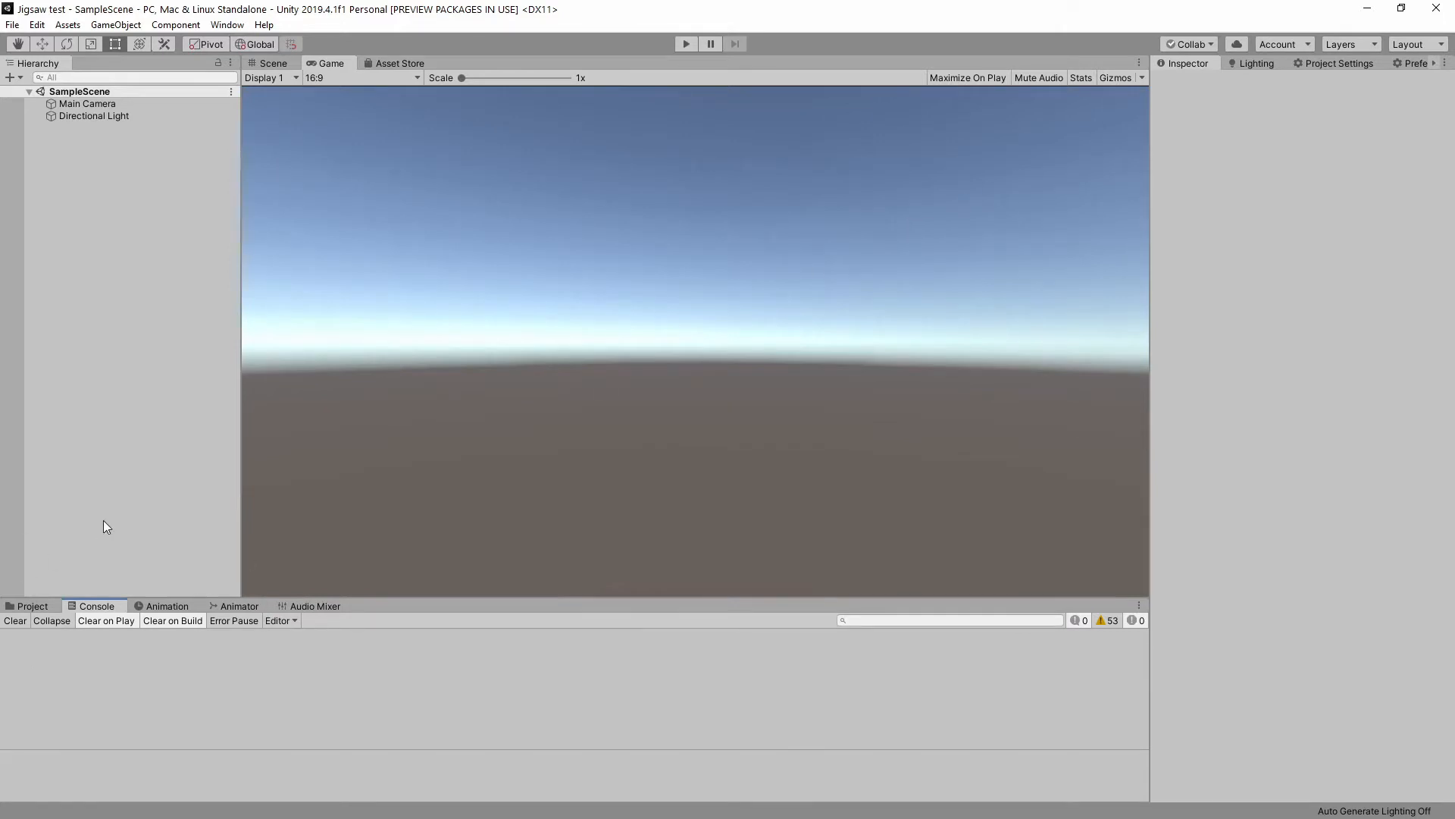
pyautogui.click(32, 605)
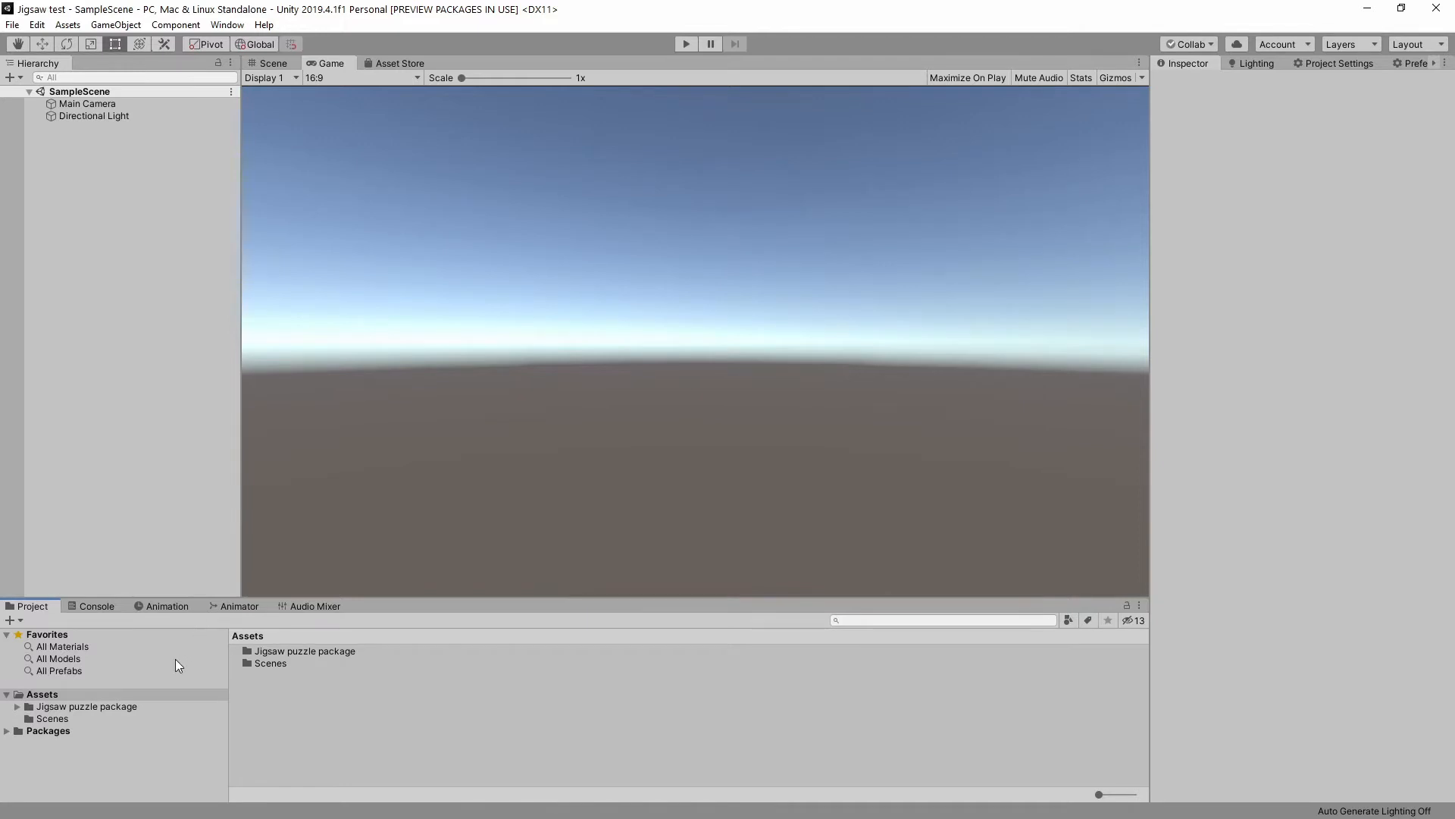
pyautogui.moveTo(88, 696)
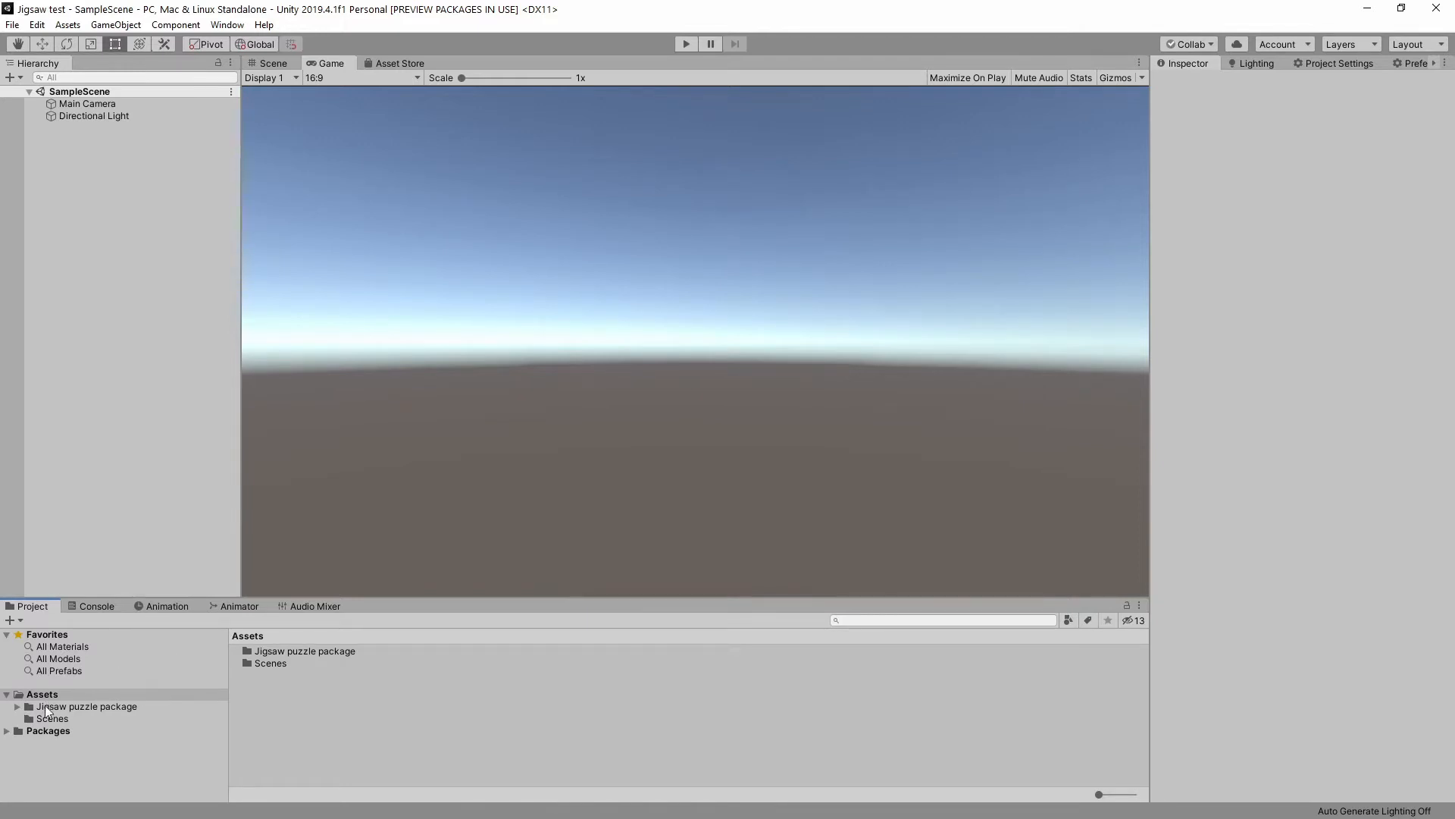
pyautogui.click(86, 705)
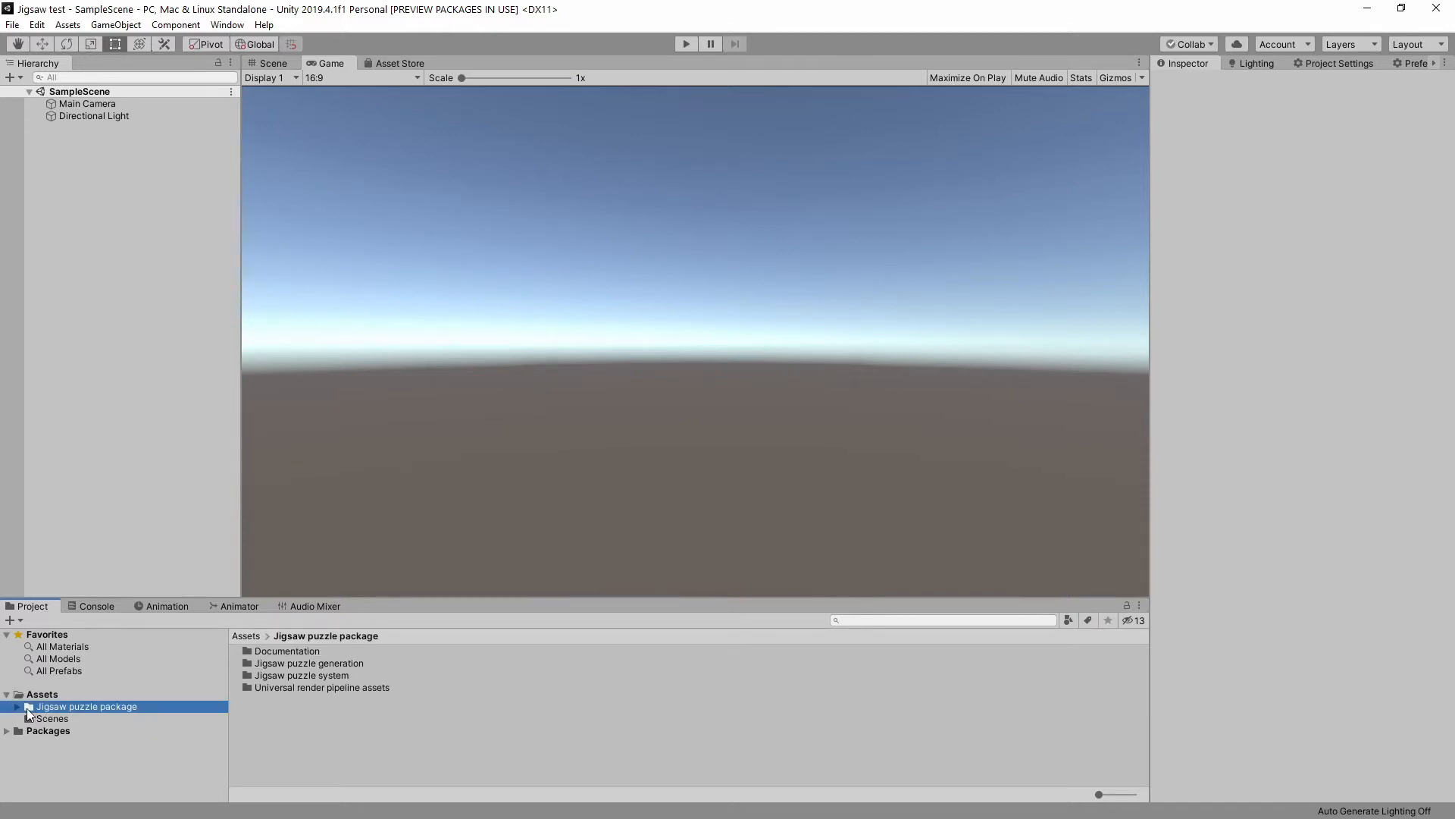
pyautogui.click(8, 706)
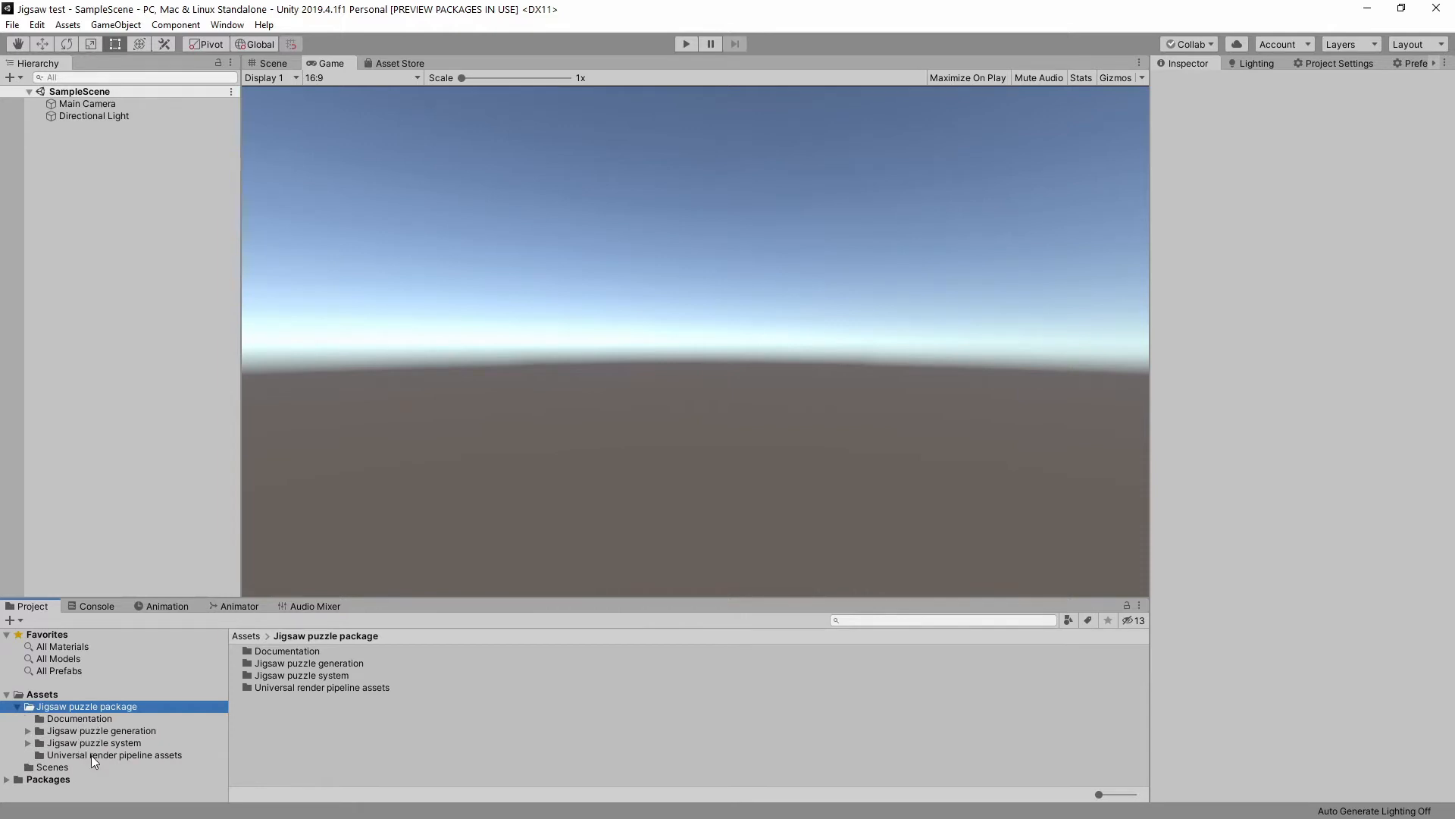
pyautogui.click(113, 755)
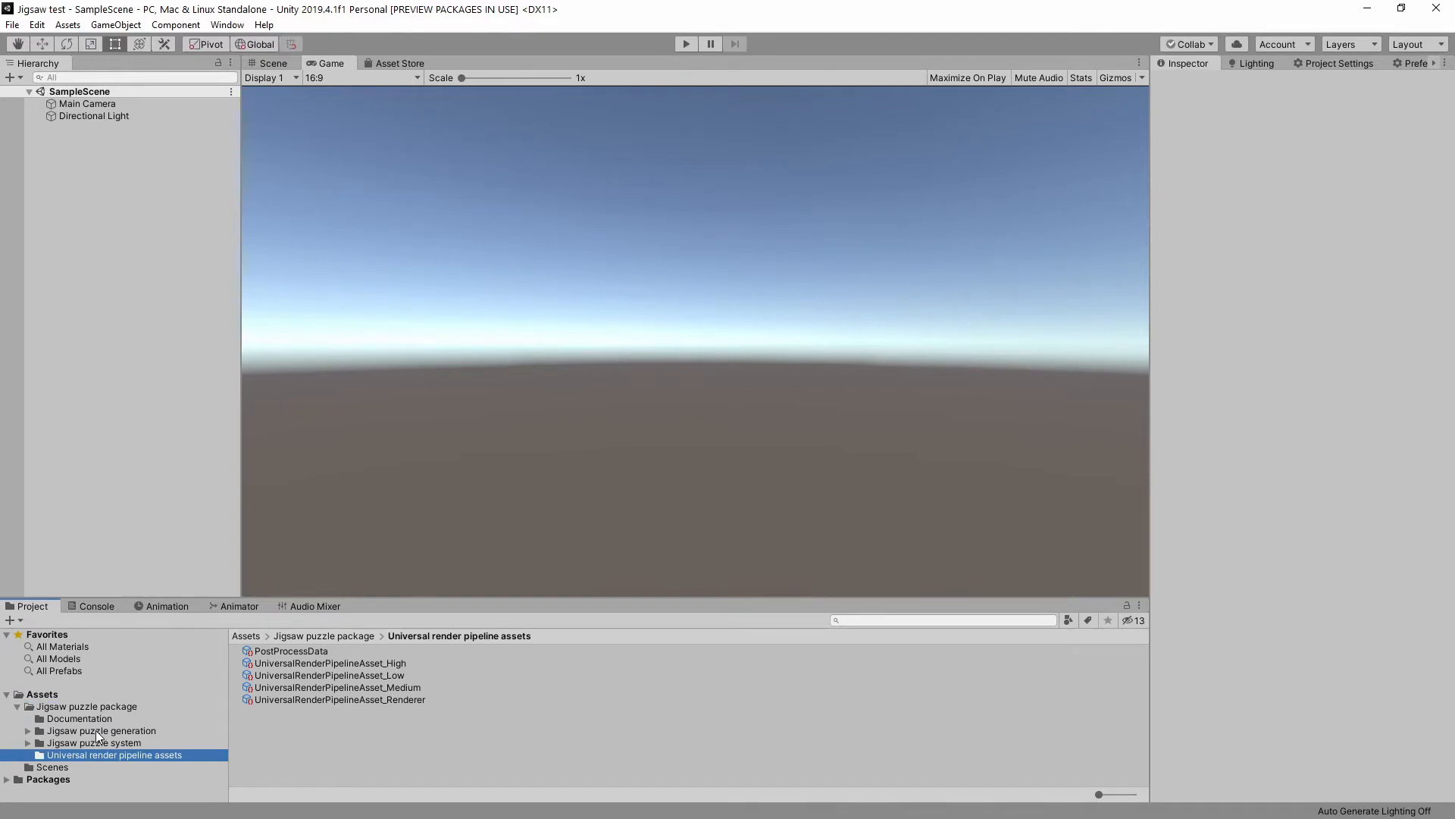
pyautogui.click(100, 731)
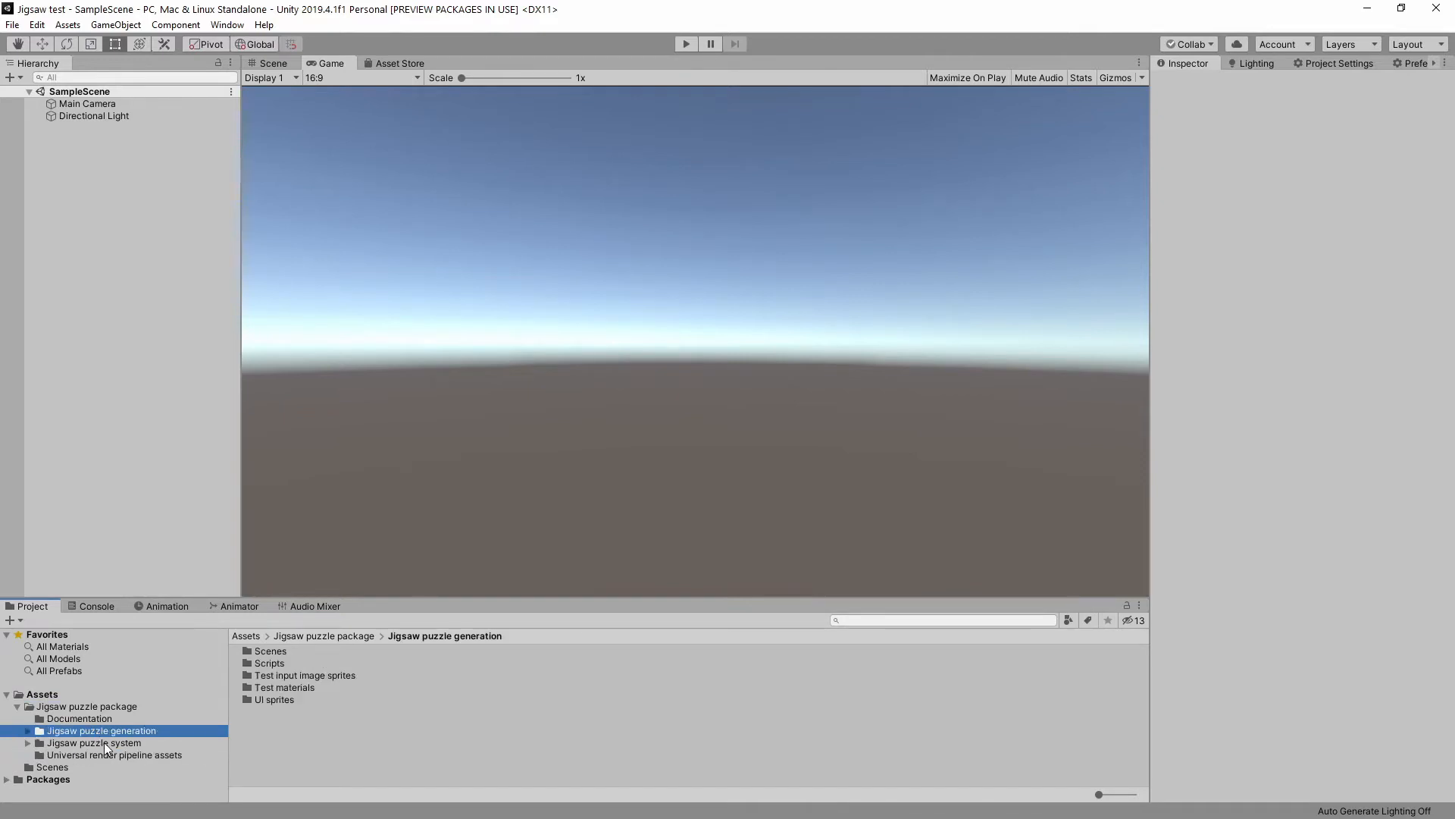
pyautogui.click(92, 743)
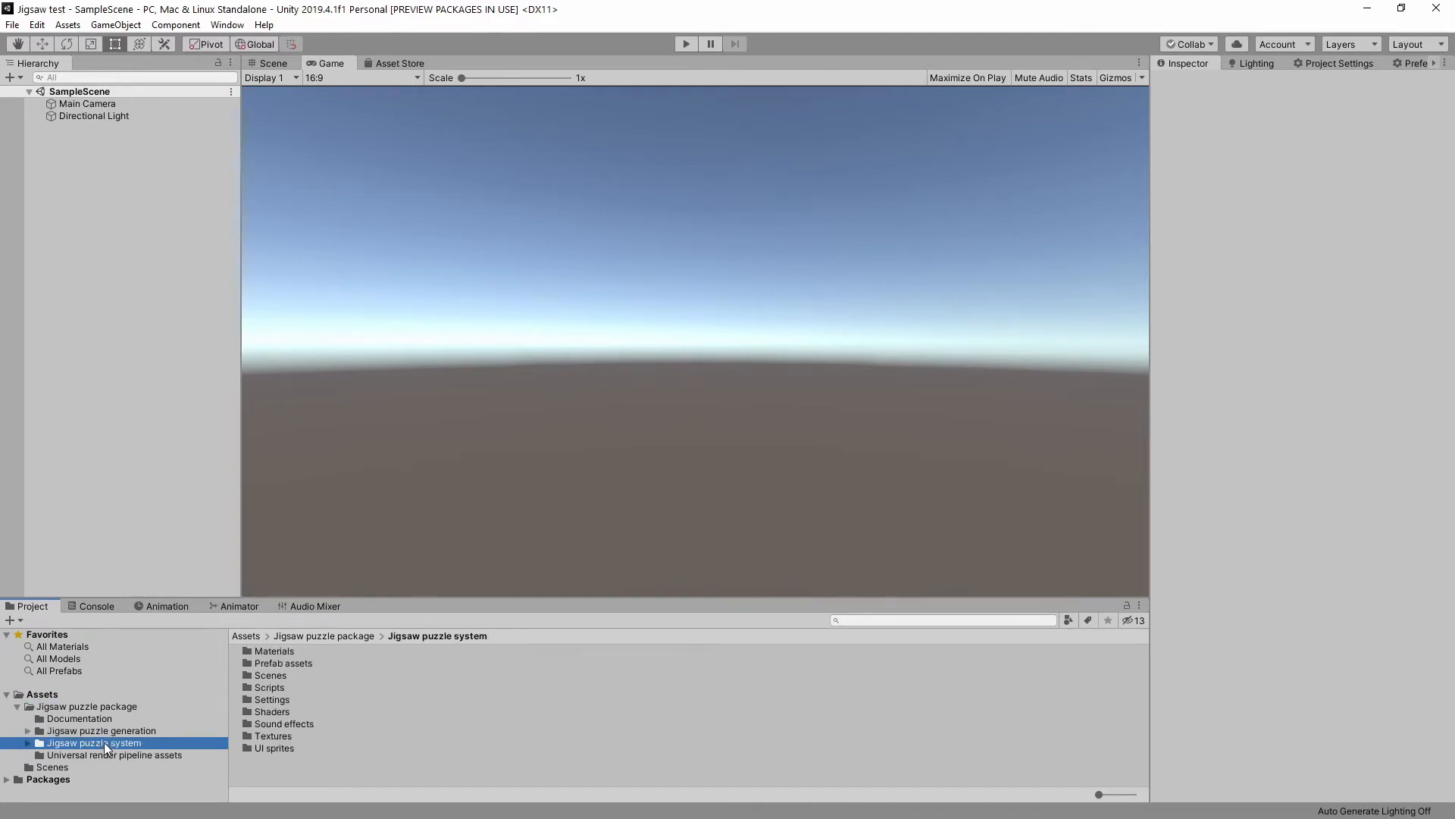
pyautogui.click(100, 730)
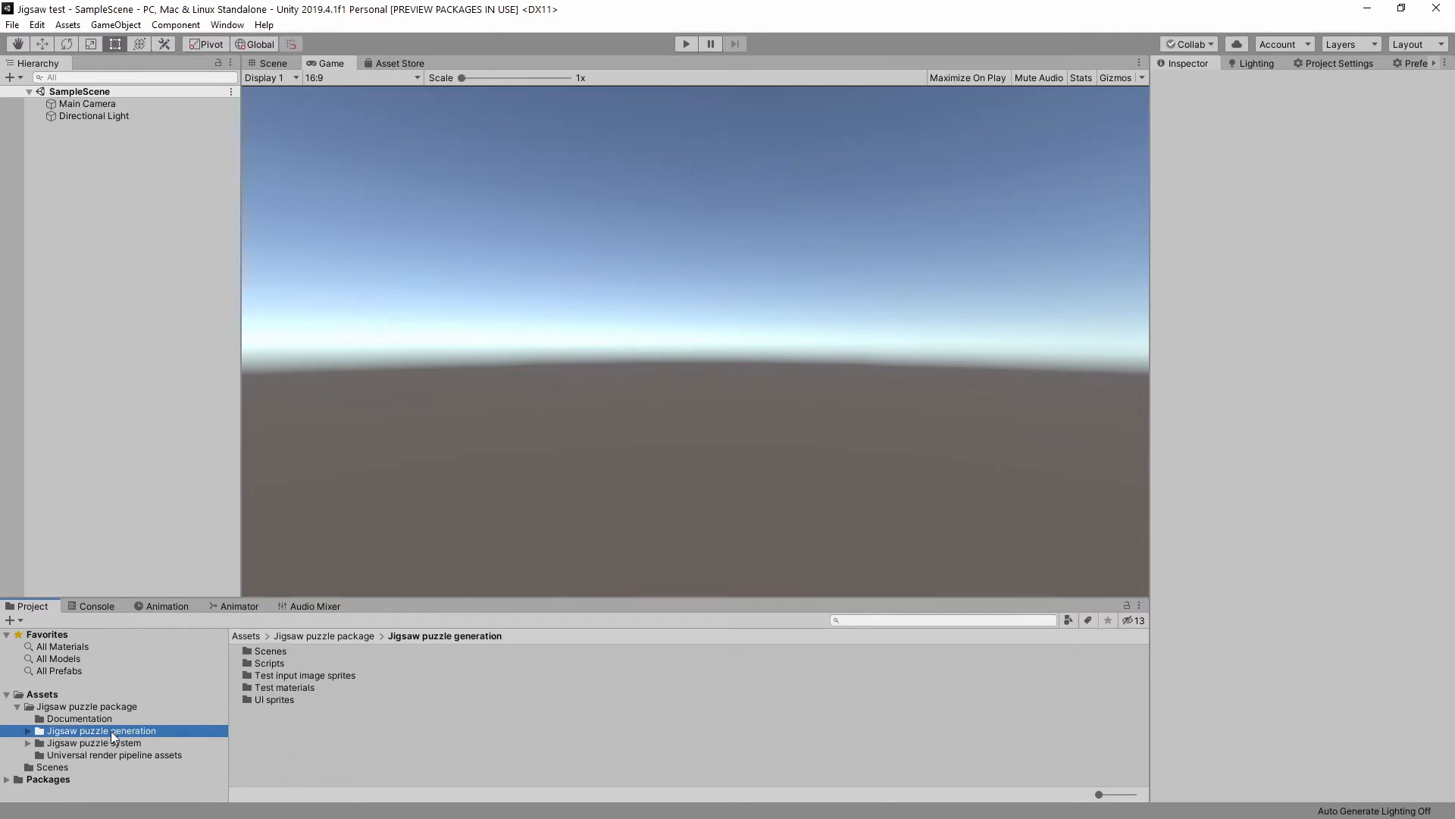
pyautogui.moveTo(163, 739)
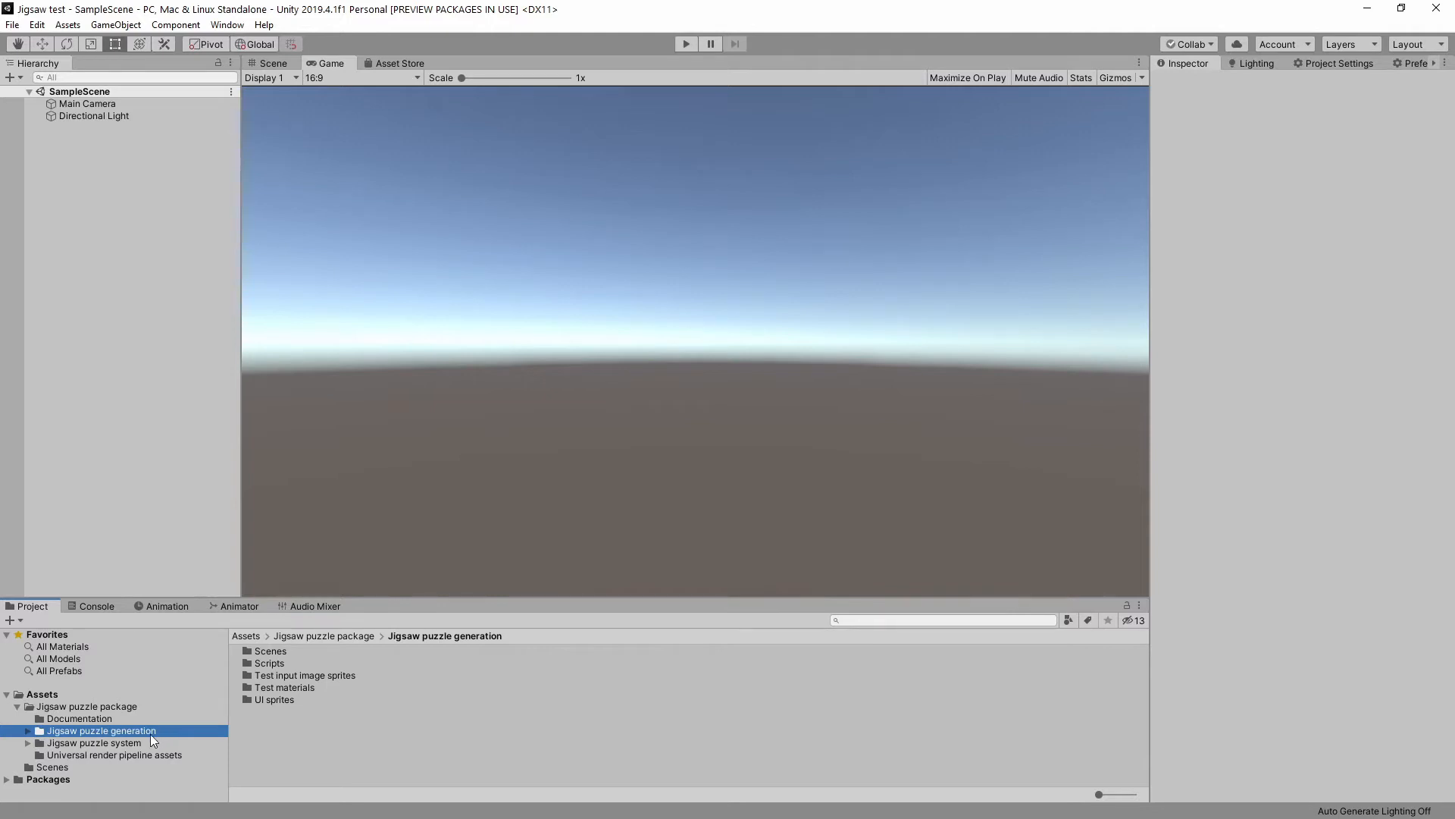
# - Select the Jigsaw puzzle prefab generator scene in the generation Scenes folder
pyautogui.click(92, 743)
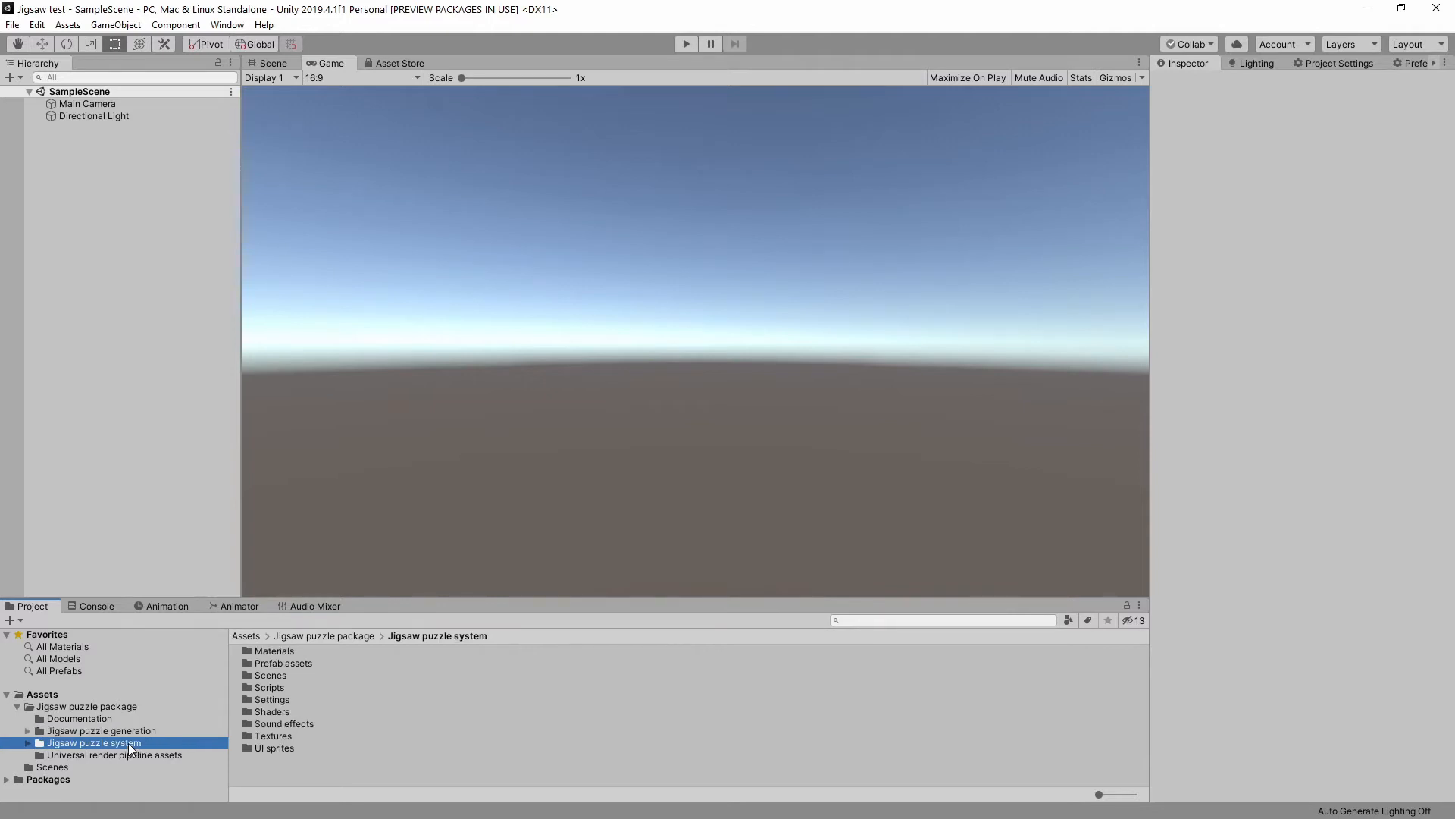
pyautogui.click(100, 731)
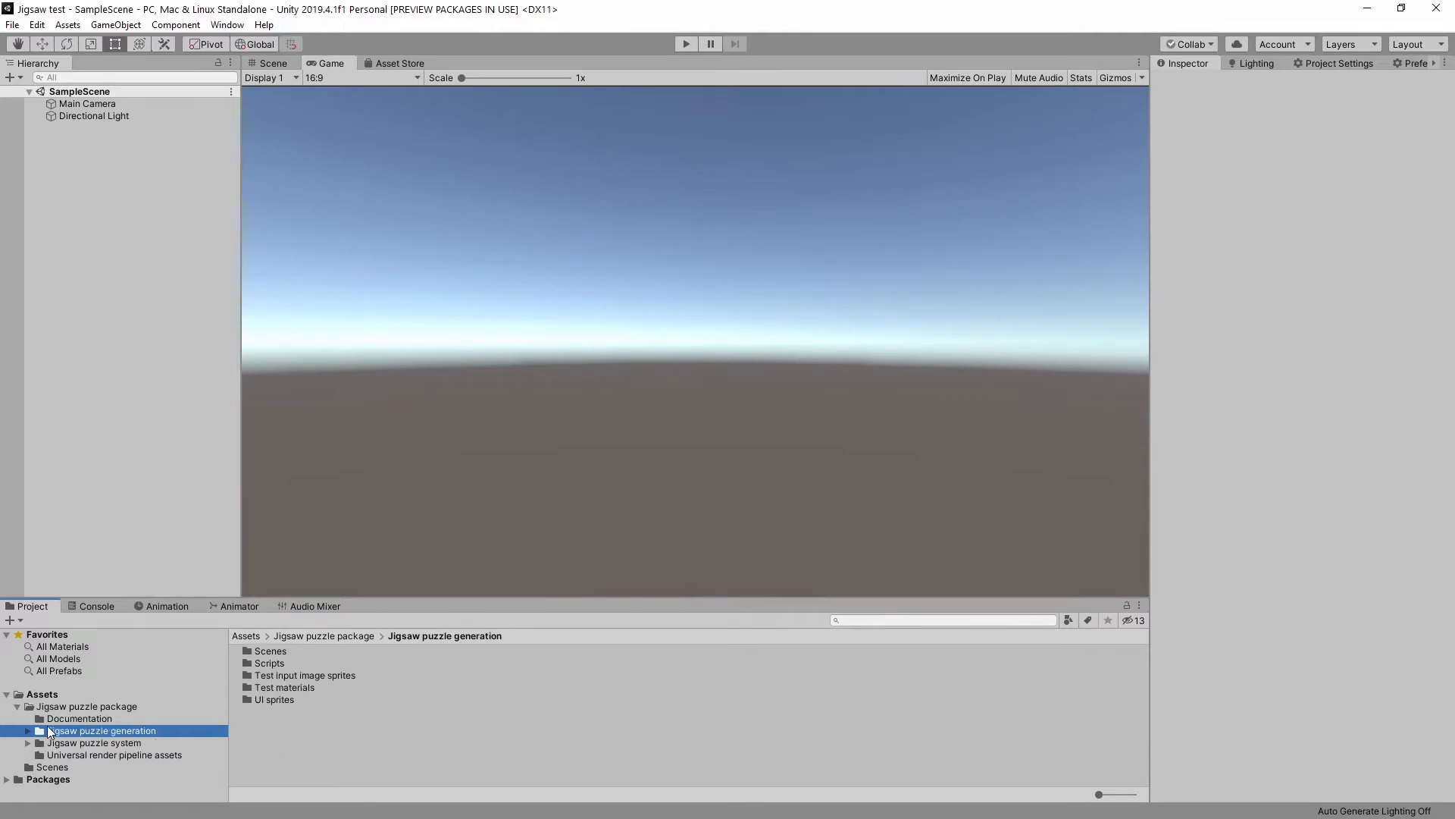
pyautogui.click(27, 731)
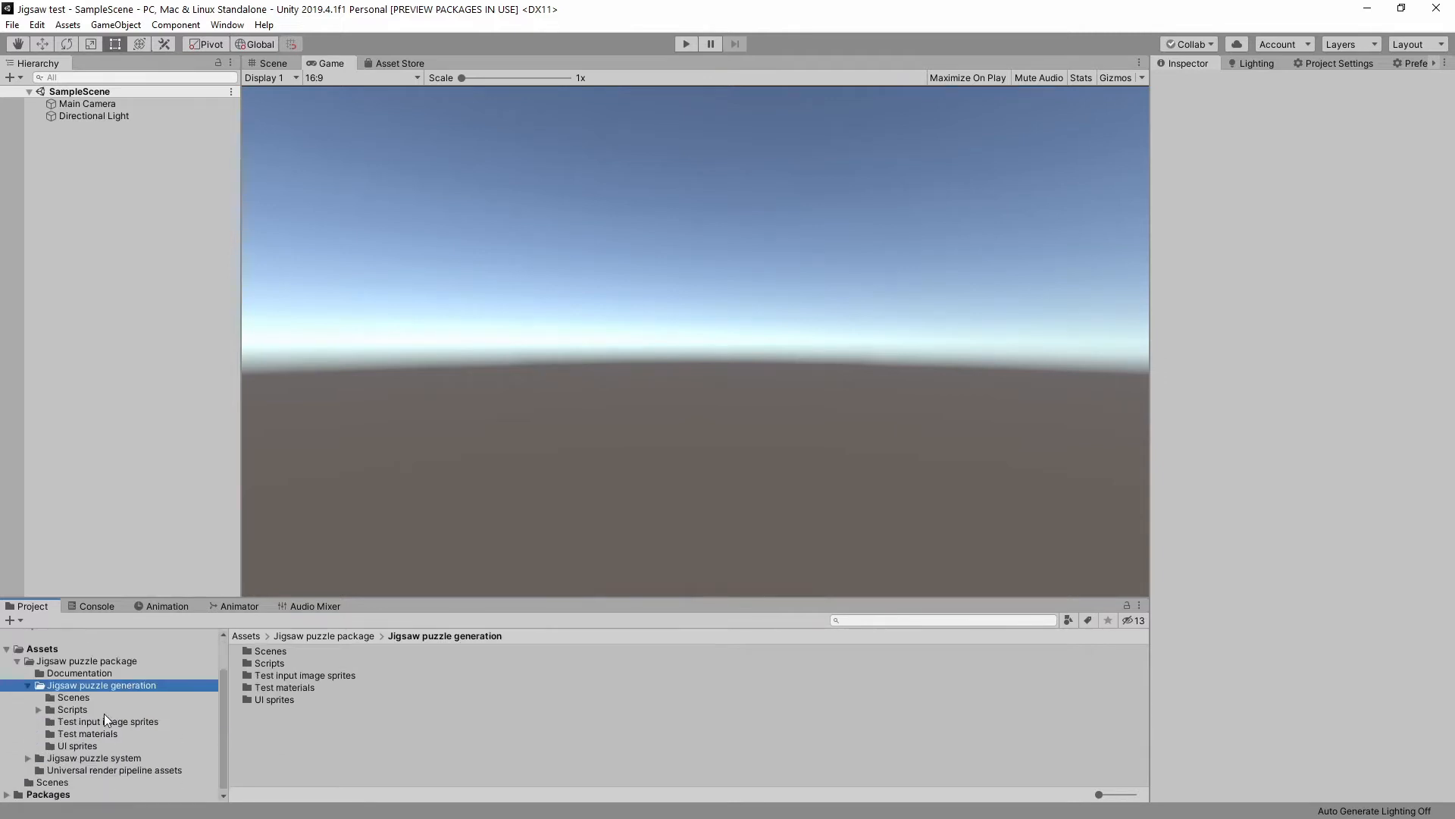
pyautogui.click(73, 697)
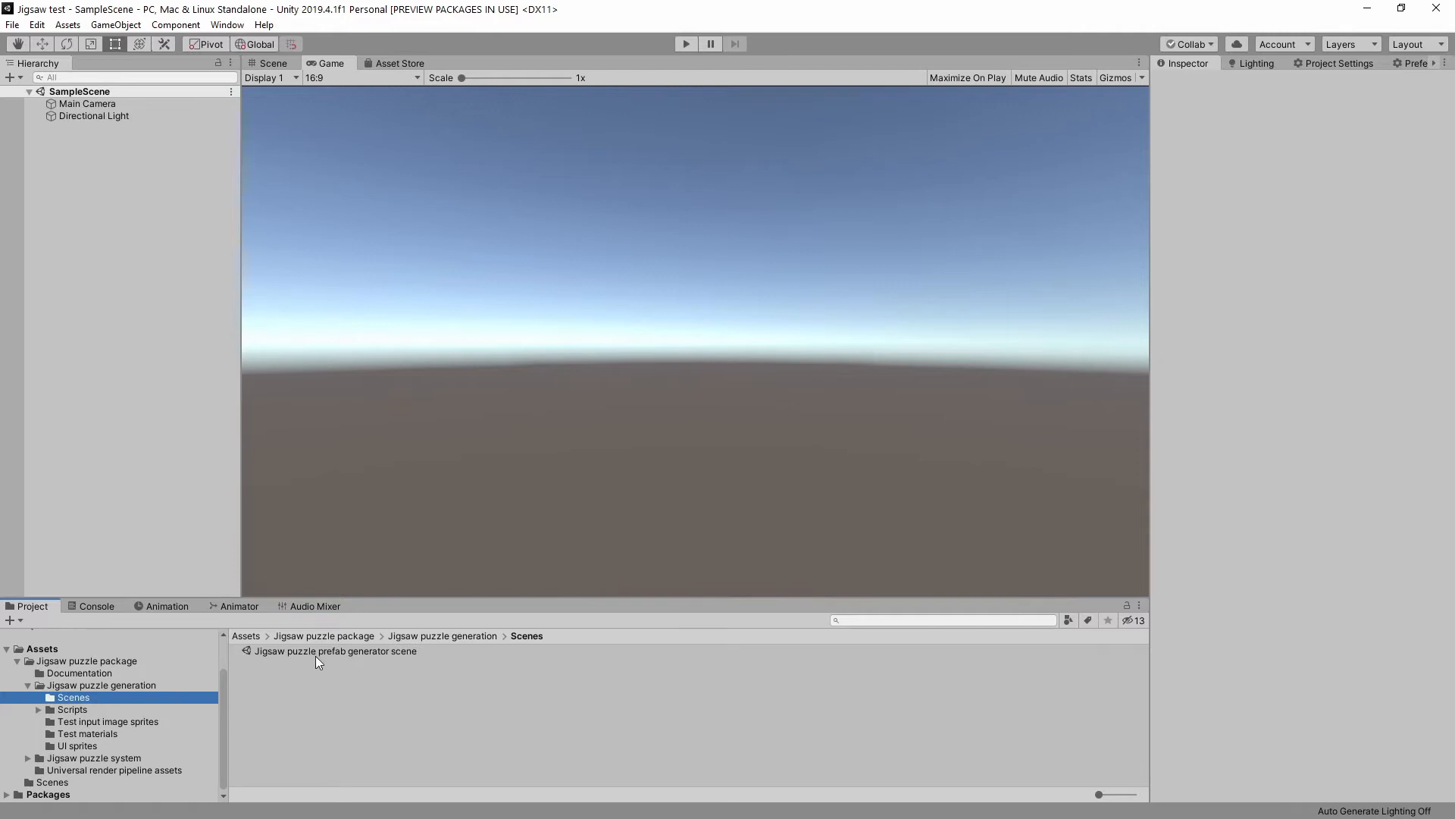
pyautogui.click(334, 650)
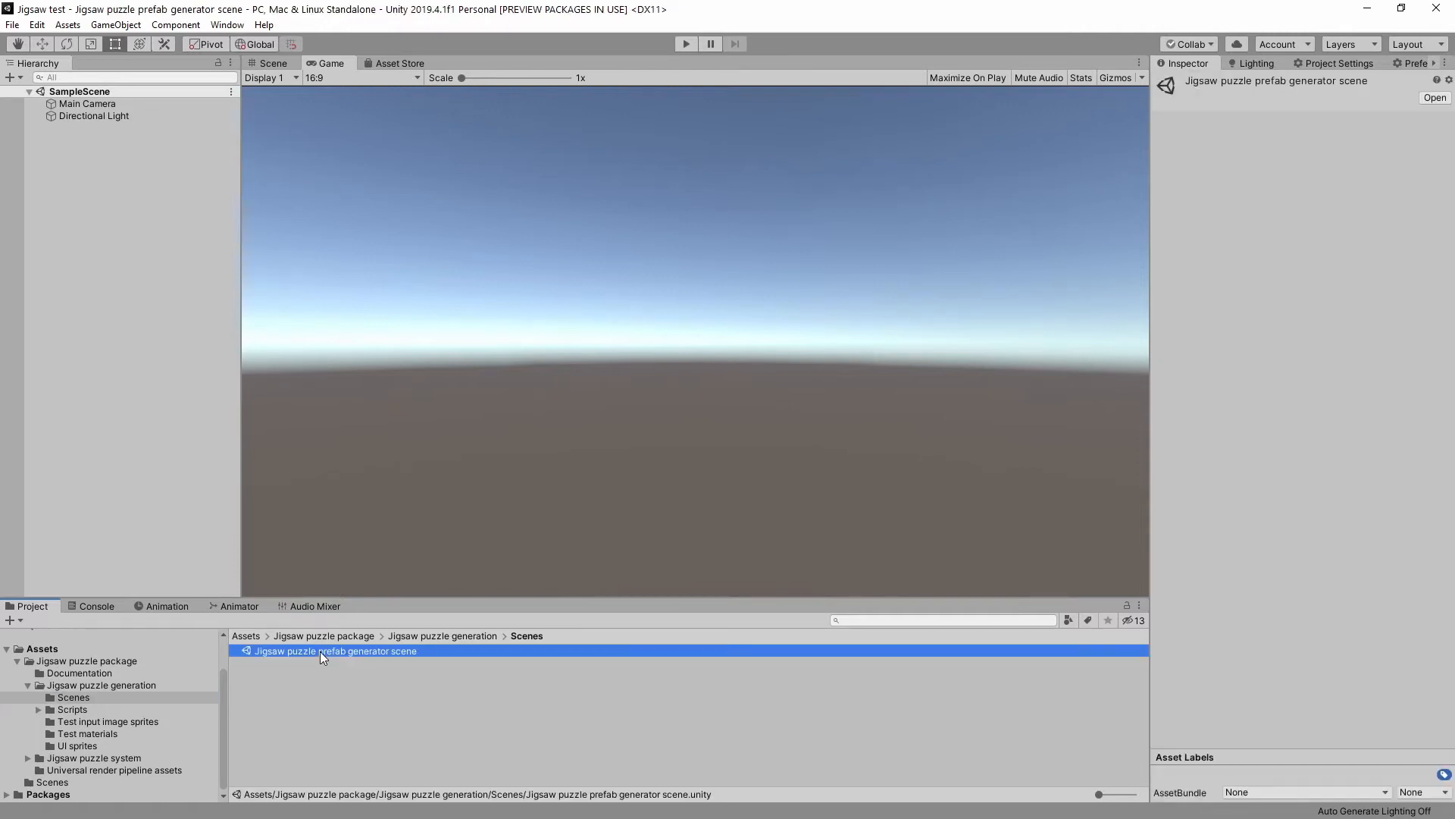
# - Load the Jigsaw puzzle prefab generator scene and view its magenta quad in the Scene view
pyautogui.doubleClick(334, 651)
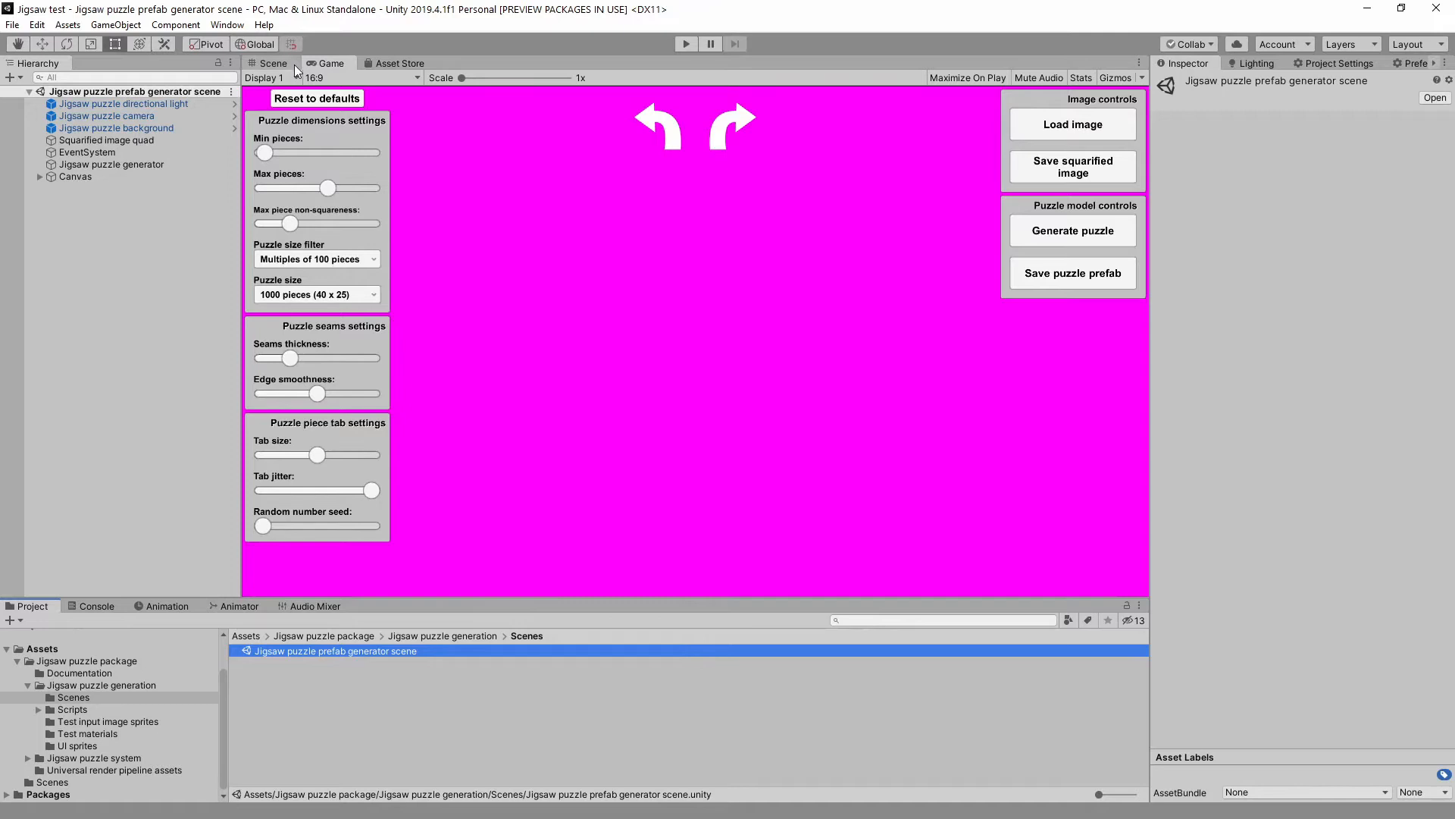
pyautogui.click(273, 63)
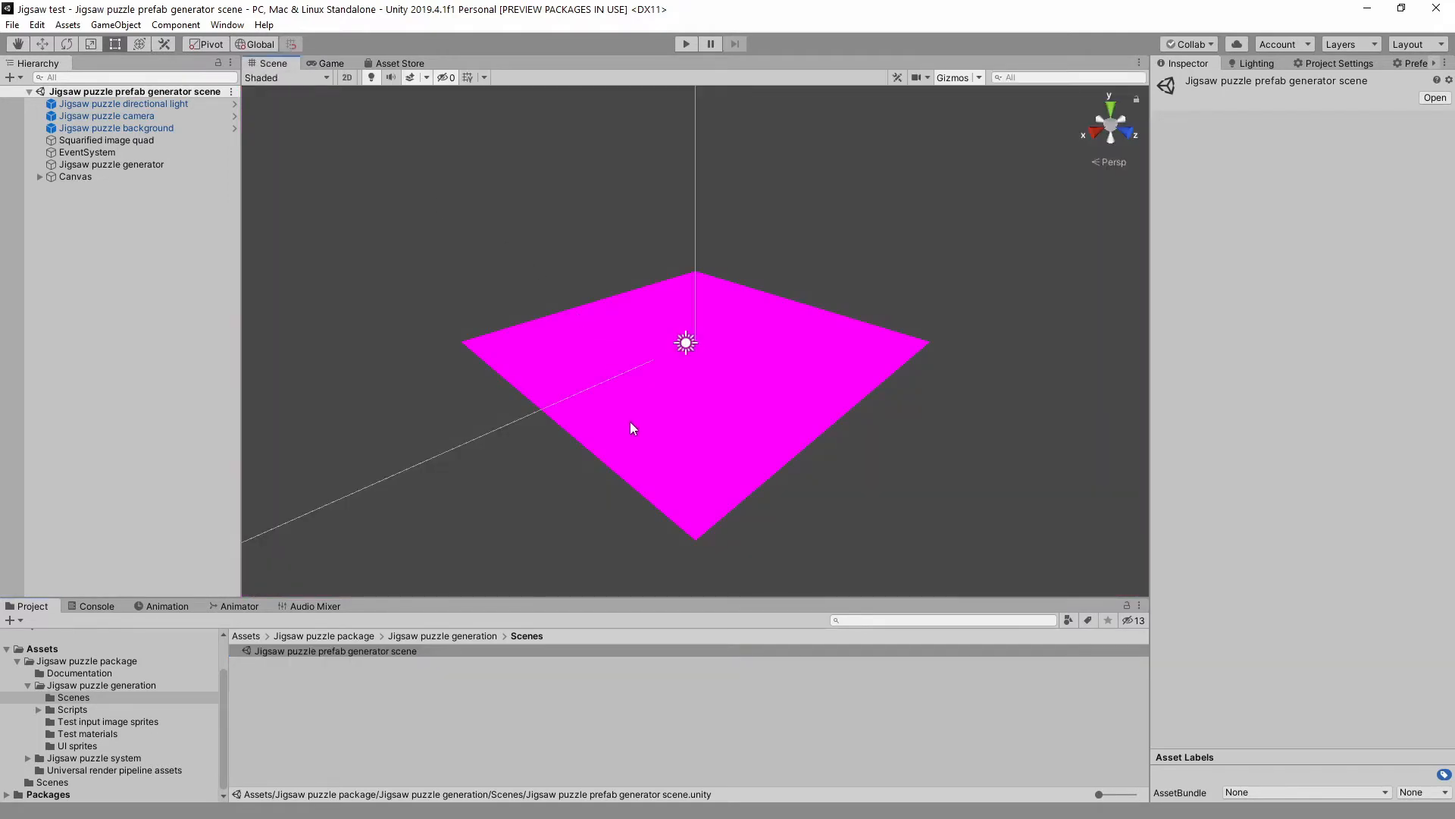
pyautogui.moveTo(455, 412)
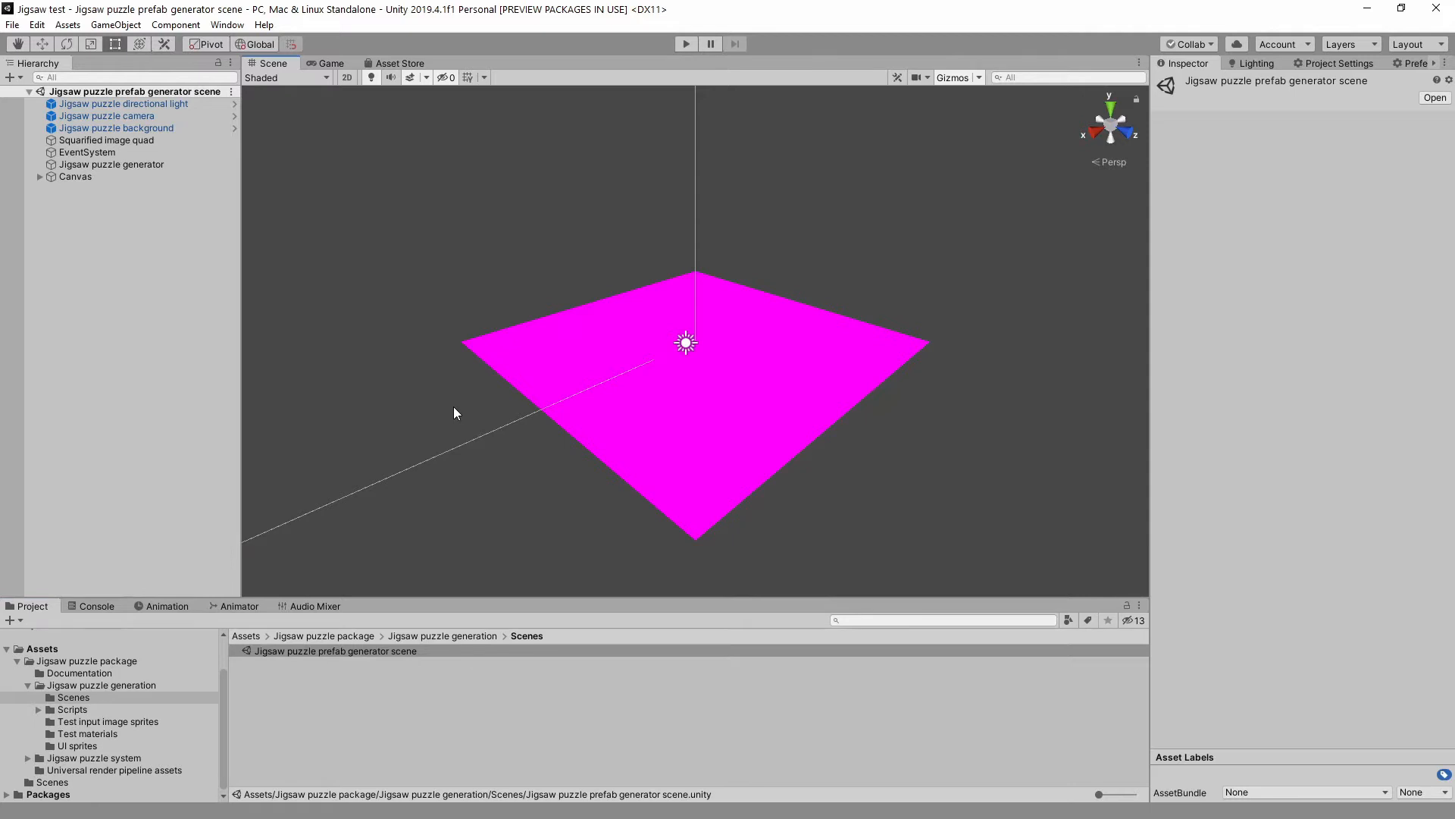
pyautogui.moveTo(1064, 300)
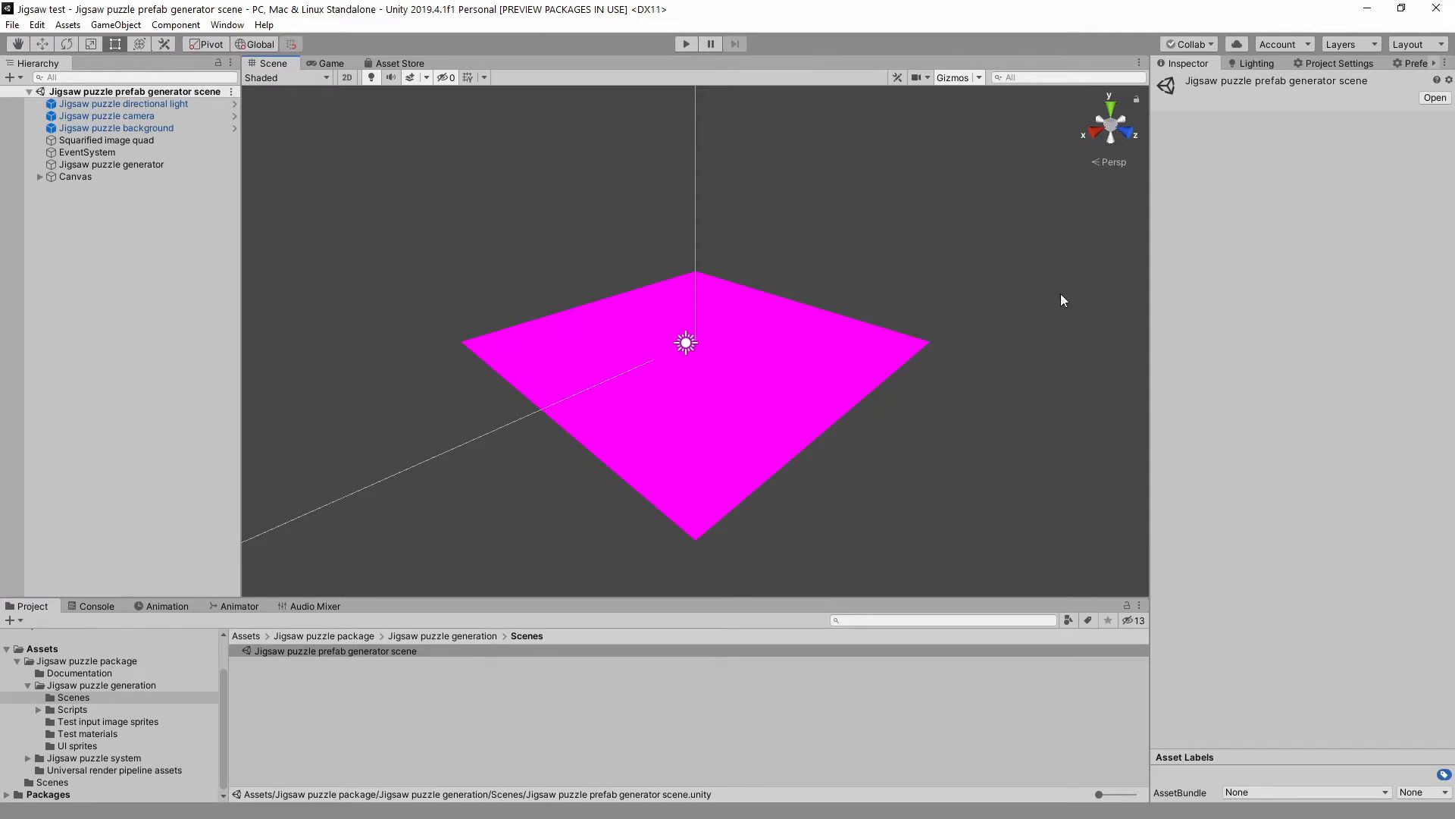
pyautogui.moveTo(1328, 68)
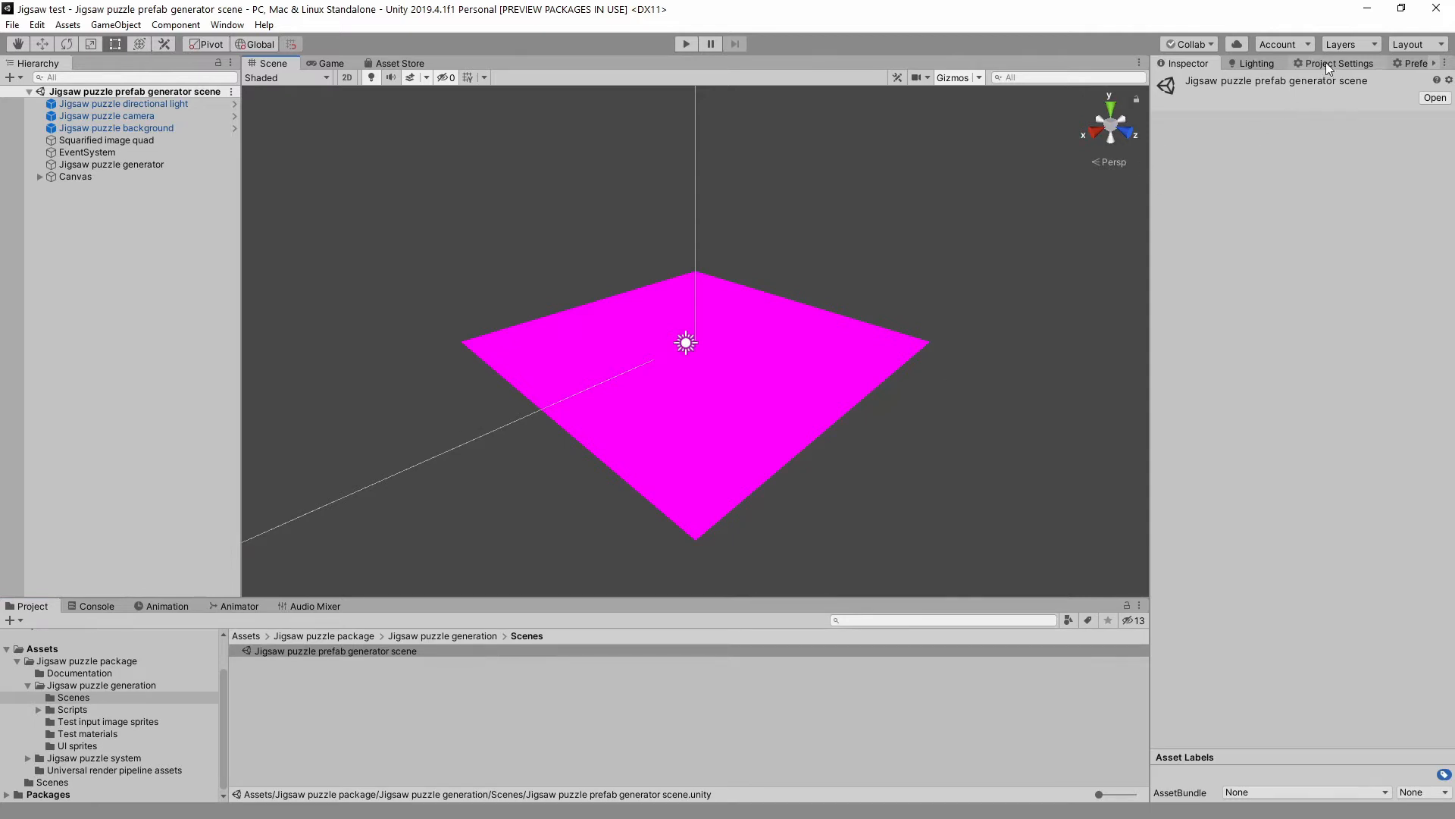
# - Show the Graphics page of Project Settings and the Universal render pipeline assets folder
pyautogui.click(1340, 64)
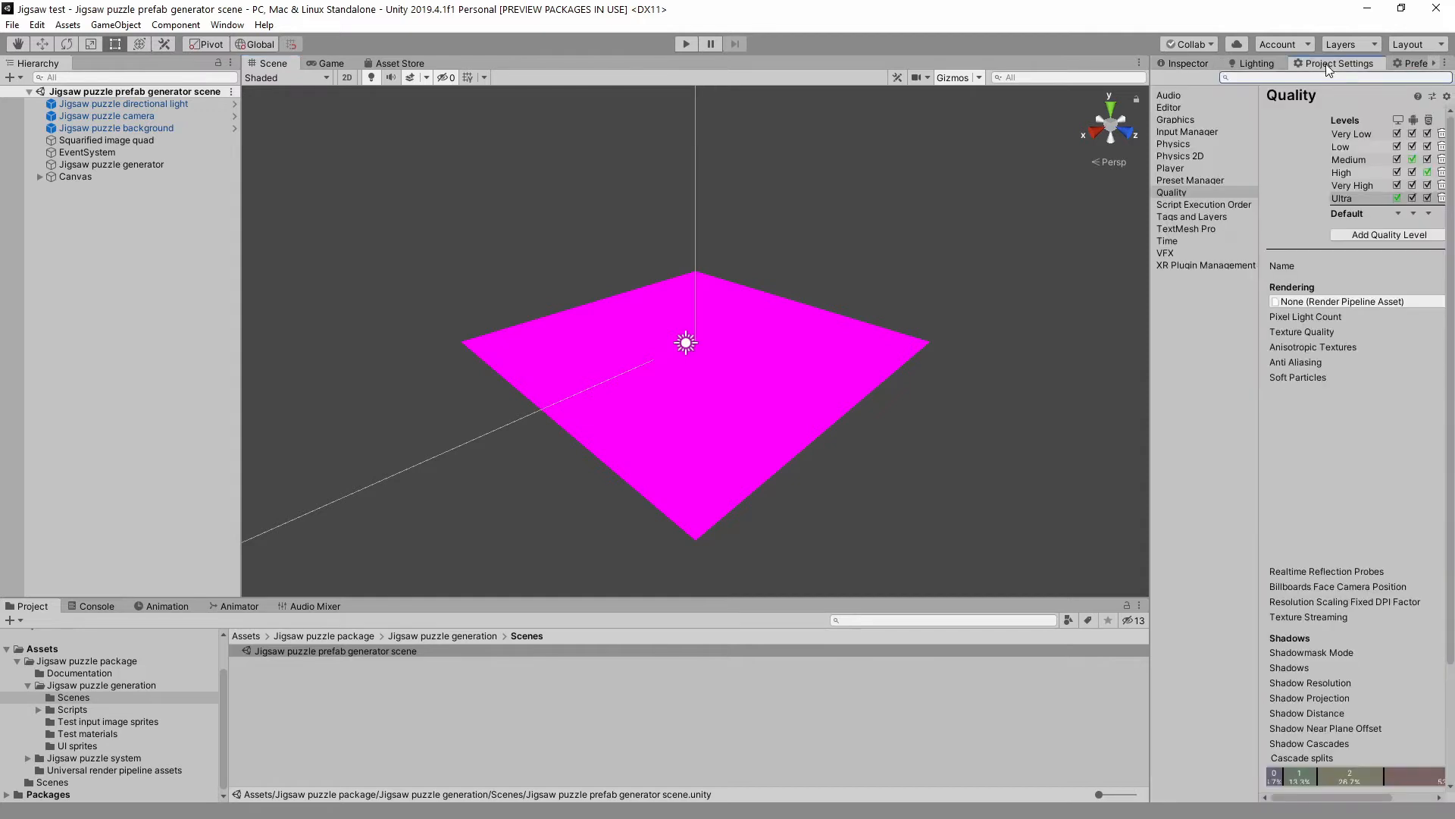
pyautogui.moveTo(1184, 135)
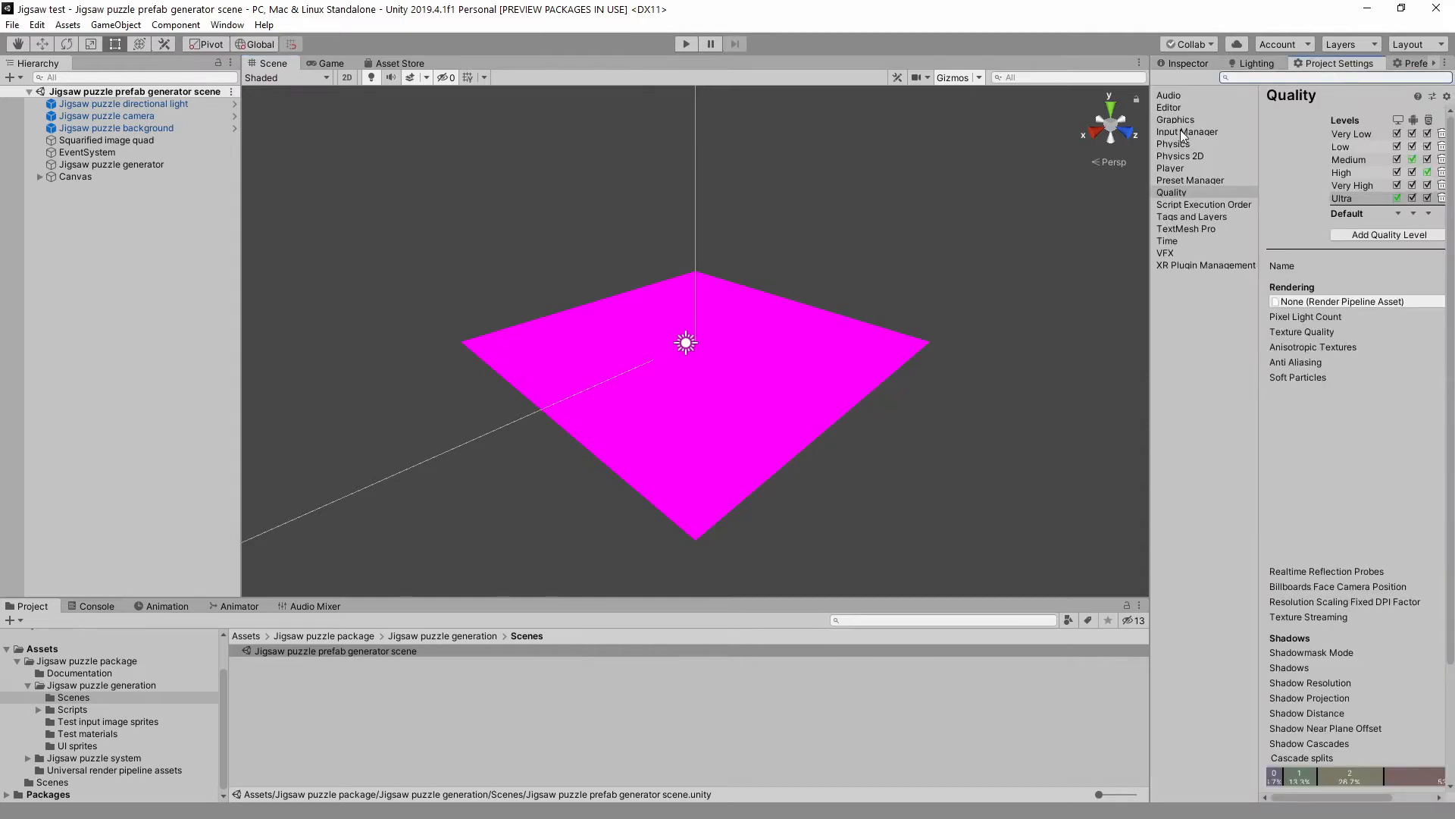
pyautogui.click(1175, 118)
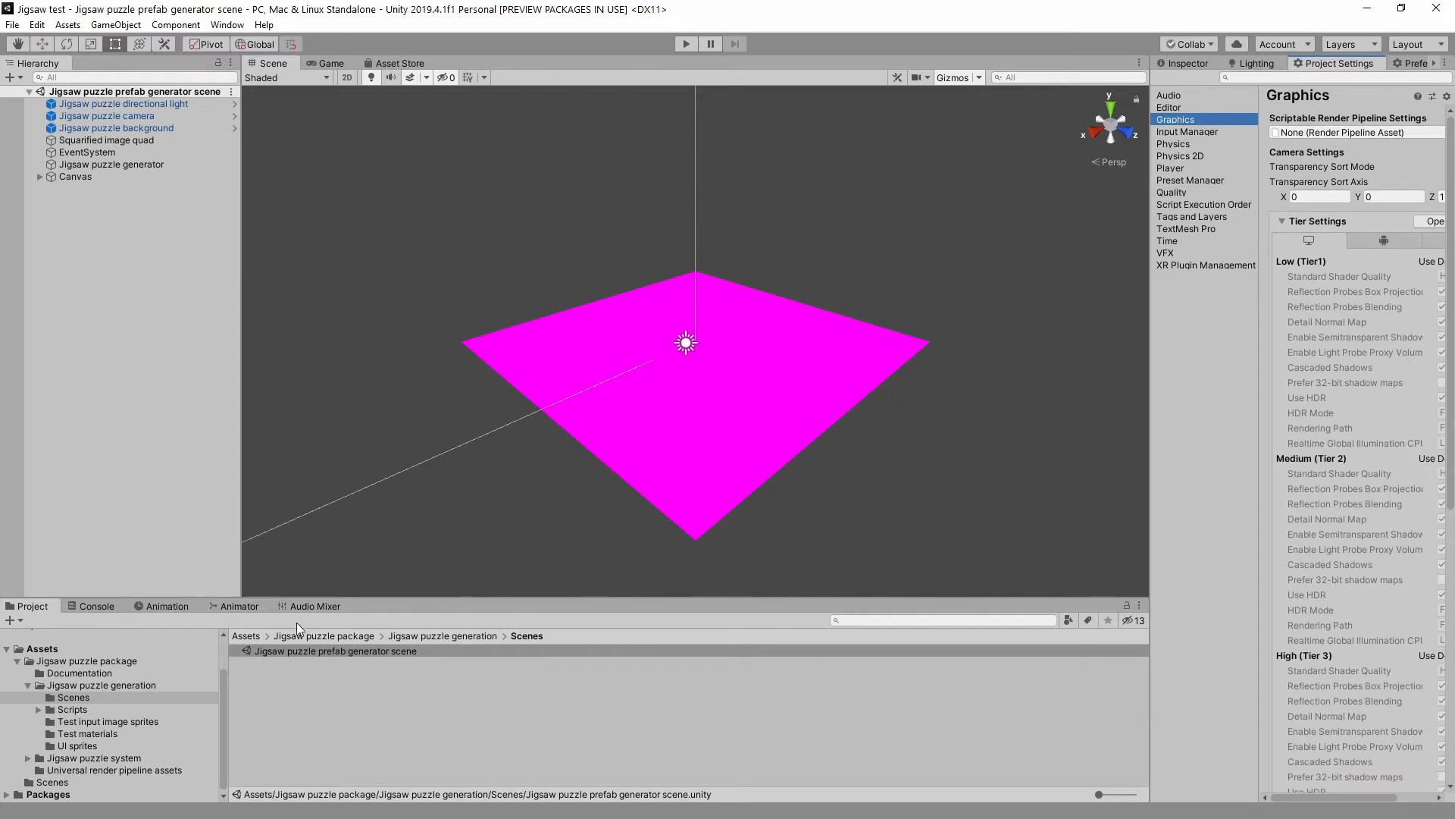
pyautogui.click(115, 770)
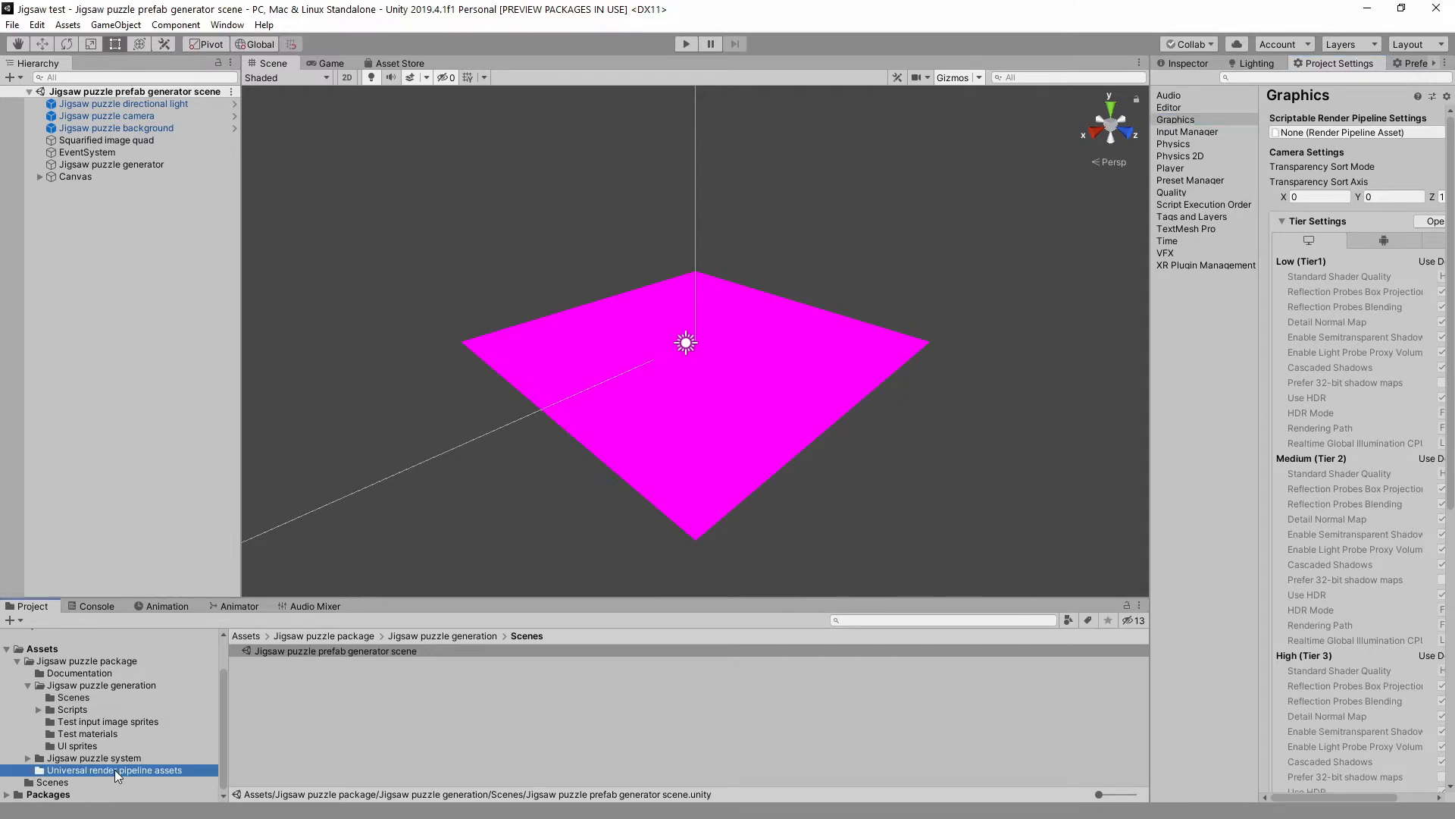
pyautogui.click(114, 771)
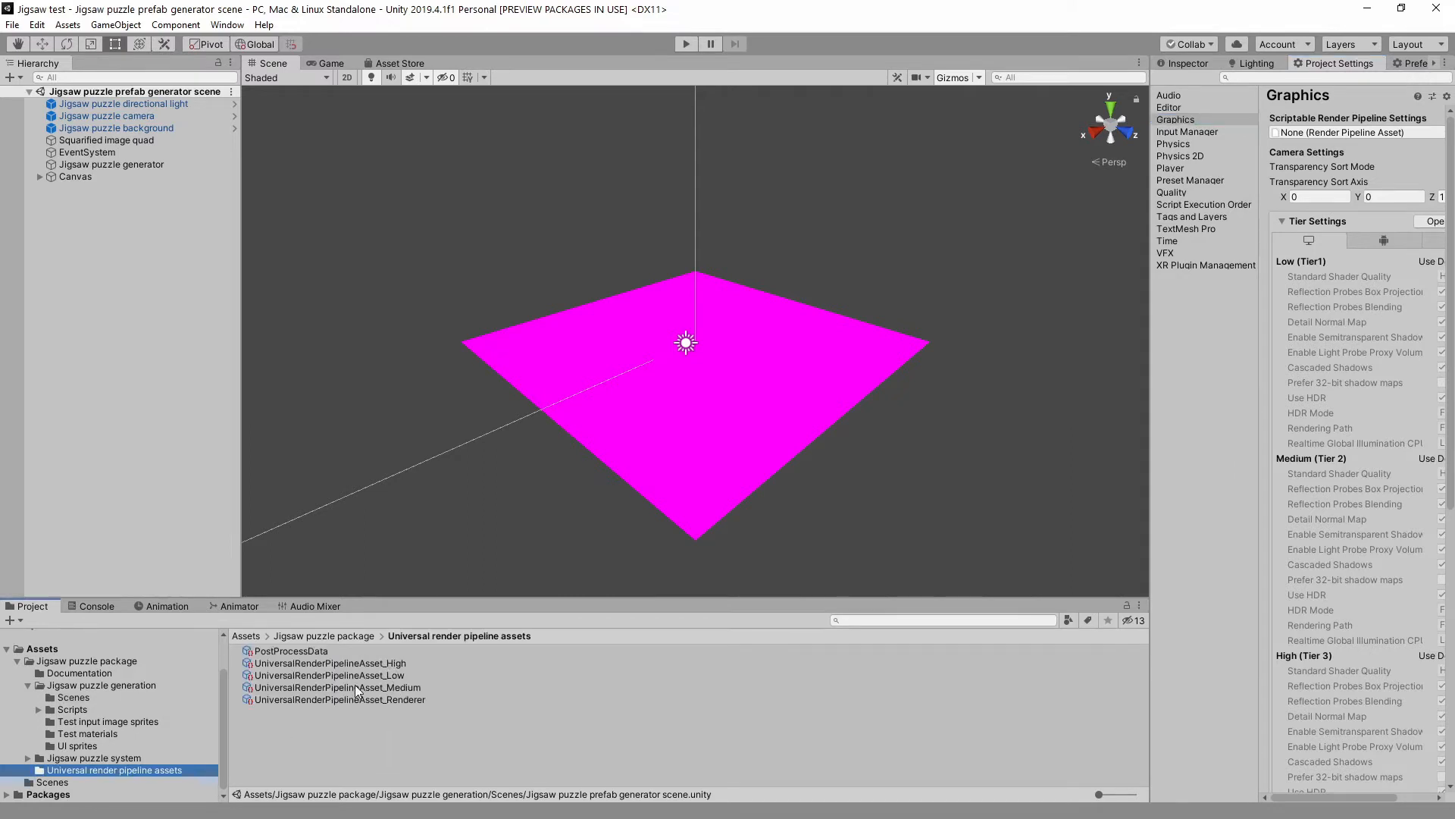
pyautogui.moveTo(353, 669)
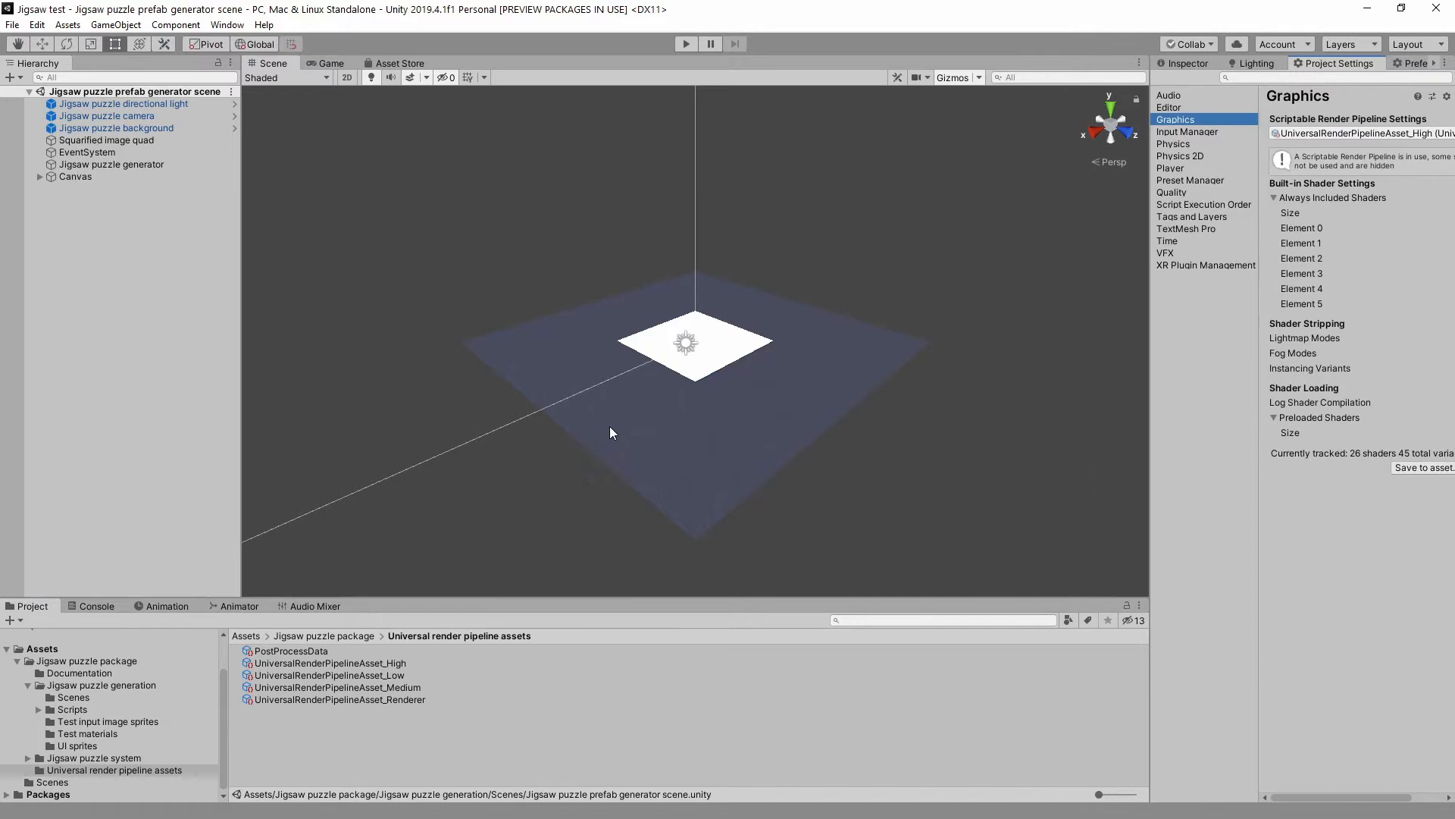
# - Compare the Medium and High URP assets' settings, leaving UniversalRenderPipelineAsset_High selected
pyautogui.click(331, 64)
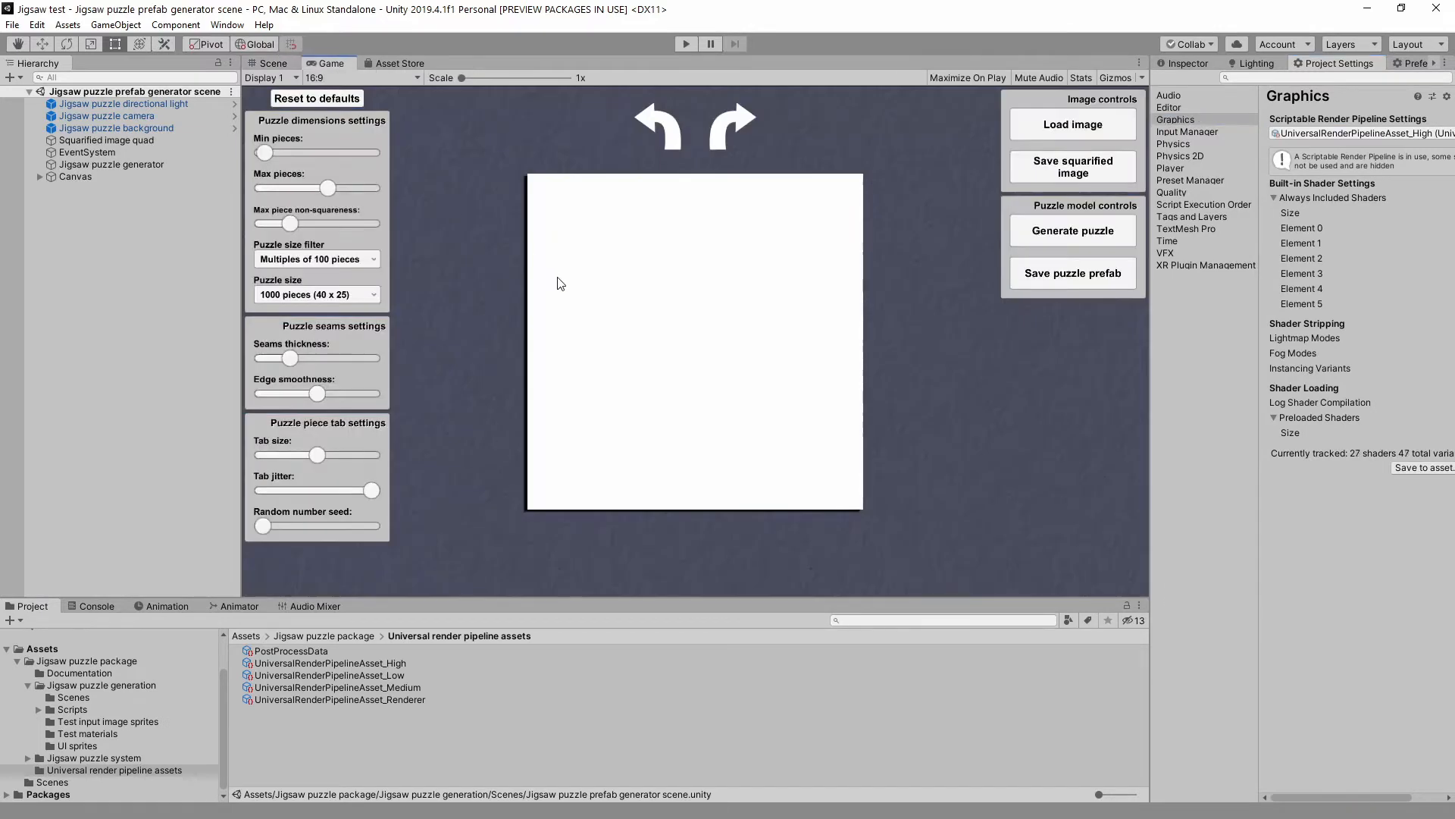
pyautogui.moveTo(822, 480)
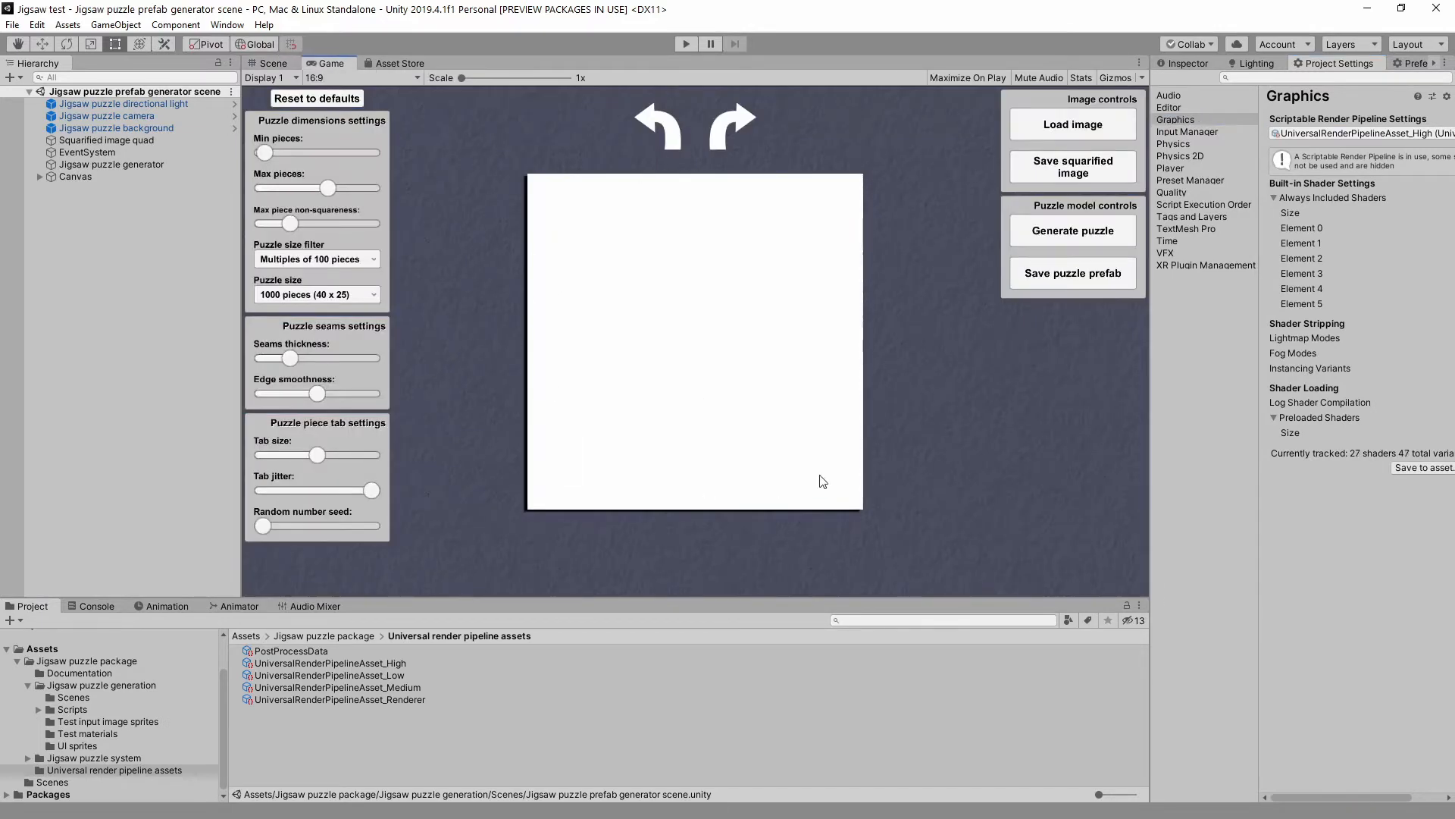
pyautogui.moveTo(945, 474)
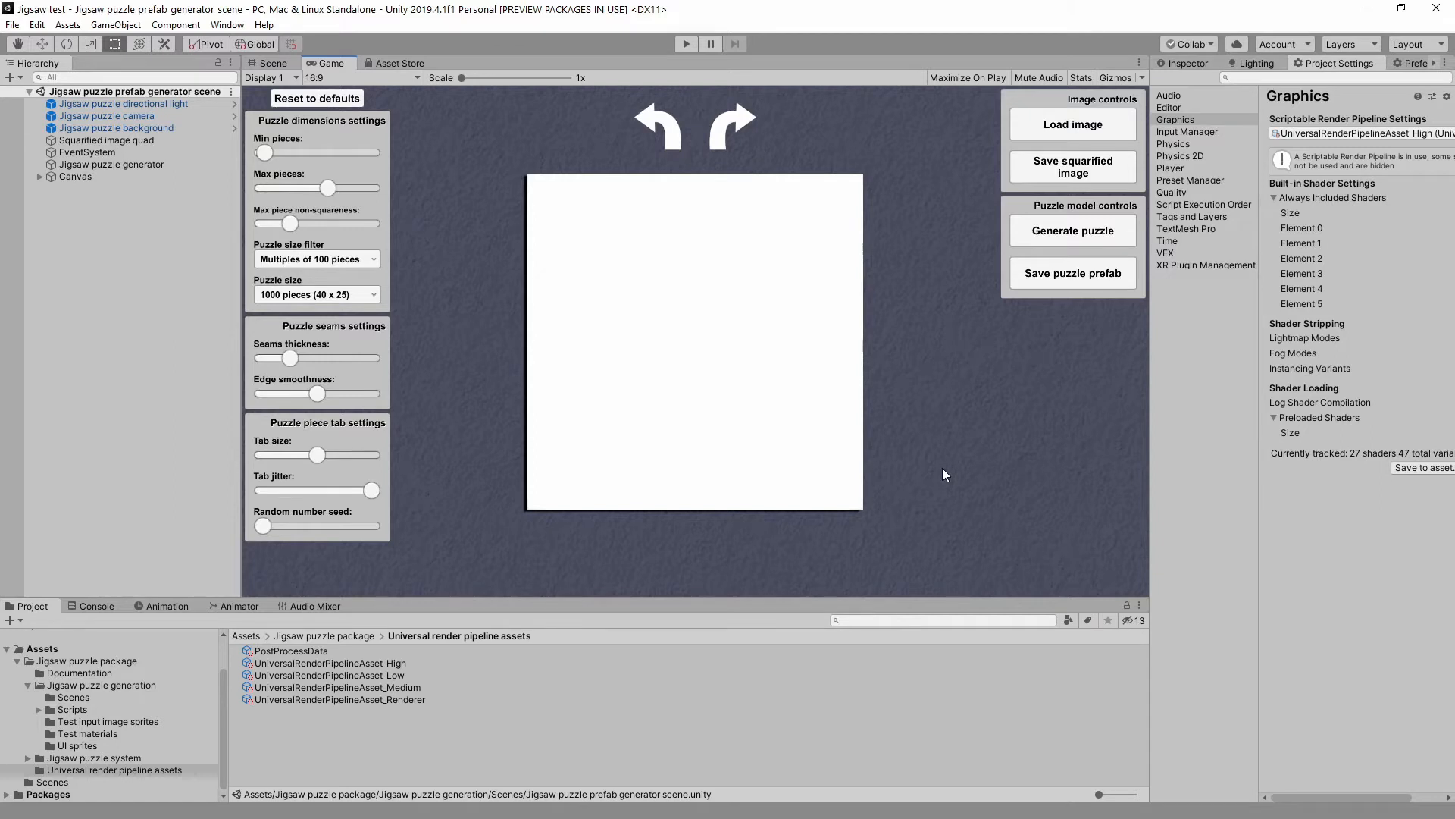
pyautogui.moveTo(195, 397)
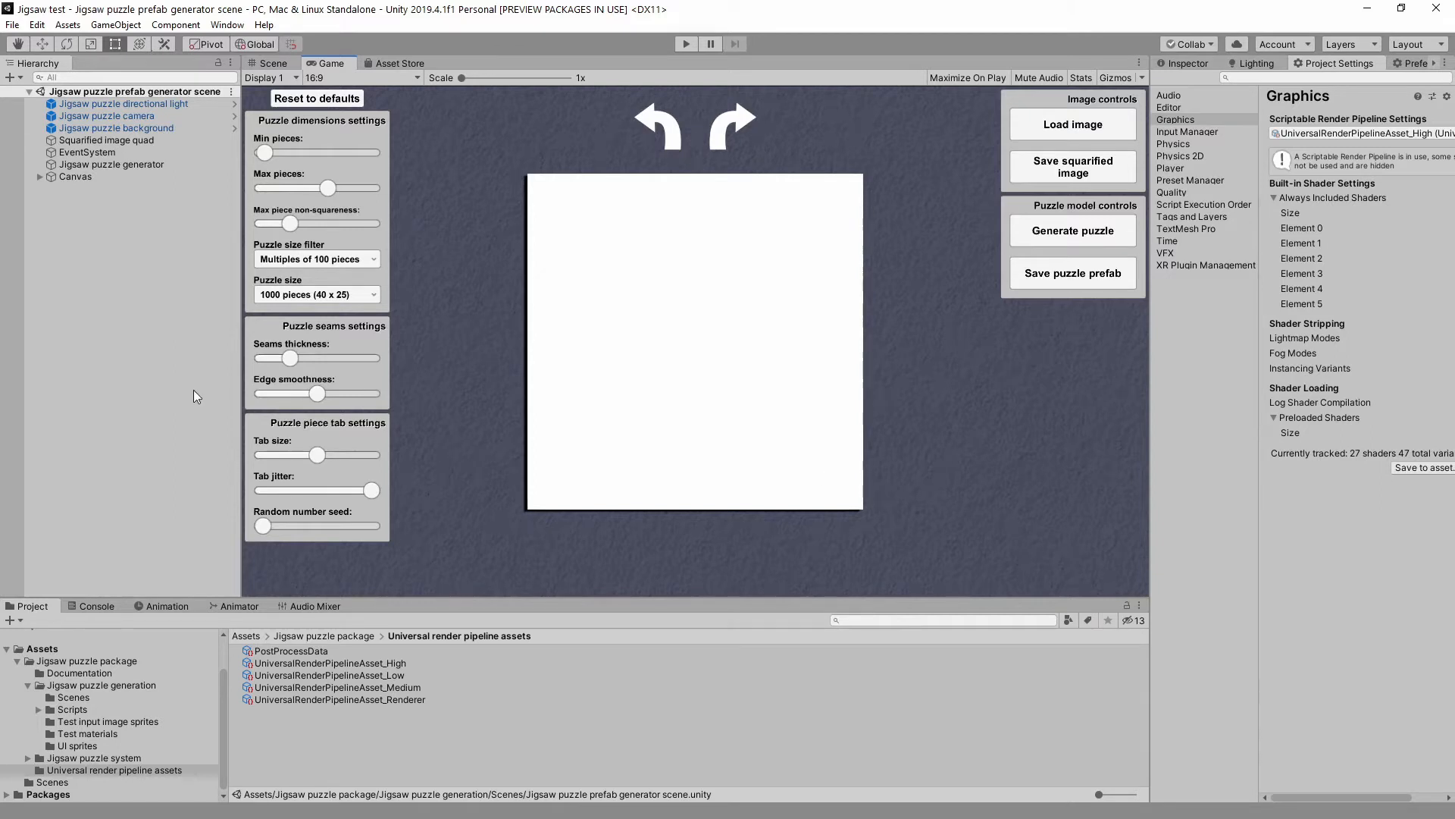
pyautogui.moveTo(379, 677)
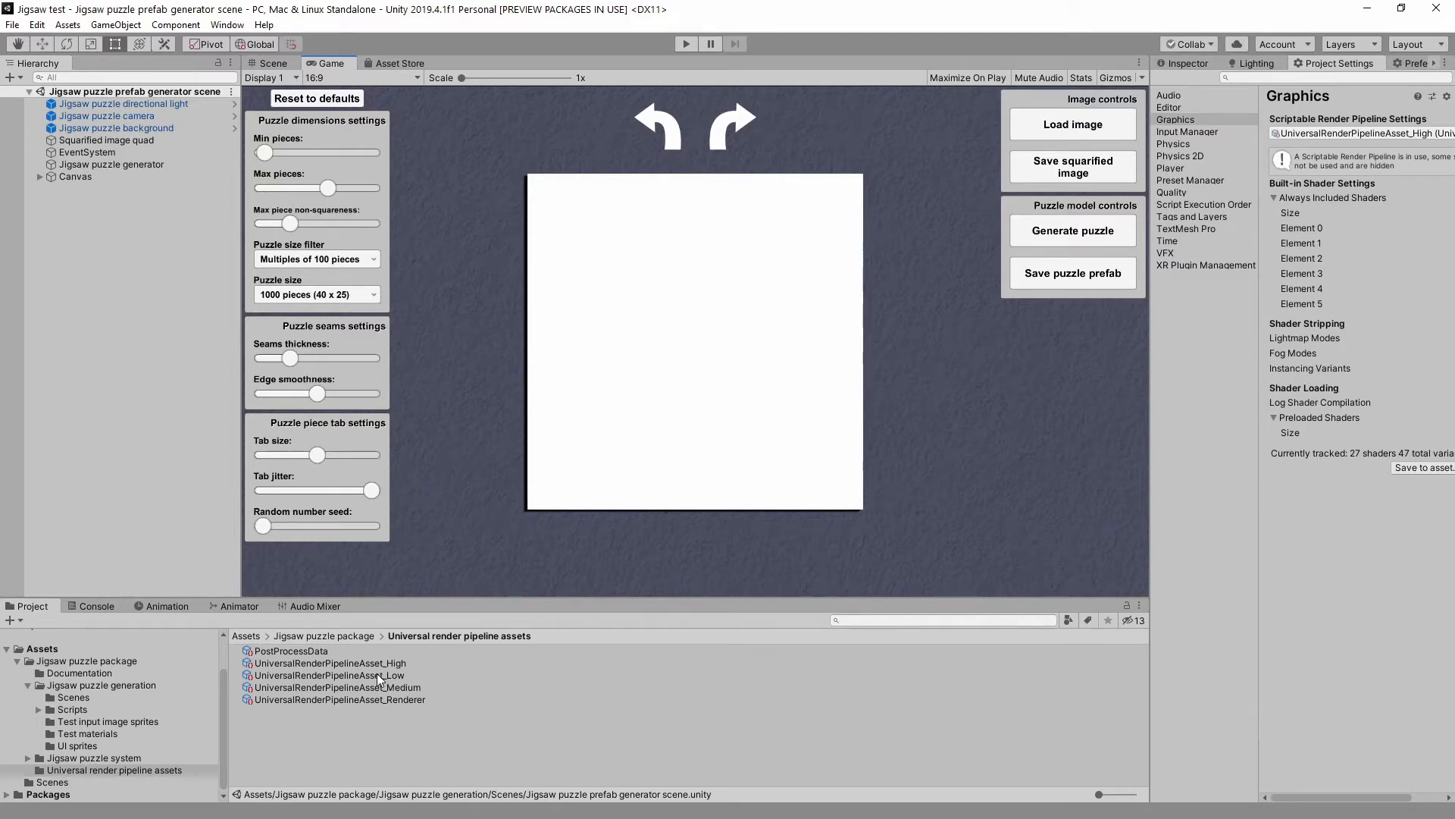
pyautogui.click(332, 687)
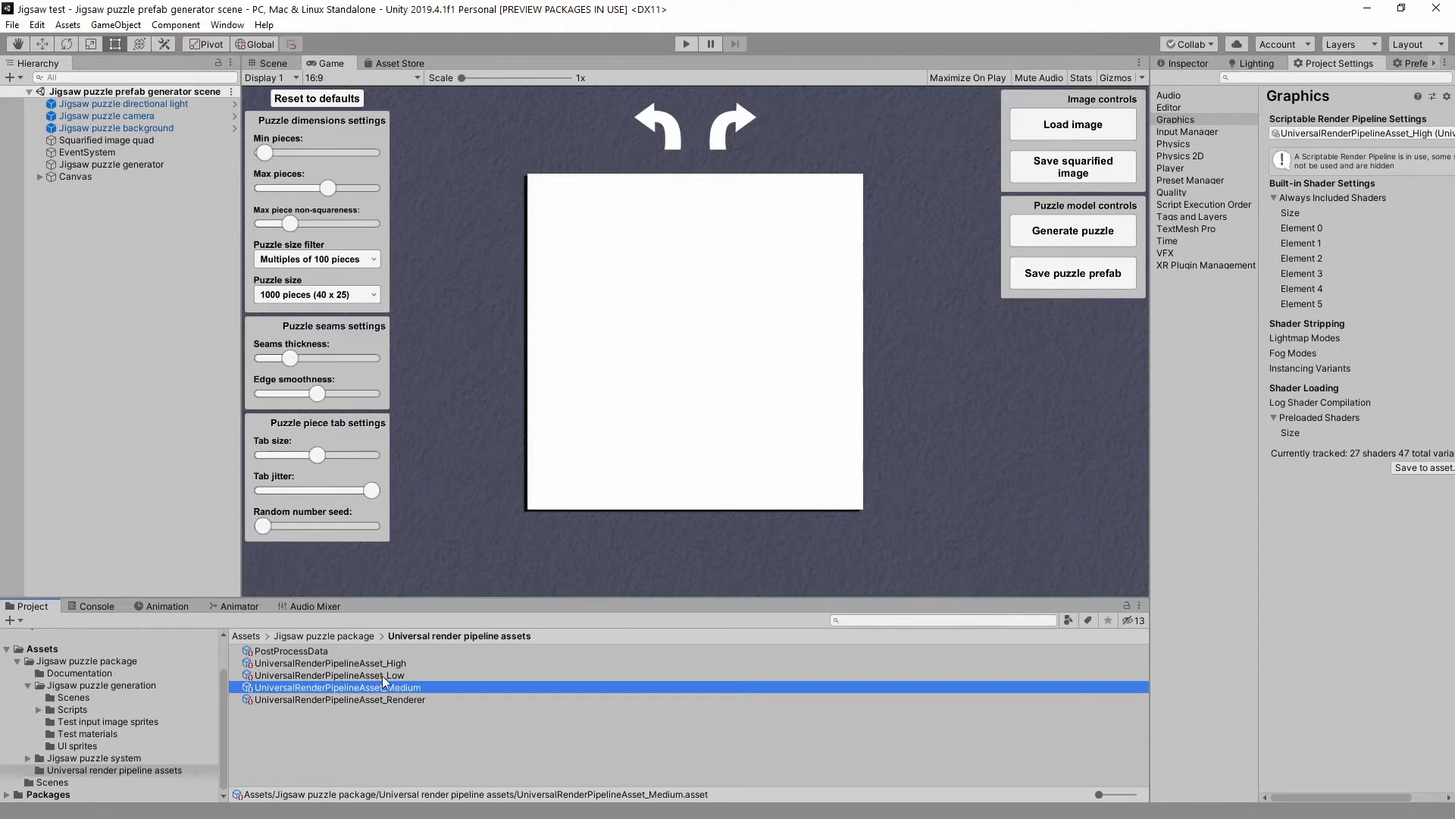
pyautogui.click(329, 663)
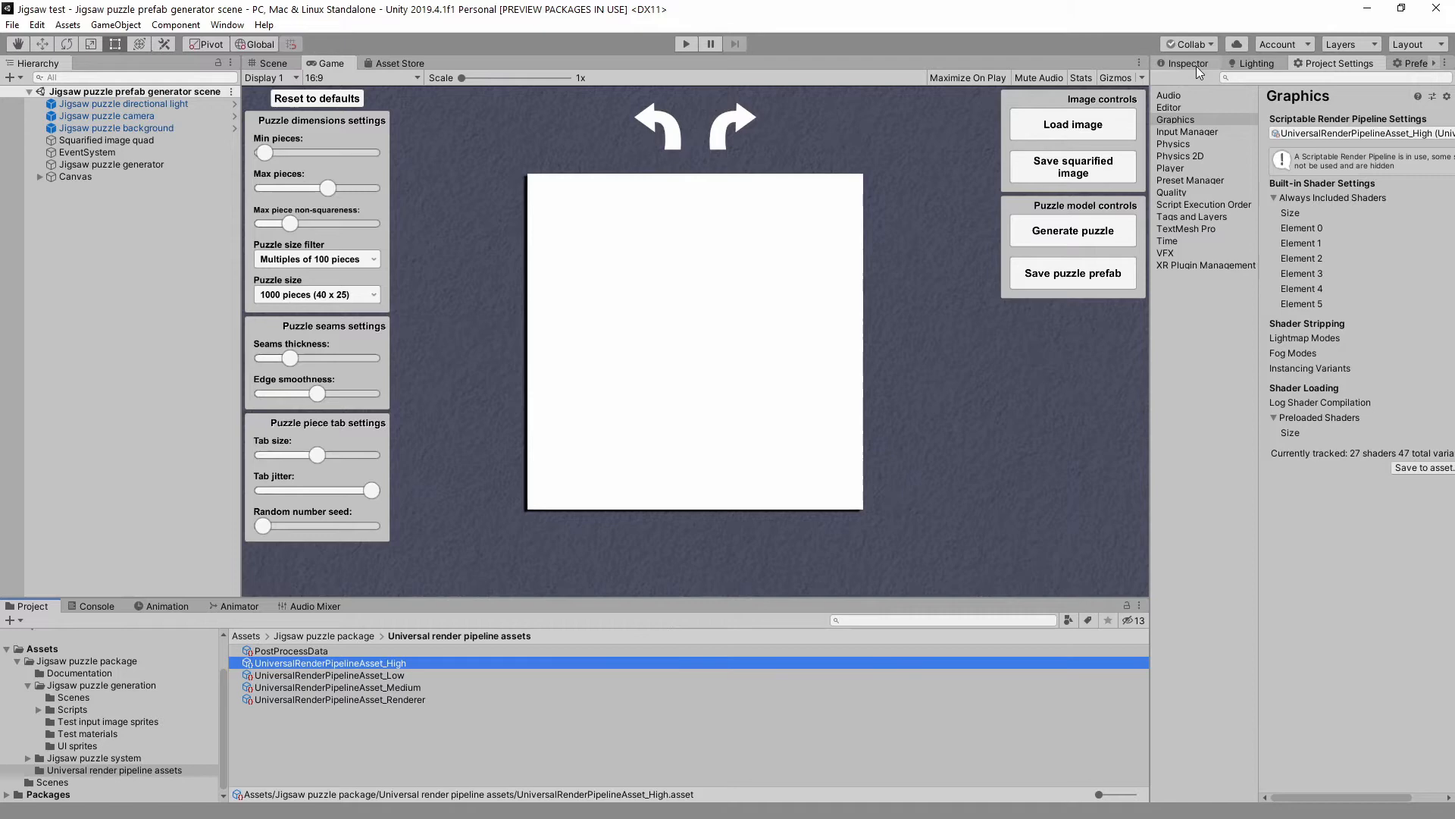
pyautogui.click(329, 663)
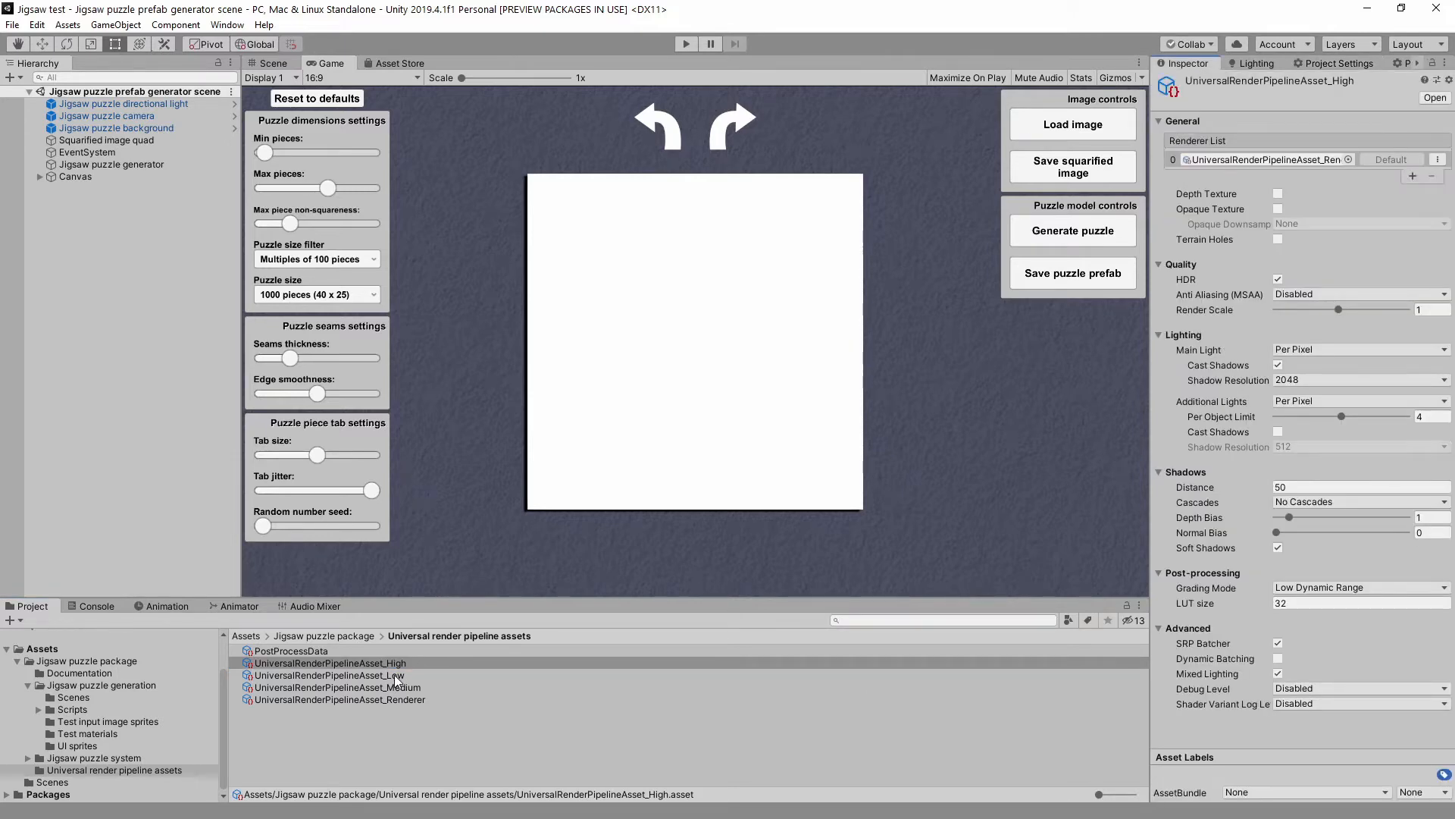
pyautogui.click(334, 686)
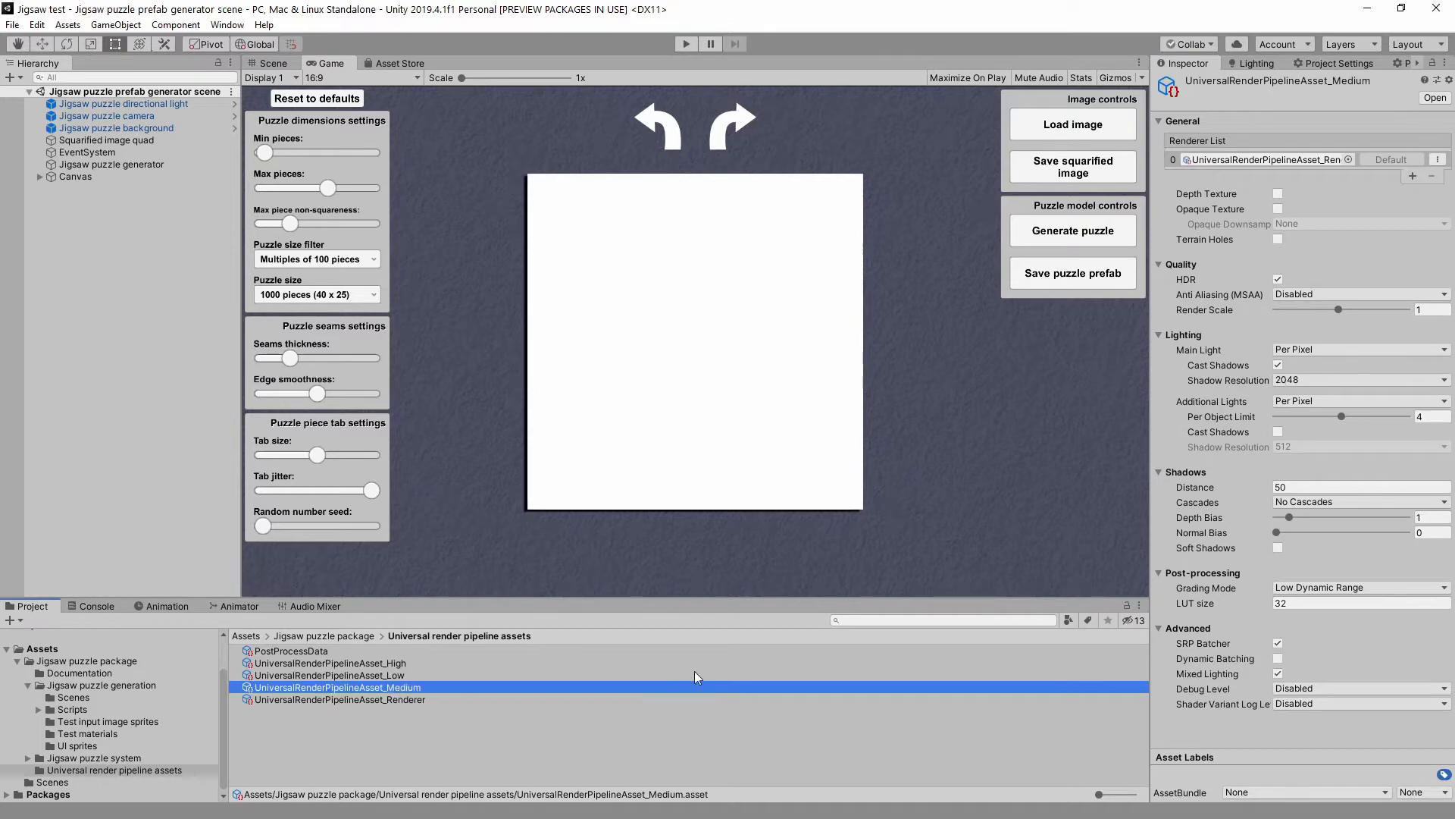
pyautogui.moveTo(394, 679)
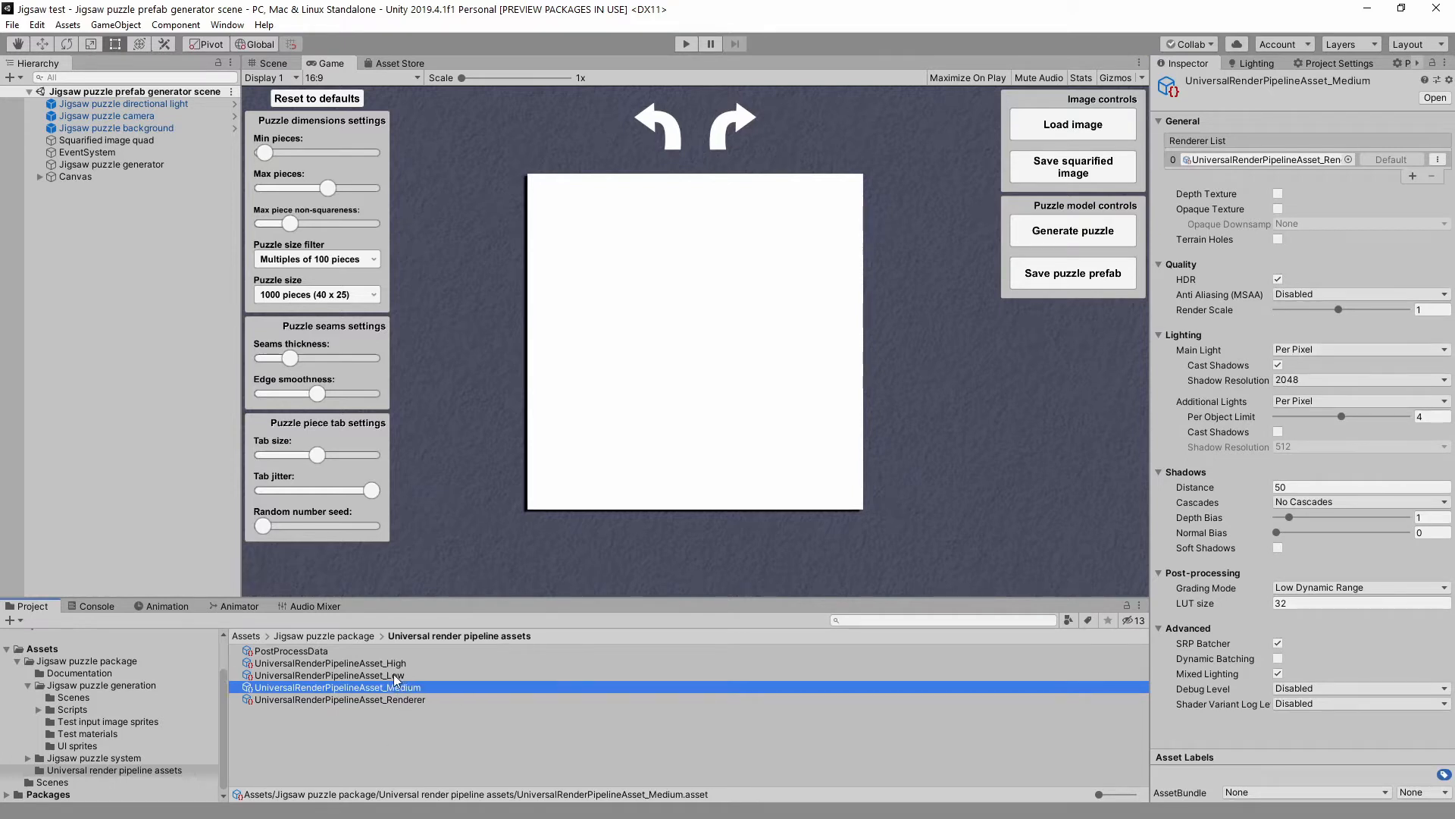
pyautogui.click(329, 662)
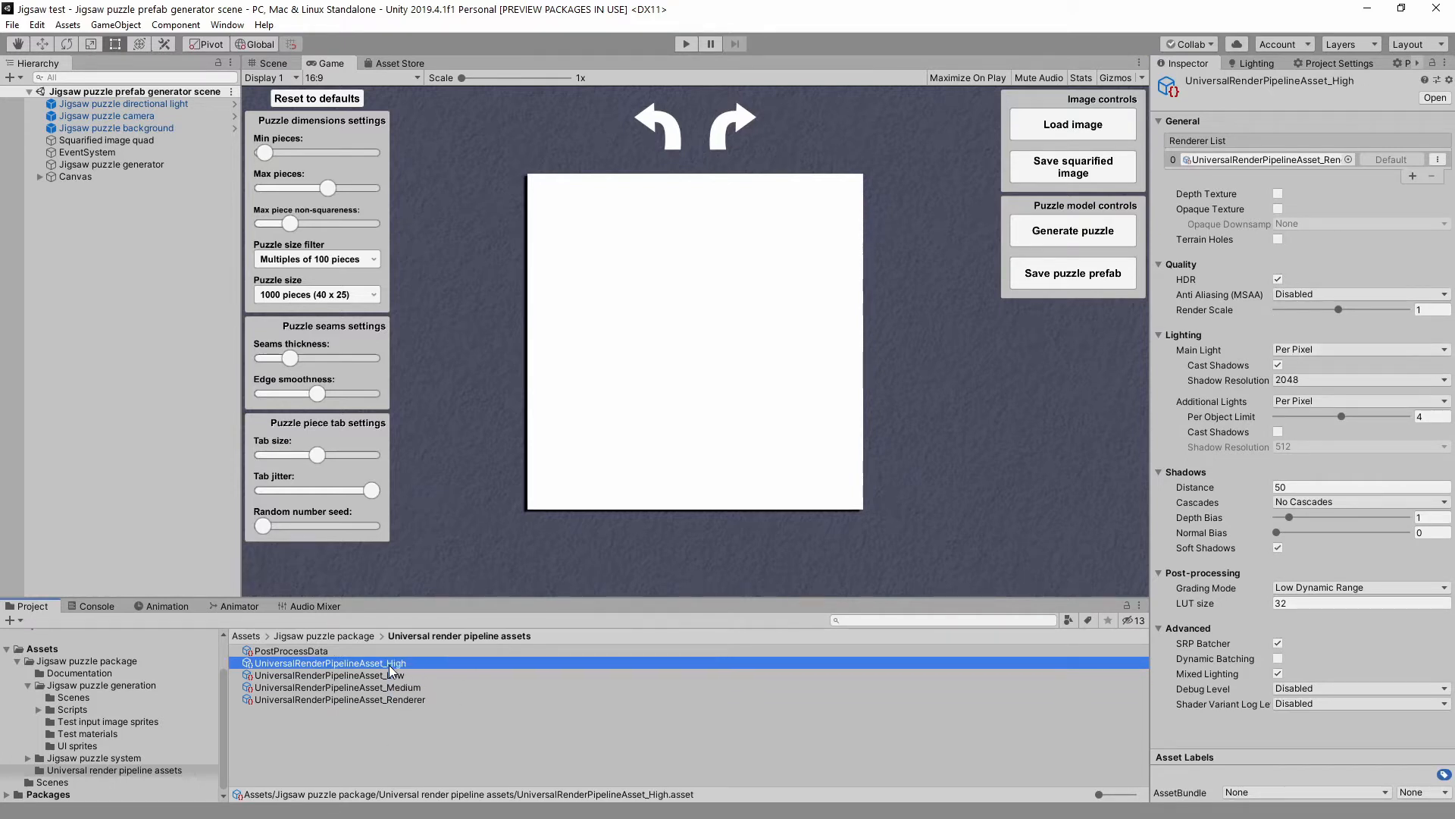
pyautogui.moveTo(329, 681)
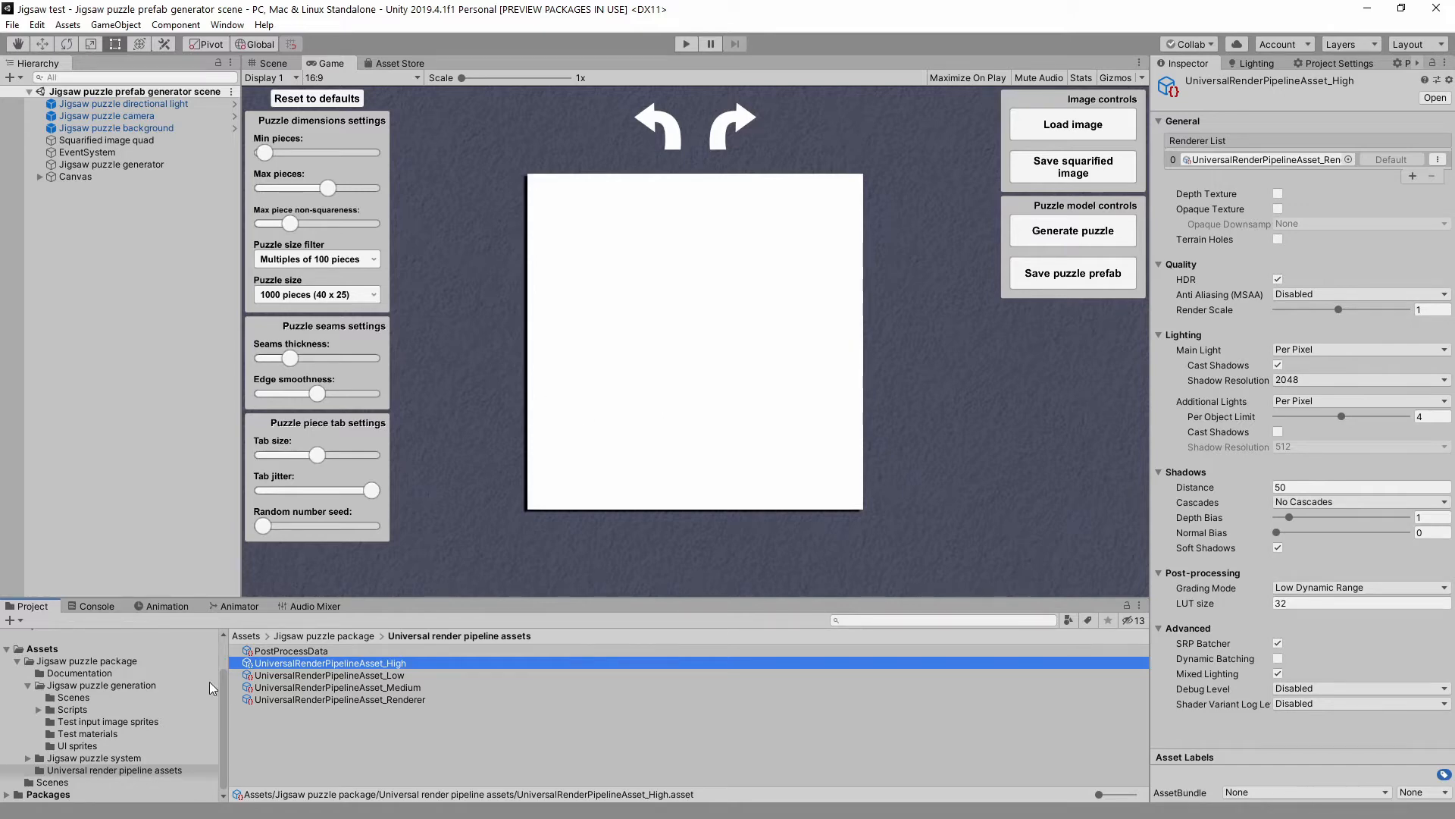
# - Run the prefab generator scene in Play mode with the generation Scenes folder shown
pyautogui.click(100, 685)
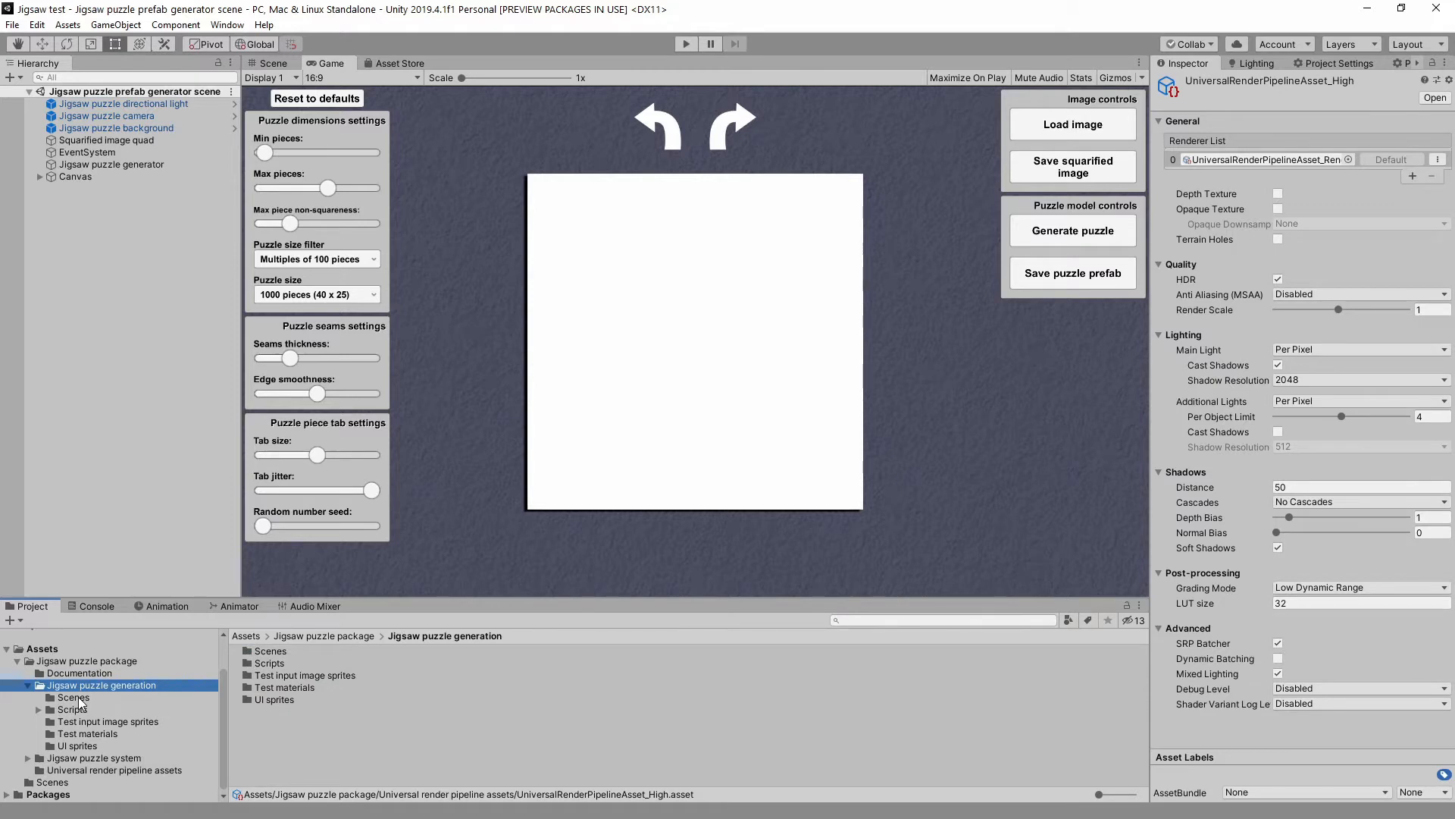
pyautogui.click(73, 697)
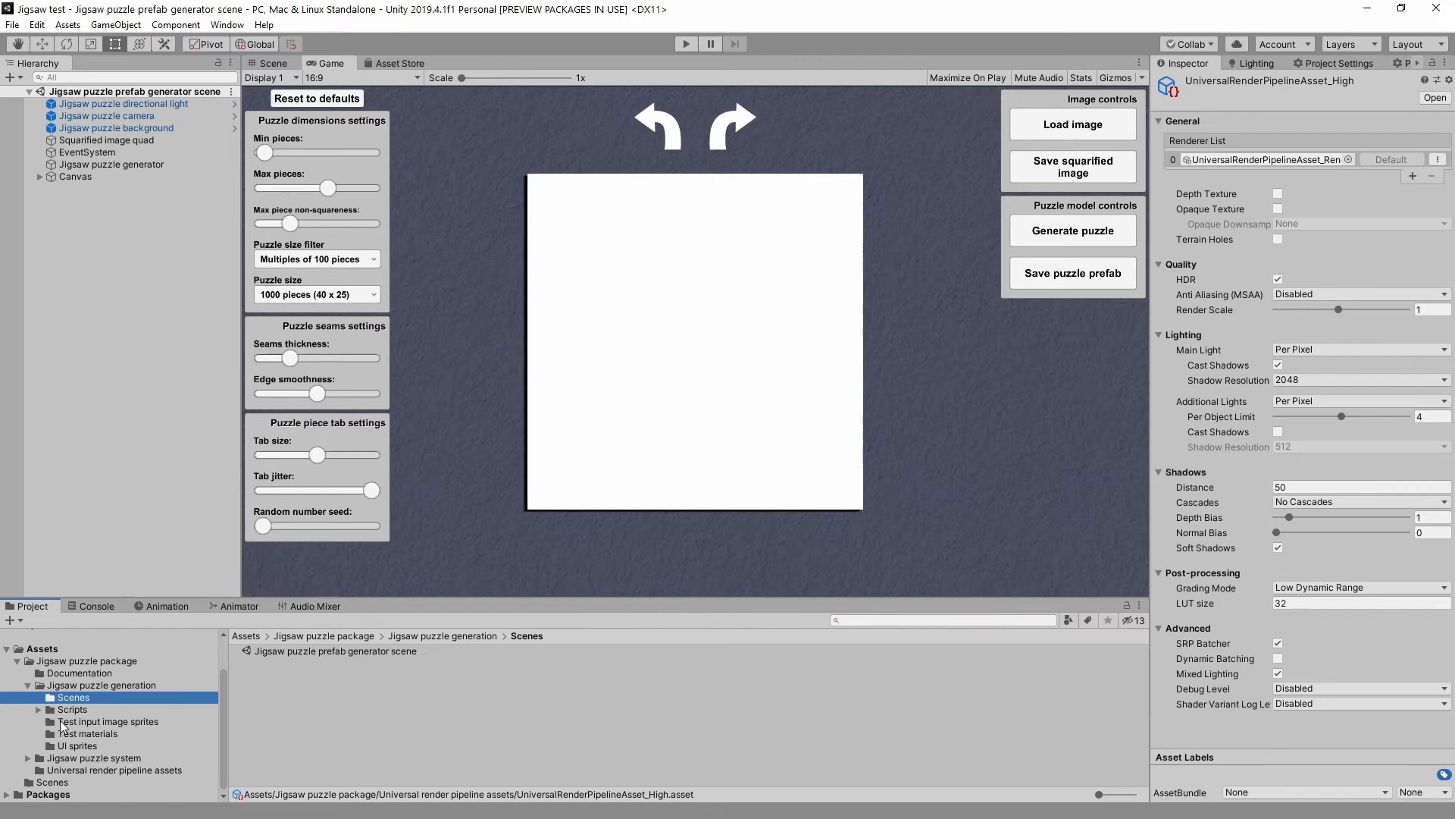
pyautogui.moveTo(679, 127)
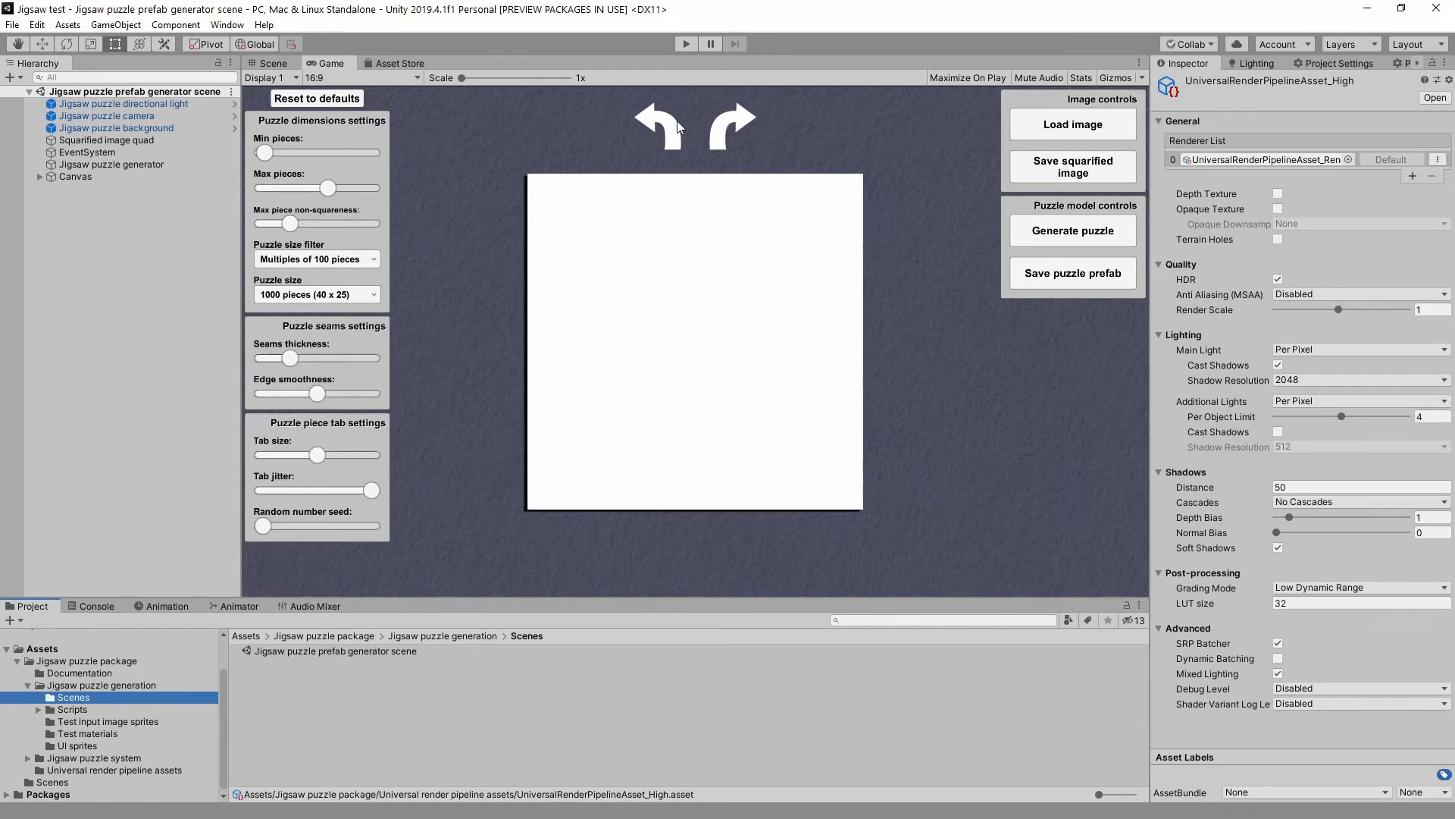
pyautogui.click(685, 44)
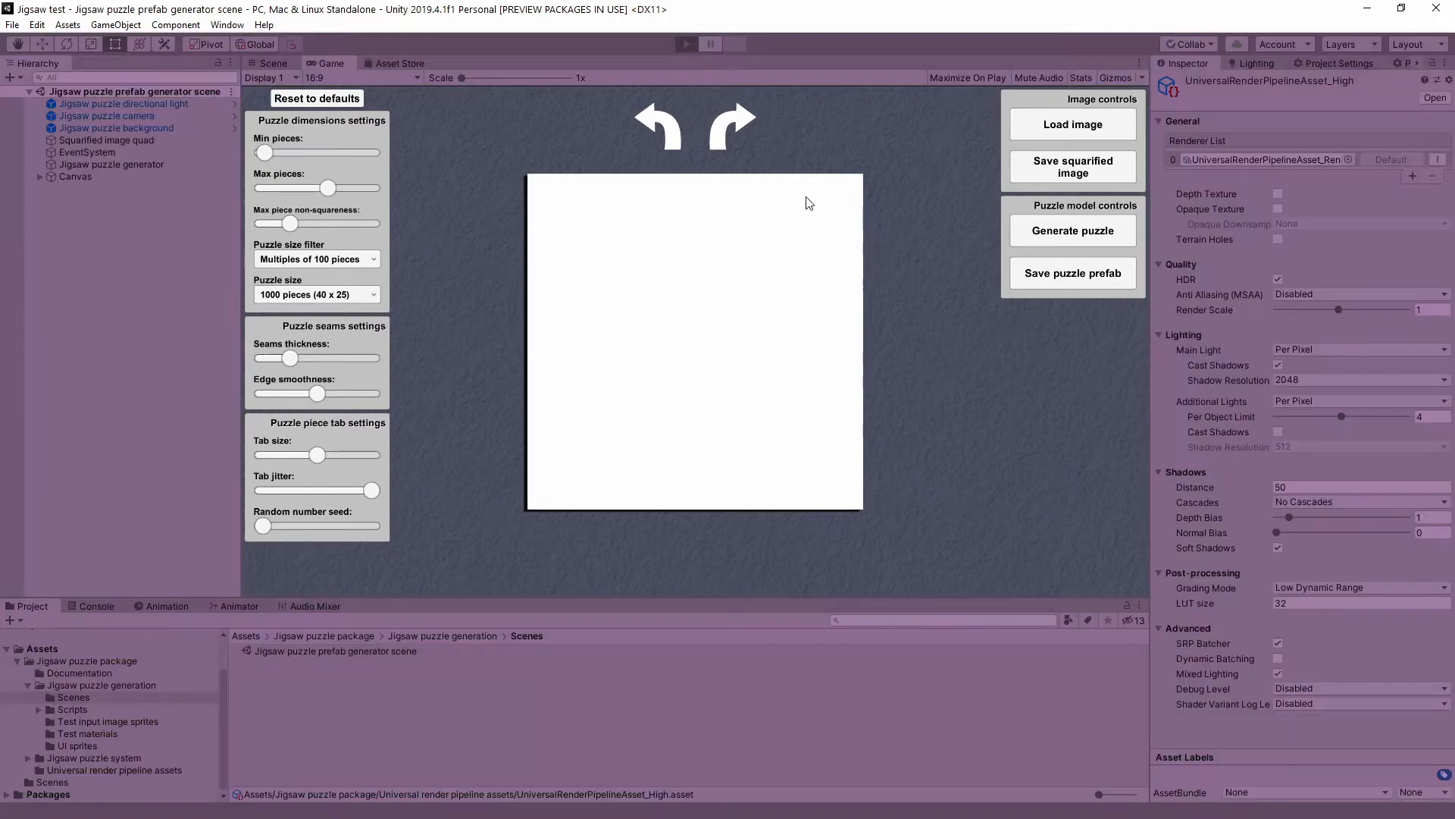
pyautogui.moveTo(878, 271)
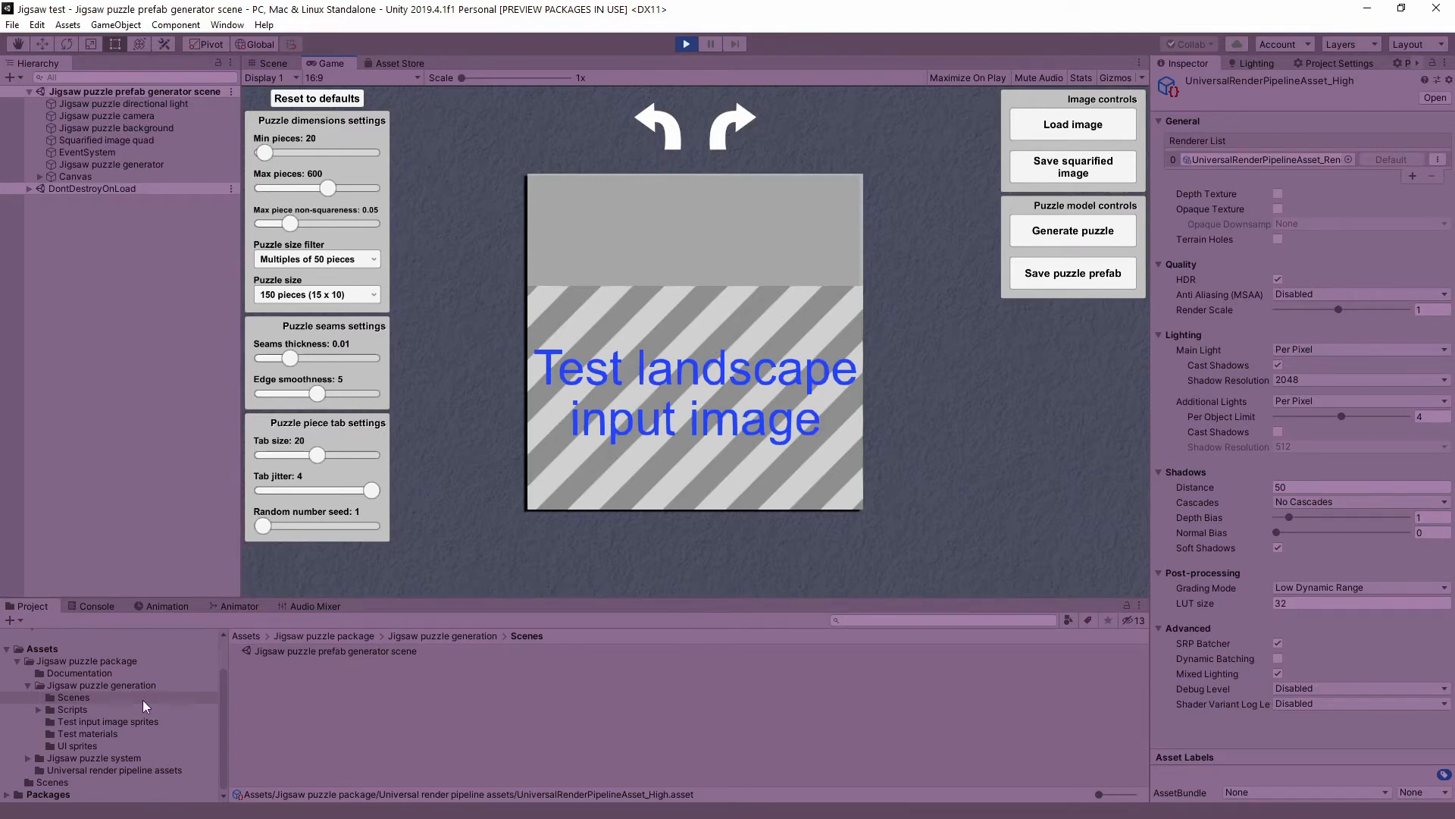
# - Inspect the landscape, portrait and square test input sprites, ending on the portrait image
pyautogui.click(108, 722)
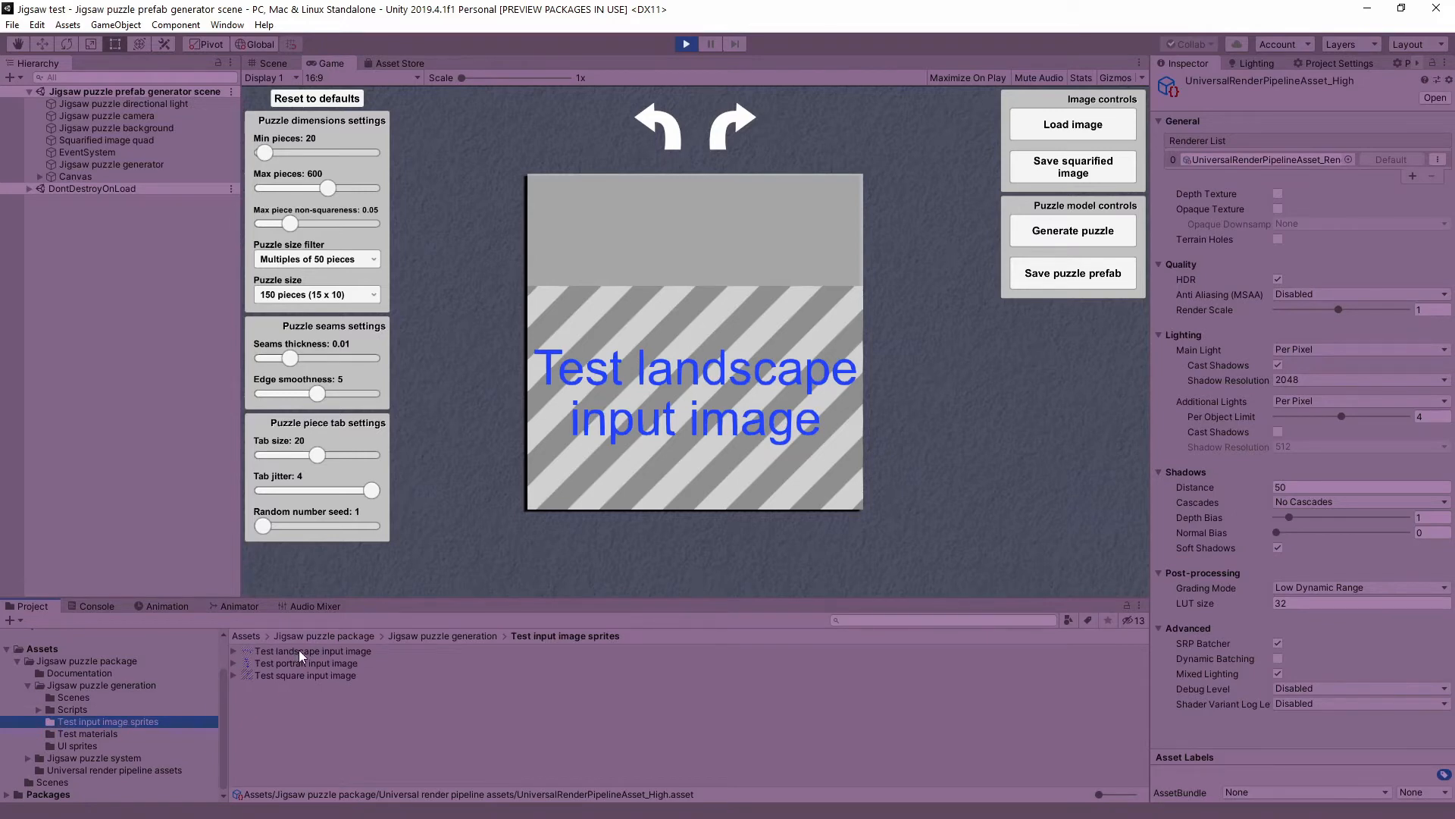
pyautogui.click(311, 651)
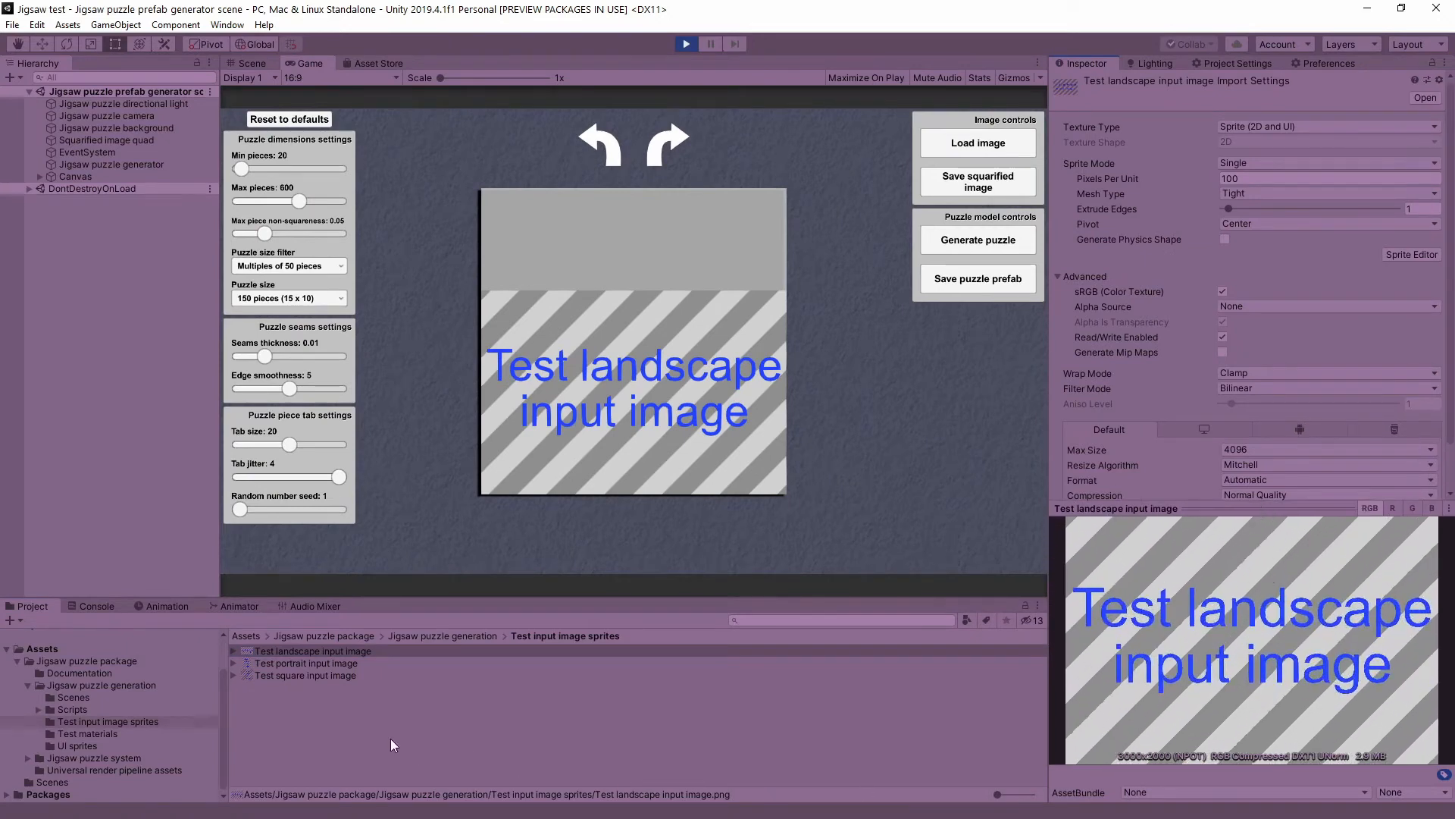
pyautogui.moveTo(332, 667)
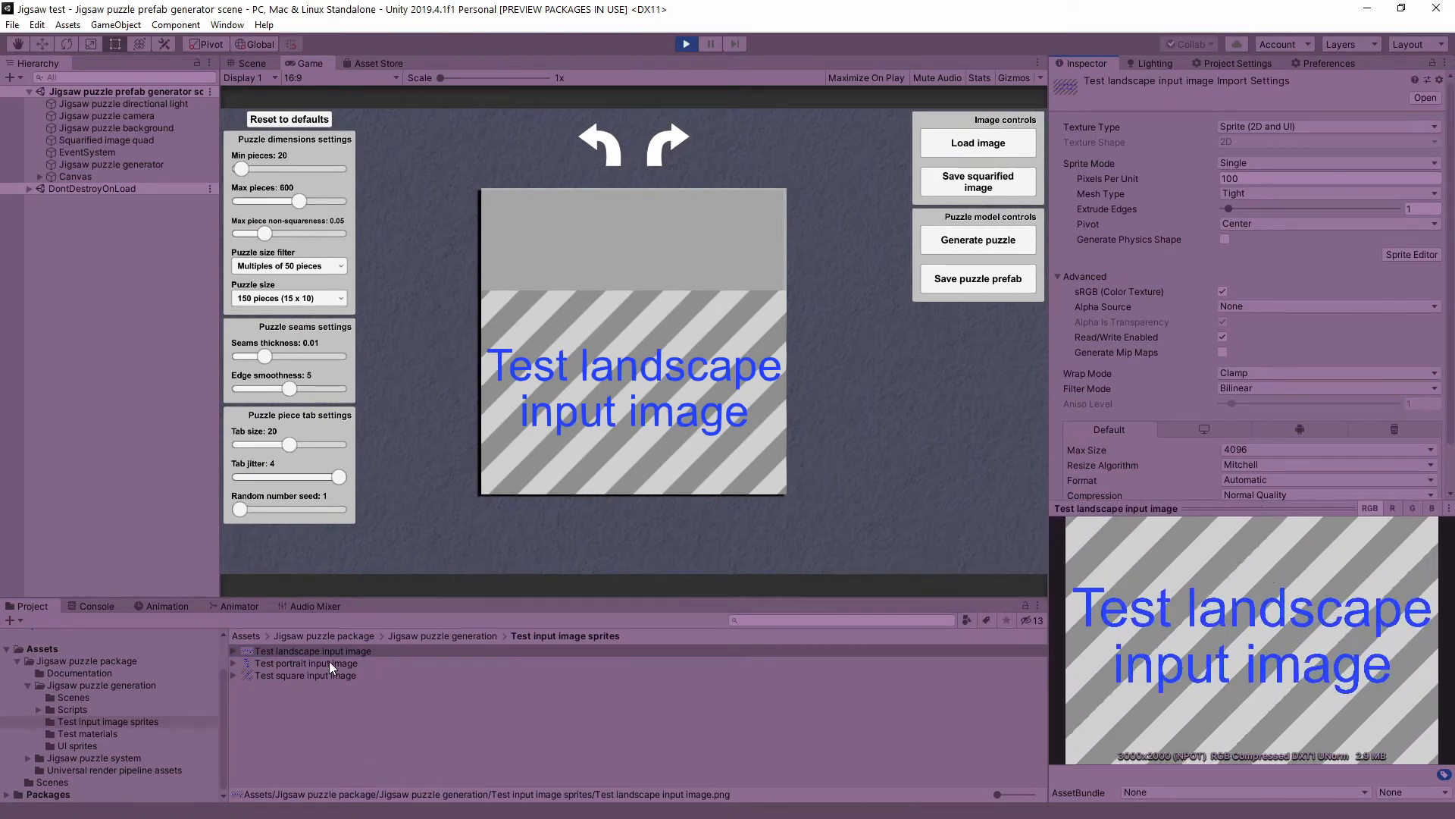
pyautogui.click(304, 663)
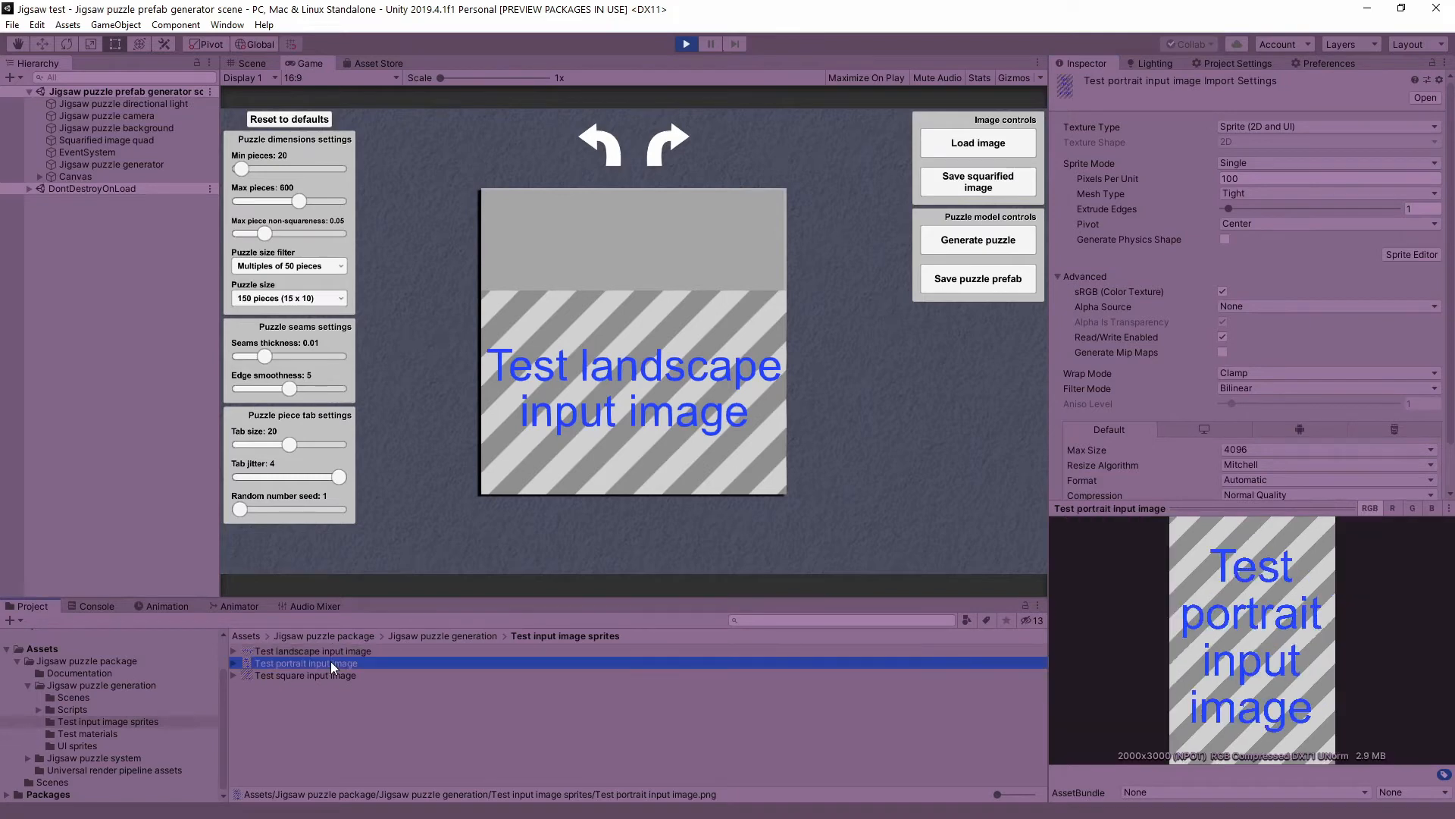
pyautogui.click(305, 675)
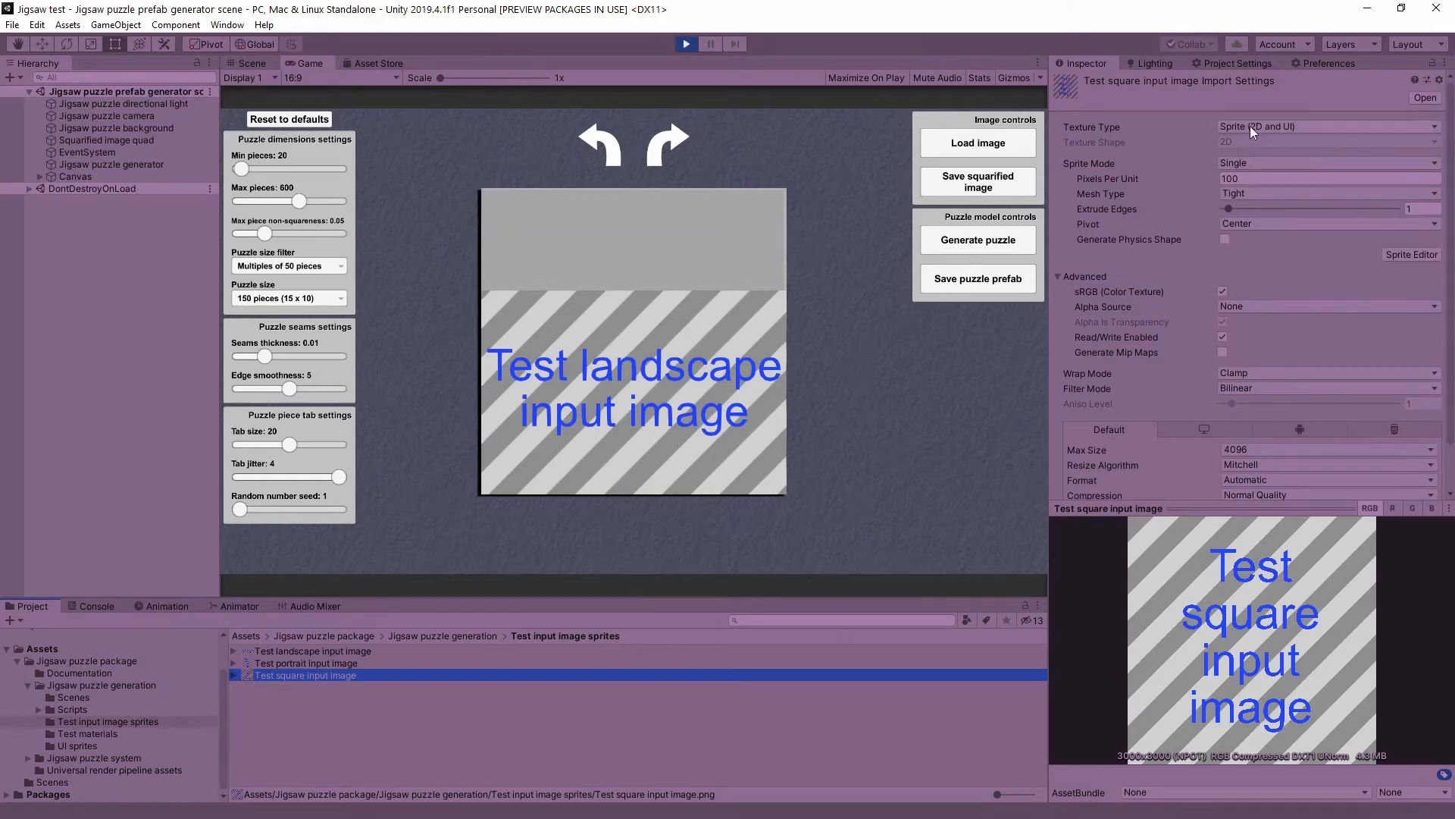
pyautogui.moveTo(355, 659)
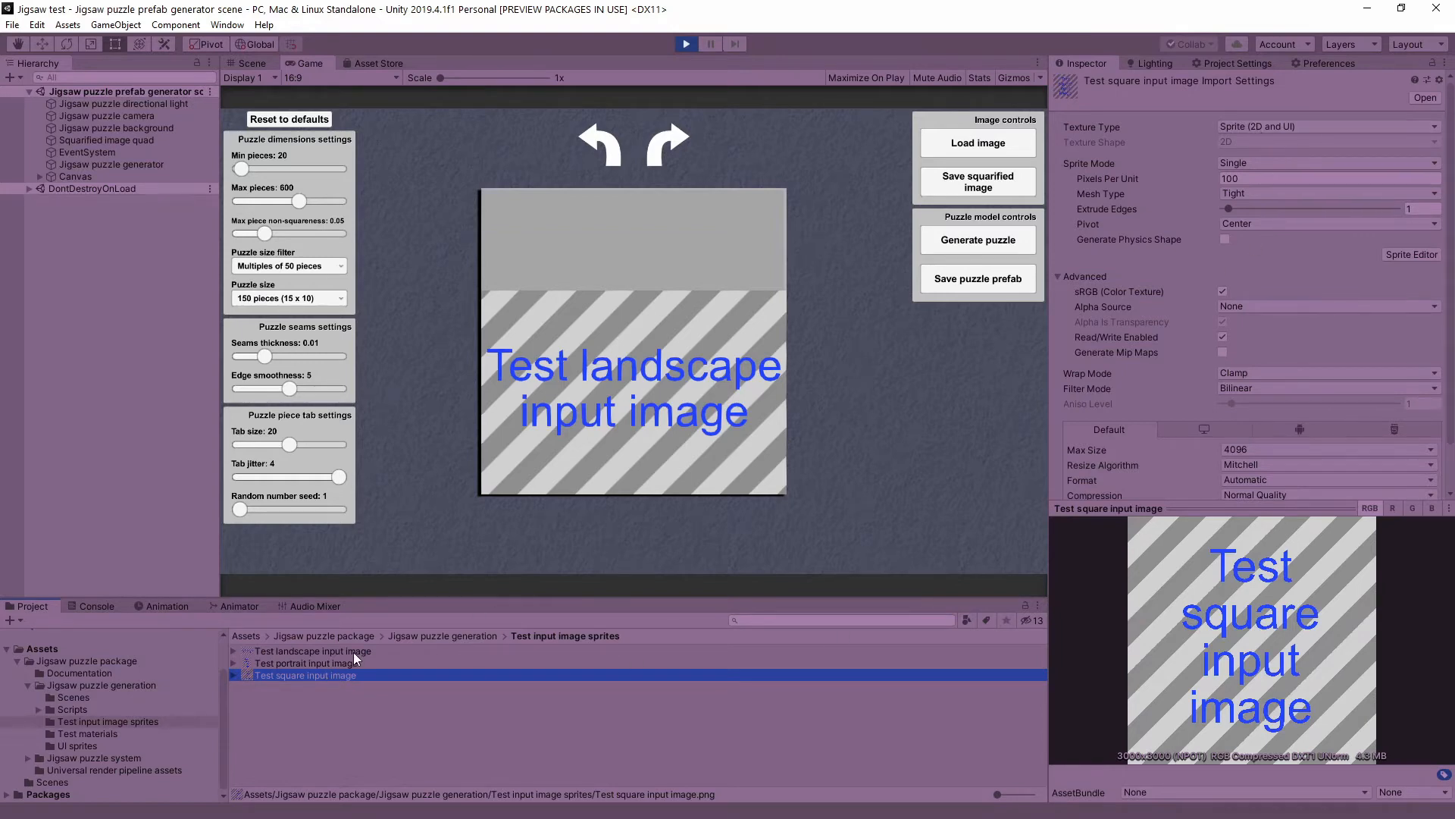
pyautogui.click(309, 650)
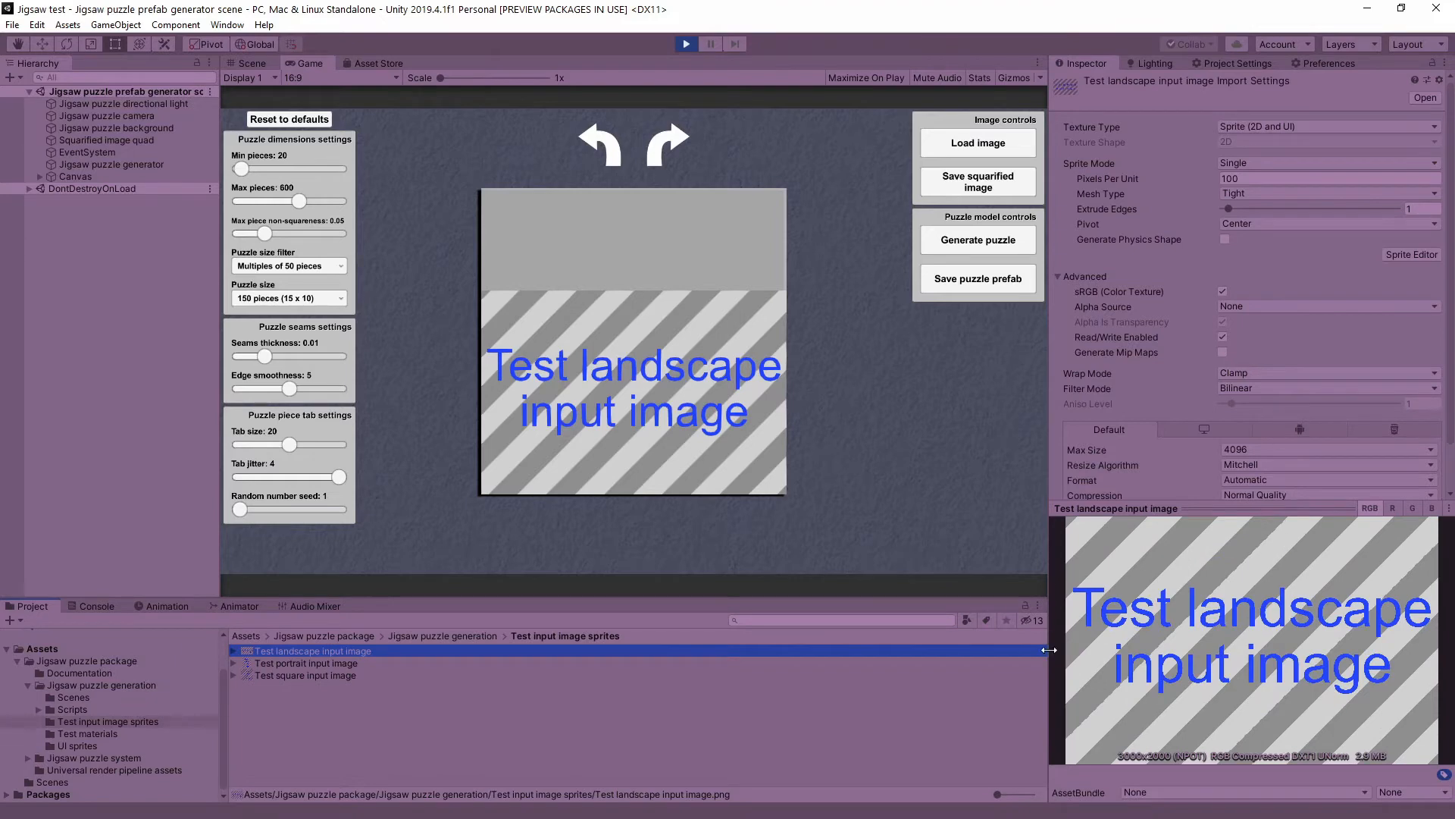
pyautogui.moveTo(1151, 761)
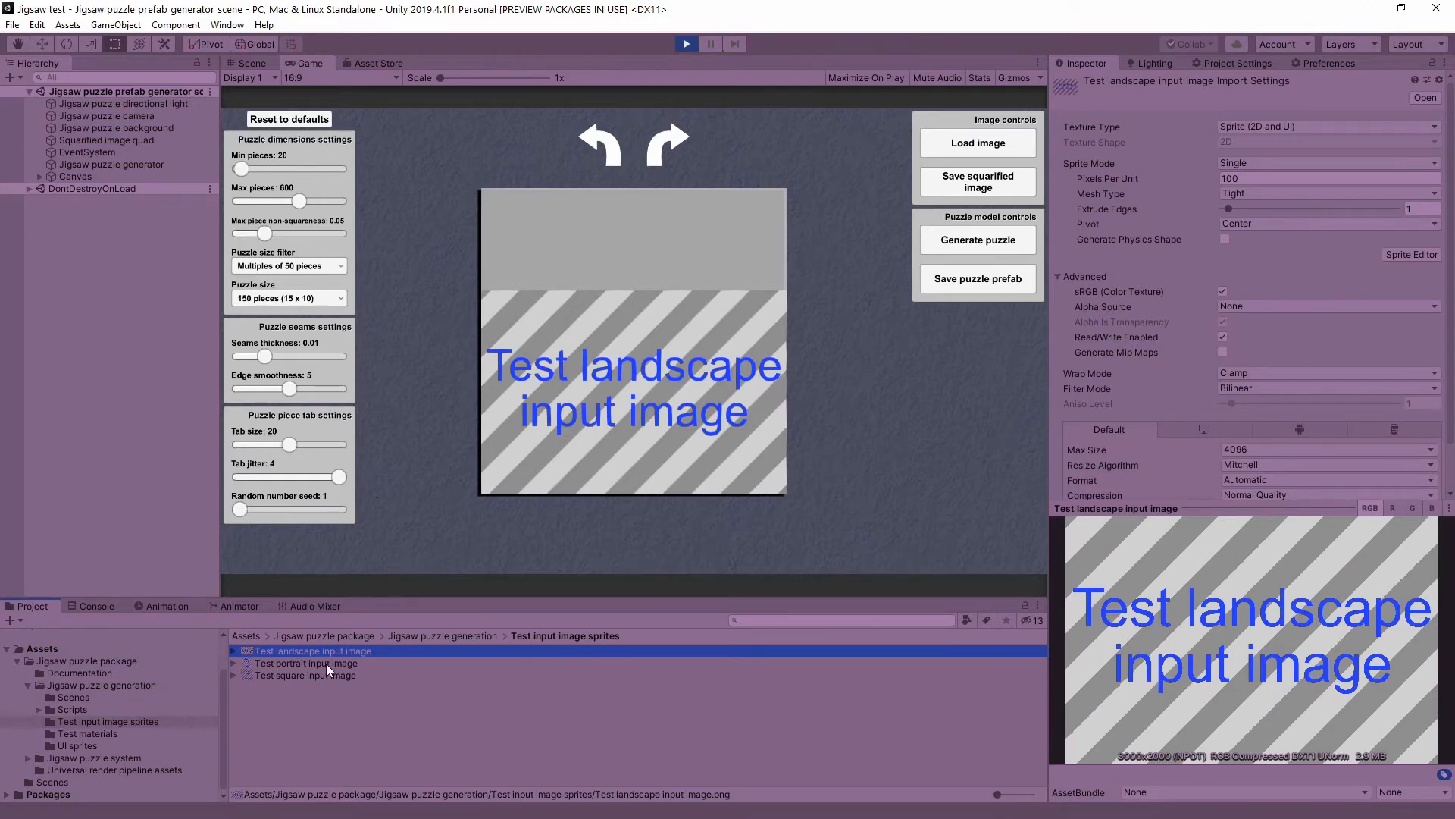
pyautogui.click(305, 662)
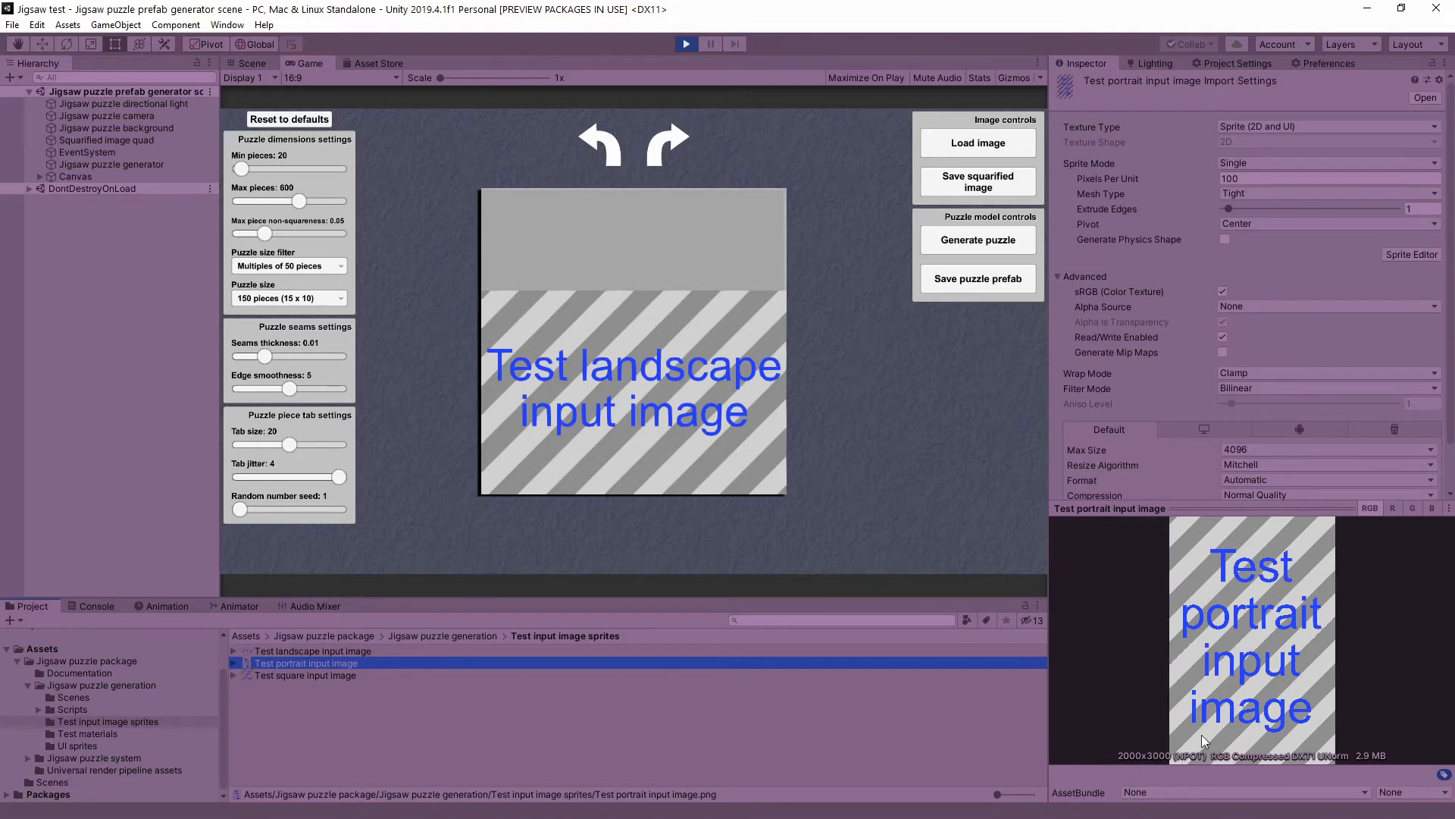
pyautogui.moveTo(482, 776)
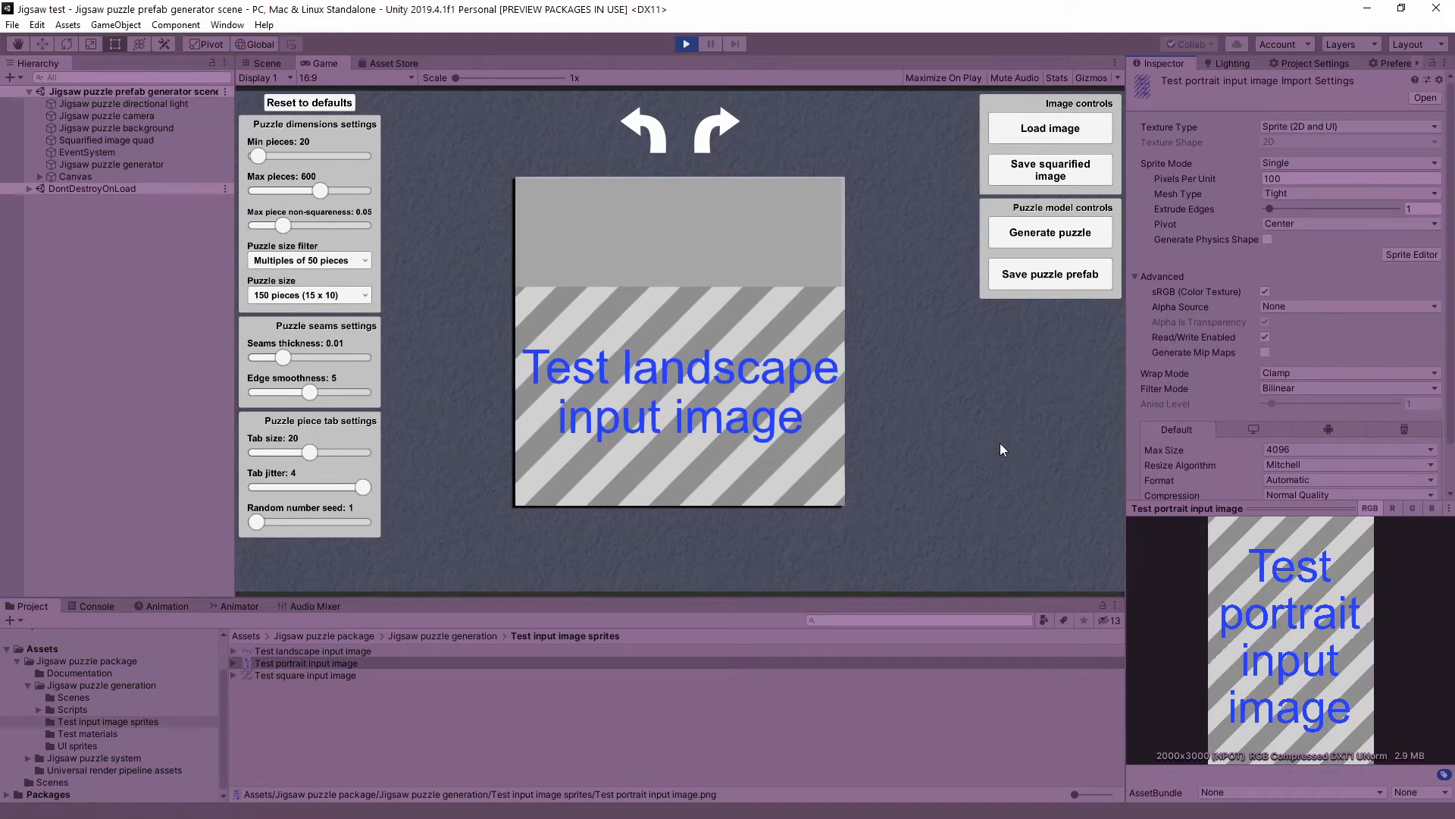
pyautogui.moveTo(964, 438)
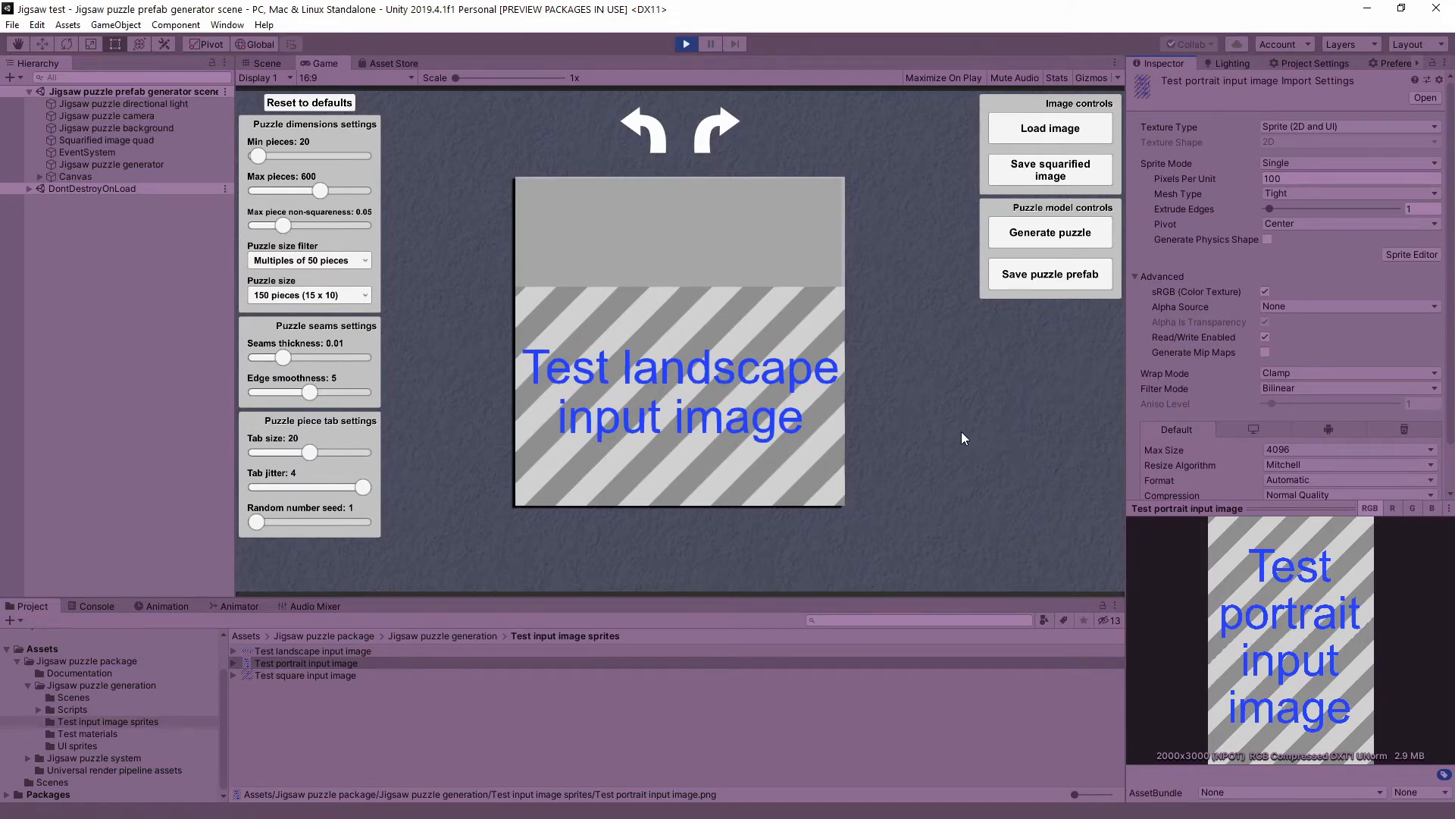
pyautogui.moveTo(511, 130)
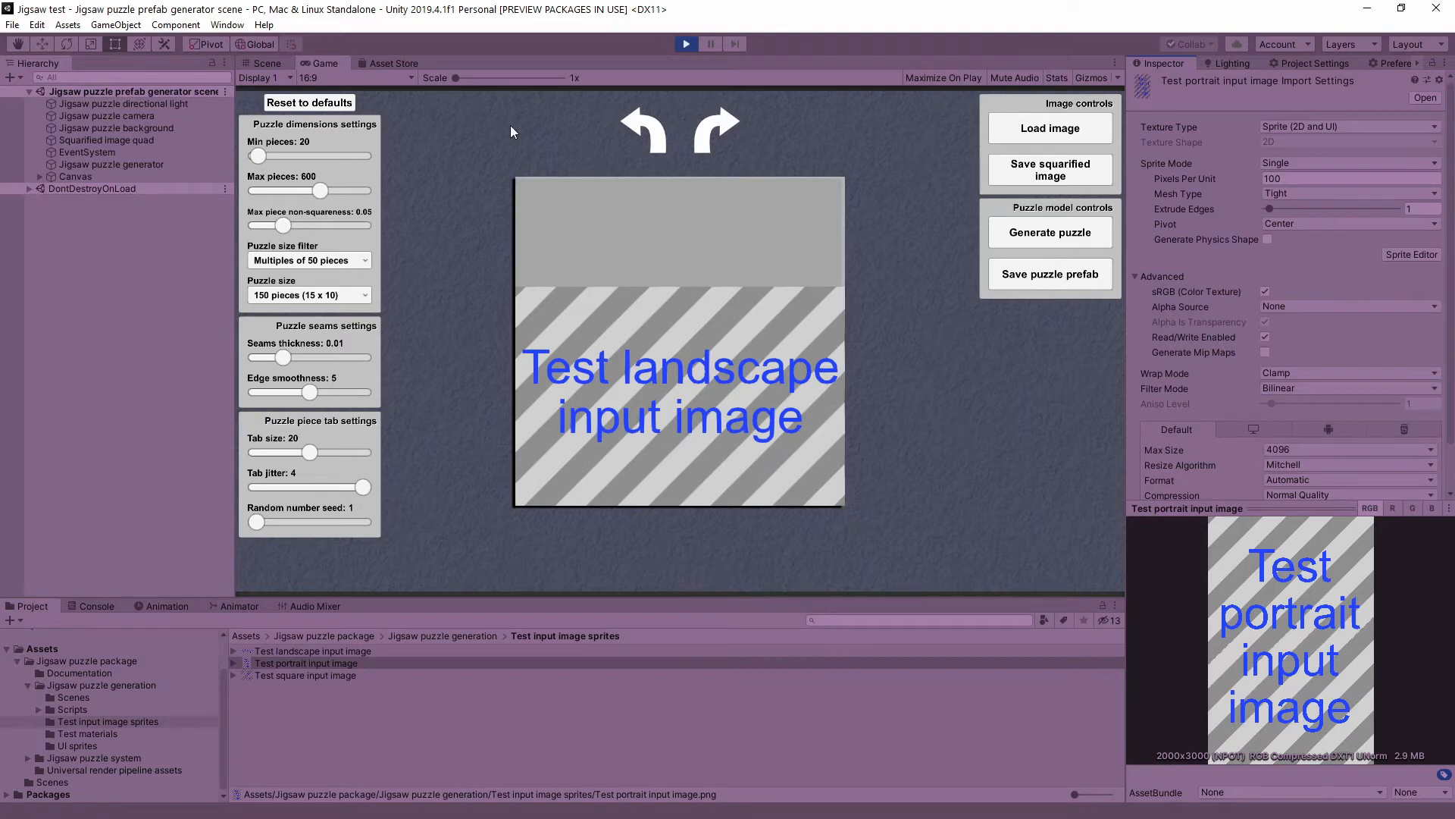
pyautogui.moveTo(912, 155)
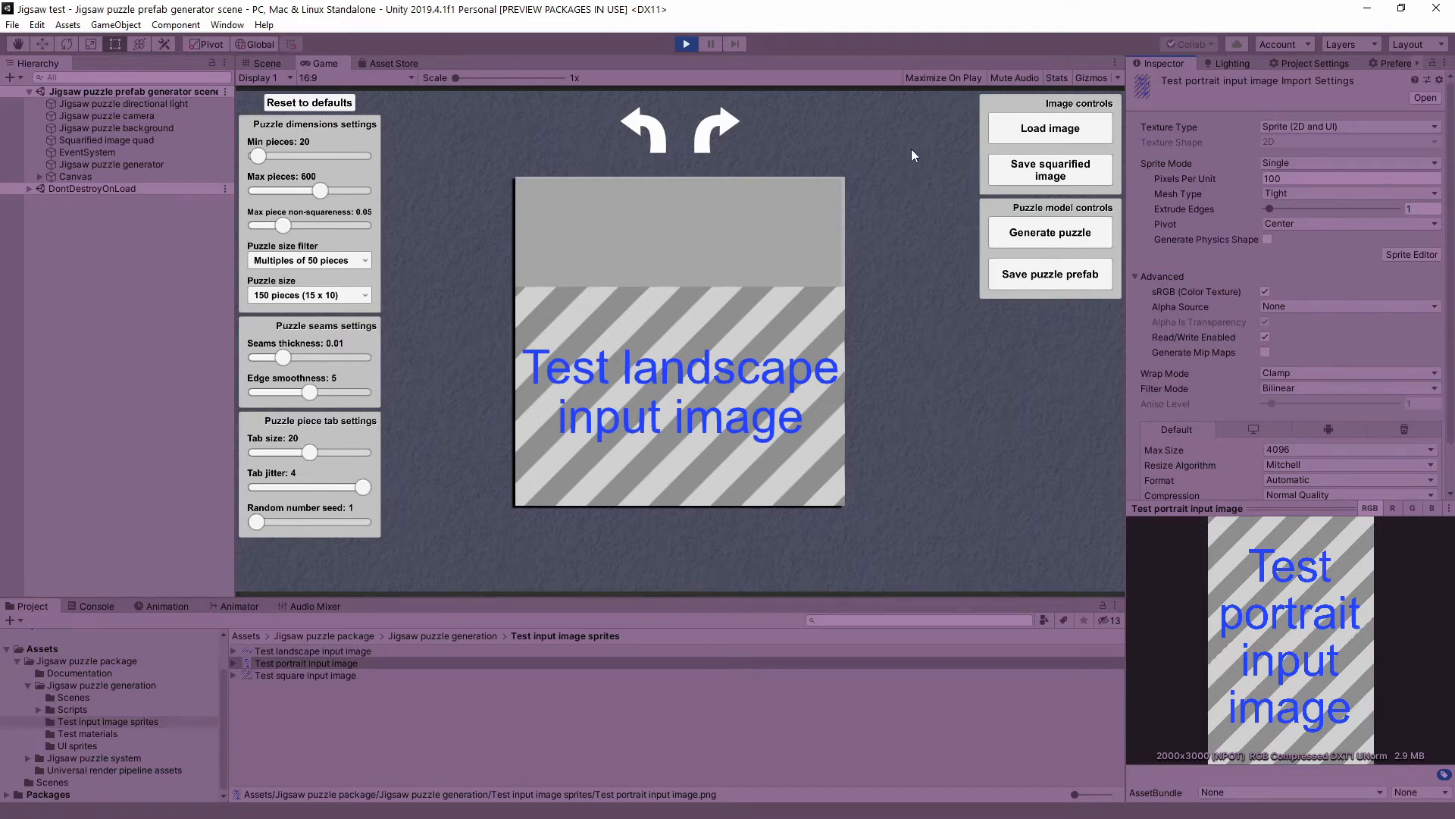
pyautogui.moveTo(1028, 138)
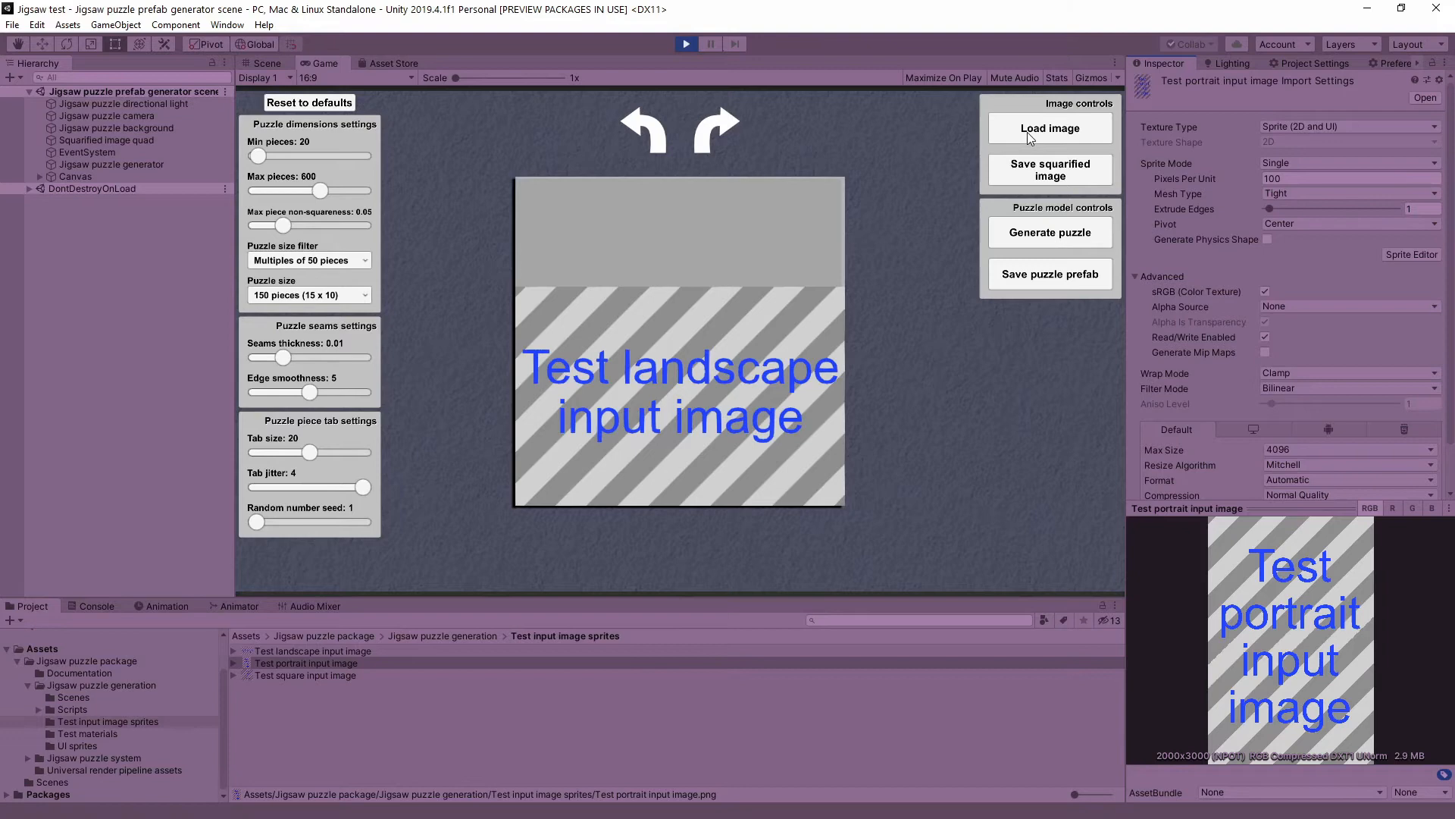
pyautogui.moveTo(937, 147)
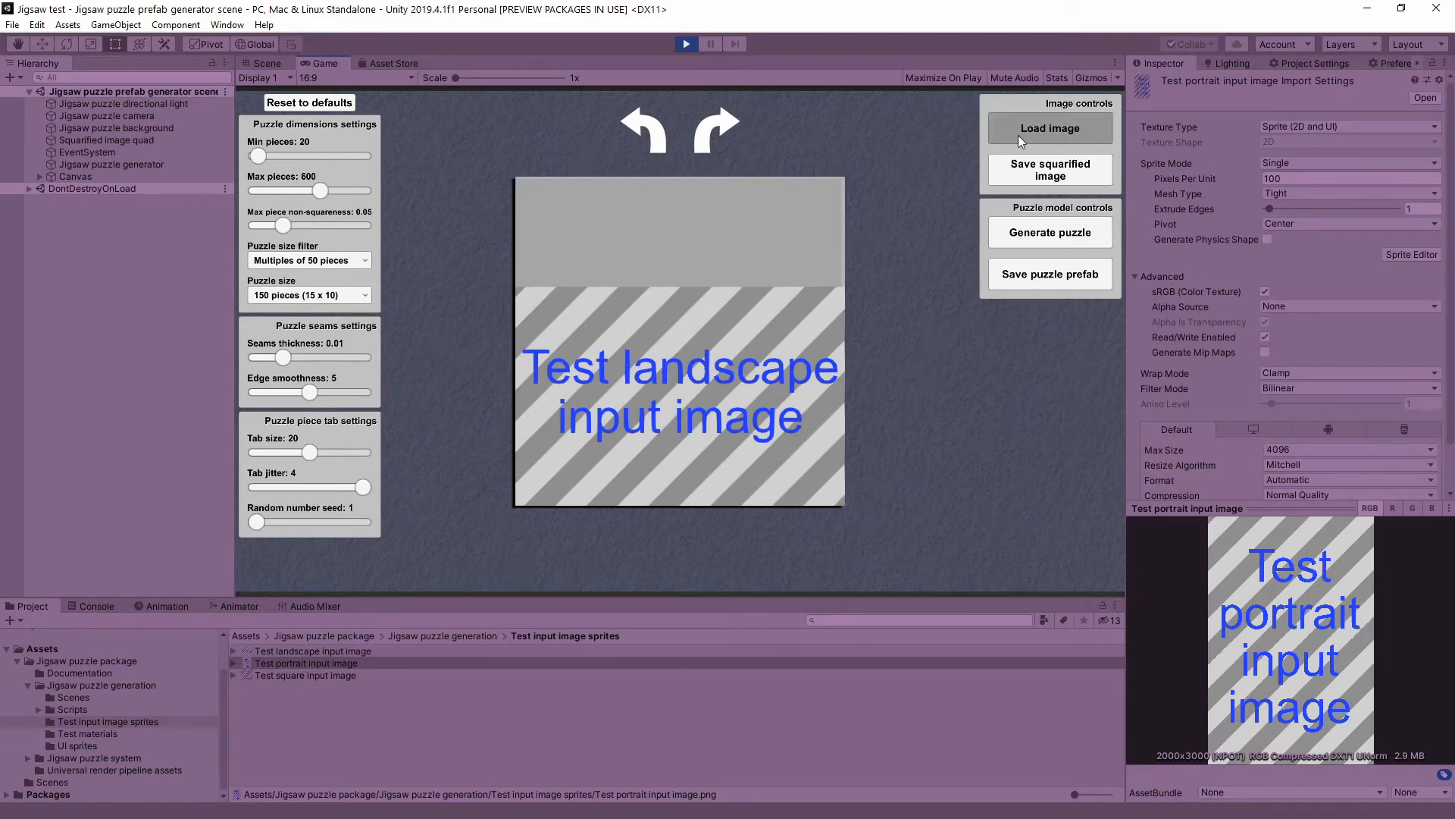
# - Load page1.png from the Test images folder, viewing files as large icons
pyautogui.click(1049, 128)
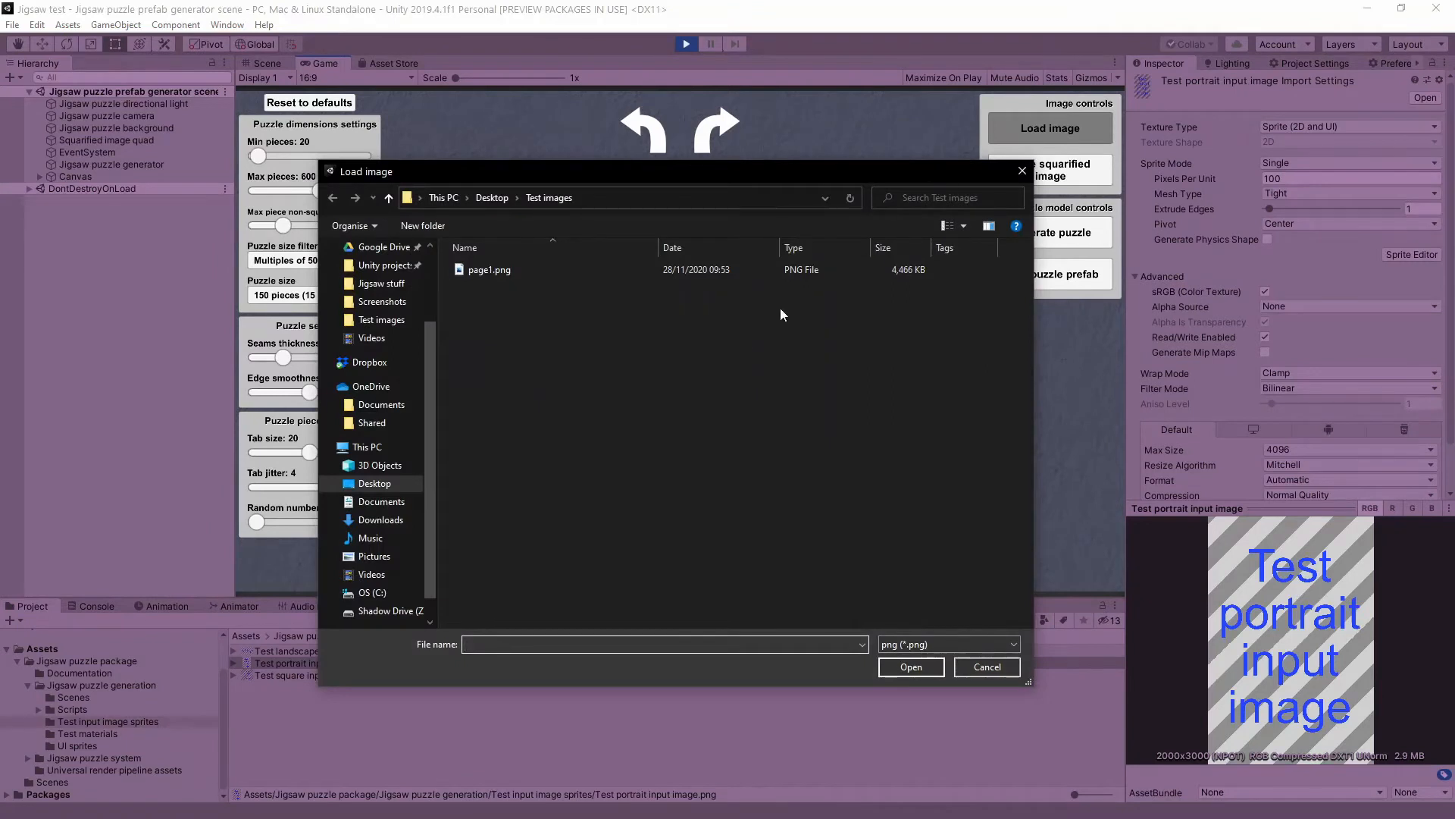
pyautogui.moveTo(940, 510)
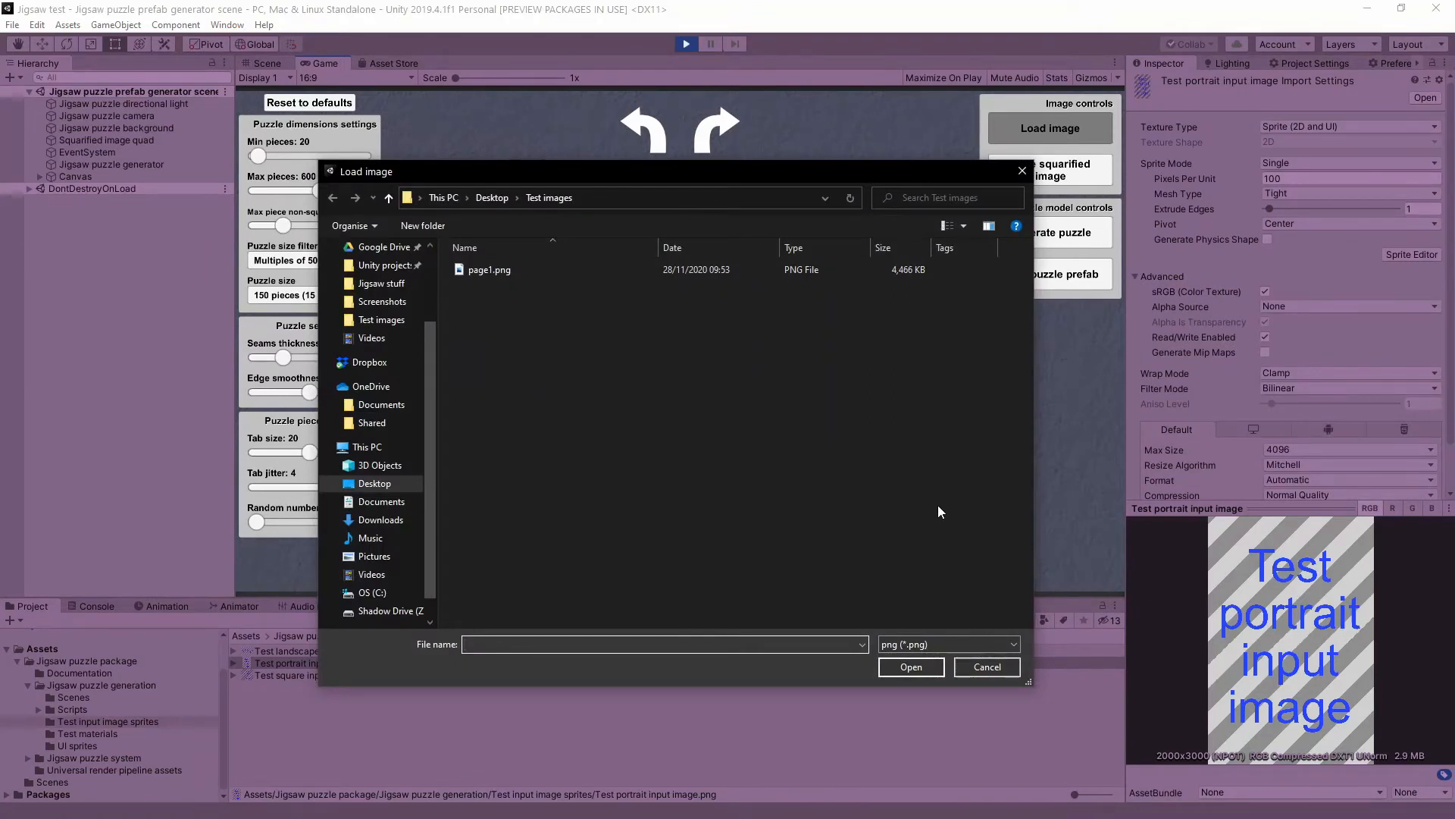
pyautogui.click(490, 270)
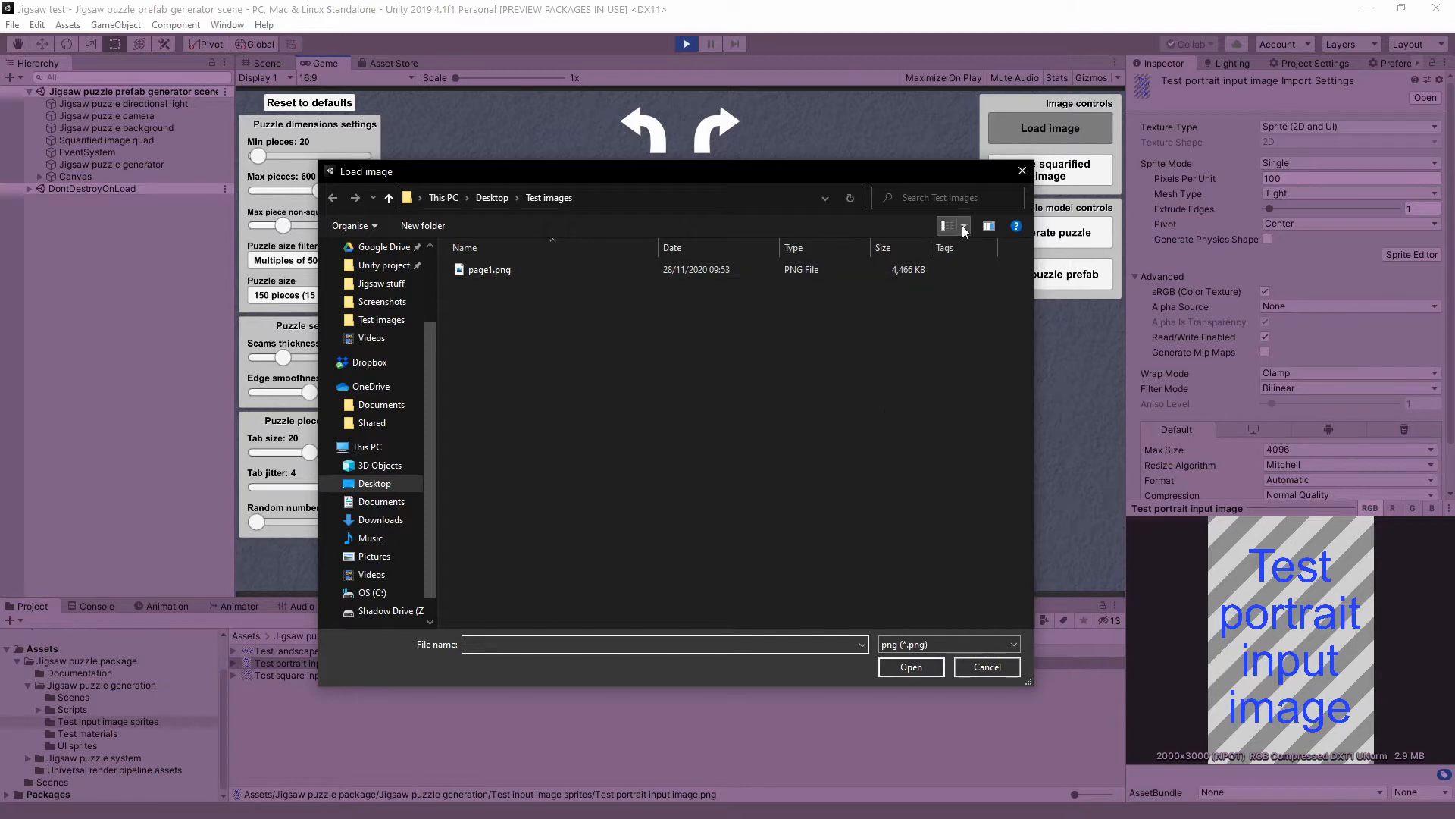
pyautogui.click(954, 226)
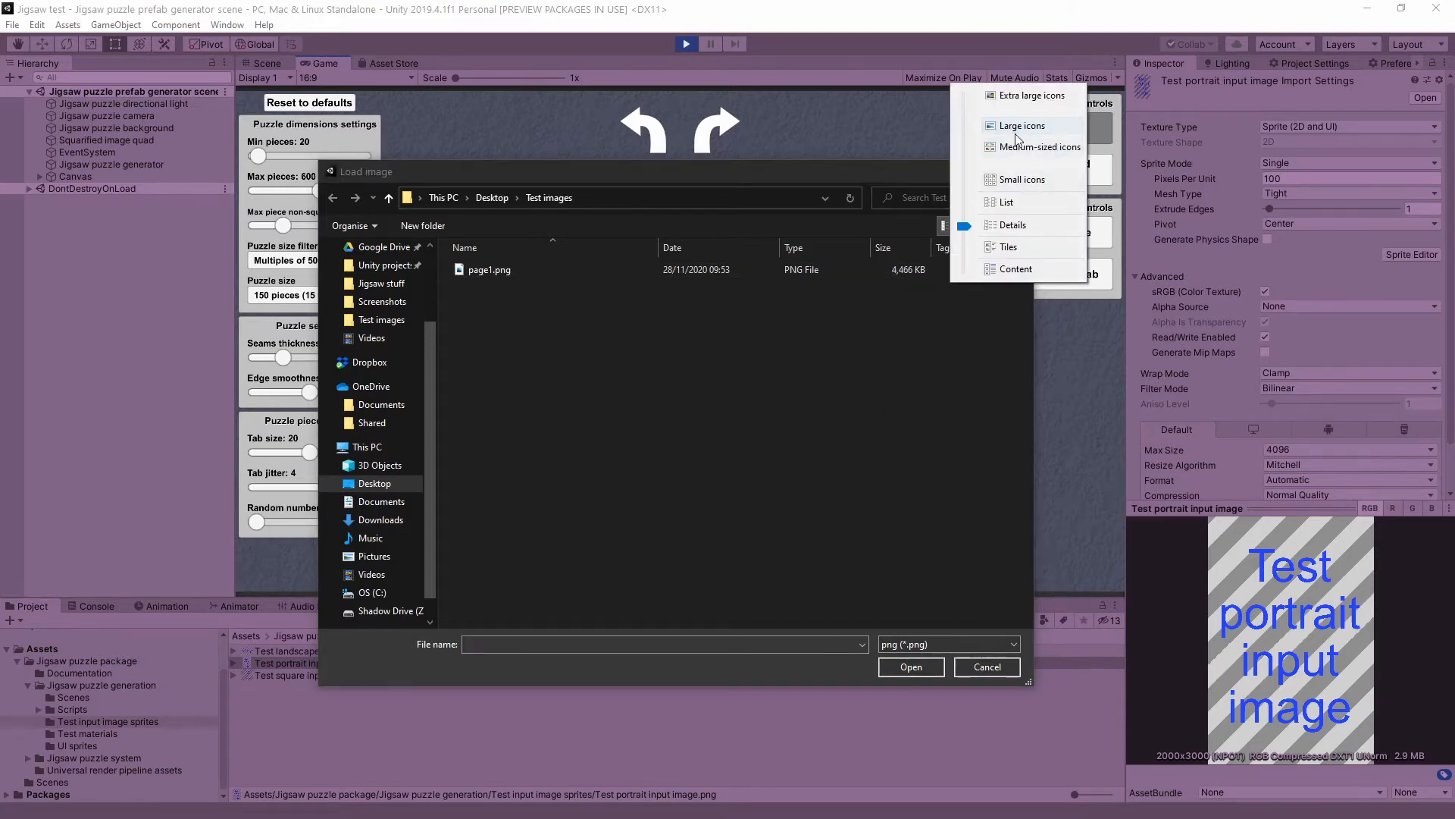
pyautogui.click(1021, 126)
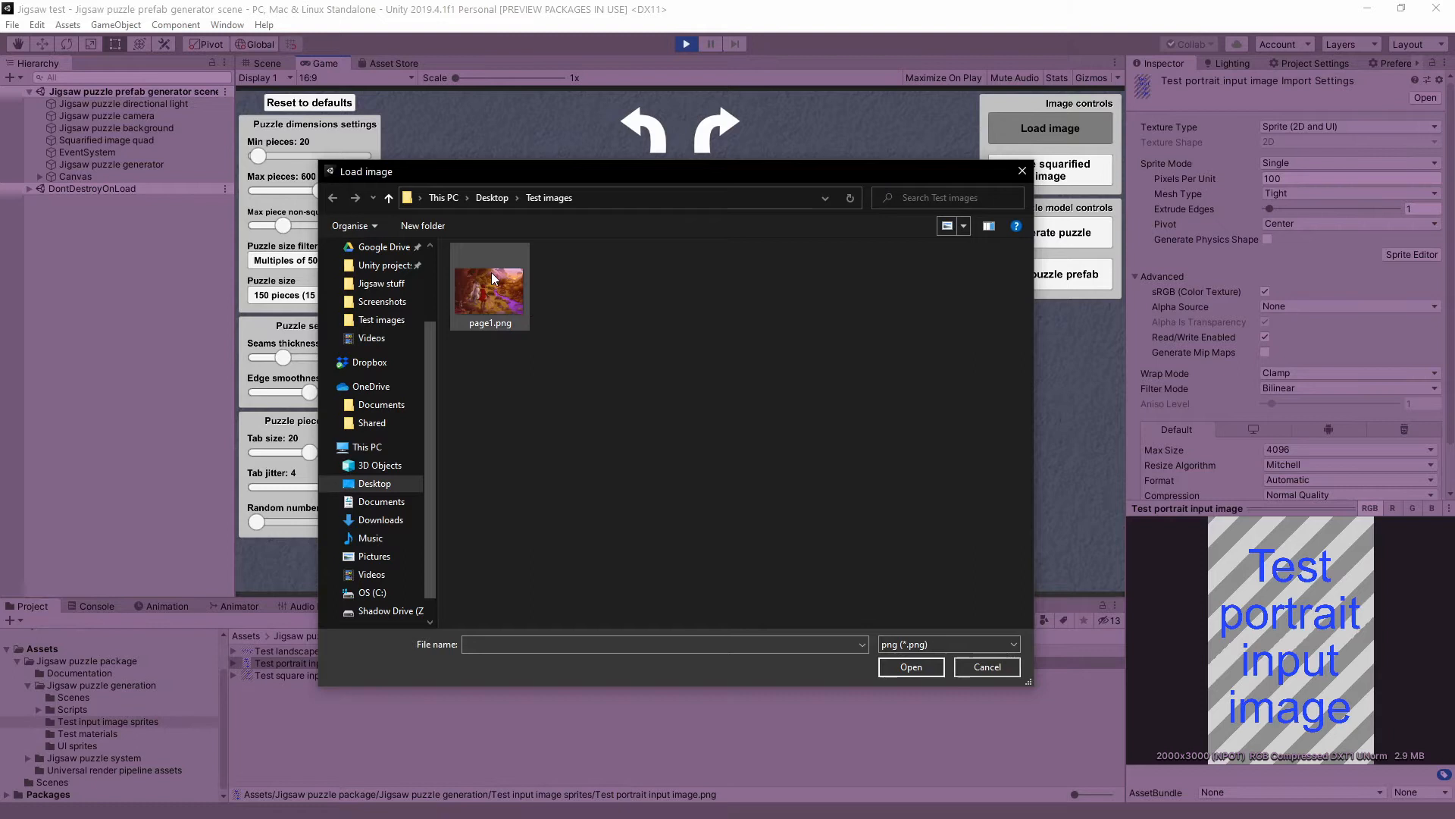
pyautogui.moveTo(489, 297)
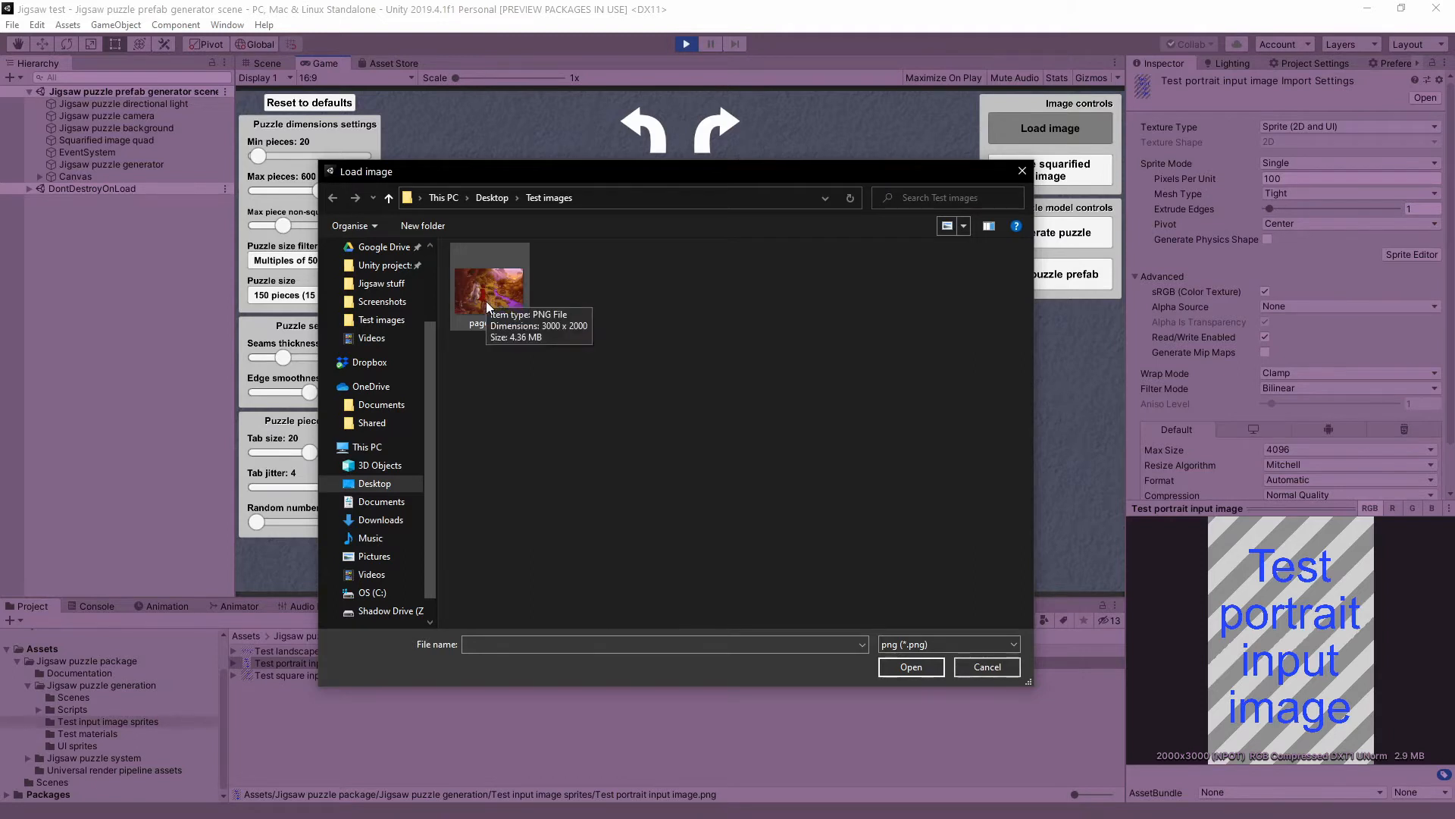
pyautogui.click(489, 285)
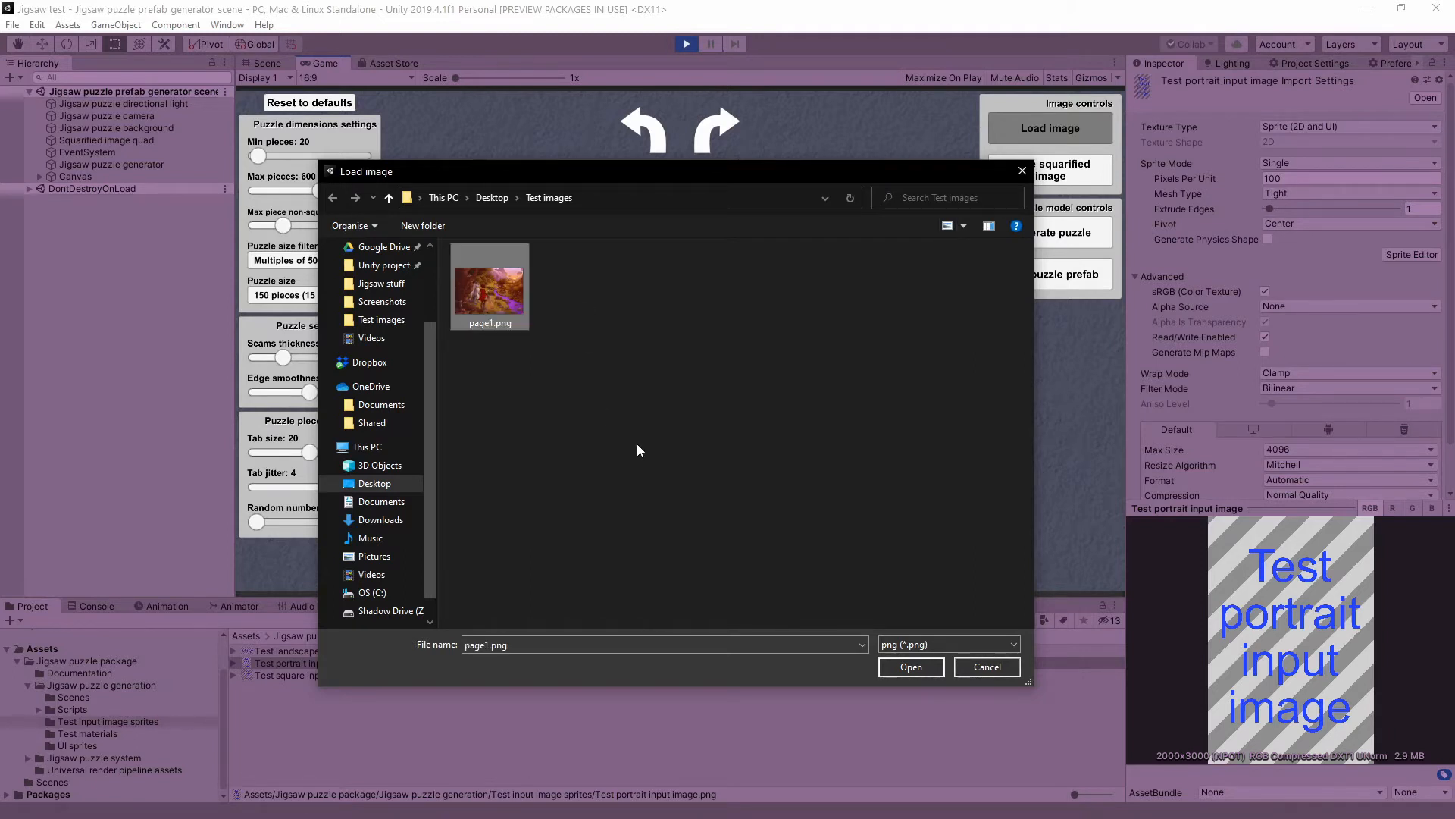
pyautogui.moveTo(743, 484)
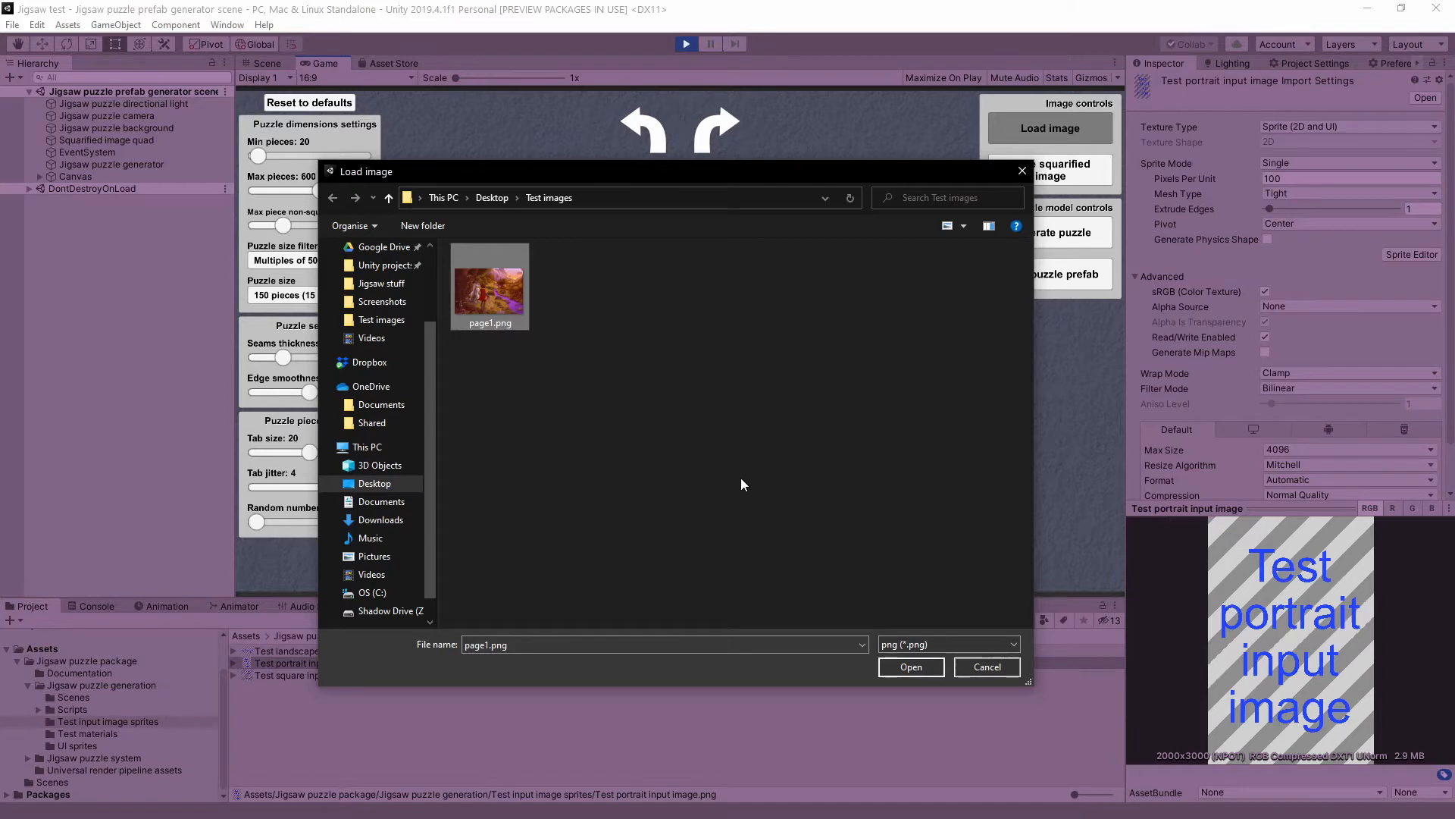
pyautogui.moveTo(907, 606)
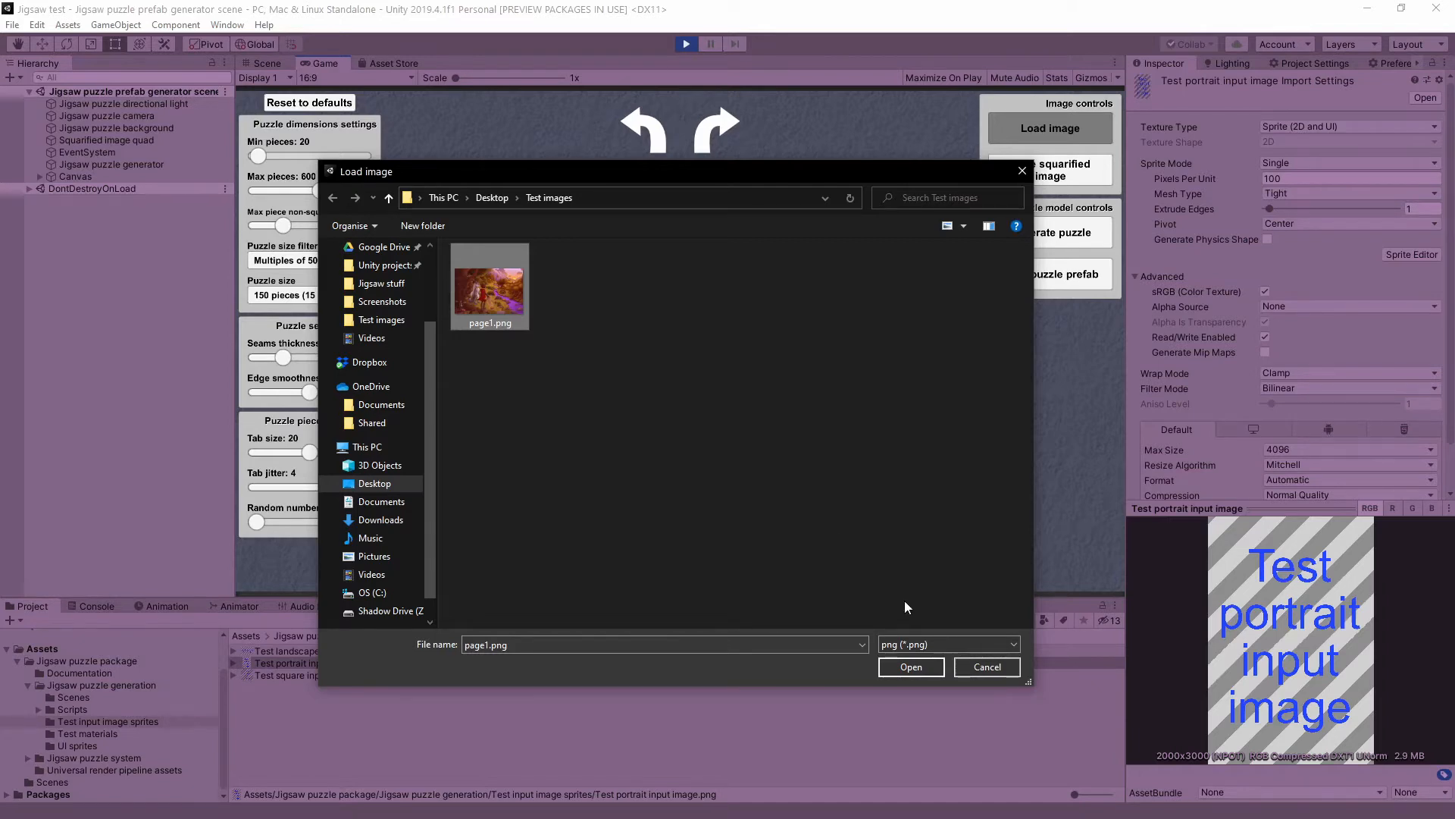
pyautogui.click(909, 667)
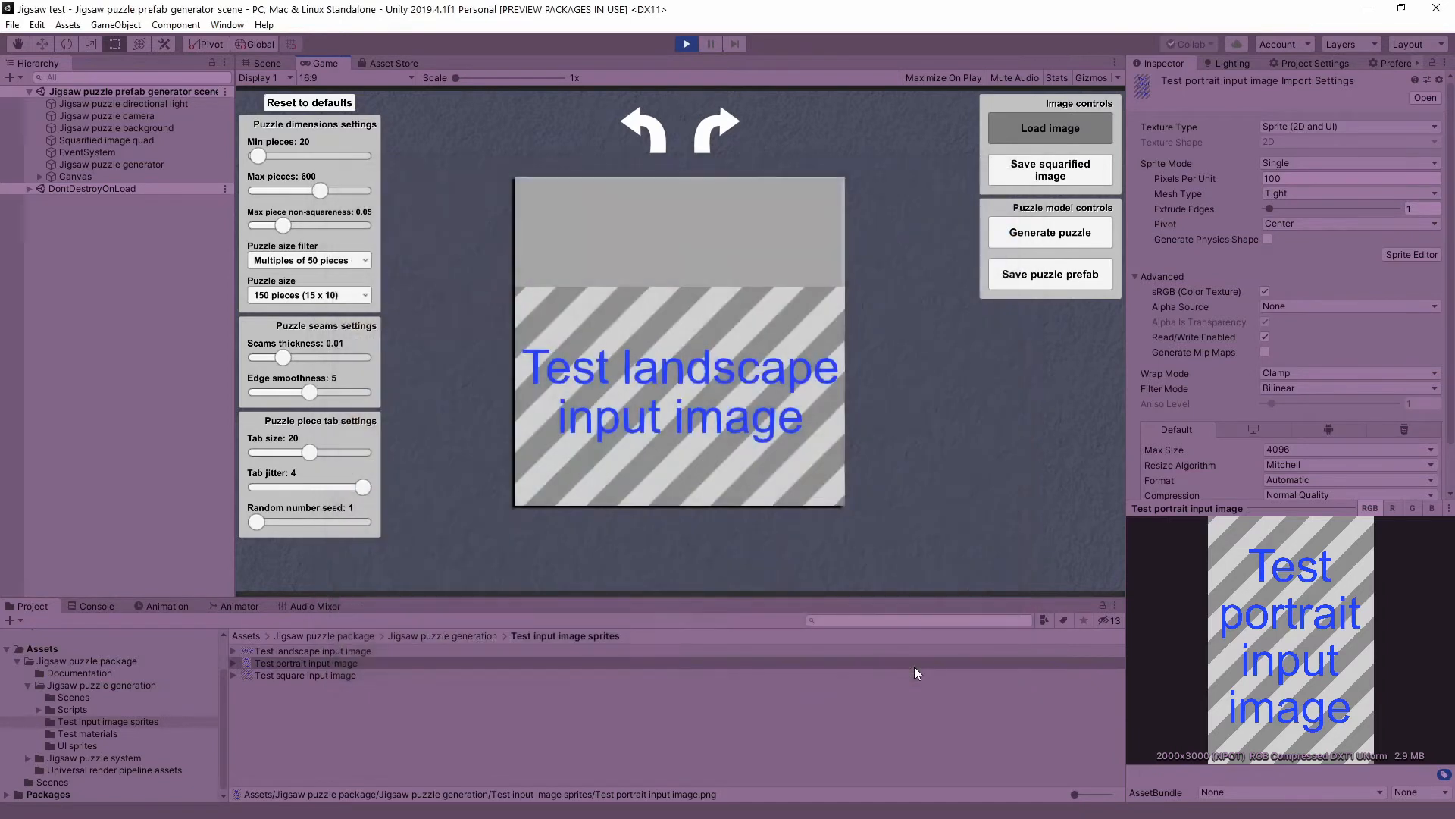
# - Let page1.png replace the striped test image in the generator preview
pyautogui.click(1049, 127)
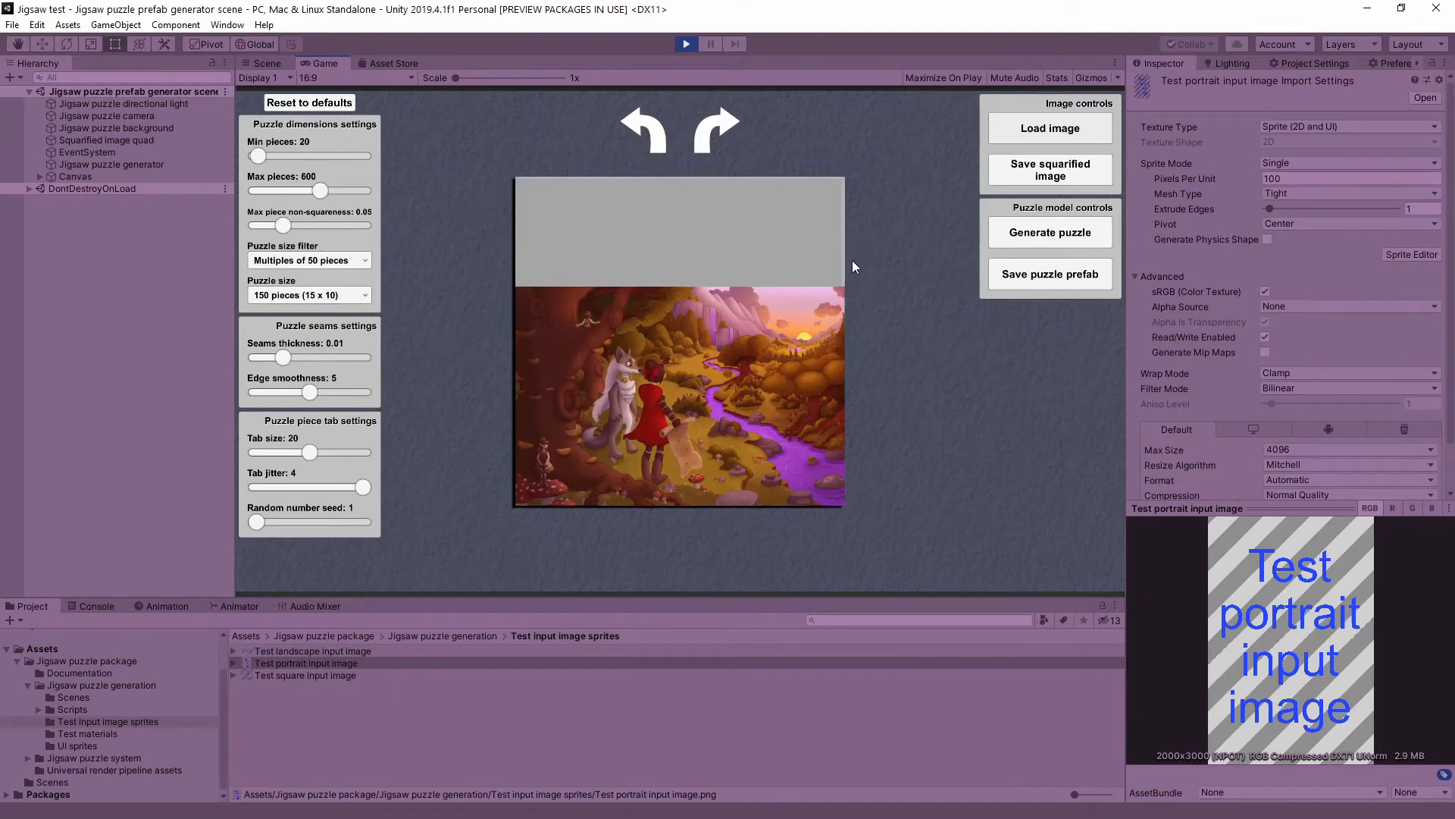
pyautogui.moveTo(532, 163)
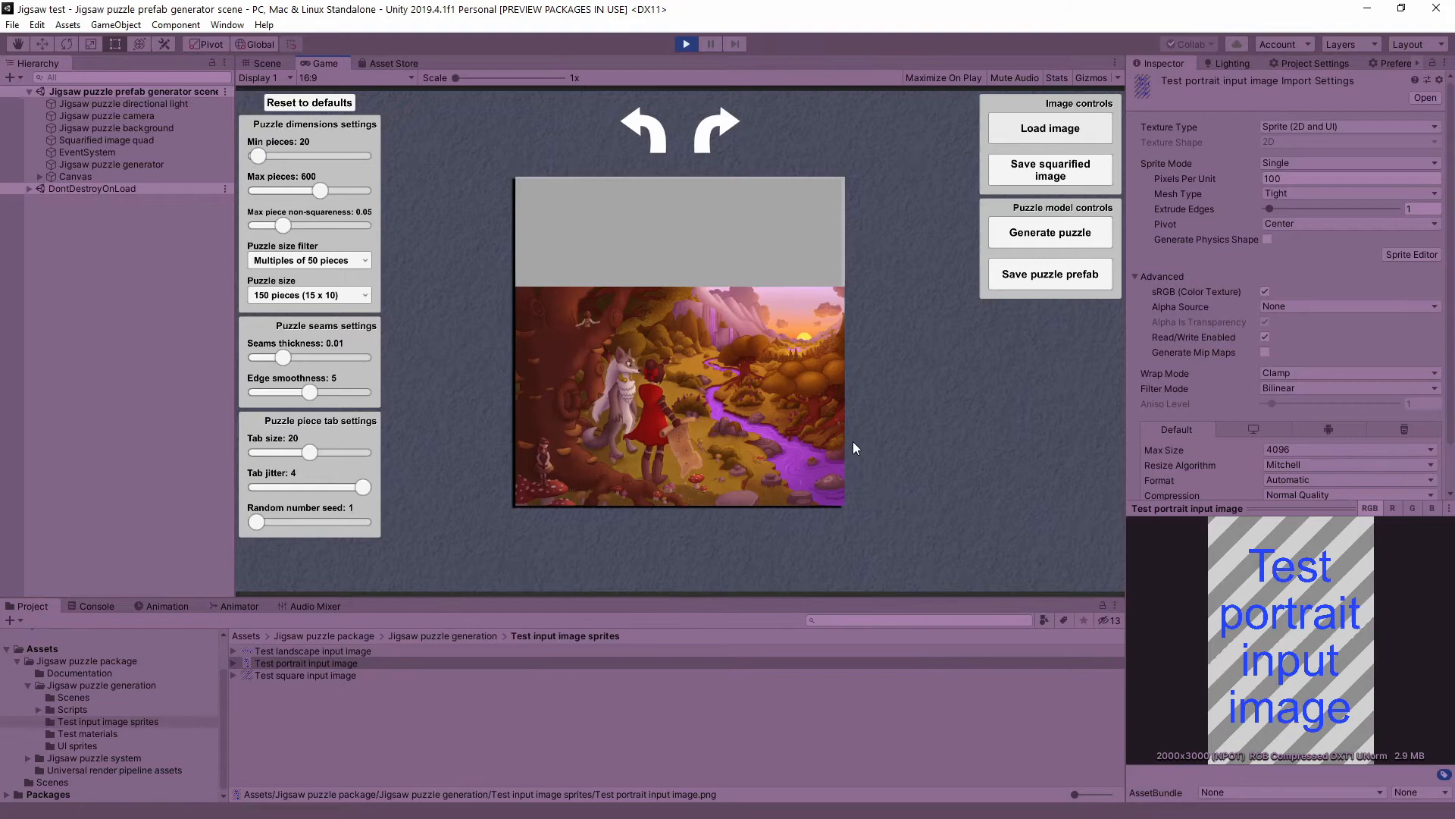
pyautogui.moveTo(833, 184)
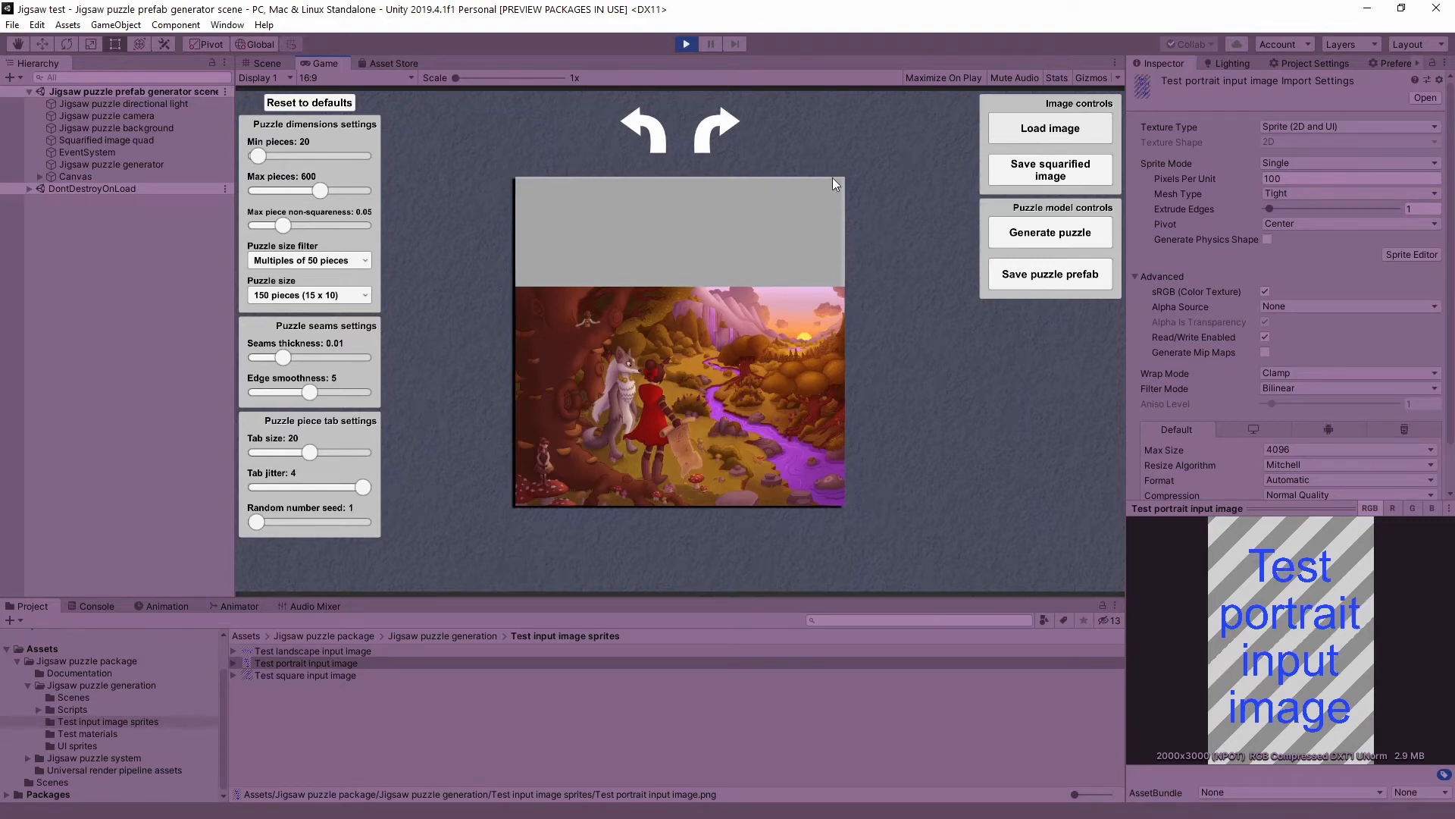
pyautogui.moveTo(888, 284)
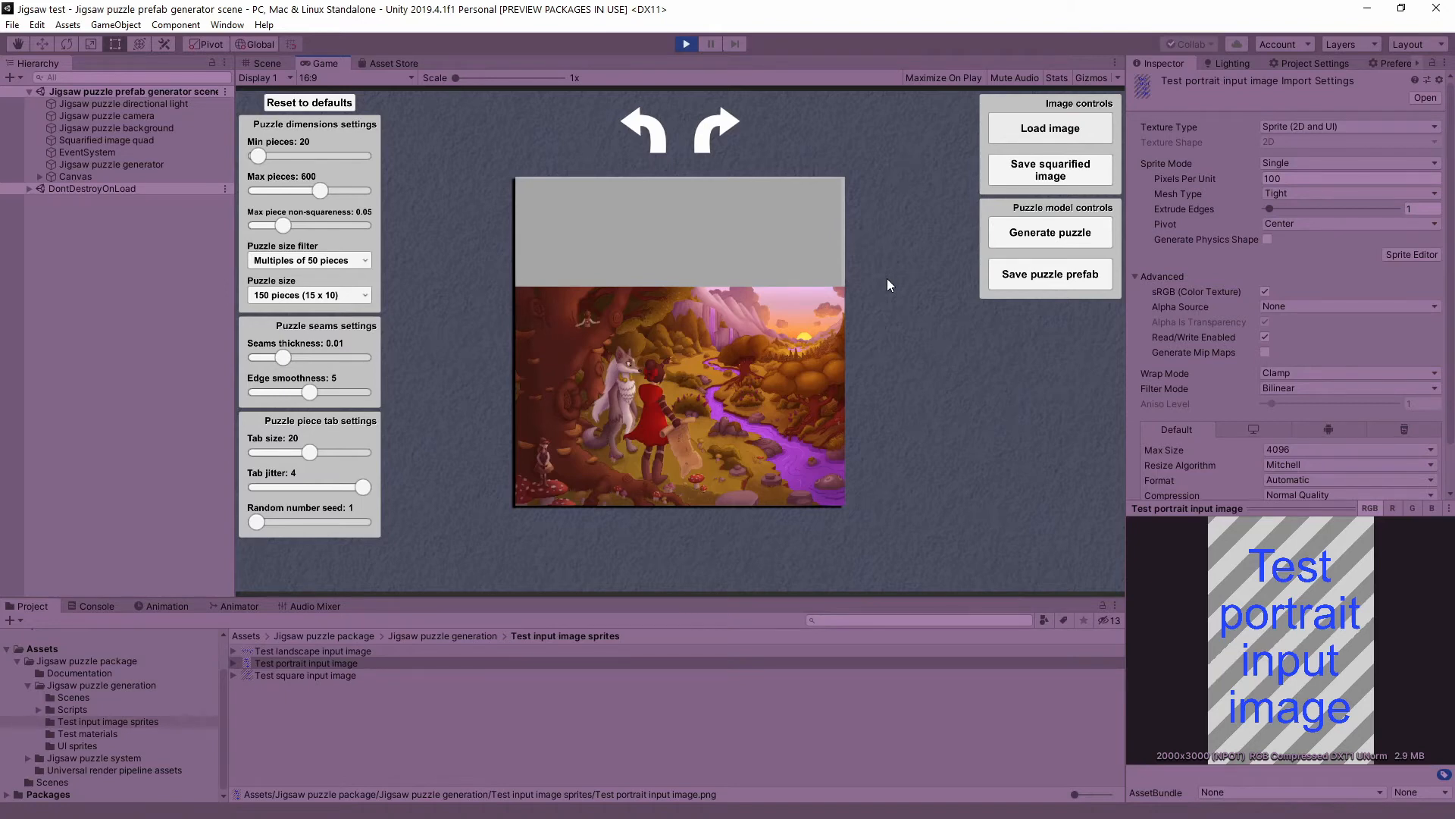
pyautogui.moveTo(822, 291)
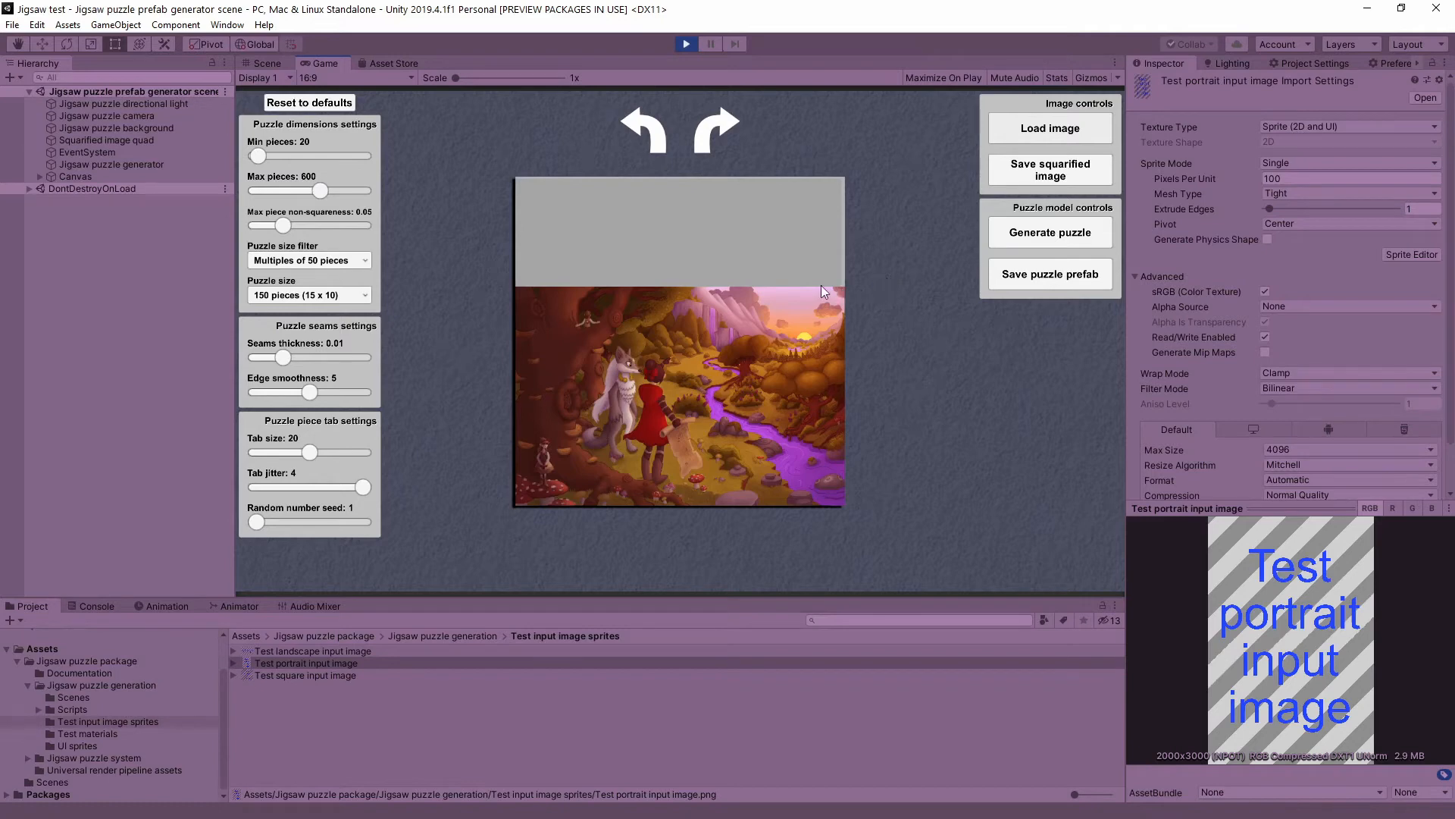
pyautogui.moveTo(836, 332)
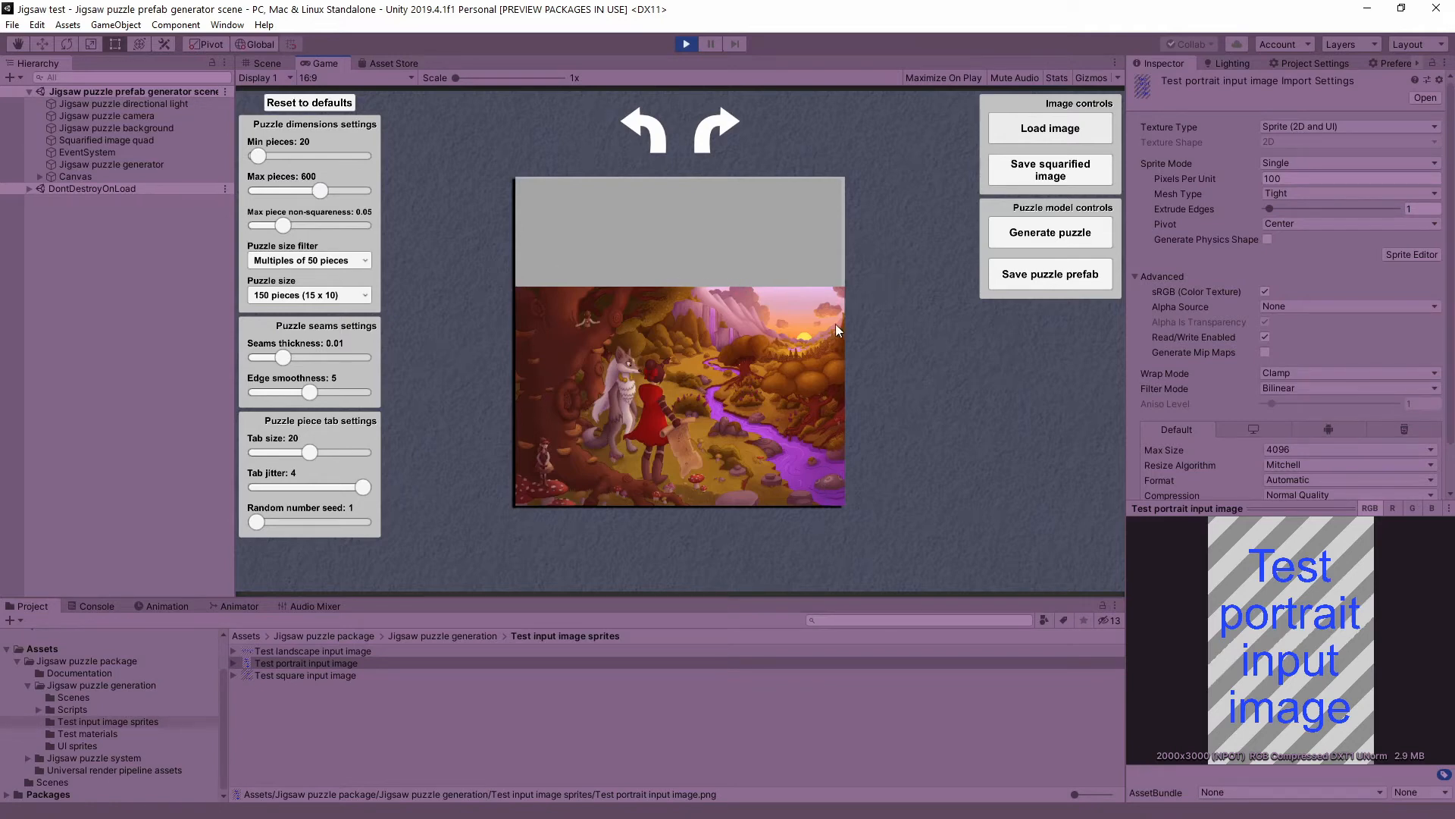
pyautogui.moveTo(569, 481)
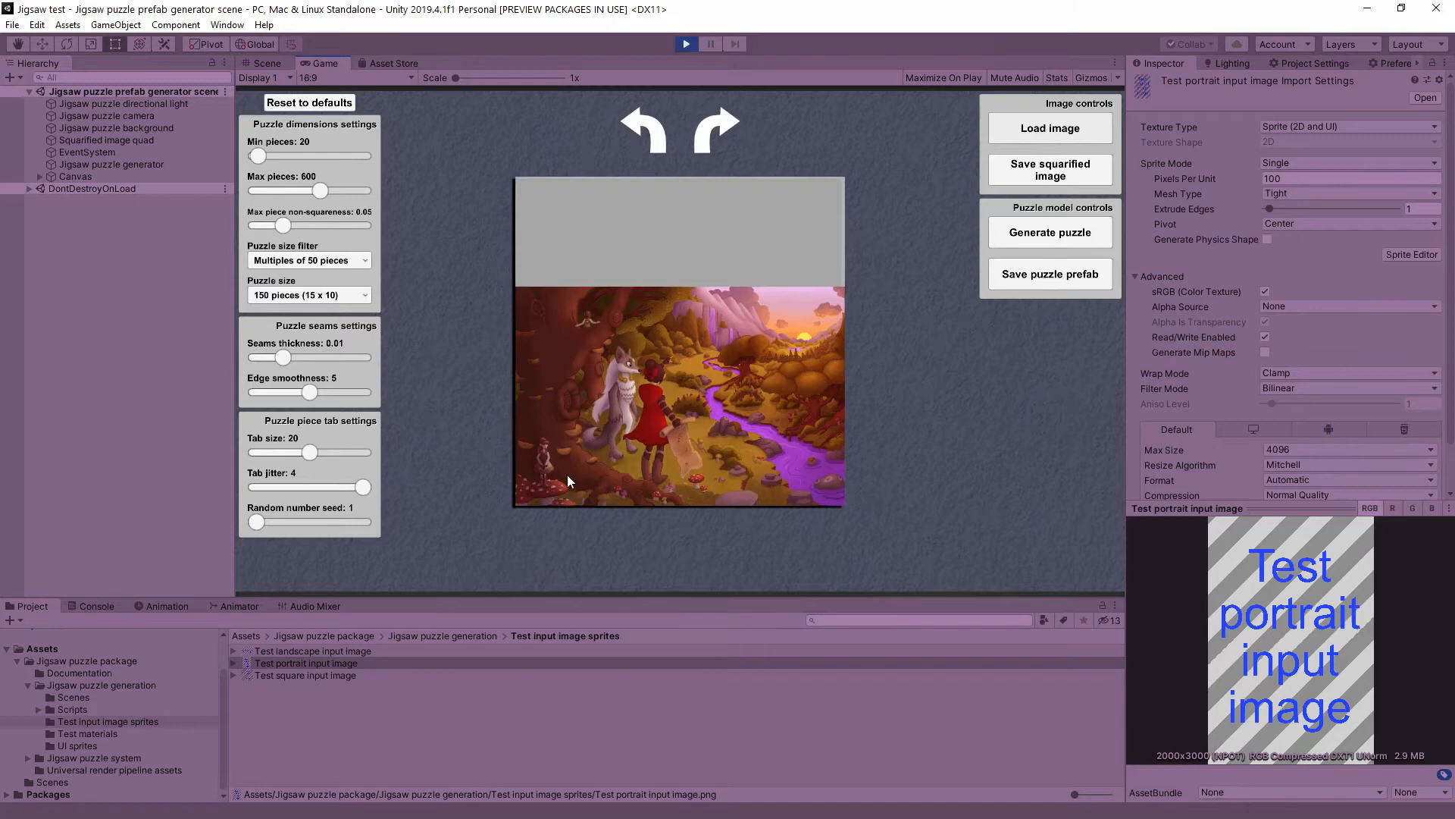
pyautogui.moveTo(535, 431)
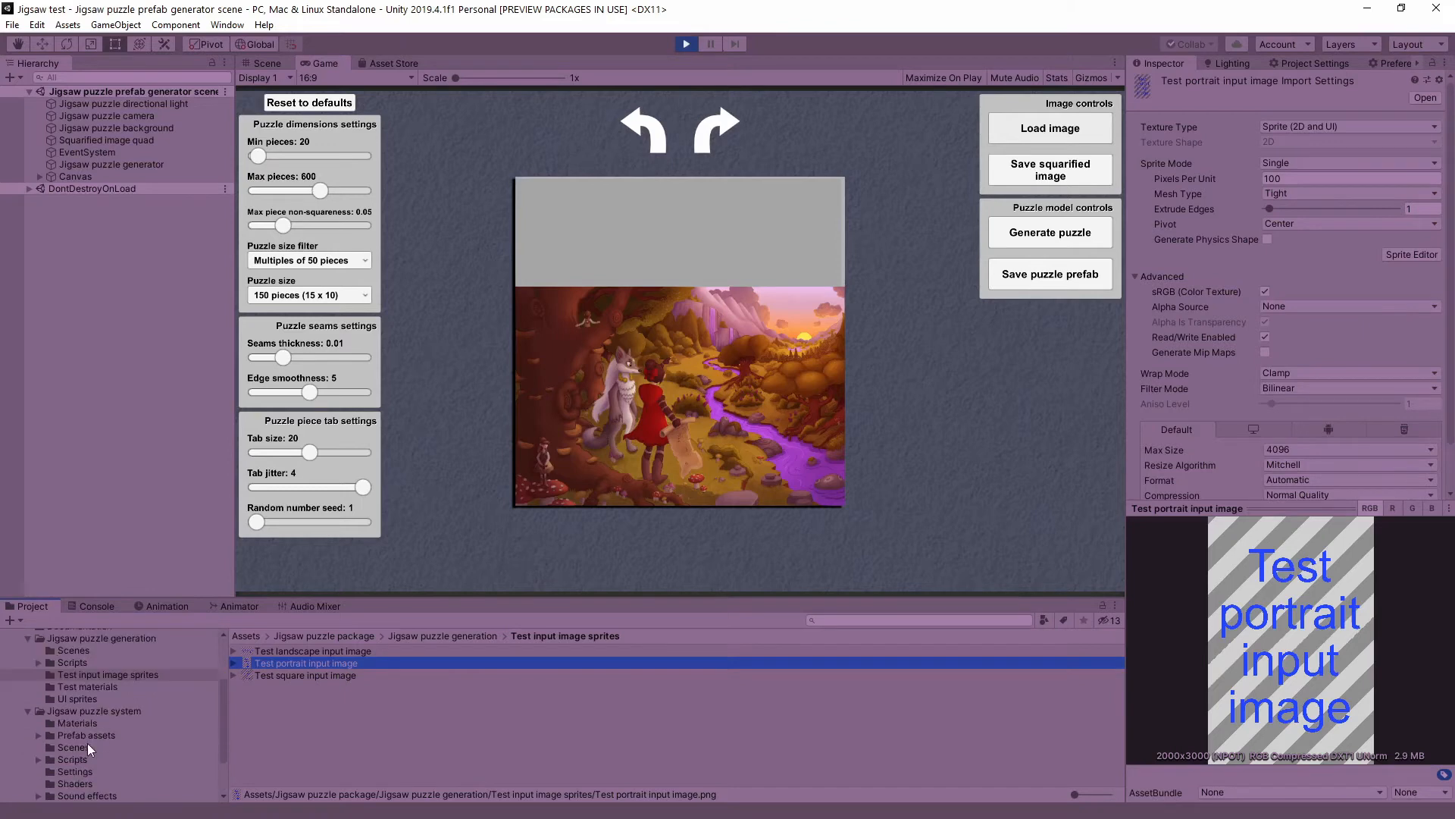
# - Inspect the squarified landscape, portrait and square test images, returning to landscape
pyautogui.scroll(-3)
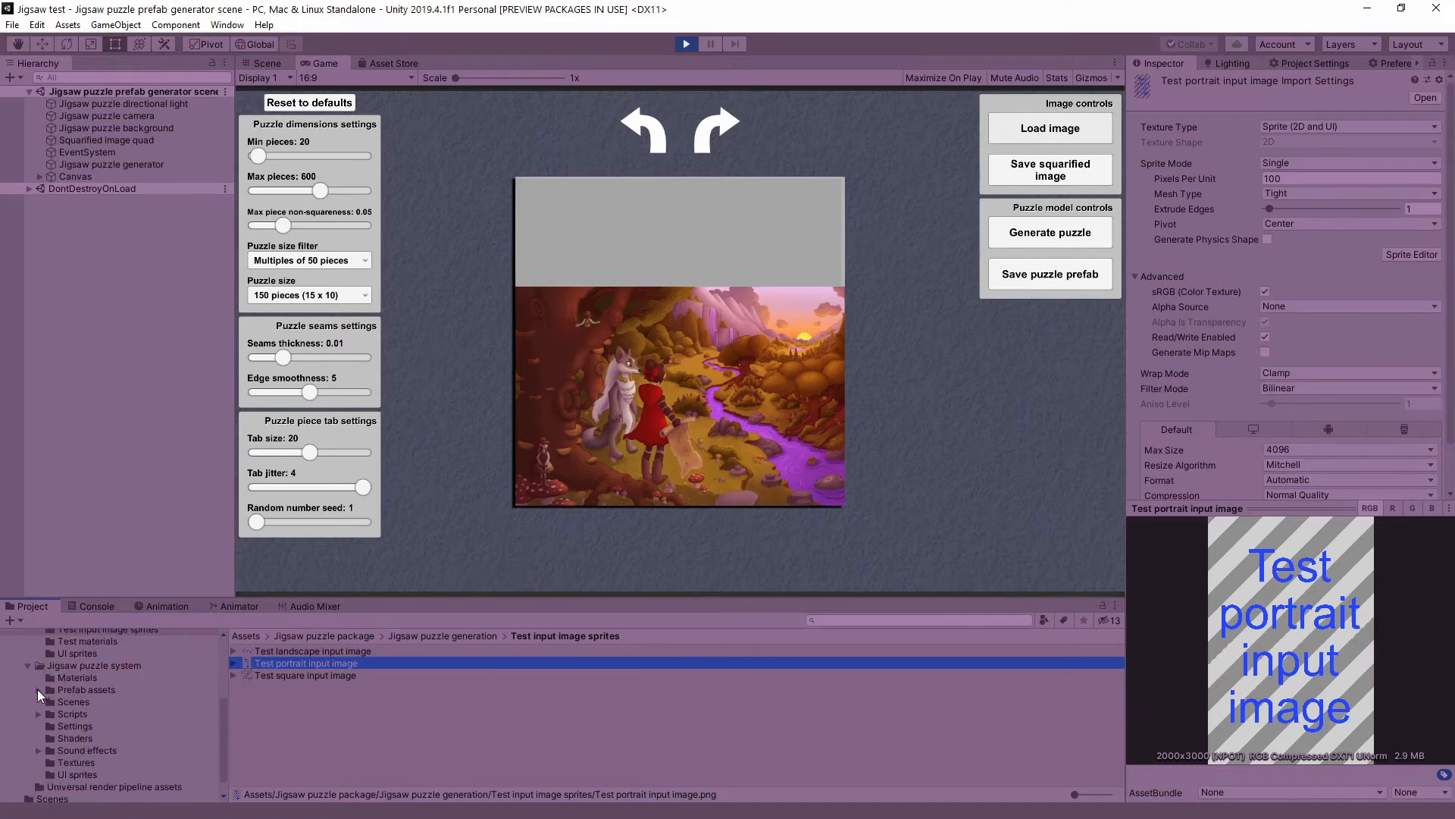
pyautogui.click(105, 751)
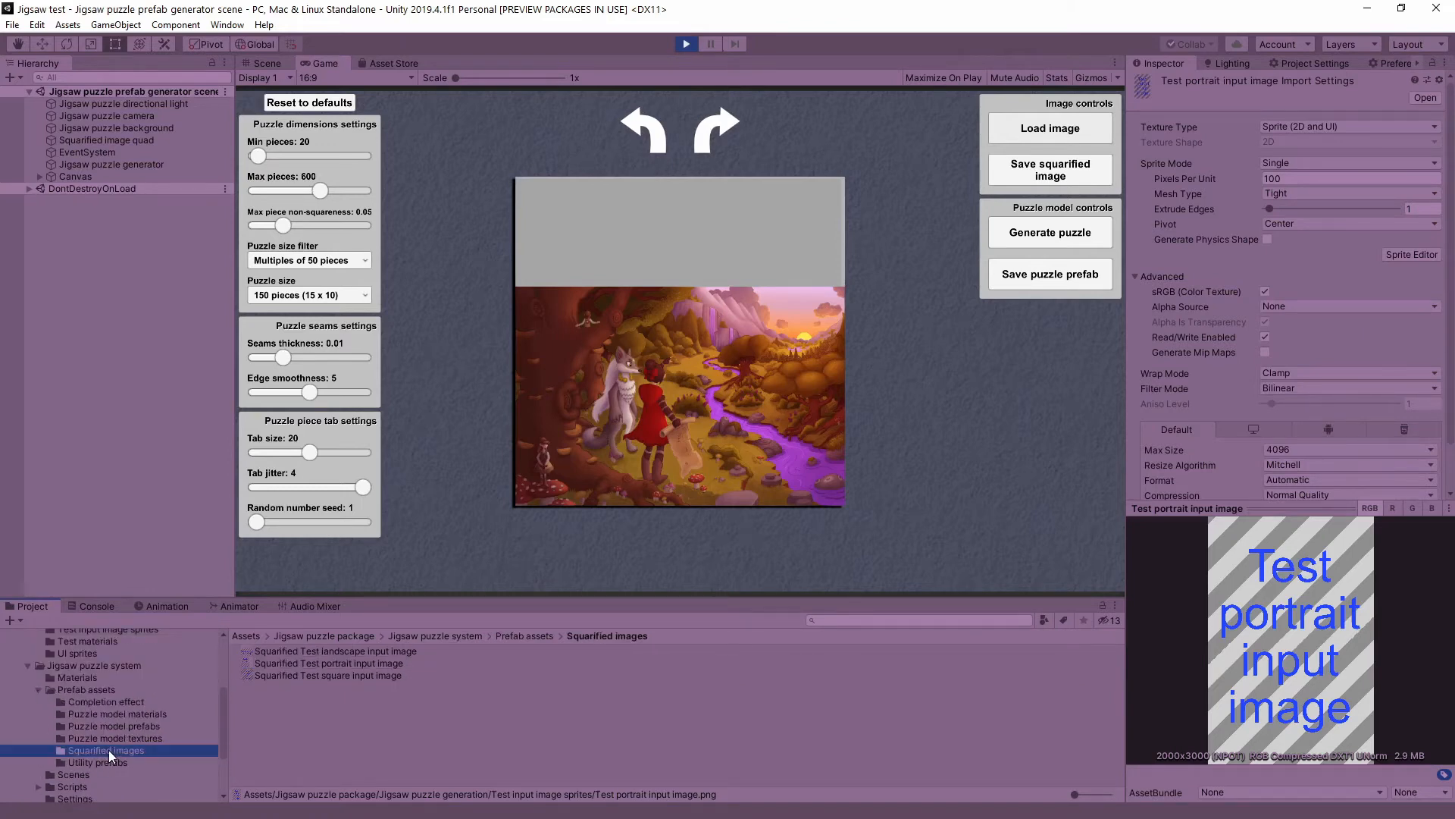
pyautogui.moveTo(126, 674)
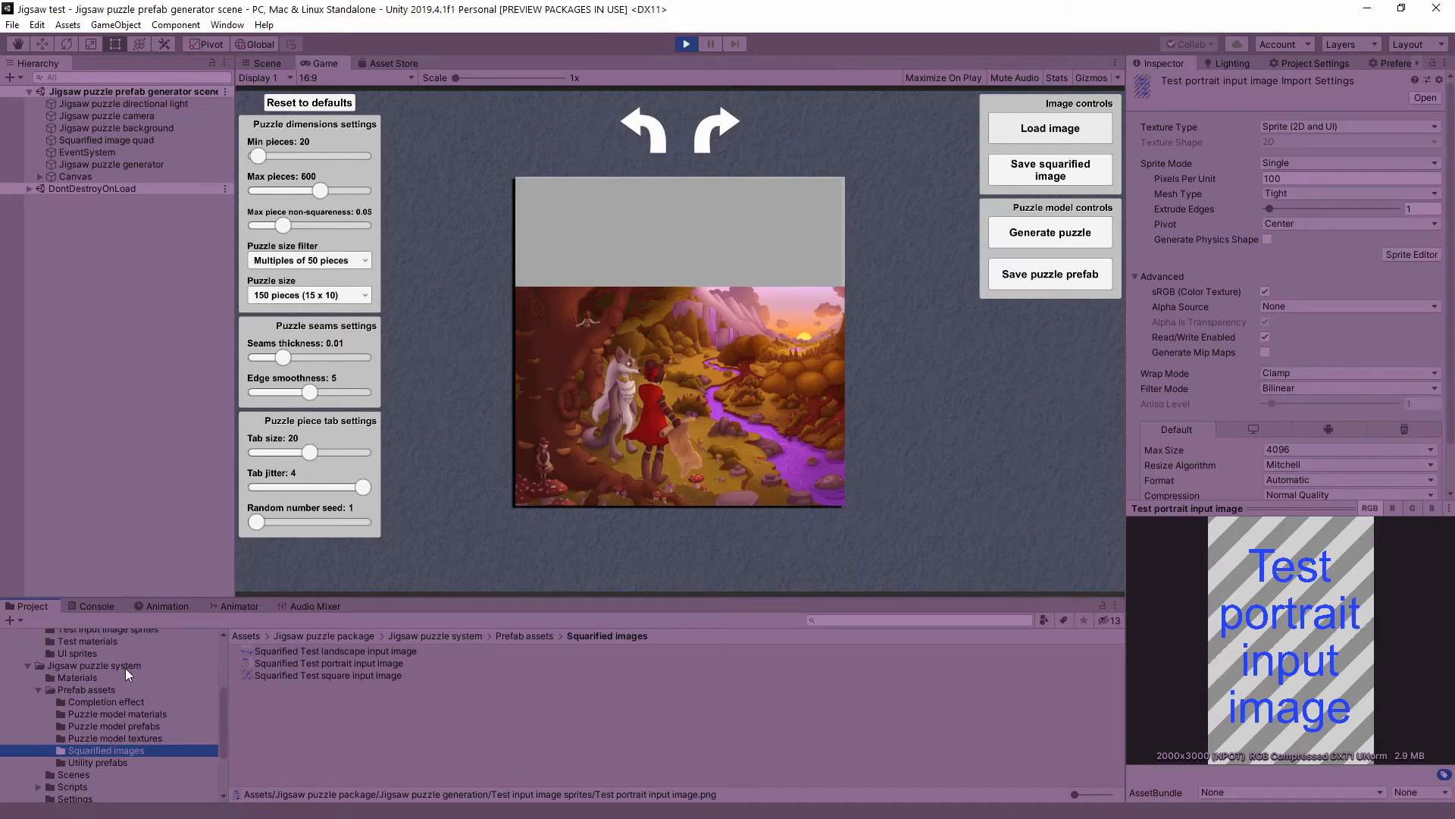
pyautogui.click(335, 650)
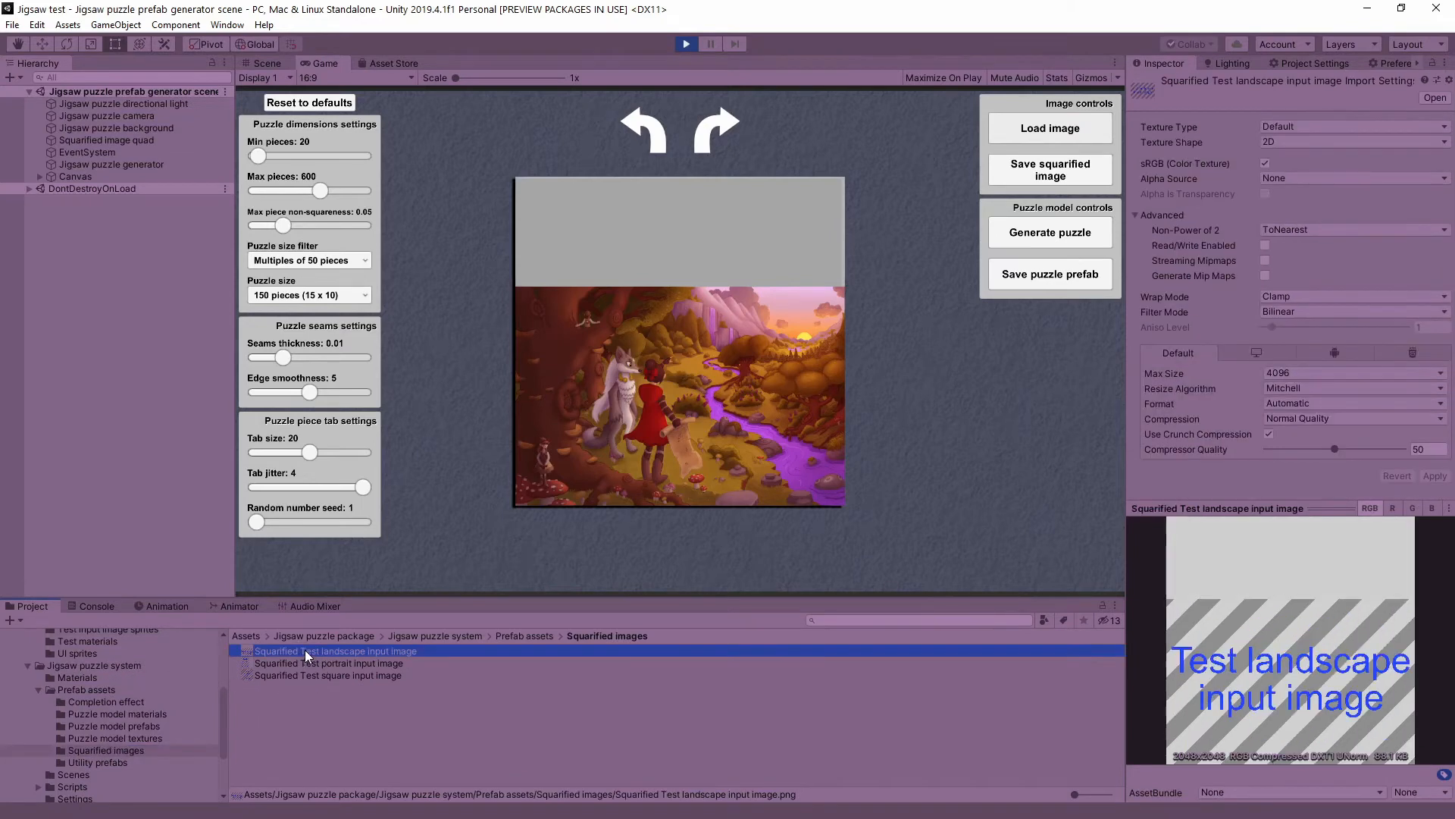
pyautogui.click(329, 663)
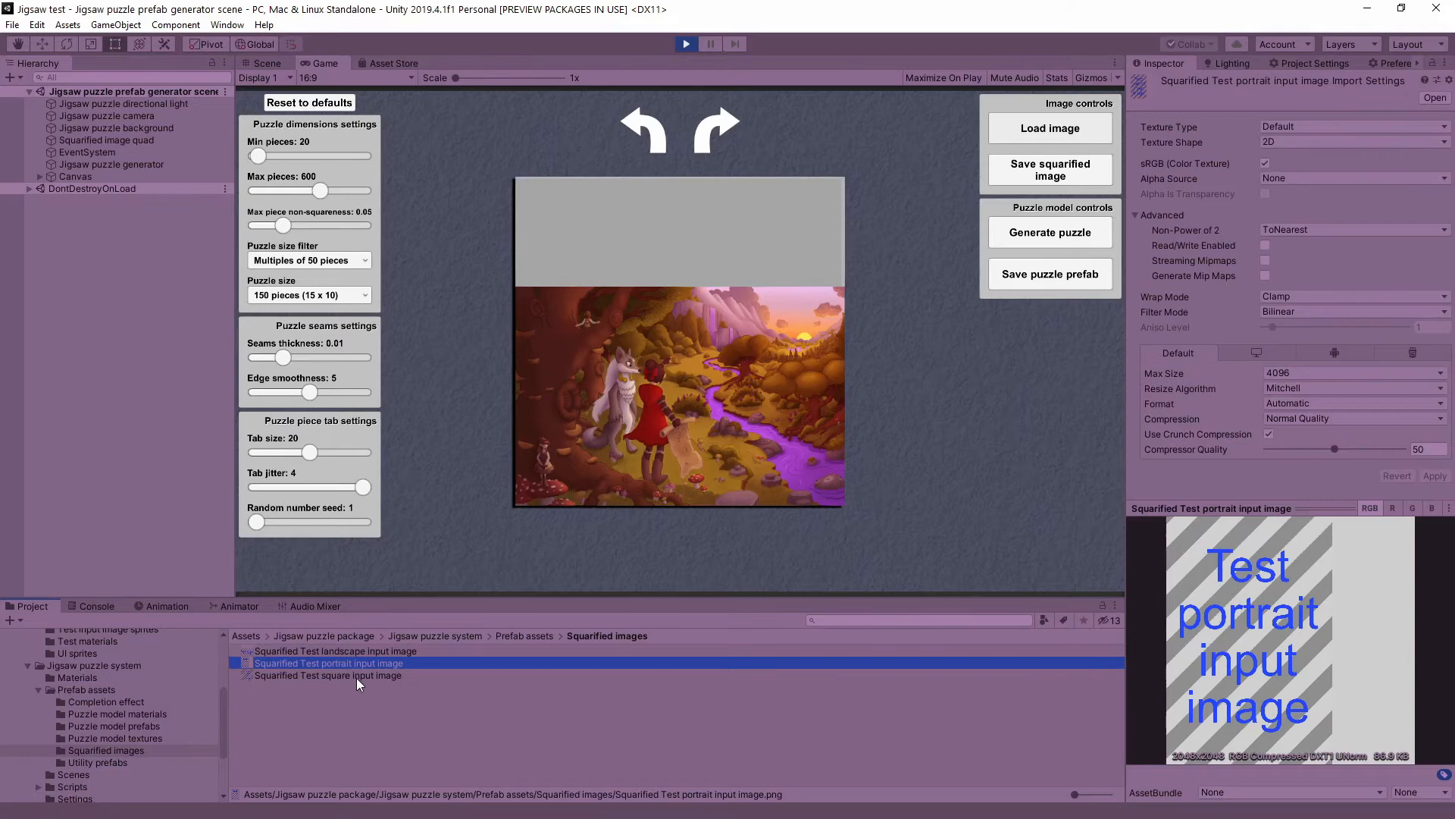
pyautogui.click(327, 674)
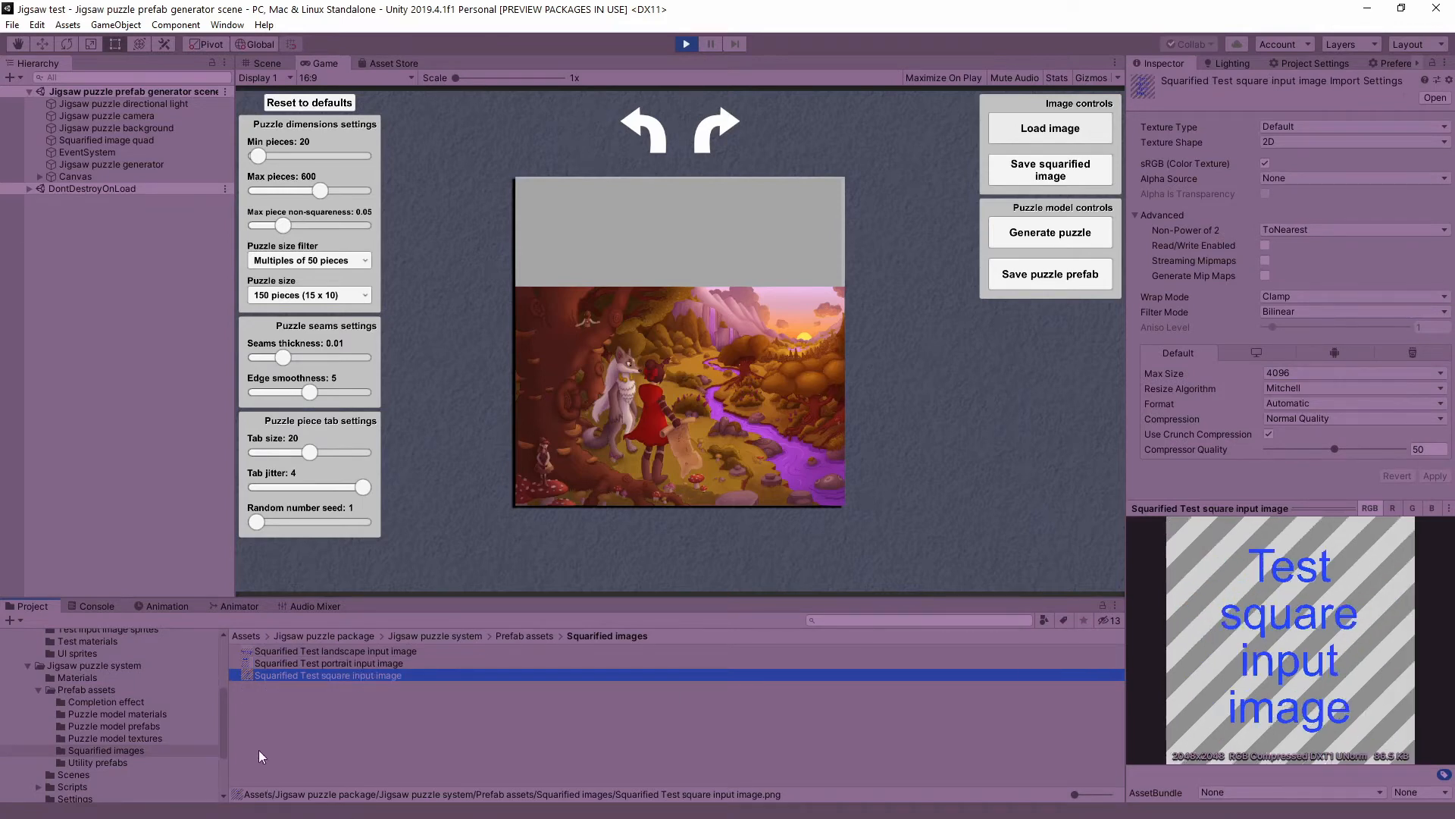
pyautogui.click(334, 650)
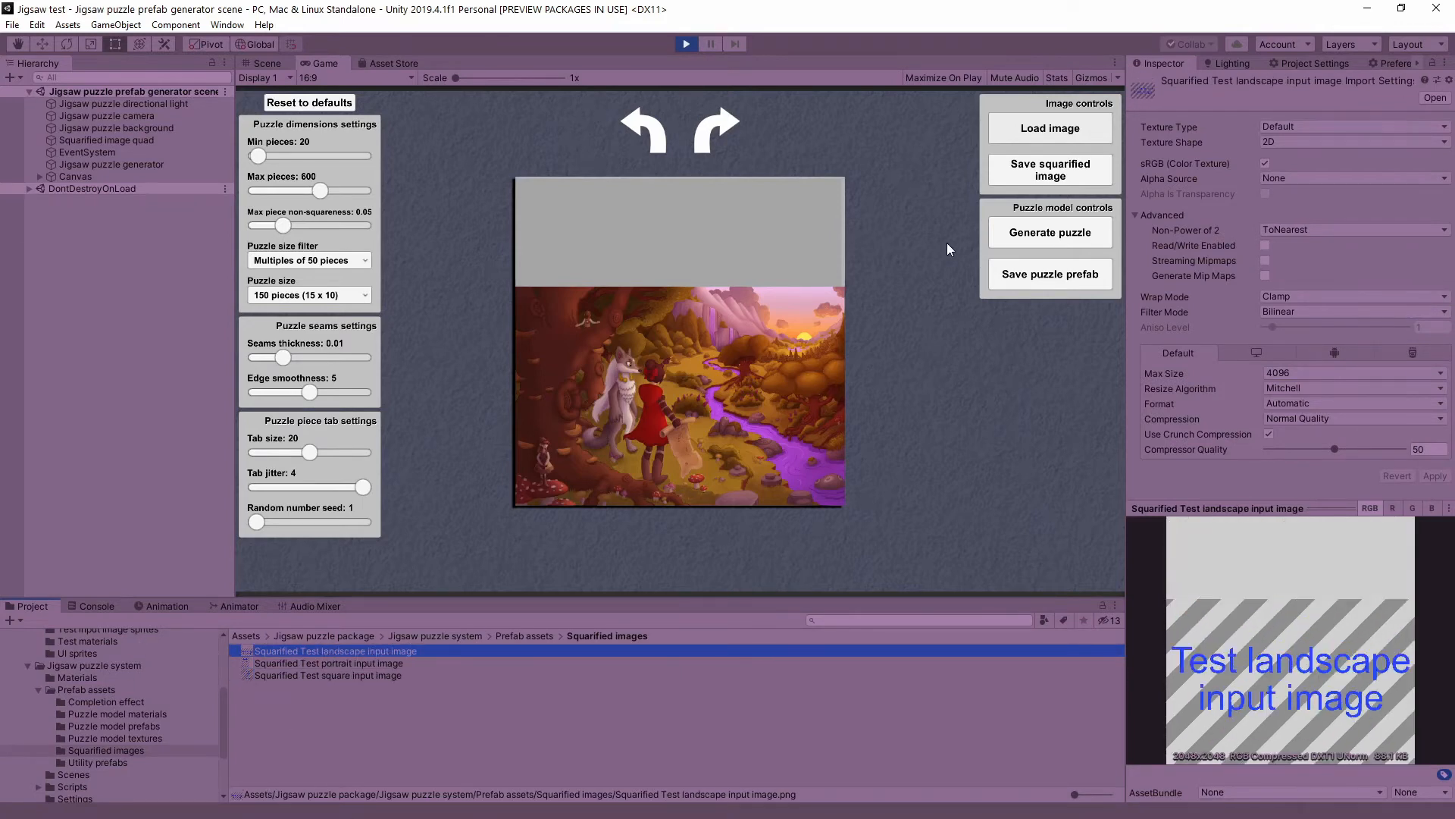
pyautogui.moveTo(1032, 177)
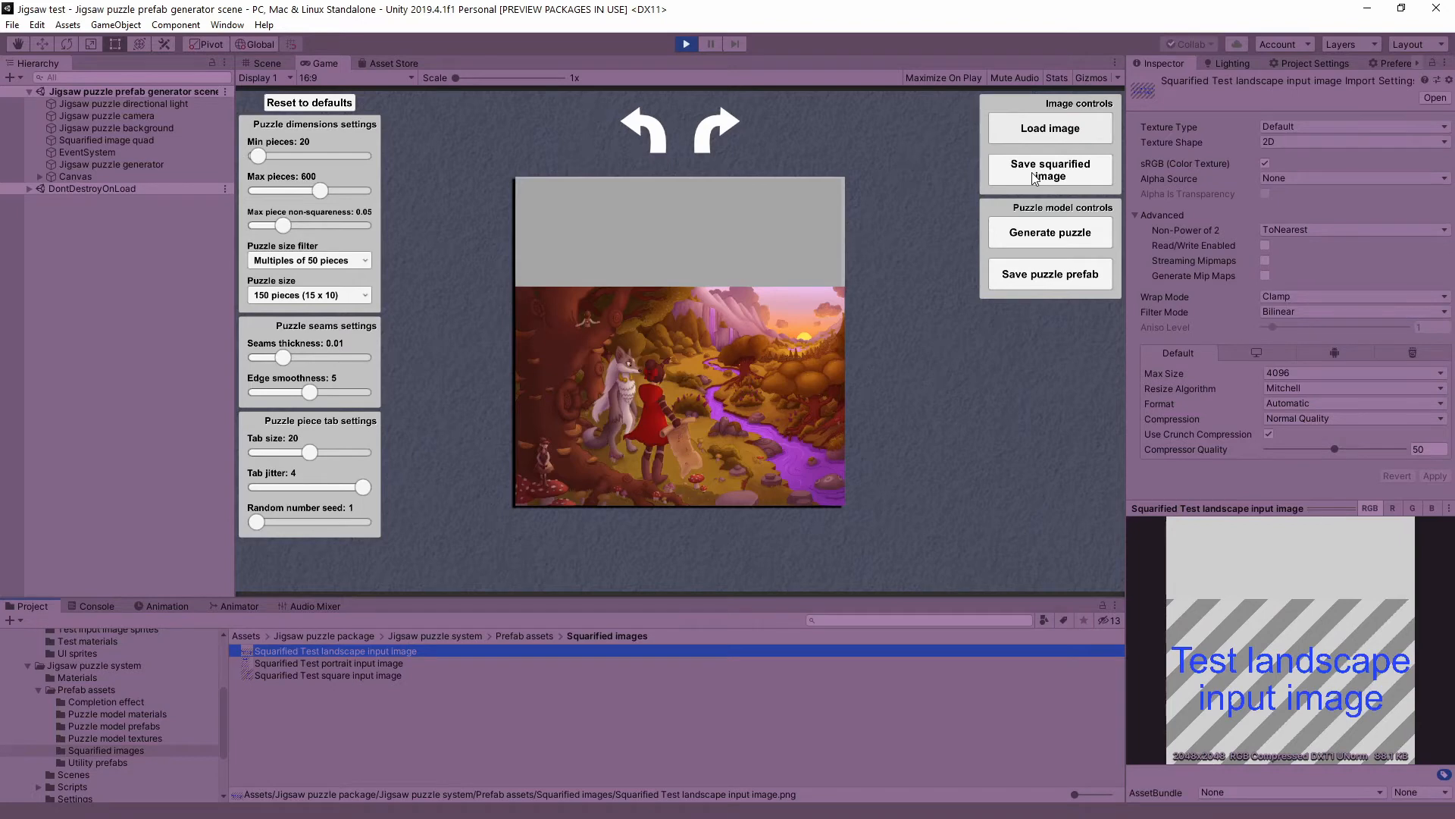
# - Save a squarified copy of the painting and preview the new Squarified page1 image
pyautogui.click(1049, 170)
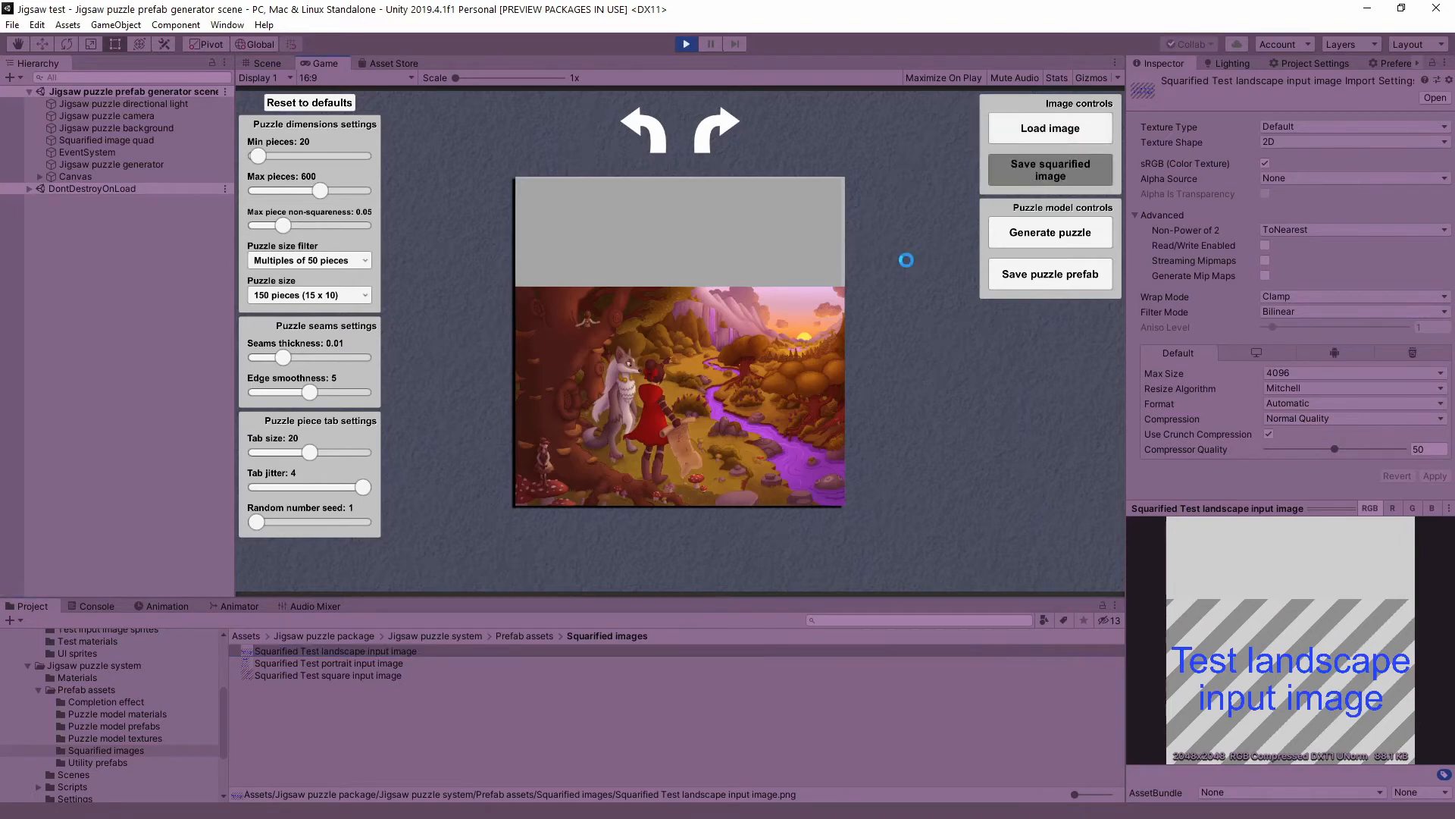
pyautogui.click(1049, 174)
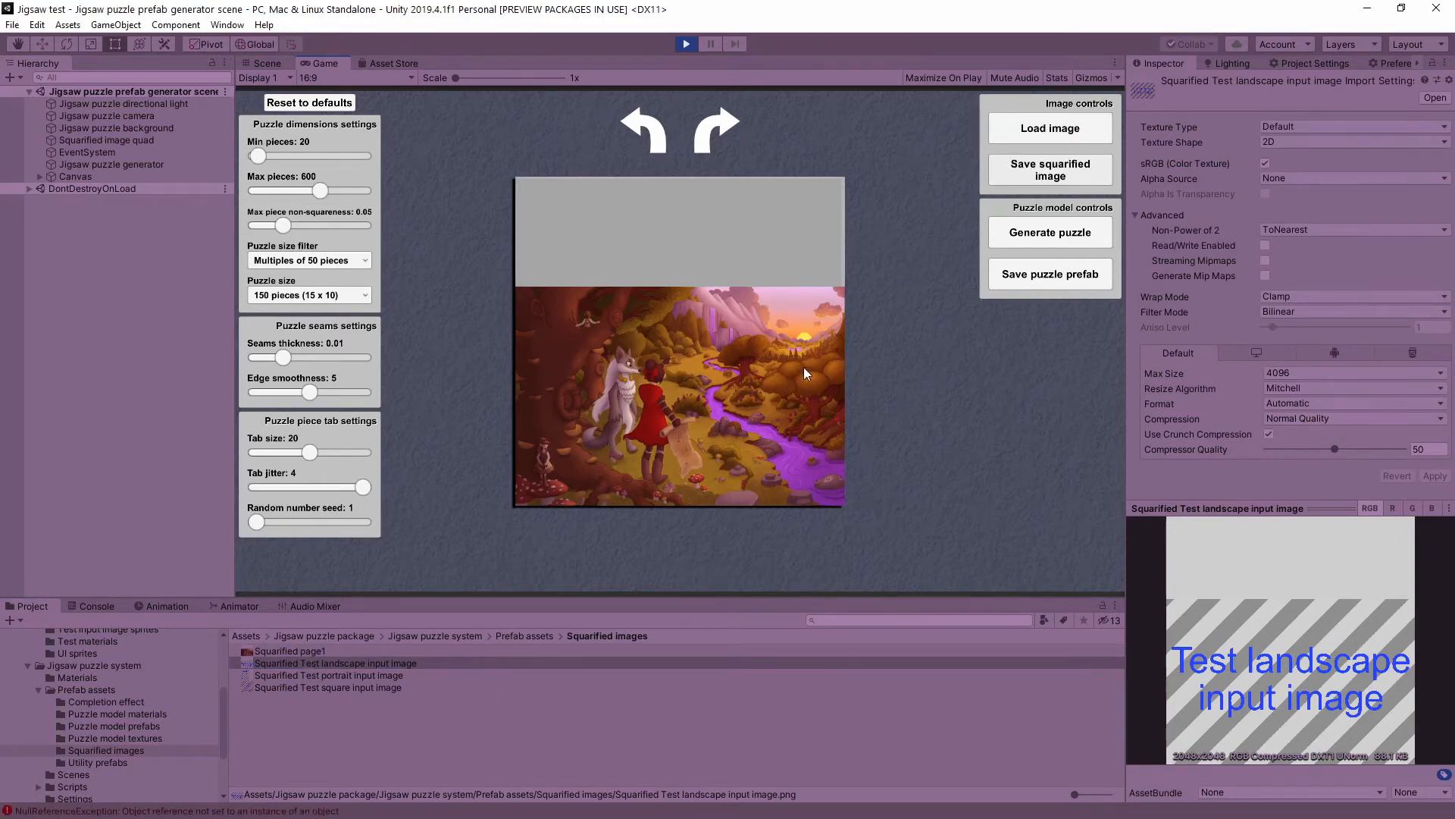
pyautogui.click(289, 651)
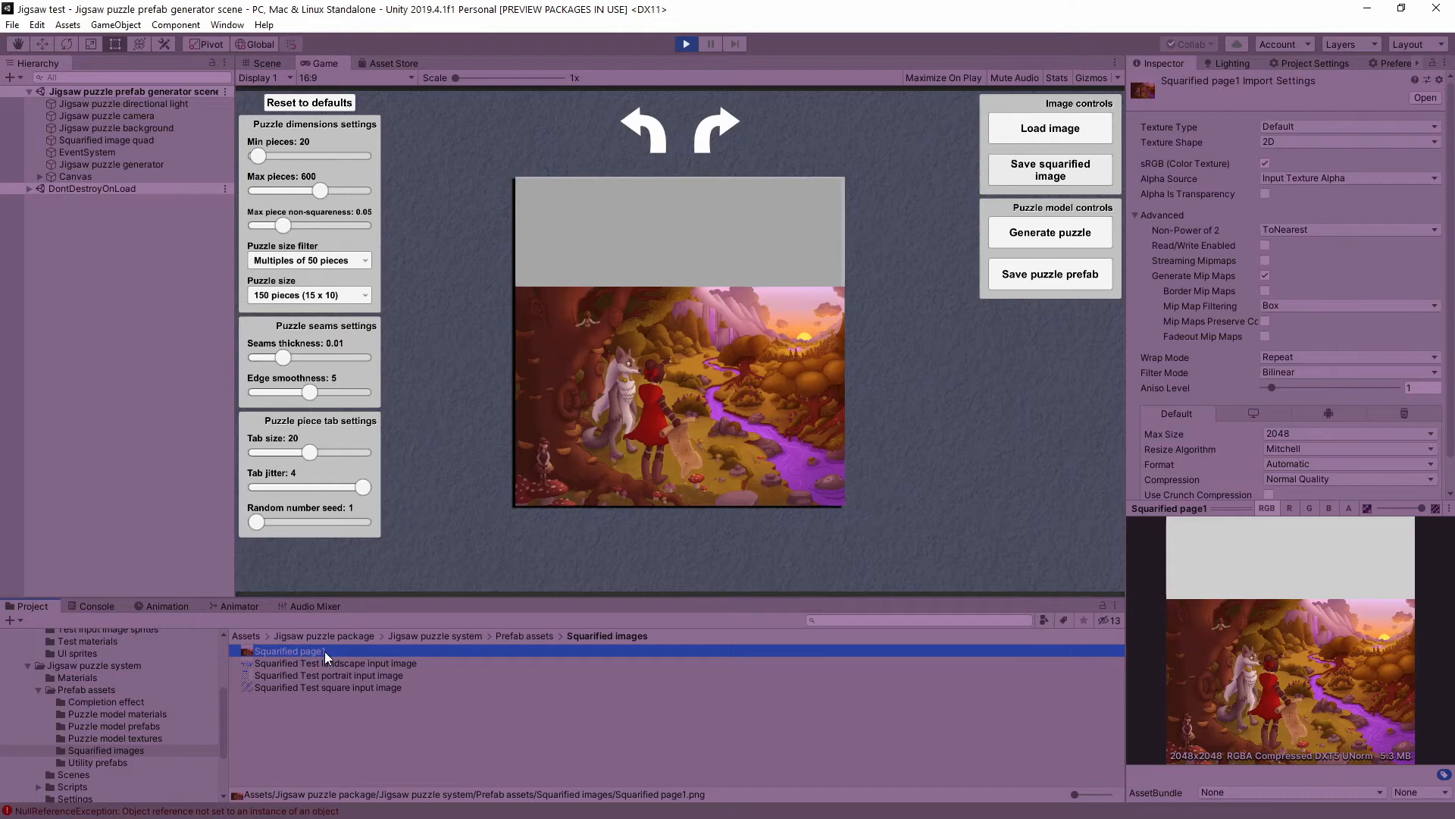
pyautogui.moveTo(1337, 597)
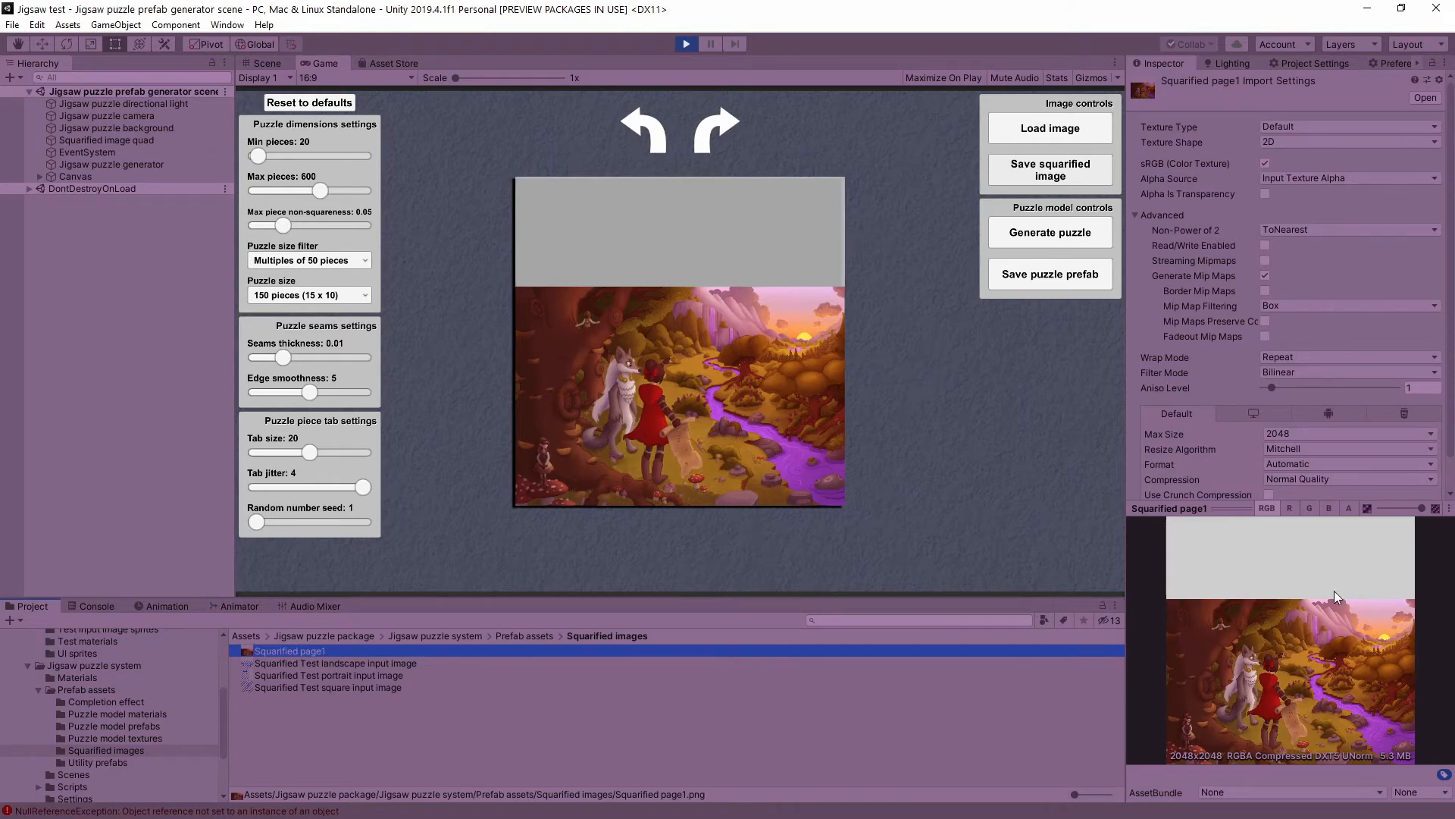
pyautogui.moveTo(1180, 766)
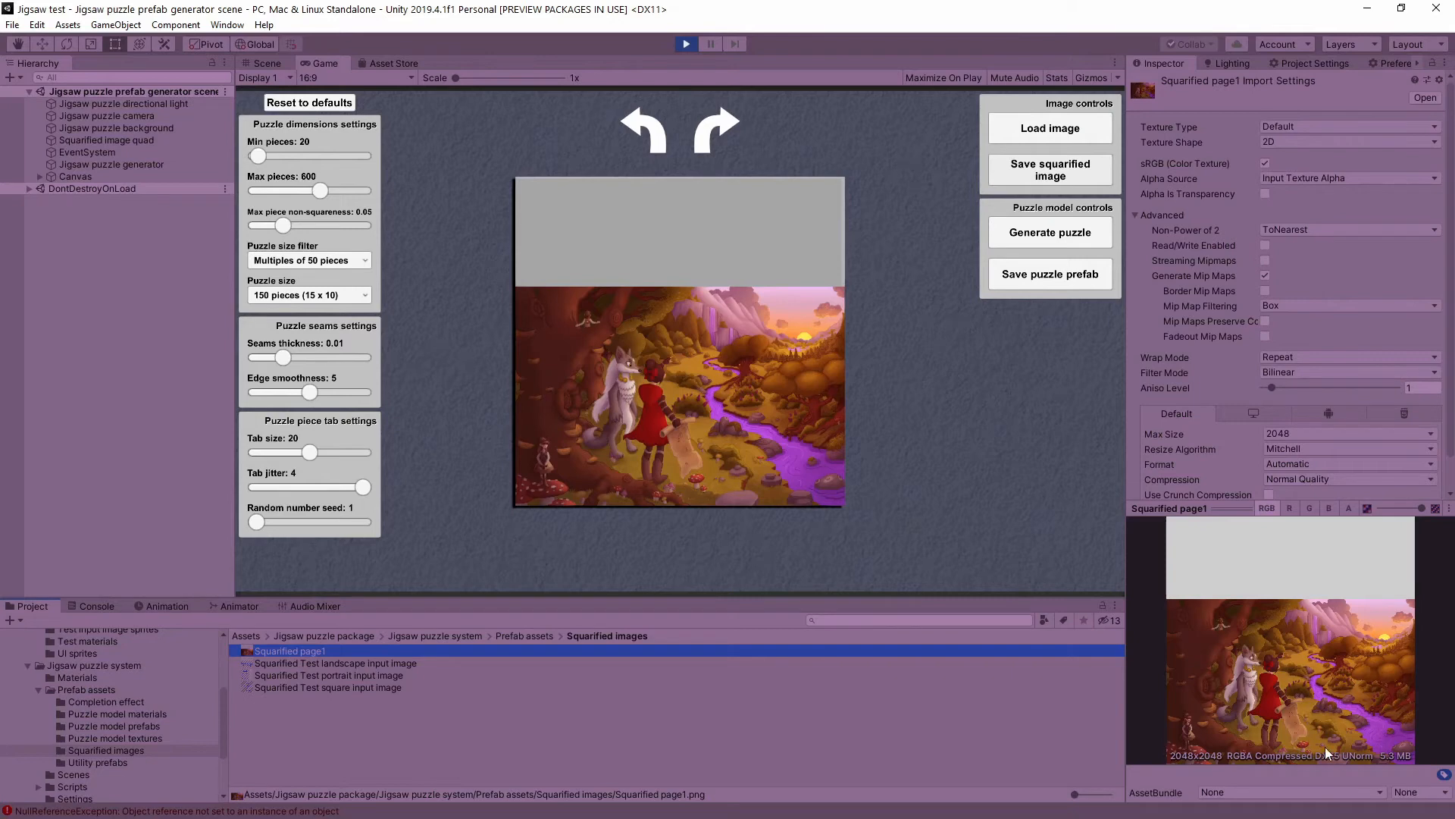
pyautogui.moveTo(346, 763)
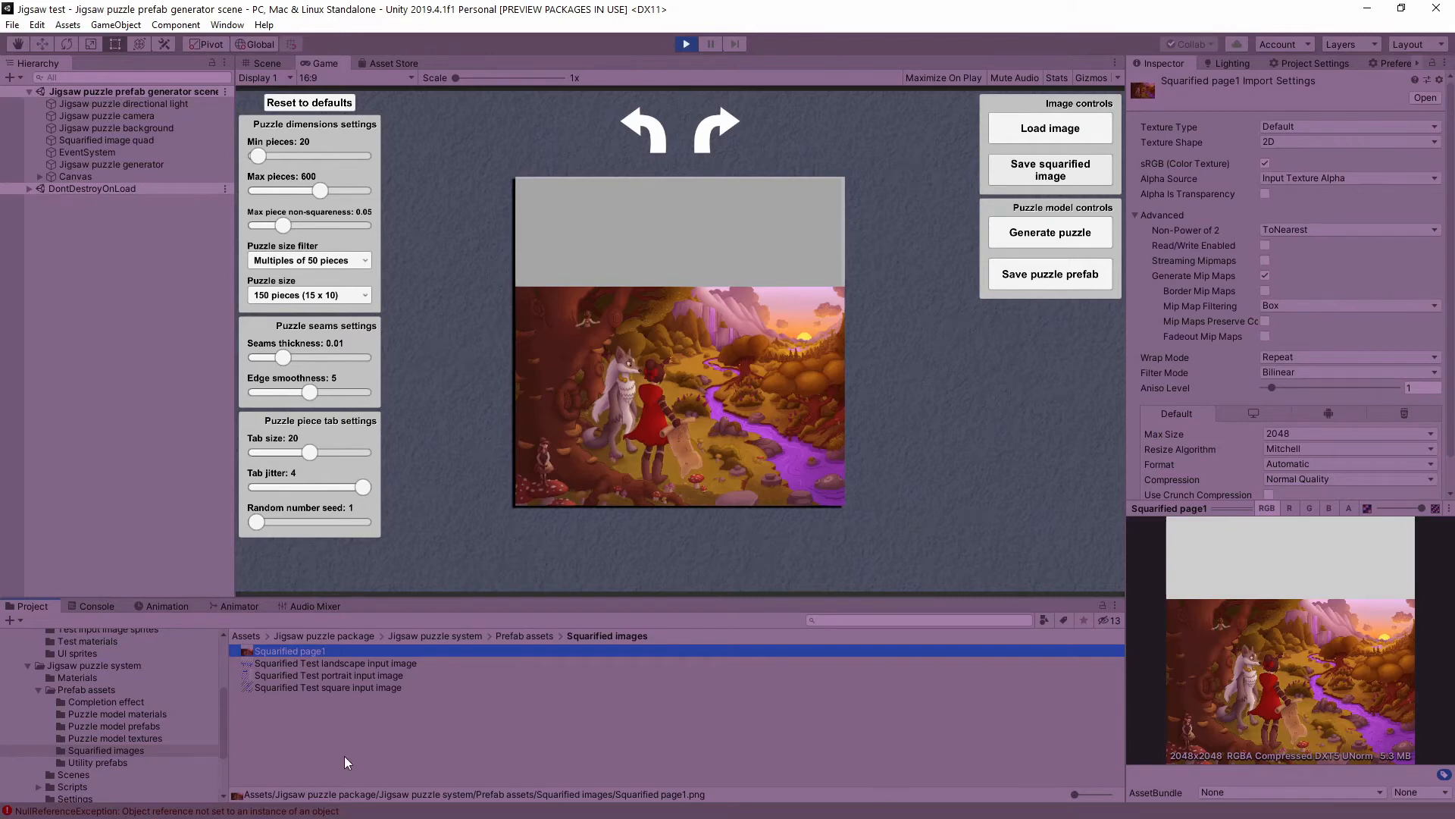
pyautogui.moveTo(916, 173)
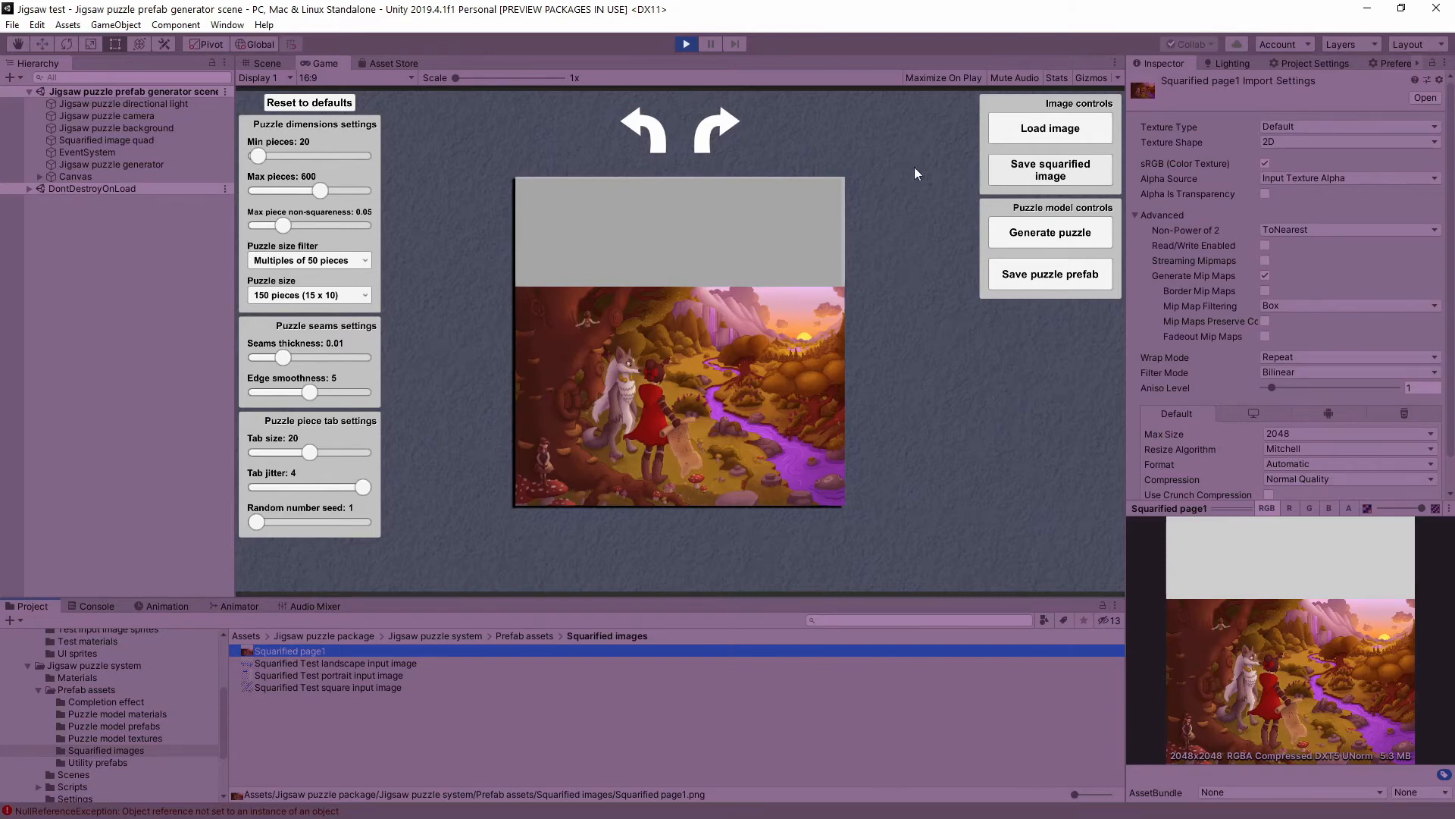
pyautogui.moveTo(443, 151)
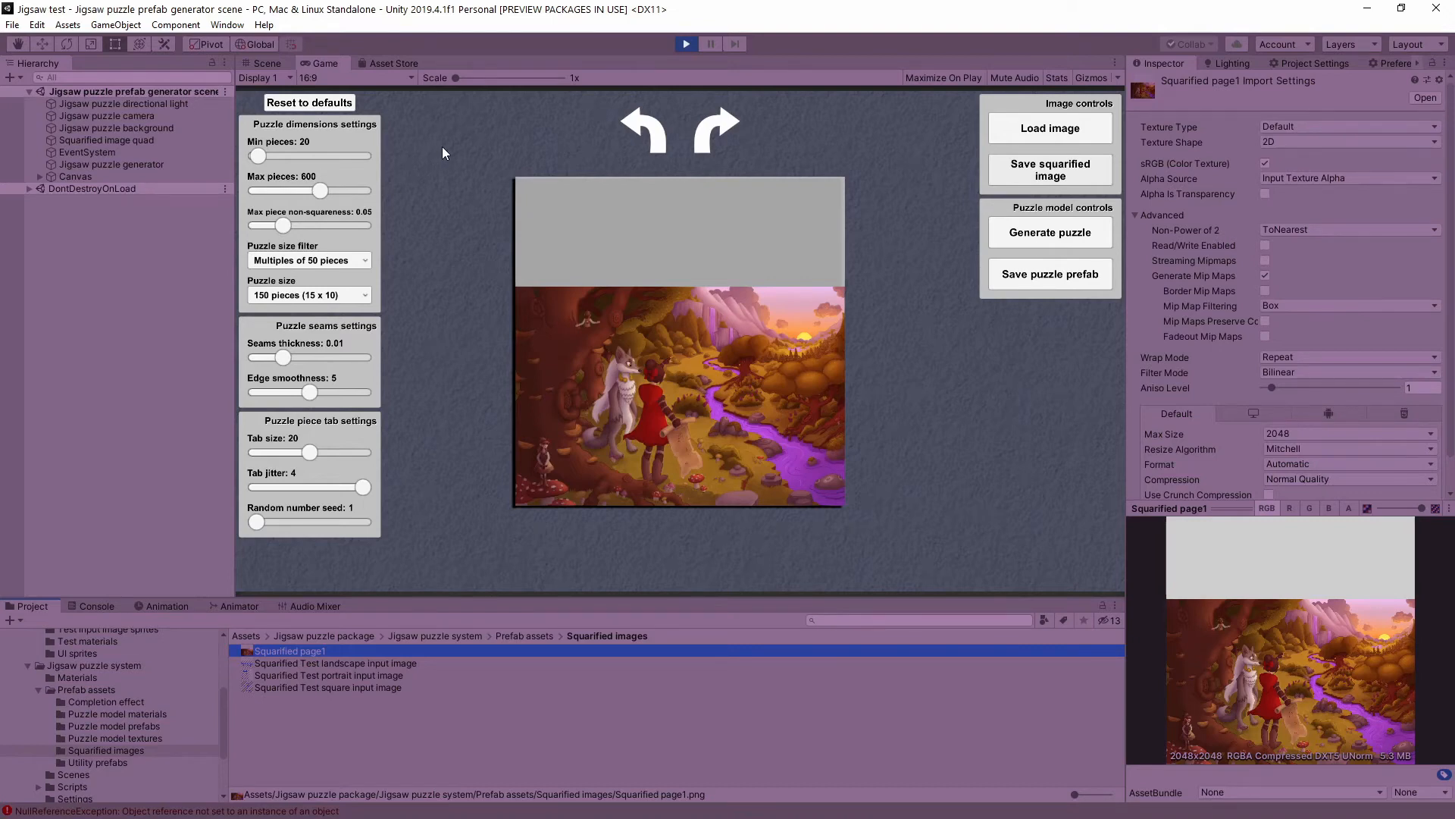
pyautogui.moveTo(255, 130)
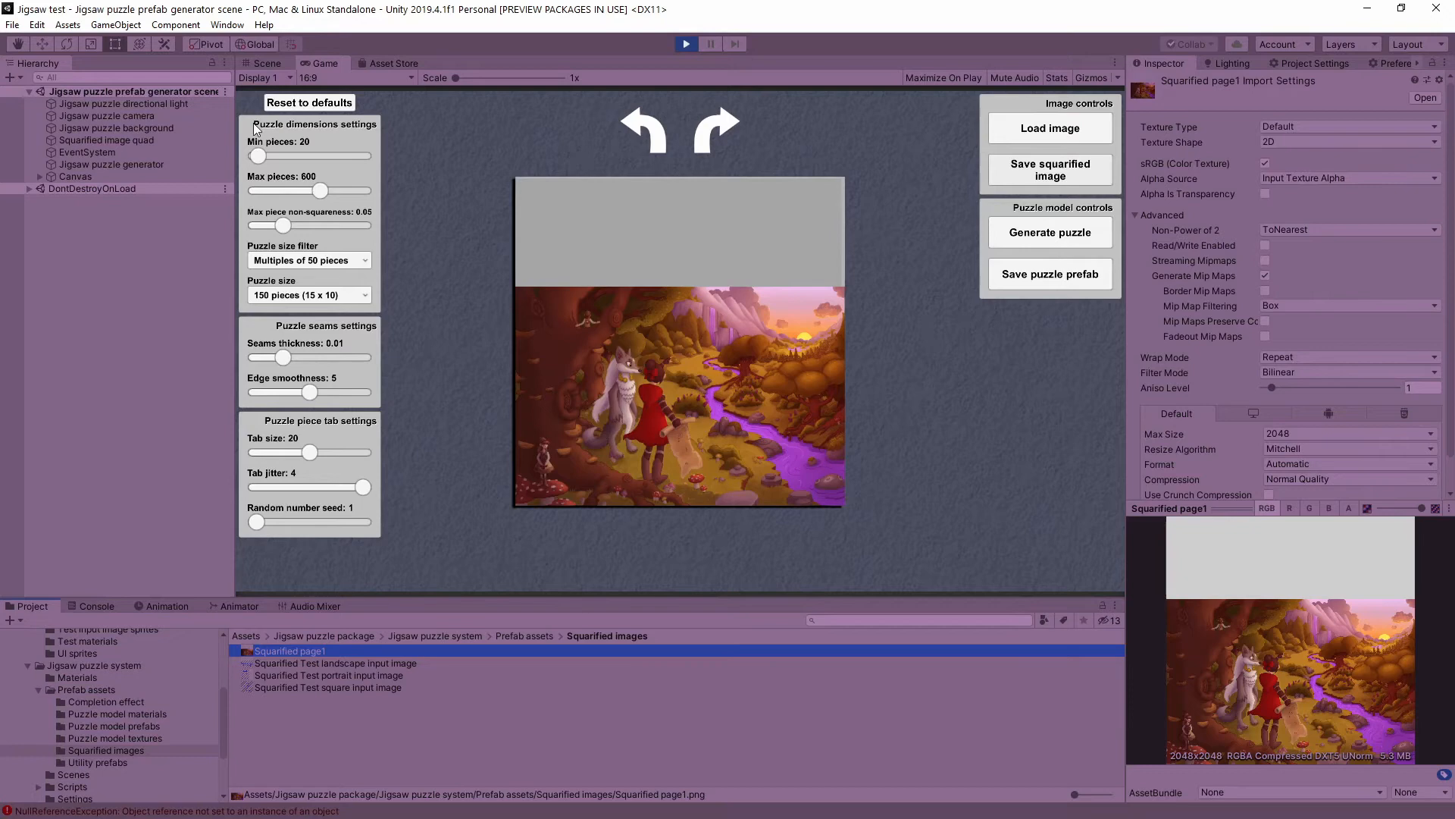
# - Set Min pieces to 70 and Max pieces to 848 in Puzzle dimensions
pyautogui.moveTo(258, 154); pyautogui.dragTo(279, 155)
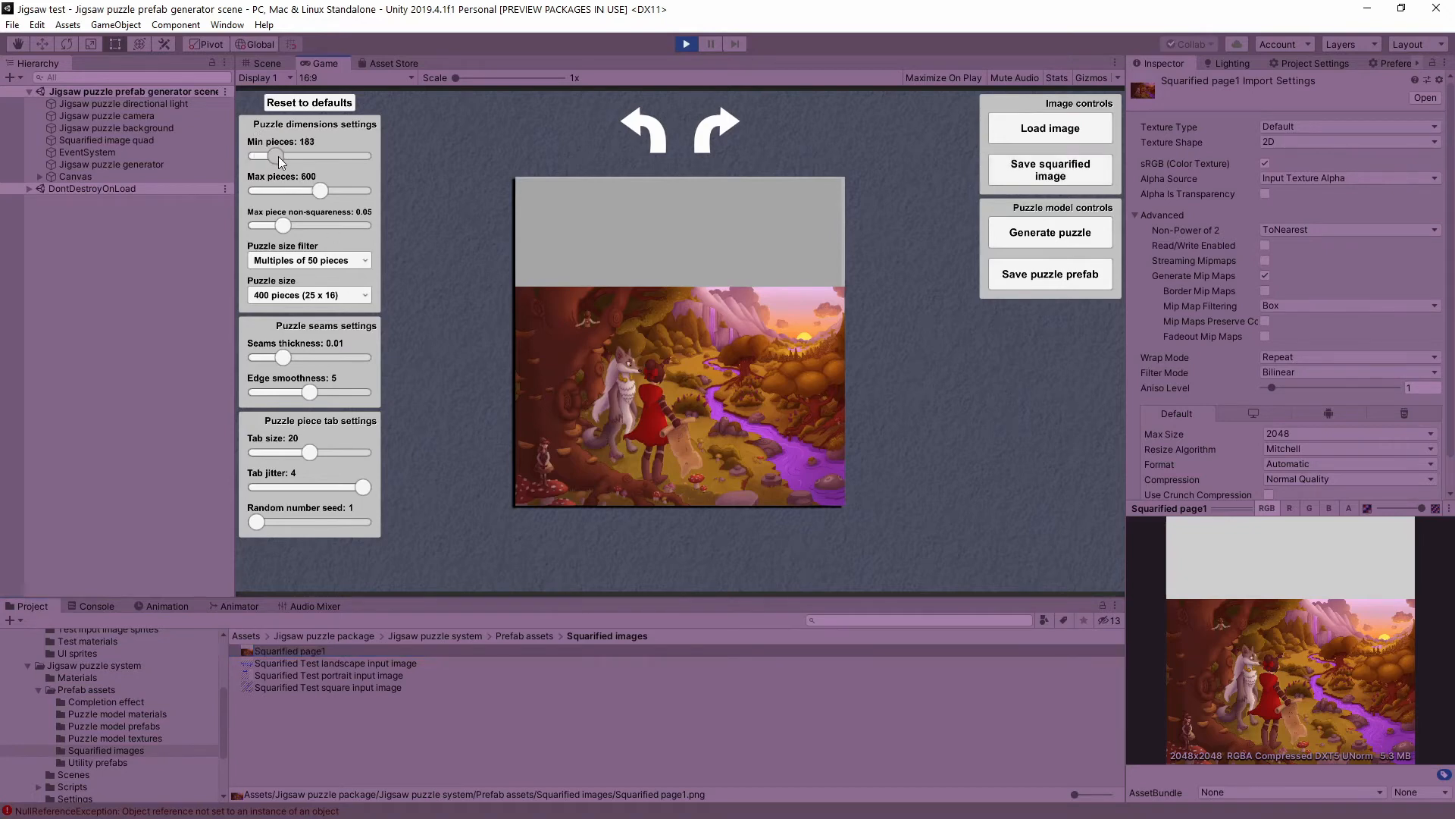
pyautogui.moveTo(323, 191); pyautogui.dragTo(293, 191)
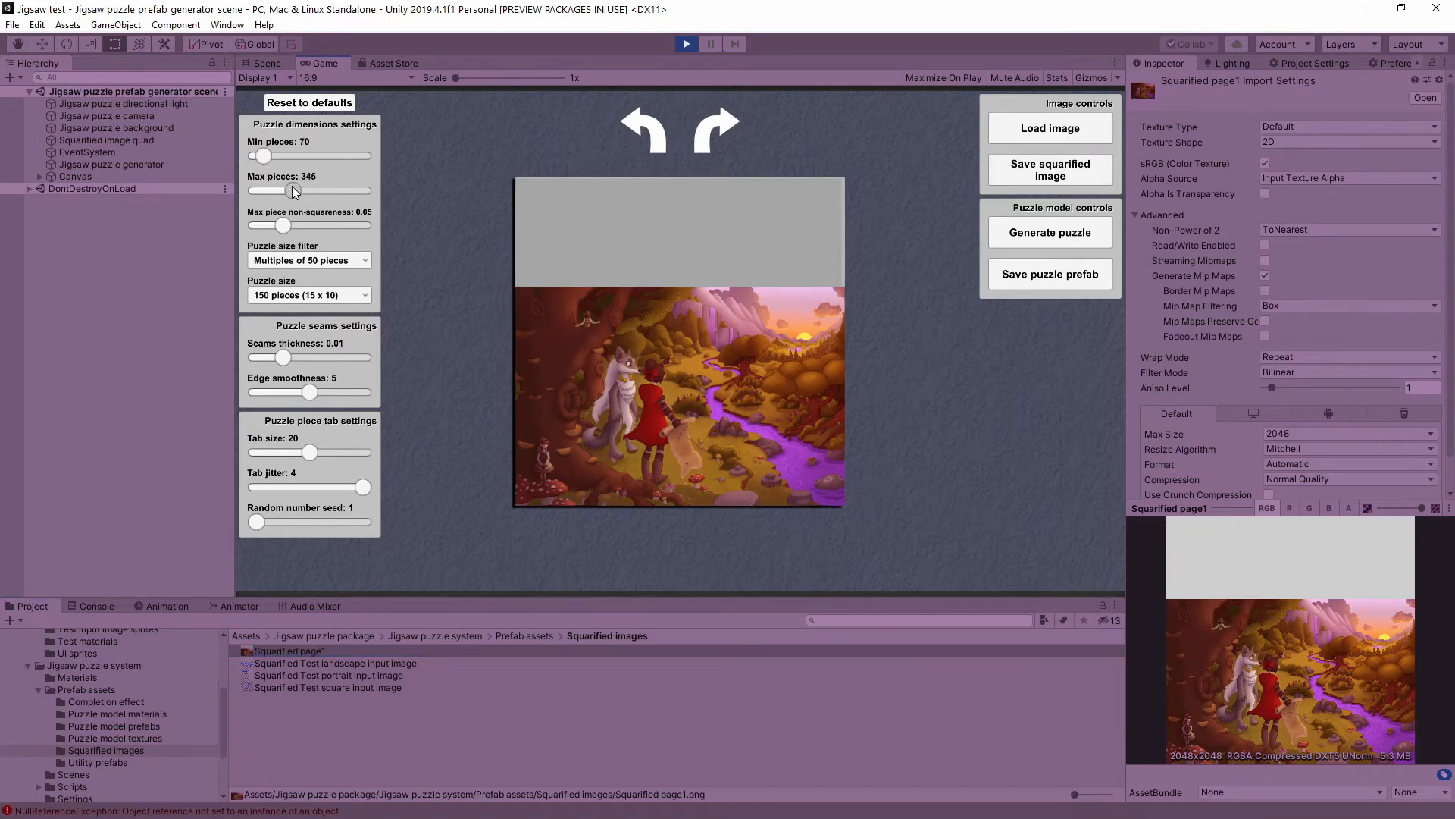
pyautogui.moveTo(311, 191); pyautogui.dragTo(346, 191)
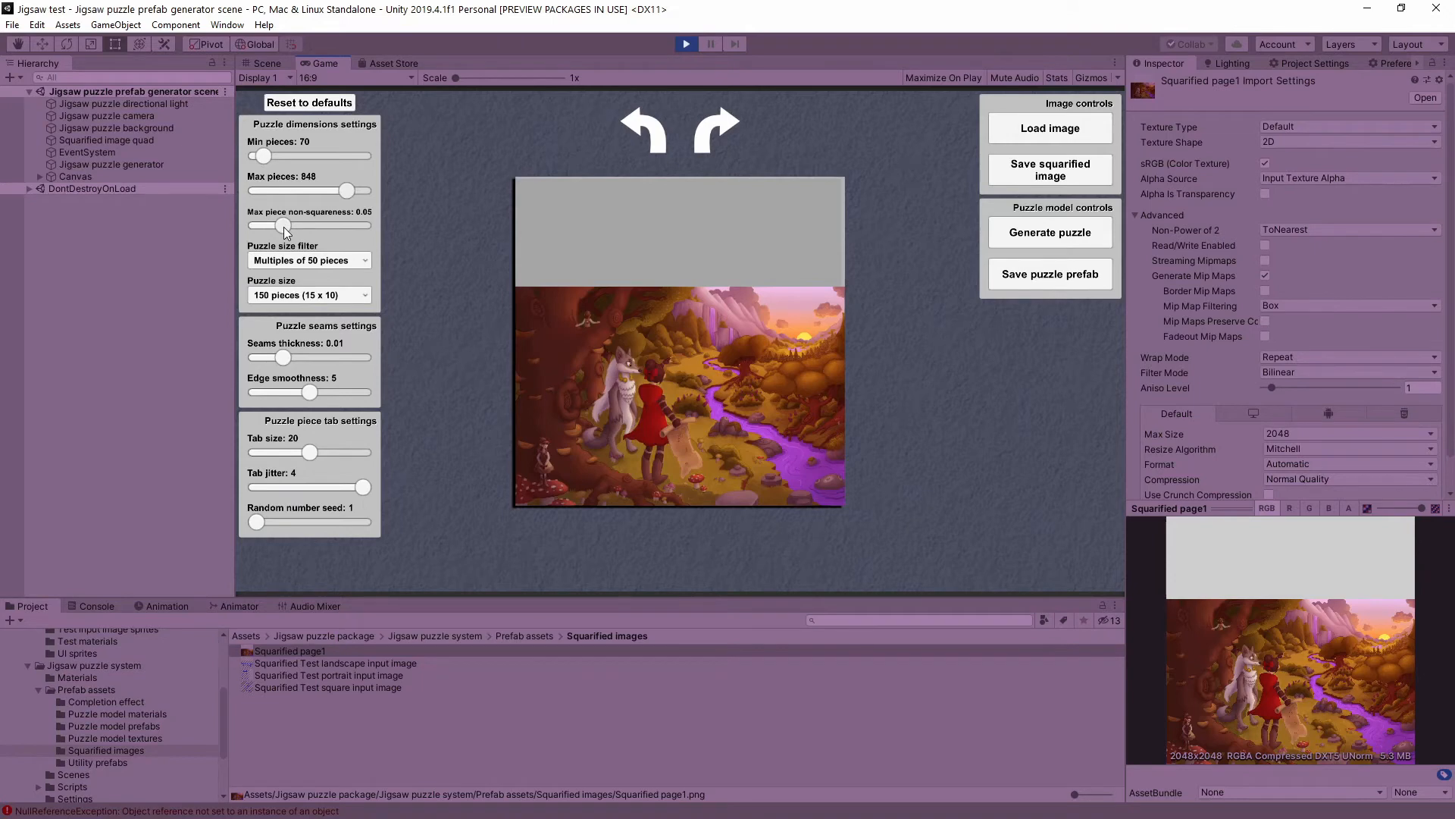
pyautogui.moveTo(514, 291)
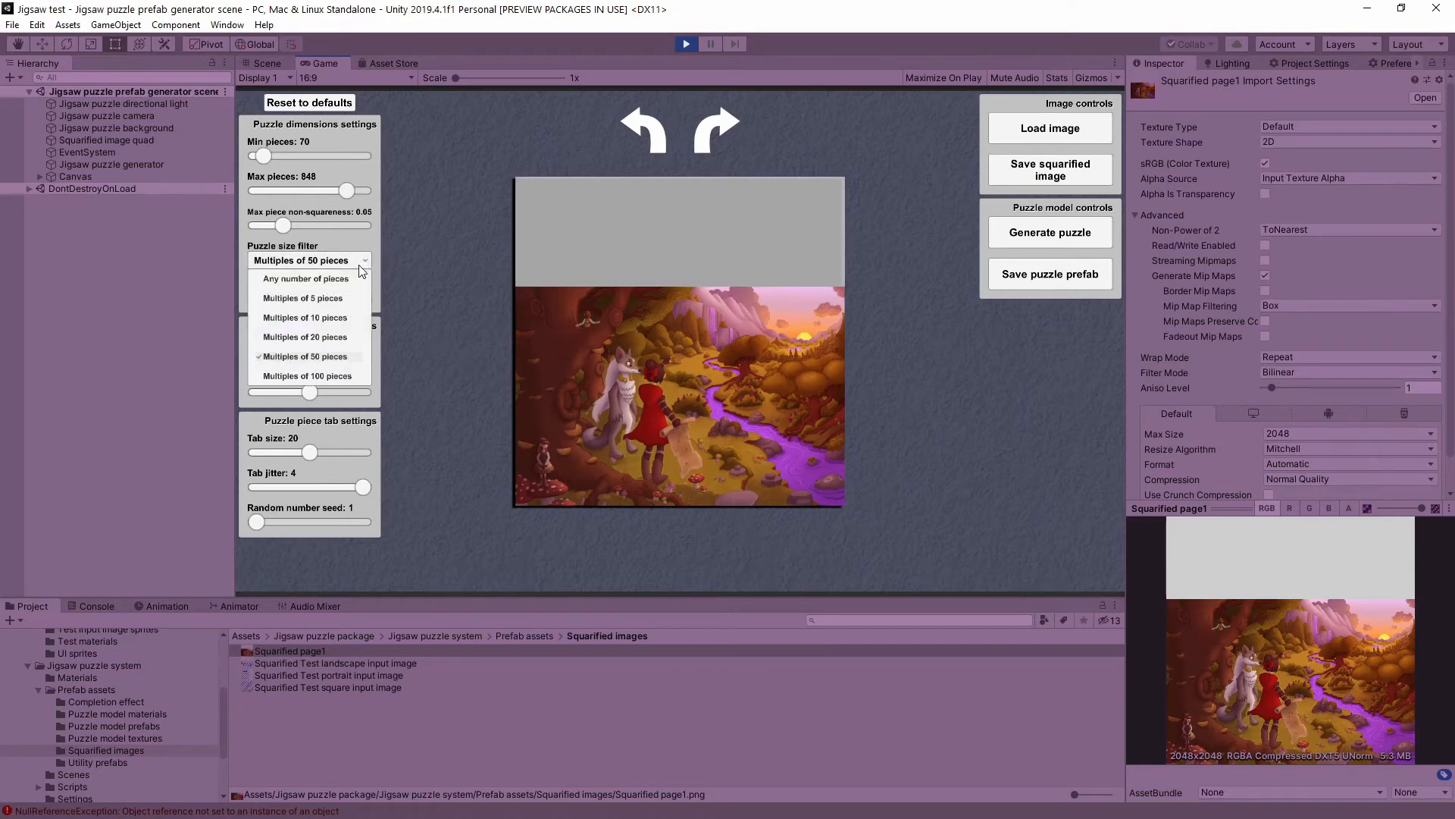
pyautogui.moveTo(311, 344)
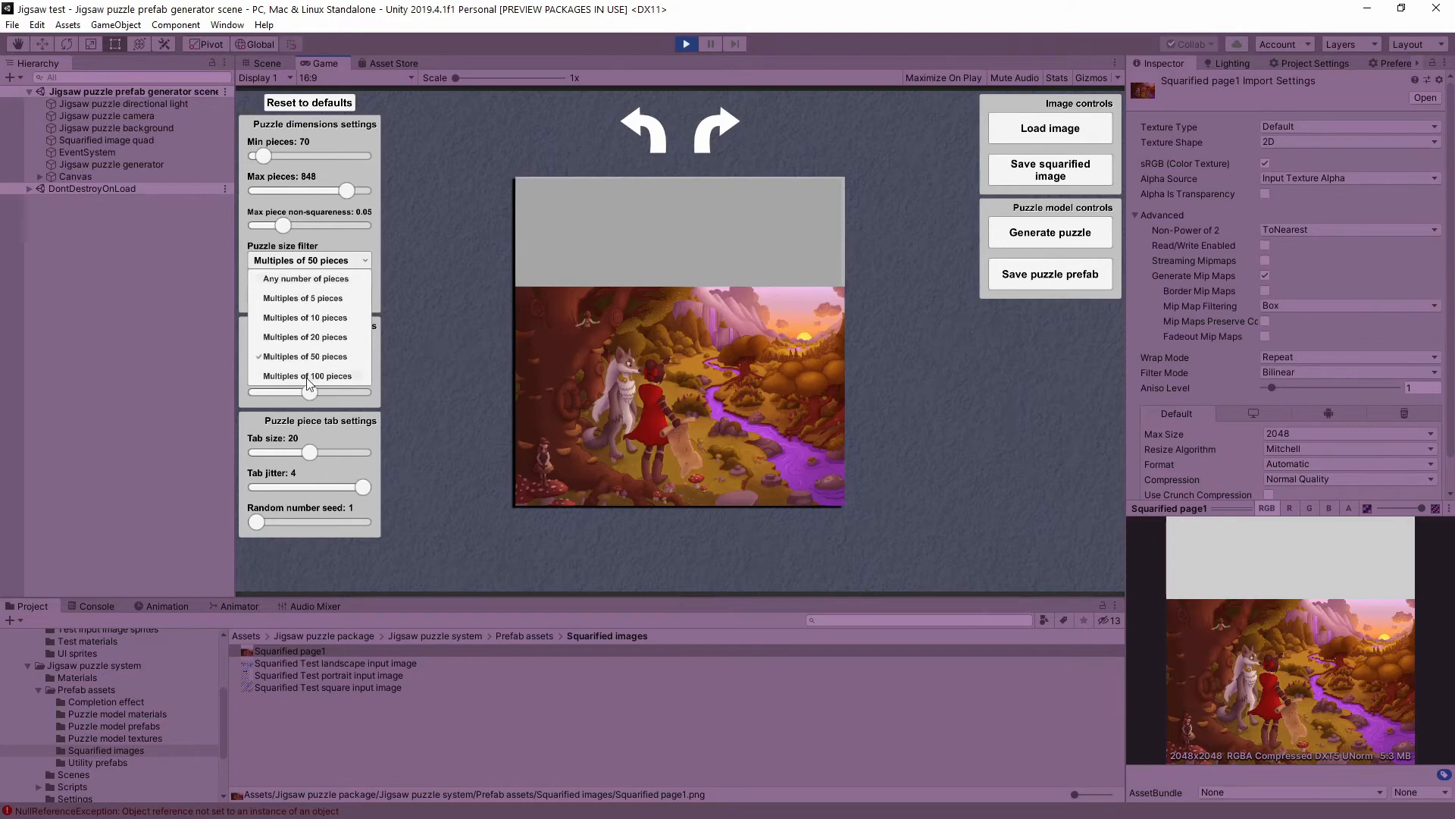
pyautogui.moveTo(295, 302)
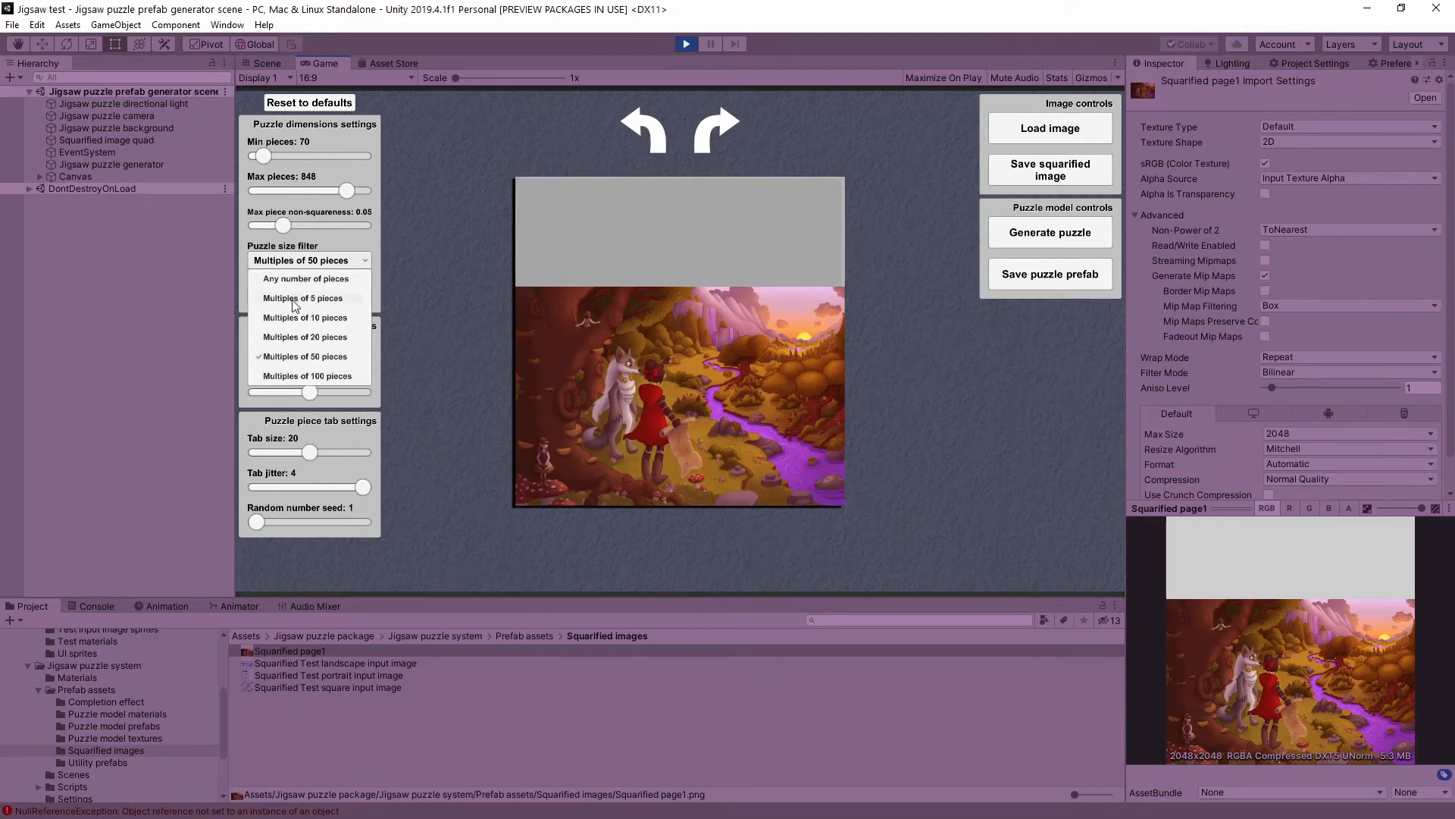
# - Filter sizes to multiples of 100 pieces with max 1000, showing 400, 600 and 900 available
pyautogui.click(305, 298)
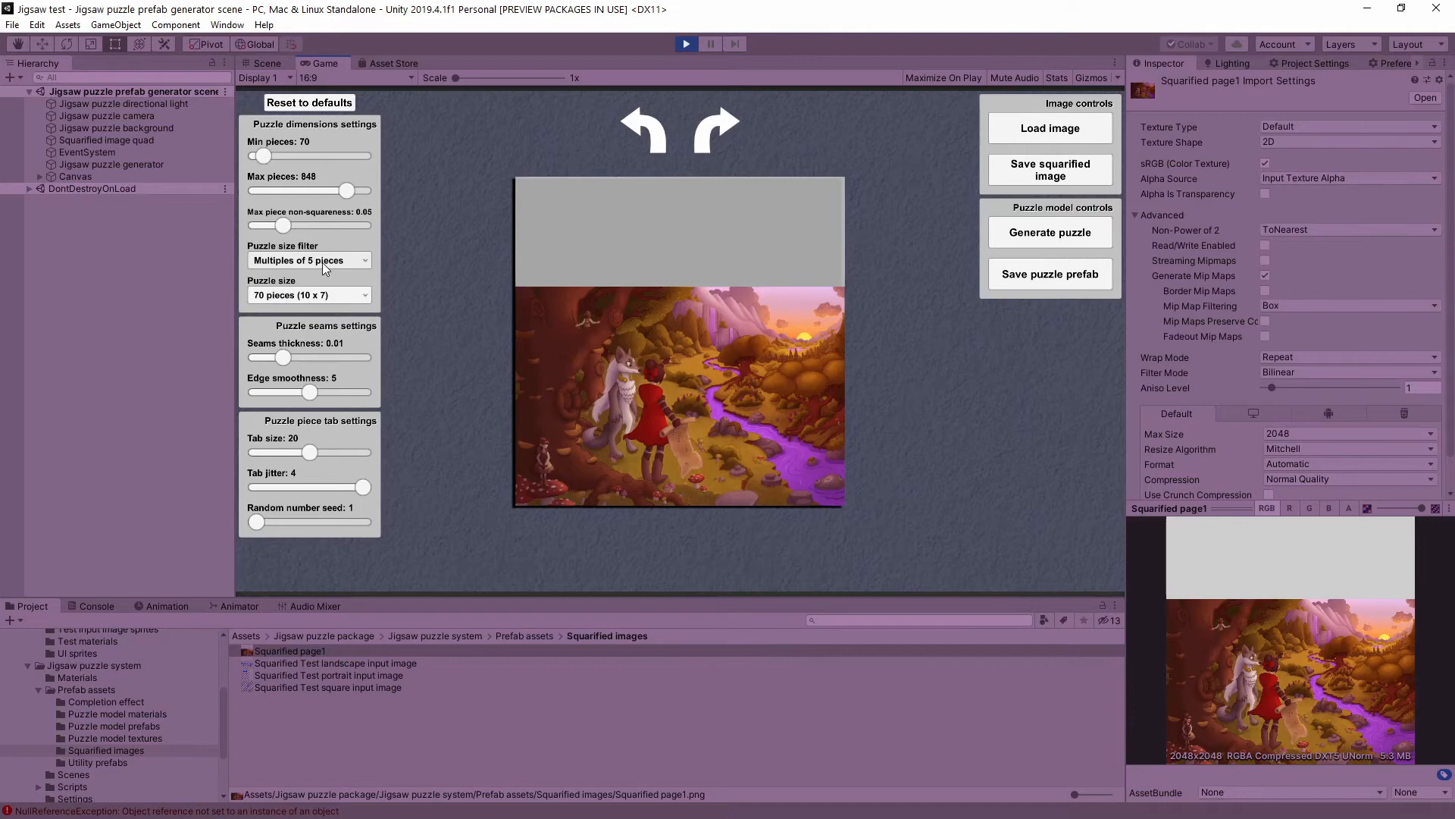
pyautogui.click(309, 259)
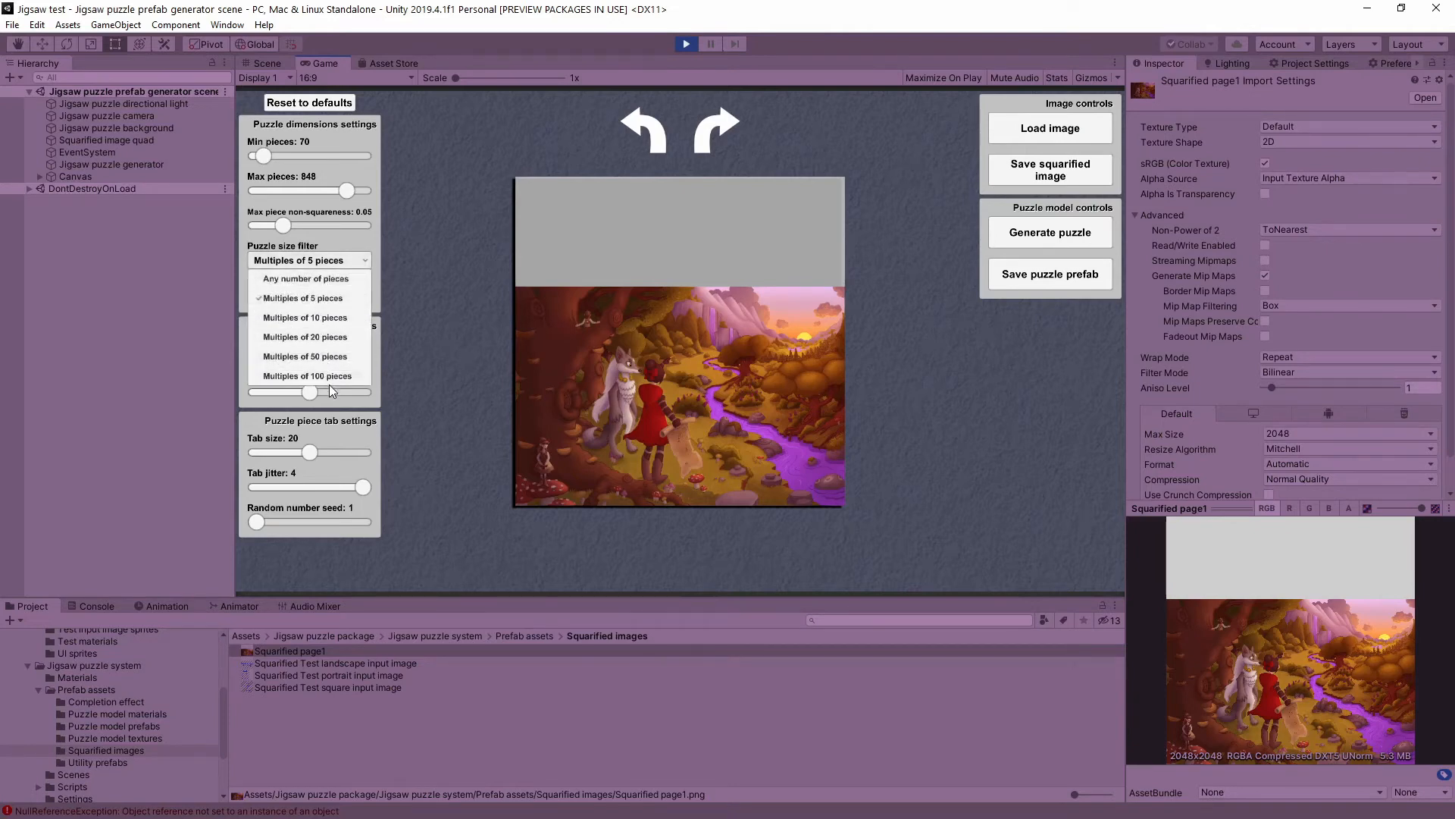
pyautogui.click(306, 374)
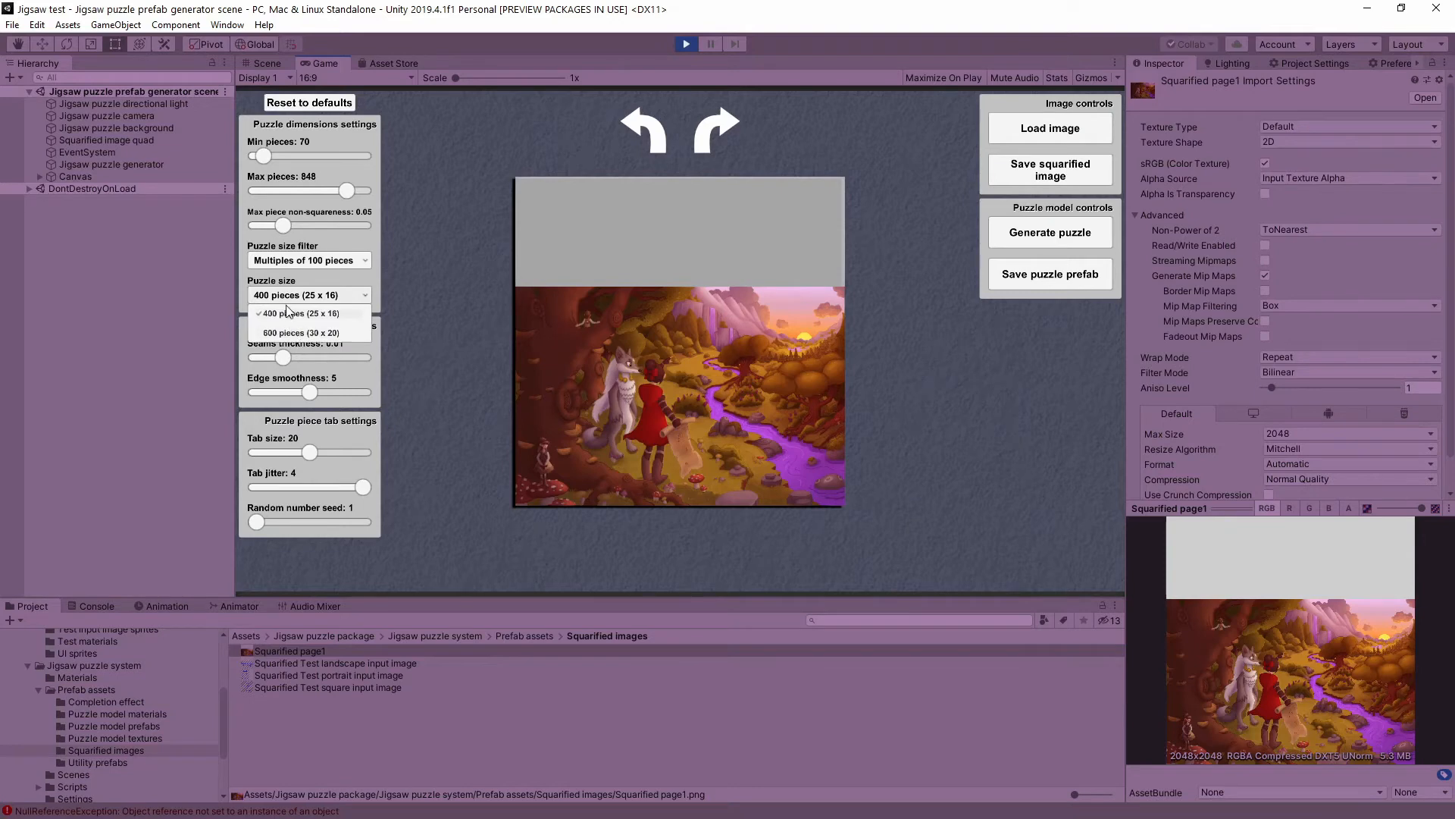
pyautogui.moveTo(283, 344)
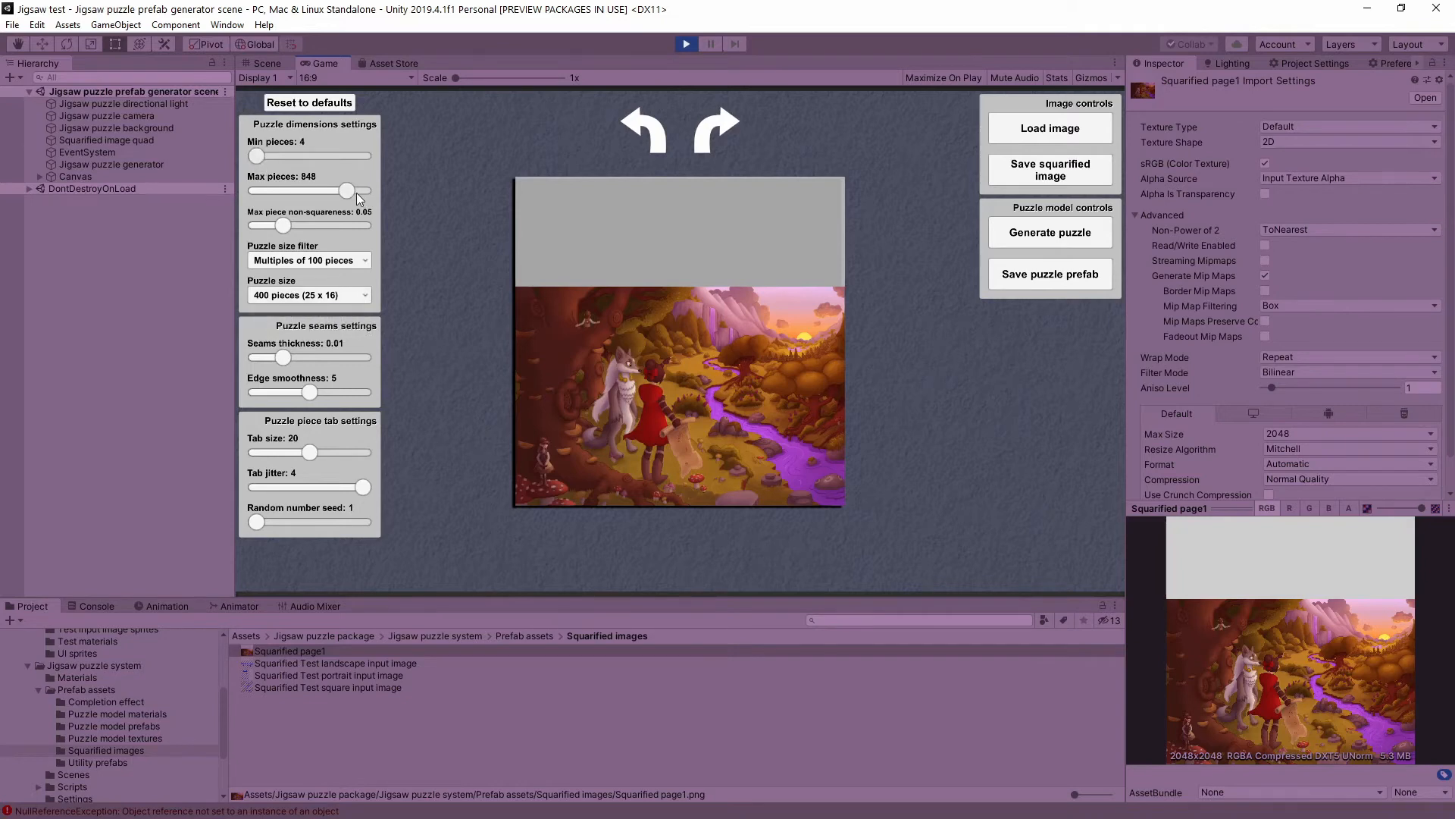
pyautogui.moveTo(349, 191); pyautogui.dragTo(364, 191)
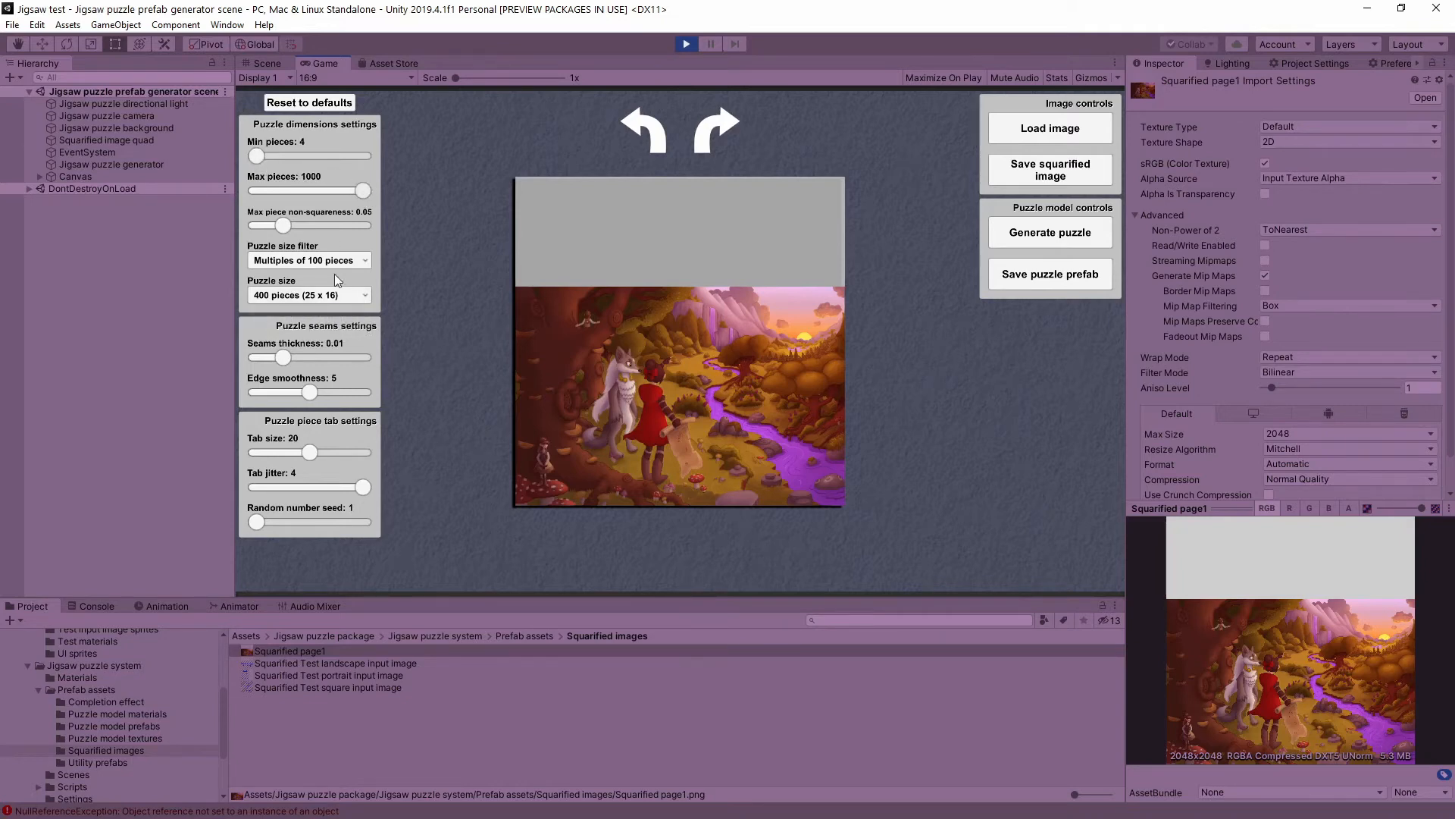
pyautogui.click(308, 295)
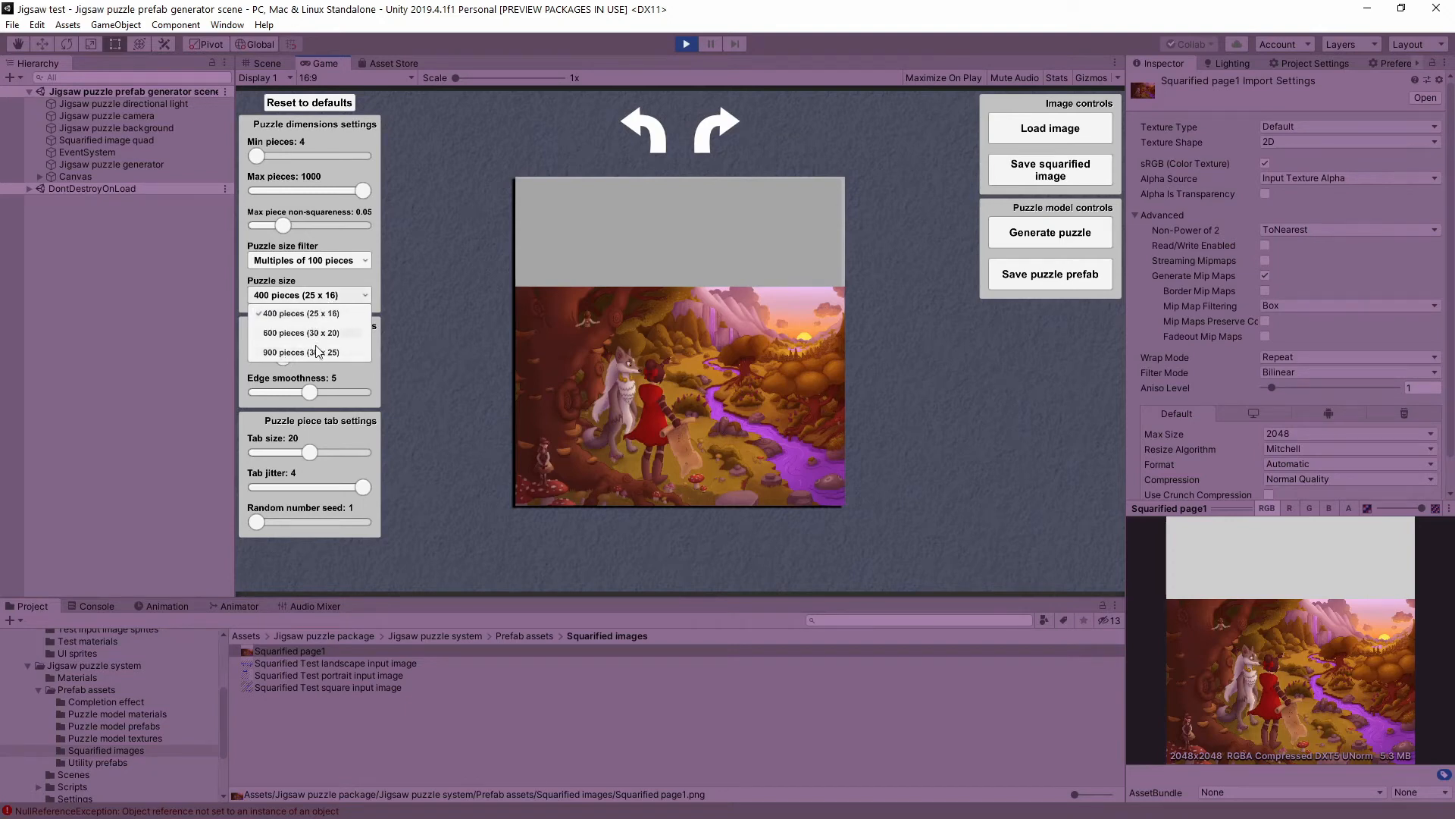
pyautogui.moveTo(377, 230)
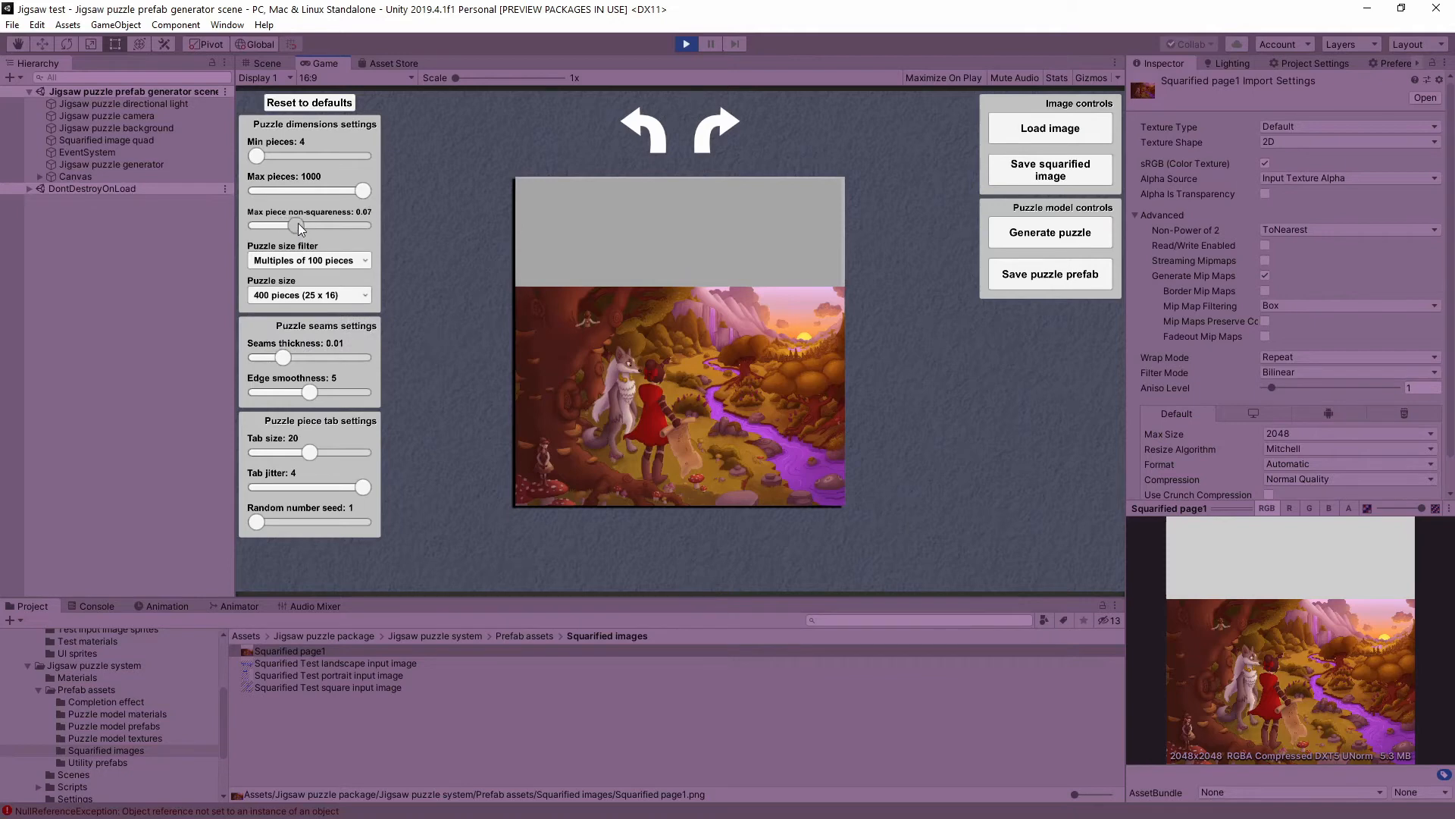
# - Raise Max piece non-squareness to 0.2, making the size 300 pieces (20 x 15)
pyautogui.moveTo(269, 226); pyautogui.dragTo(370, 226)
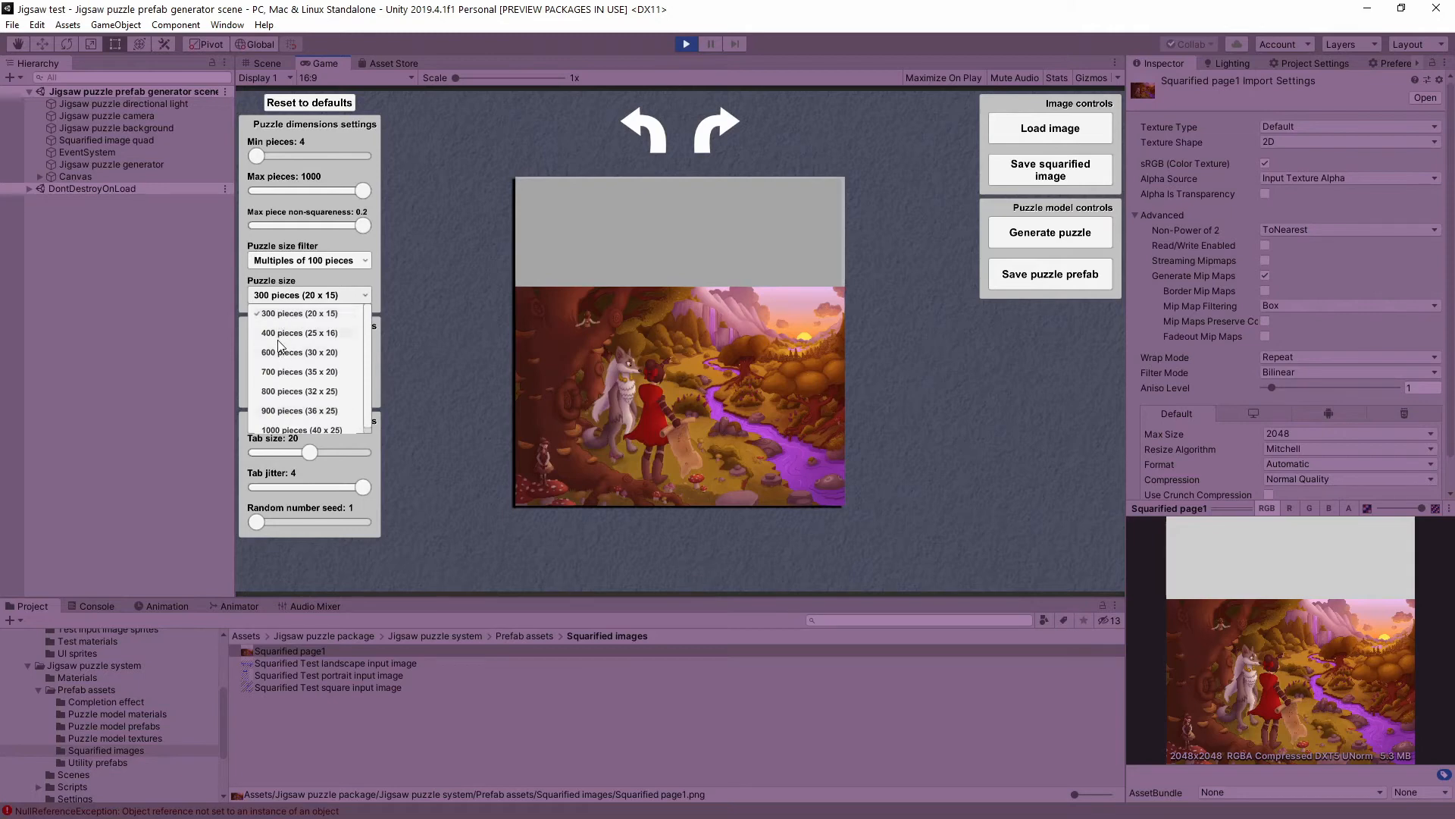
pyautogui.moveTo(309, 420)
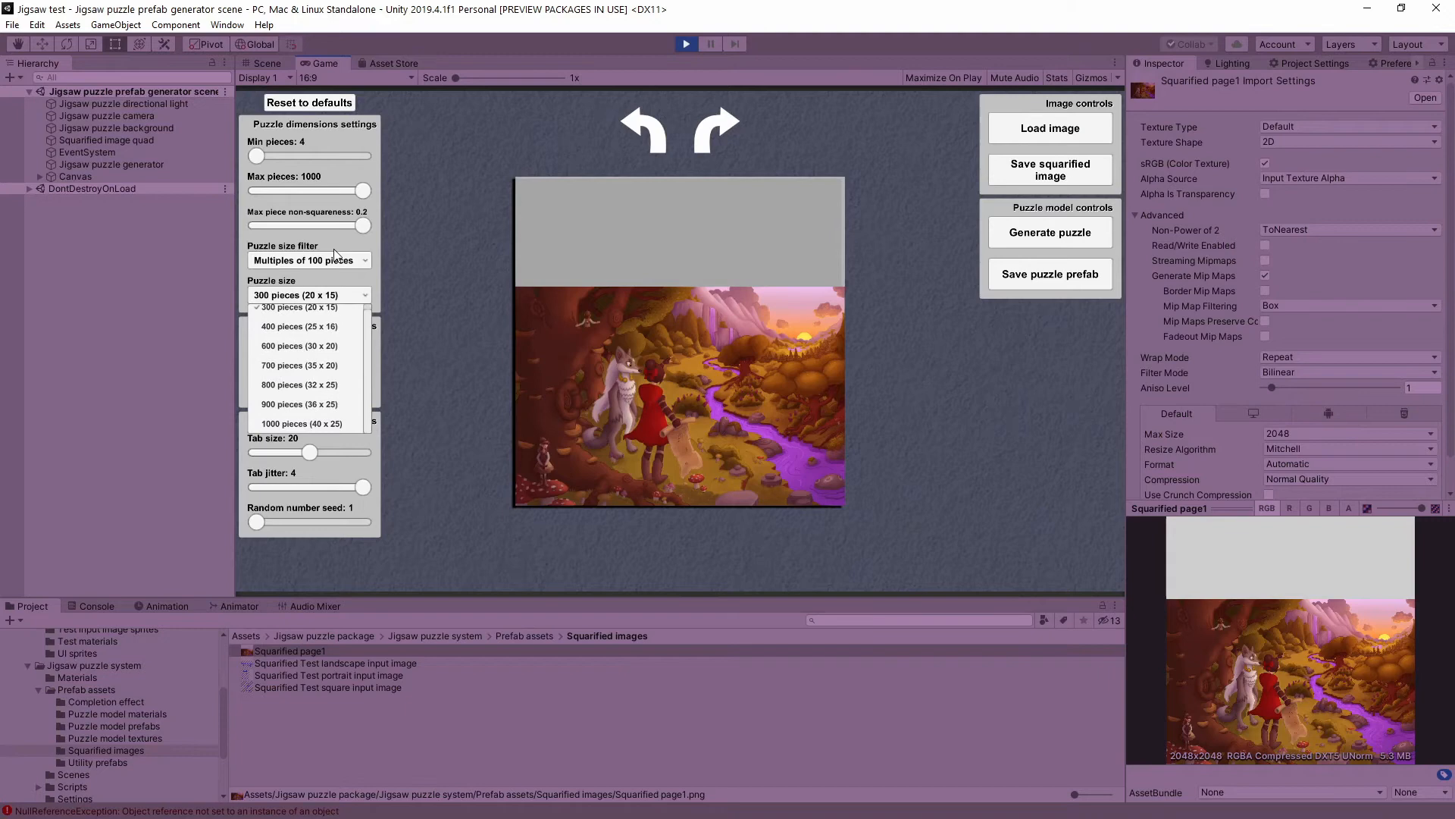
pyautogui.moveTo(367, 231)
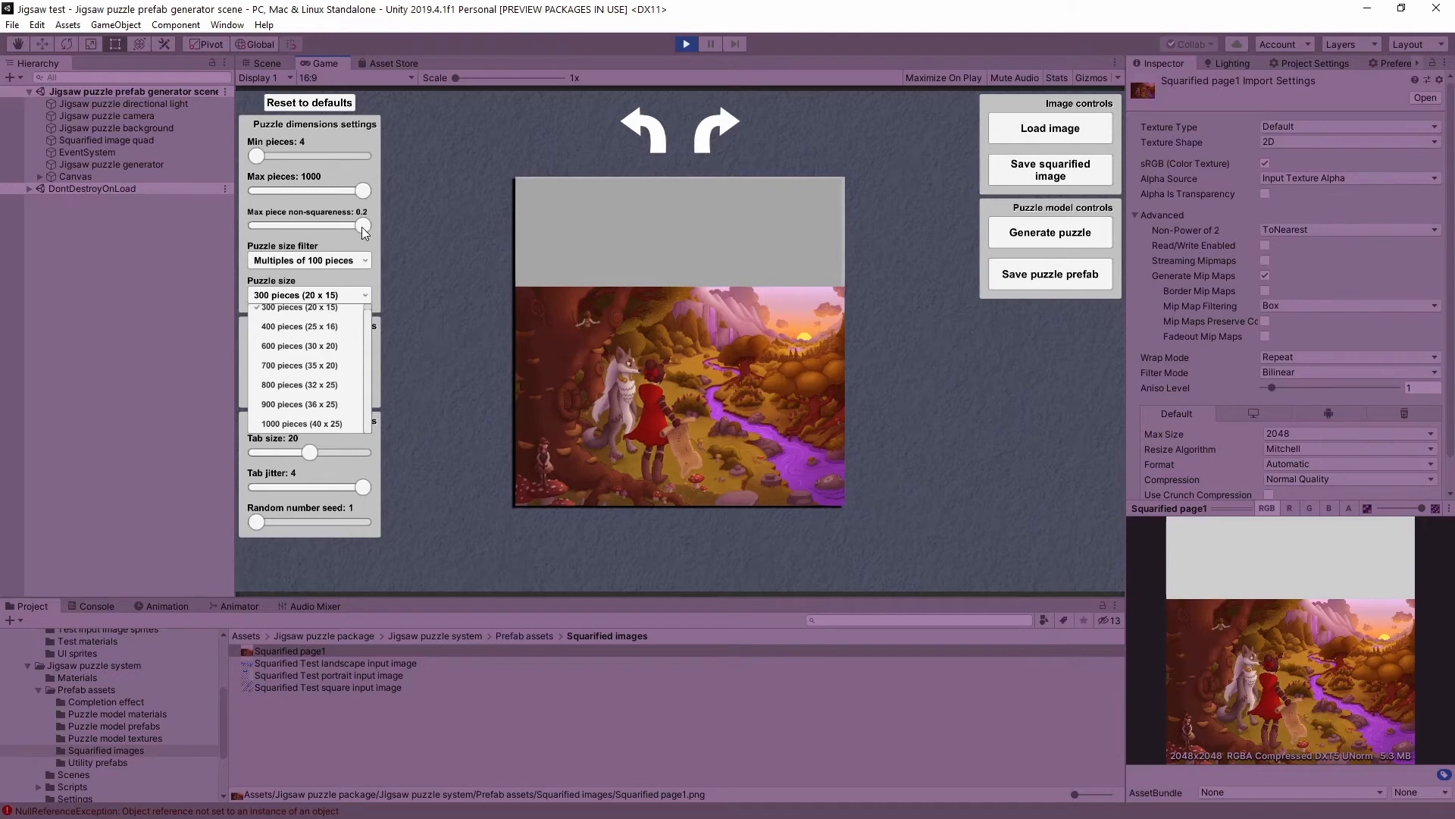
pyautogui.moveTo(370, 243)
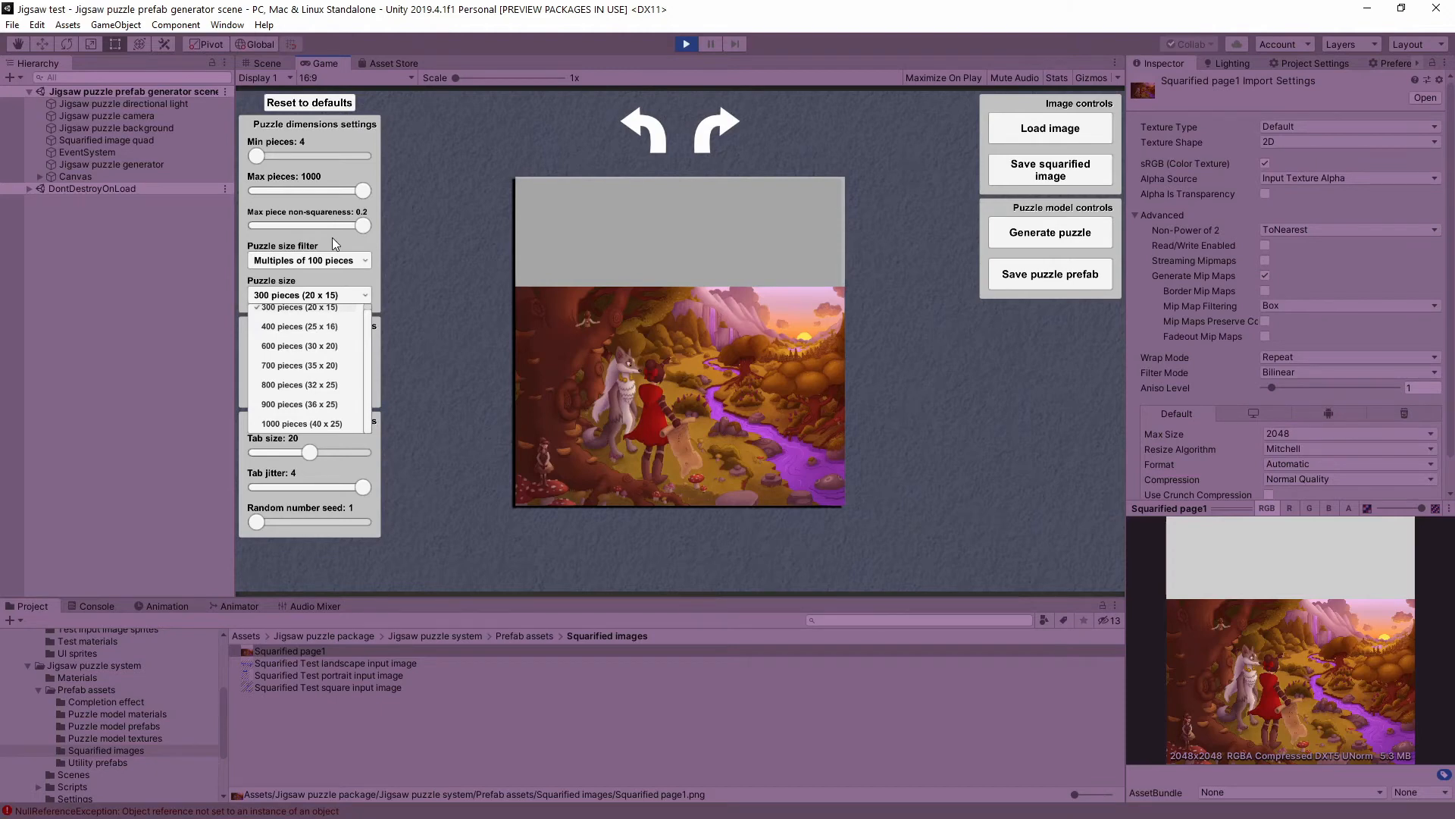
pyautogui.moveTo(367, 230)
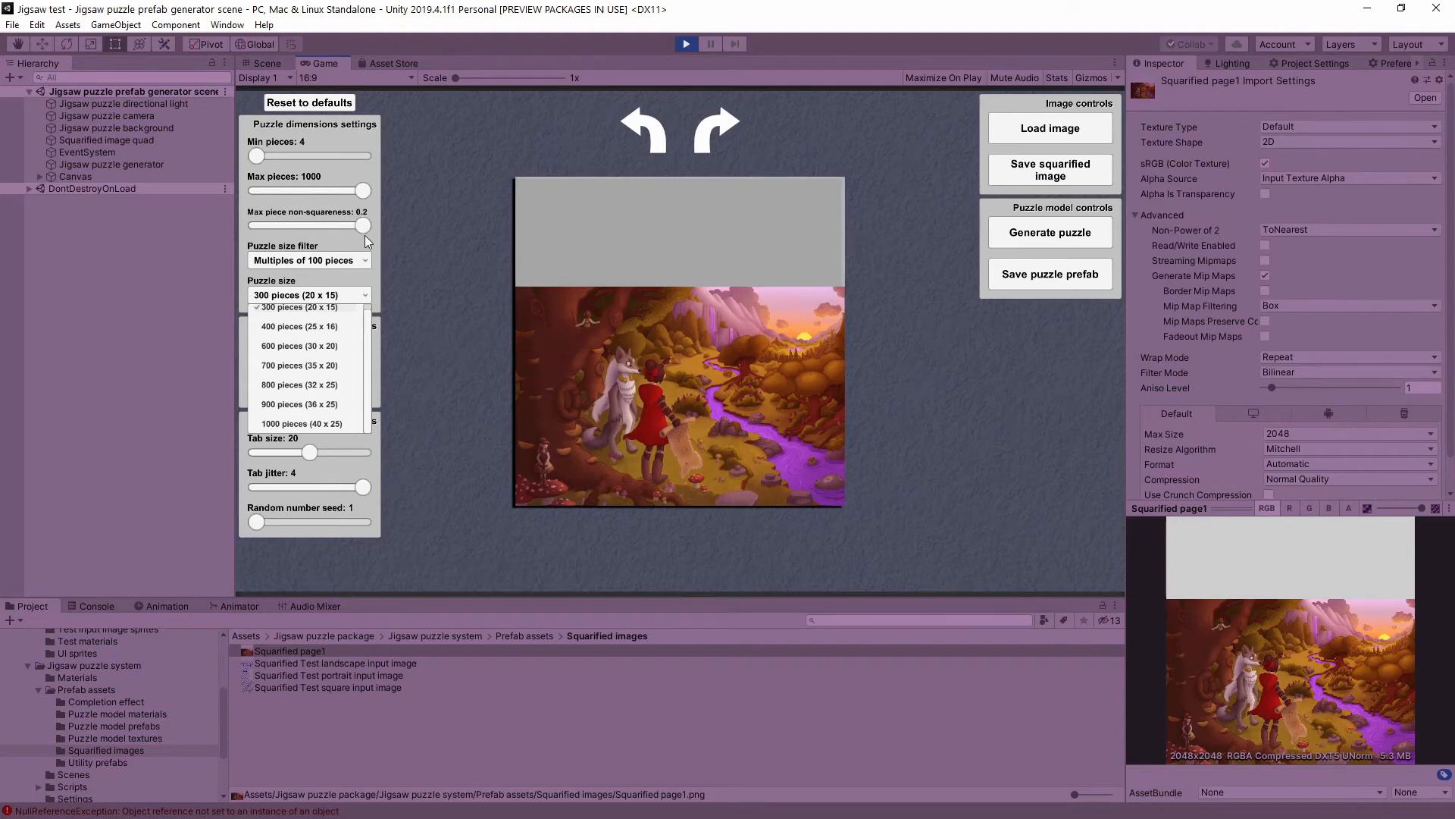
pyautogui.moveTo(366, 229)
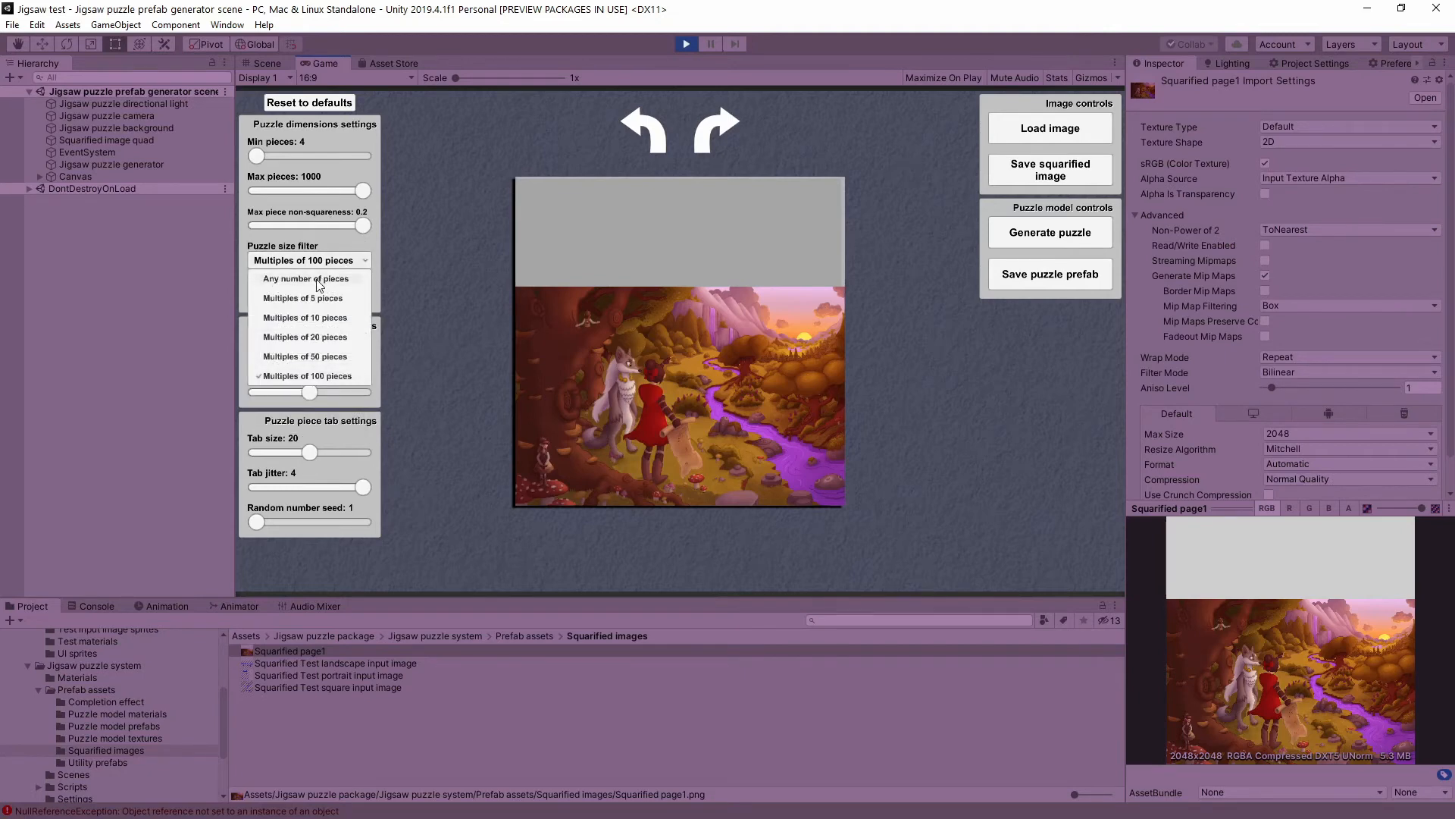
# - Allow any number of pieces and choose the 24-piece 6 x 4 puzzle size
pyautogui.click(305, 279)
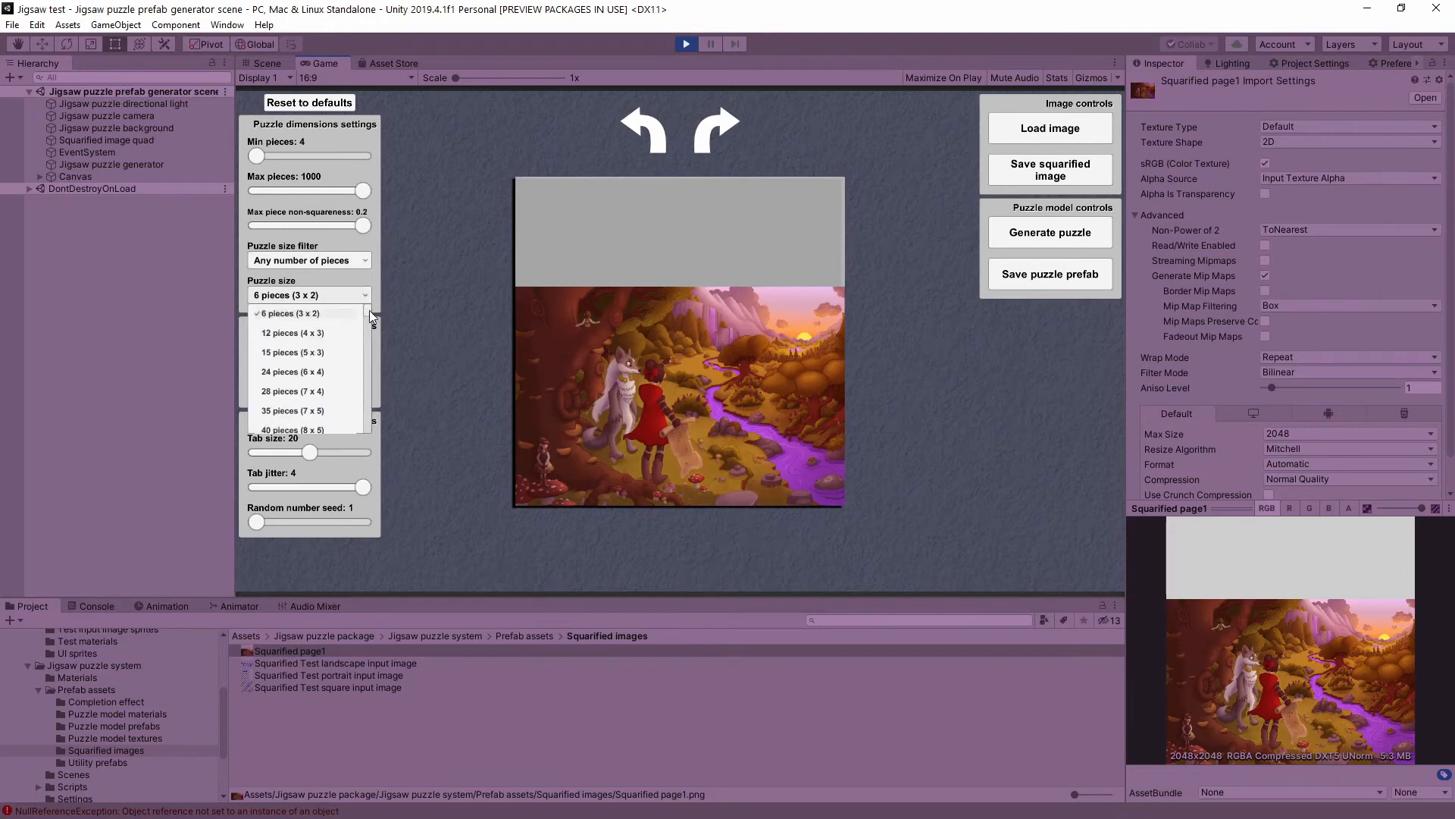
pyautogui.scroll(-3)
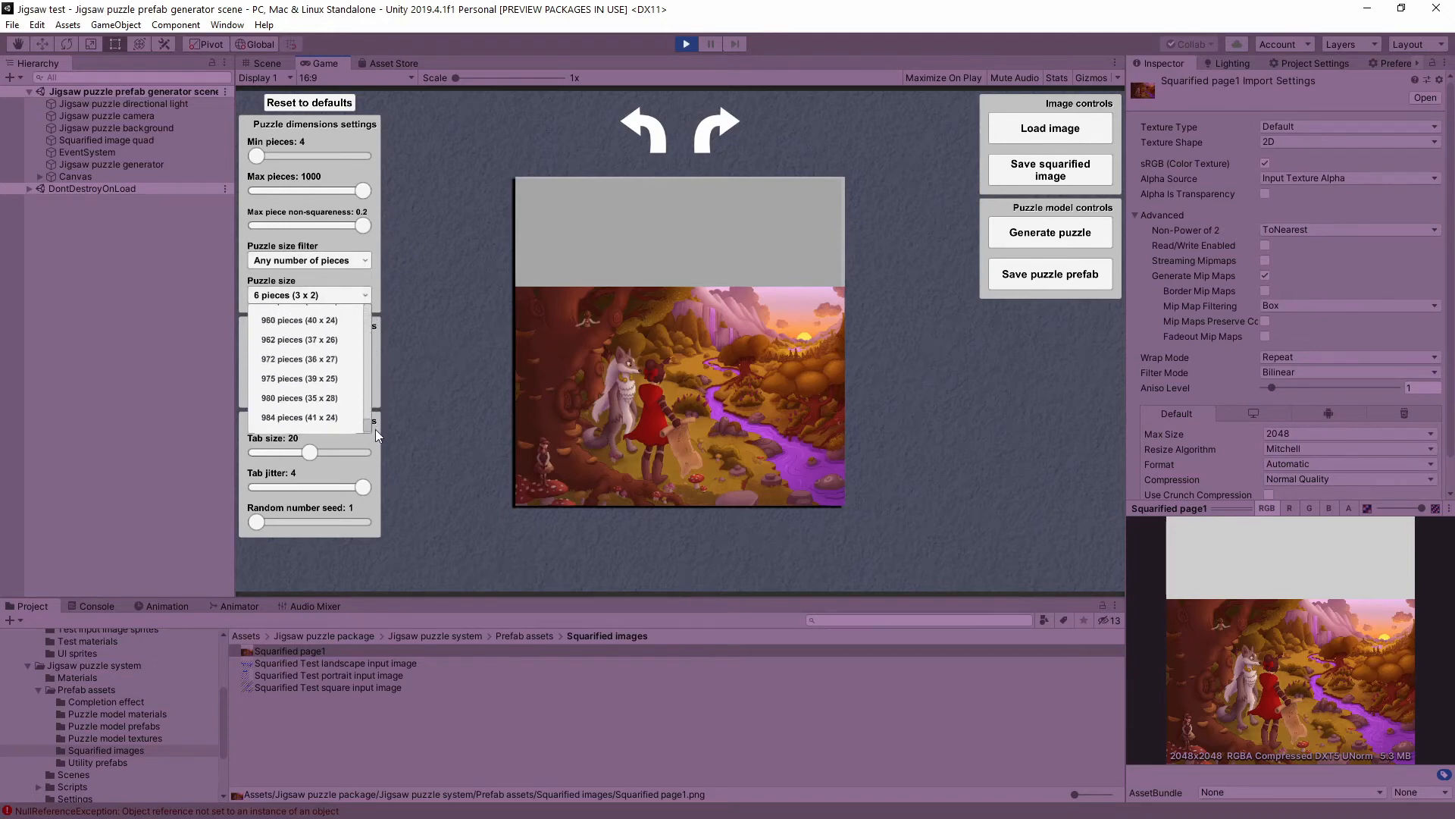
pyautogui.scroll(3)
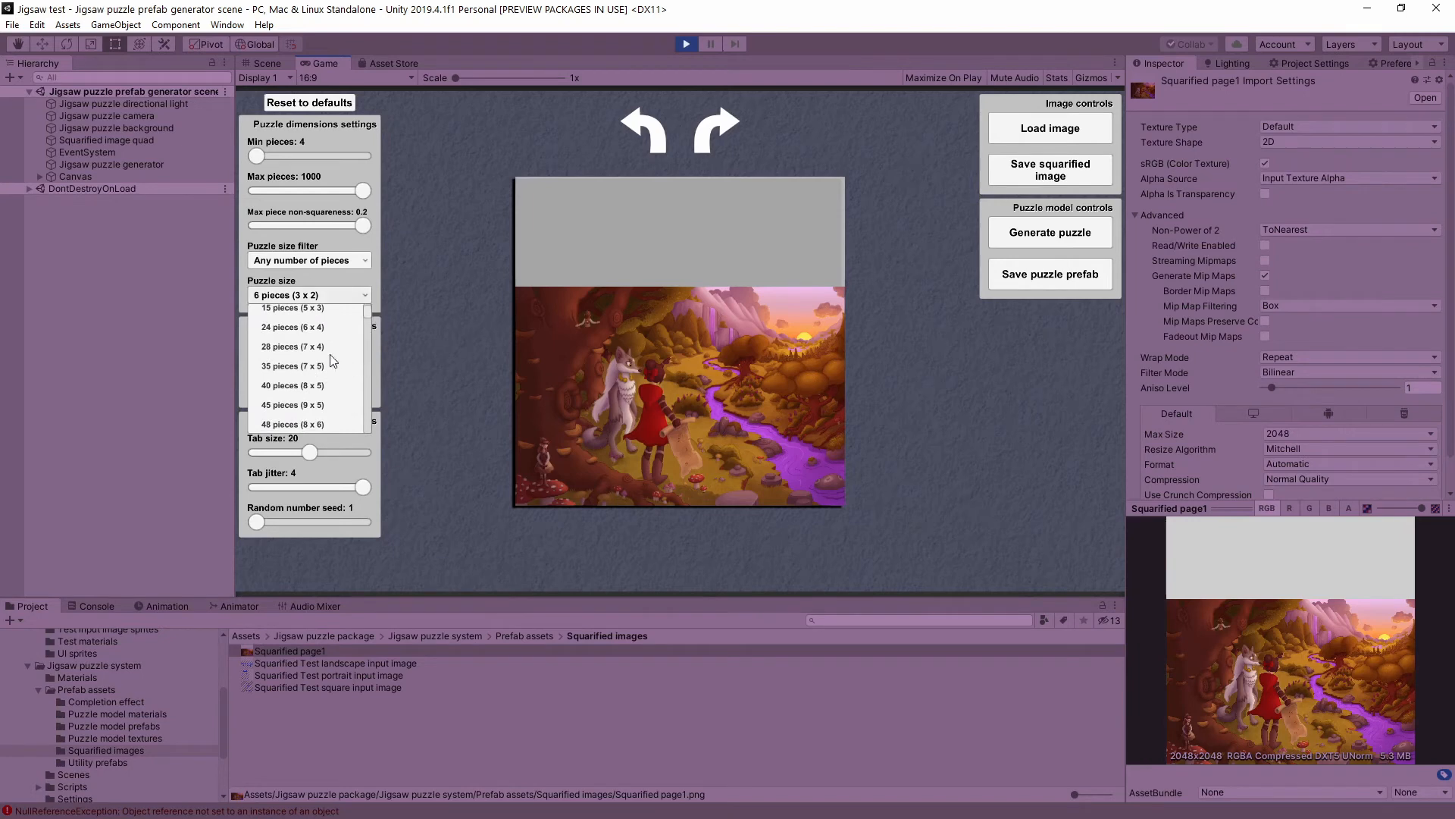
pyautogui.click(291, 327)
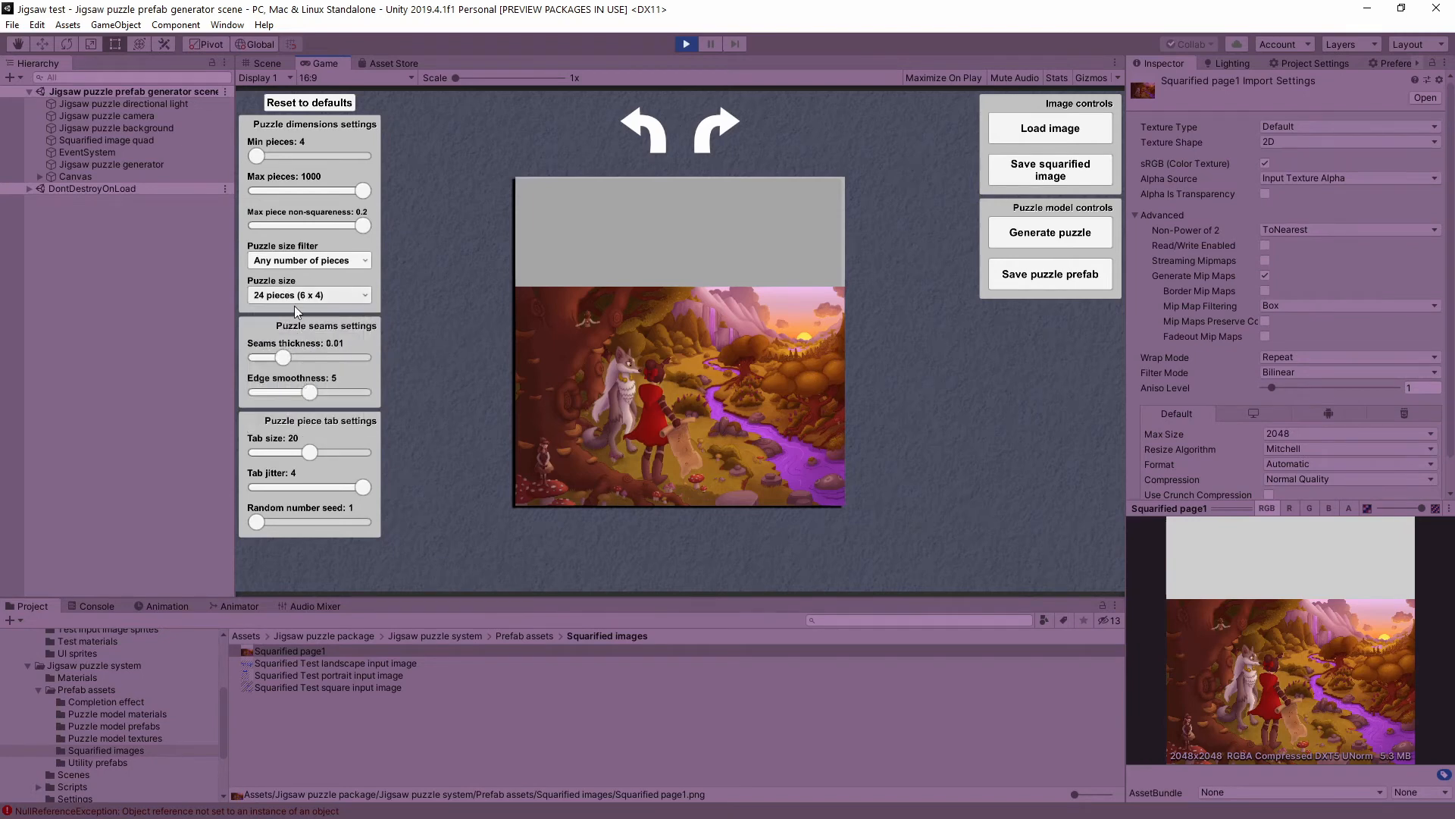
pyautogui.moveTo(322, 371)
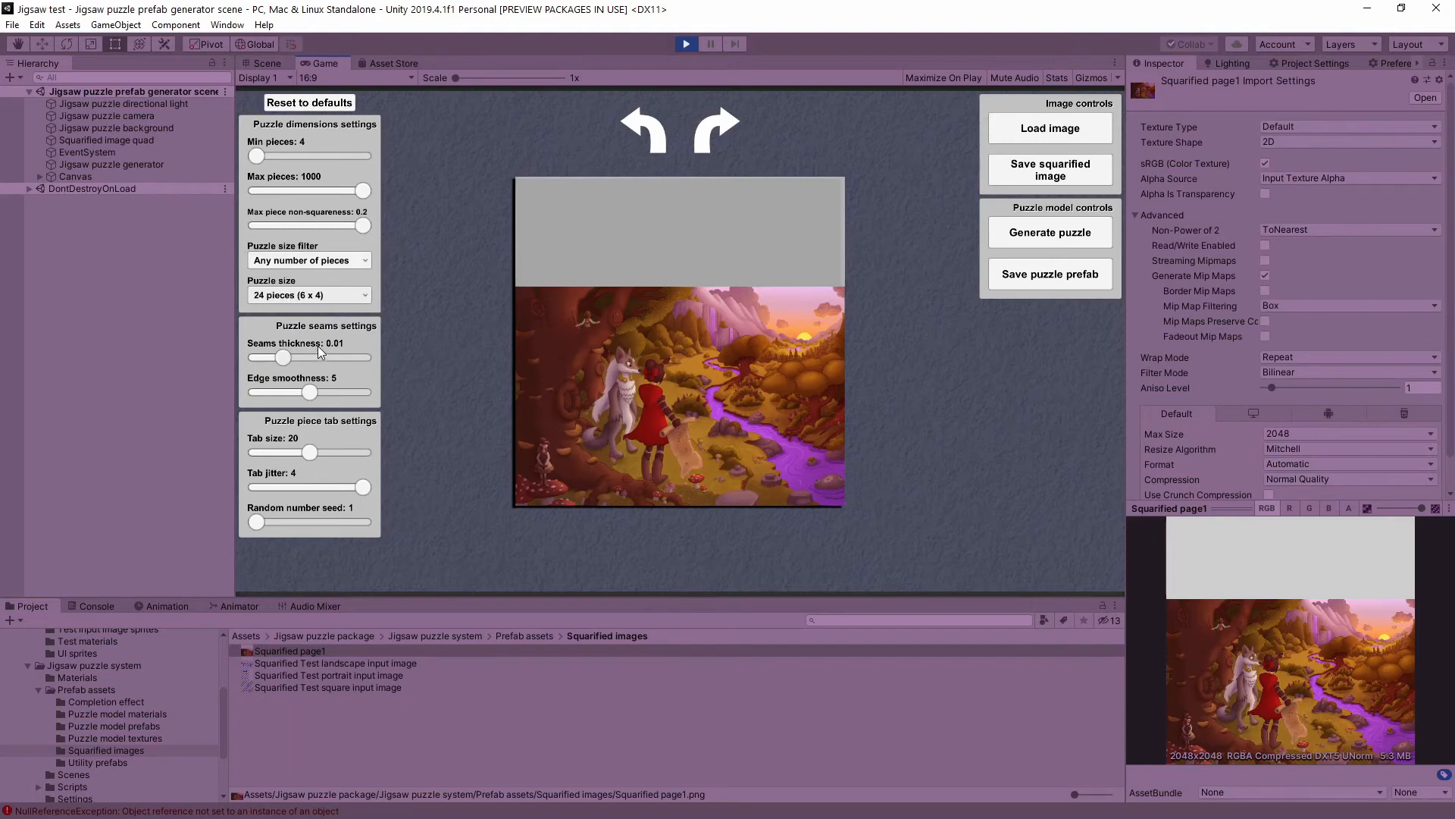
pyautogui.moveTo(329, 389)
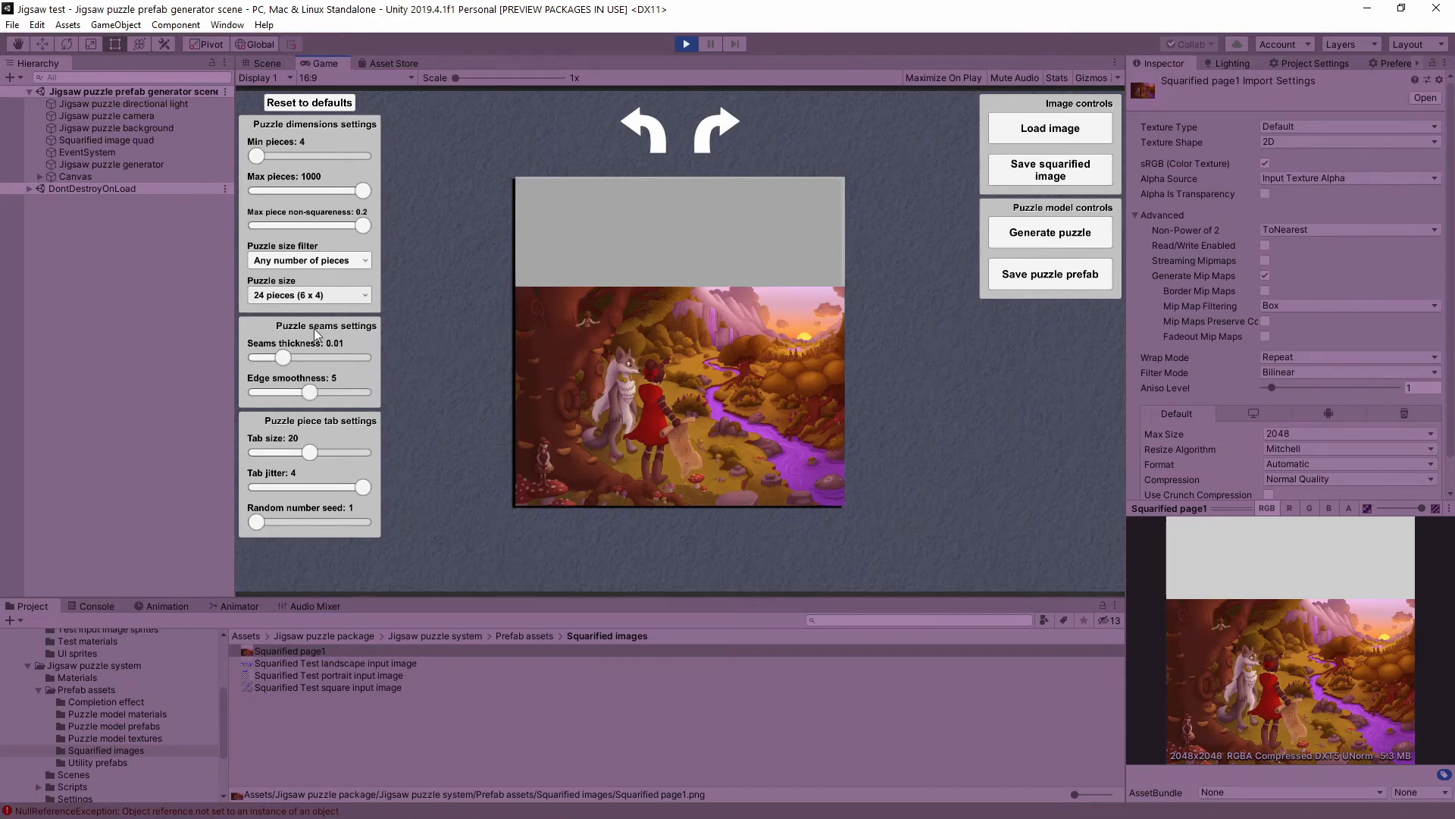
pyautogui.moveTo(324, 388)
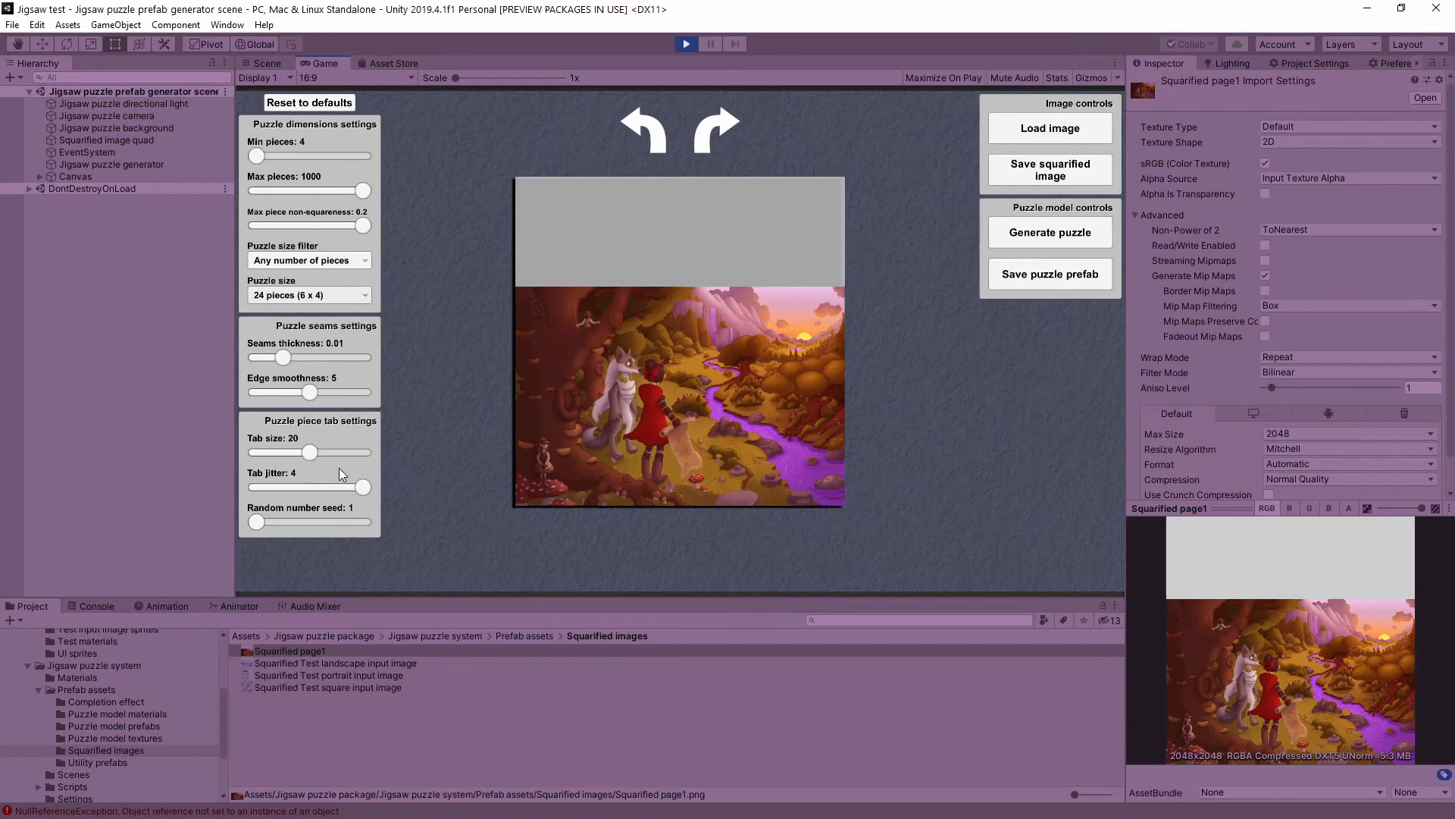
pyautogui.moveTo(298, 443)
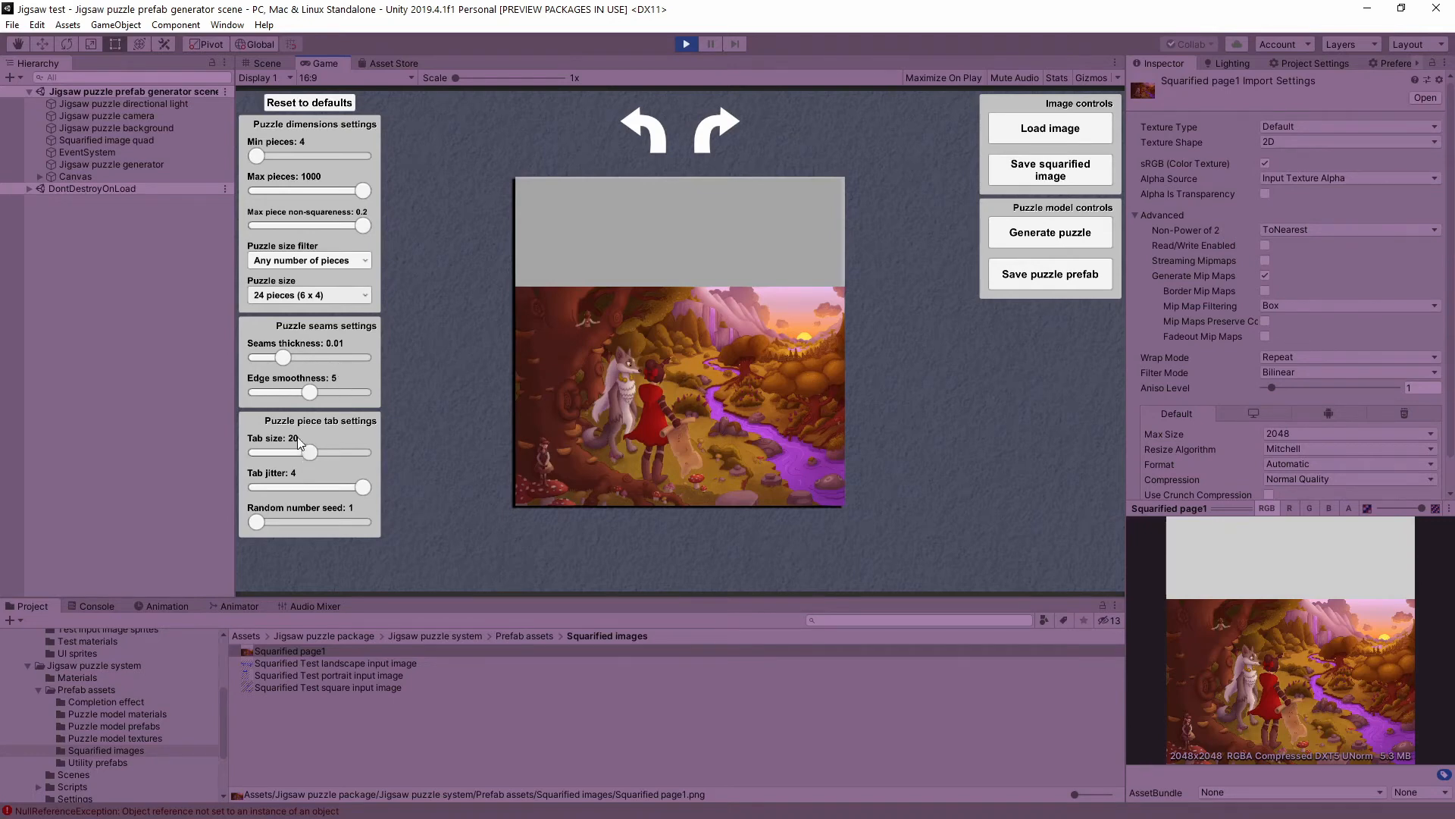
pyautogui.moveTo(308, 433)
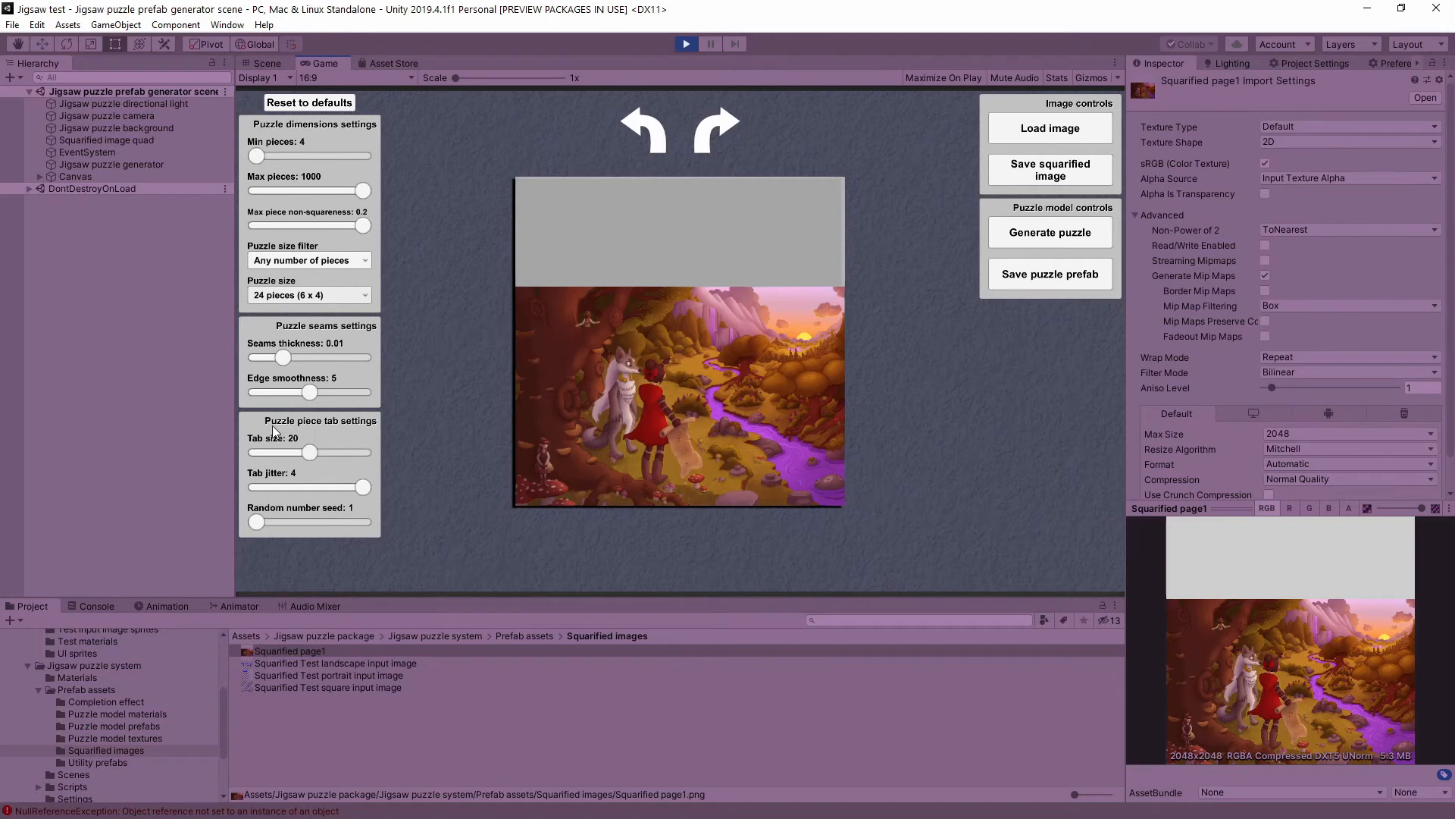
pyautogui.moveTo(481, 383)
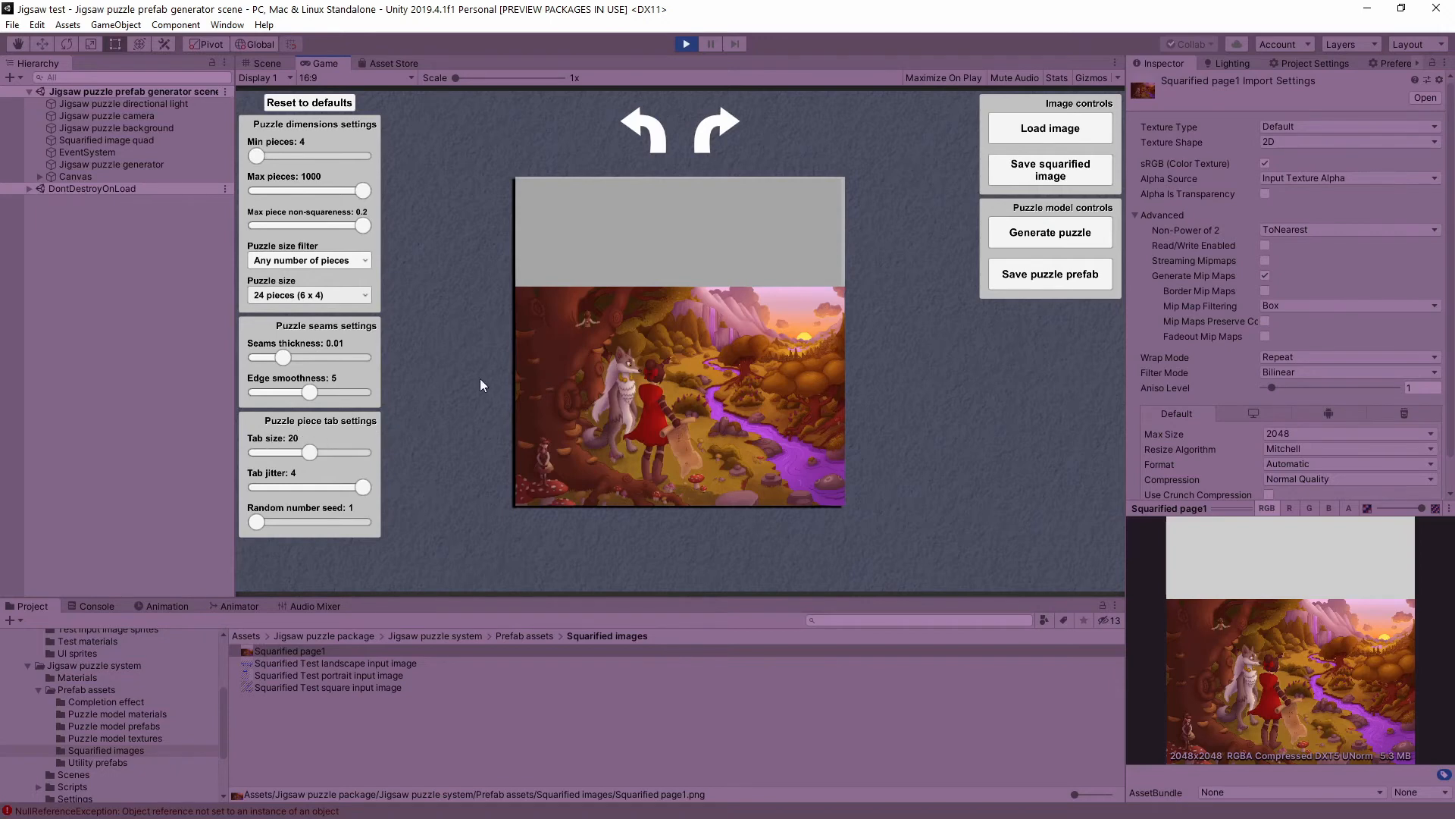
pyautogui.moveTo(429, 390)
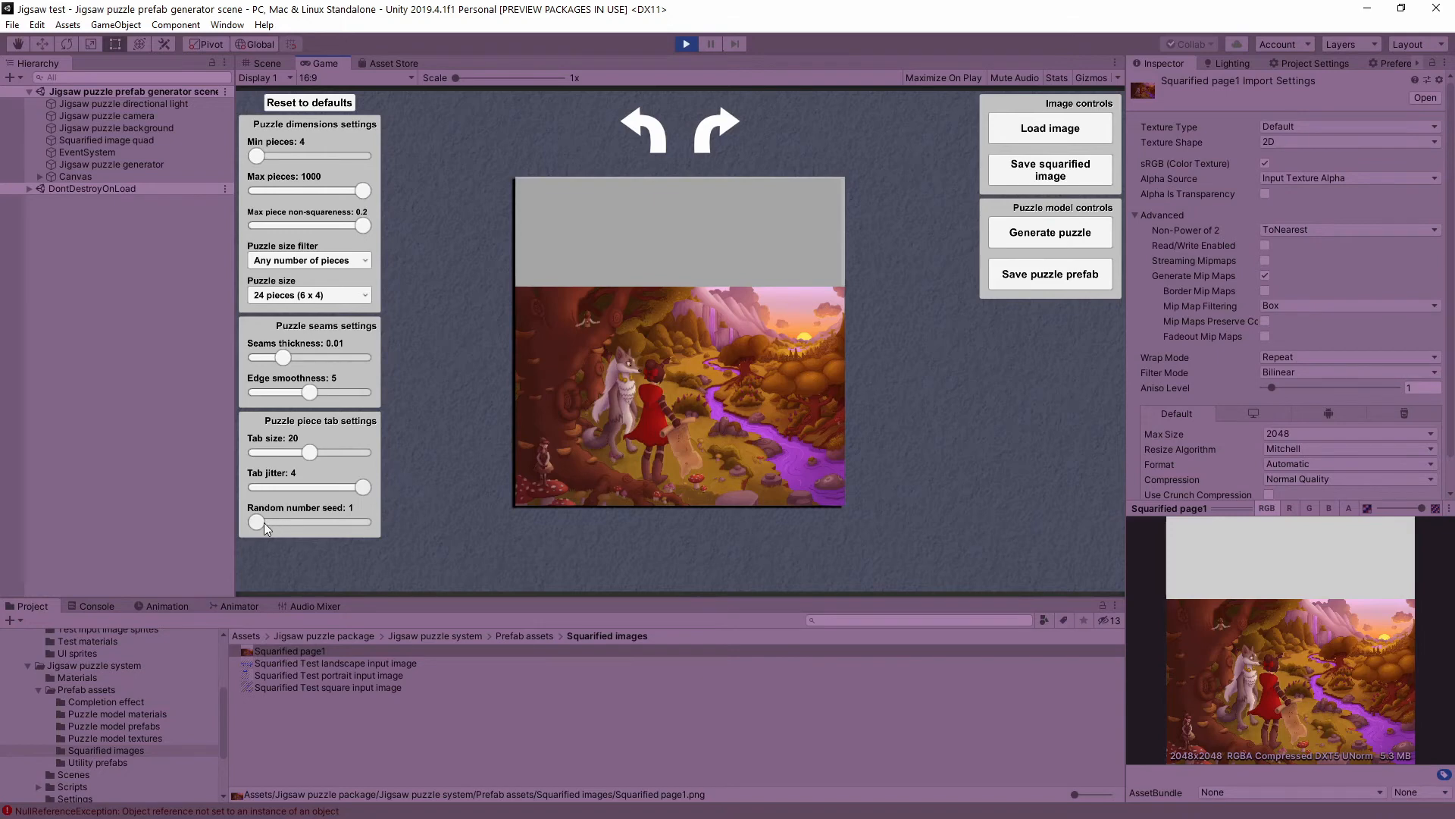
pyautogui.moveTo(499, 442)
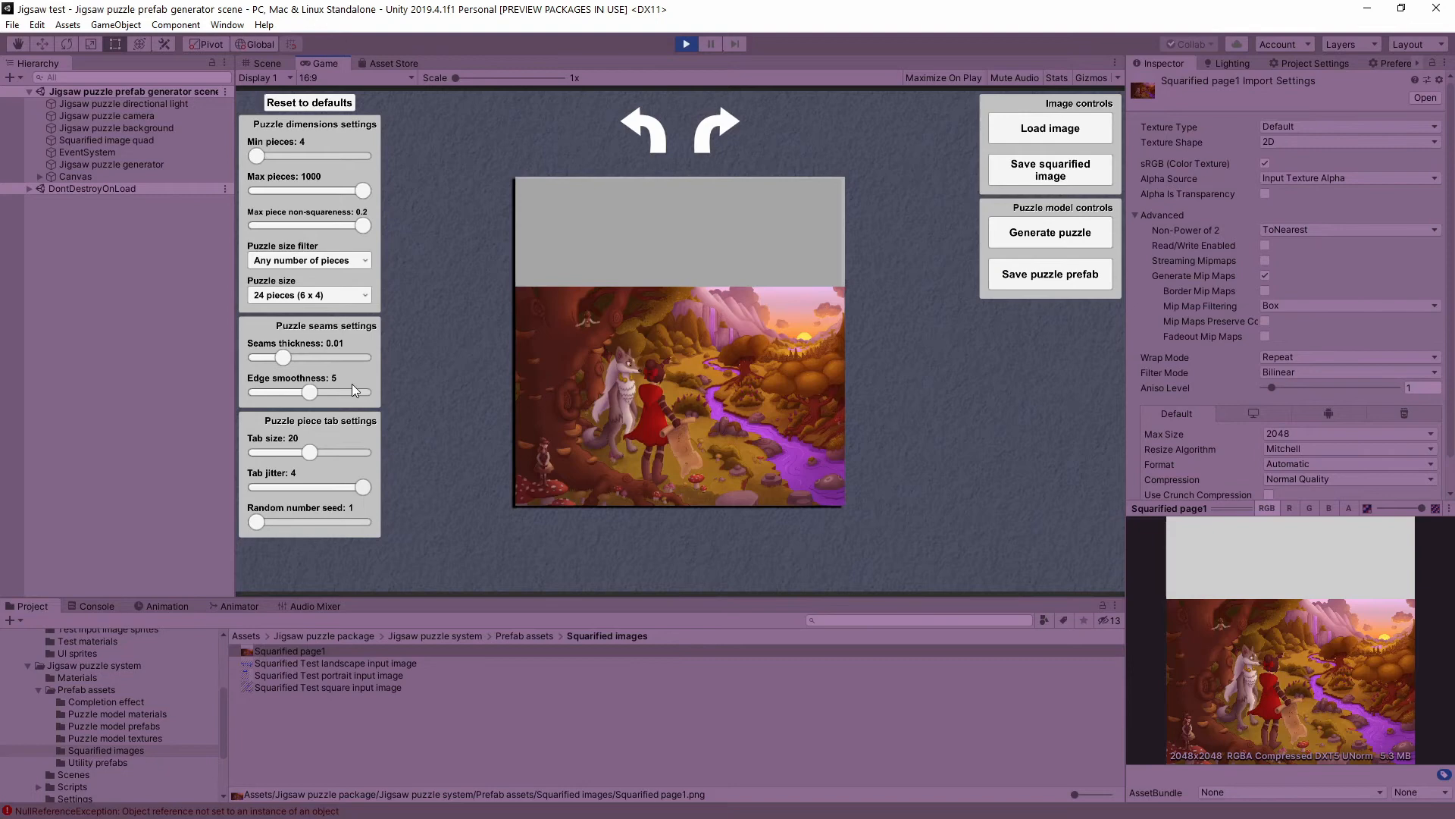
pyautogui.moveTo(929, 306)
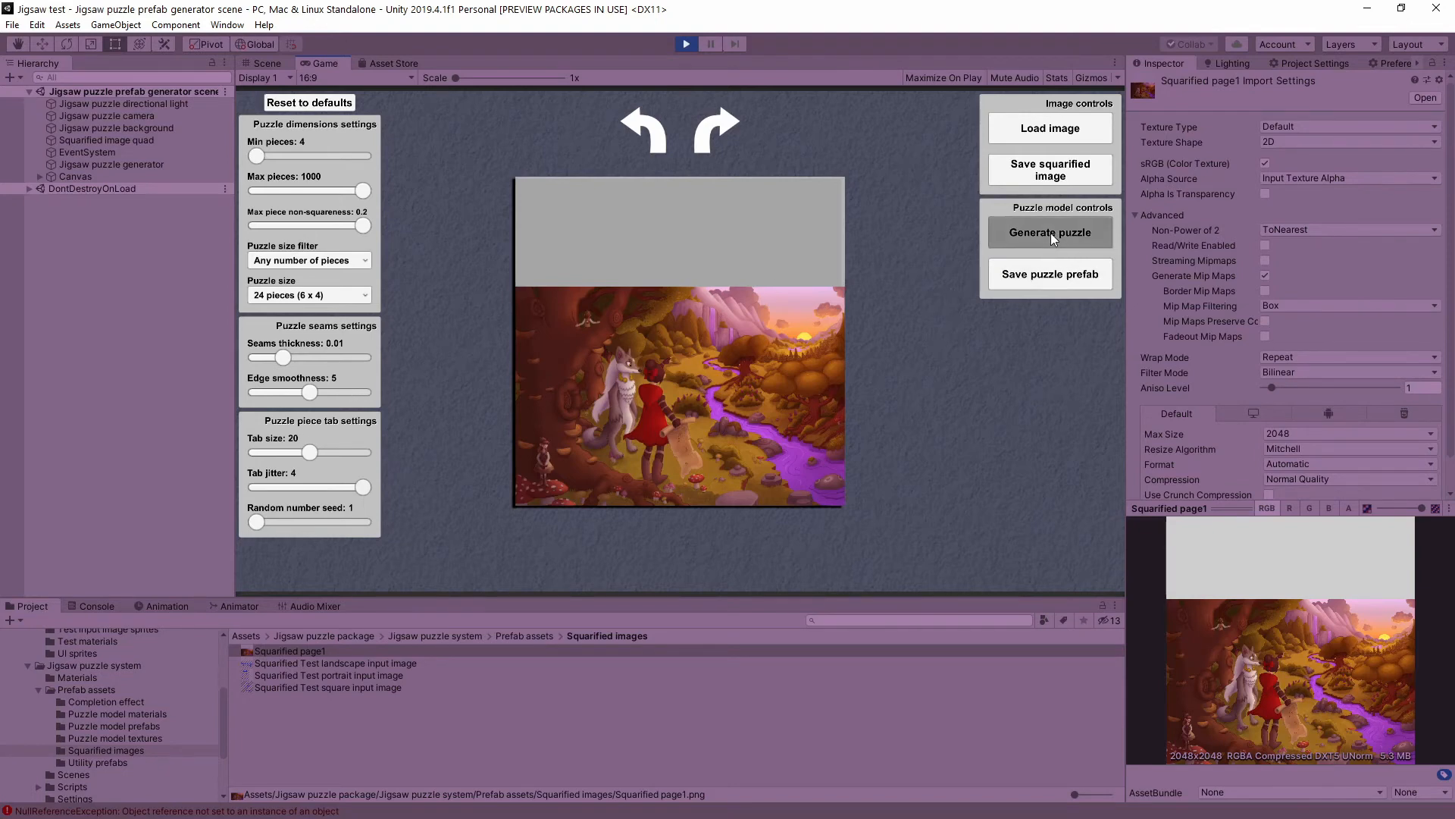
# - Generate the 24-piece puzzle, then regenerate it with random number seed 32
pyautogui.click(1049, 232)
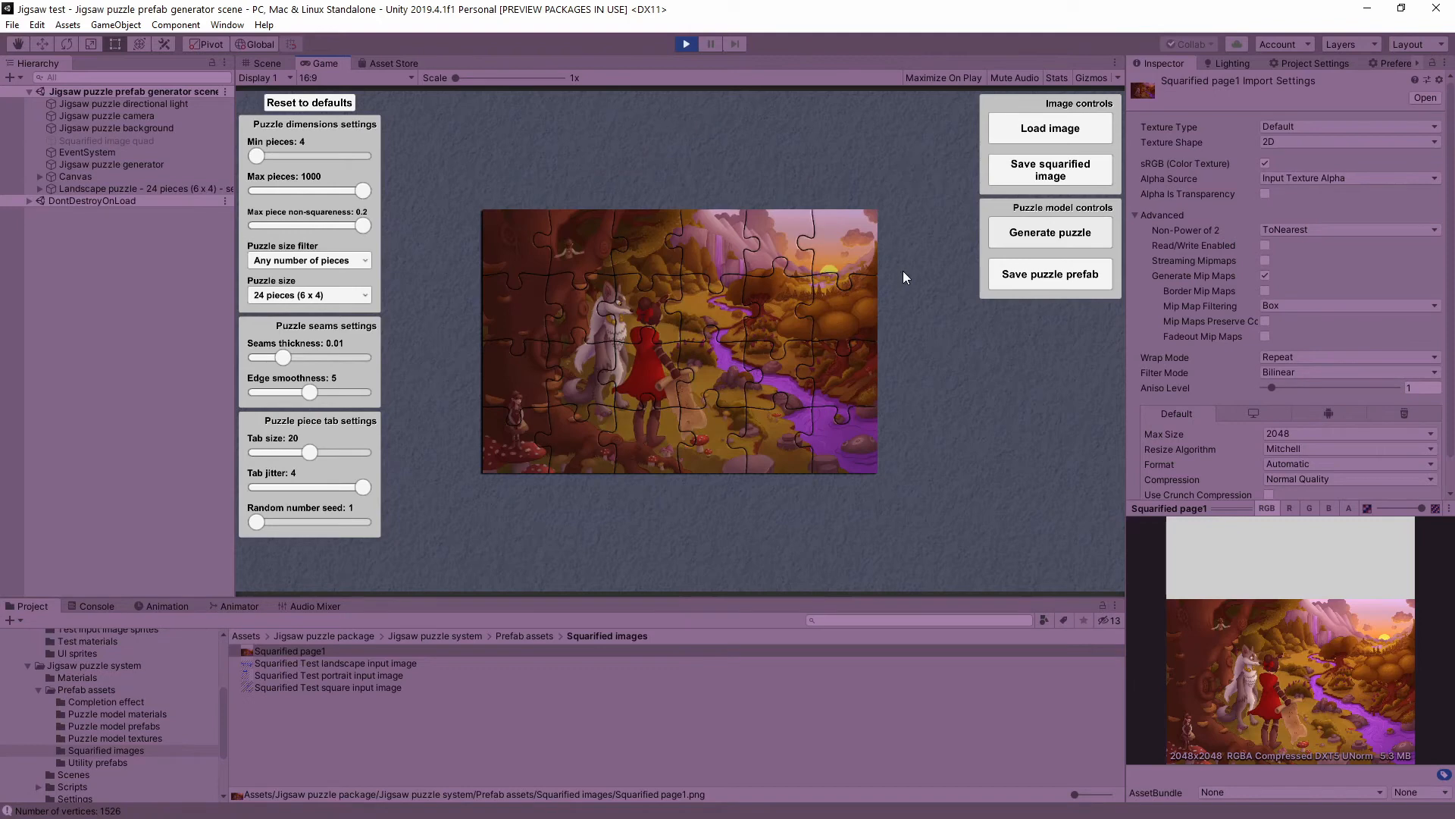
pyautogui.moveTo(892, 279)
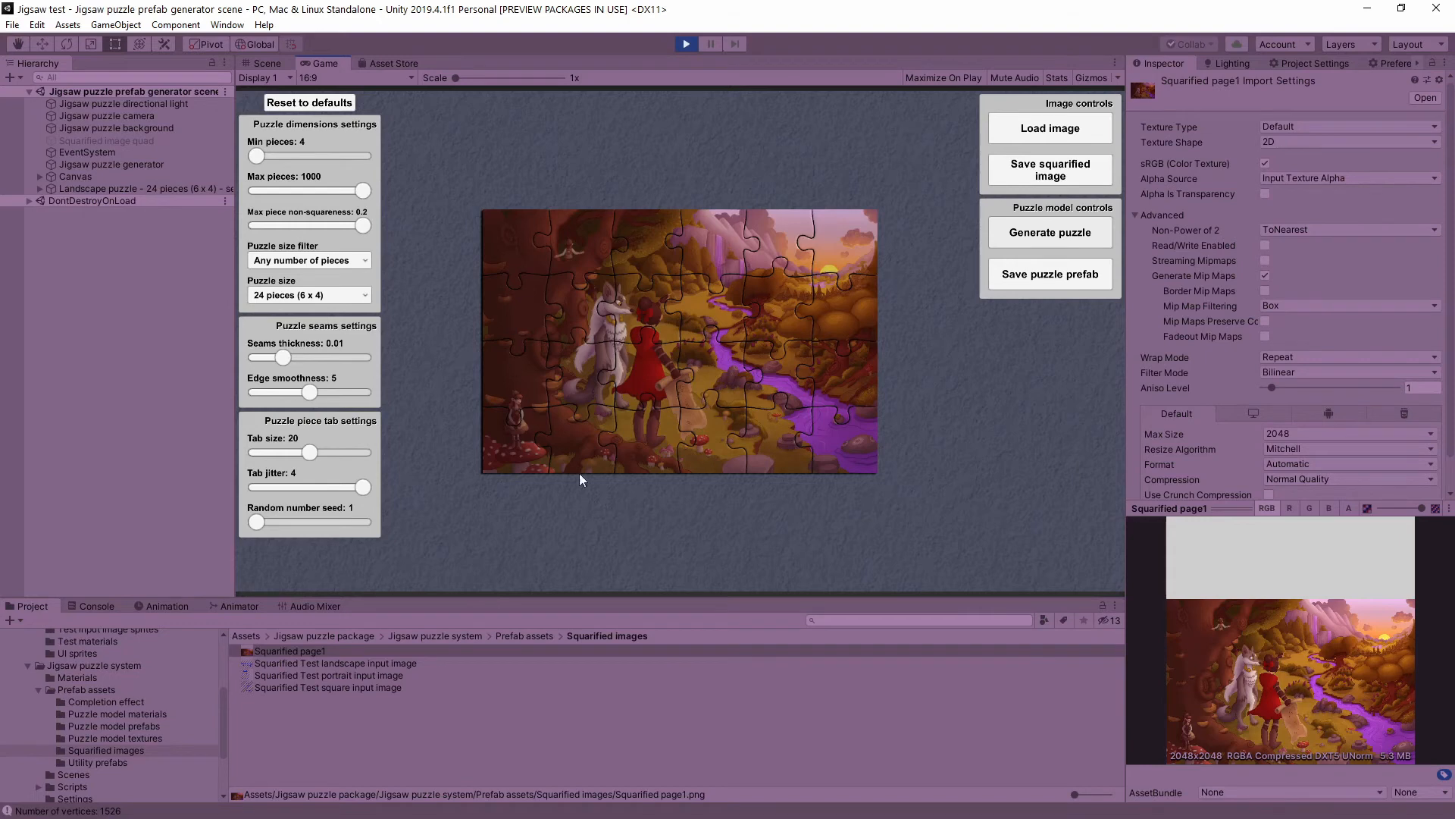
pyautogui.moveTo(809, 402)
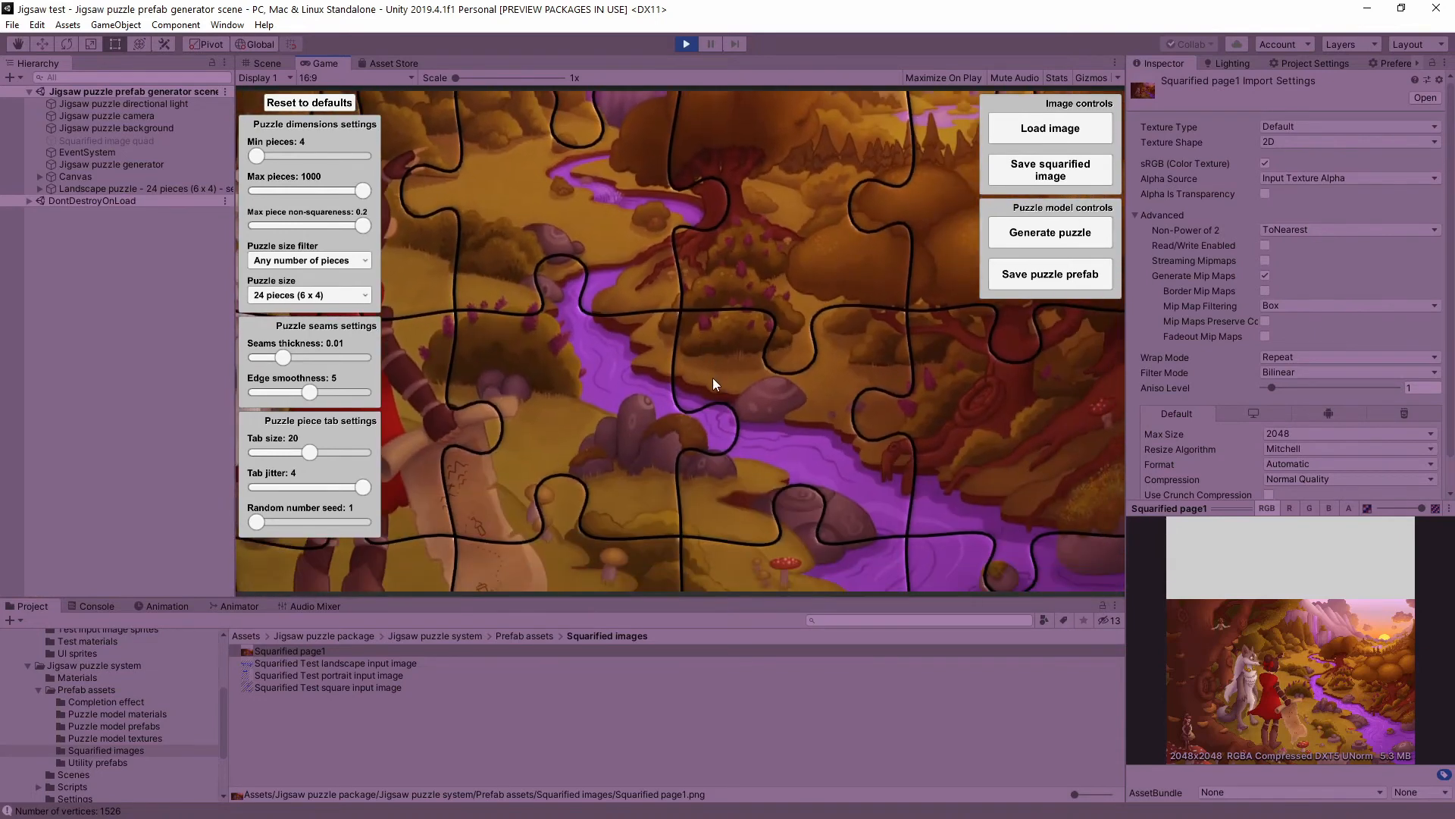
pyautogui.click(1049, 232)
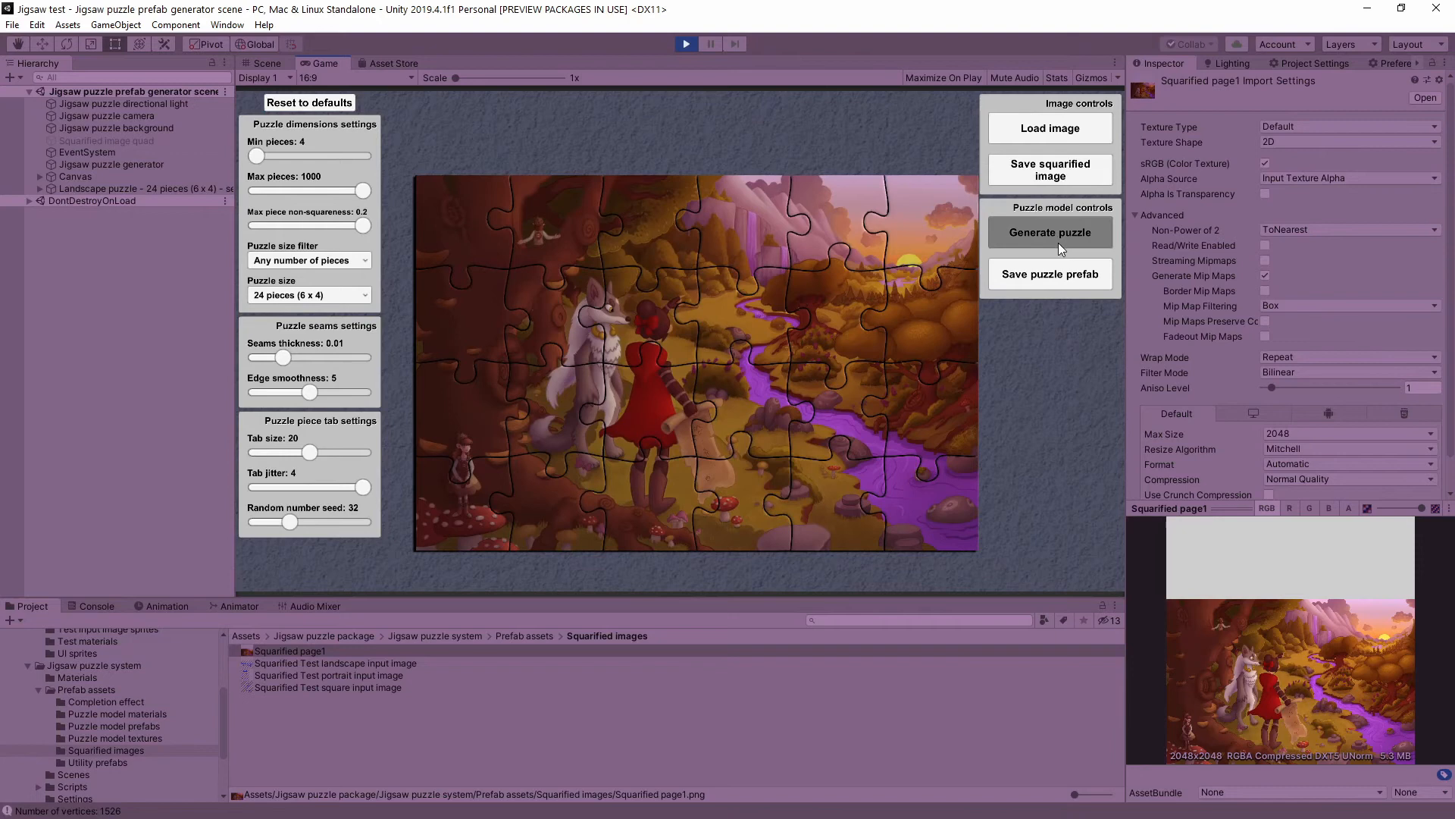
pyautogui.click(1049, 232)
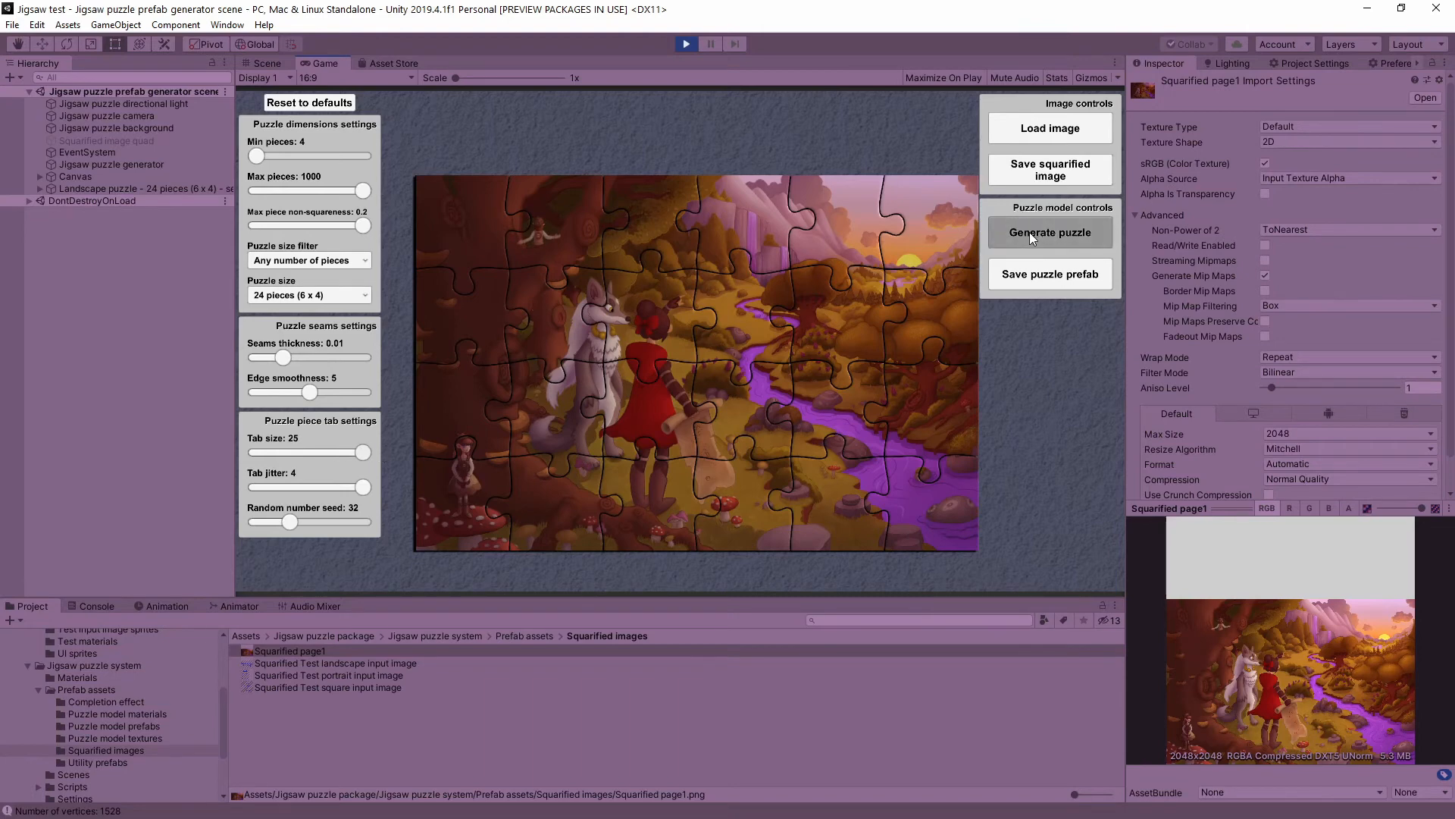
# - Regenerate the puzzle with larger then smaller tabs, settling on tab size 20 and jitter 4
pyautogui.click(1050, 232)
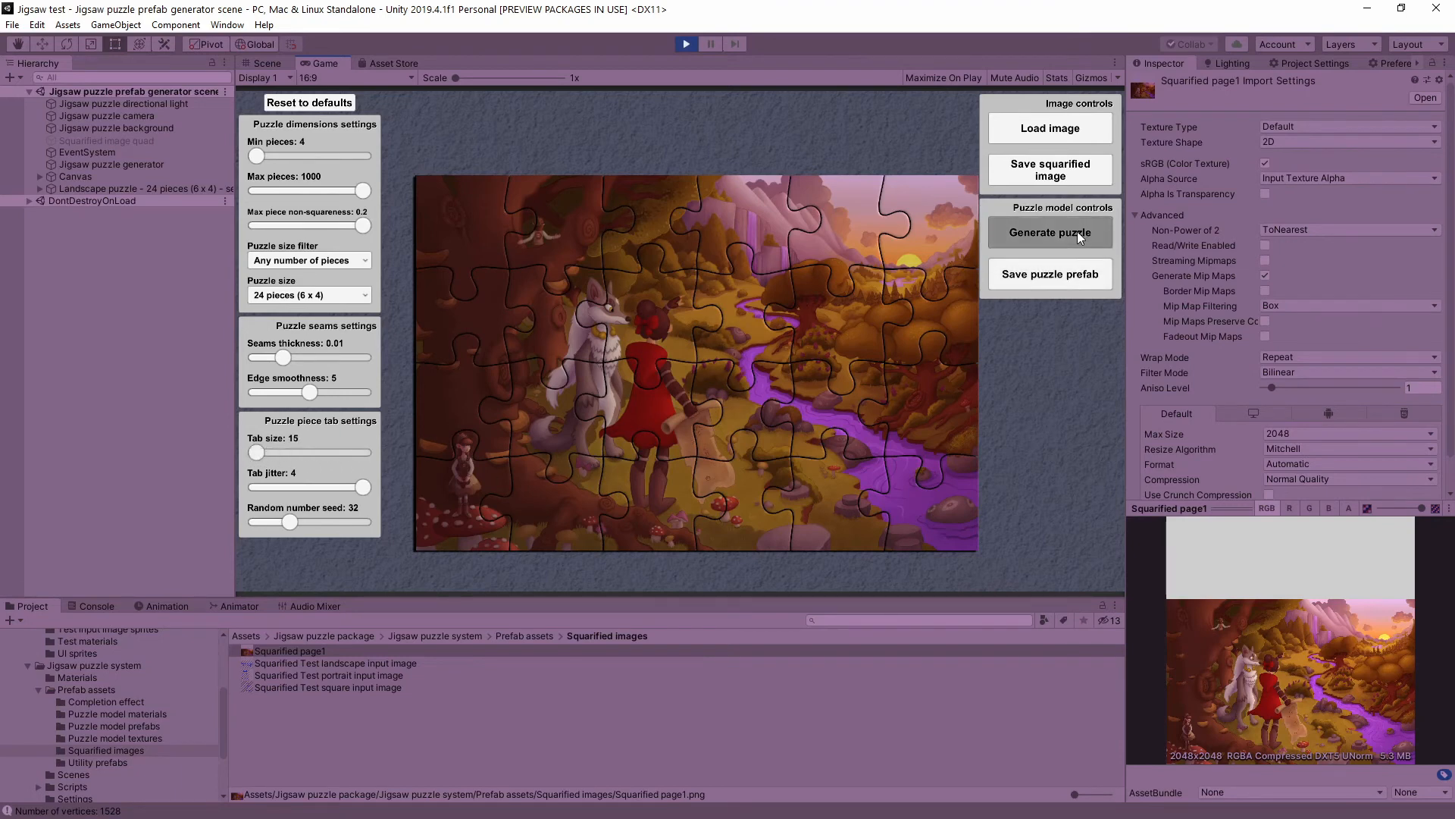
pyautogui.click(1049, 232)
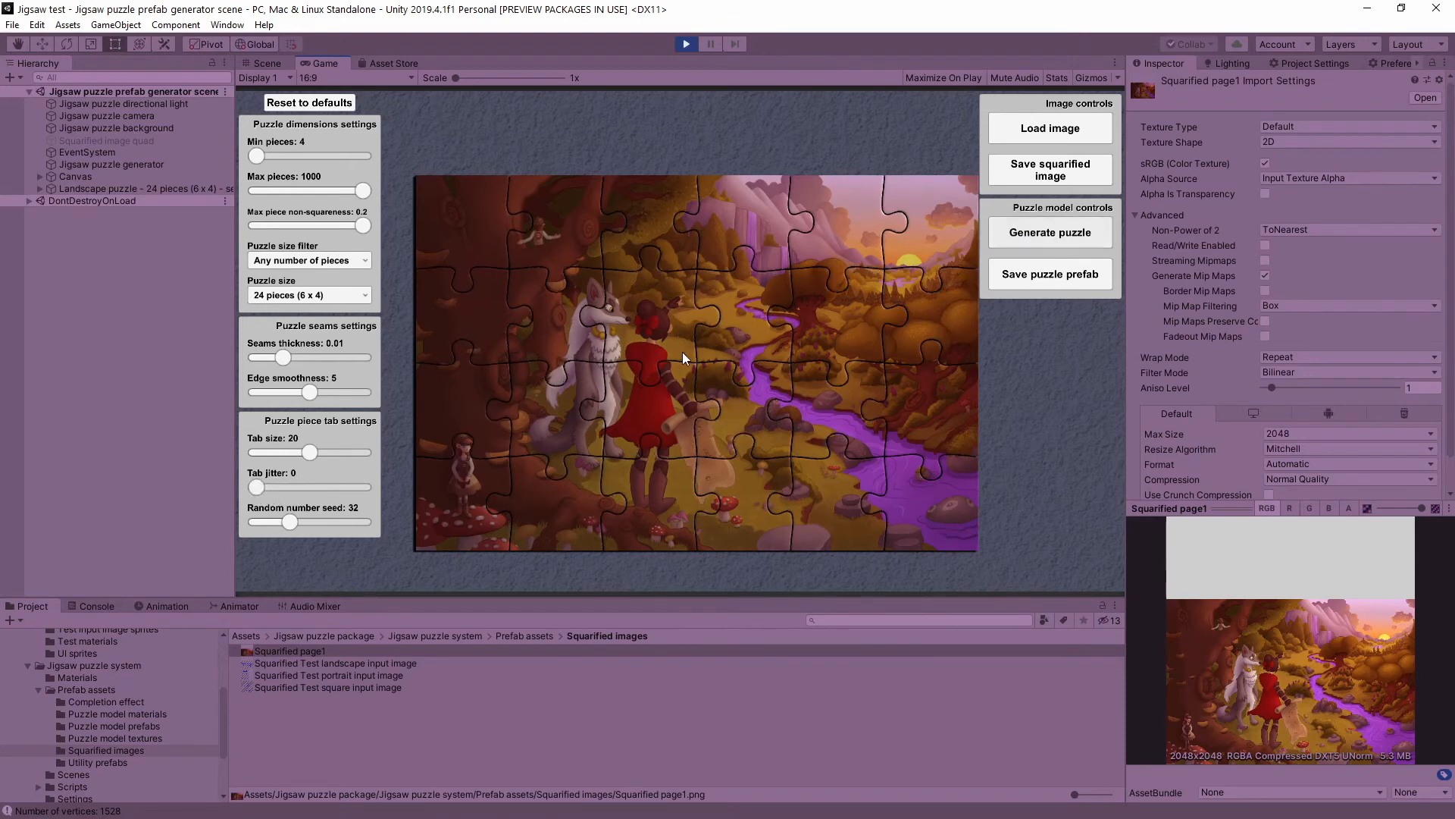
pyautogui.moveTo(659, 374)
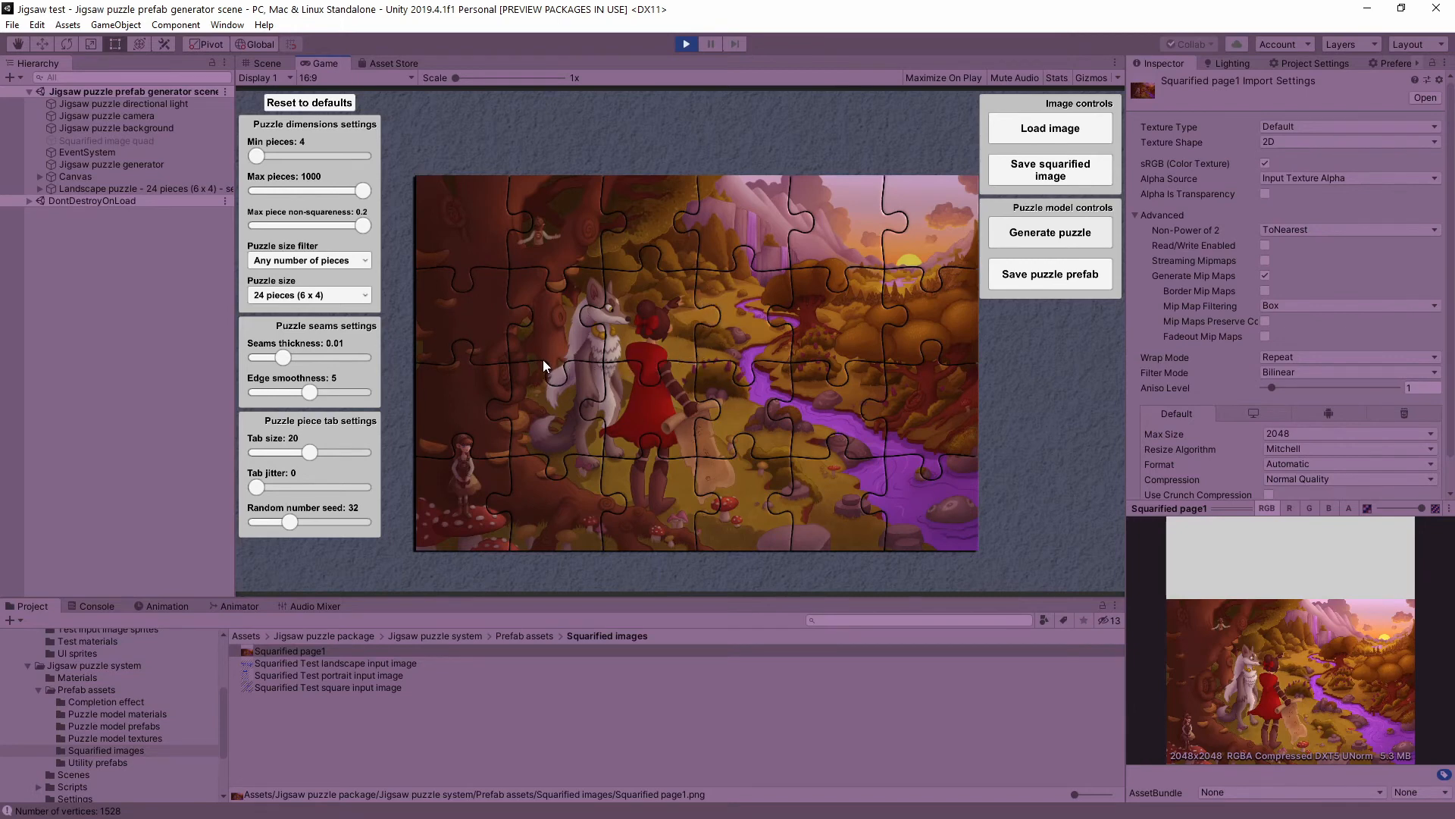
pyautogui.moveTo(643, 389)
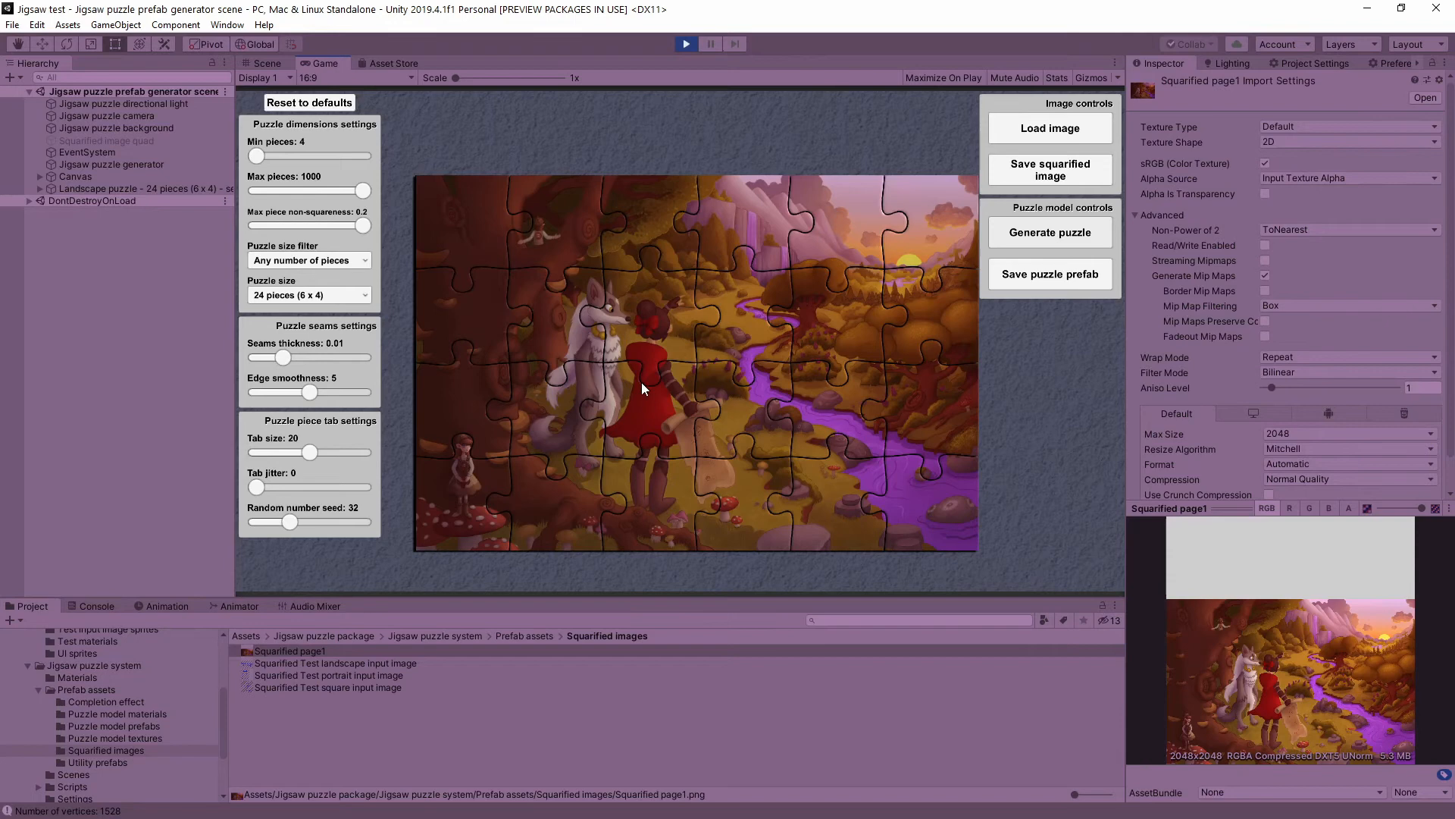
pyautogui.moveTo(253, 492)
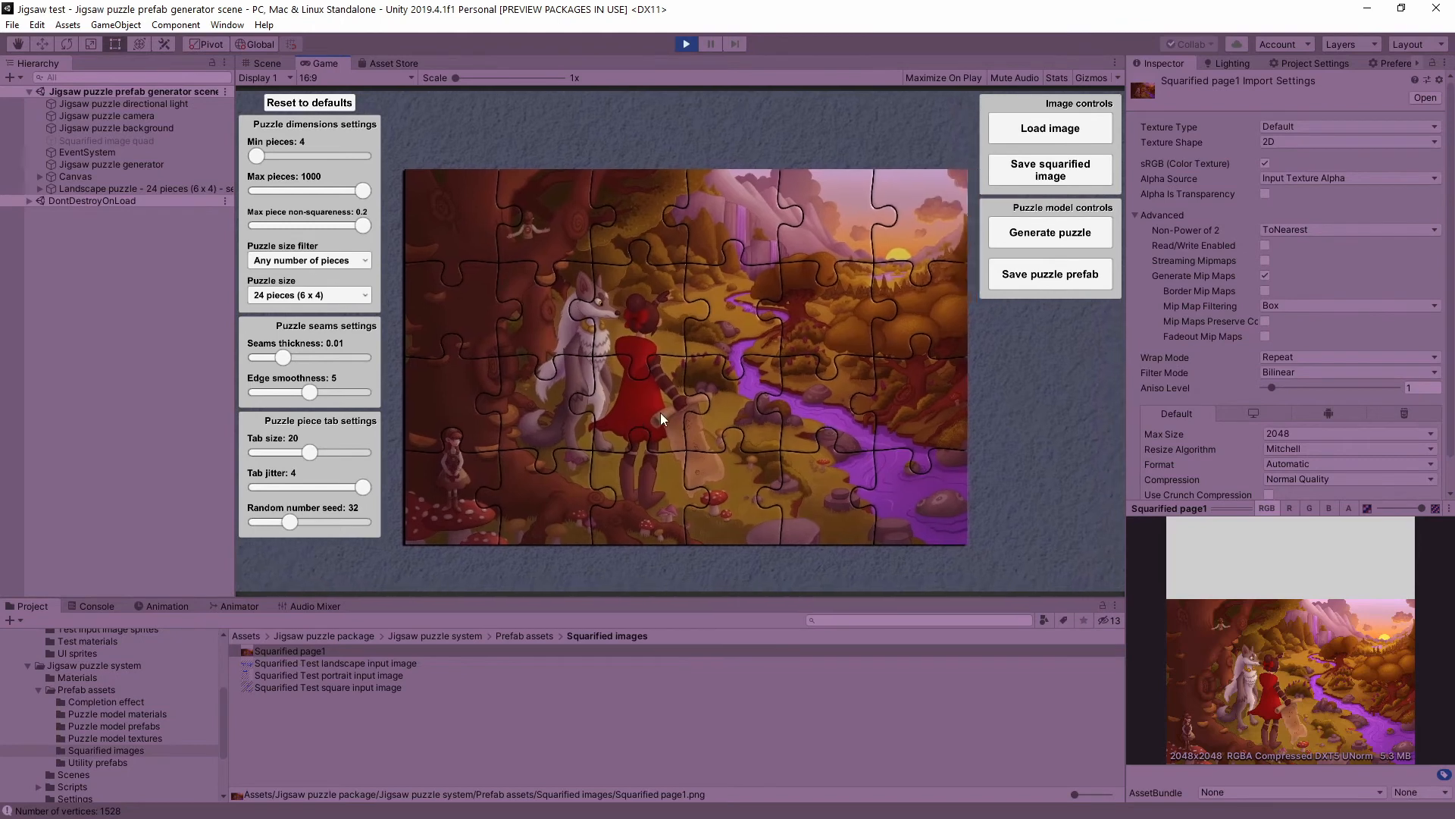
pyautogui.click(1049, 231)
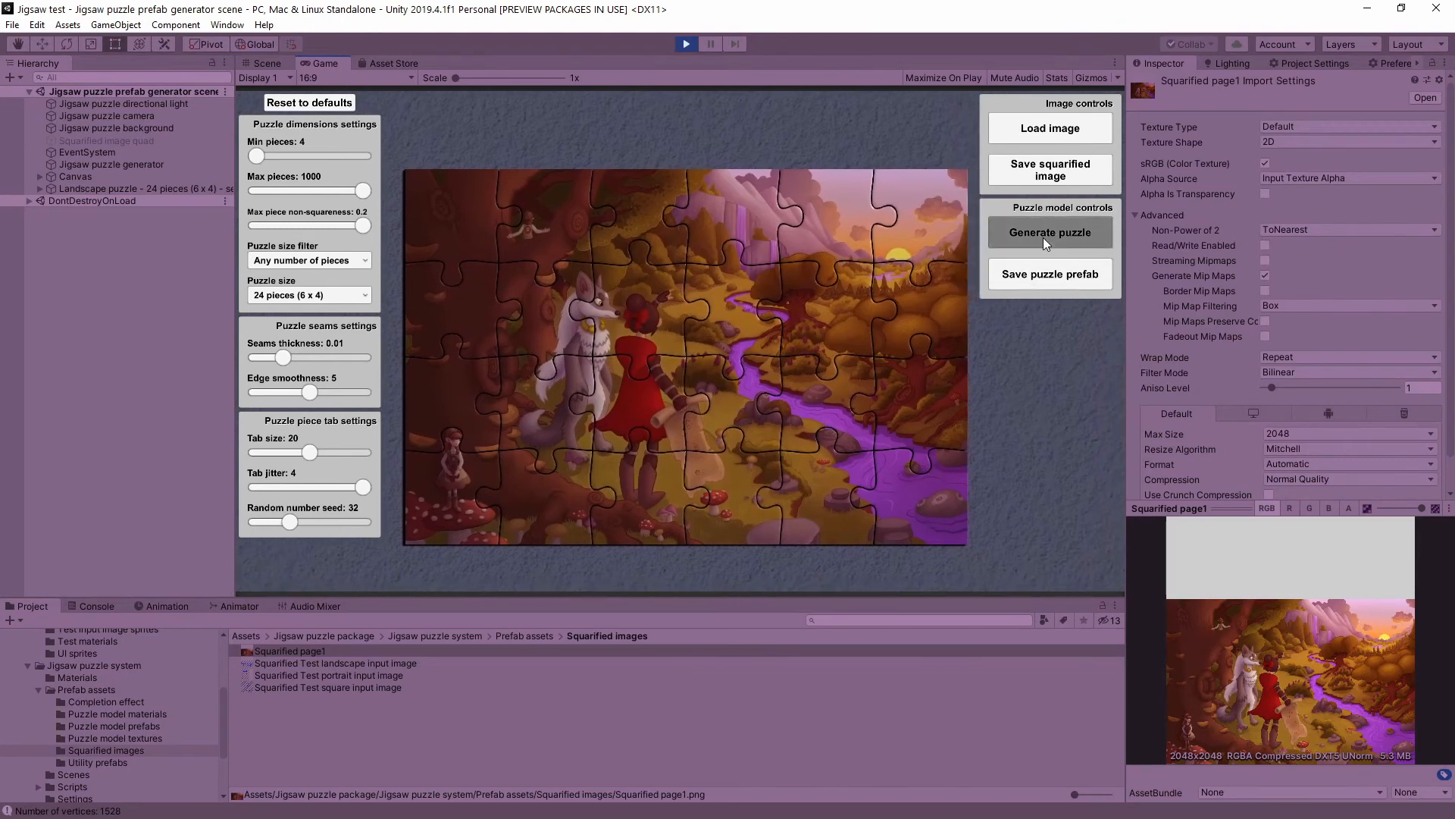
pyautogui.click(1049, 232)
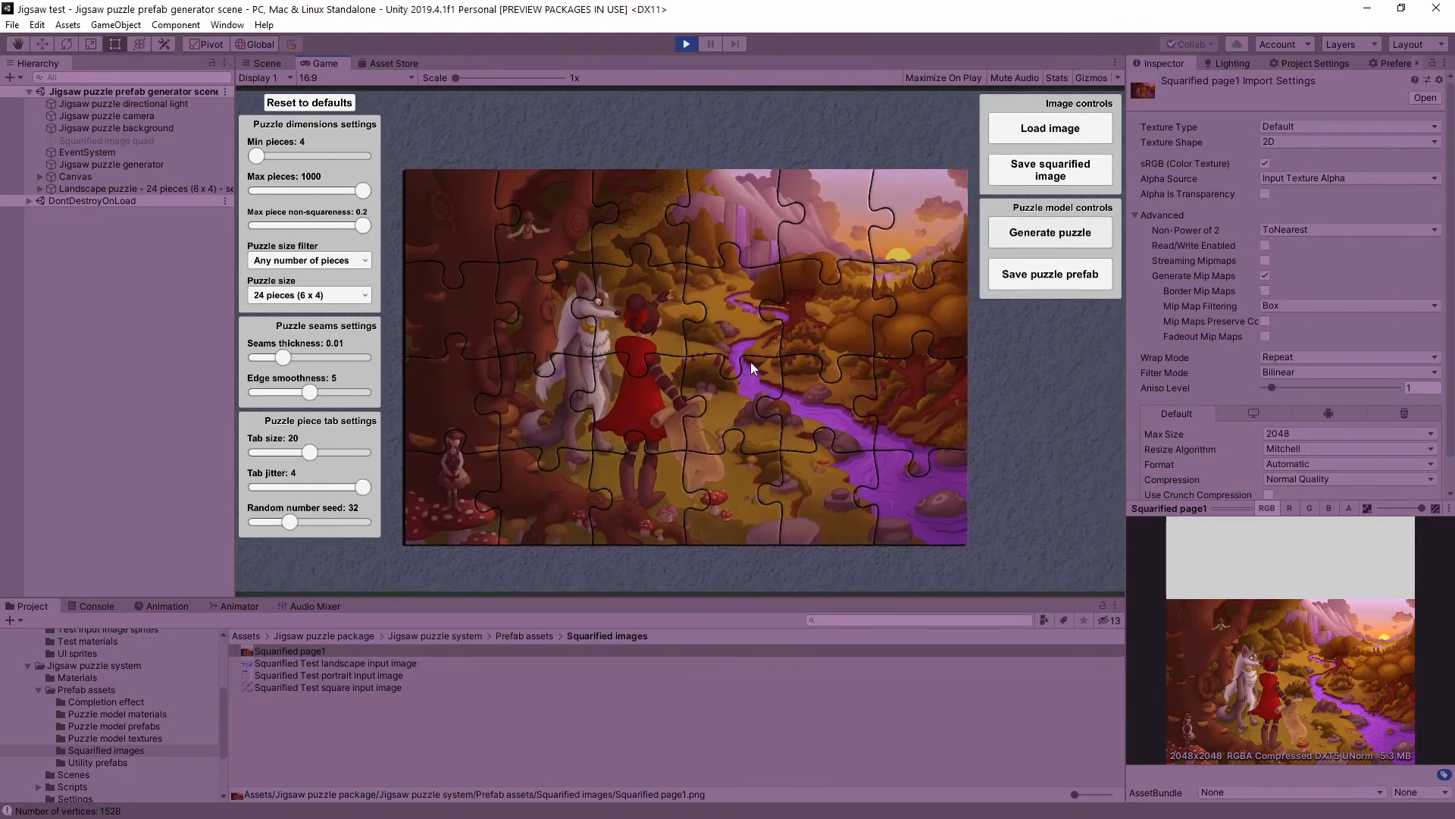
pyautogui.moveTo(523, 337)
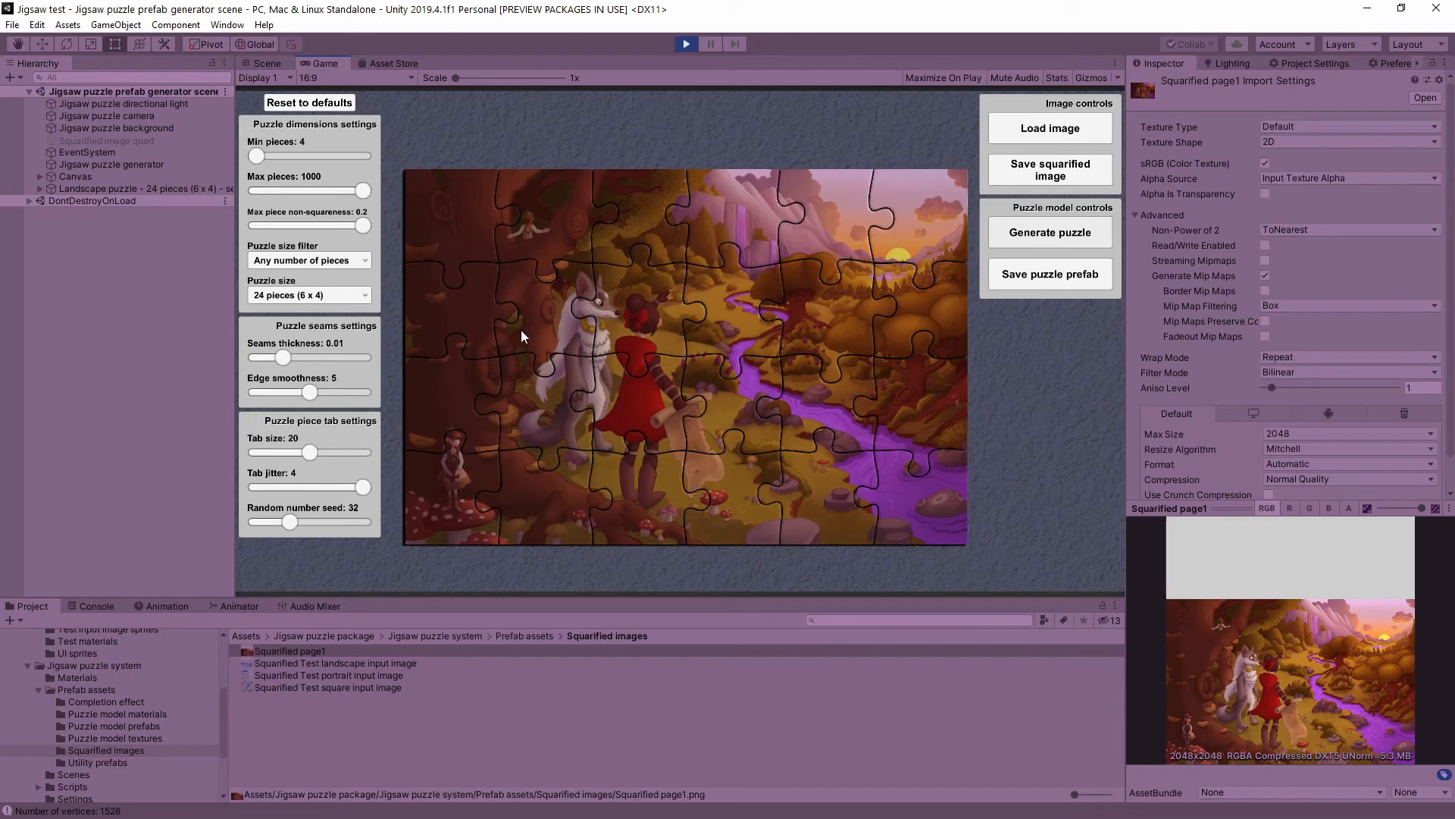
pyautogui.moveTo(701, 402)
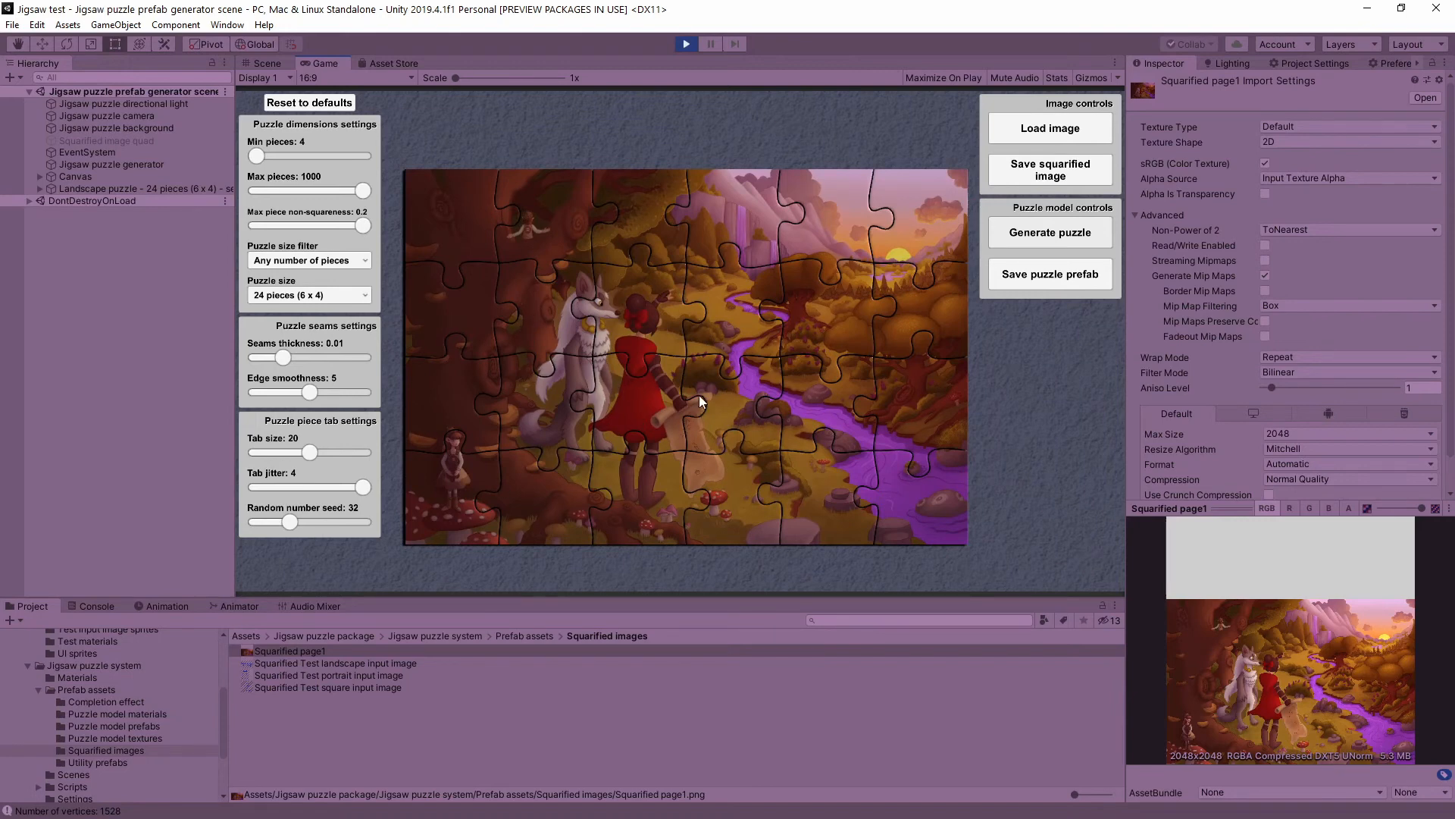
pyautogui.moveTo(1004, 316)
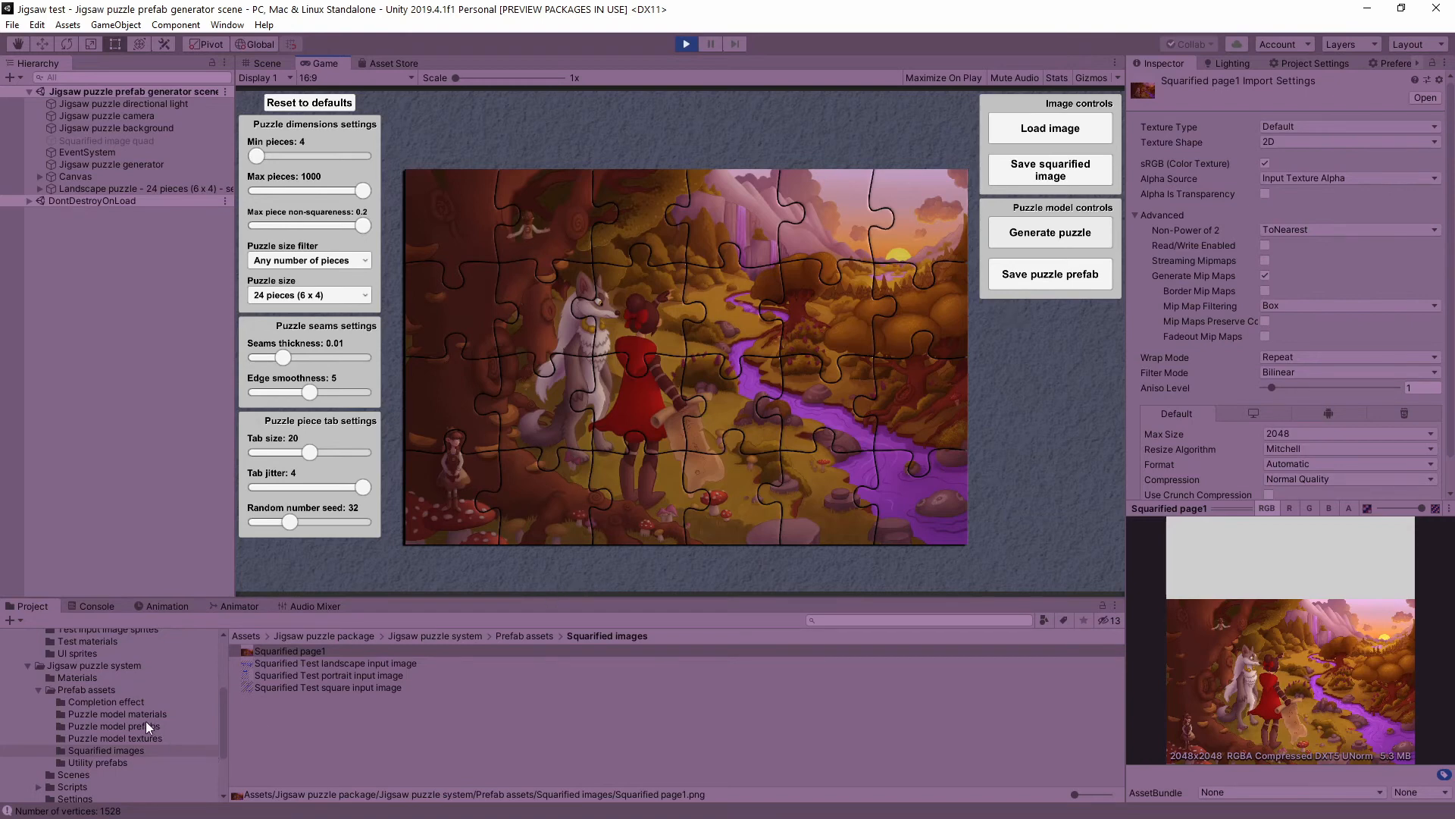
# - Save the puzzle into Puzzle model prefabs and inspect the new Landscape 24-piece, seed-32 prefab
pyautogui.click(111, 726)
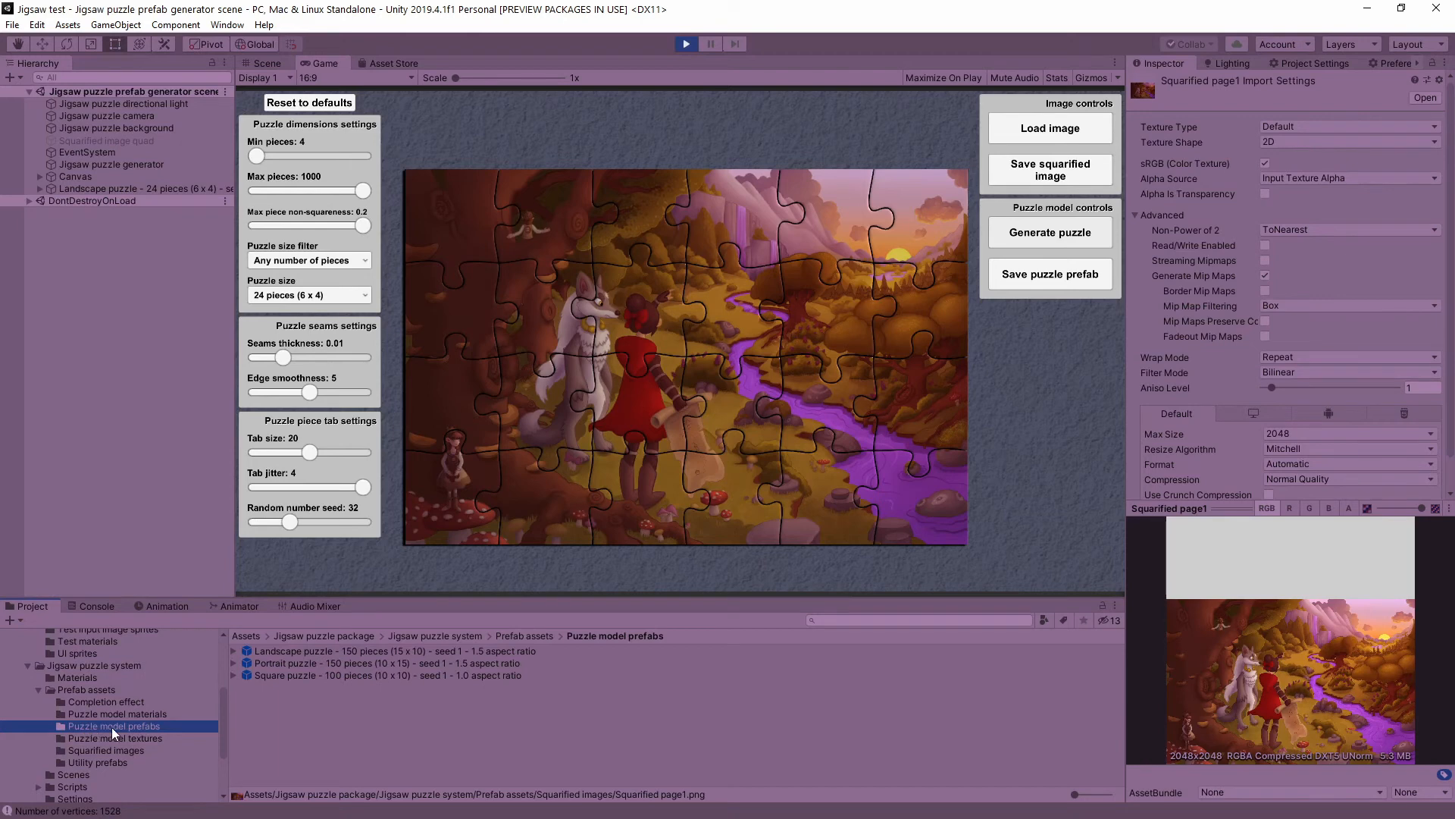
pyautogui.moveTo(298, 705)
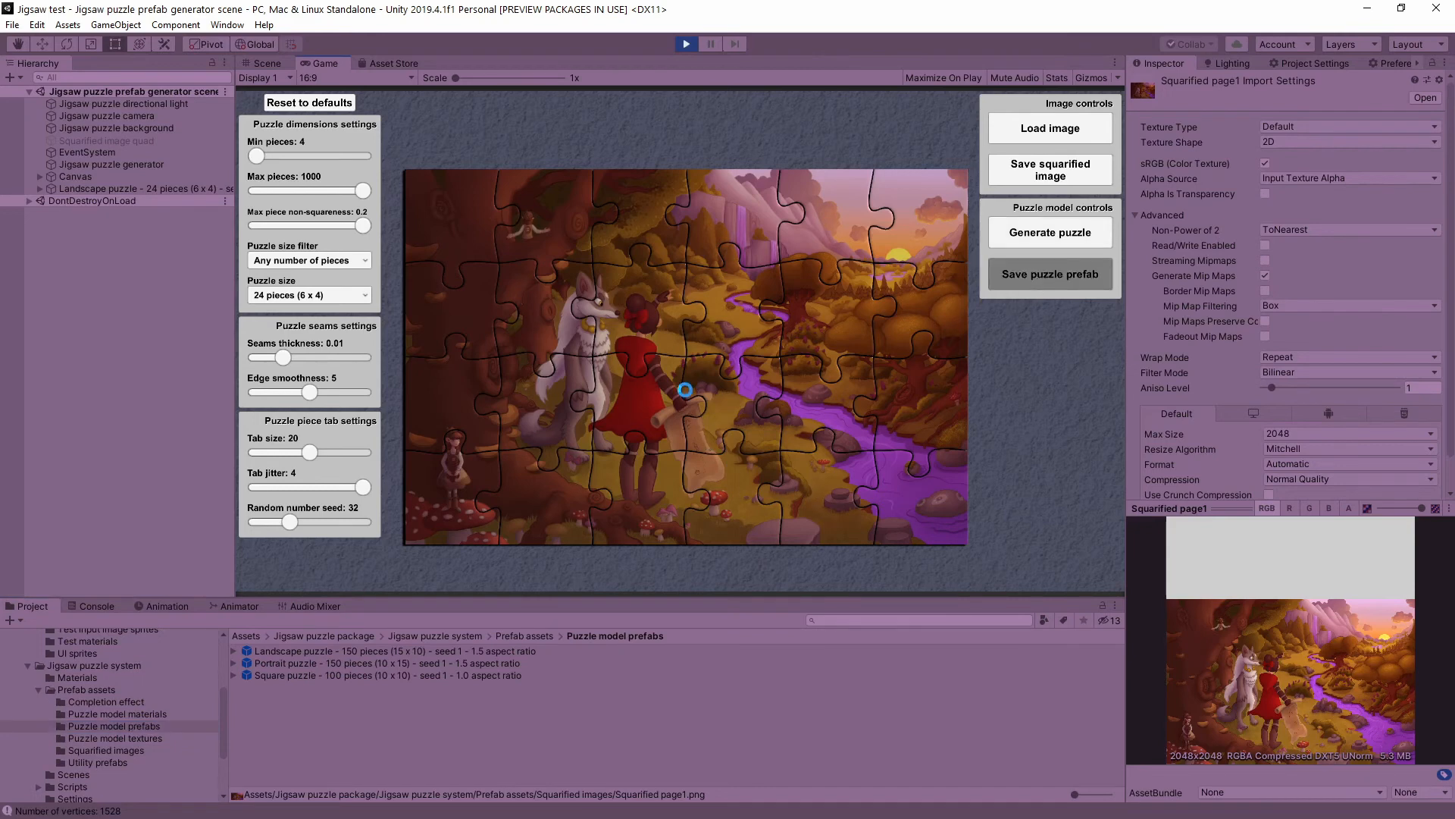
pyautogui.click(1049, 275)
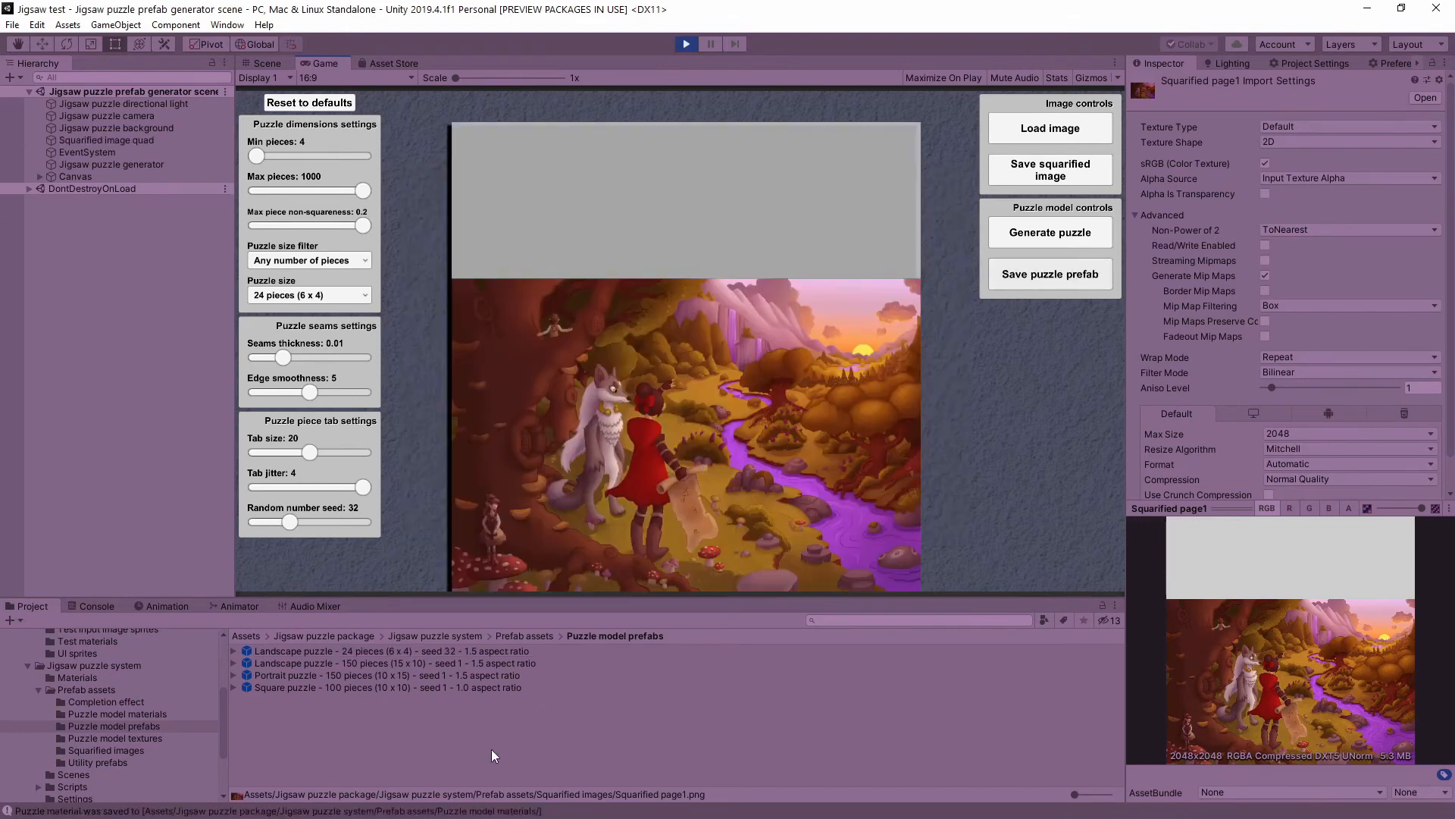
pyautogui.click(389, 650)
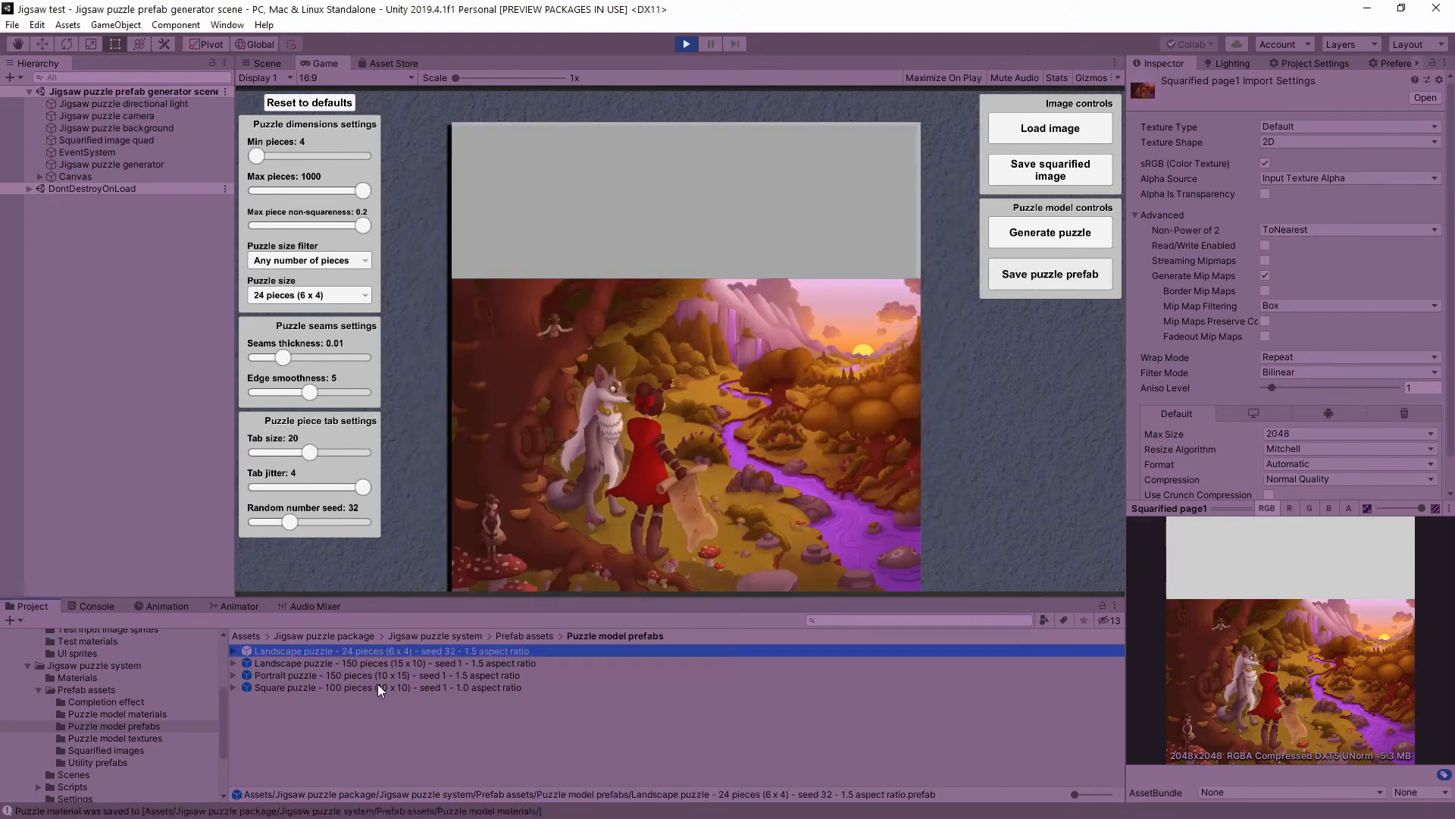
pyautogui.click(390, 650)
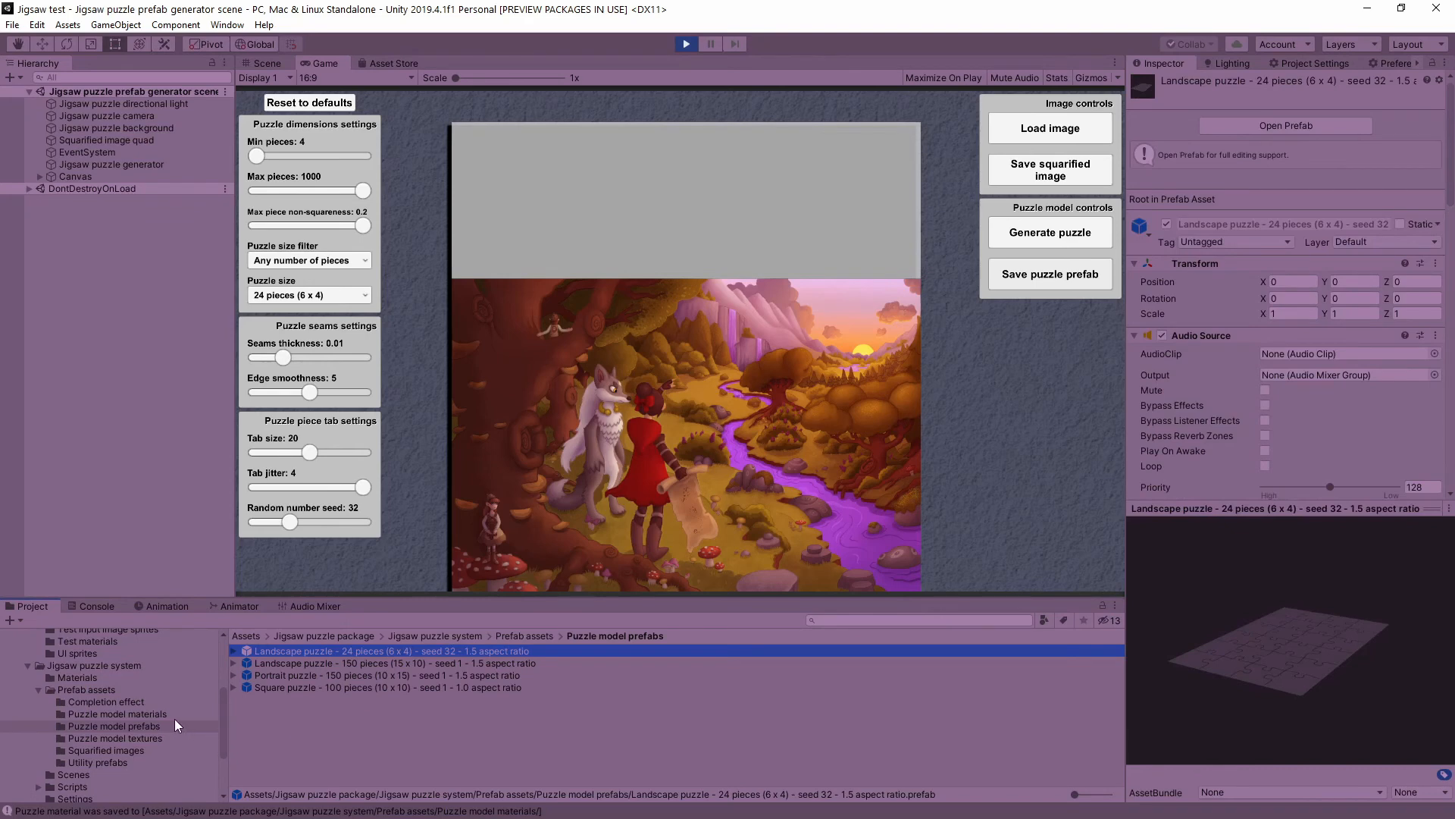
# - Inspect the 24-piece landscape puzzle material and preview it on a flat plane
pyautogui.click(117, 713)
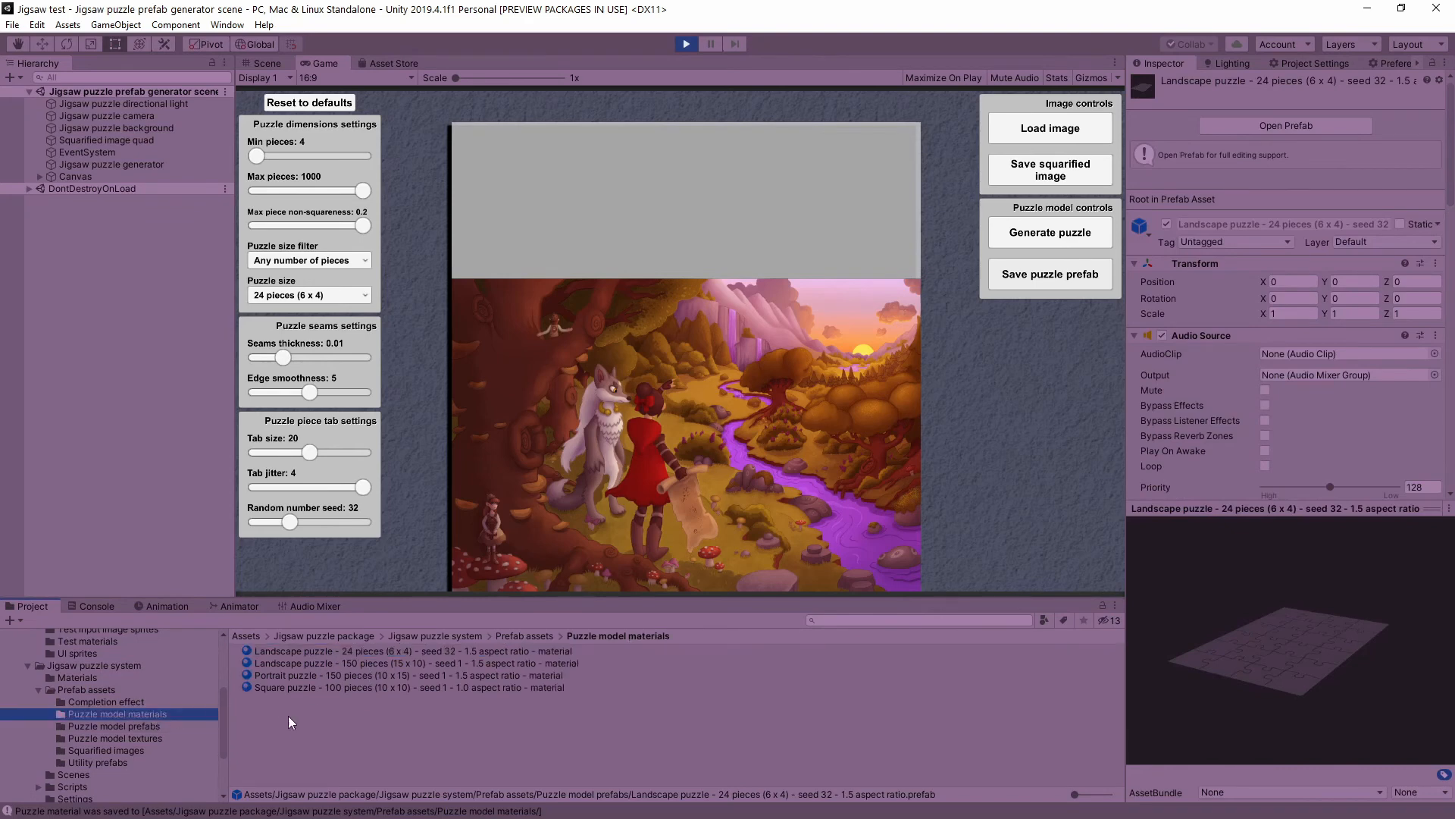
pyautogui.click(390, 651)
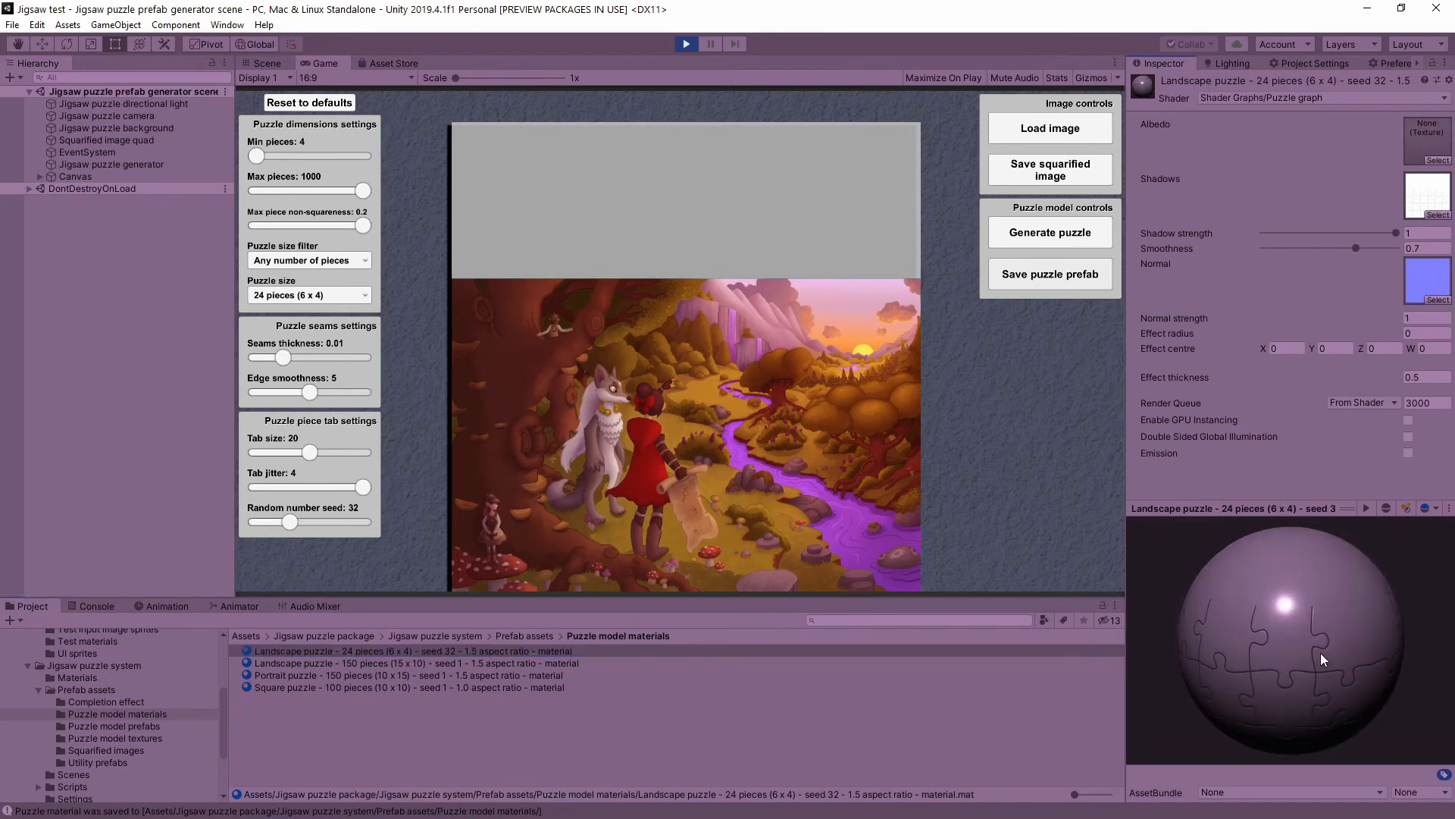
pyautogui.click(1407, 508)
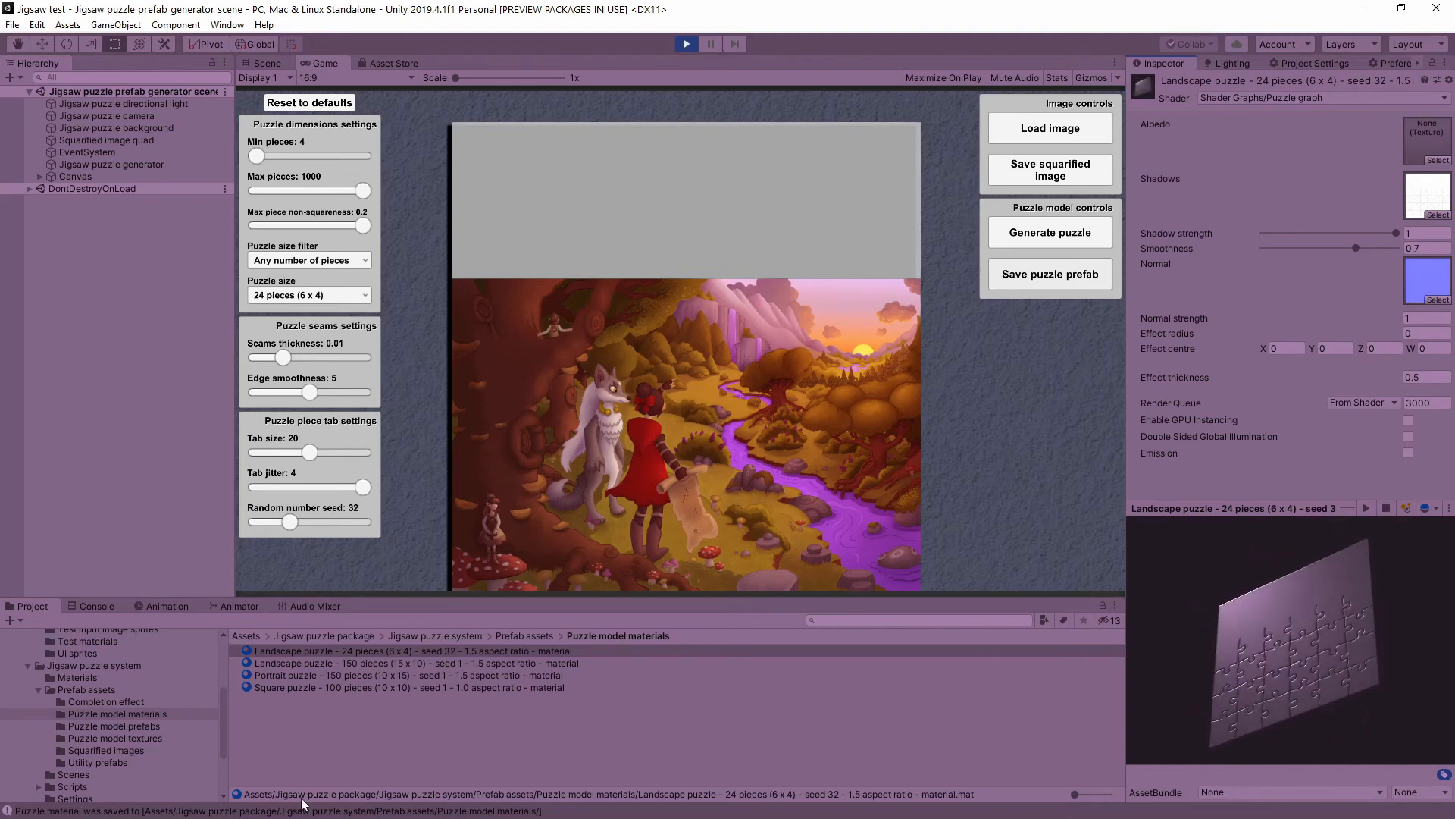
# - Review the 24-piece puzzle's normal map and seams texture in Puzzle model textures
pyautogui.click(117, 738)
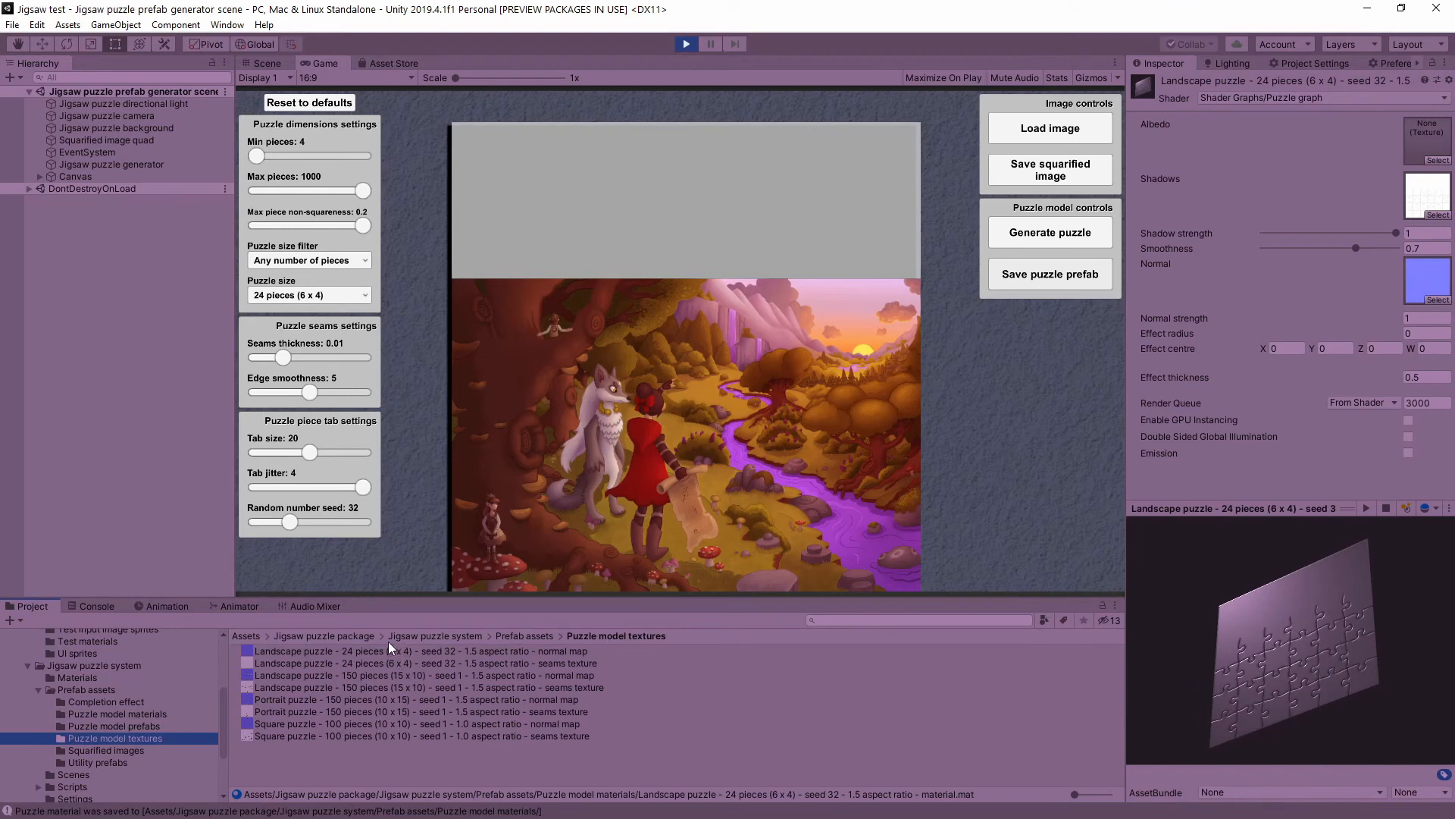
pyautogui.click(418, 650)
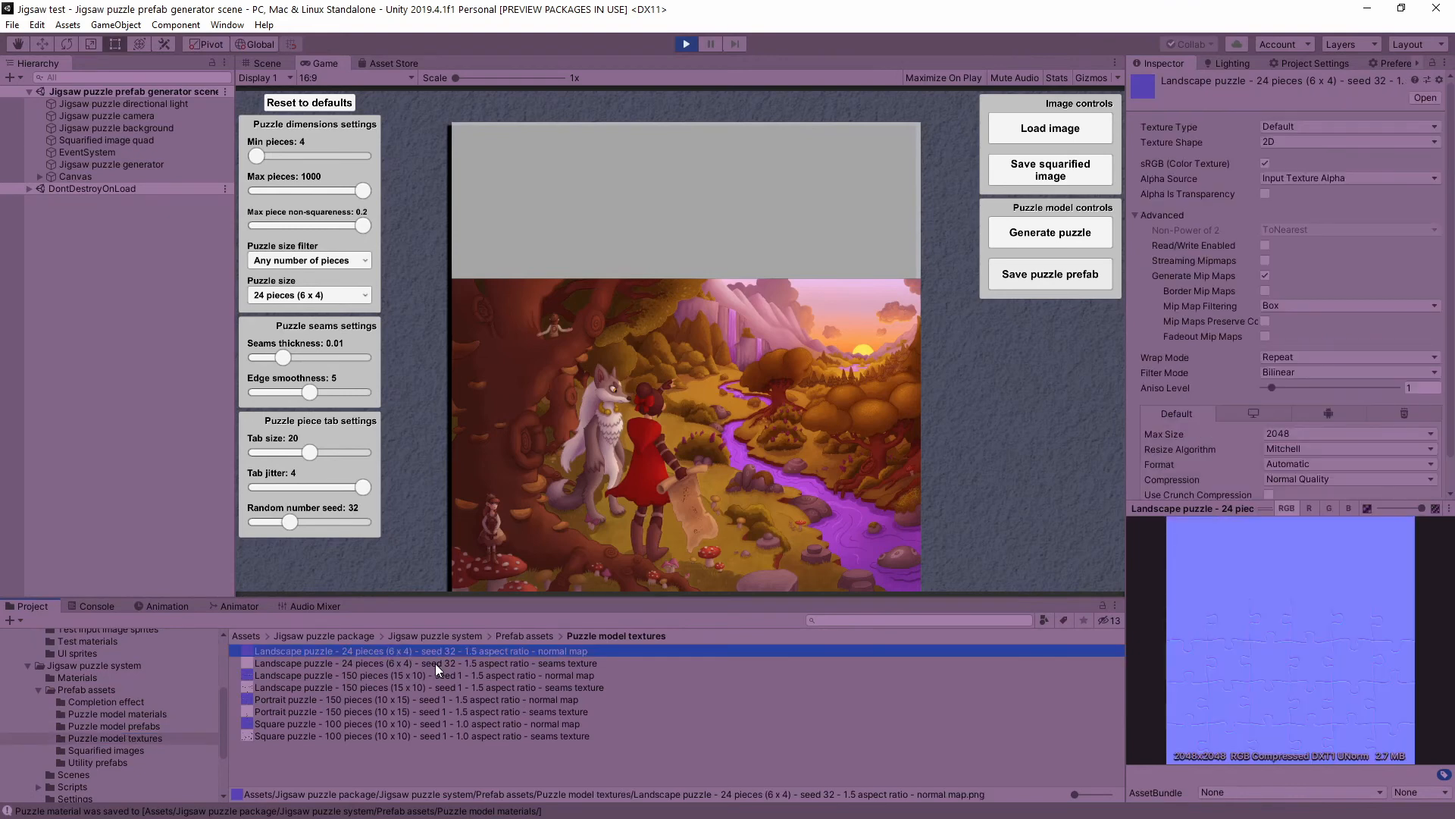
pyautogui.click(419, 662)
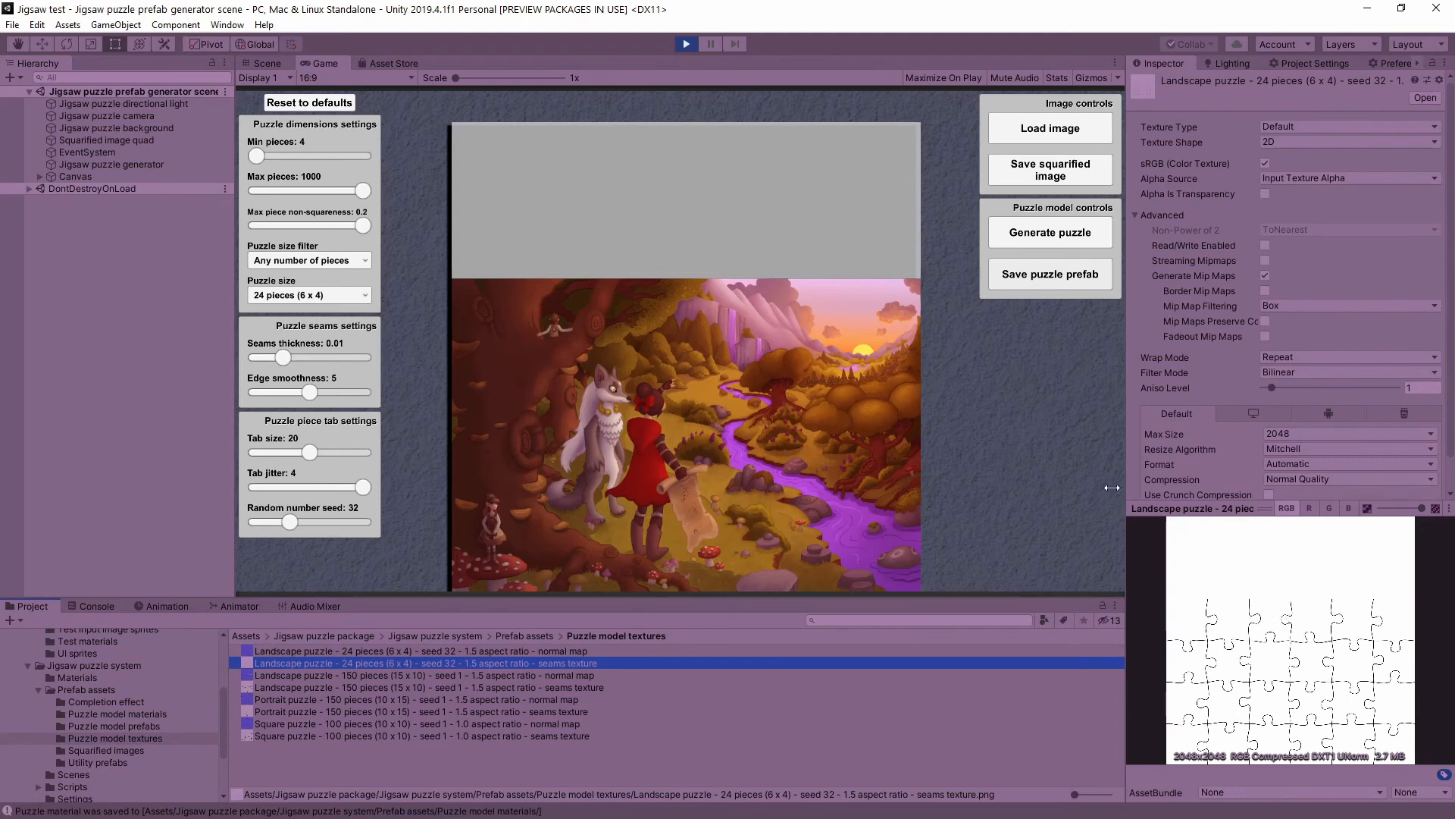
pyautogui.moveTo(520, 660)
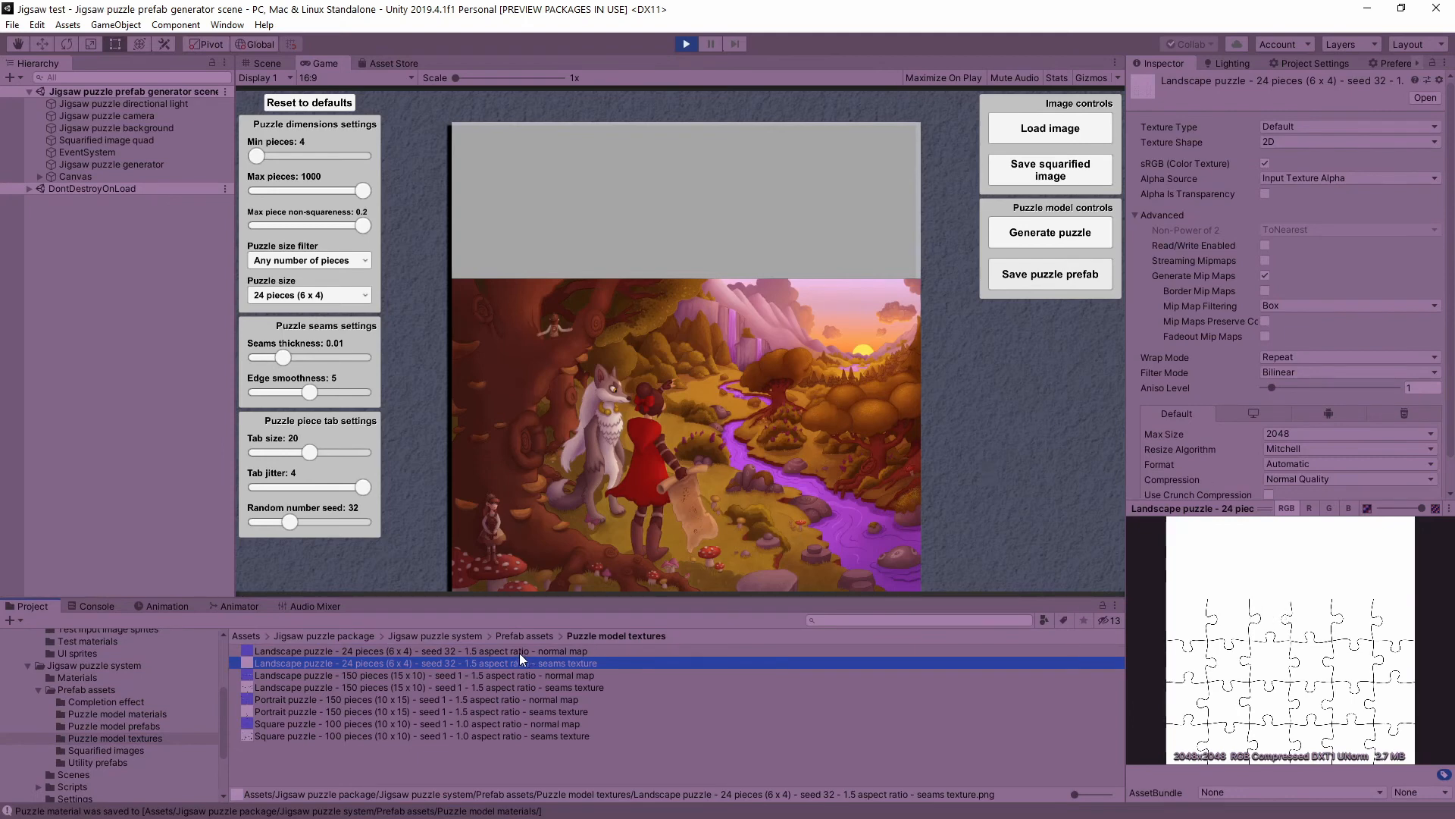
pyautogui.click(418, 651)
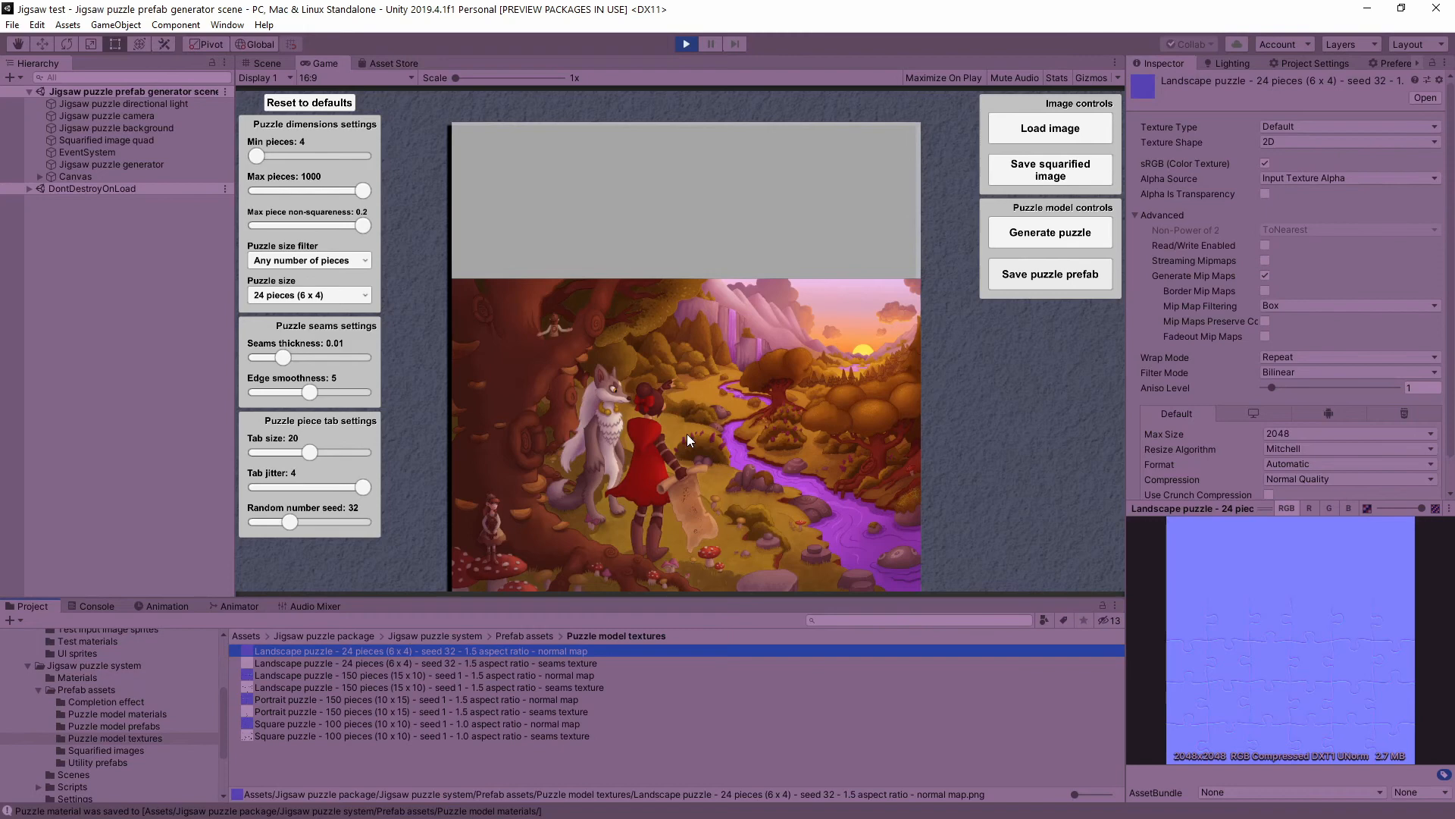
pyautogui.moveTo(1238, 597)
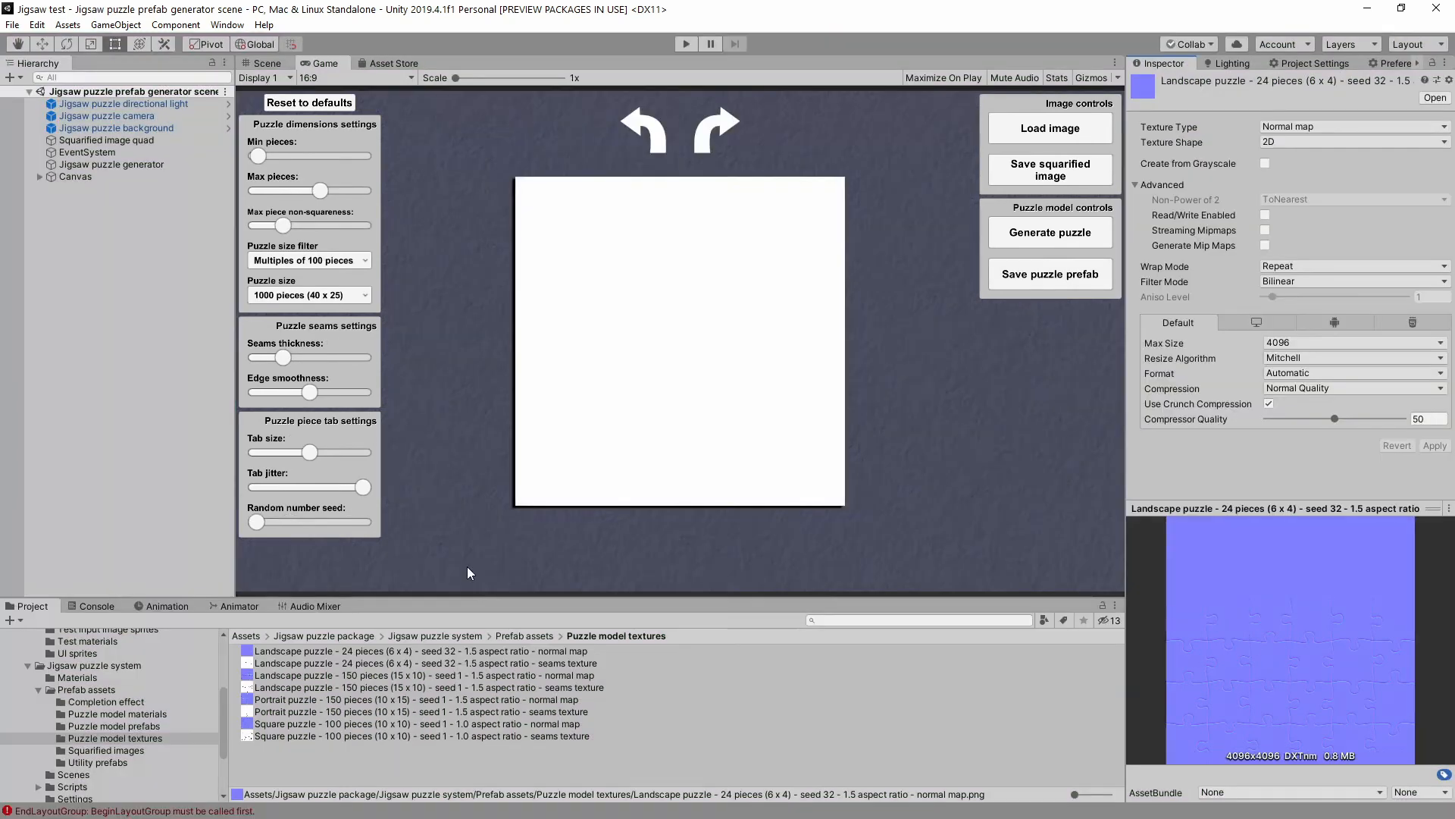
# - Inspect the Landscape 24-piece prefab, check Squarified page1, and return to Puzzle model prefabs
pyautogui.click(114, 726)
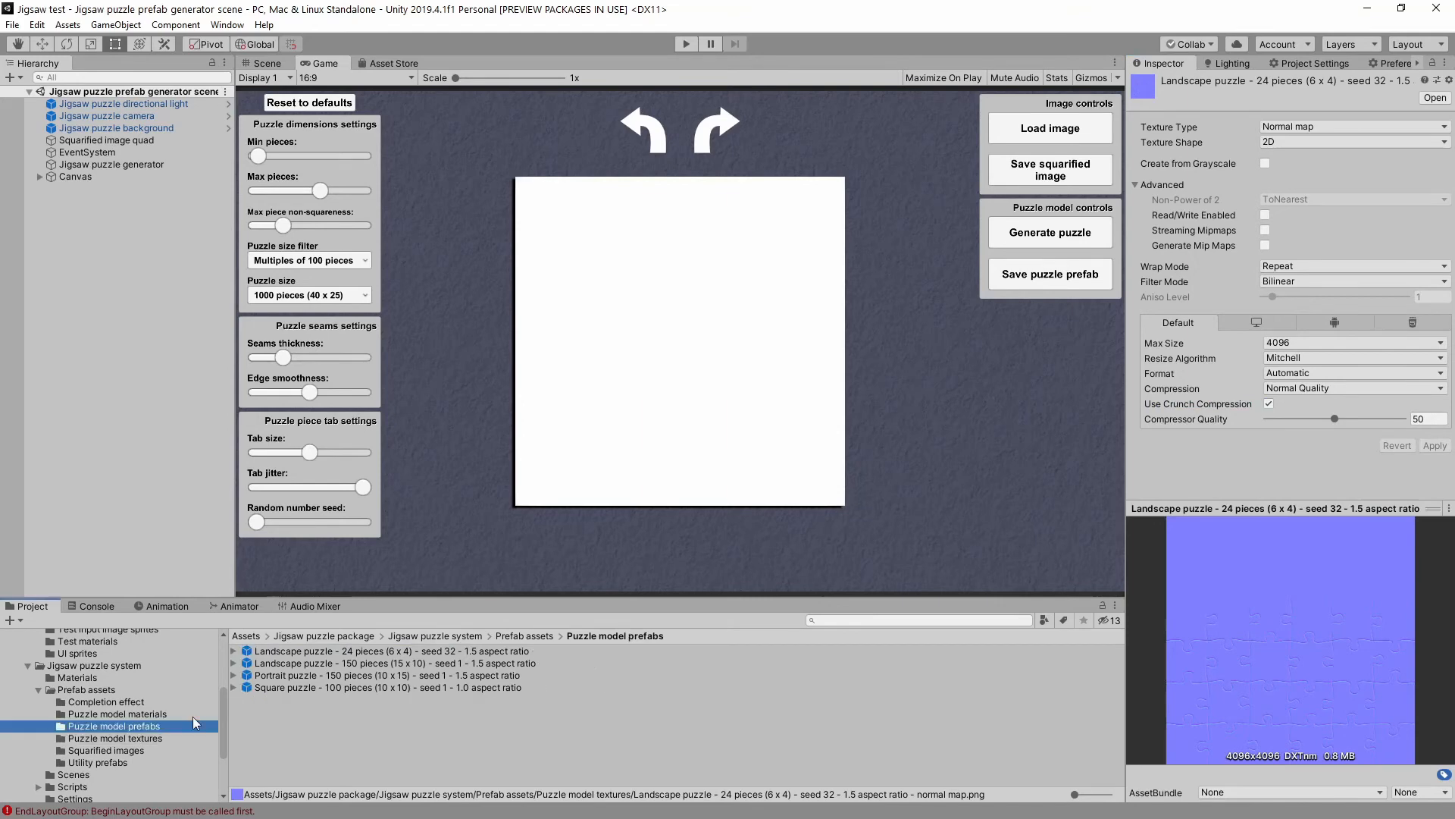
pyautogui.click(381, 650)
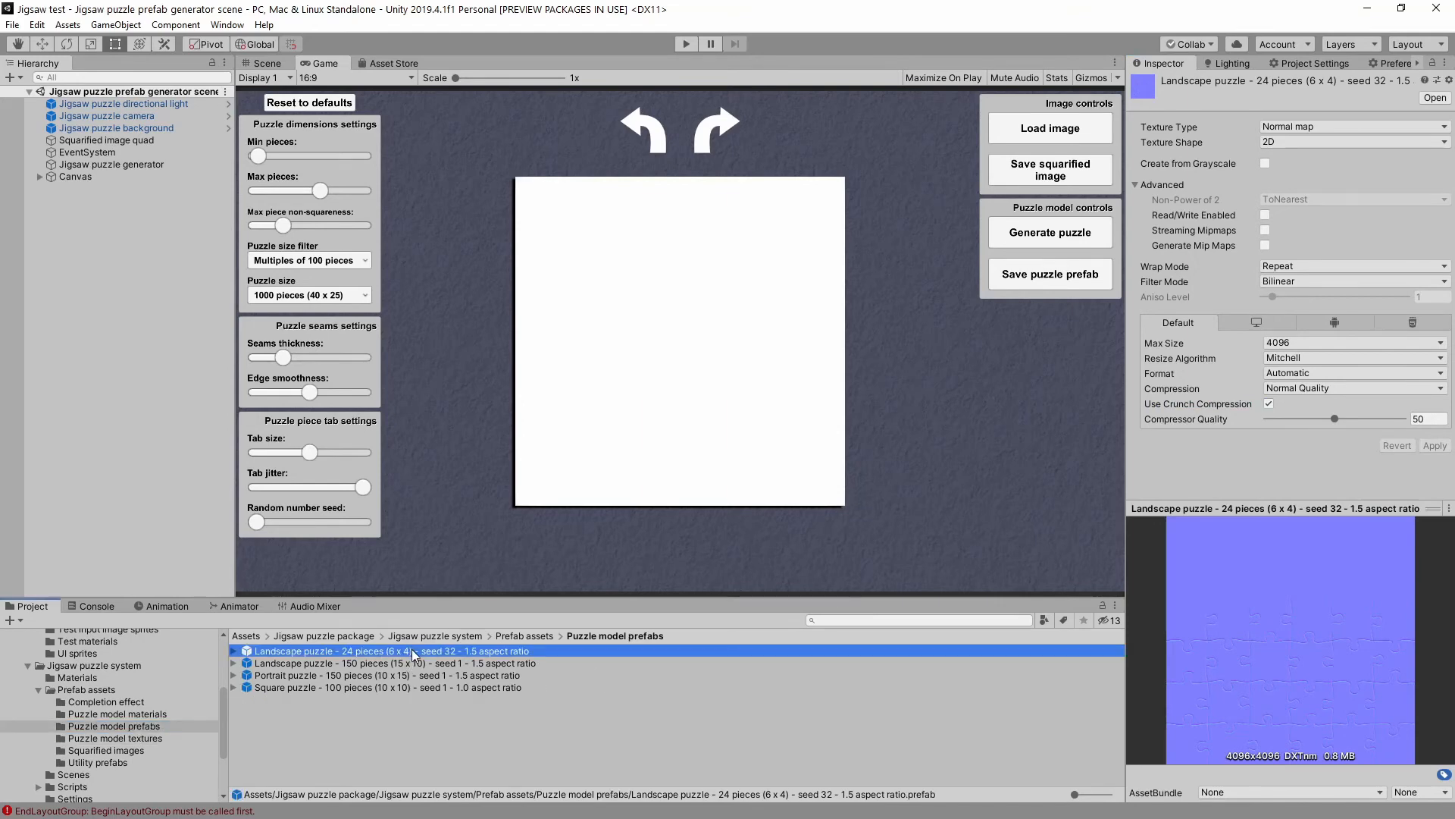
pyautogui.click(390, 650)
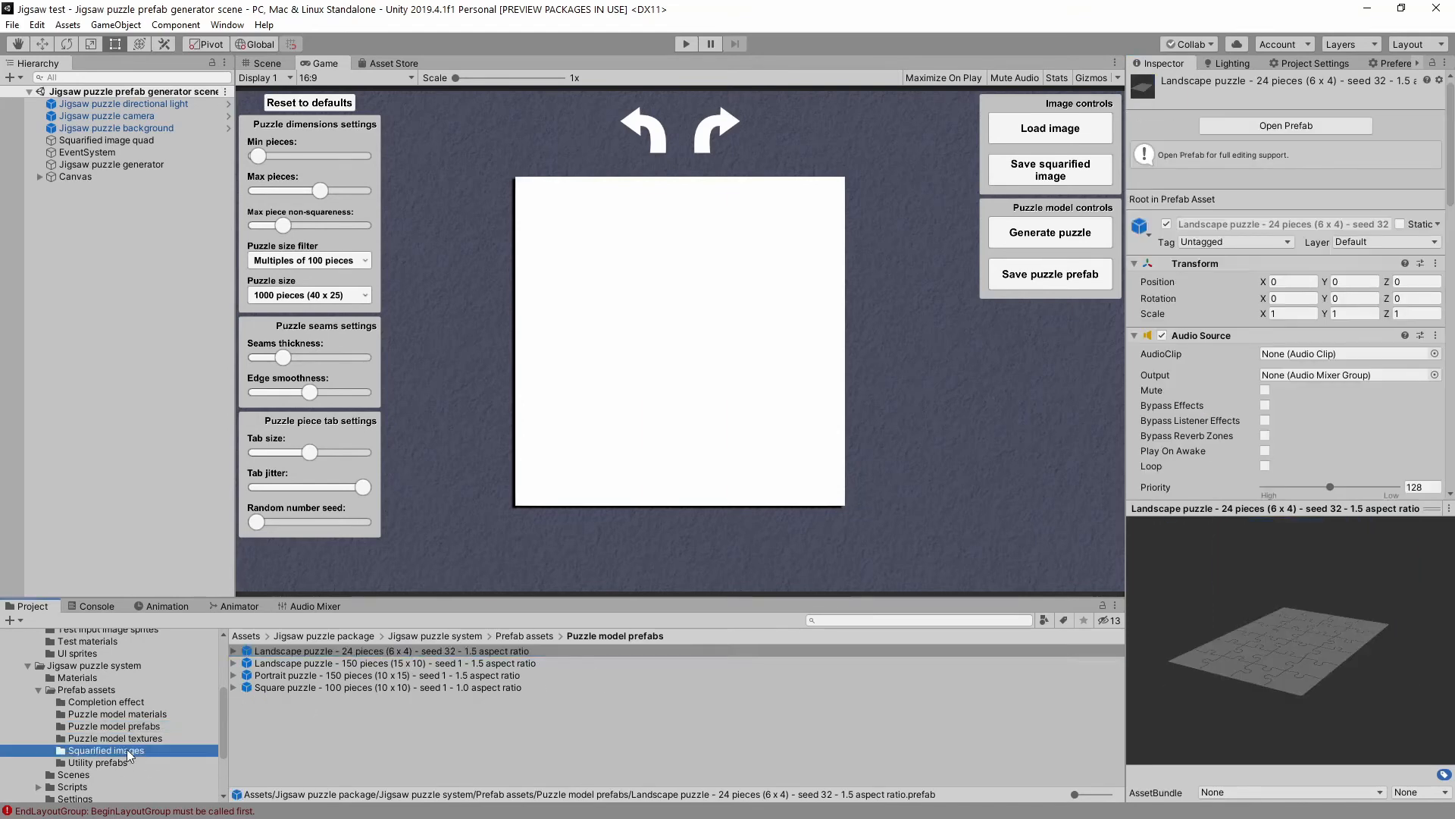
pyautogui.click(105, 750)
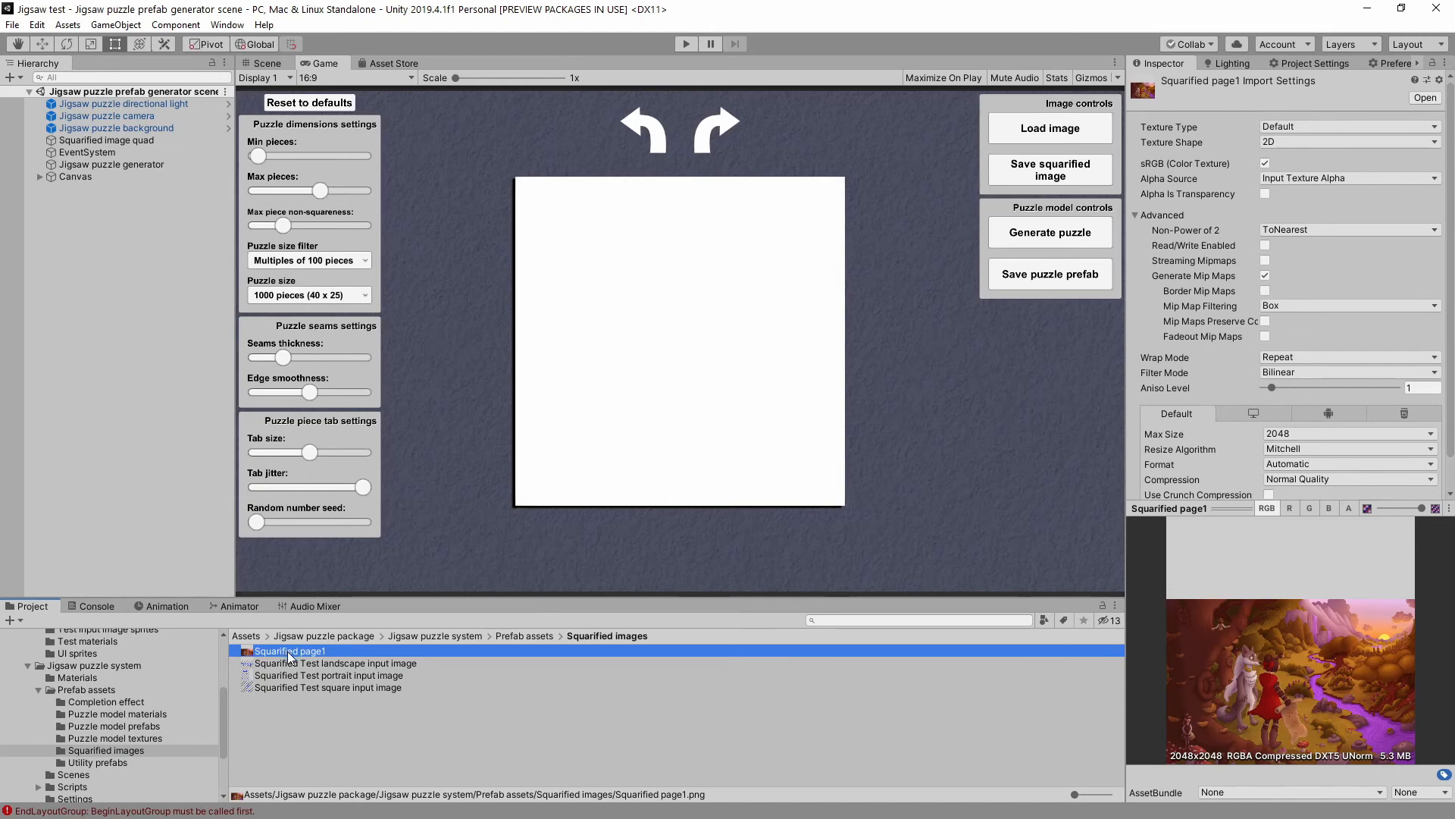
pyautogui.moveTo(1158, 623)
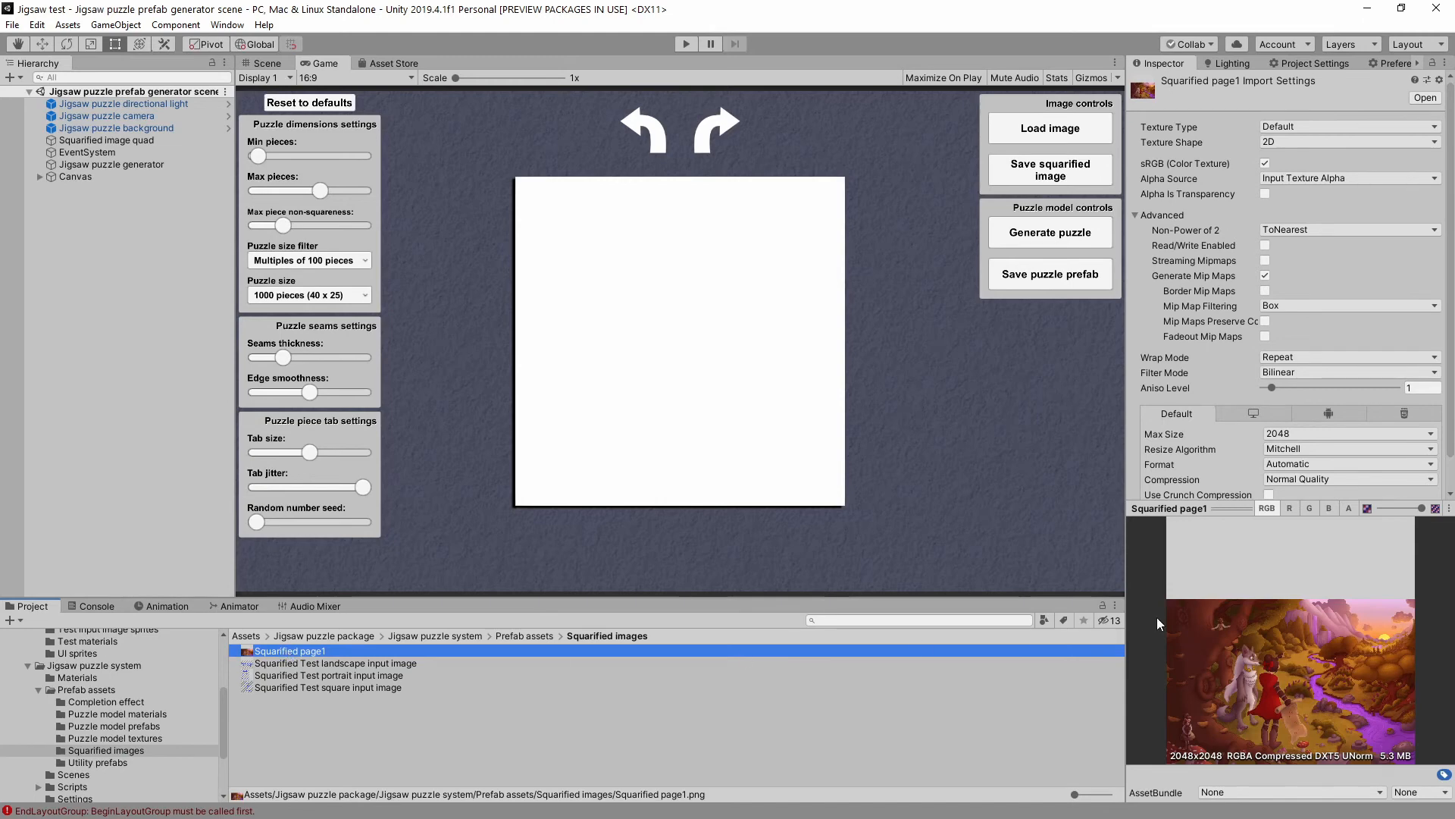
pyautogui.moveTo(1174, 636)
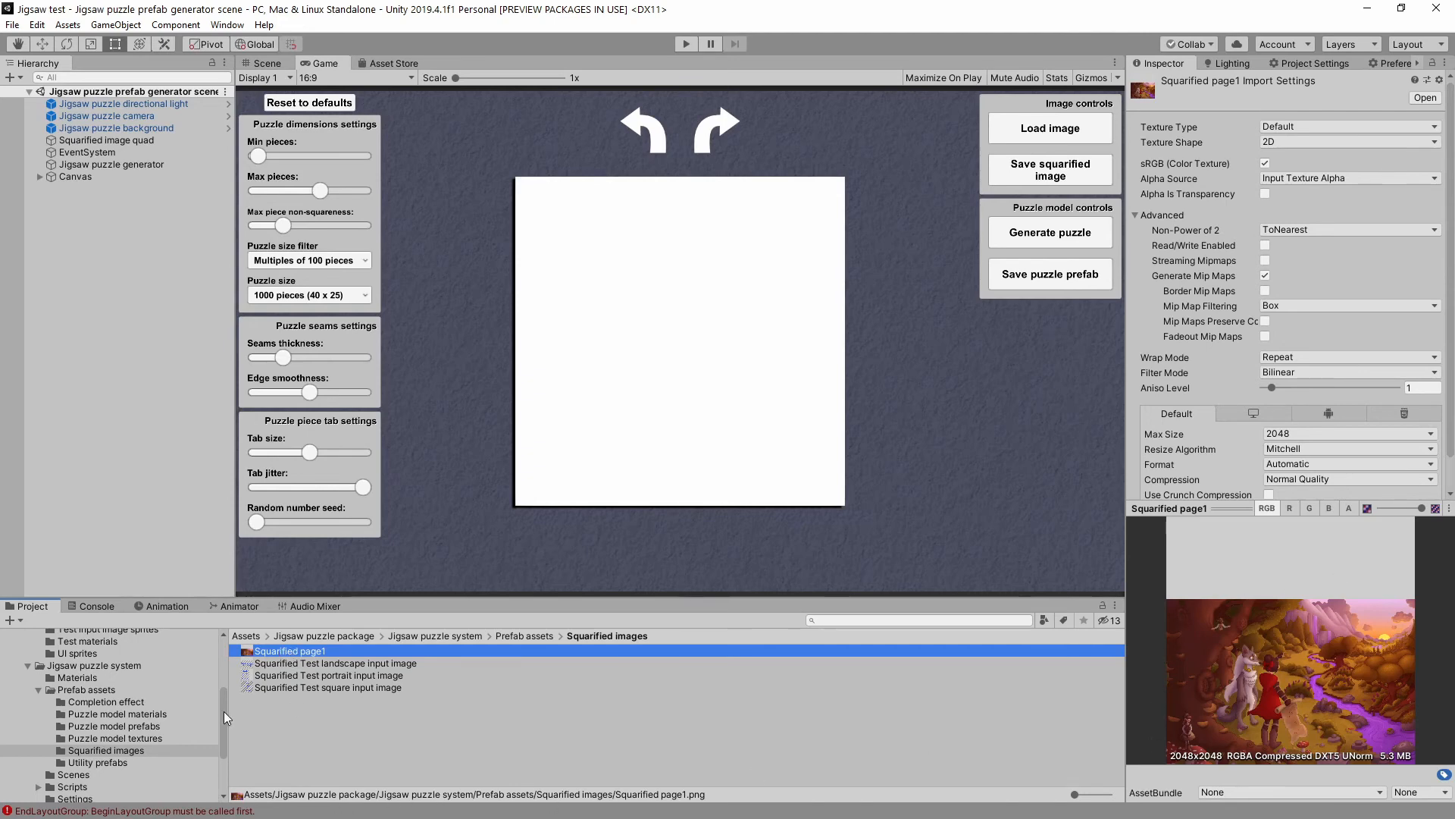
pyautogui.click(113, 726)
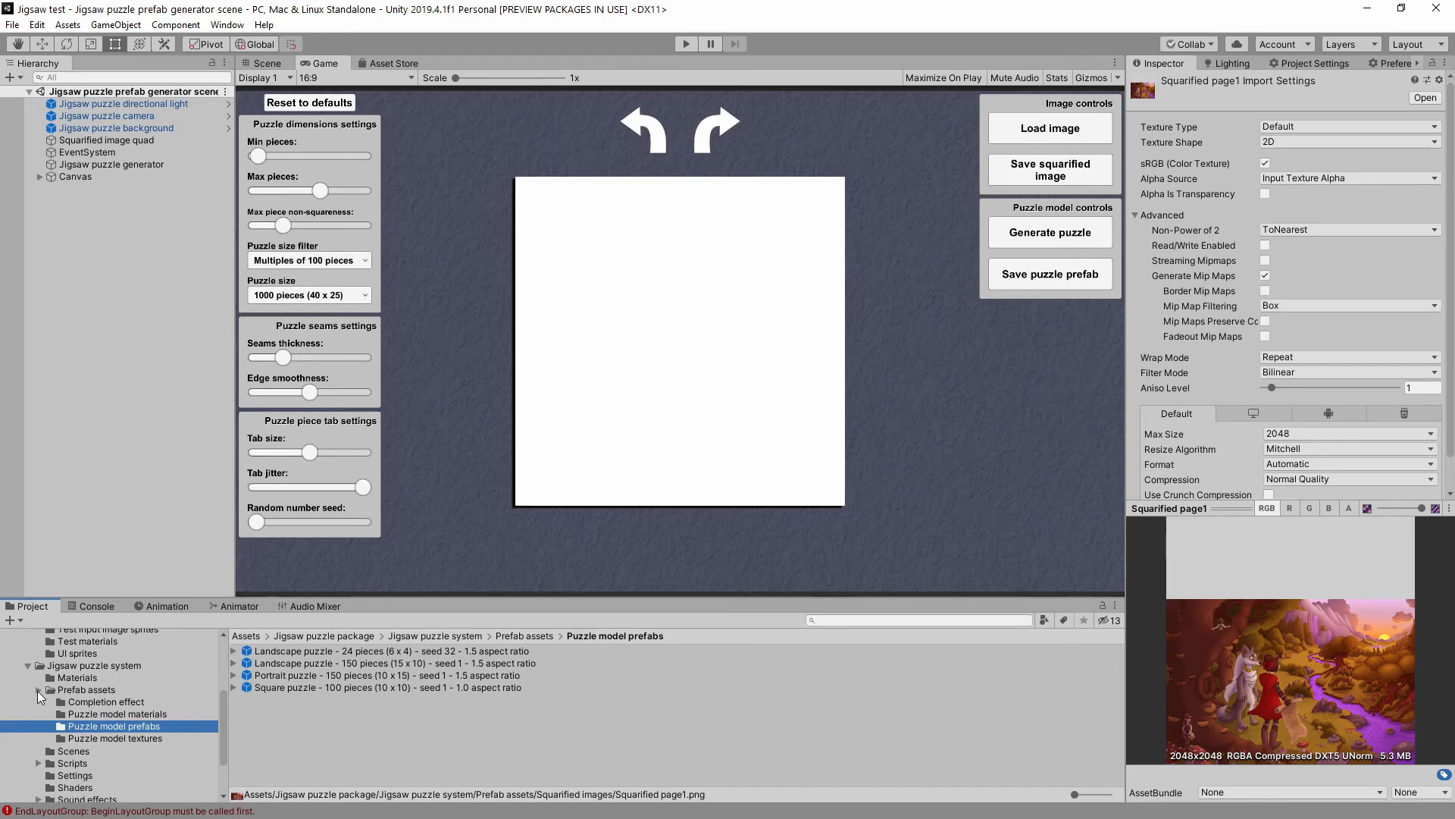
# - Load the Jigsaw puzzle system example scene and select its 100-piece square puzzle object
pyautogui.click(40, 689)
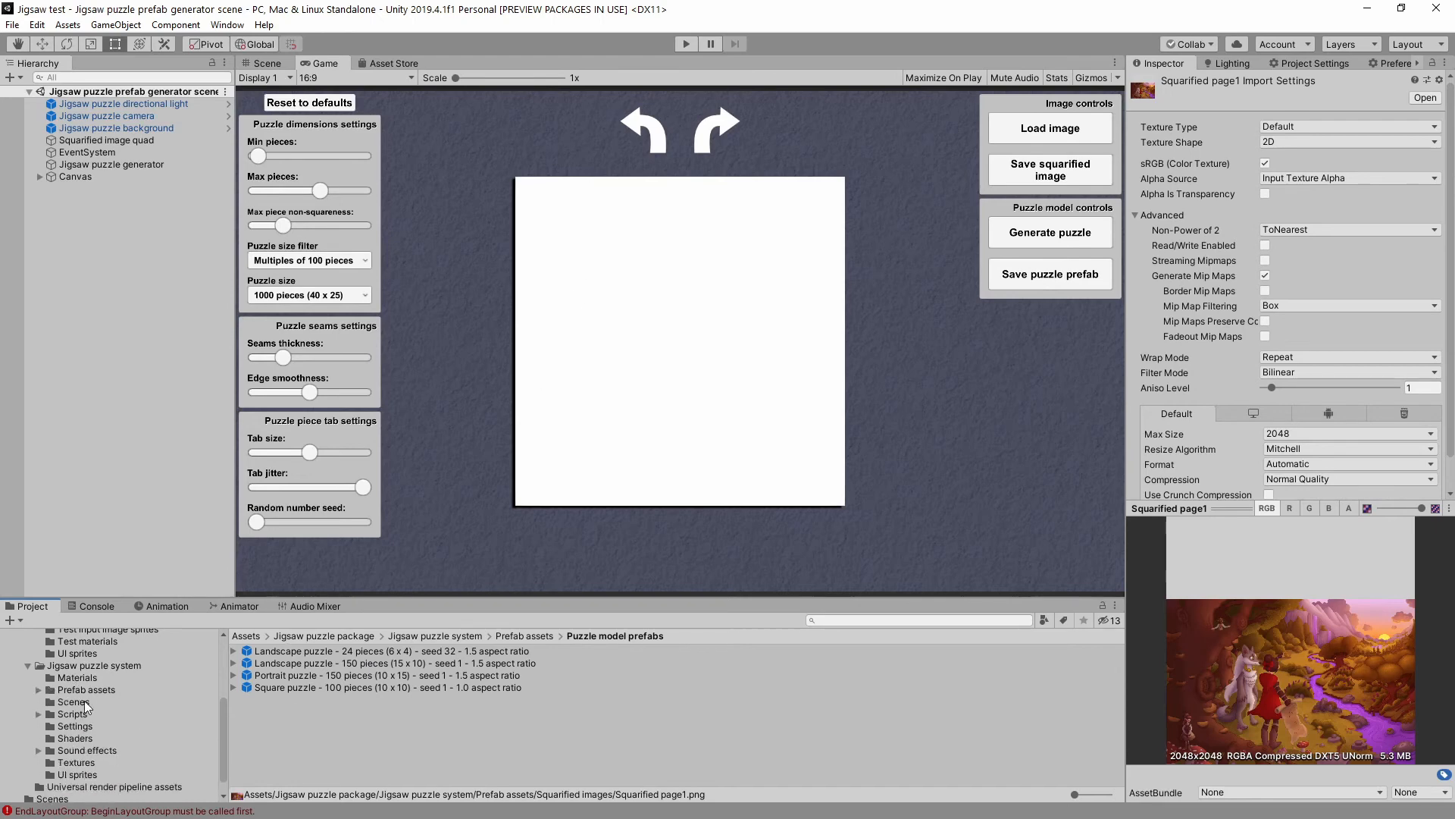
pyautogui.click(93, 665)
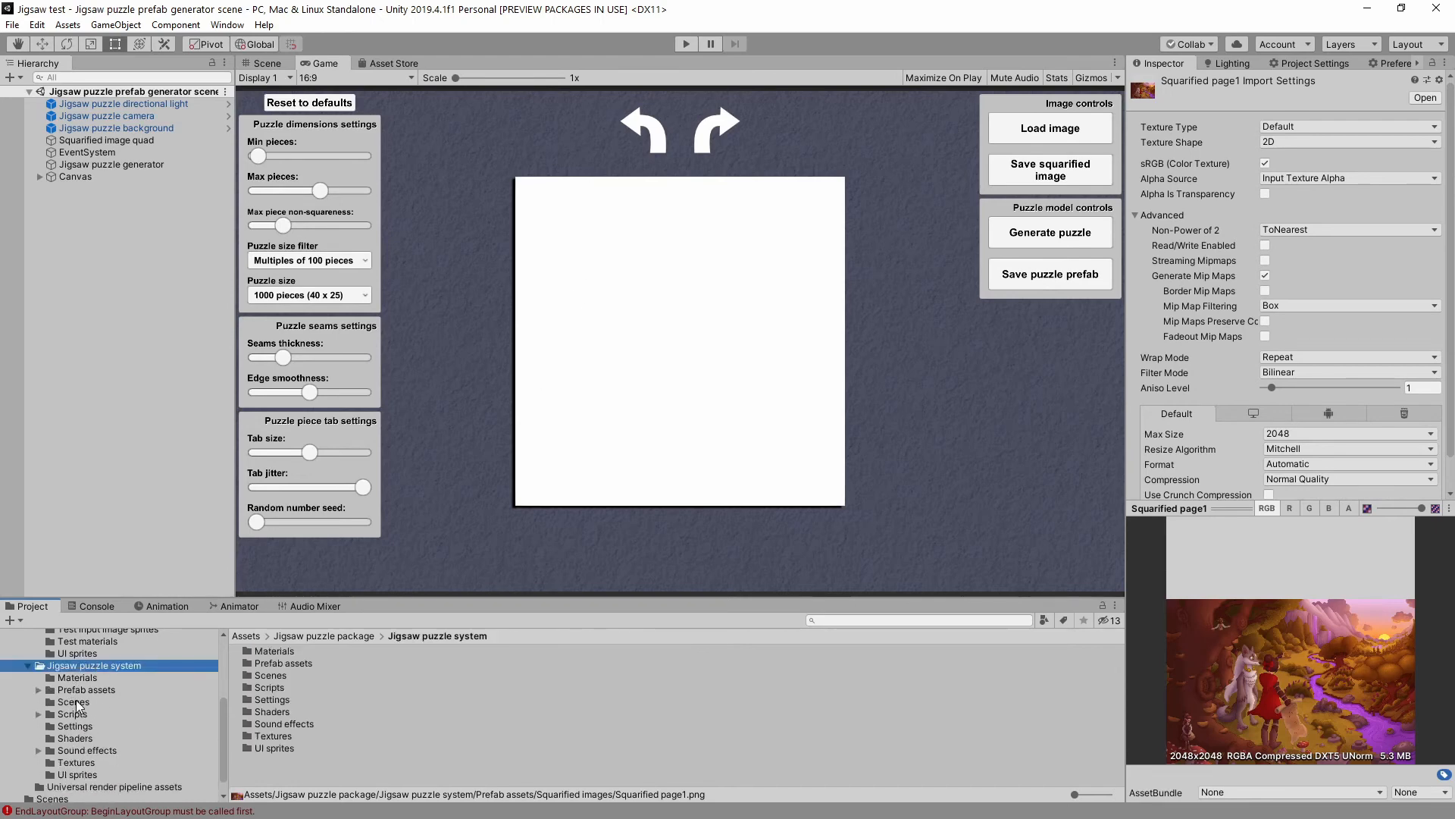
pyautogui.click(73, 702)
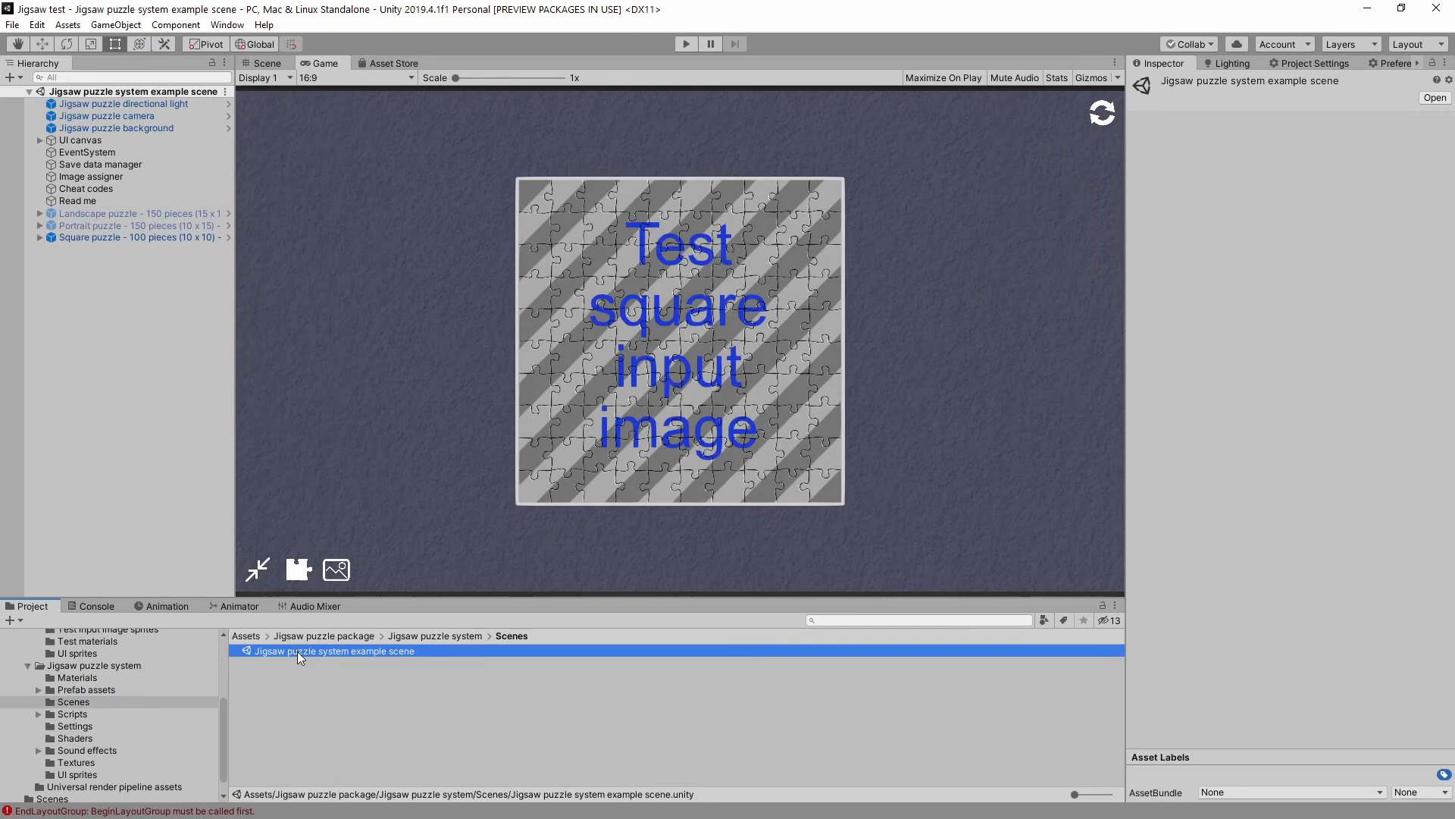
pyautogui.moveTo(264, 241)
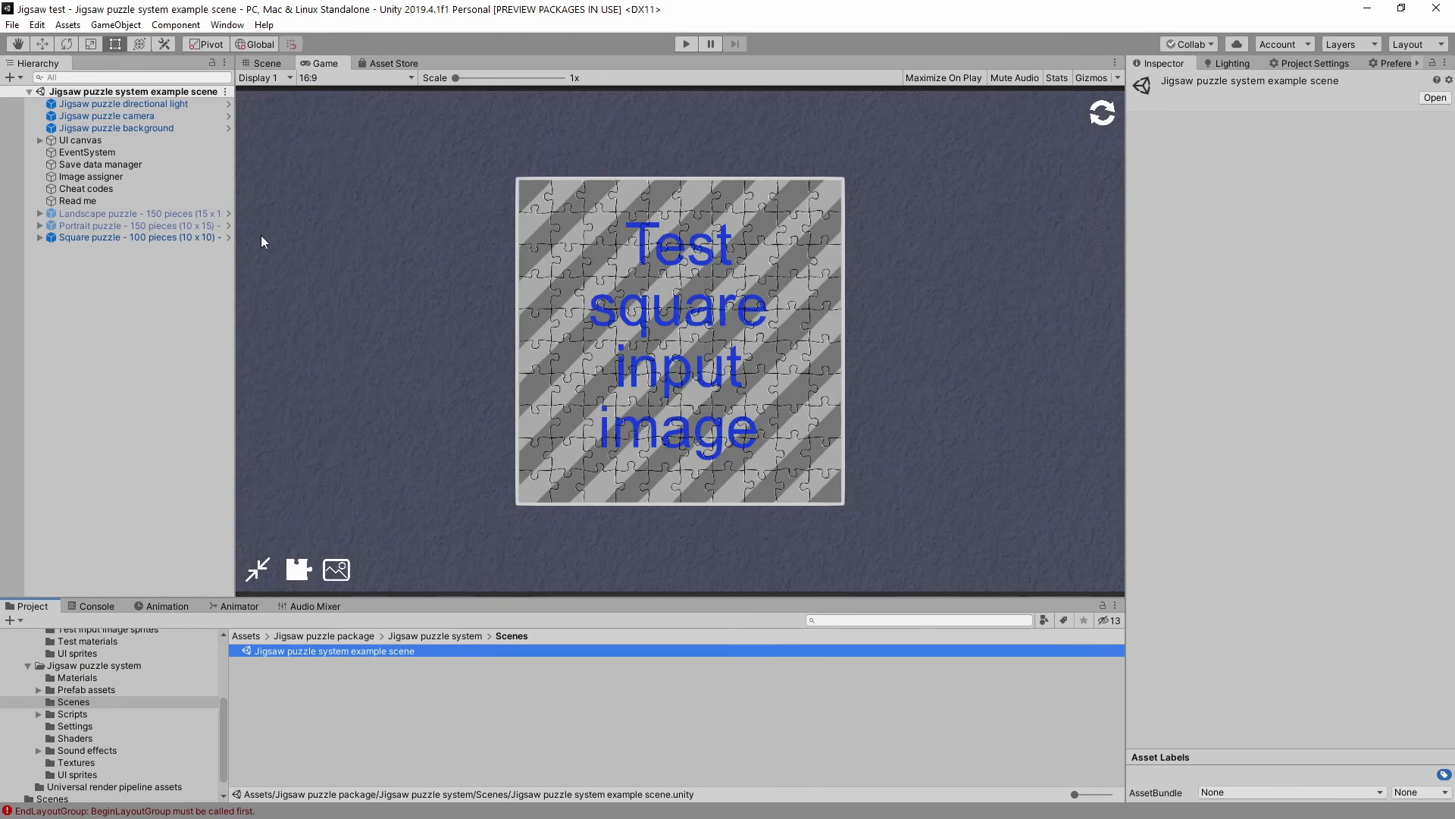
pyautogui.moveTo(153, 229)
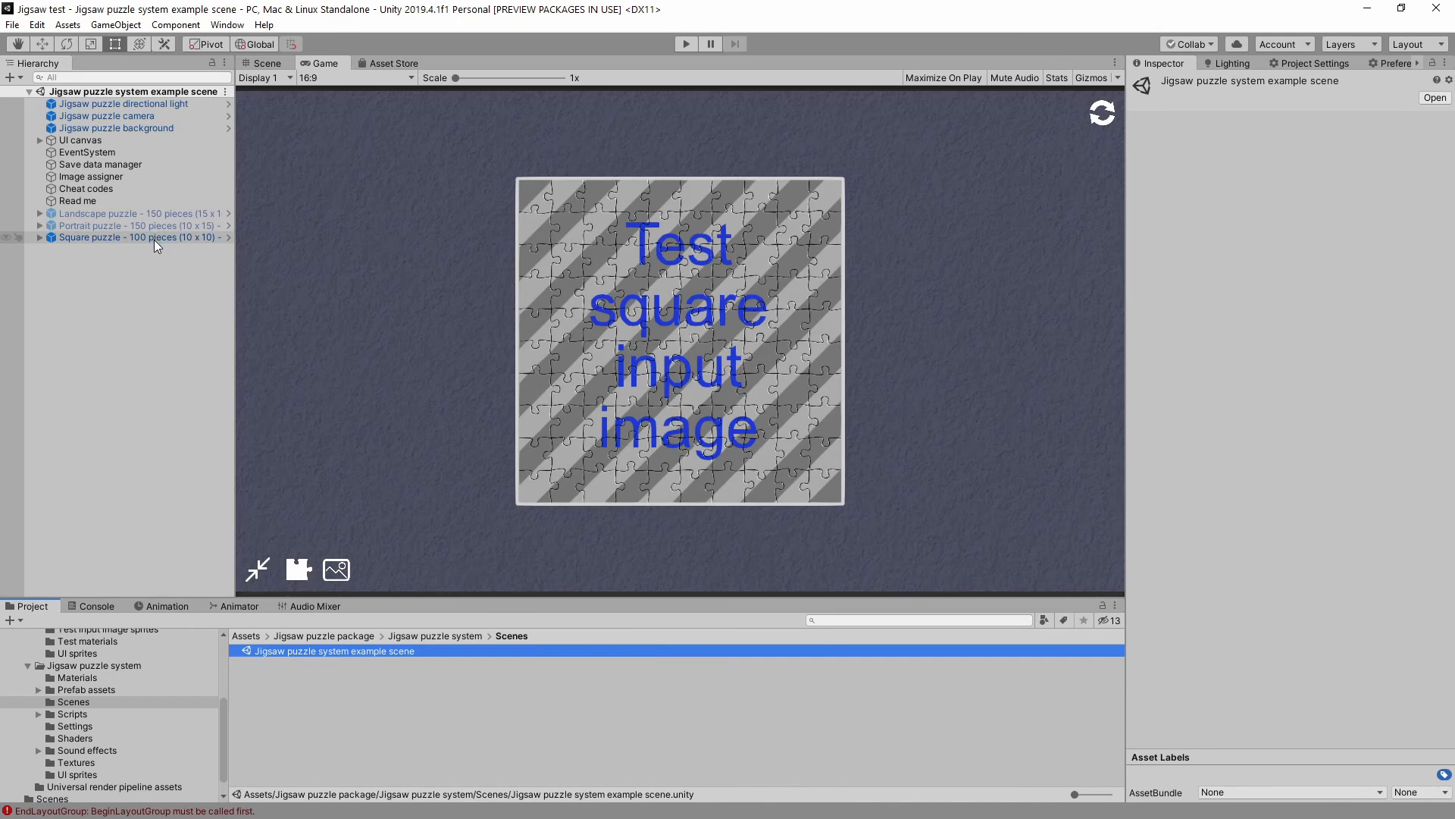
pyautogui.click(111, 236)
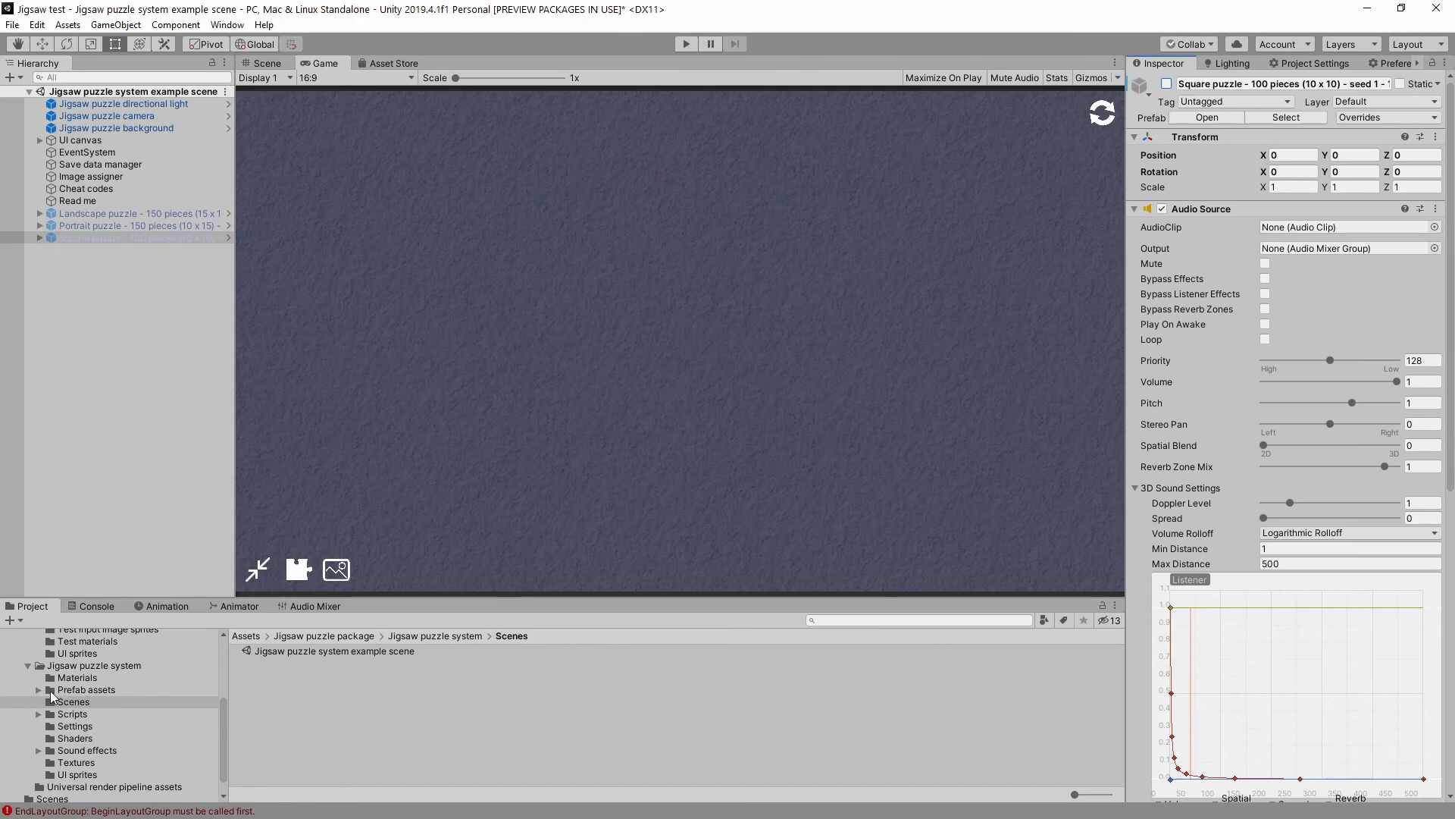
# - Place the Landscape puzzle - 24 pieces prefab into the scene and select the Image assigner
pyautogui.click(114, 724)
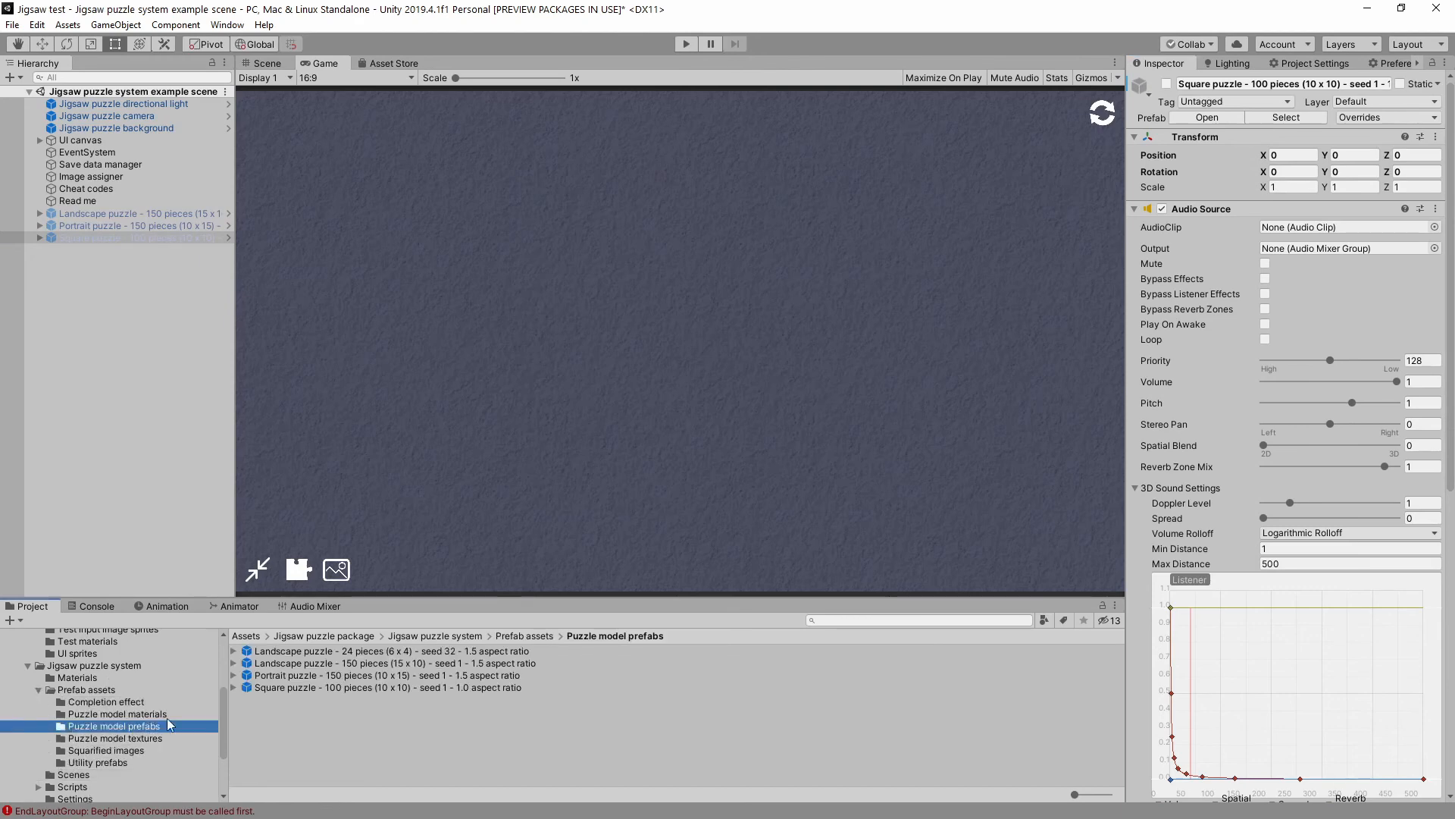
pyautogui.click(380, 650)
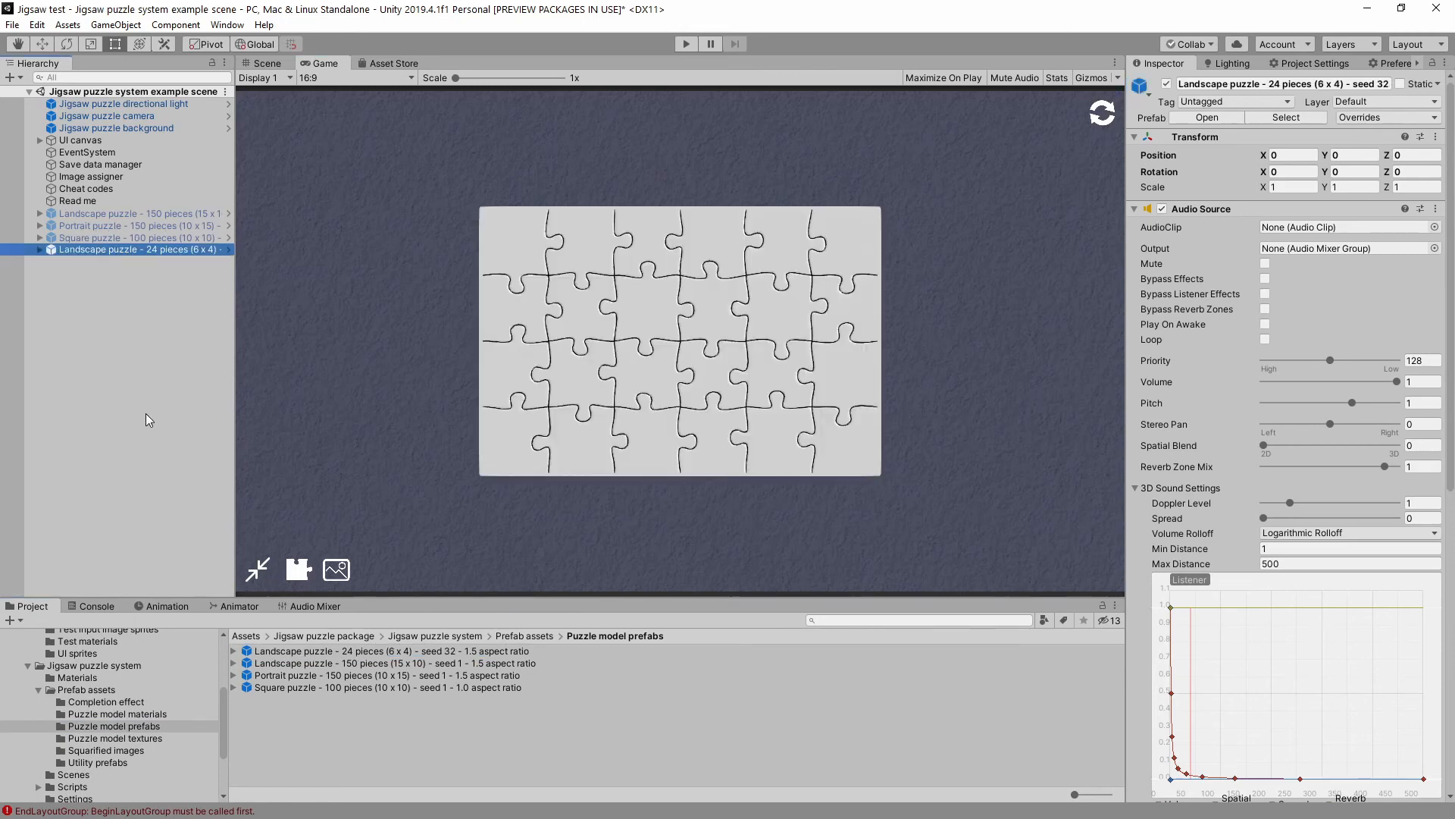
pyautogui.moveTo(762, 468)
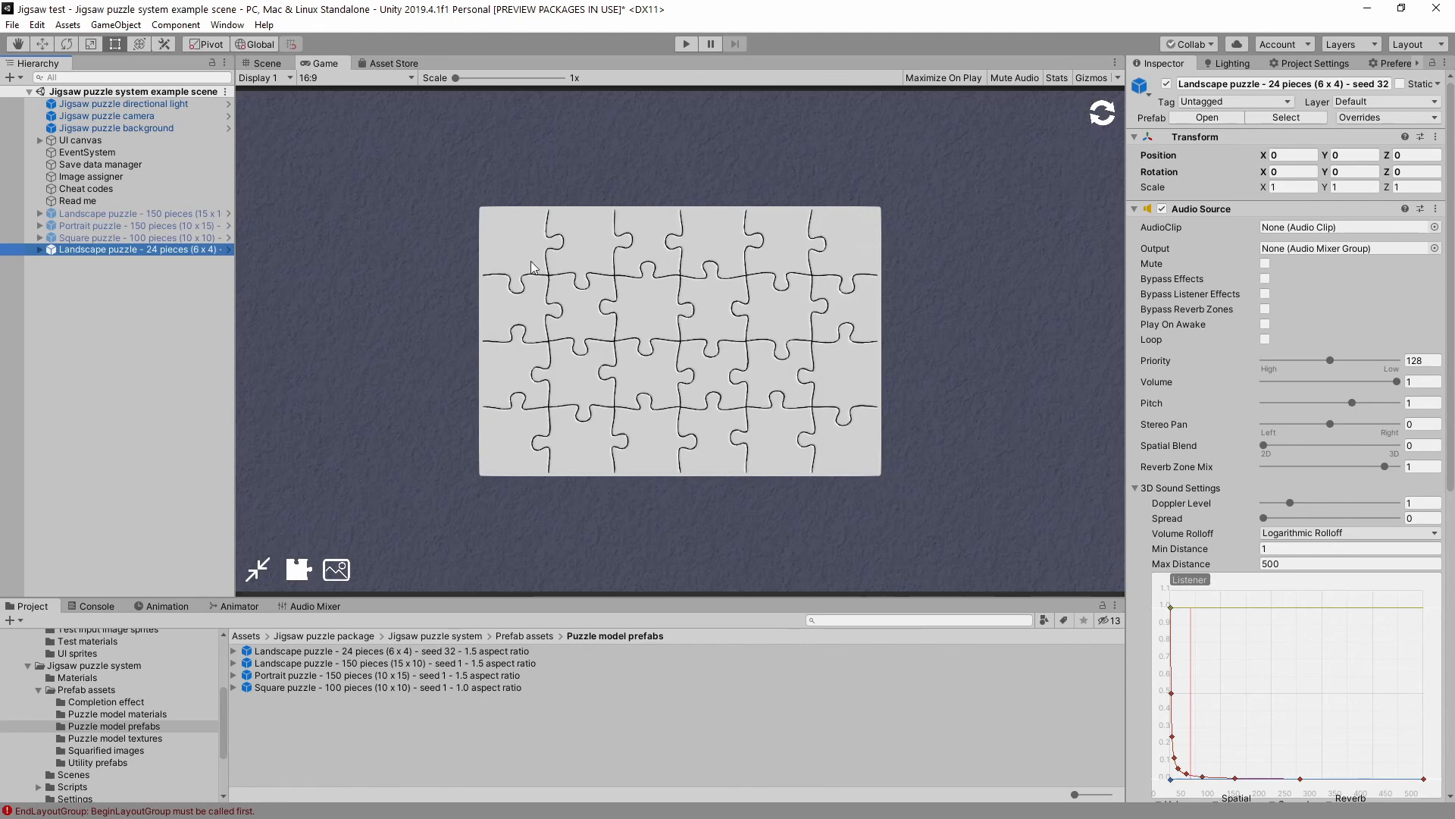
pyautogui.moveTo(725, 264)
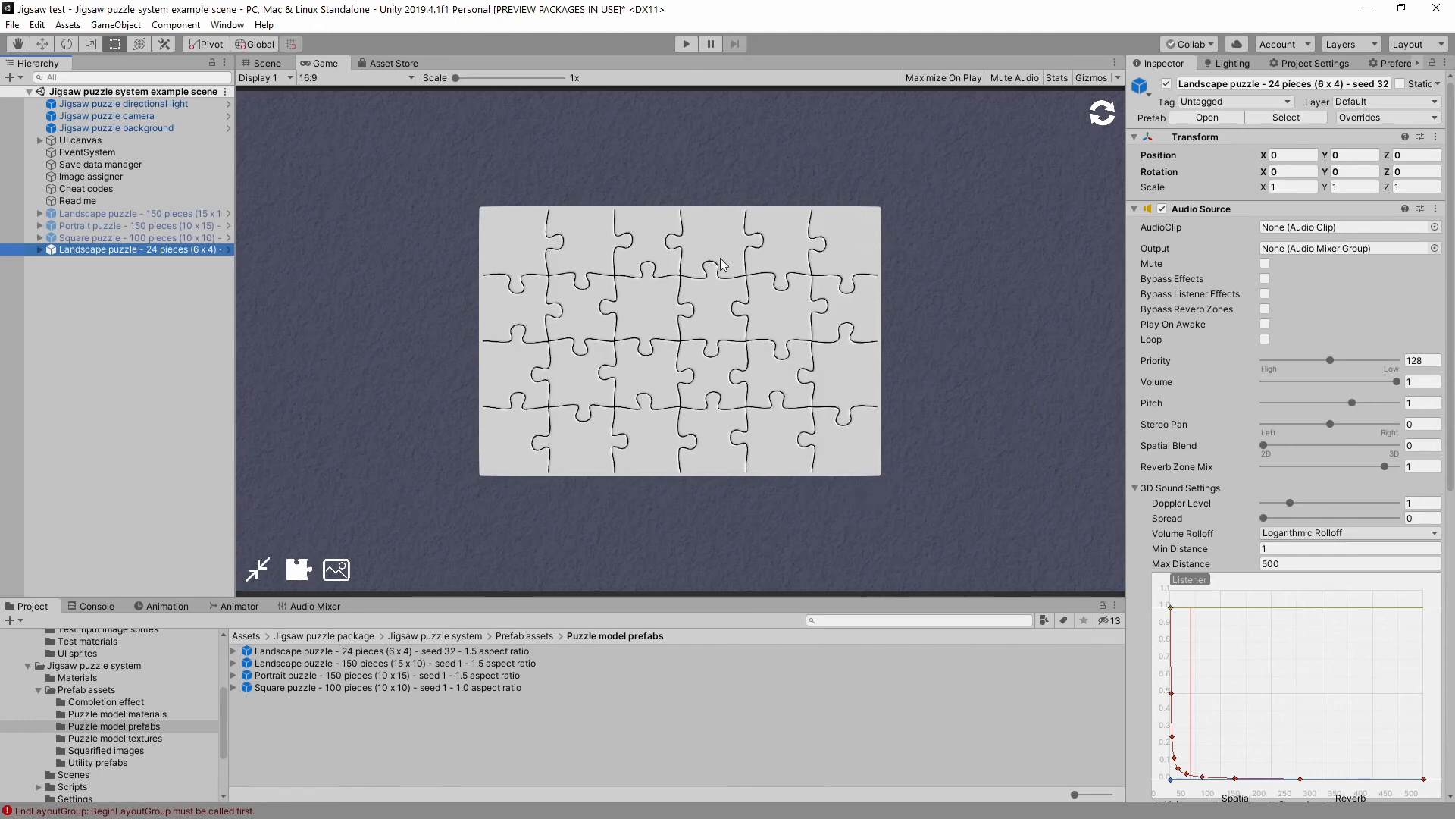
pyautogui.moveTo(659, 399)
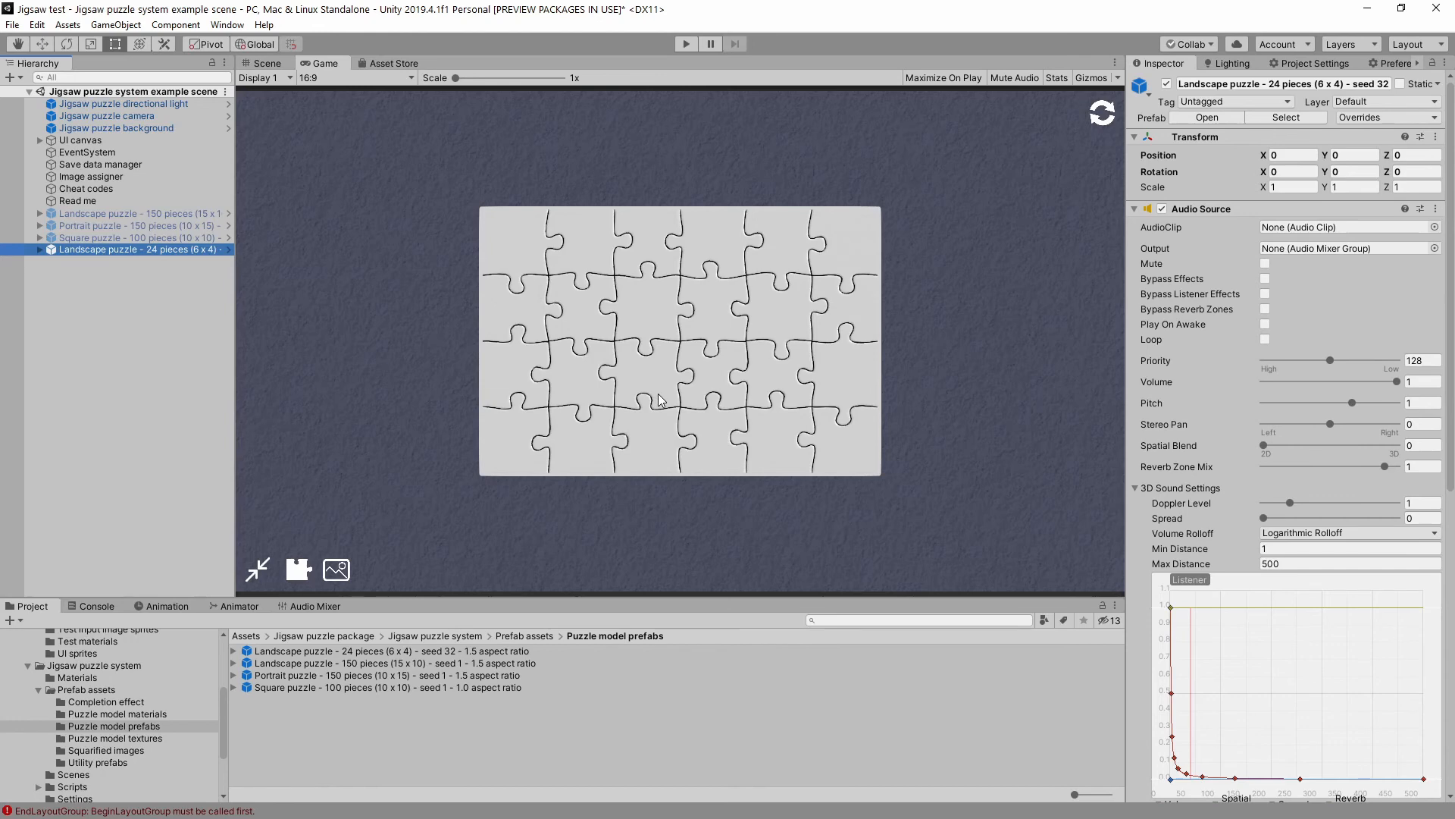
pyautogui.moveTo(556, 236)
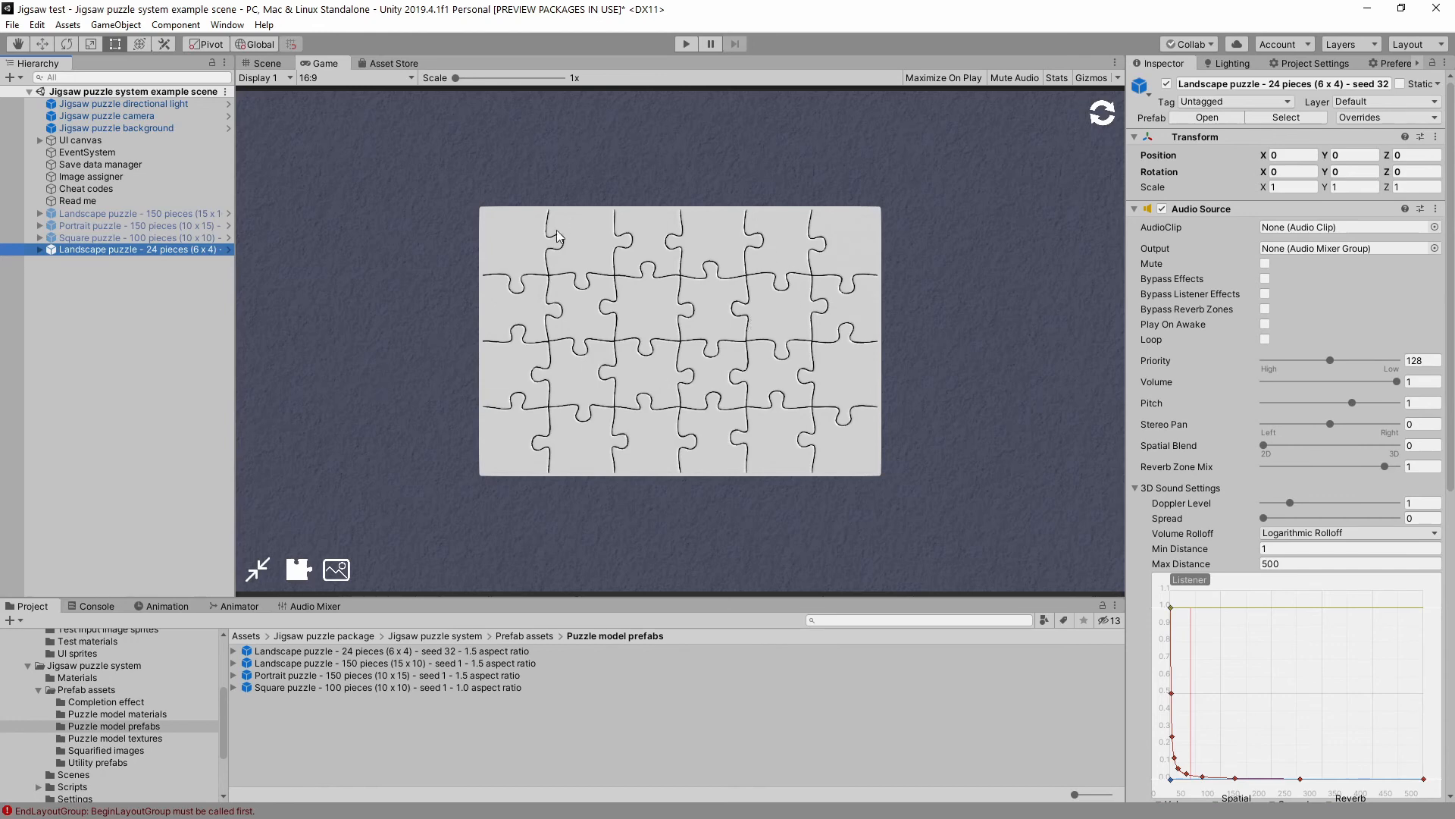
pyautogui.moveTo(887, 390)
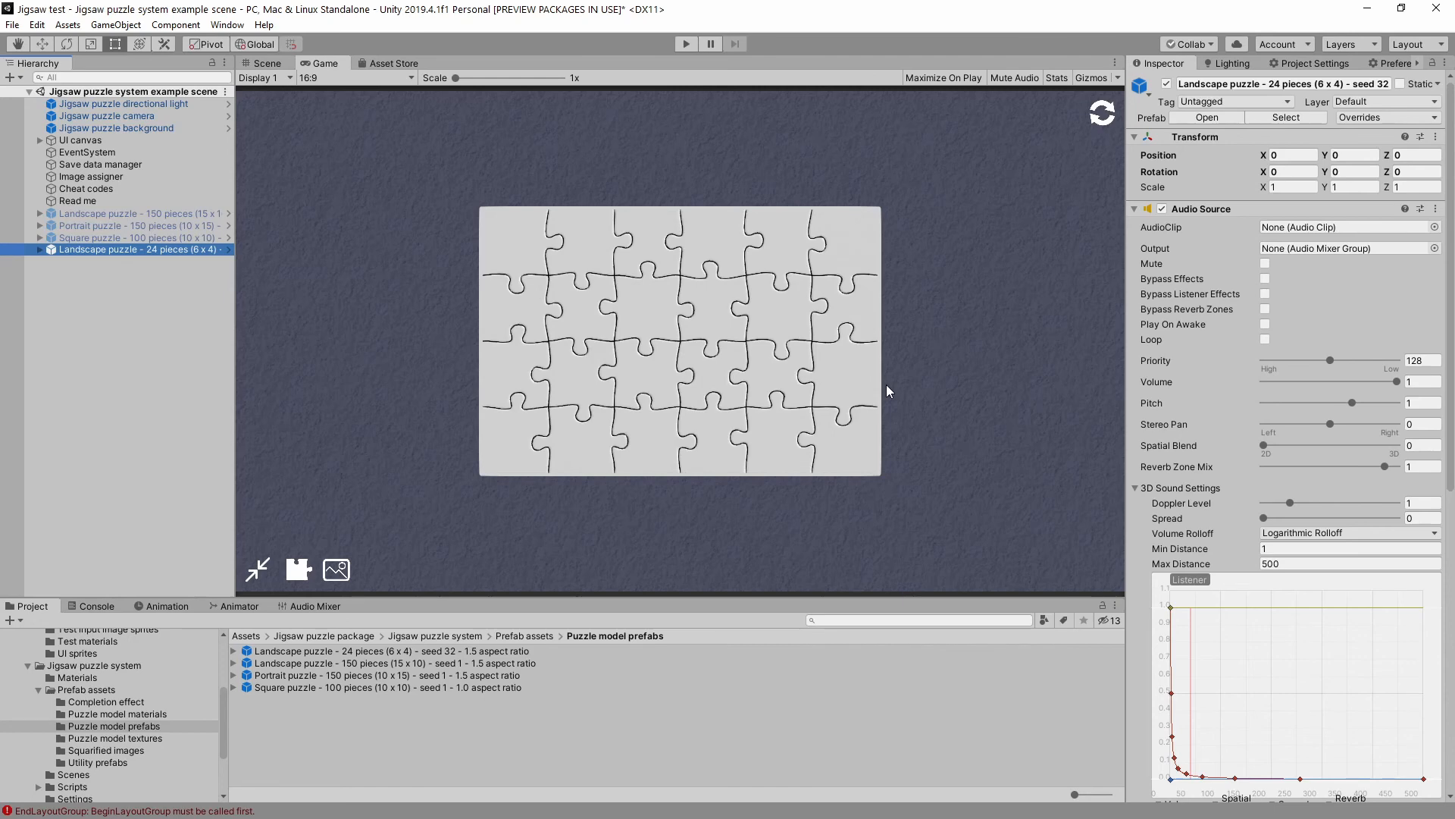
pyautogui.moveTo(551, 279)
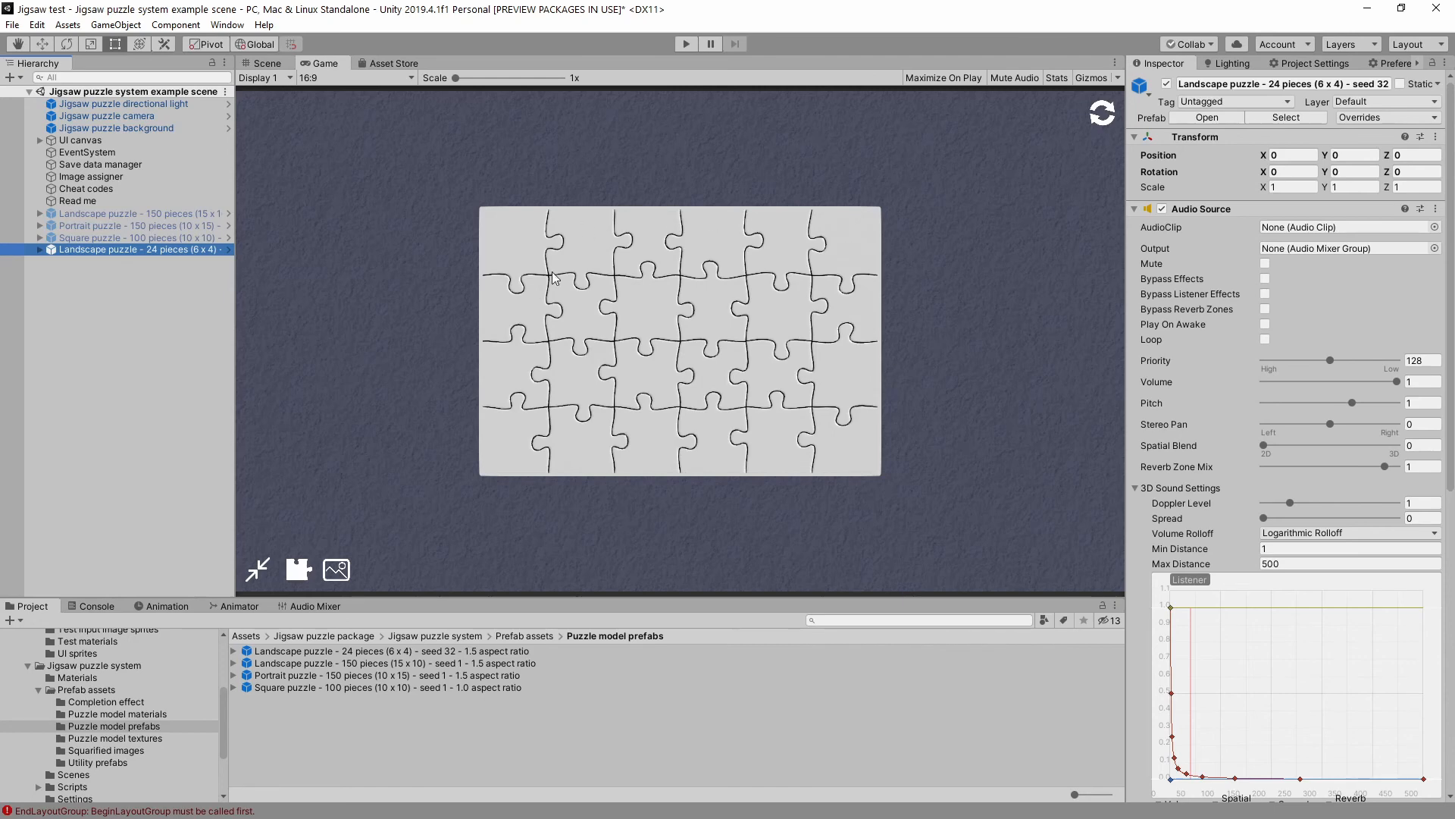
pyautogui.moveTo(821, 293)
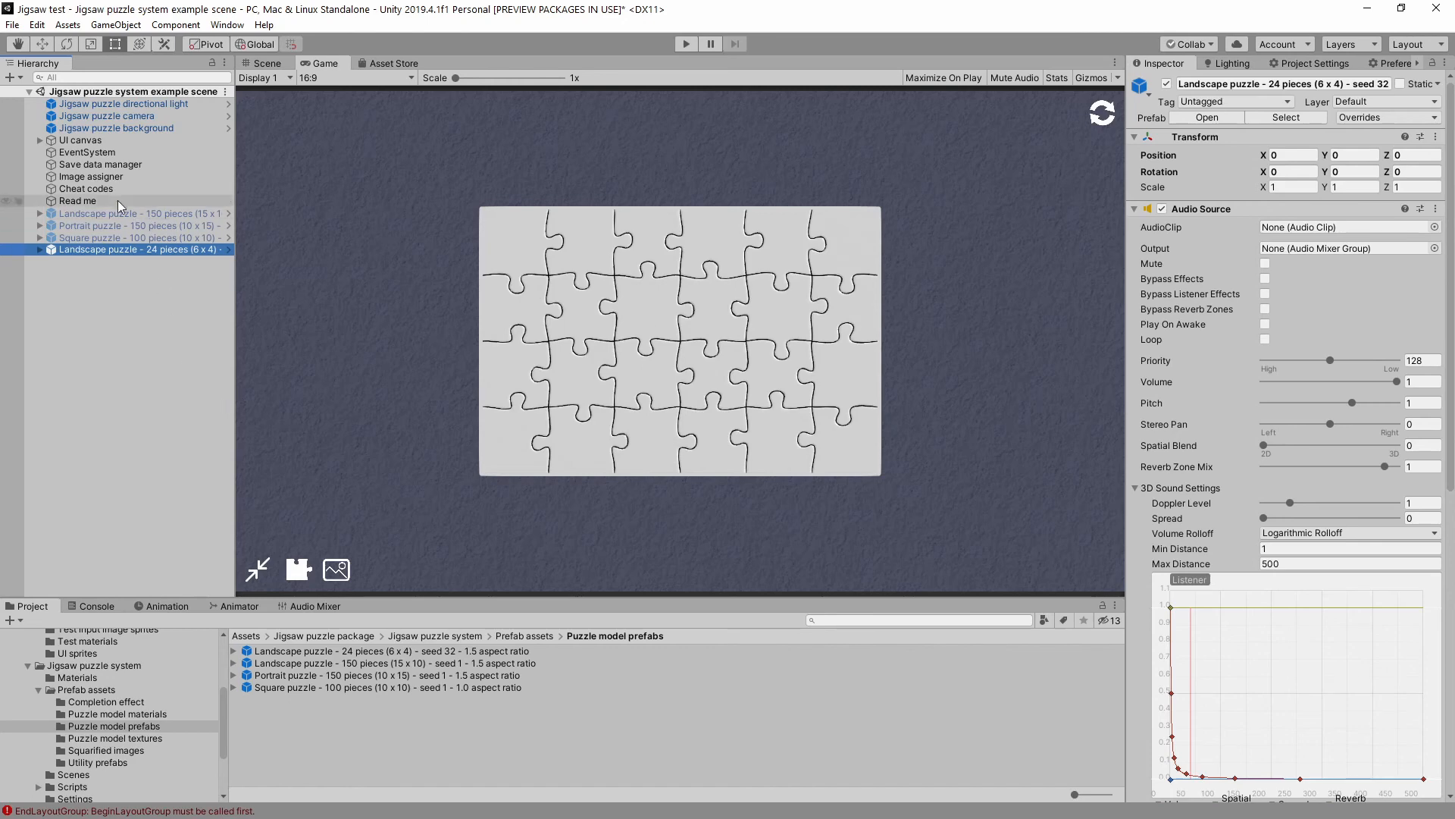
pyautogui.moveTo(91, 176)
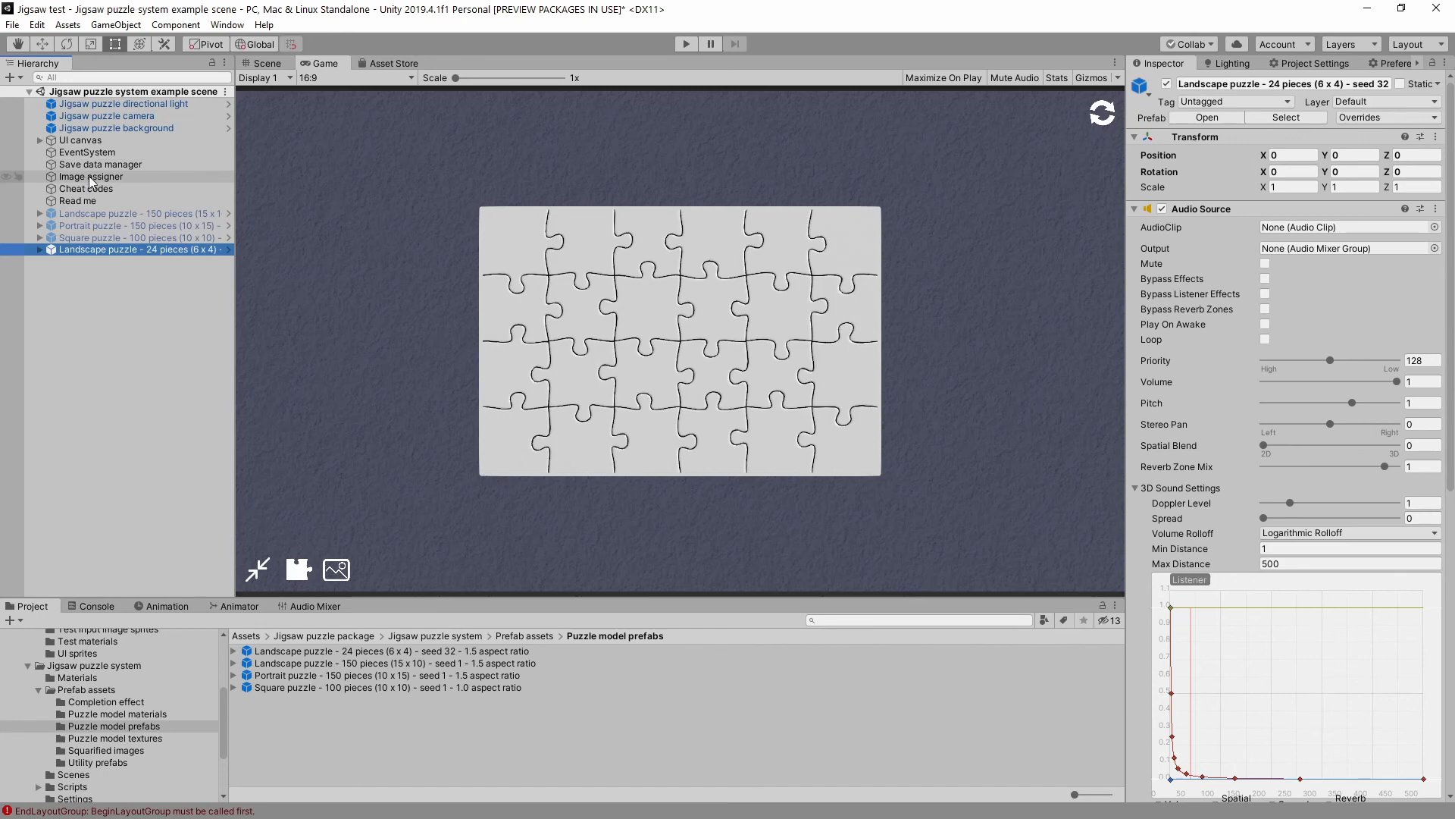
pyautogui.click(91, 176)
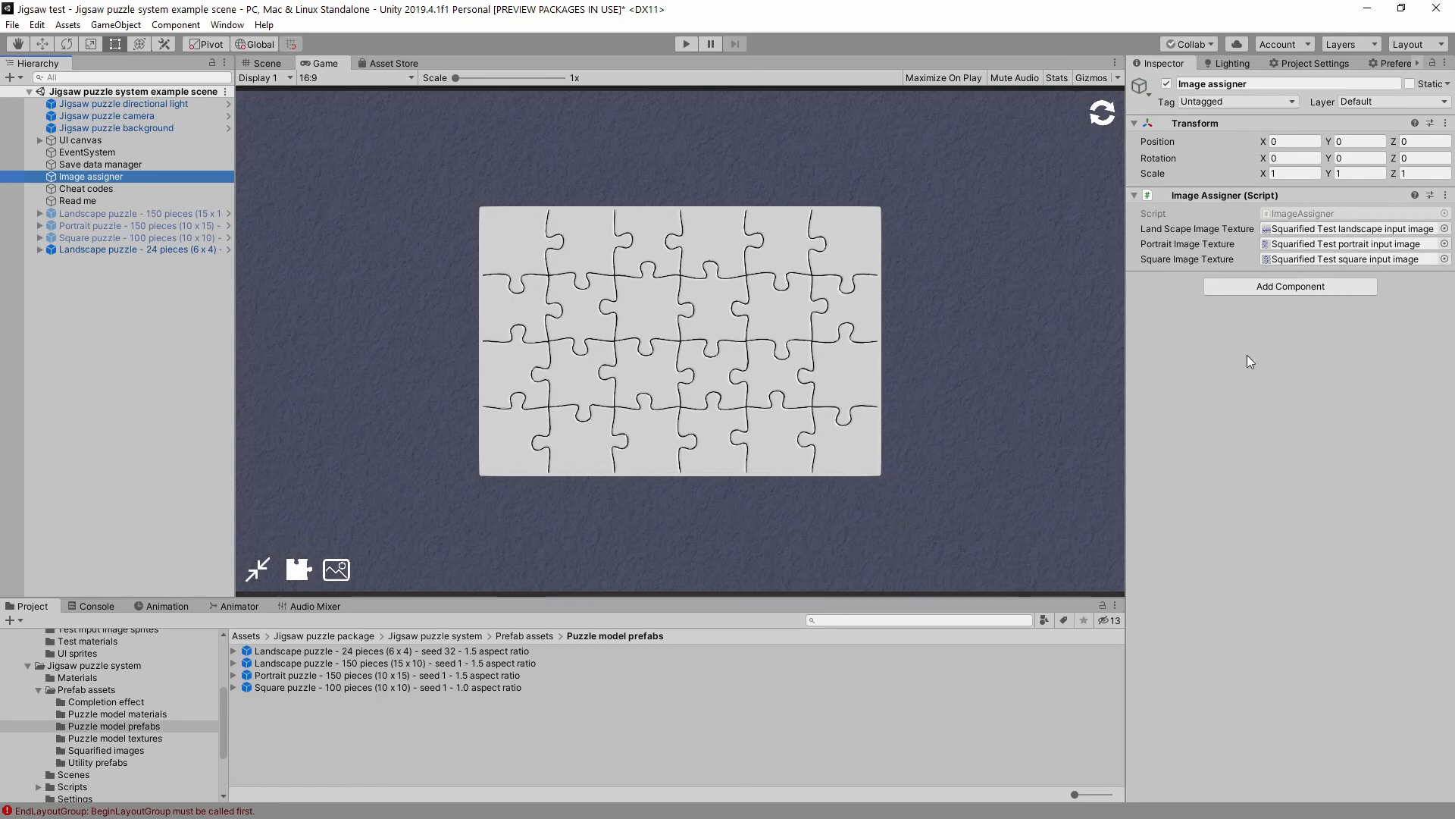
pyautogui.moveTo(1120, 443)
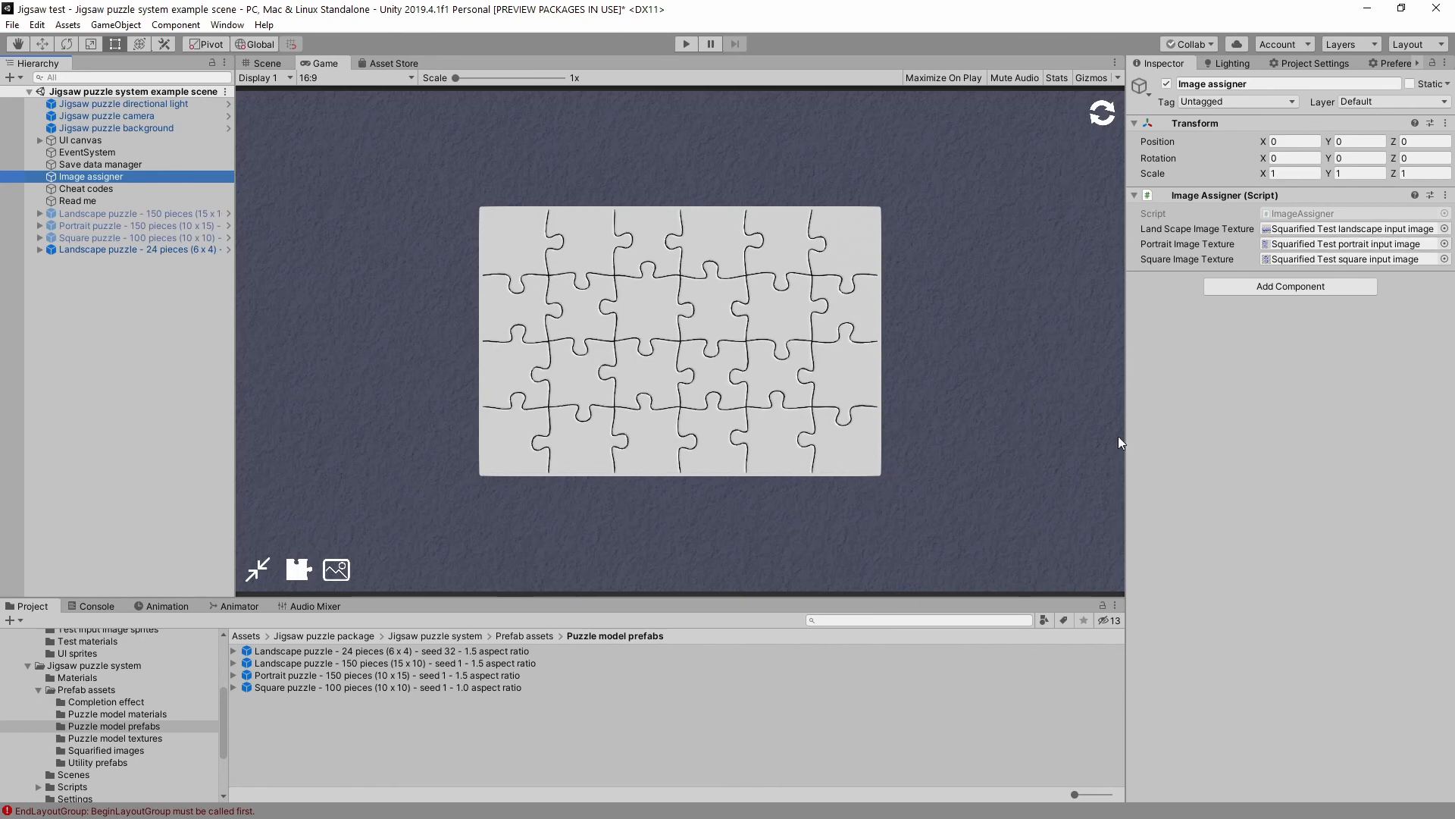
pyautogui.moveTo(146, 754)
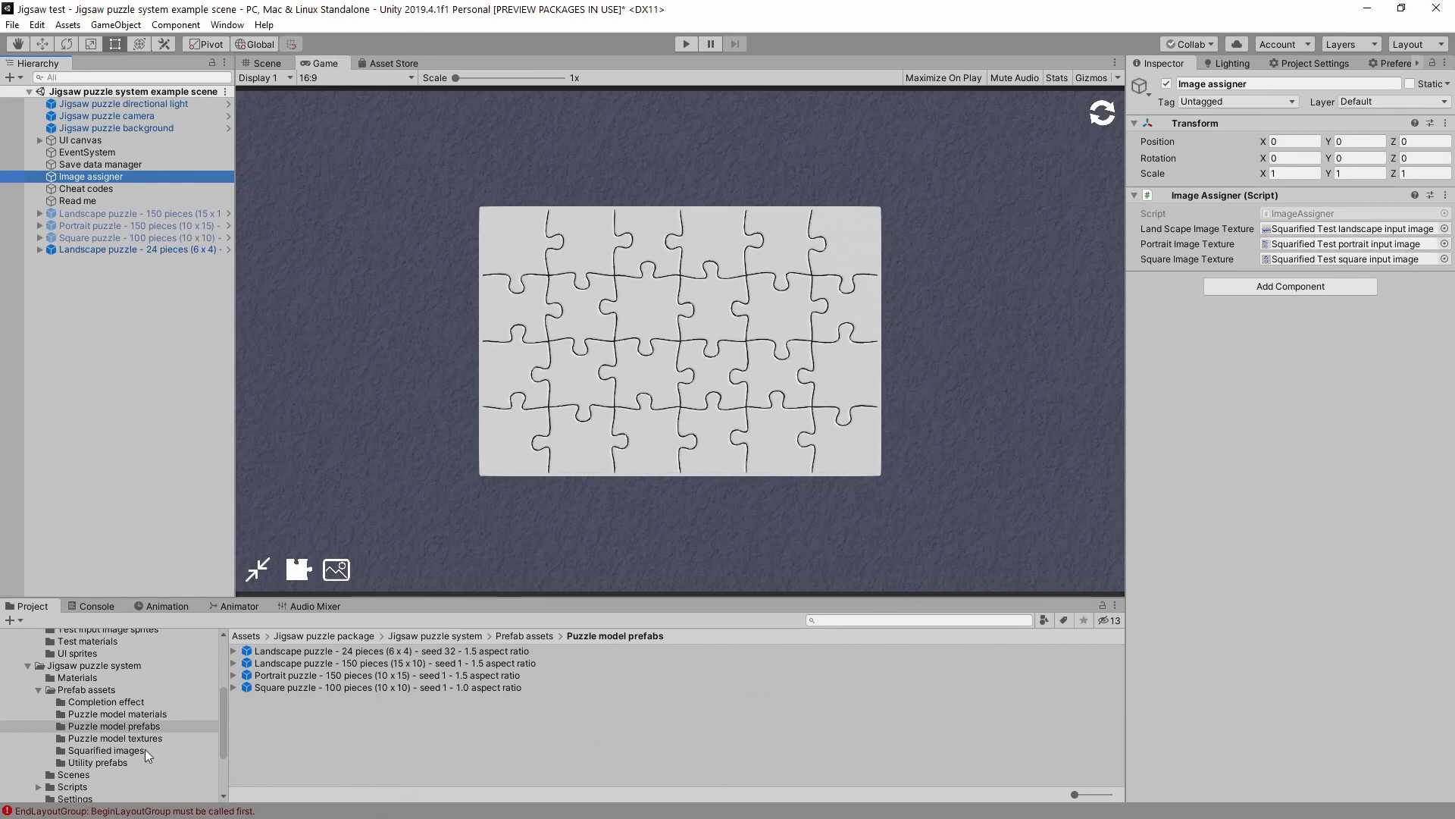
pyautogui.moveTo(138, 755)
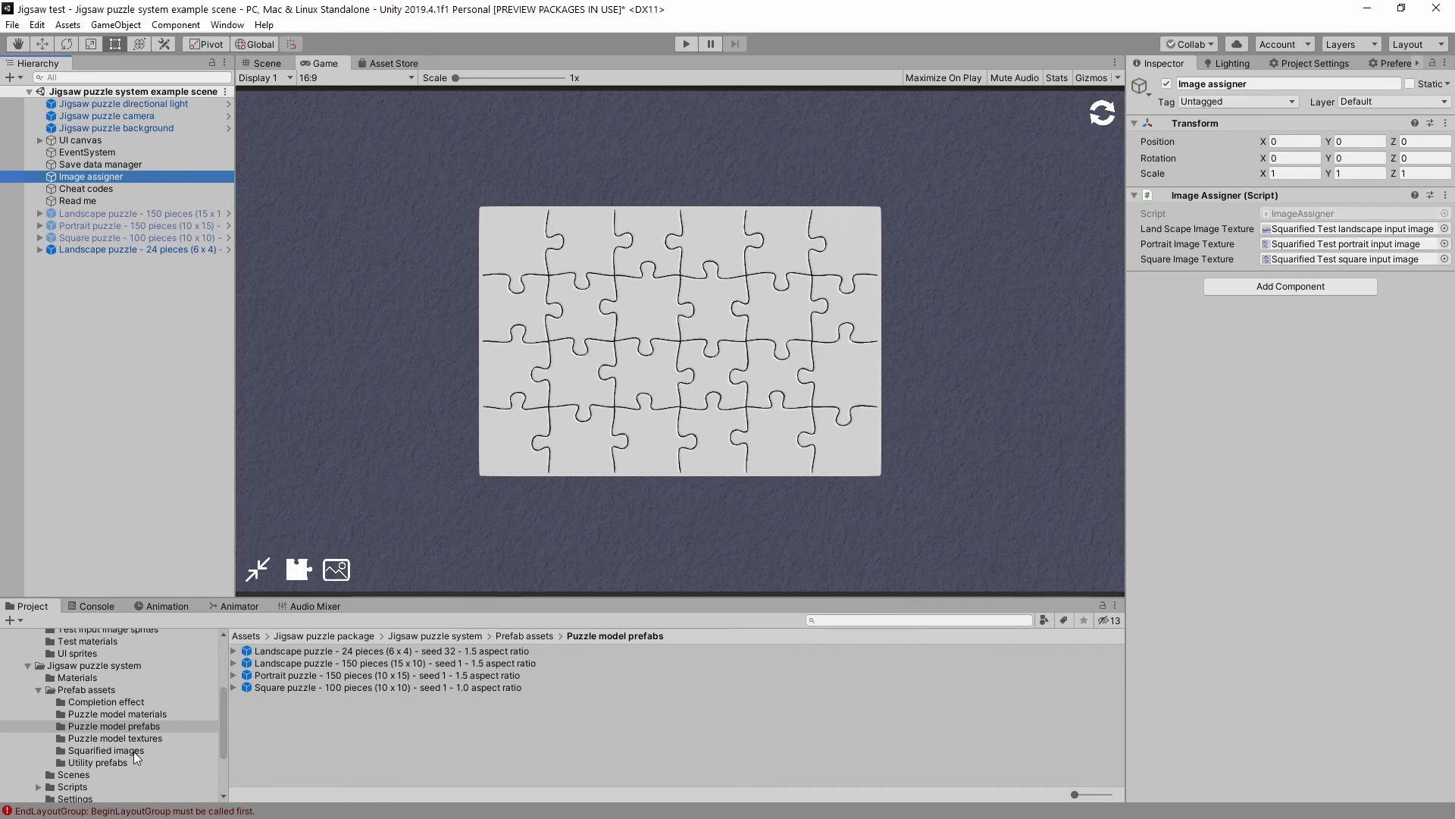
pyautogui.moveTo(130, 757)
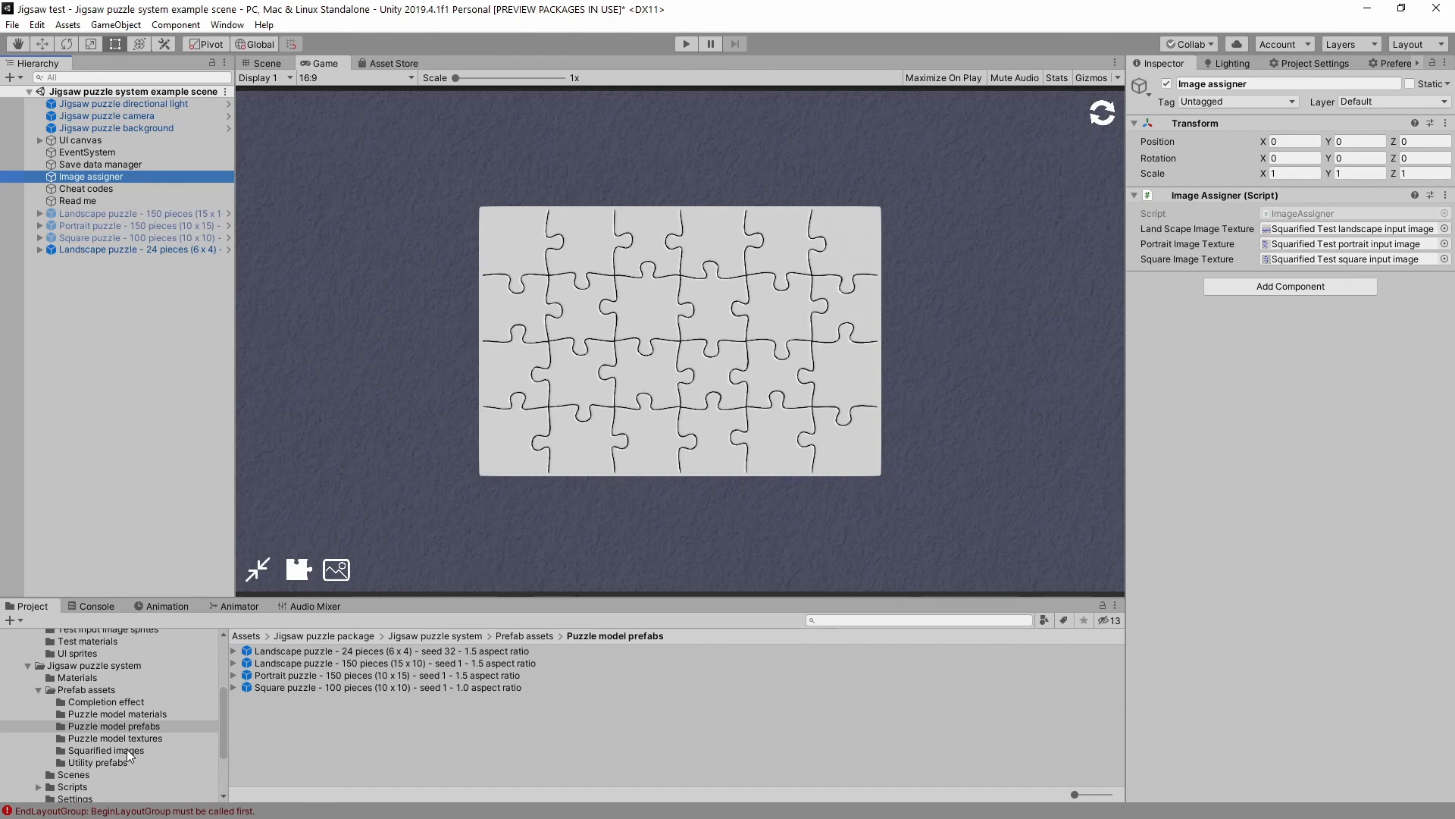
# - Assign Squarified page1 as the Image assigner's landscape texture and enter Play mode
pyautogui.click(106, 750)
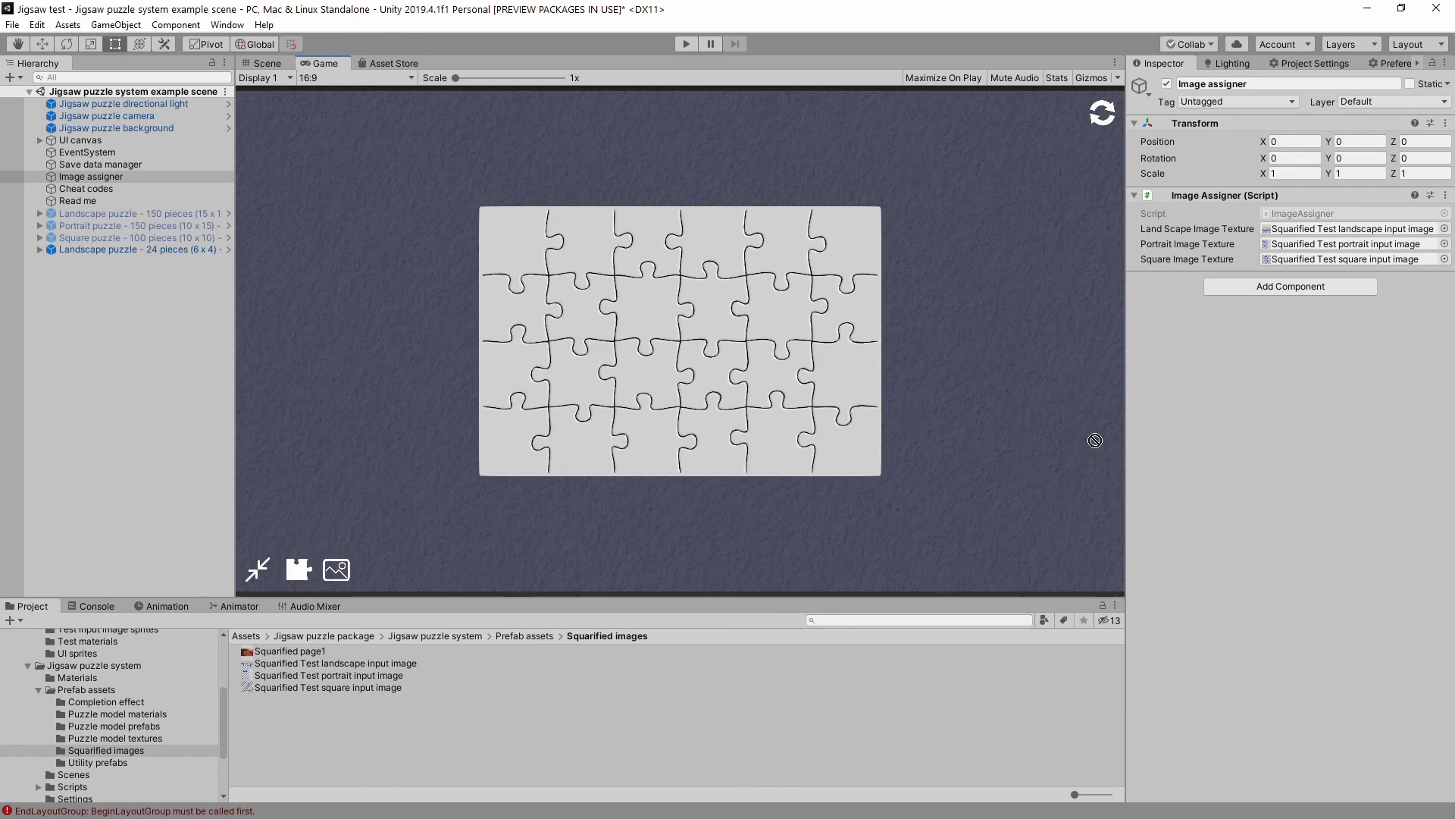
pyautogui.click(1351, 229)
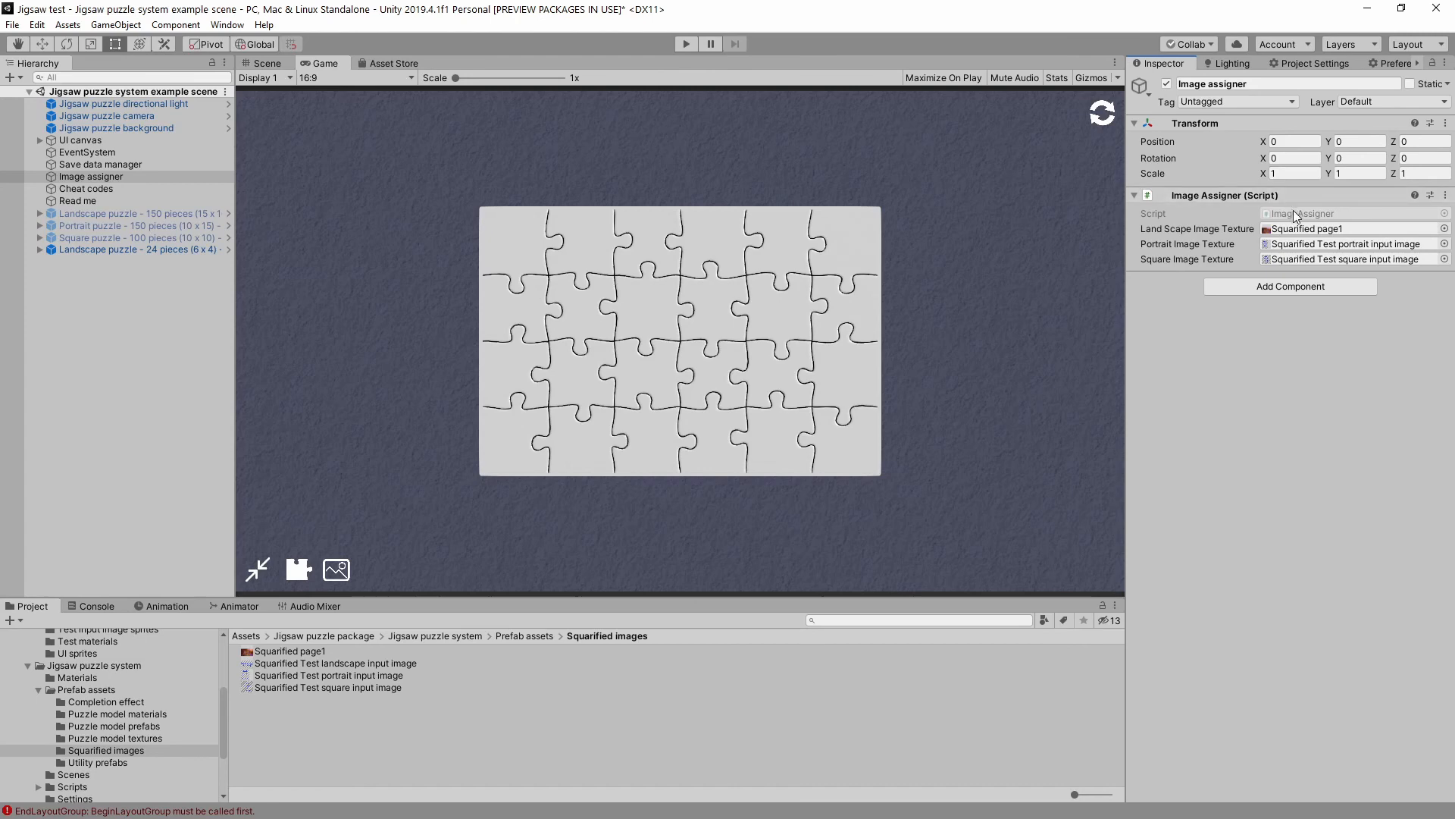
pyautogui.moveTo(879, 250)
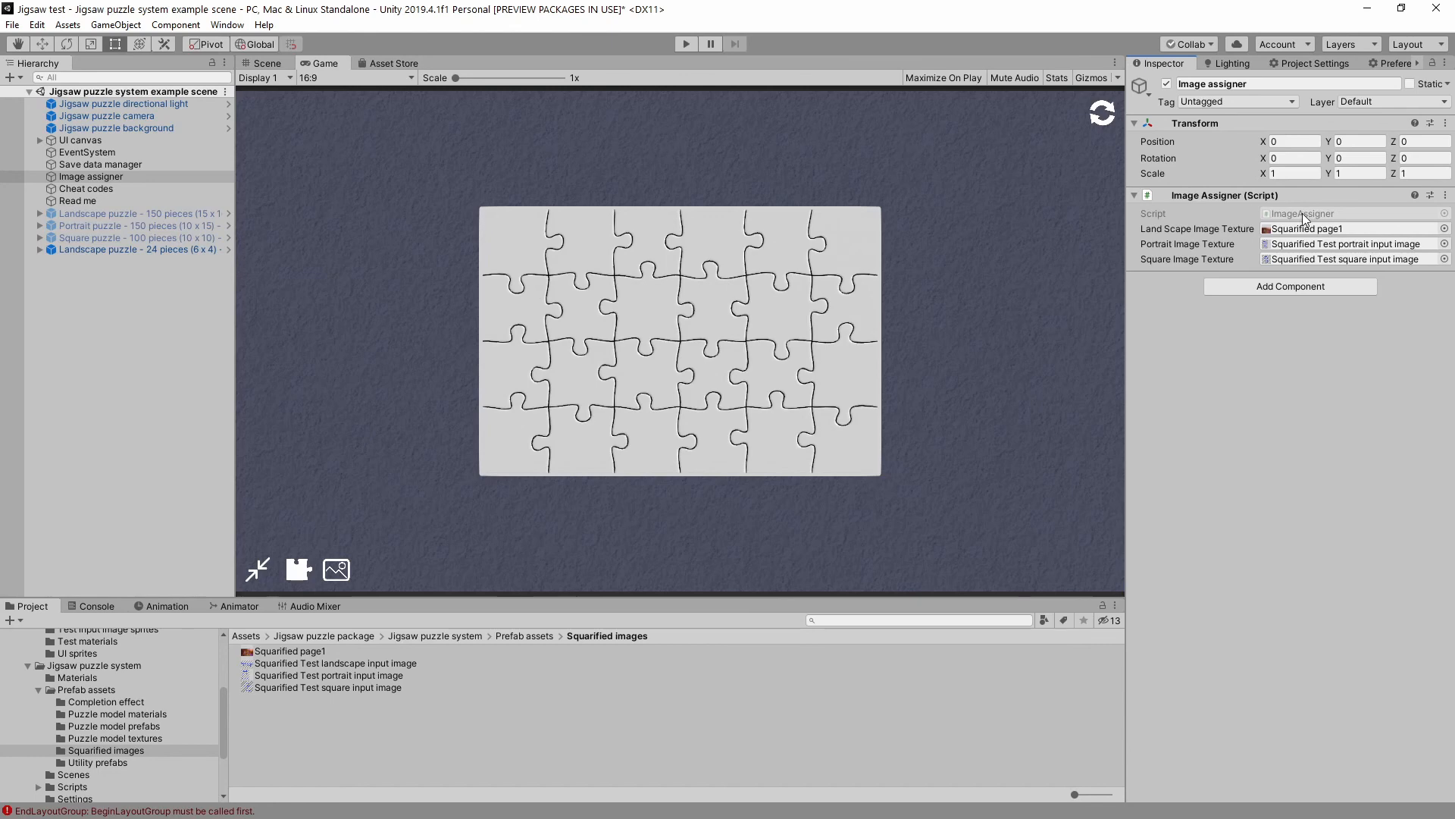
pyautogui.moveTo(852, 411)
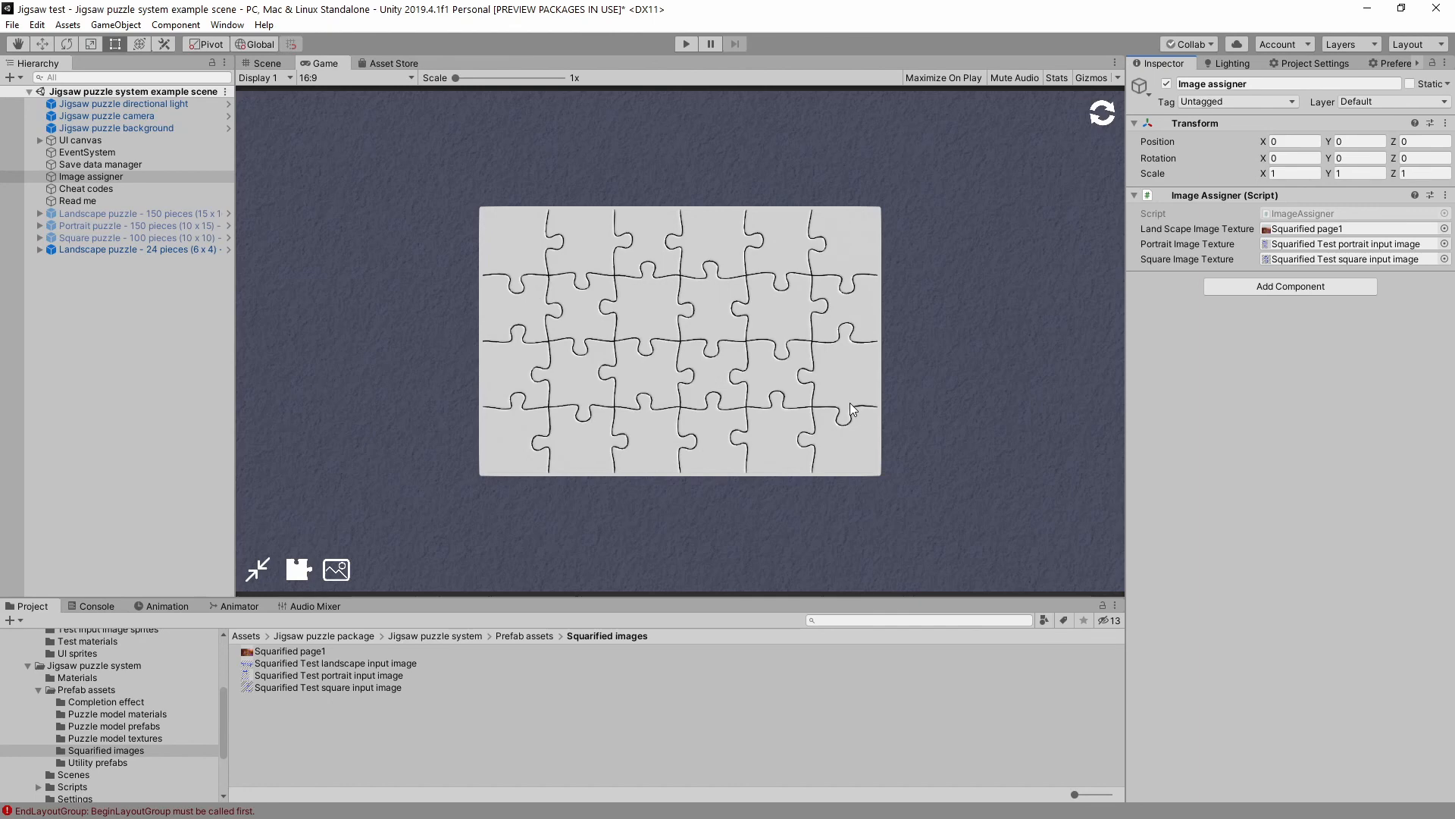
pyautogui.moveTo(663, 288)
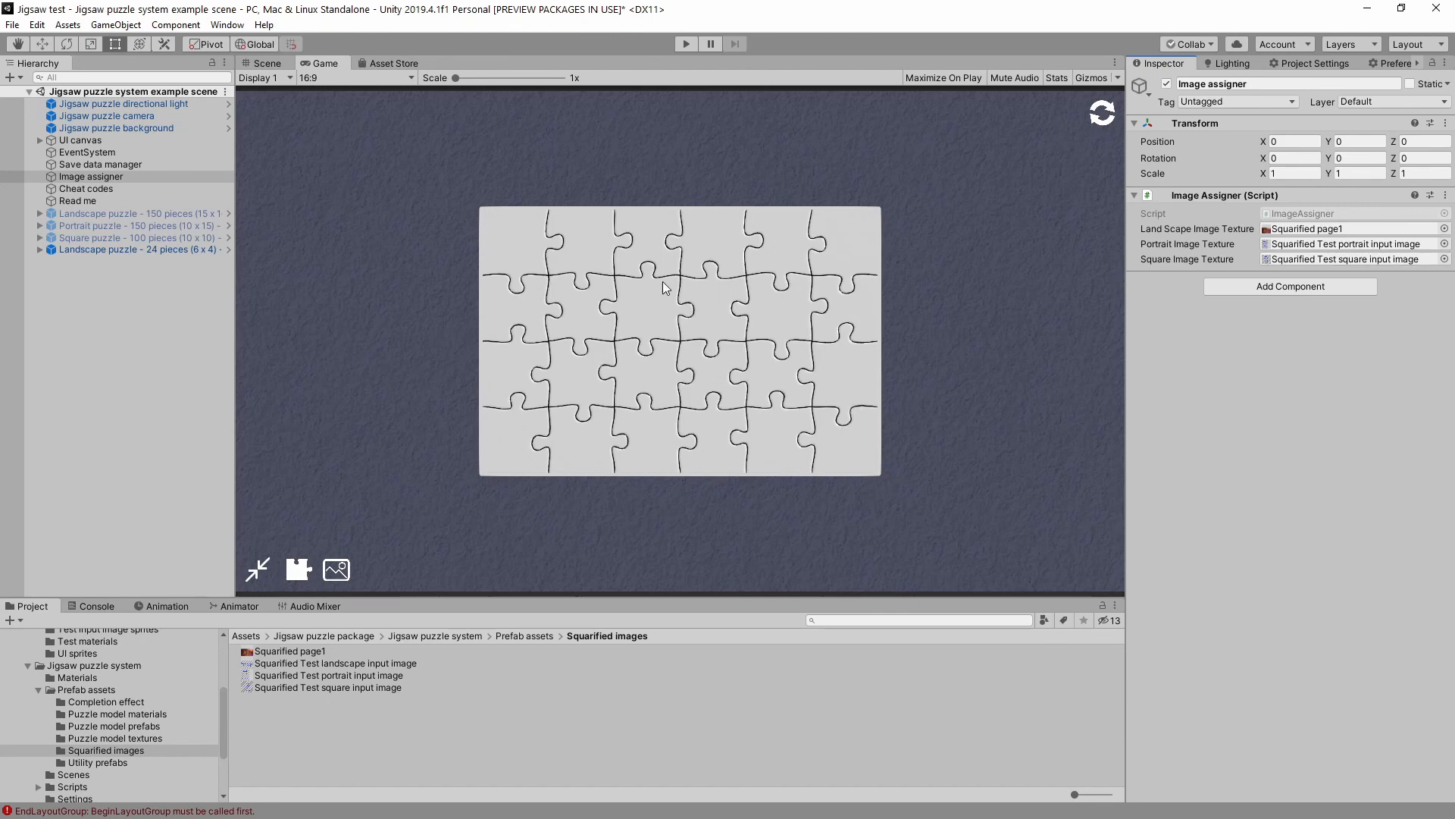
pyautogui.moveTo(815, 329)
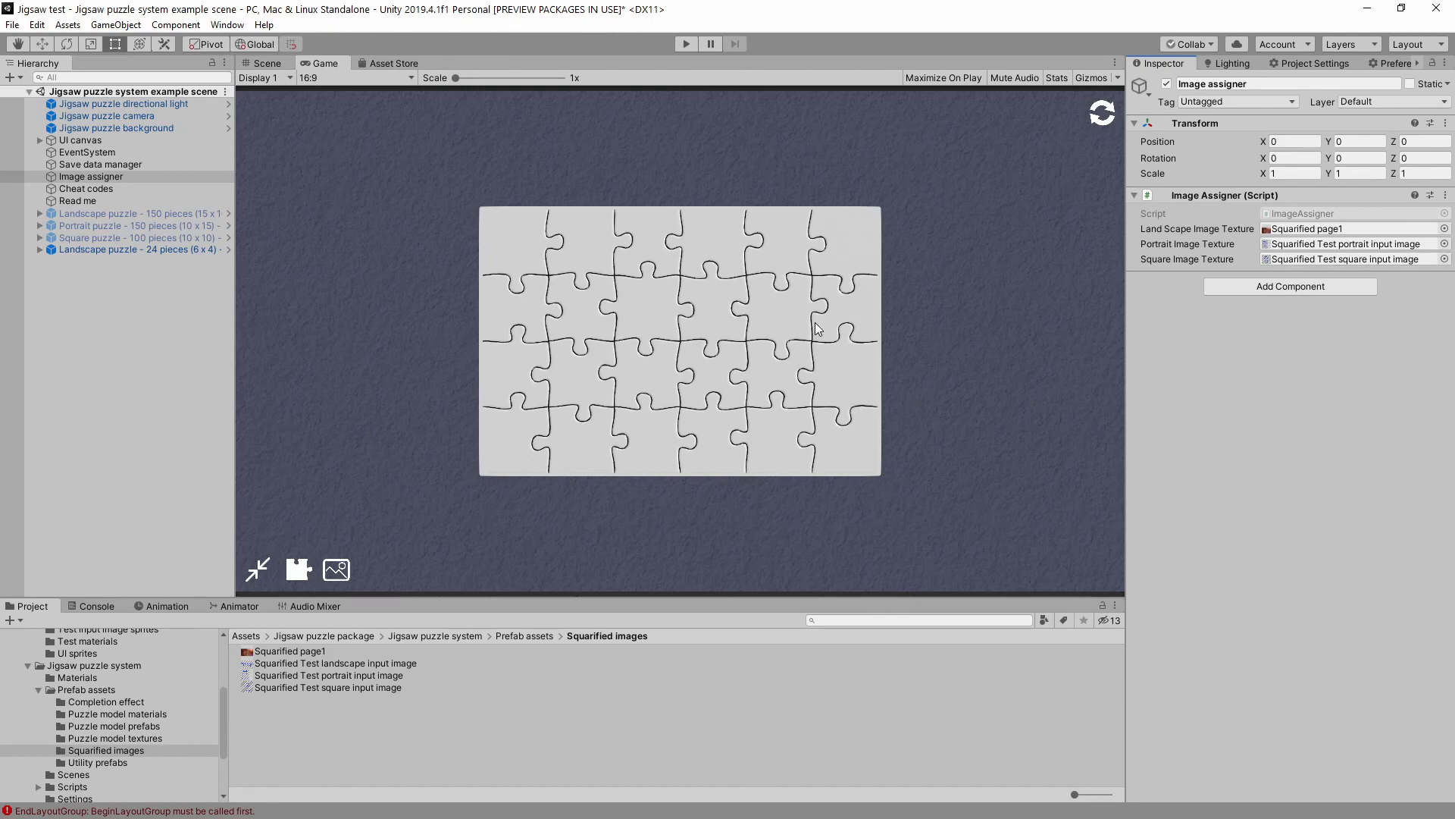
pyautogui.moveTo(901, 283)
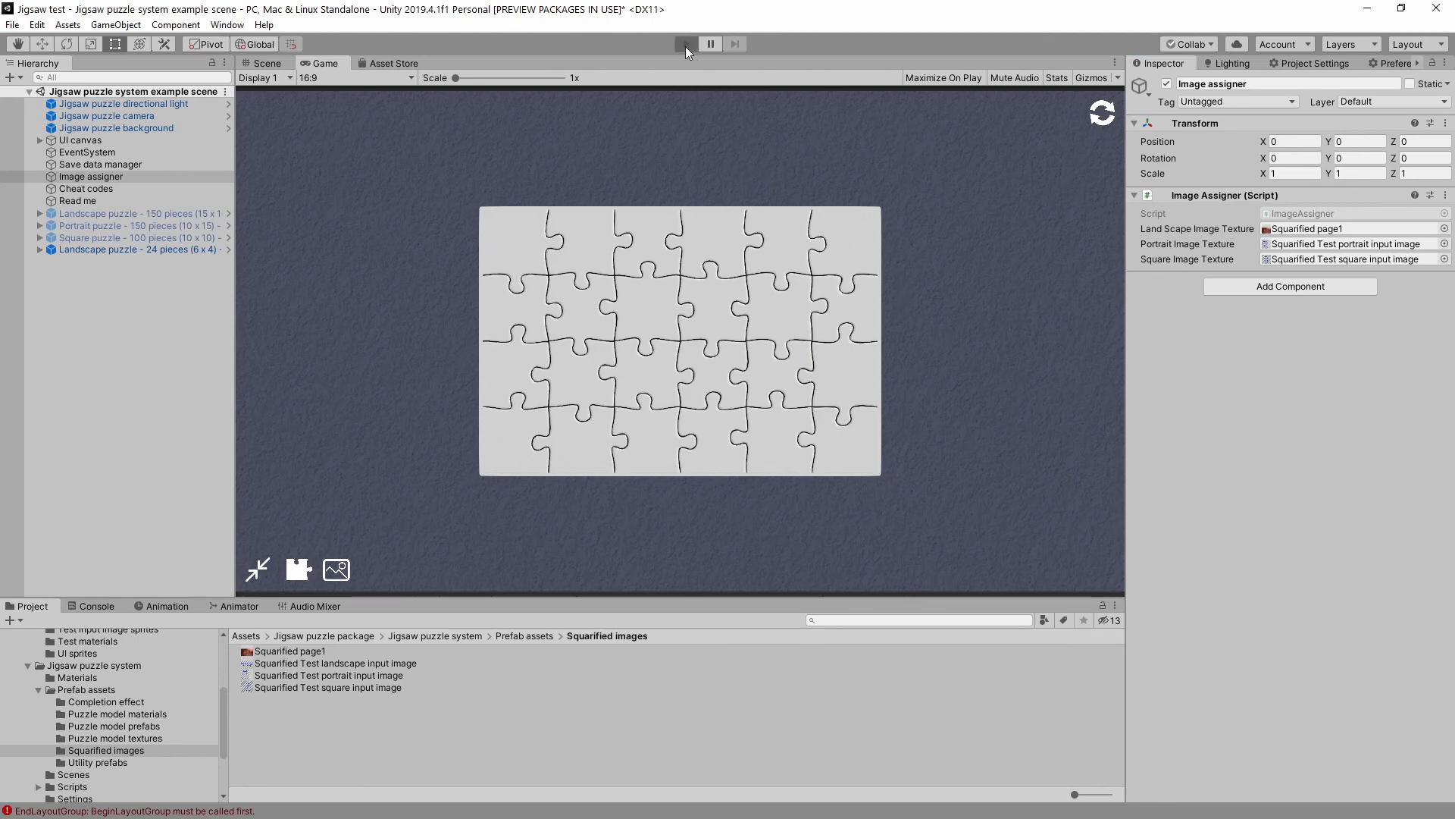
pyautogui.click(686, 44)
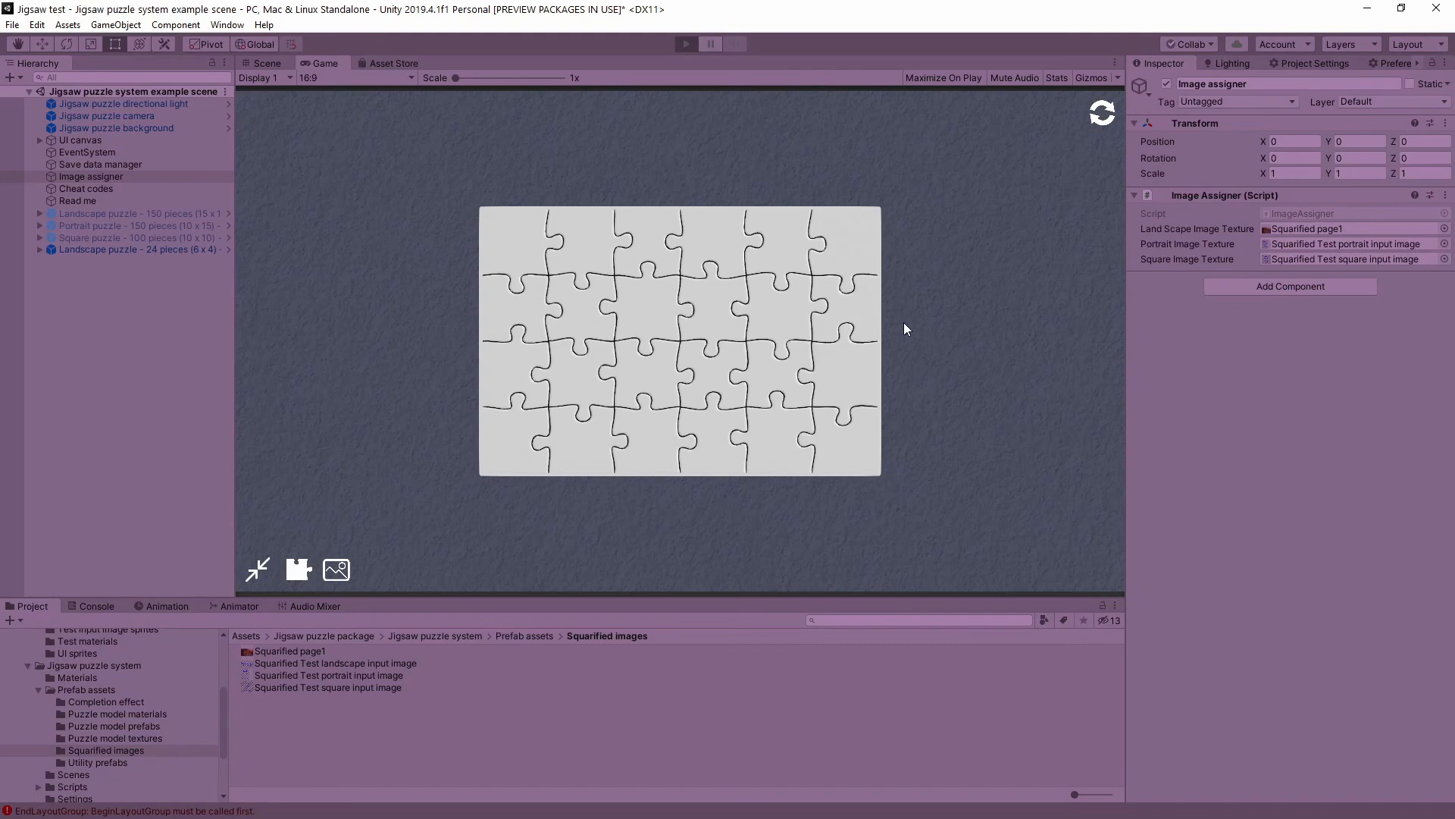
# - Drag pieces into the frame and cycle the reference picture preview in the Game view
pyautogui.click(685, 44)
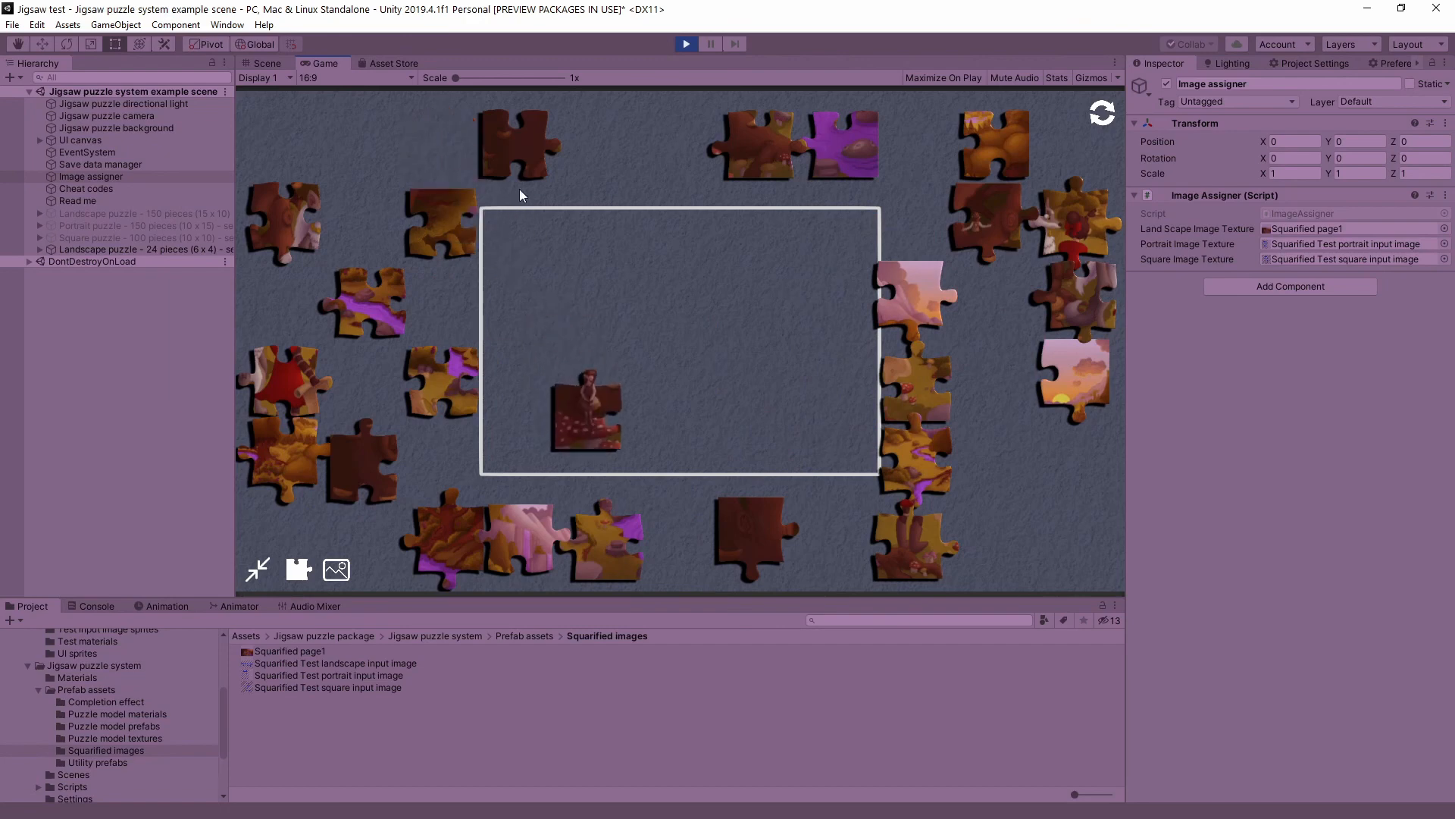
pyautogui.moveTo(520, 145); pyautogui.dragTo(520, 306)
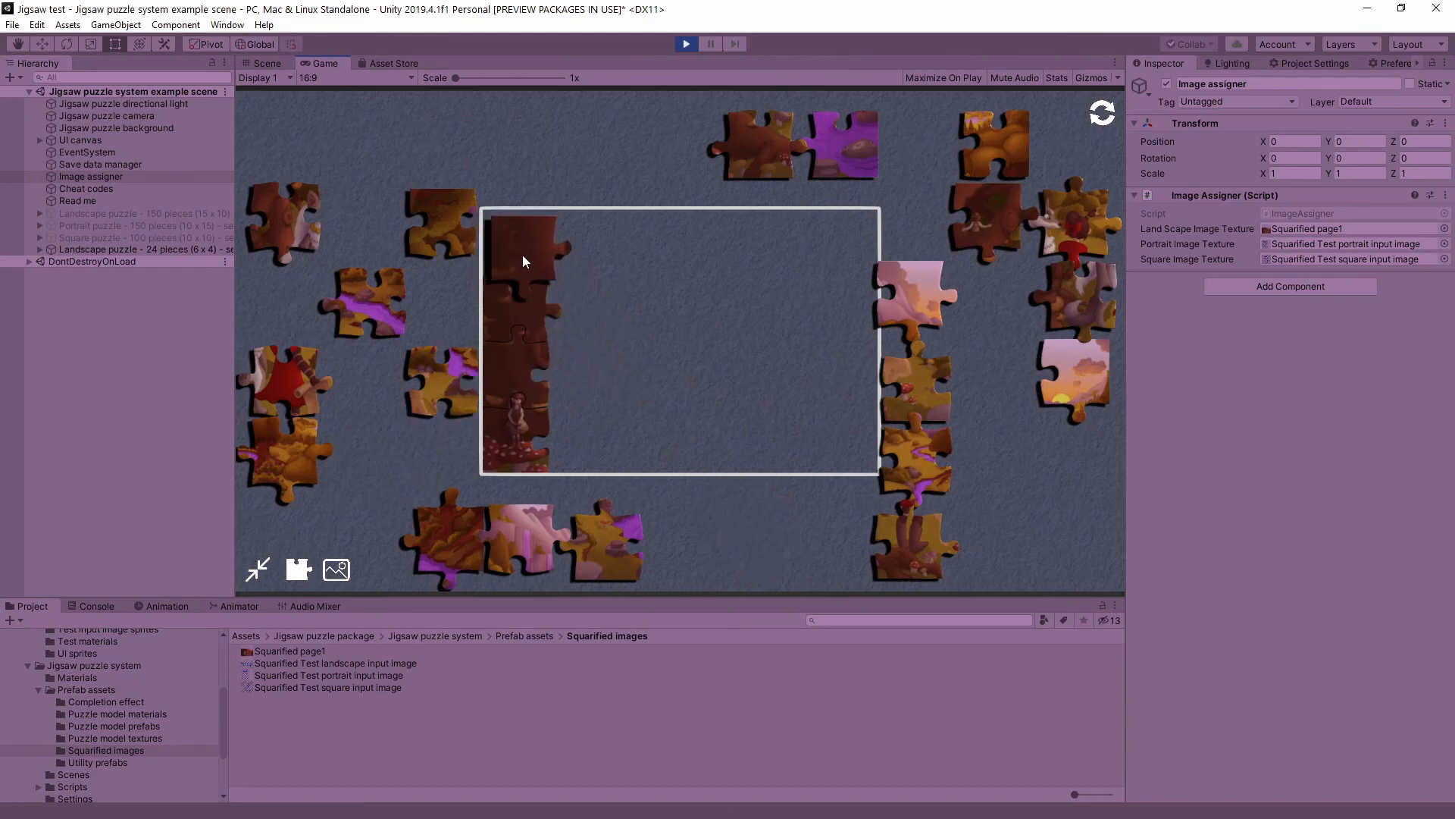
pyautogui.click(337, 569)
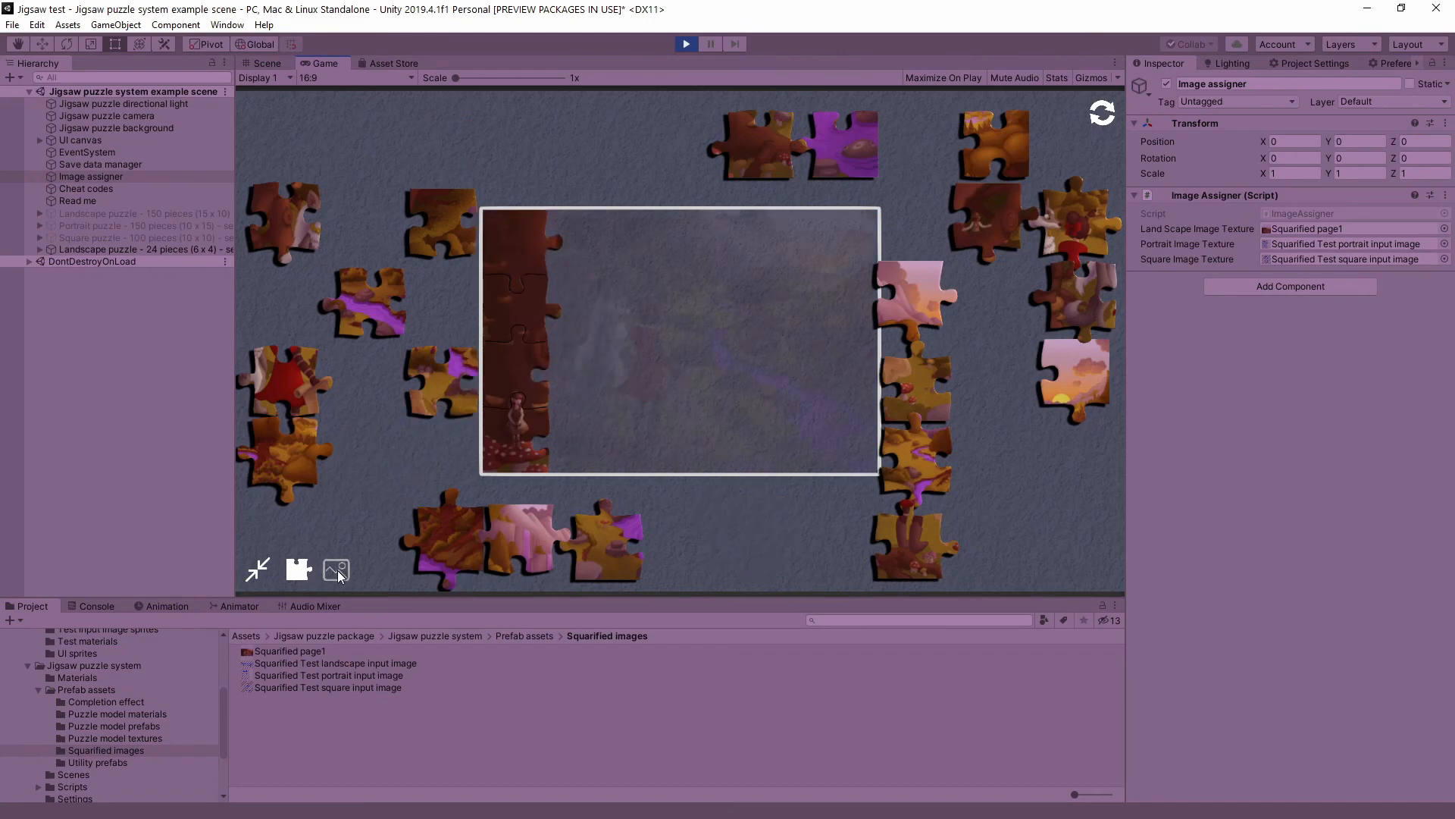
pyautogui.click(336, 569)
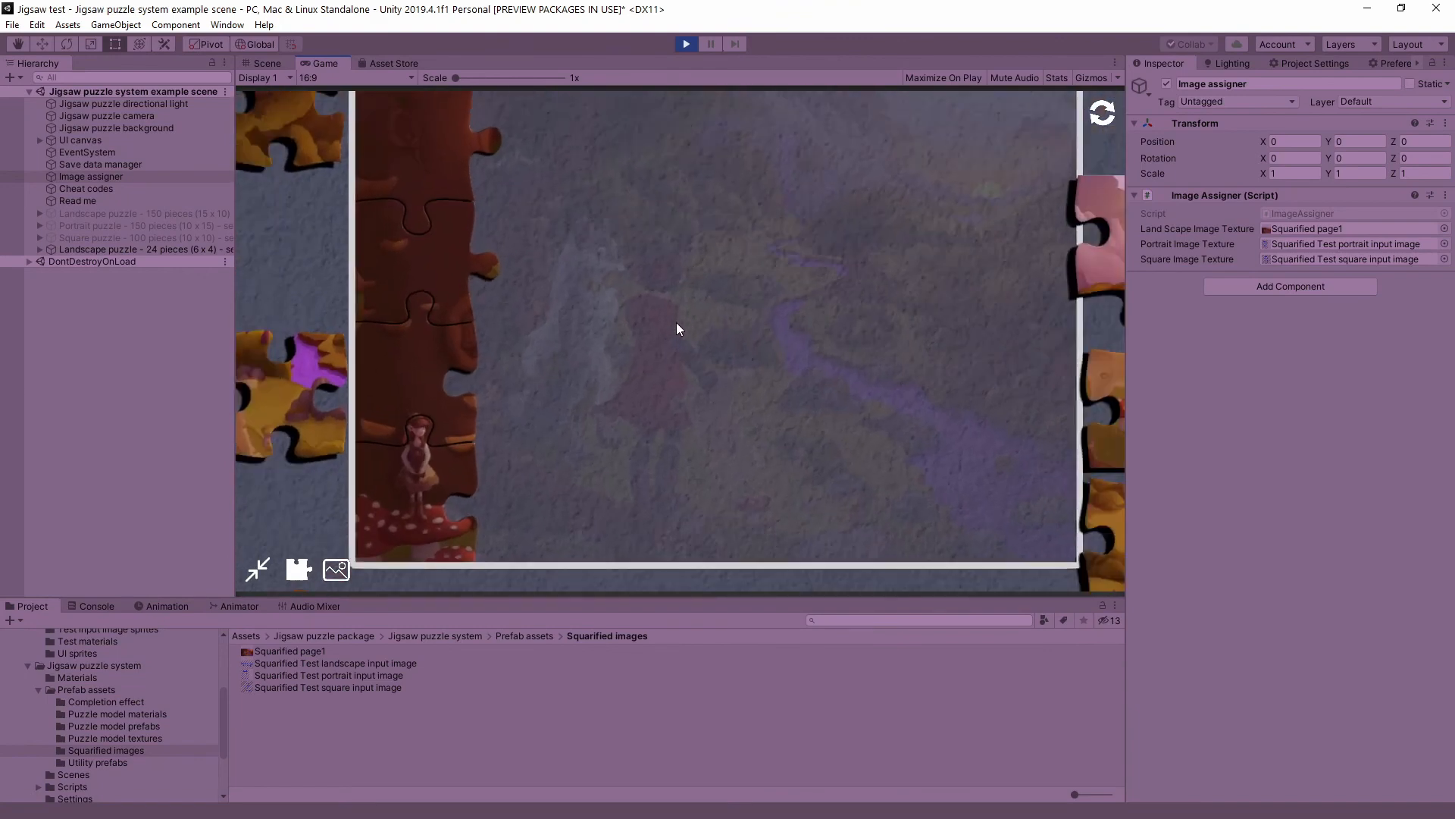
pyautogui.click(337, 570)
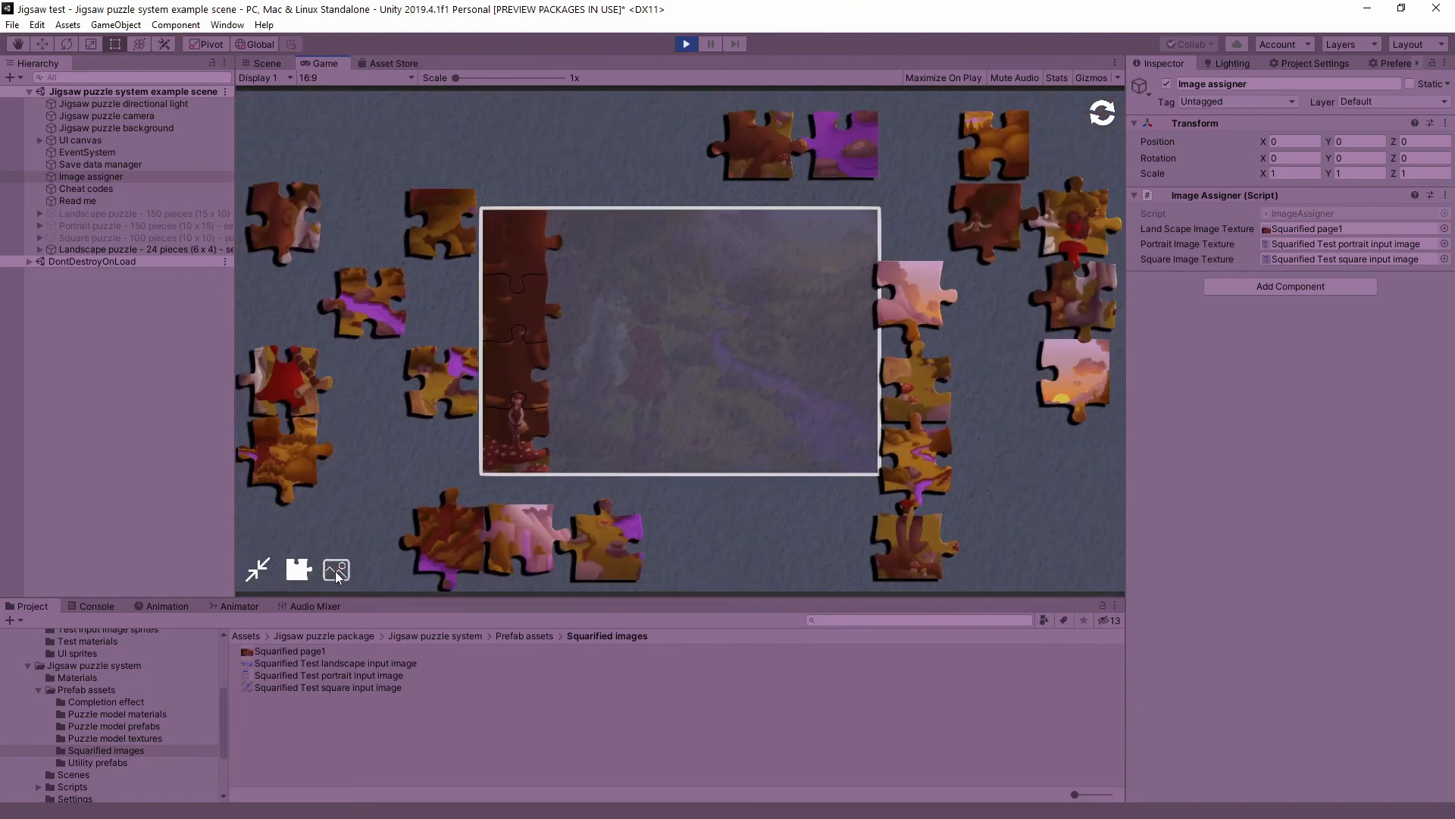
pyautogui.moveTo(320, 329)
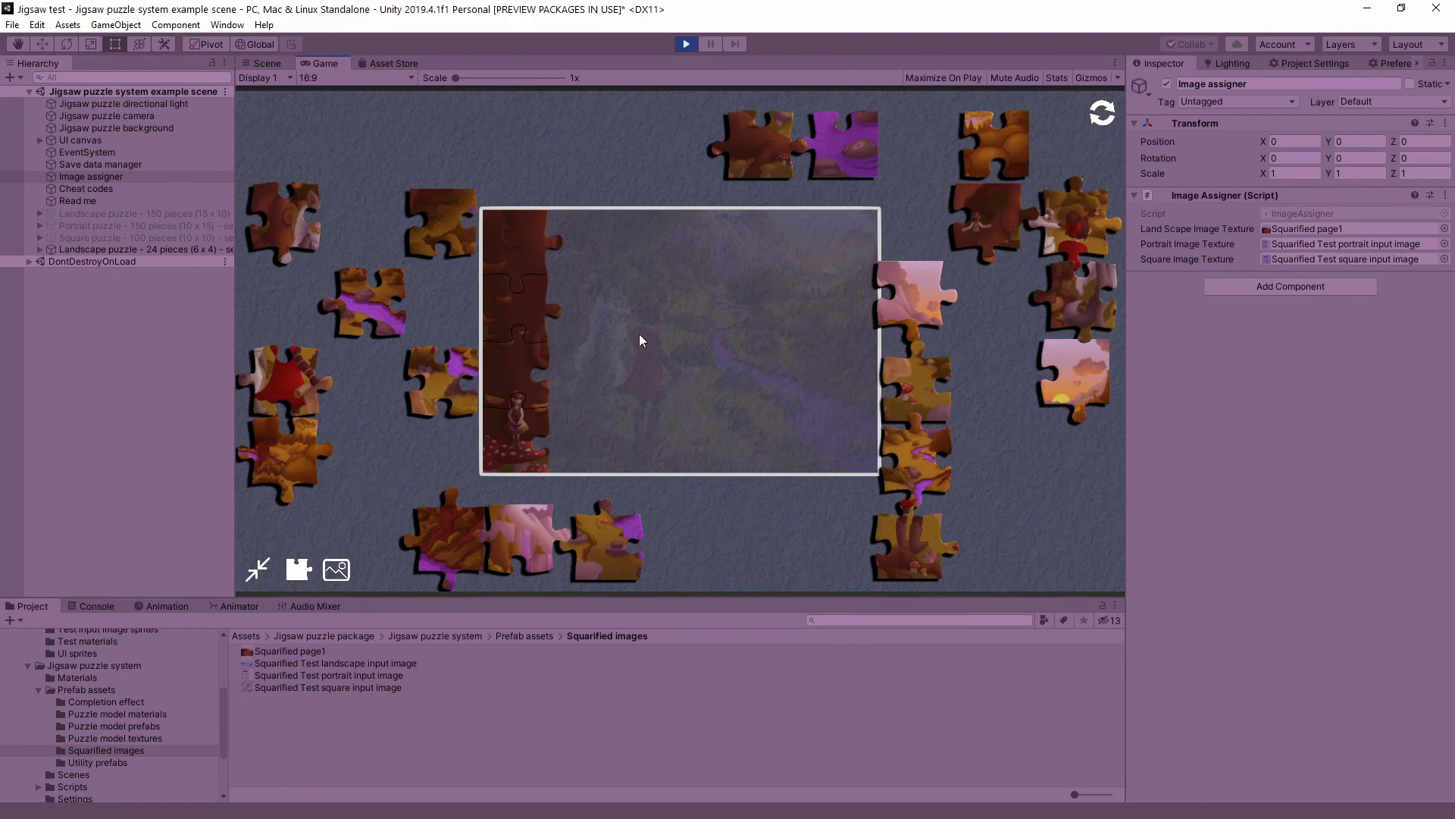
pyautogui.moveTo(662, 400)
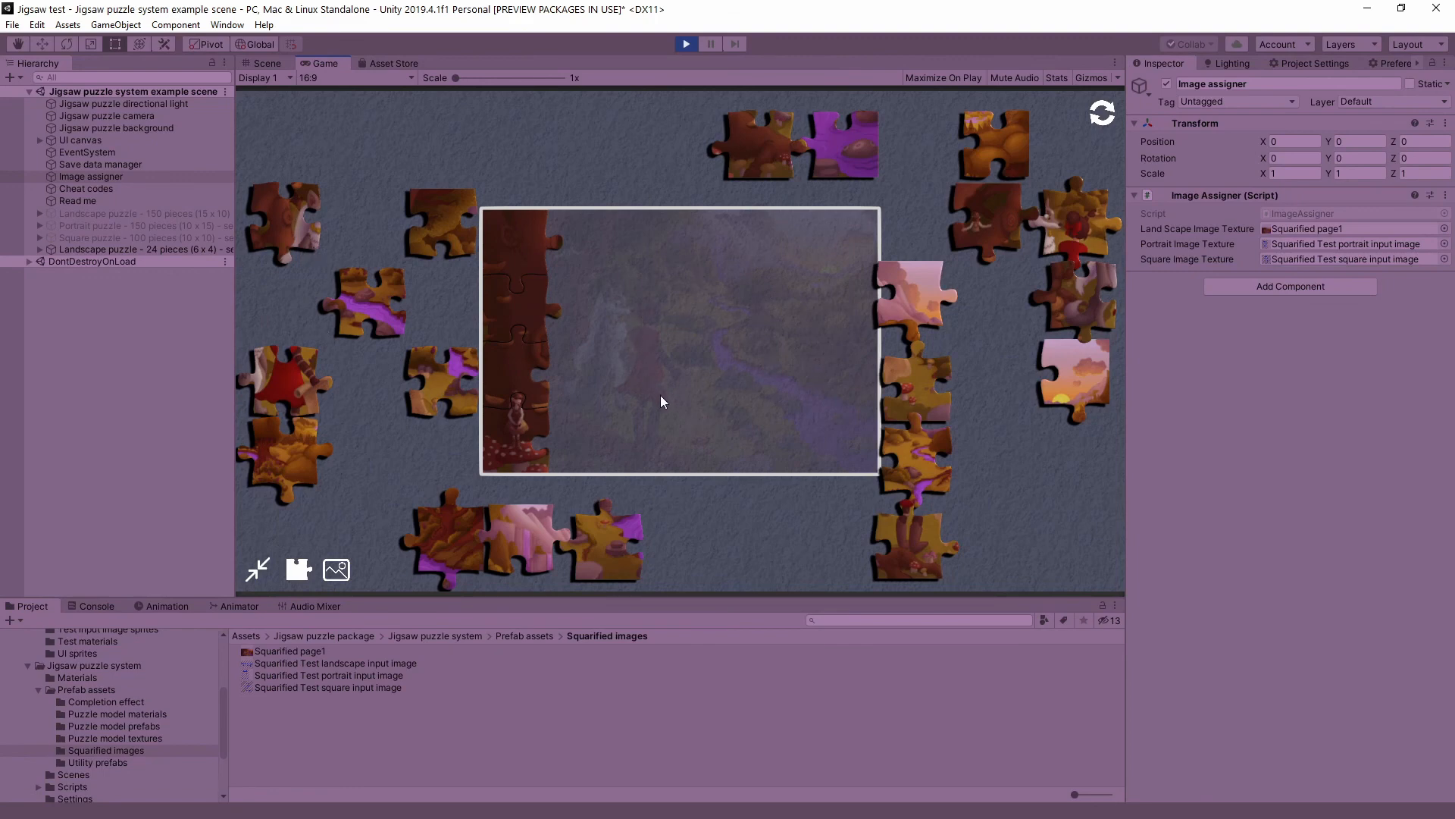
pyautogui.moveTo(301, 258)
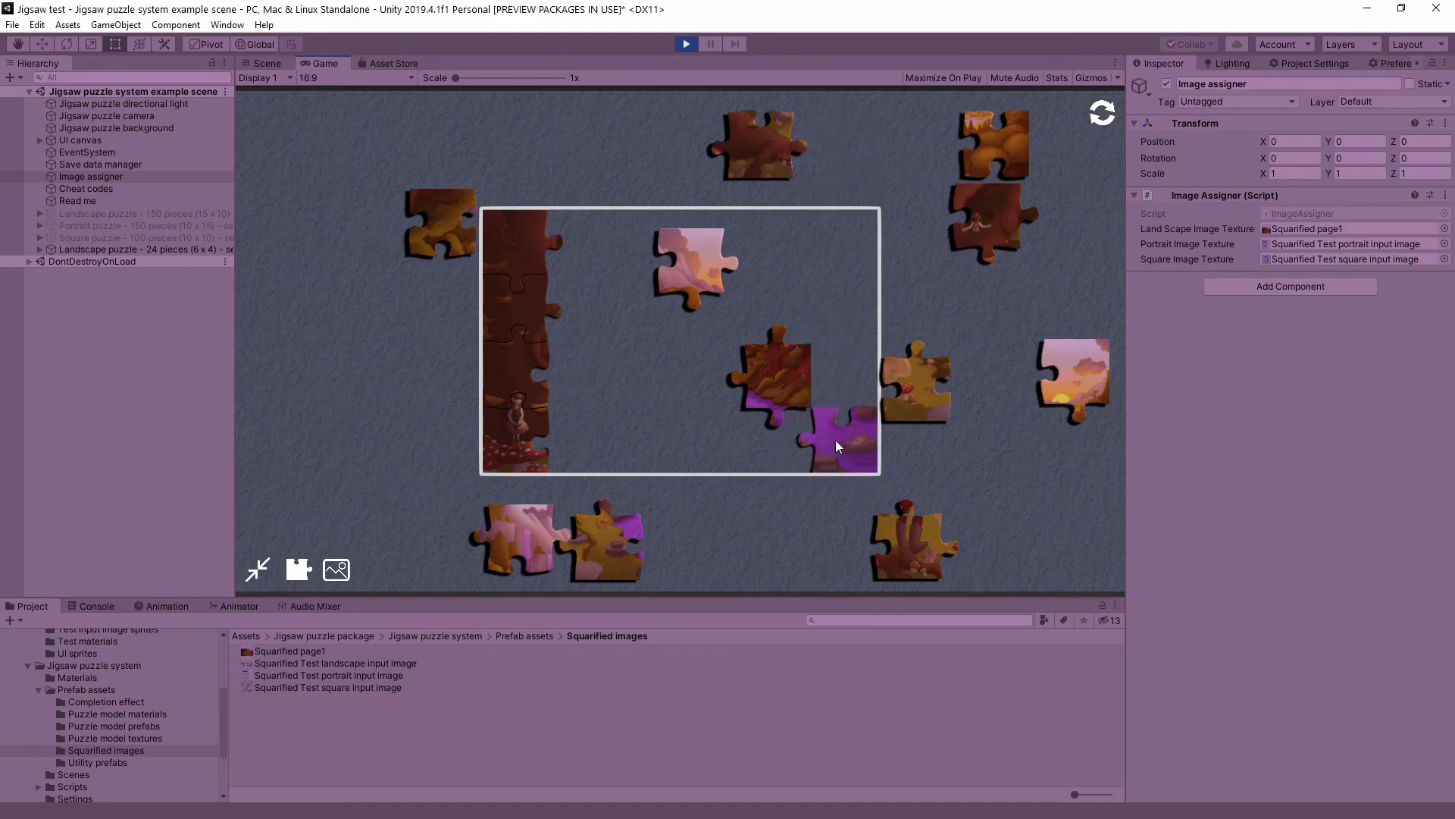
pyautogui.moveTo(769, 489)
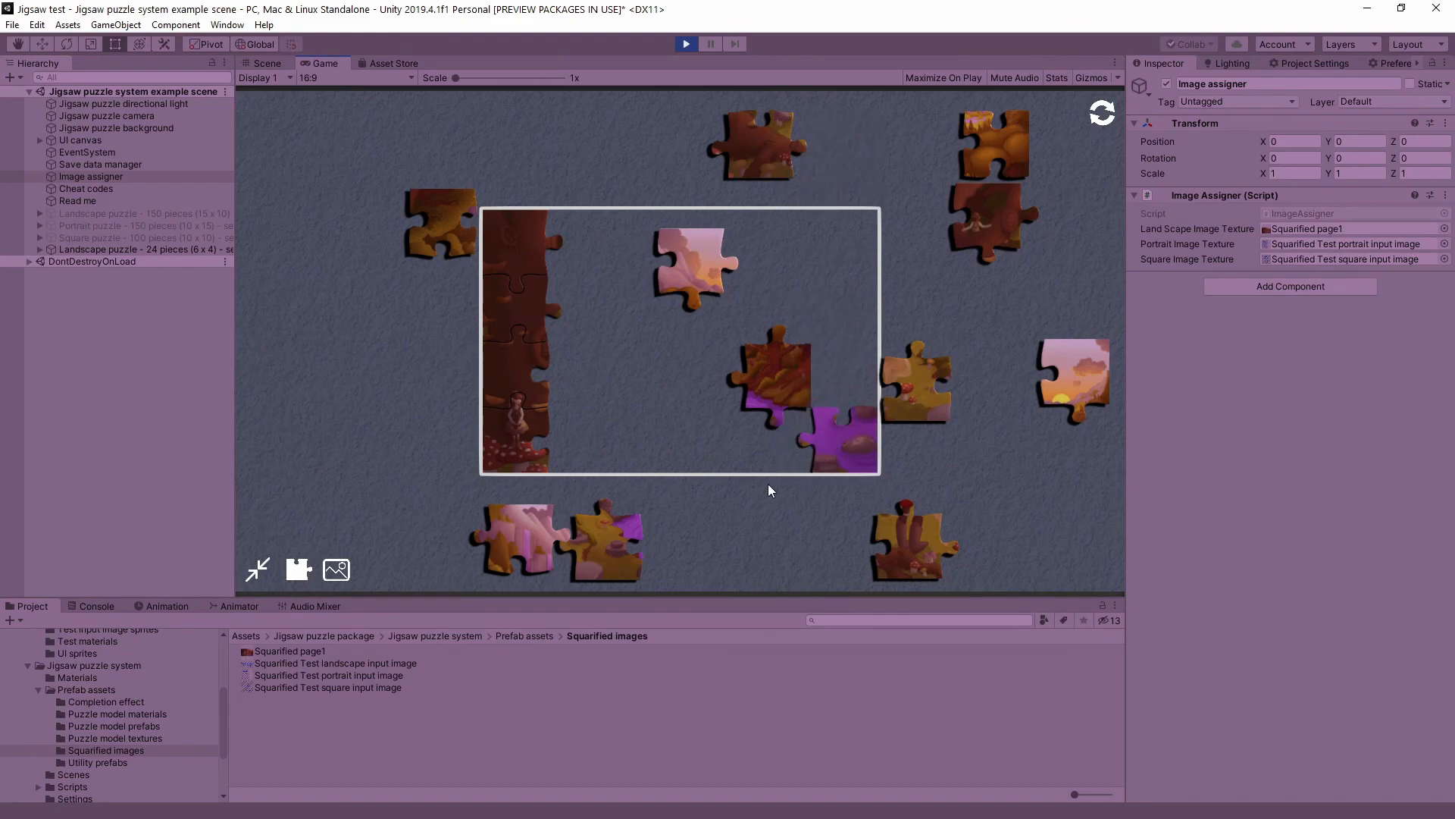
# - Re-scatter the loose pieces around the frame with the gather-pieces button
pyautogui.click(258, 569)
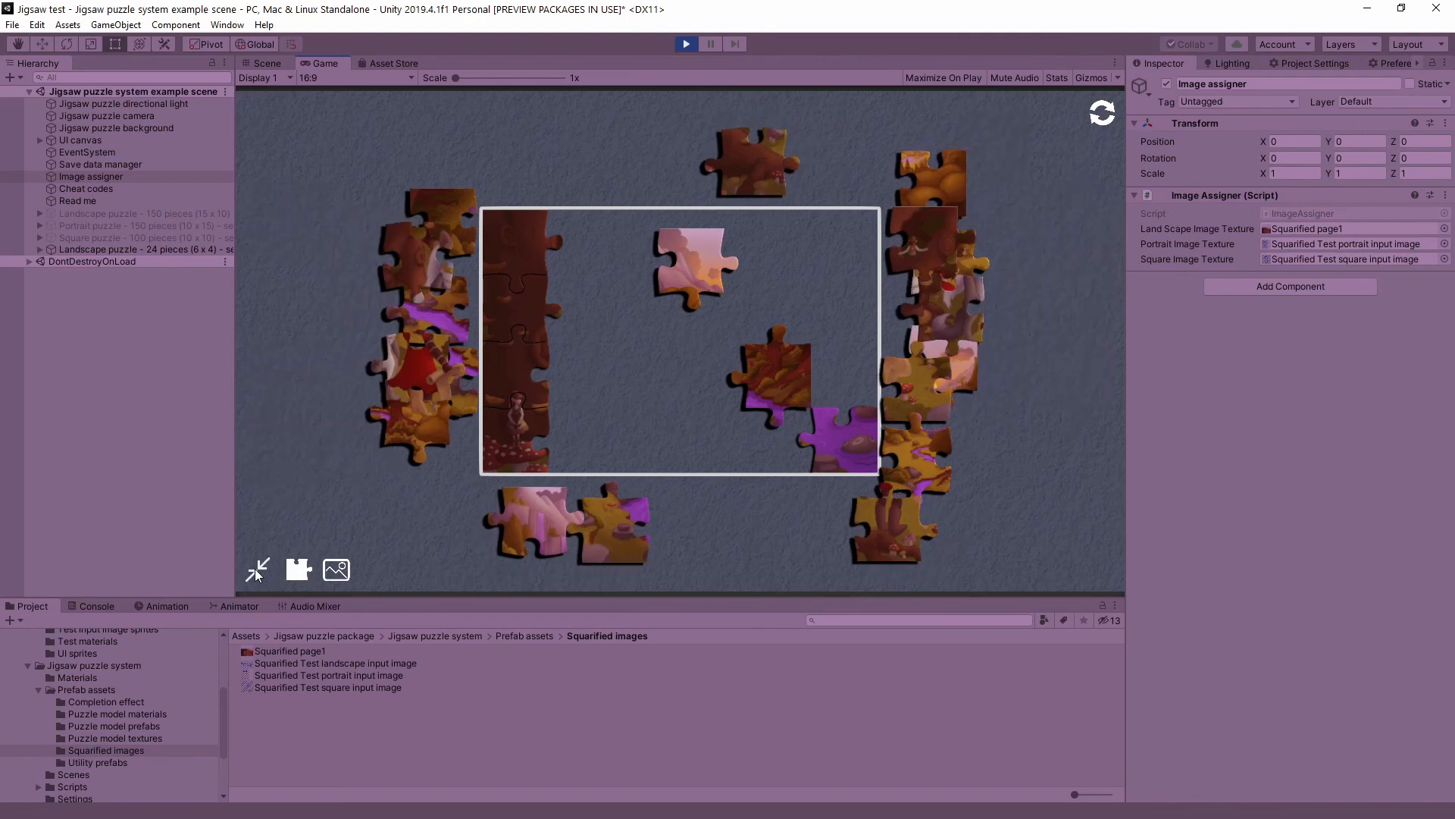
pyautogui.moveTo(975, 258)
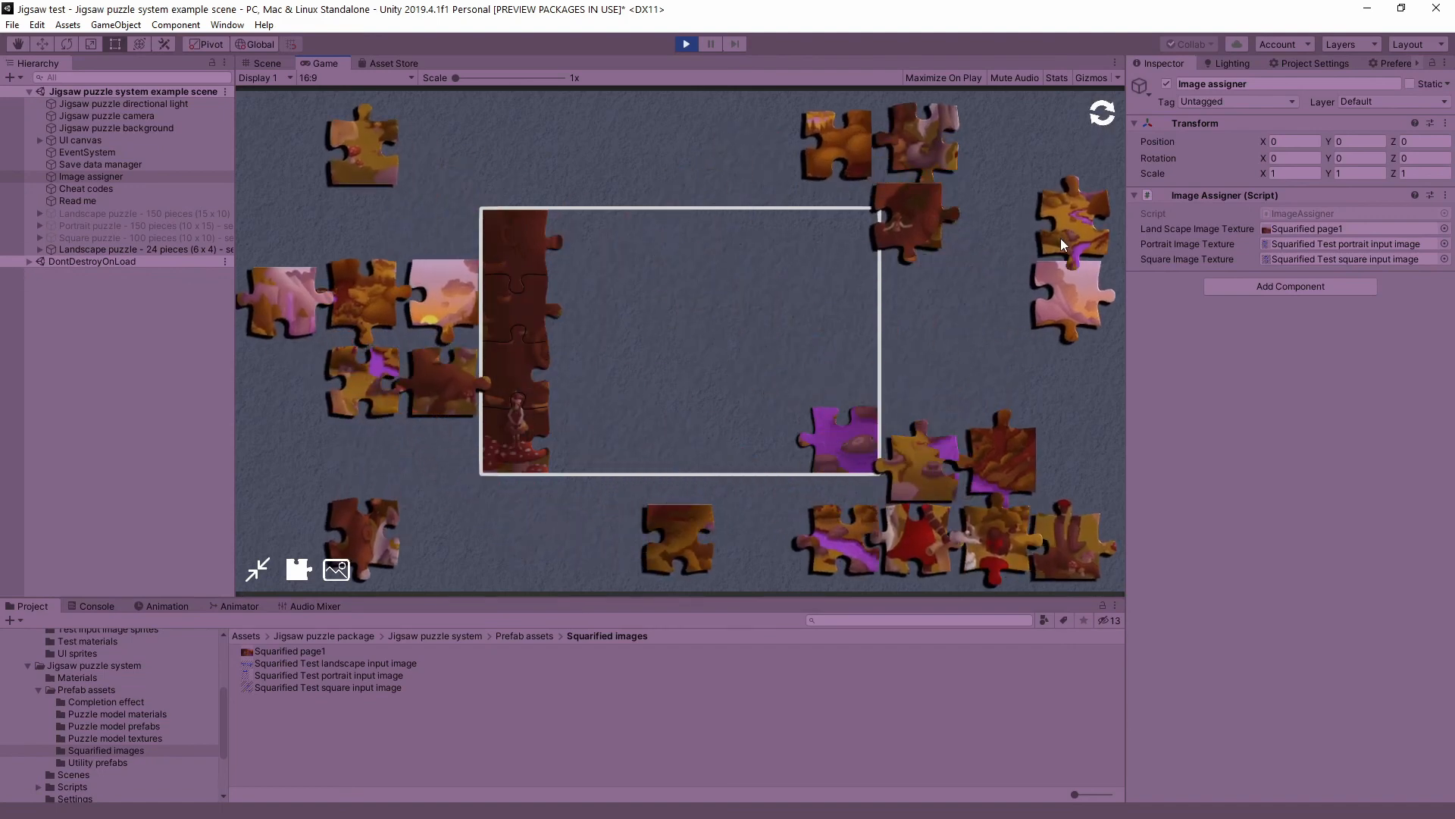
pyautogui.moveTo(810, 363)
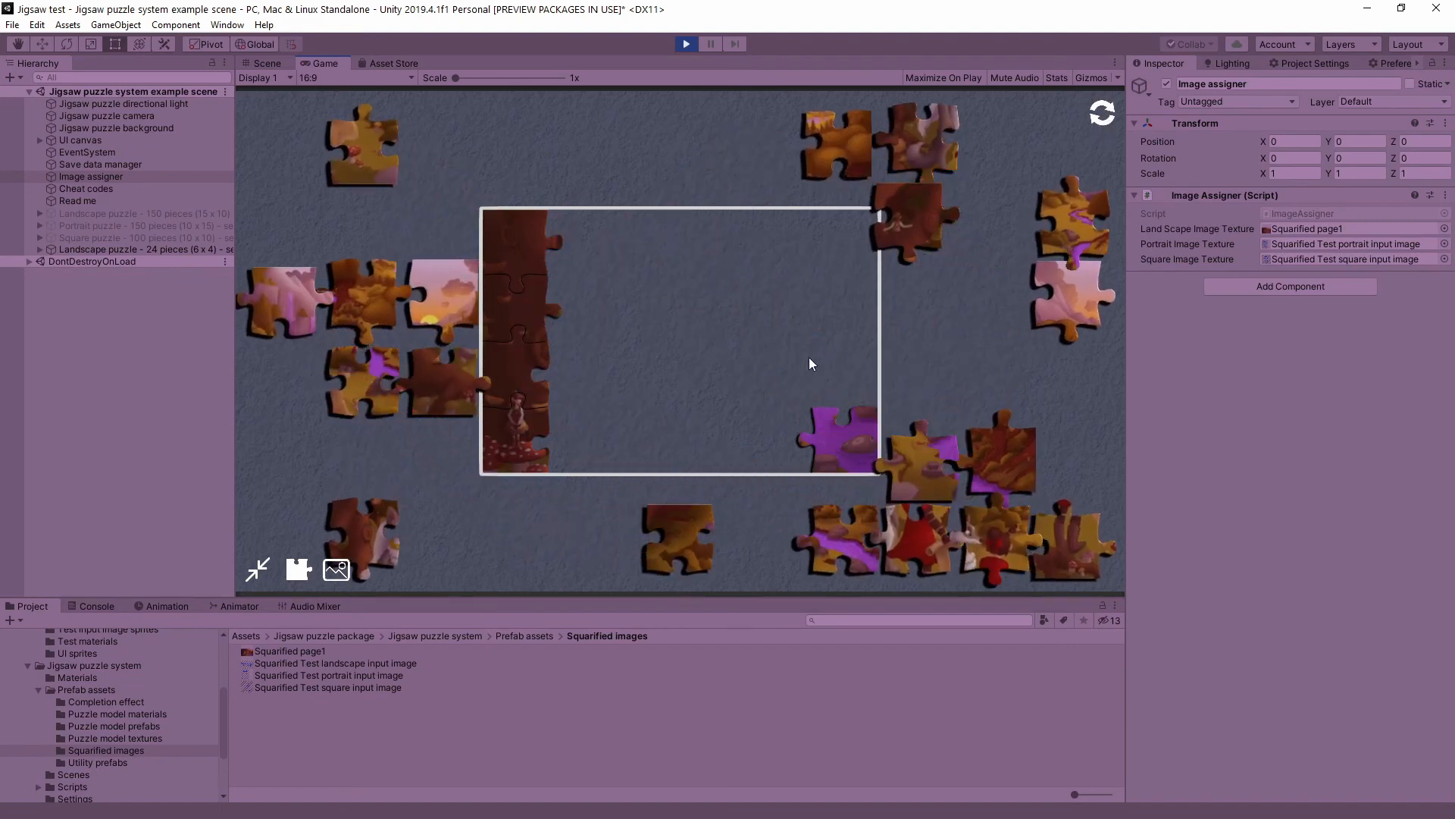
pyautogui.click(685, 44)
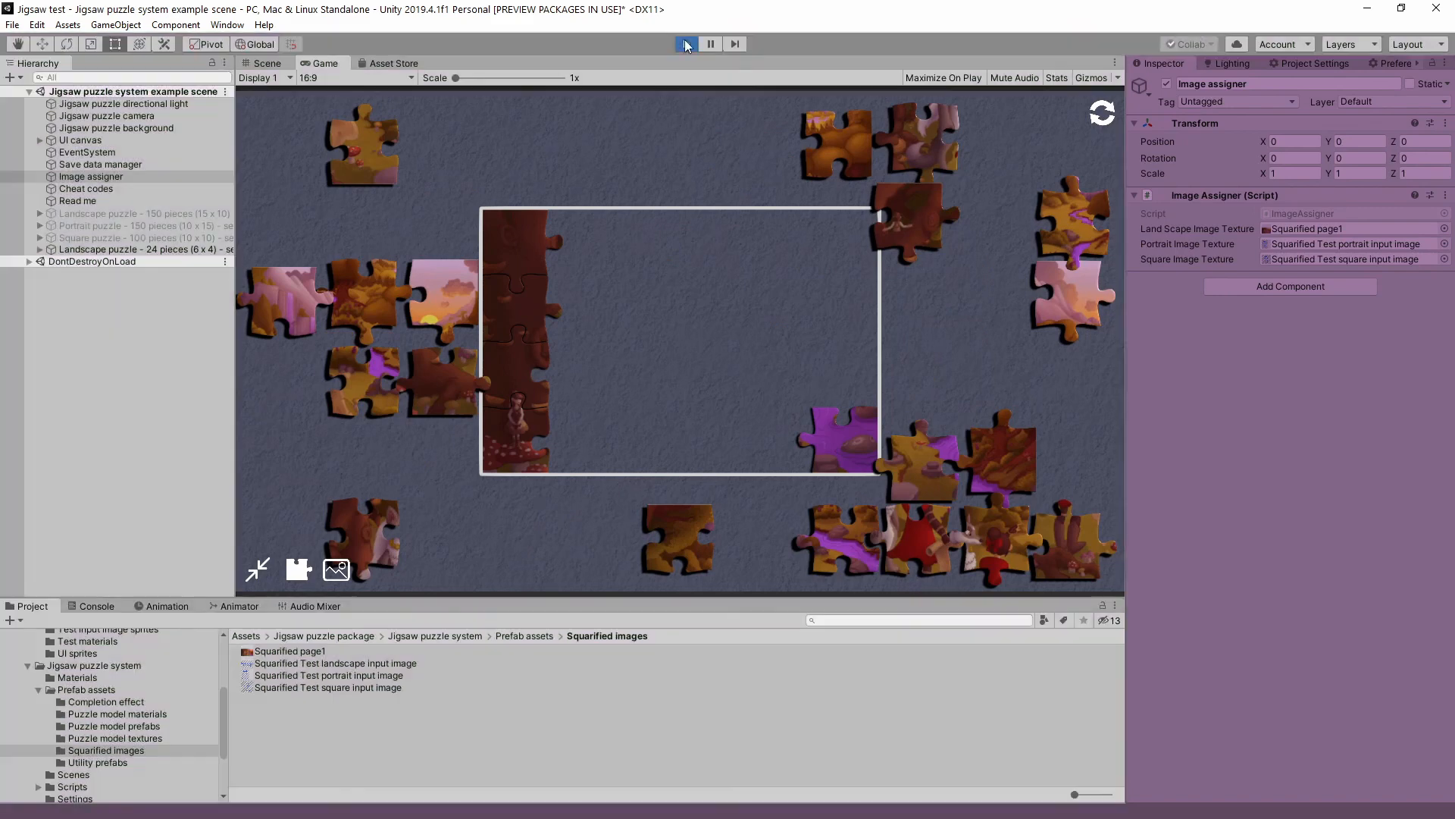
# - Stop the game and inspect Squarified page1's import settings, locating it in the Project
pyautogui.click(686, 44)
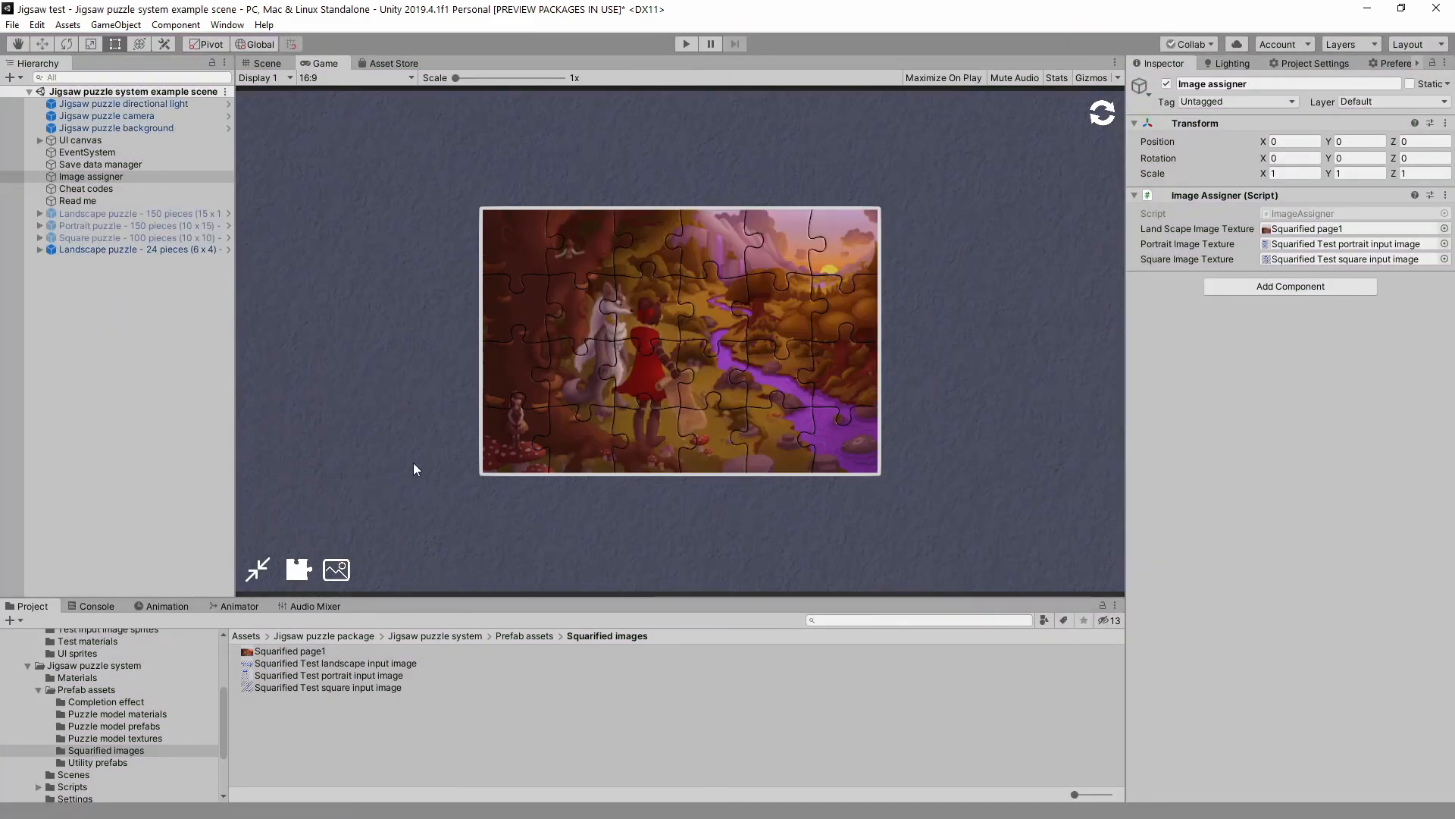
pyautogui.click(291, 651)
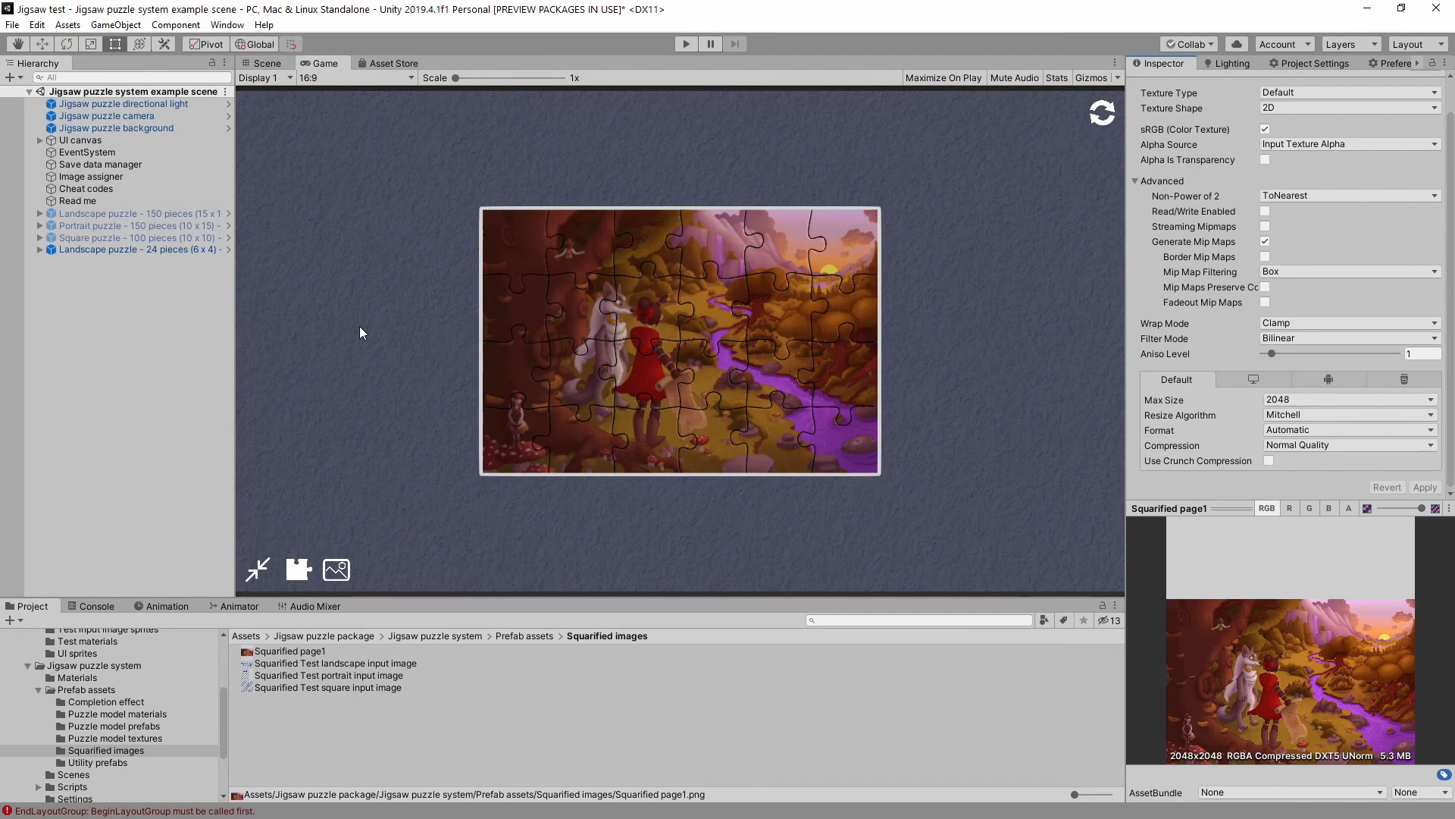
pyautogui.moveTo(385, 329)
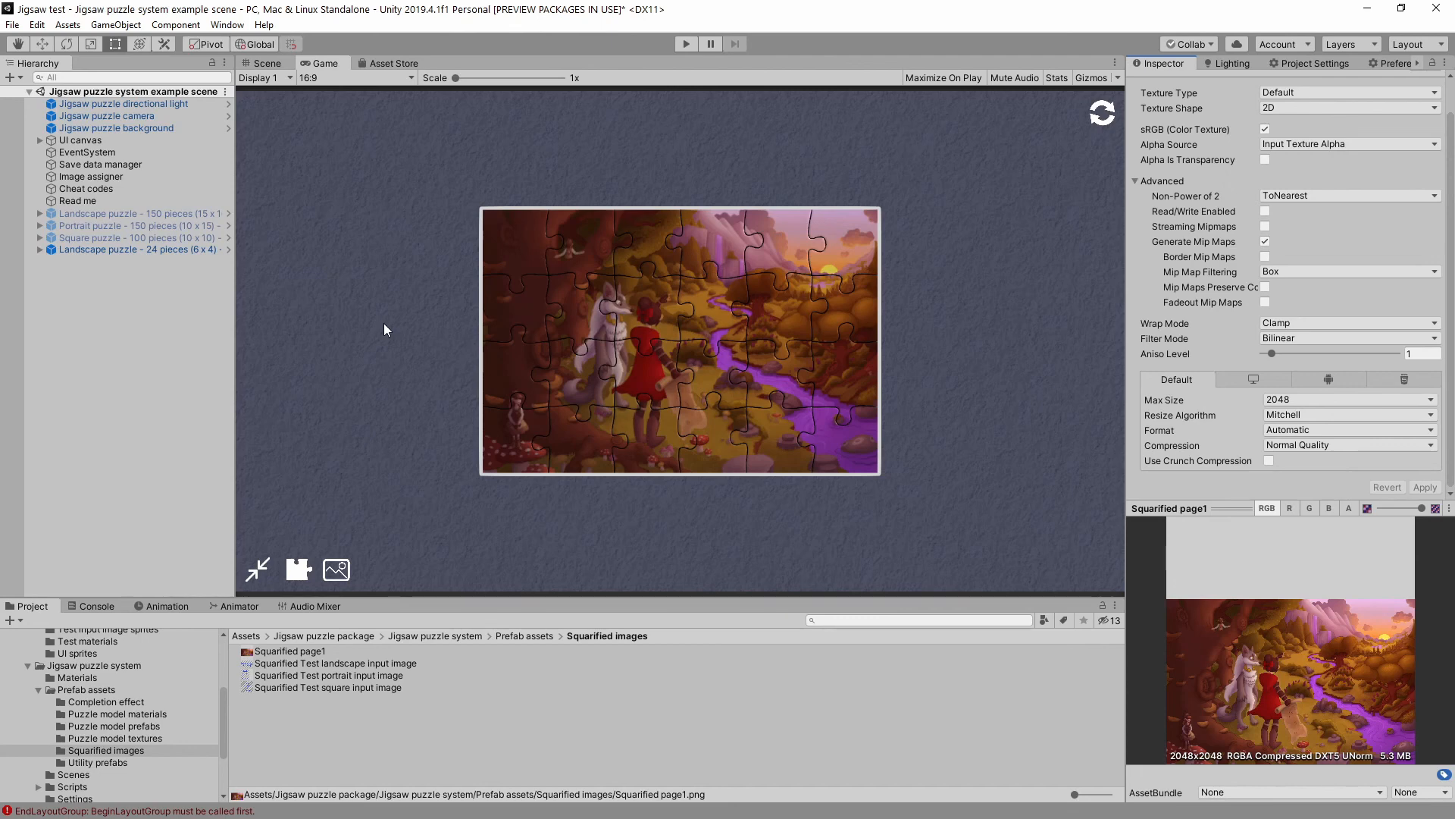
pyautogui.click(289, 651)
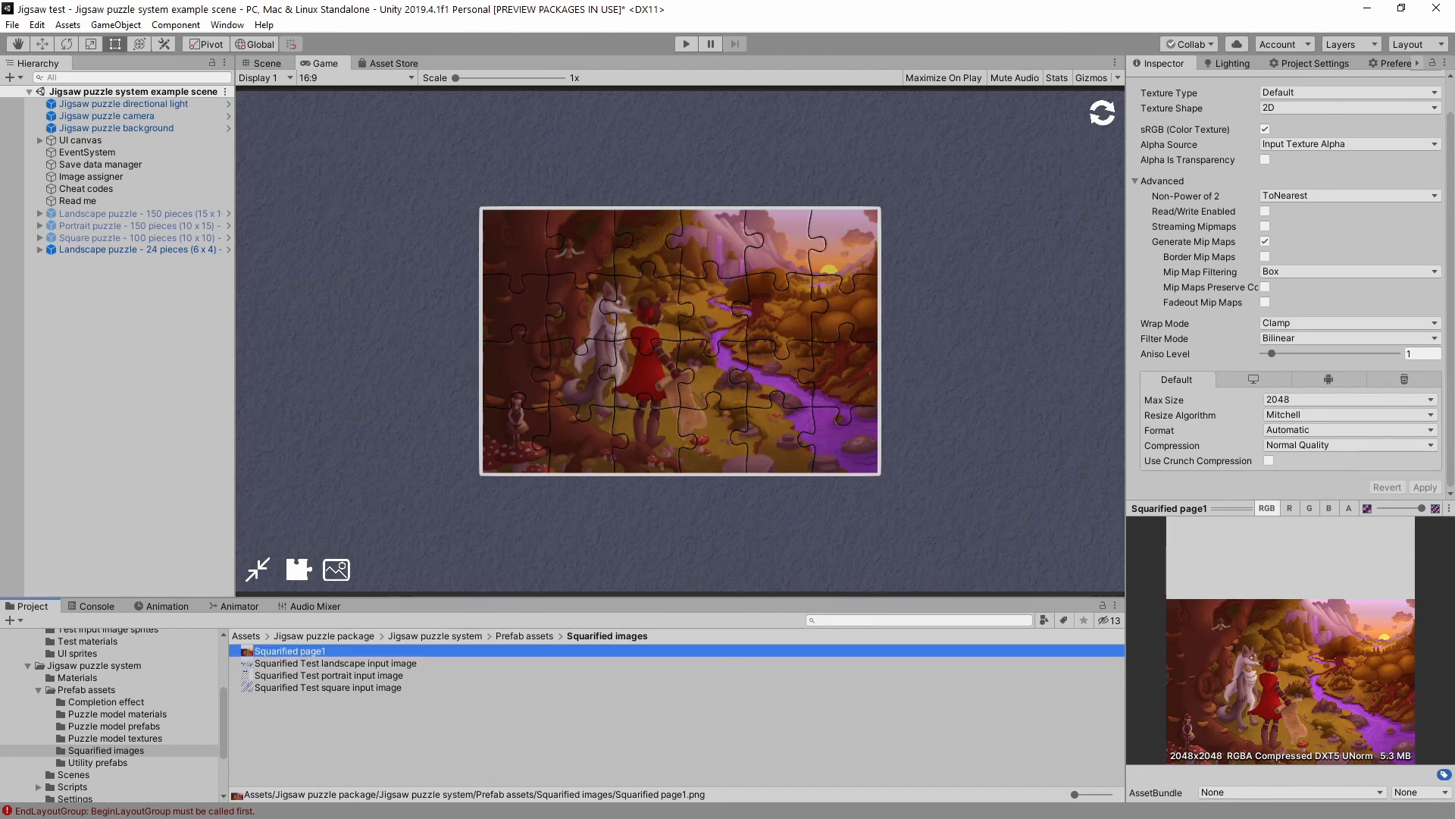